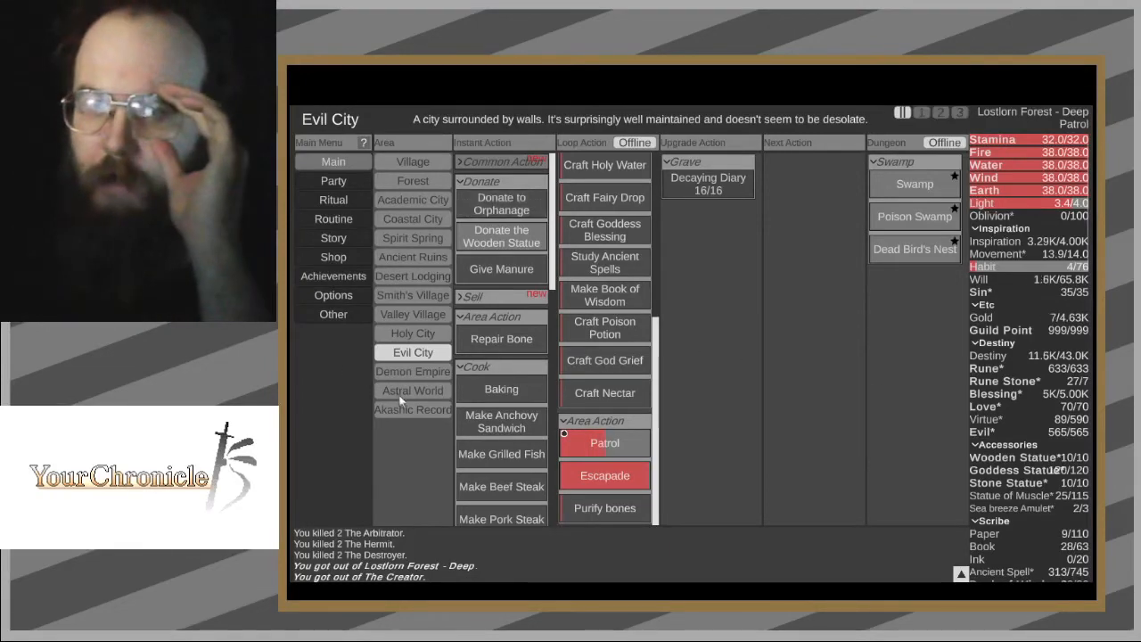
- Spend all sin on Evil Max+ in Akashic Records to reach a 600 Evil cap, then return to Evil City
{"action": "left_click", "coordinate": [412, 409]}
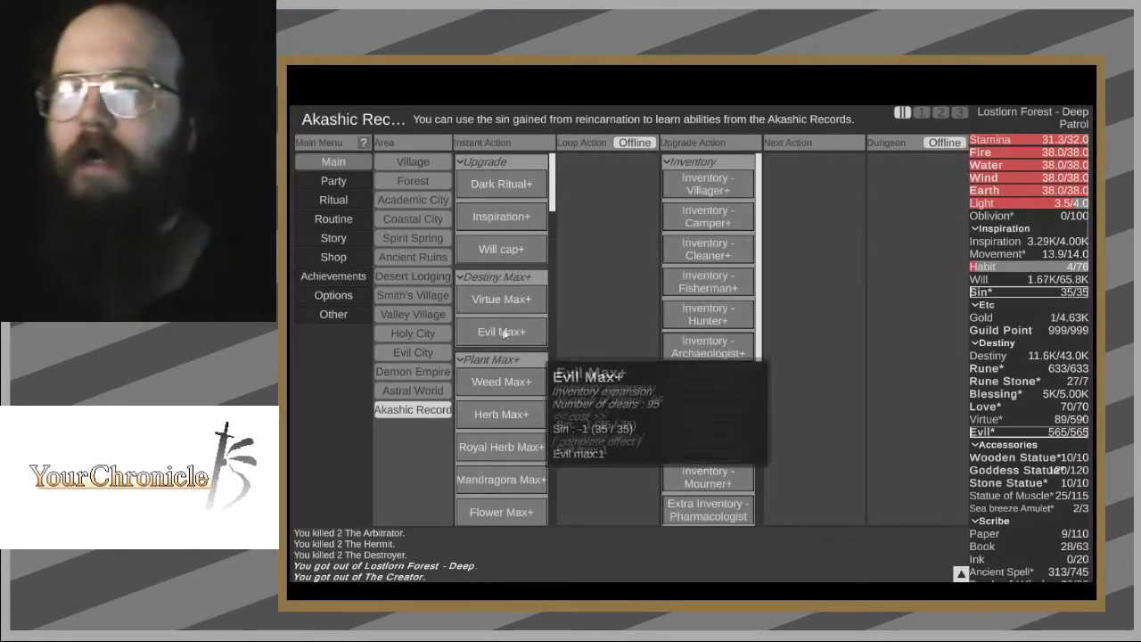
{"action": "left_click", "coordinate": [501, 331]}
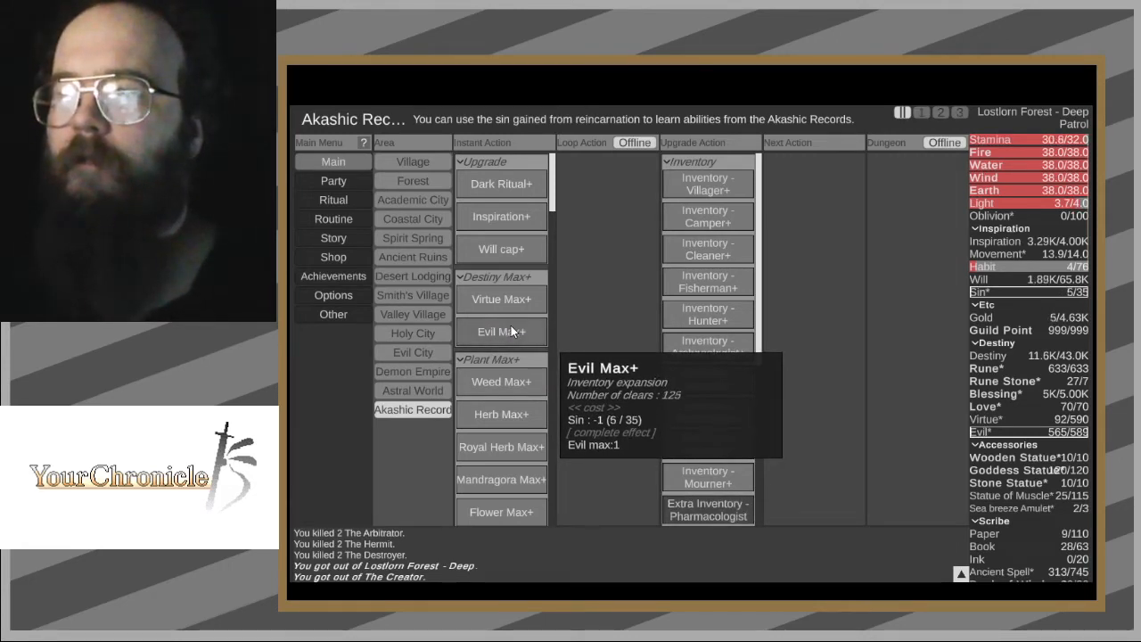
{"action": "left_click", "coordinate": [501, 332]}
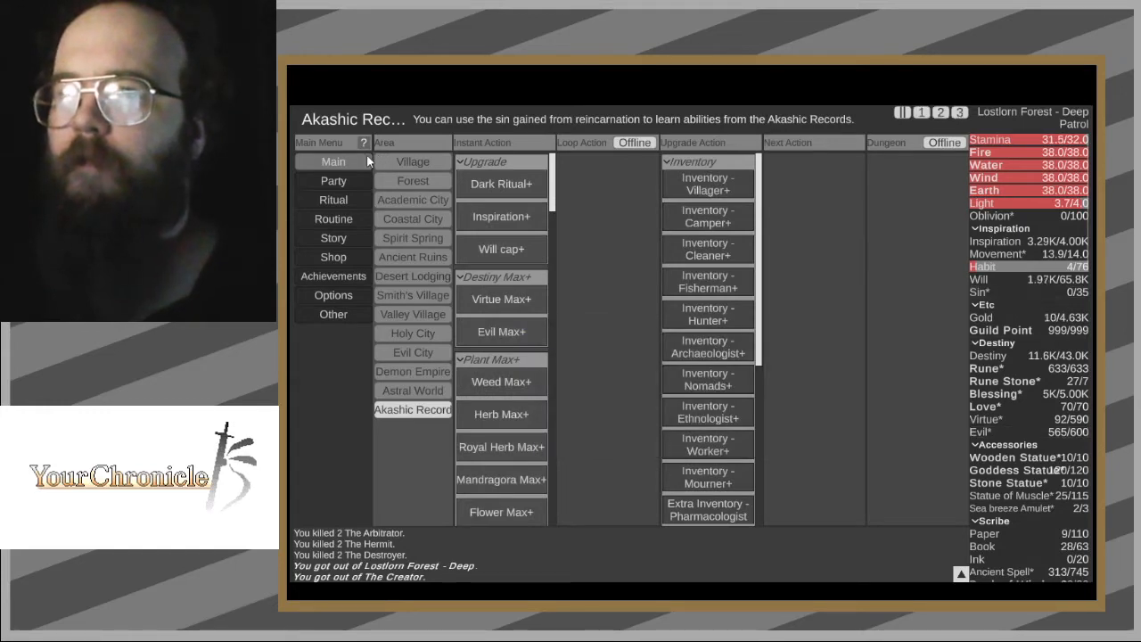
{"action": "left_click", "coordinate": [412, 353]}
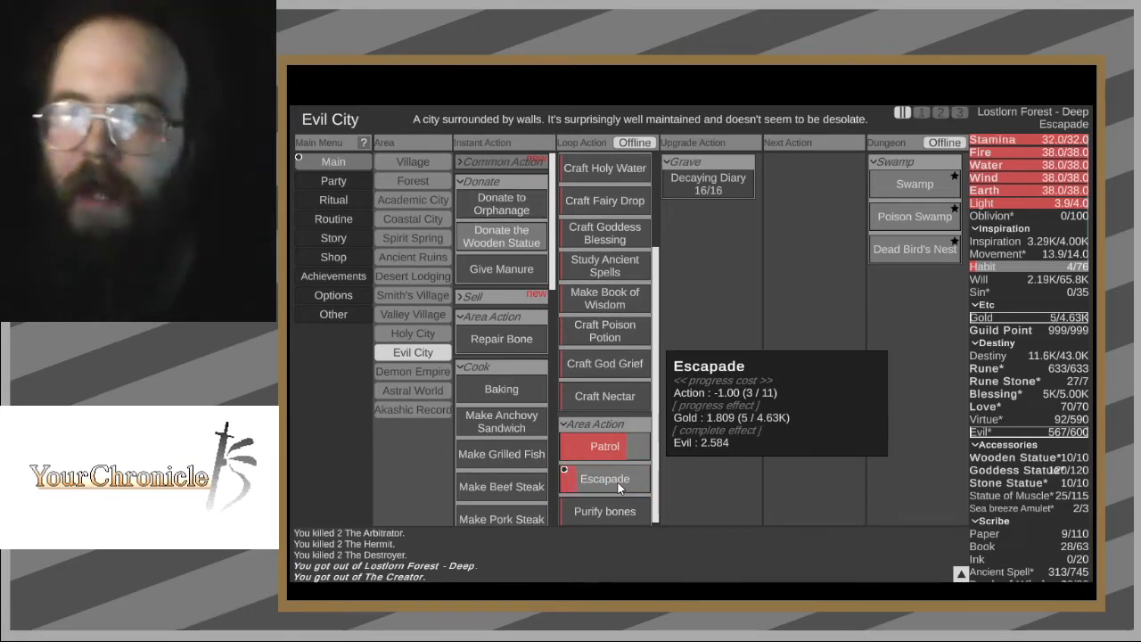
{"action": "mouse_move", "coordinate": [501, 235]}
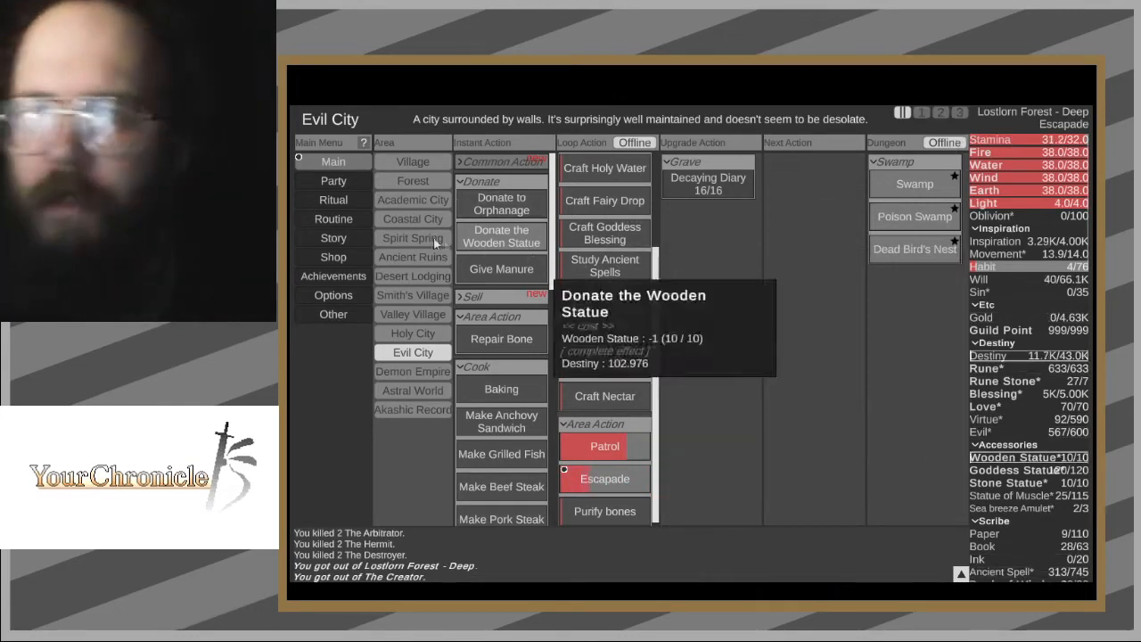
- Watch the Lostlorn Forest - Deep battle from the Forest area, then leave the battle view
{"action": "left_click", "coordinate": [413, 180]}
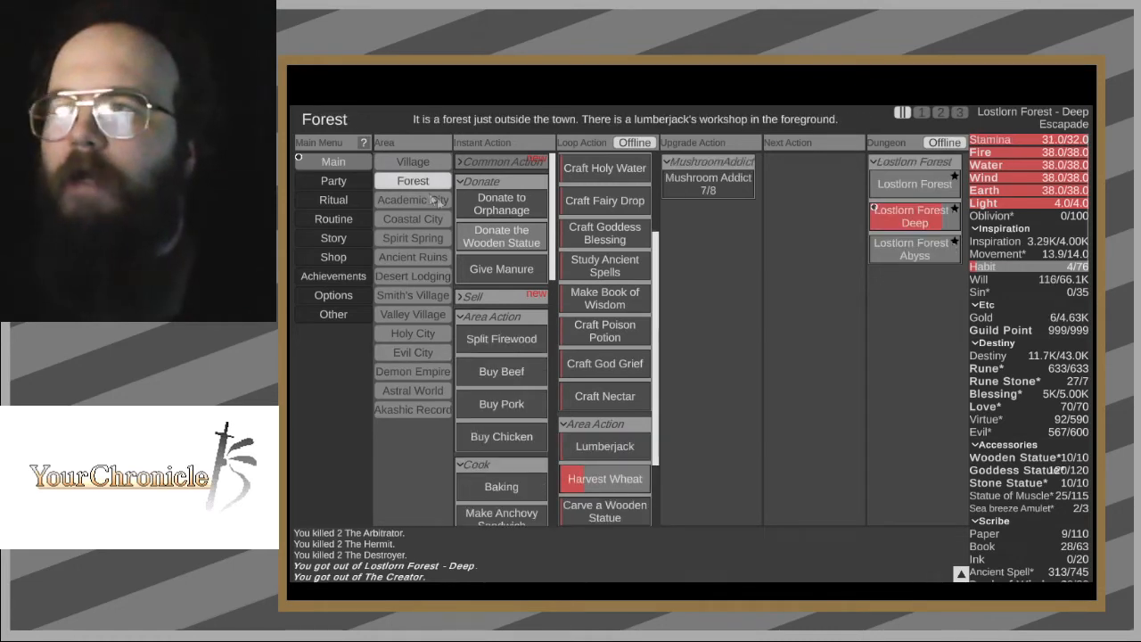
{"action": "left_click", "coordinate": [909, 218]}
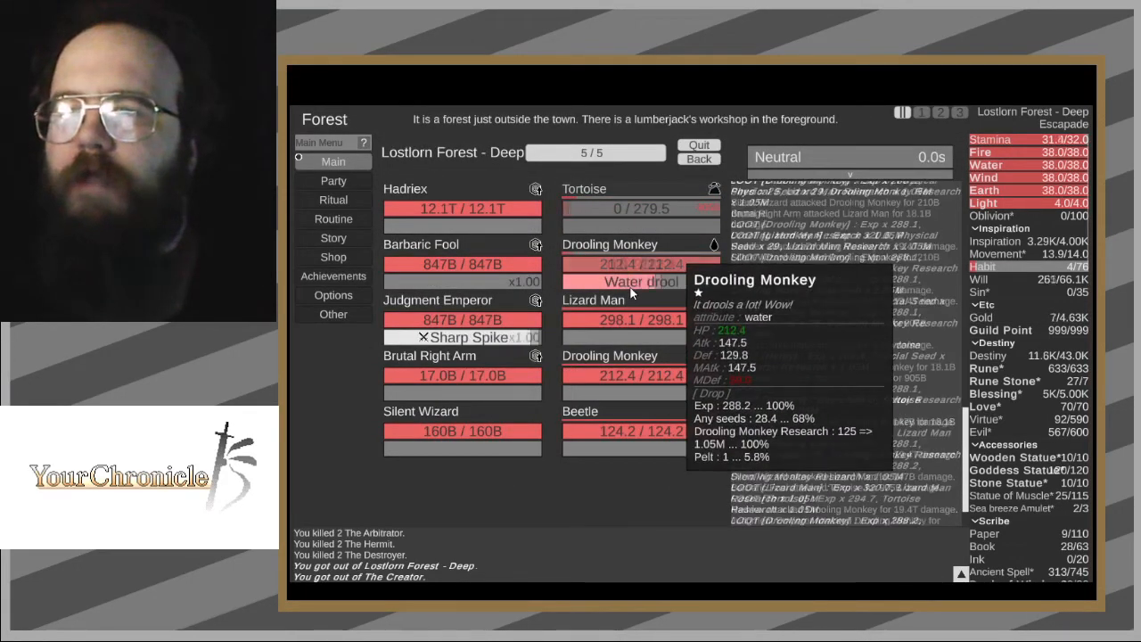
{"action": "mouse_move", "coordinate": [699, 159]}
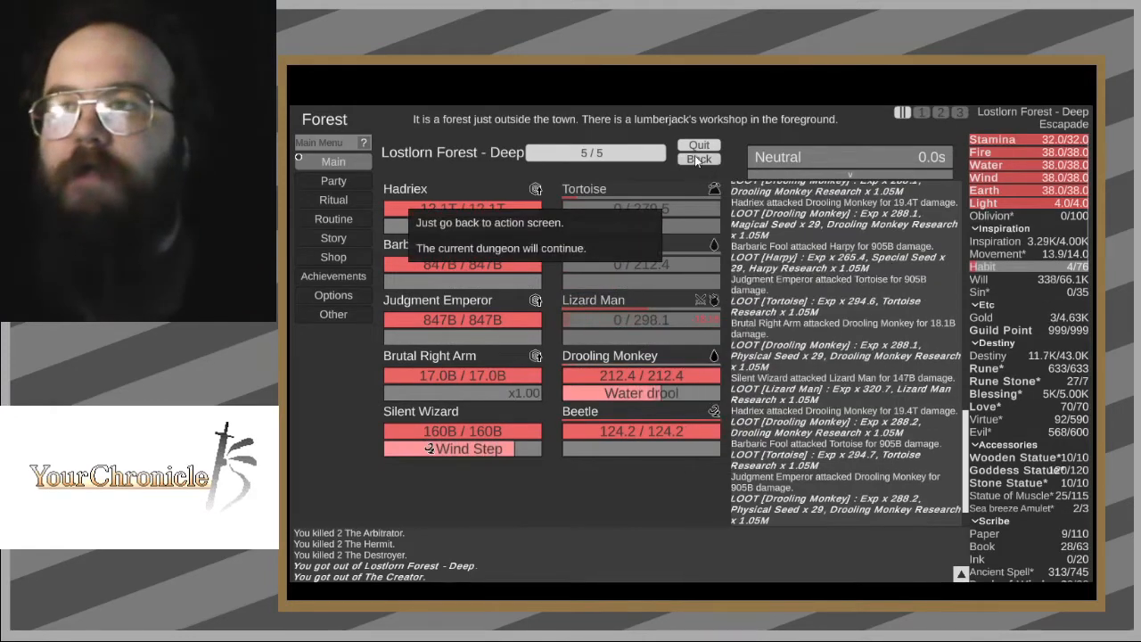
{"action": "left_click", "coordinate": [333, 218]}
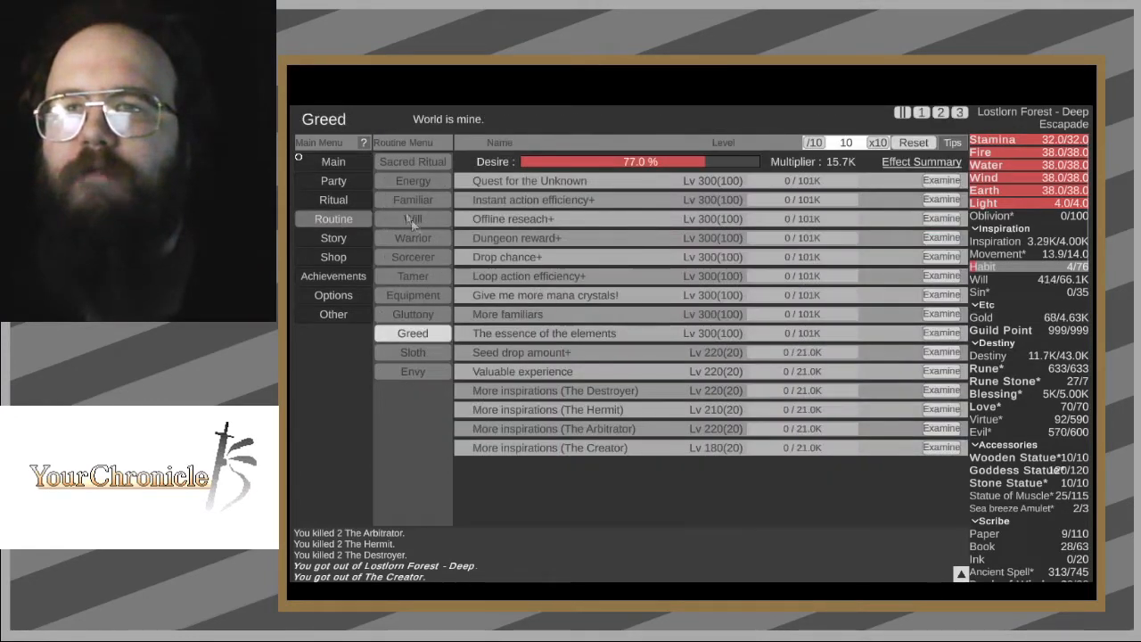
{"action": "mouse_move", "coordinate": [551, 181]}
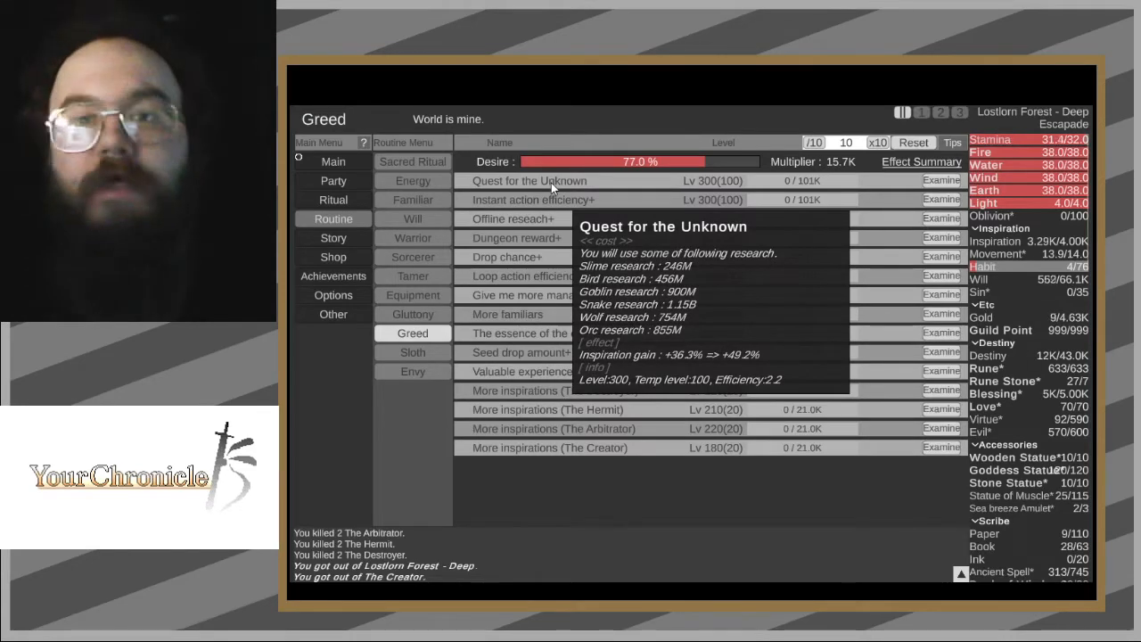
{"action": "mouse_move", "coordinate": [549, 200]}
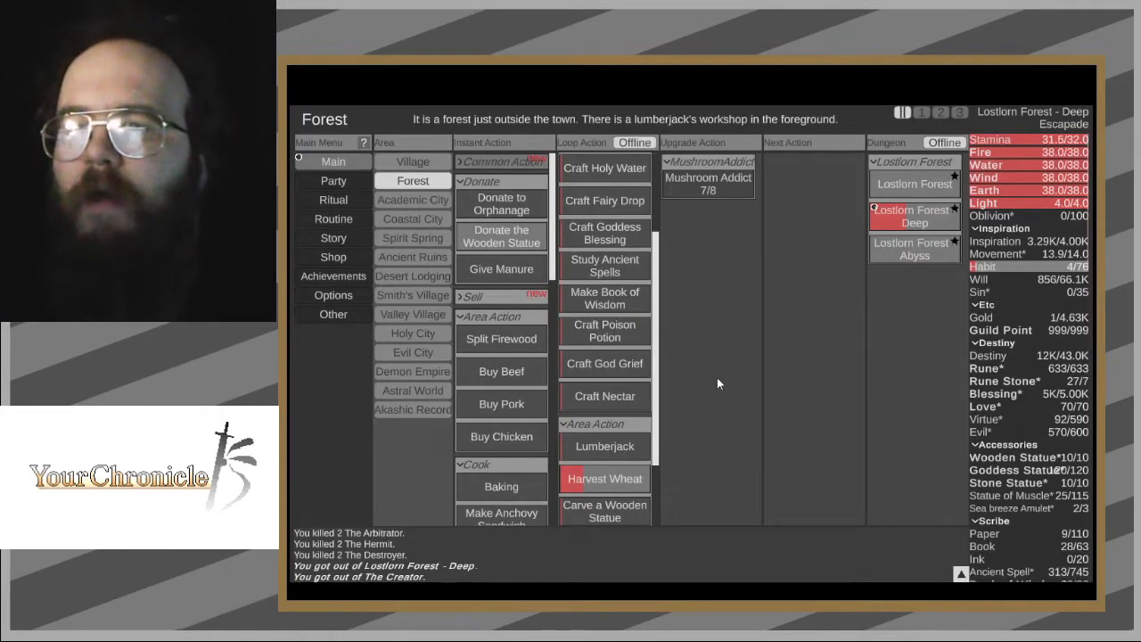
{"action": "mouse_move", "coordinate": [914, 216]}
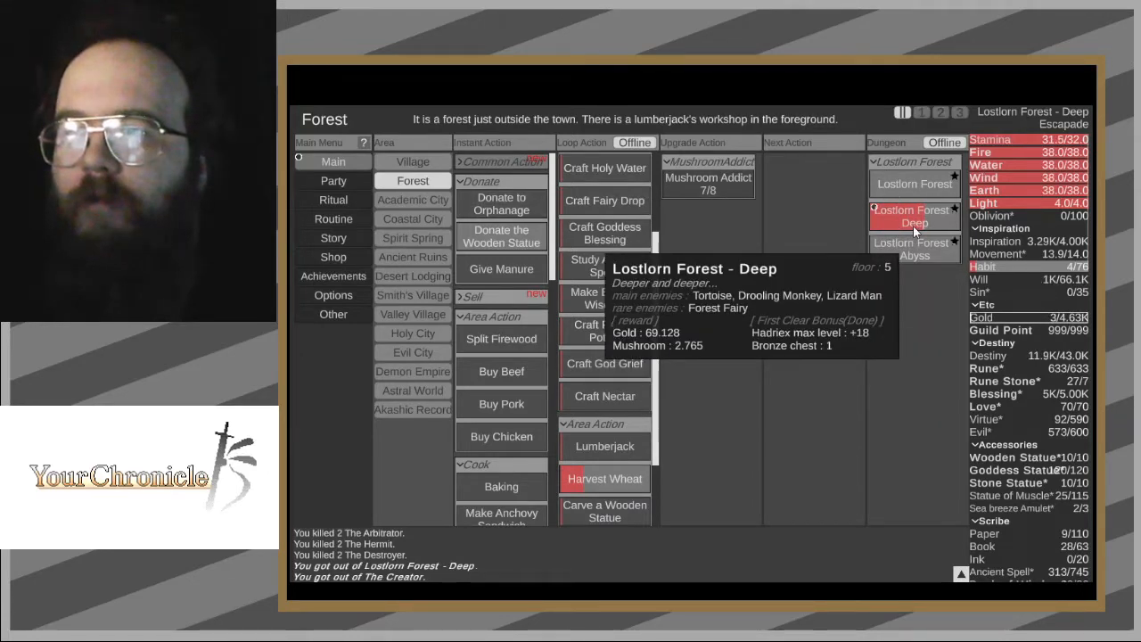
- Send the party into the Ancient Ruins dungeon from Evil City and return to the action screen
{"action": "left_click", "coordinate": [412, 351]}
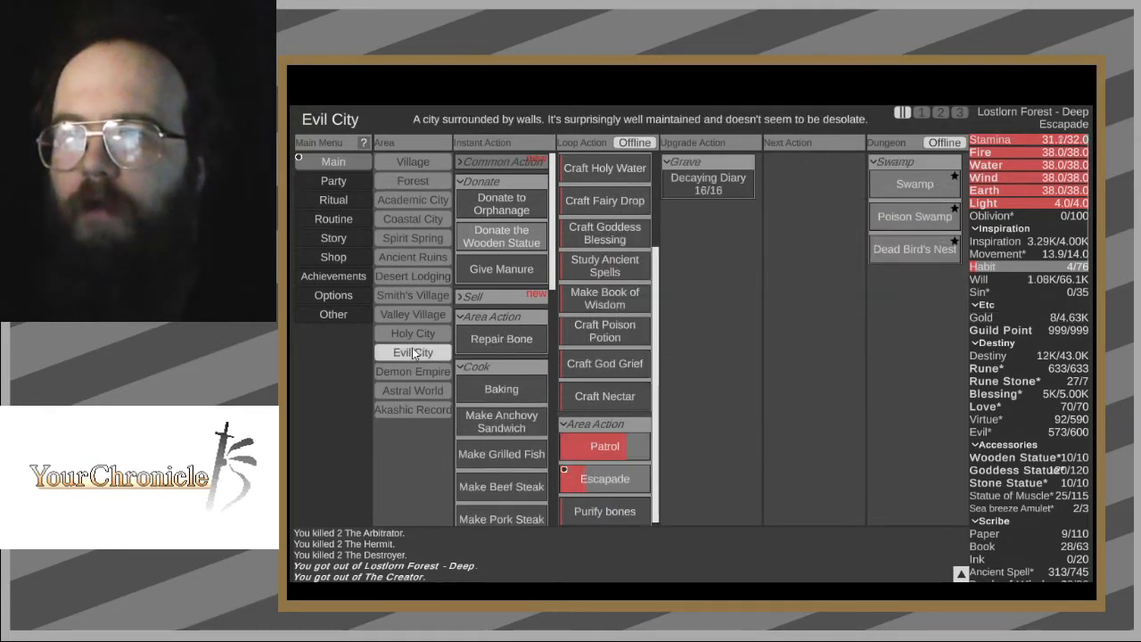
{"action": "mouse_move", "coordinate": [605, 478]}
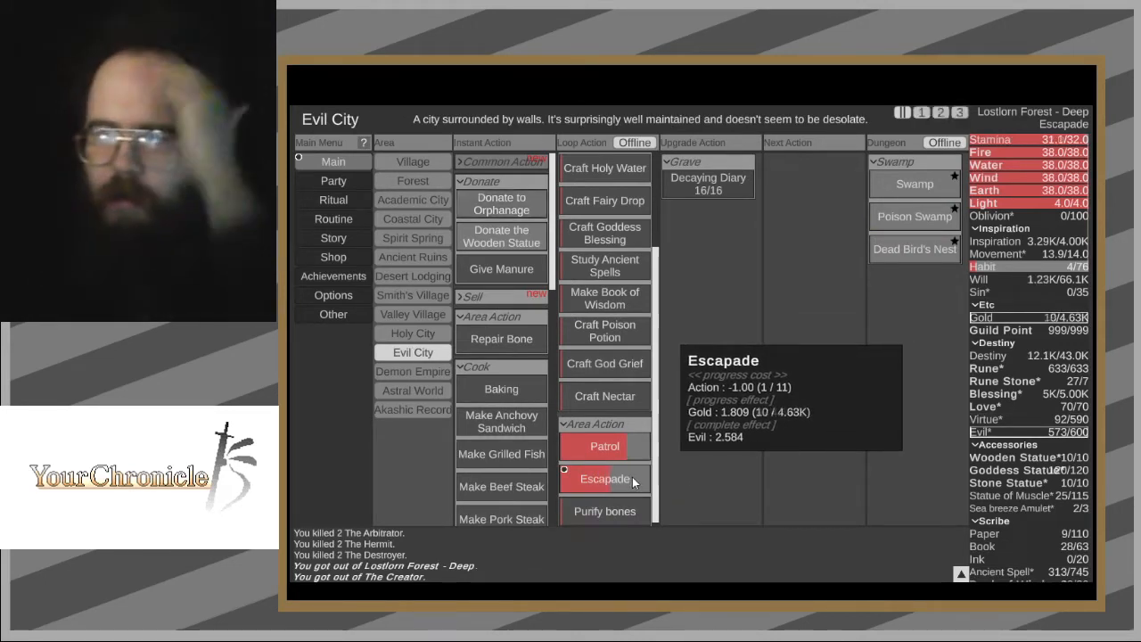
{"action": "mouse_move", "coordinate": [488, 333]}
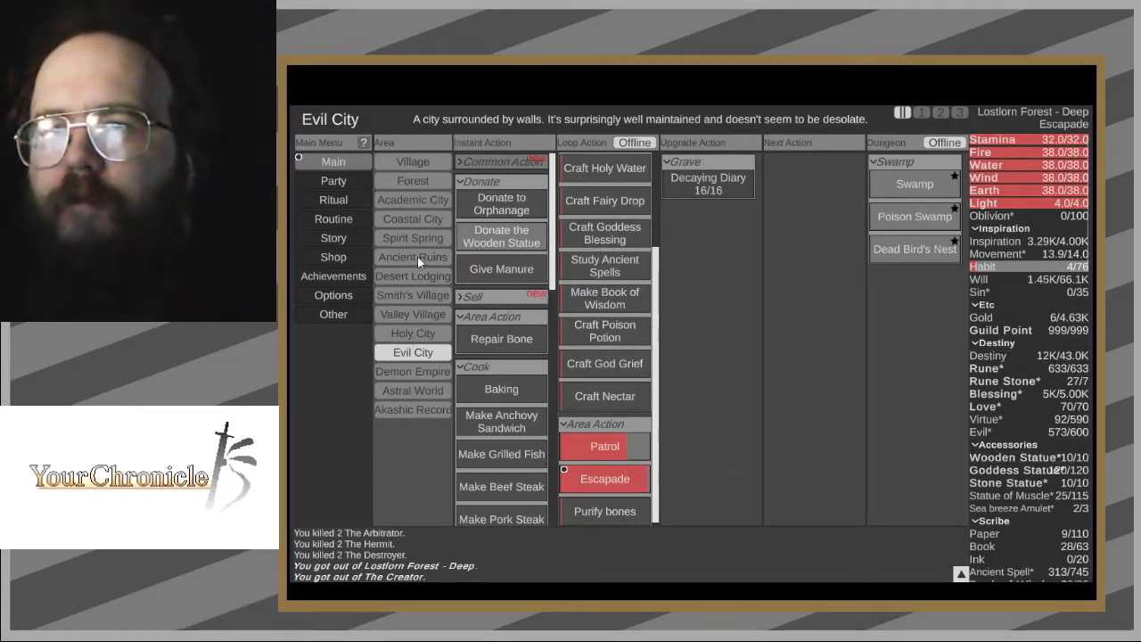
{"action": "left_click", "coordinate": [412, 257]}
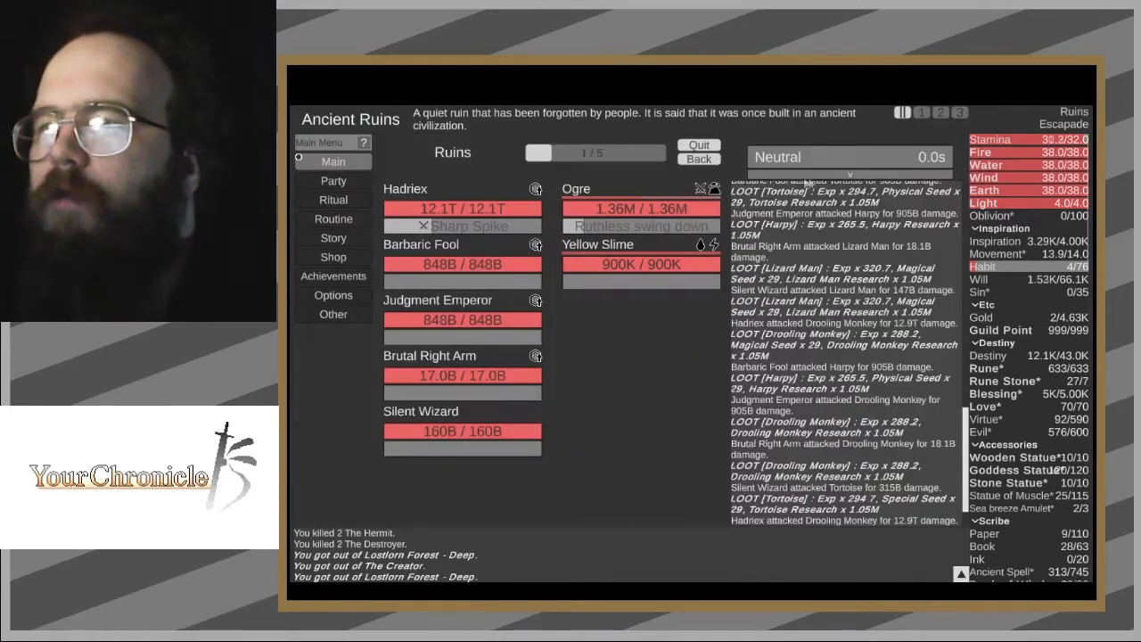
{"action": "left_click", "coordinate": [332, 161]}
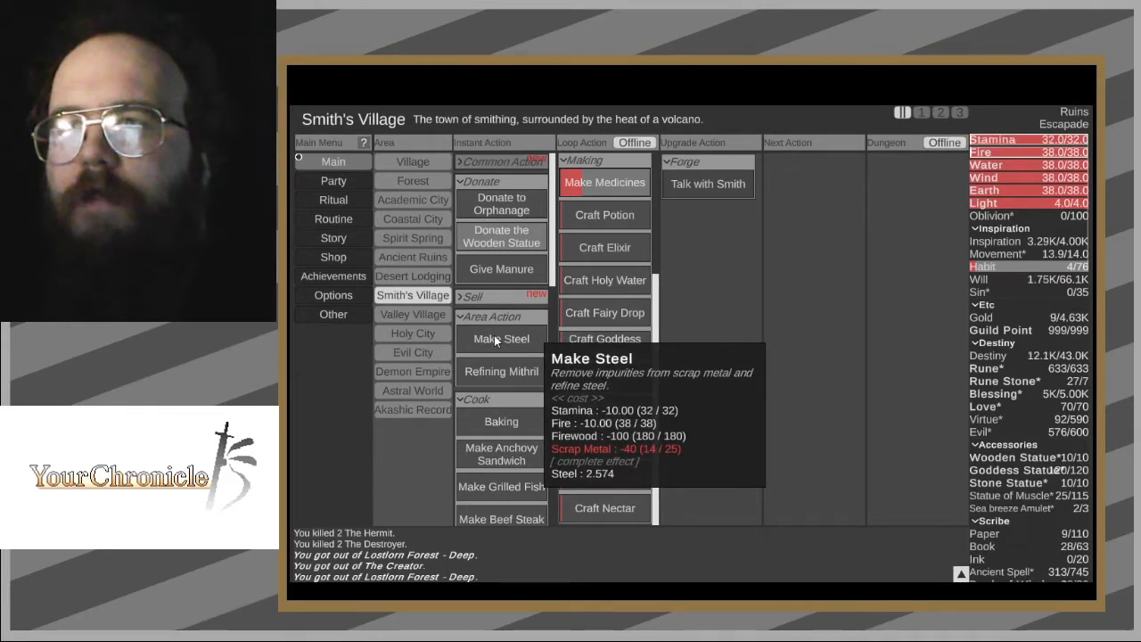
{"action": "mouse_move", "coordinate": [682, 184]}
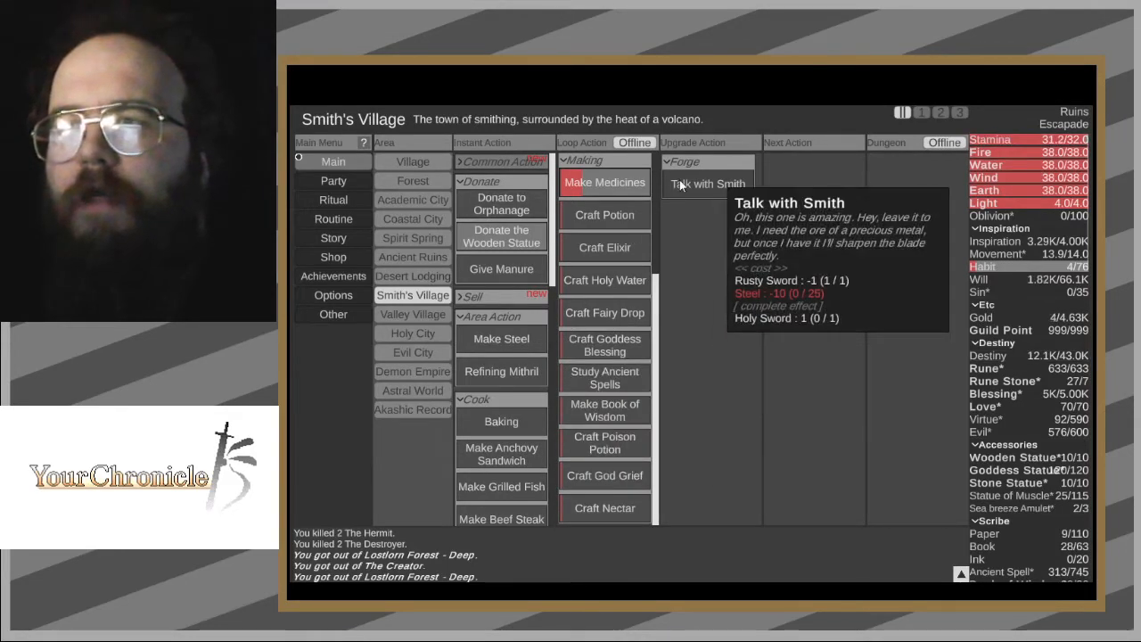
{"action": "mouse_move", "coordinate": [715, 221]}
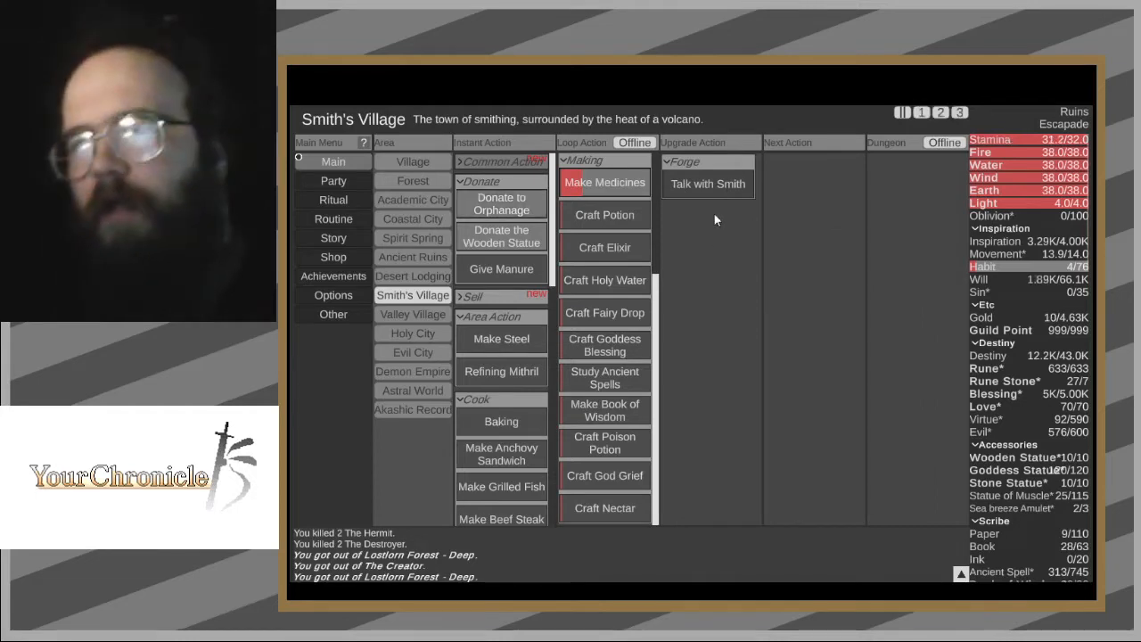
{"action": "mouse_move", "coordinate": [714, 201]}
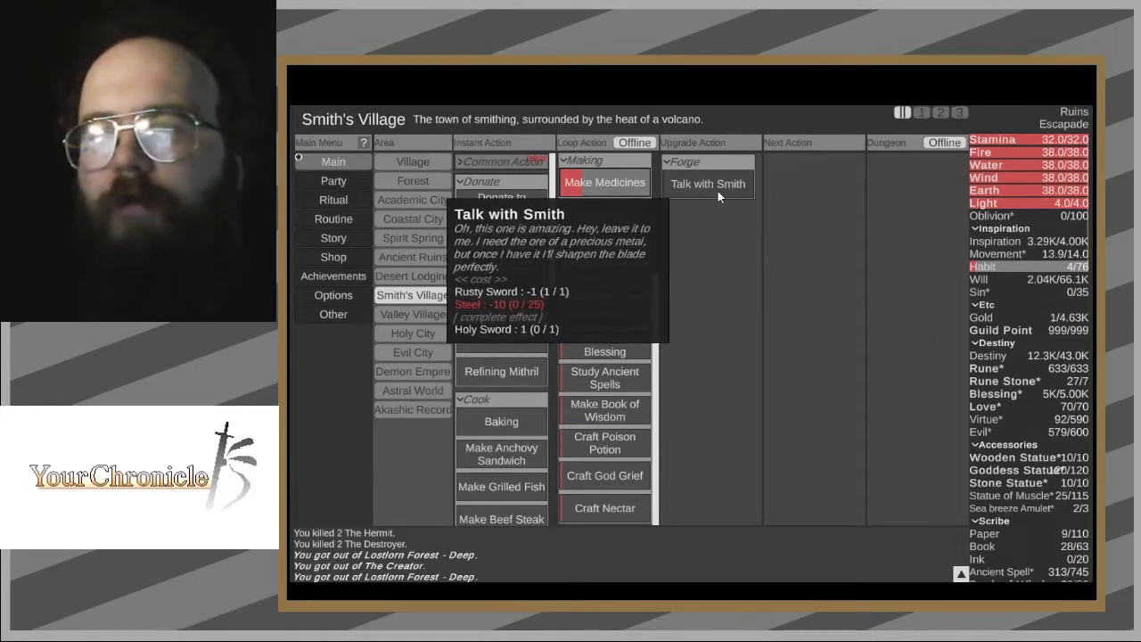
{"action": "mouse_move", "coordinate": [725, 321]}
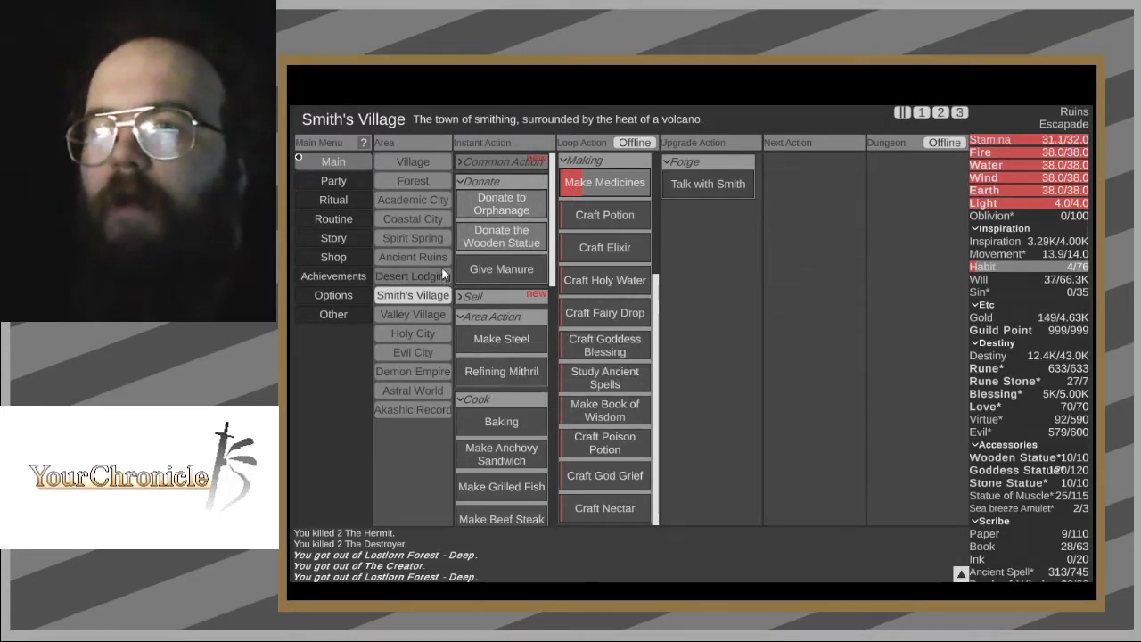
- Bind Split Firewood to shortcut 1 and Make Steel to shortcut 2, browsing areas before returning to Evil City
{"action": "left_click", "coordinate": [413, 181]}
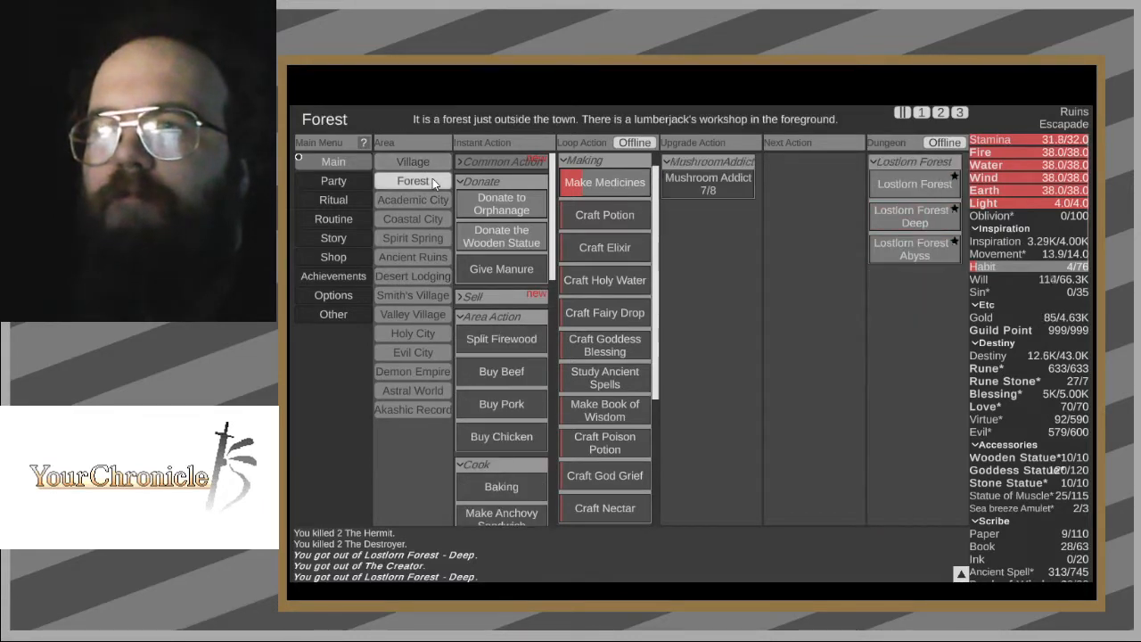
{"action": "left_click", "coordinate": [413, 199]}
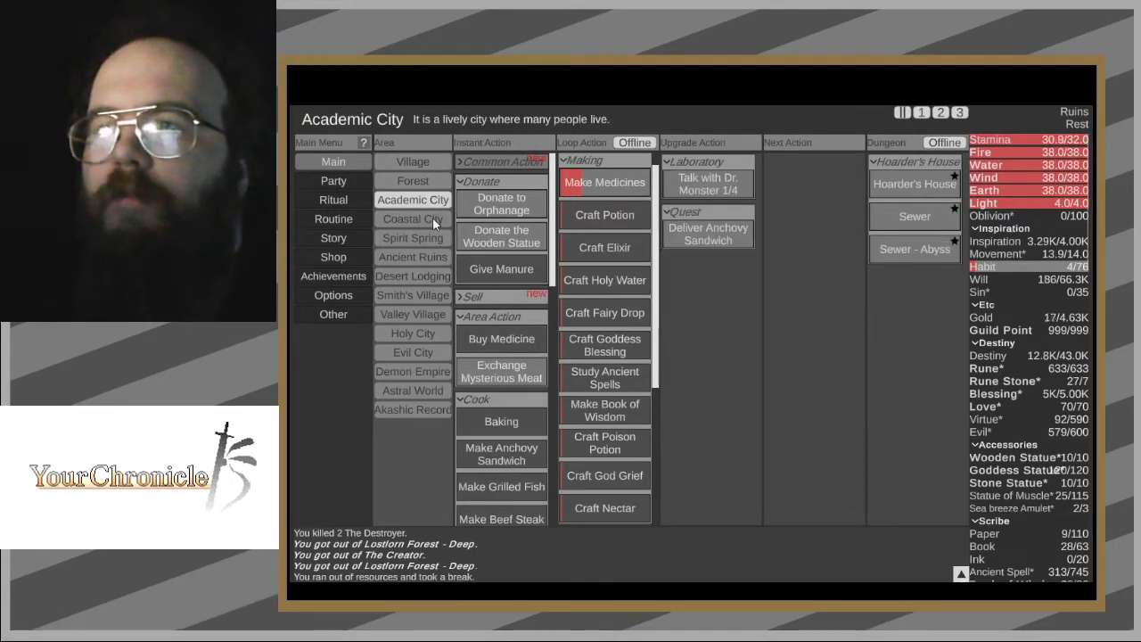
{"action": "left_click", "coordinate": [412, 295]}
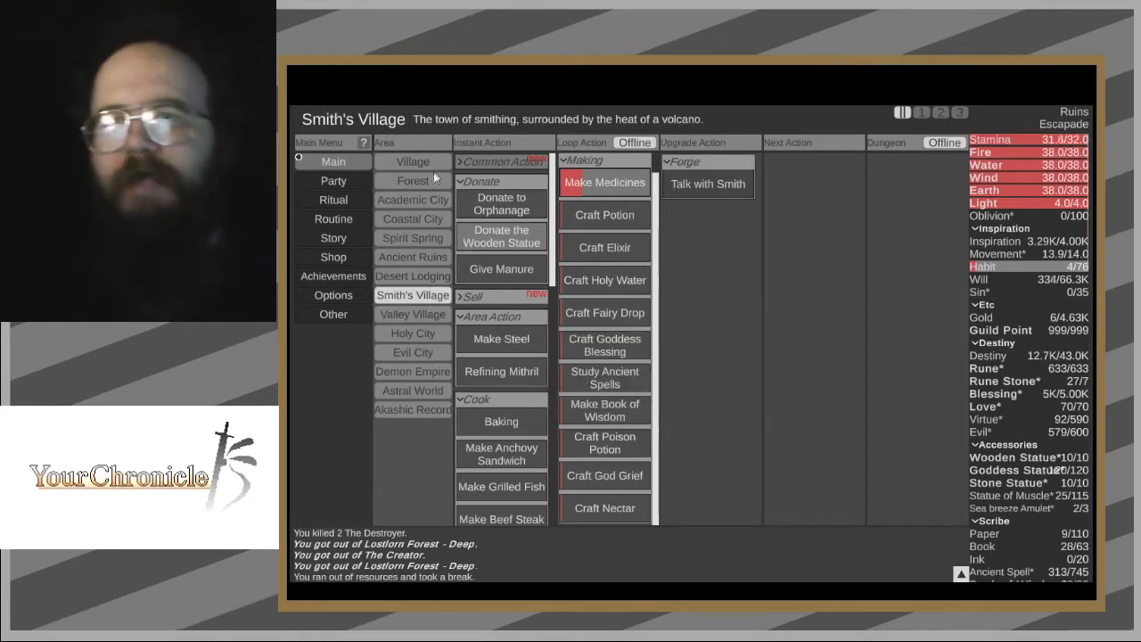
{"action": "left_click", "coordinate": [412, 180]}
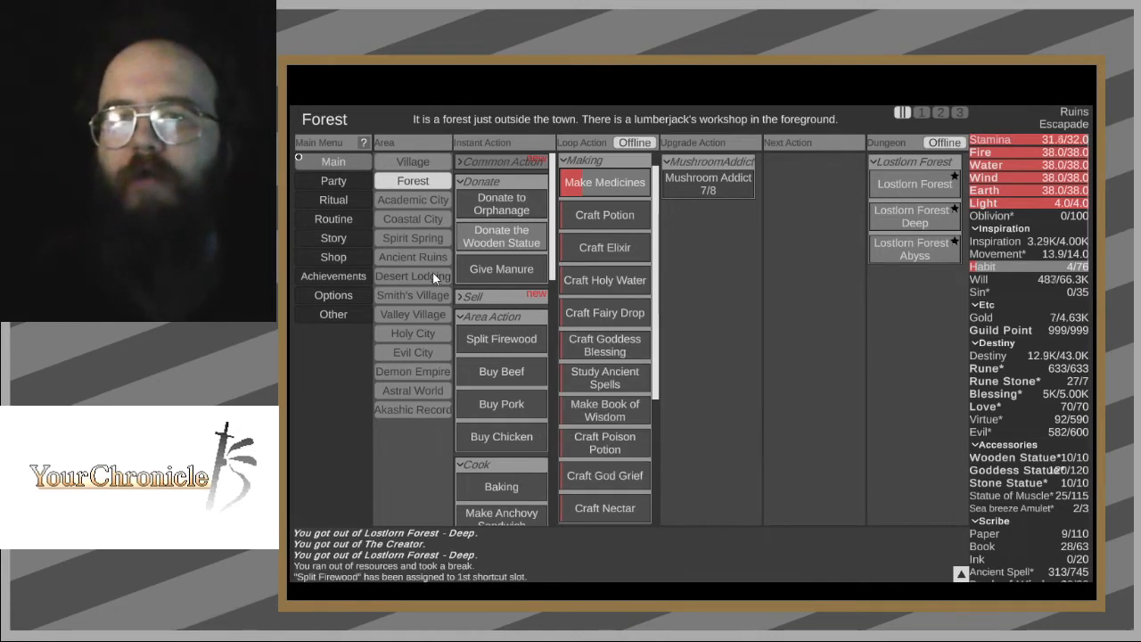
{"action": "left_click", "coordinate": [412, 257]}
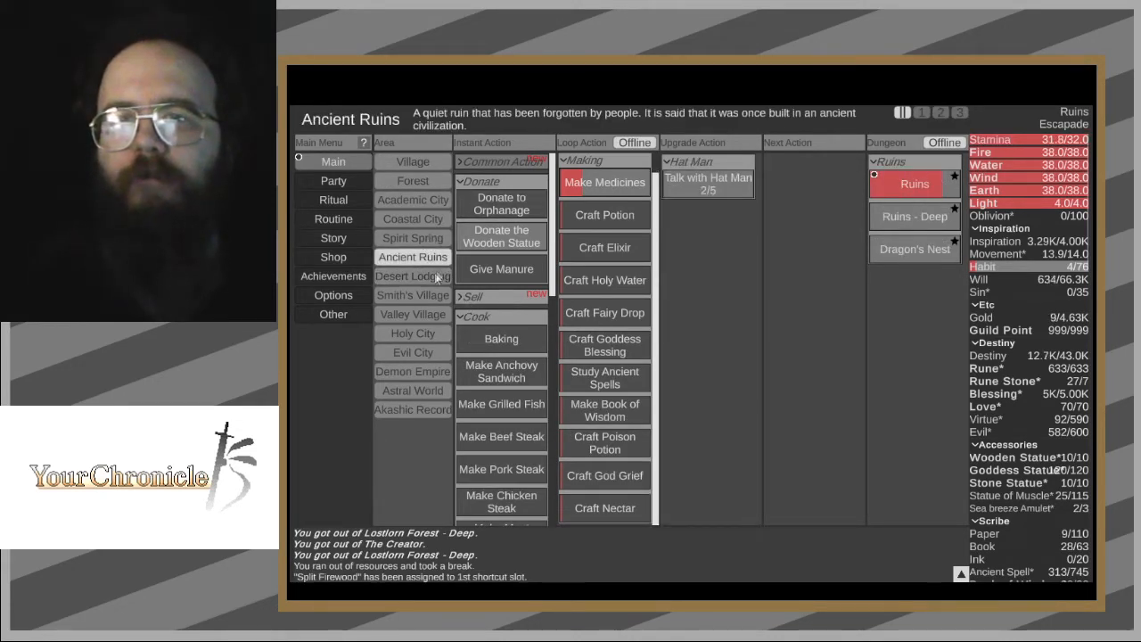
{"action": "left_click", "coordinate": [412, 332]}
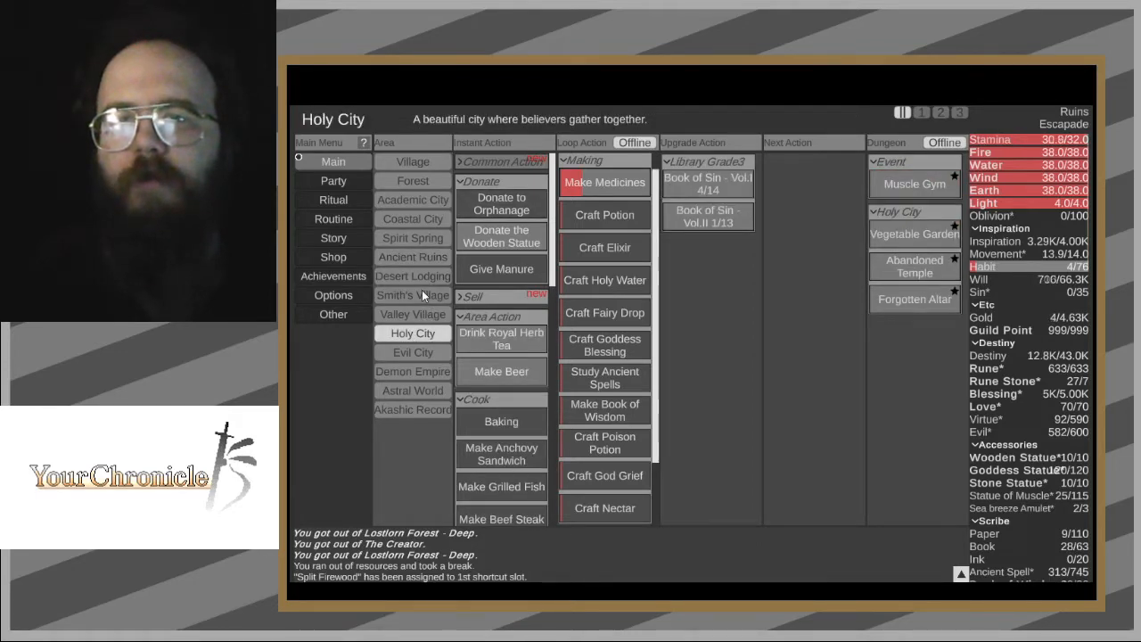
{"action": "left_click", "coordinate": [412, 295]}
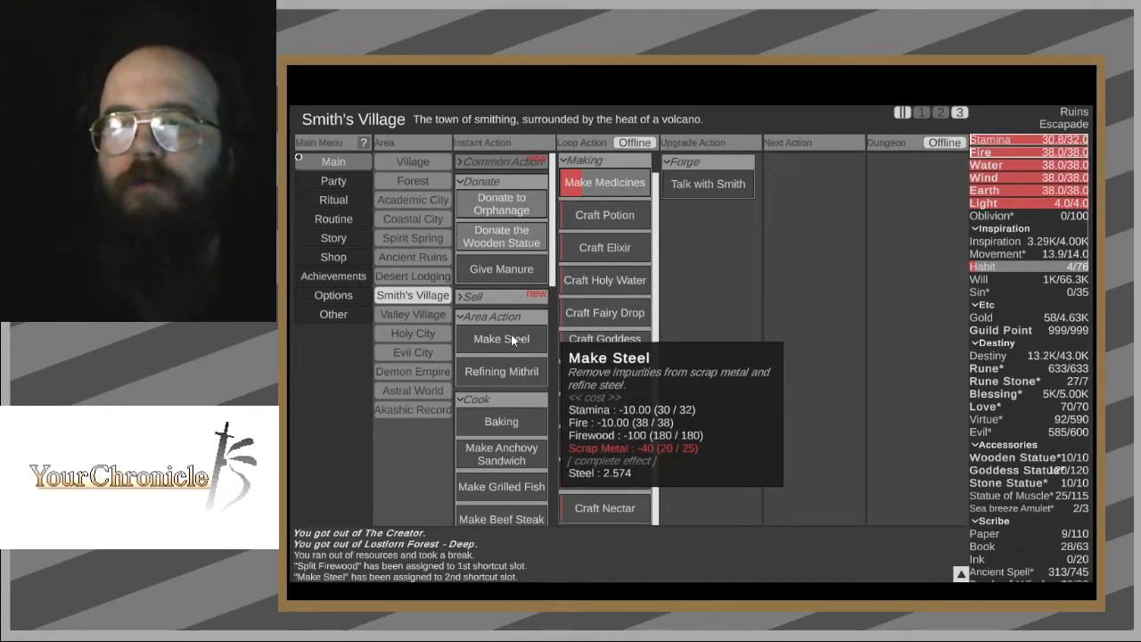
{"action": "left_click", "coordinate": [412, 371]}
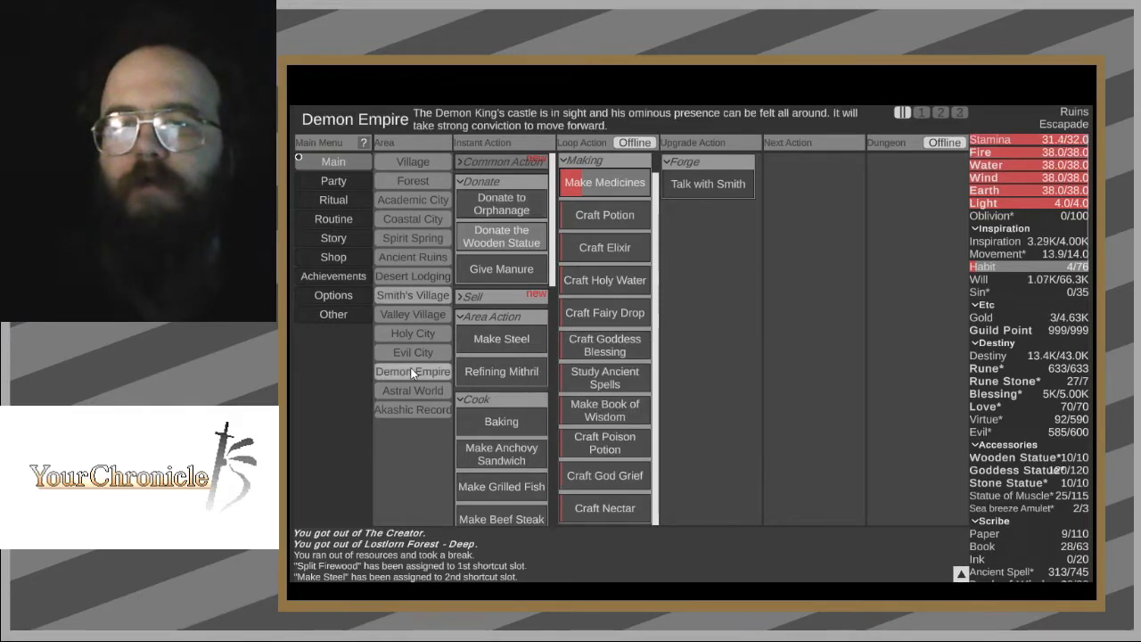
{"action": "left_click", "coordinate": [412, 352]}
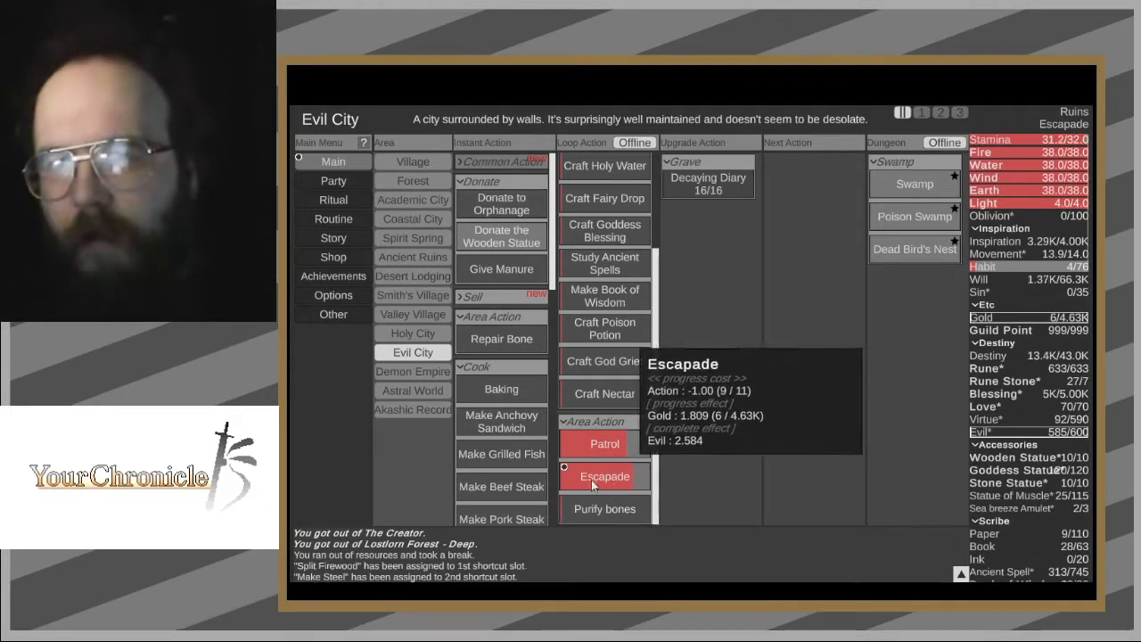
{"action": "mouse_move", "coordinate": [608, 516]}
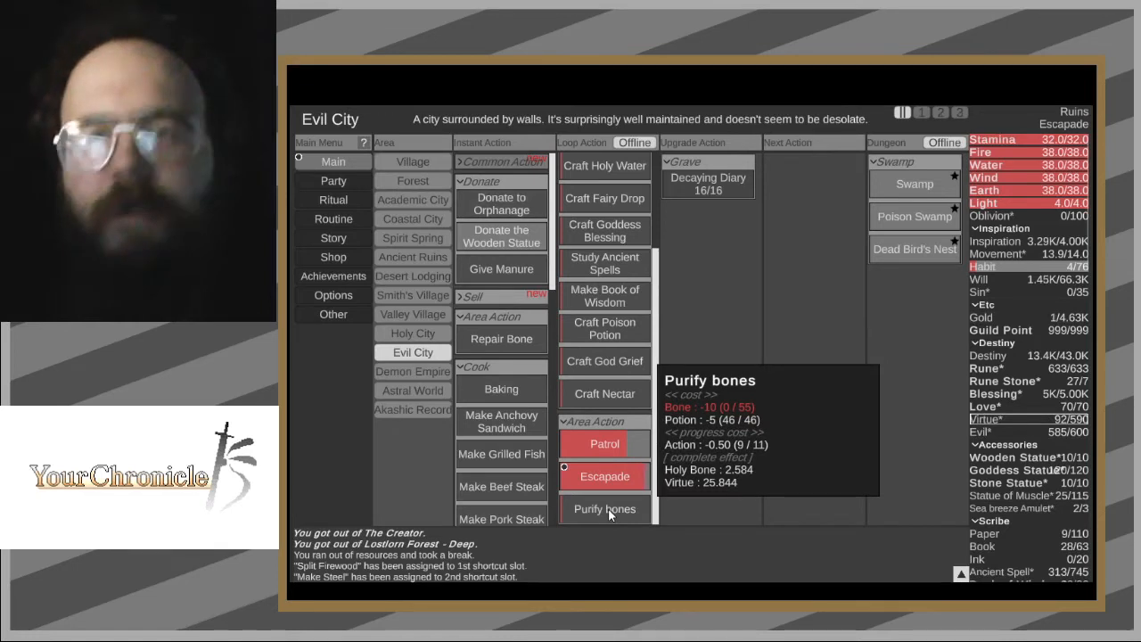
{"action": "mouse_move", "coordinate": [597, 531]}
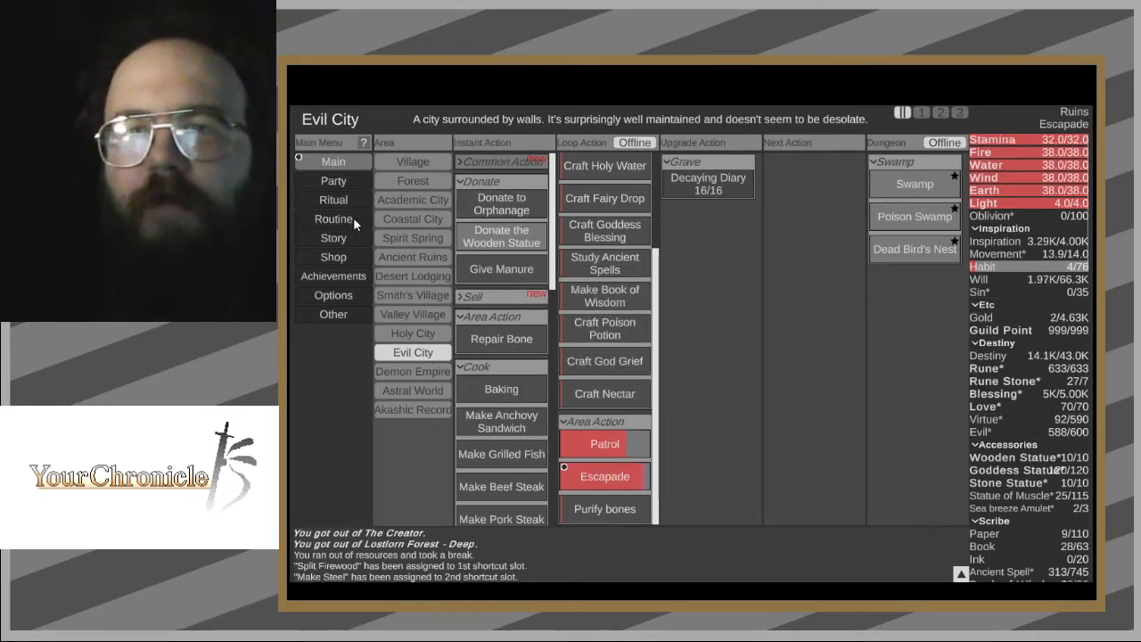
- Open the Akashic Records area listing Upgrade, Destiny Max and Inventory options
{"action": "left_click", "coordinate": [412, 409]}
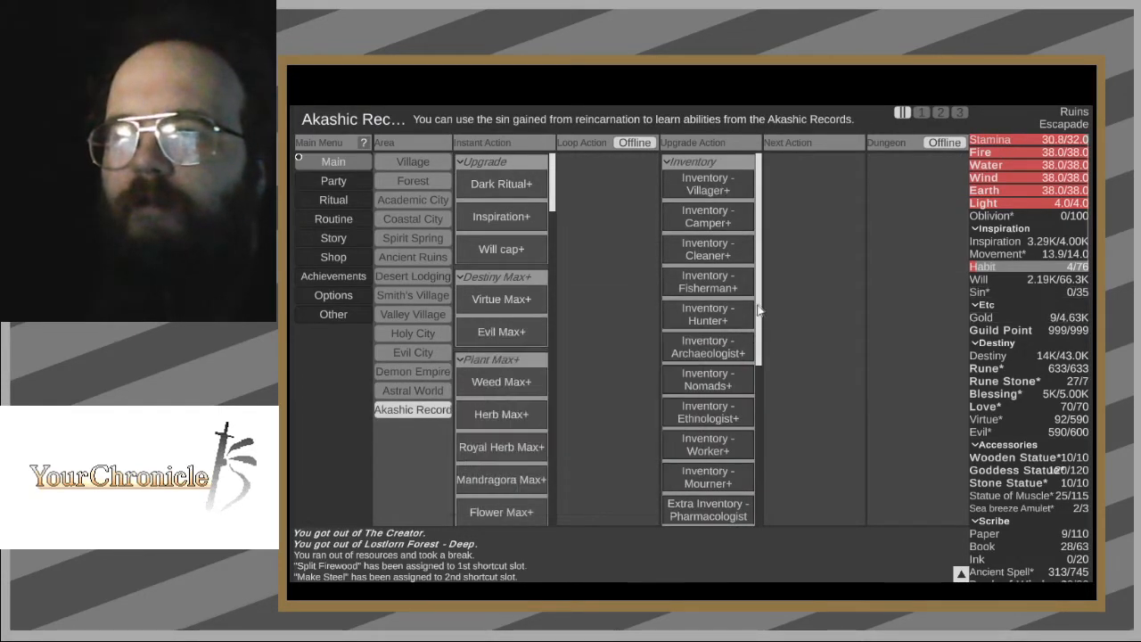
{"action": "mouse_move", "coordinate": [708, 184]}
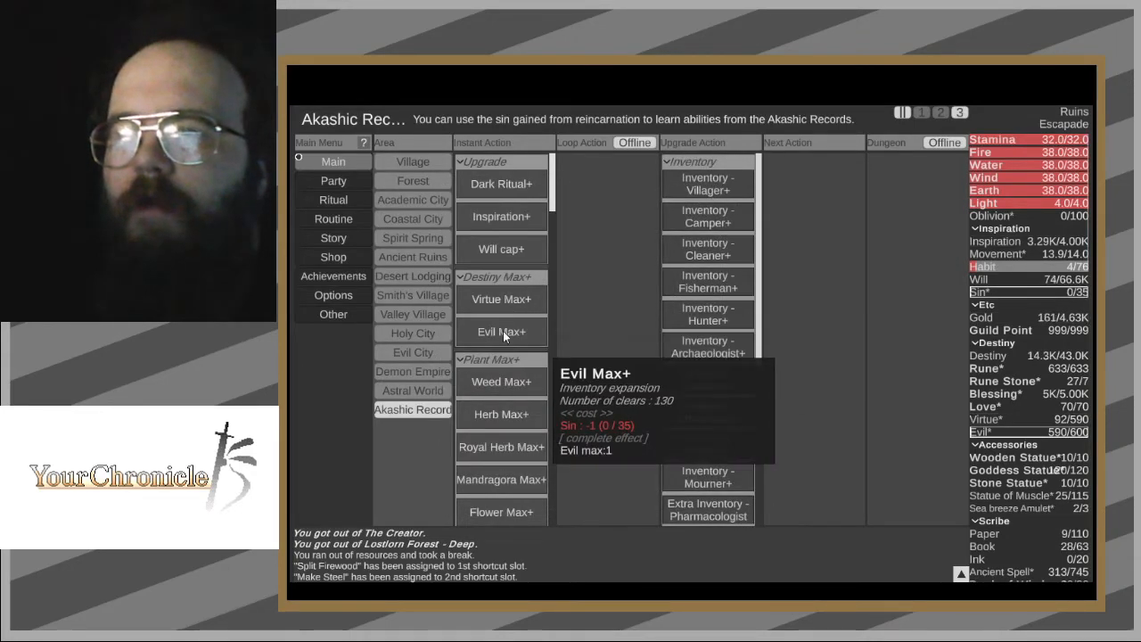
- Try to learn the Evil Max+ upgrade, then open the Party screen
{"action": "left_click", "coordinate": [501, 332]}
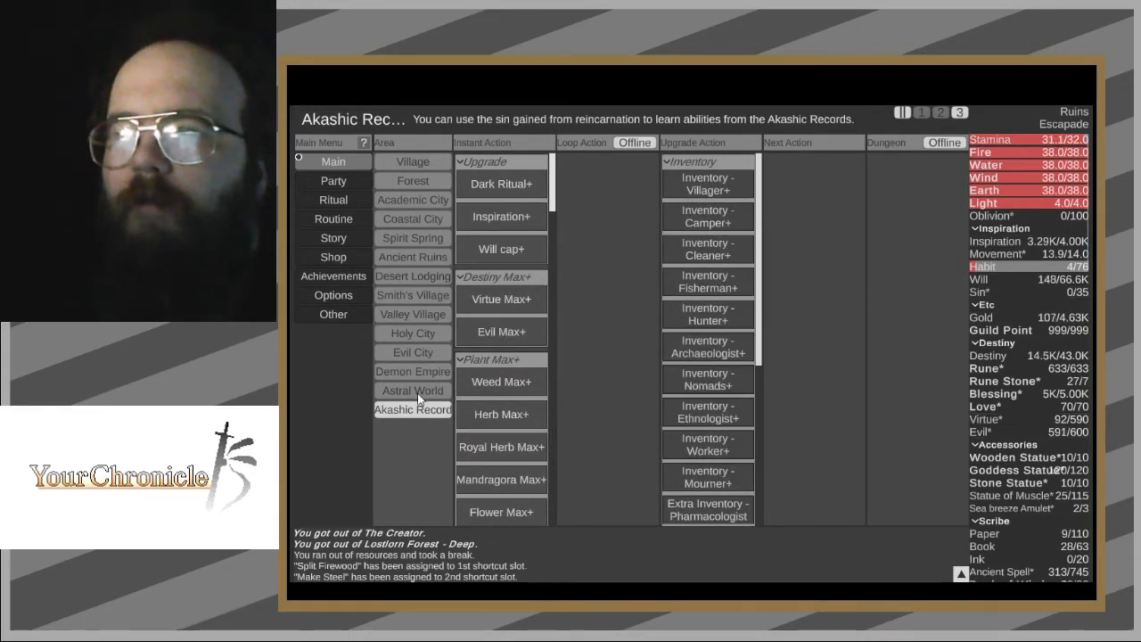
{"action": "mouse_move", "coordinate": [974, 432]}
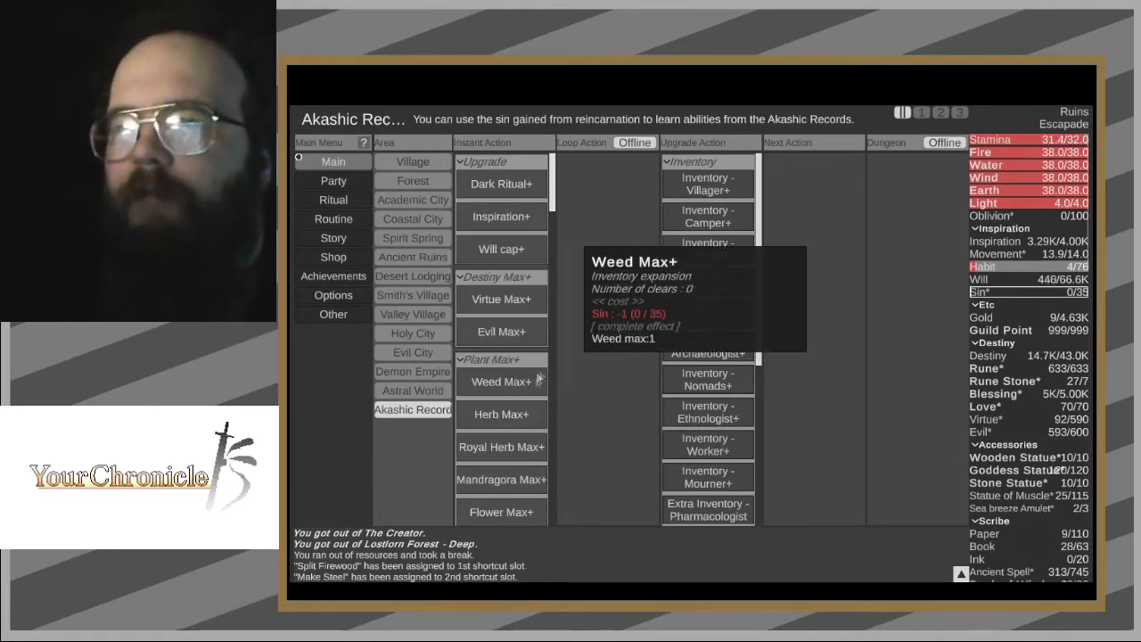
{"action": "mouse_move", "coordinate": [1058, 433]}
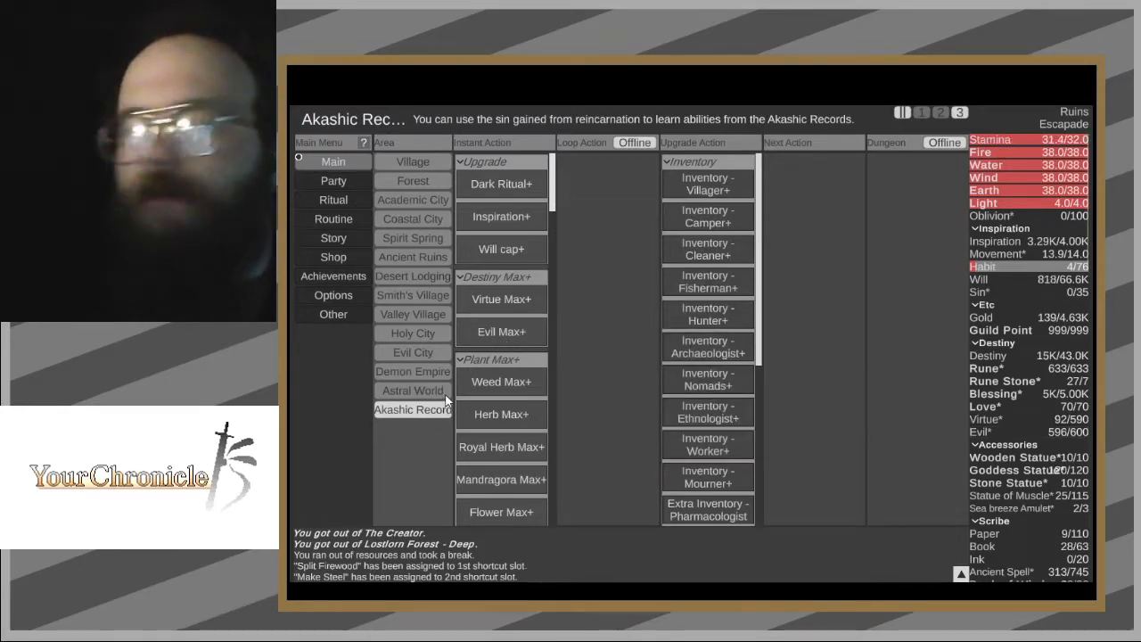
{"action": "mouse_move", "coordinate": [1025, 431]}
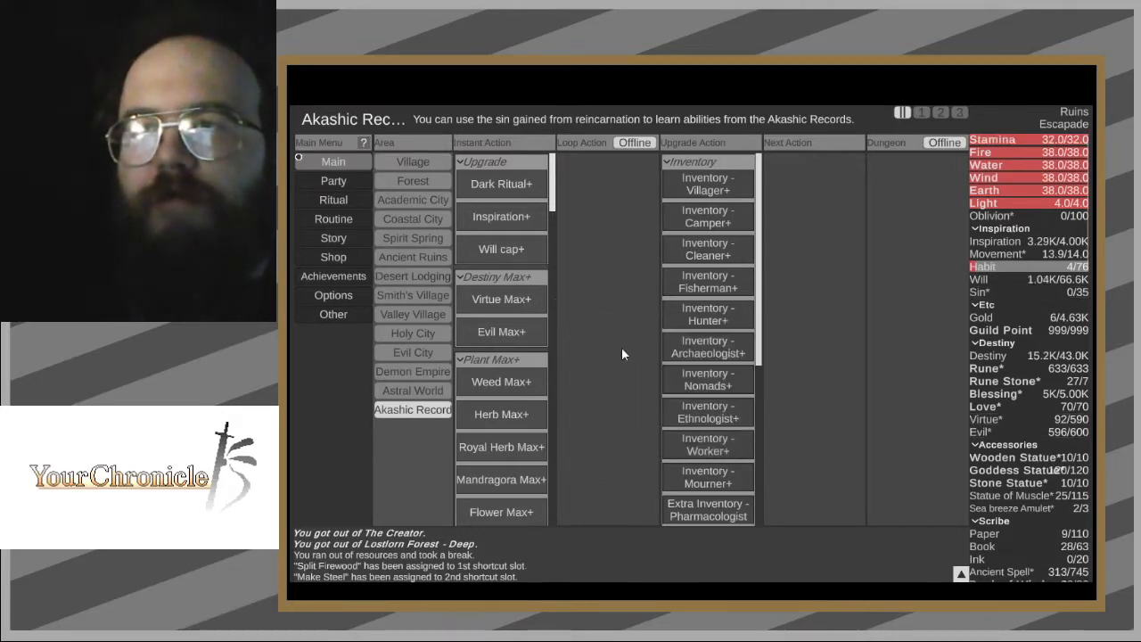
{"action": "left_click", "coordinate": [412, 390]}
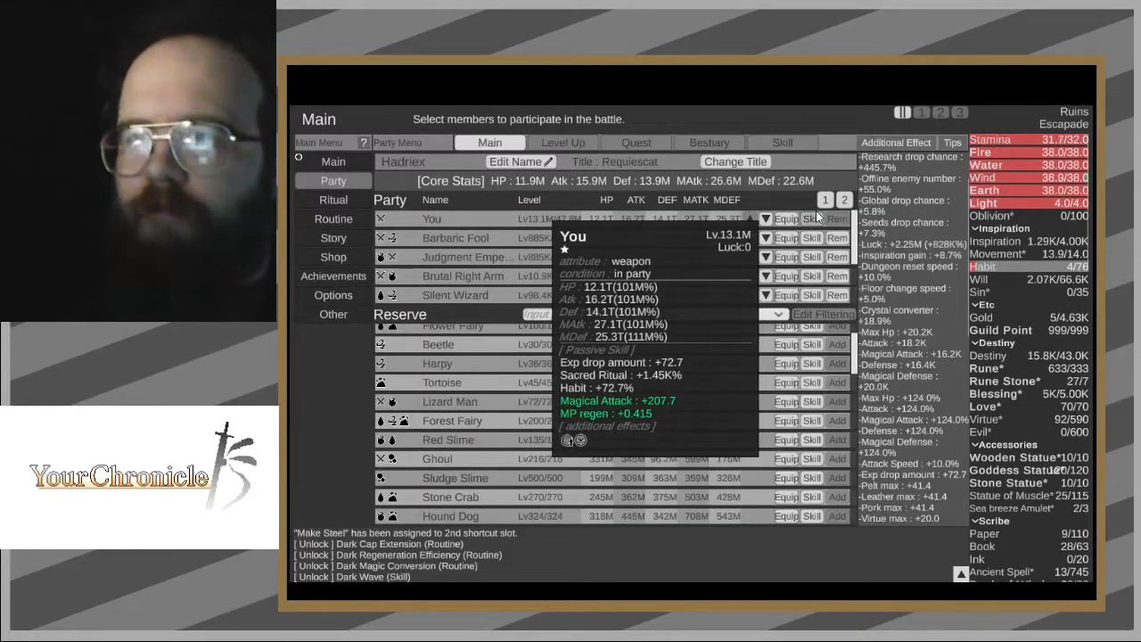
- Browse your hero's Skill List, then switch to the party's Level Up tab
{"action": "left_click", "coordinate": [811, 219]}
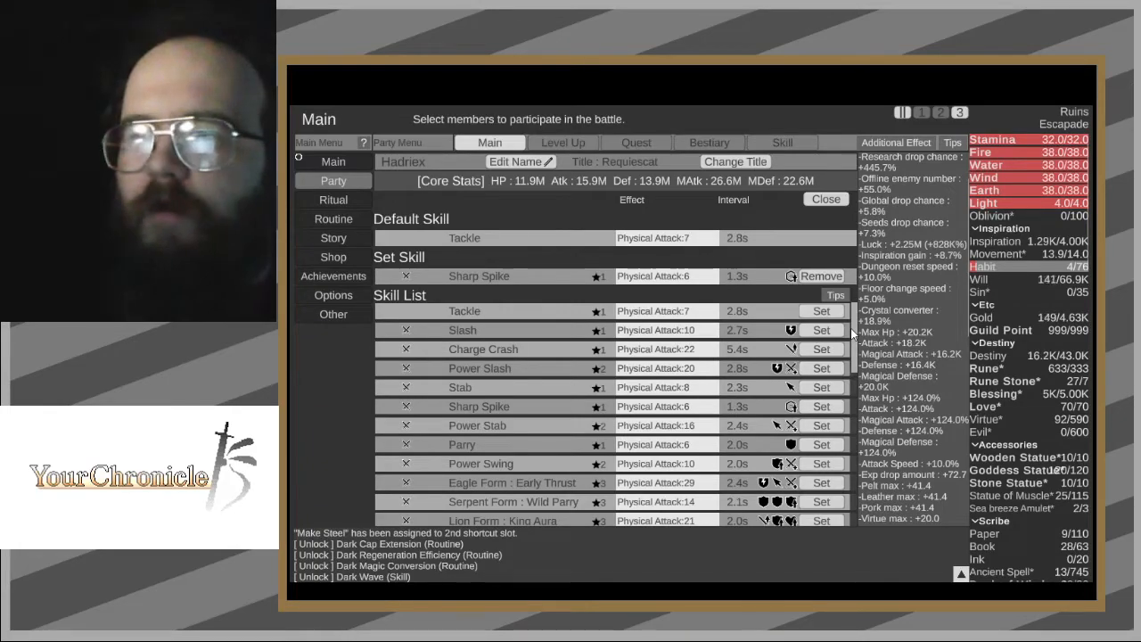
{"action": "scroll", "scroll_direction": "down", "scroll_amount": 3}
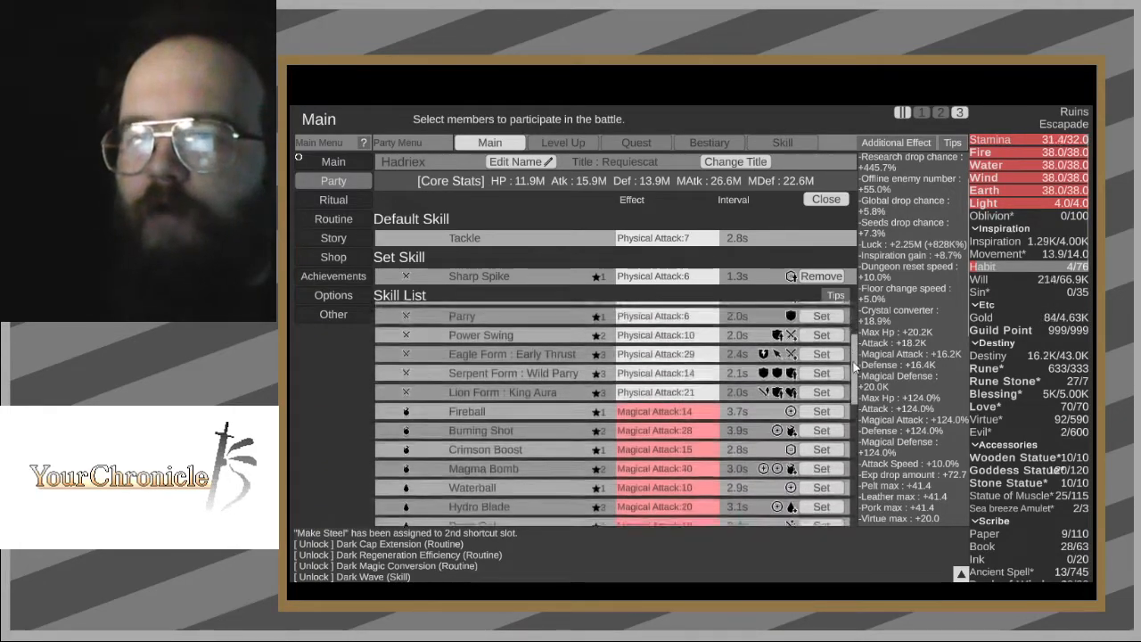
{"action": "scroll", "scroll_direction": "down", "scroll_amount": 3}
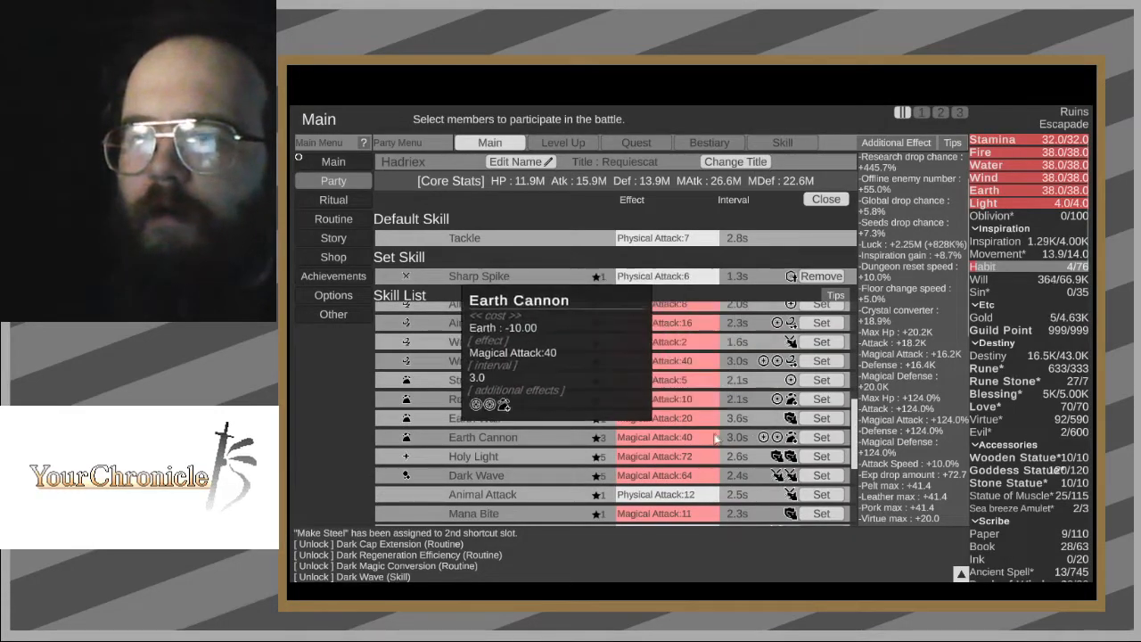
{"action": "mouse_move", "coordinate": [560, 564]}
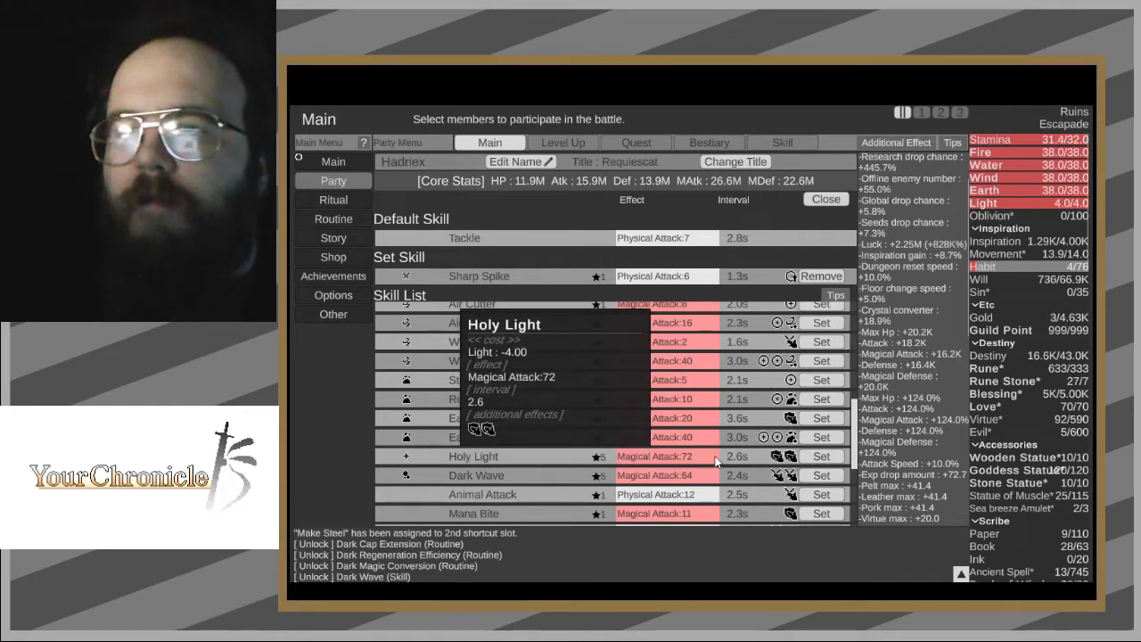
{"action": "mouse_move", "coordinate": [716, 460]}
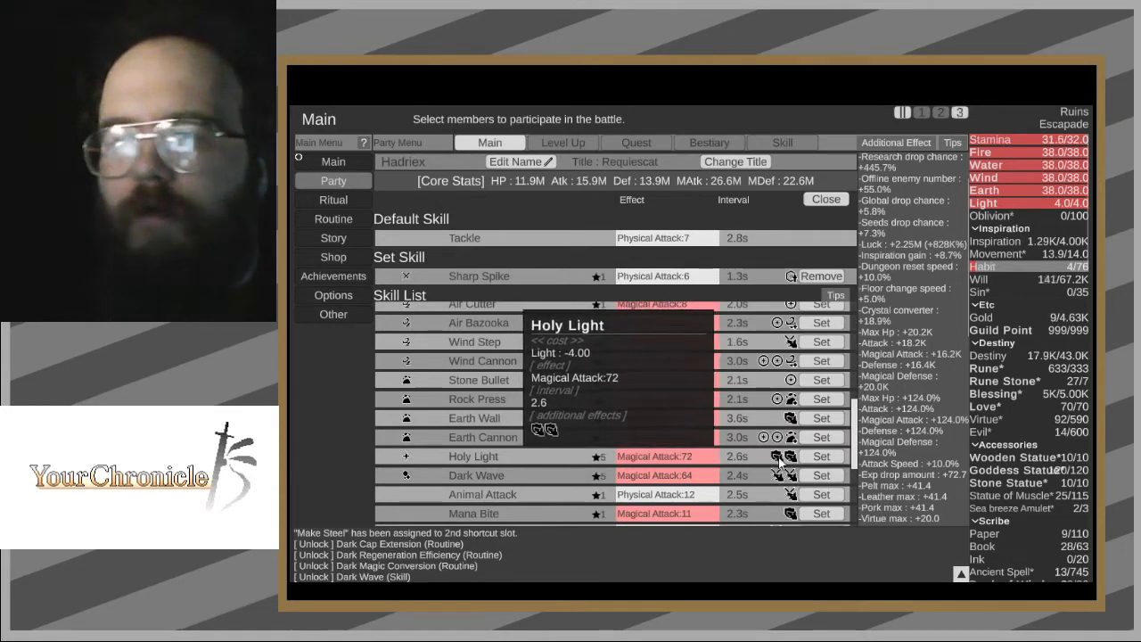
{"action": "mouse_move", "coordinate": [773, 481]}
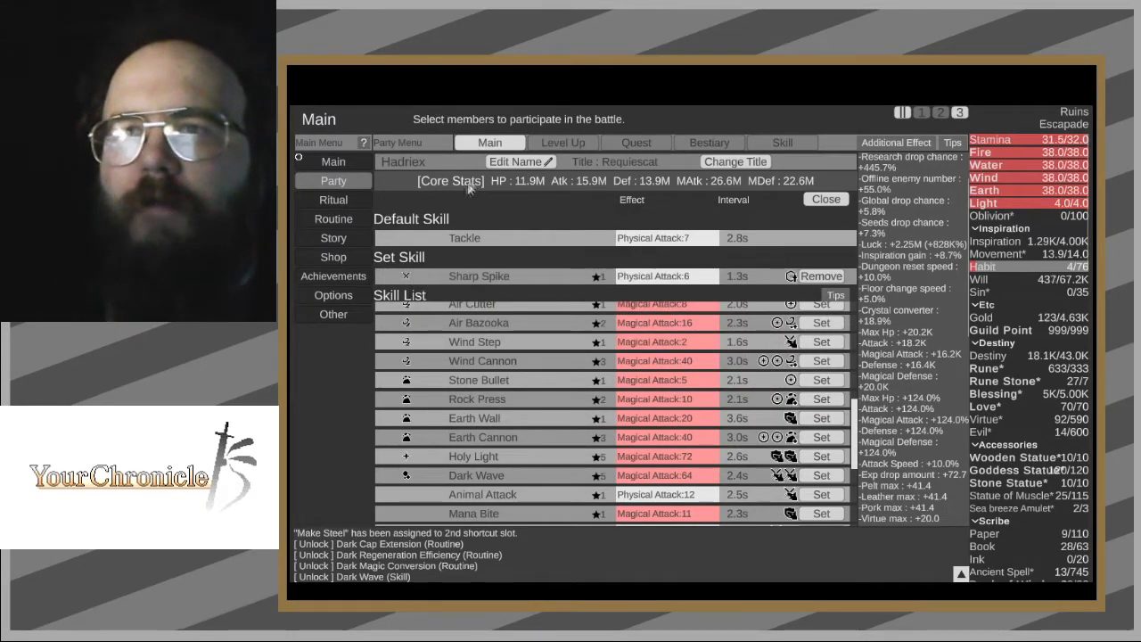
{"action": "left_click", "coordinate": [563, 143]}
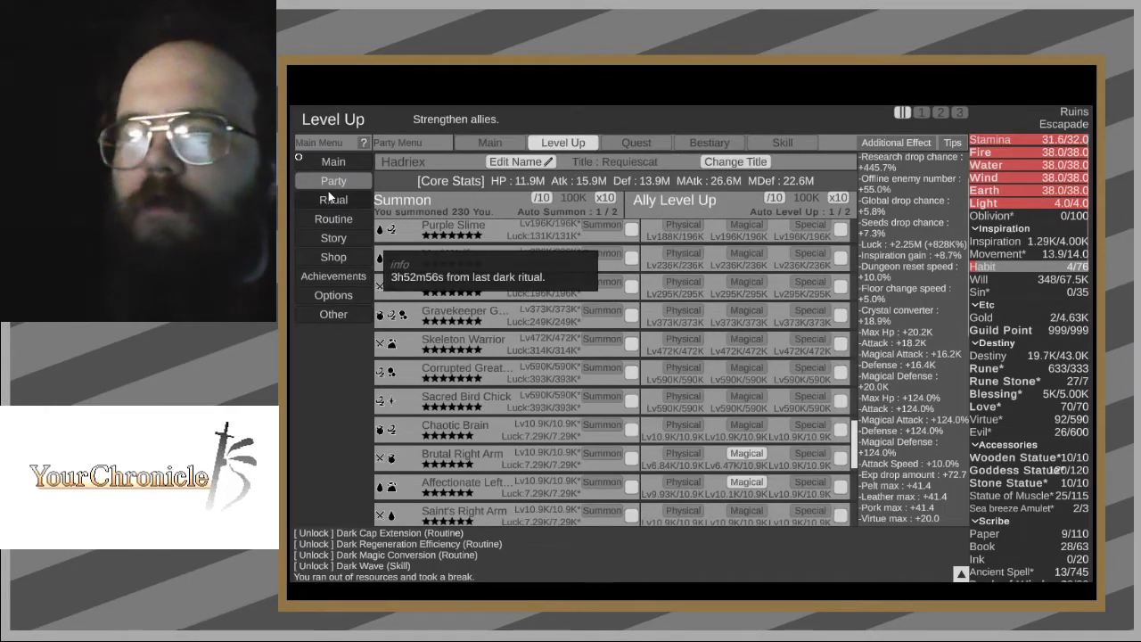
- Add routine points to Dark Magic Conversion and Dark Cap Extension under Energy routines
{"action": "left_click", "coordinate": [332, 219]}
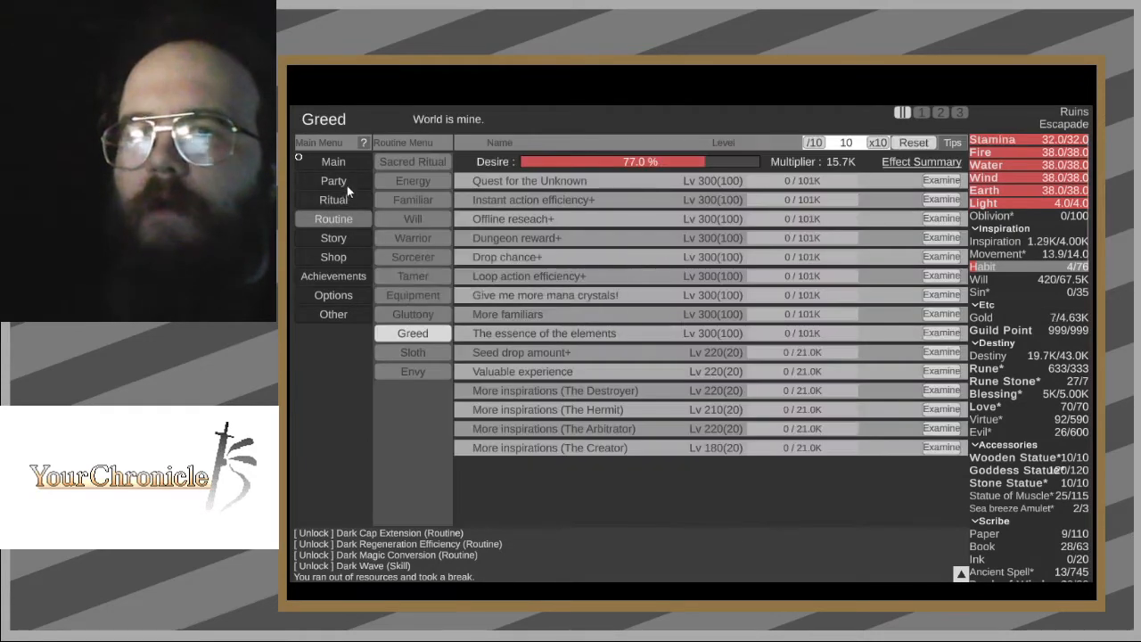
{"action": "left_click", "coordinate": [333, 181]}
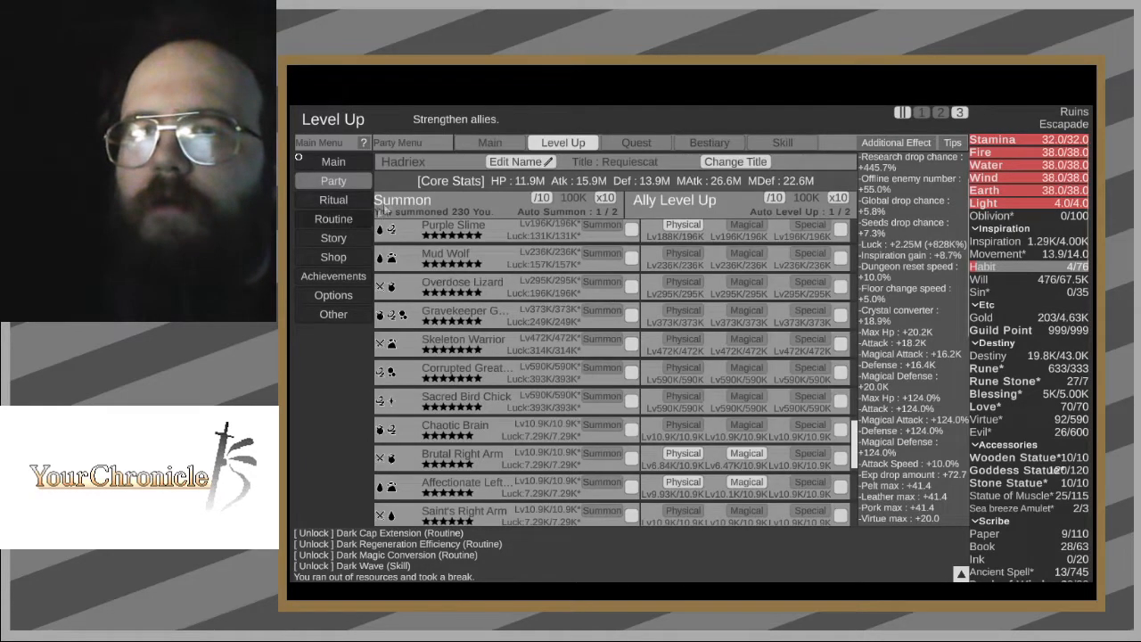
{"action": "left_click", "coordinate": [333, 219]}
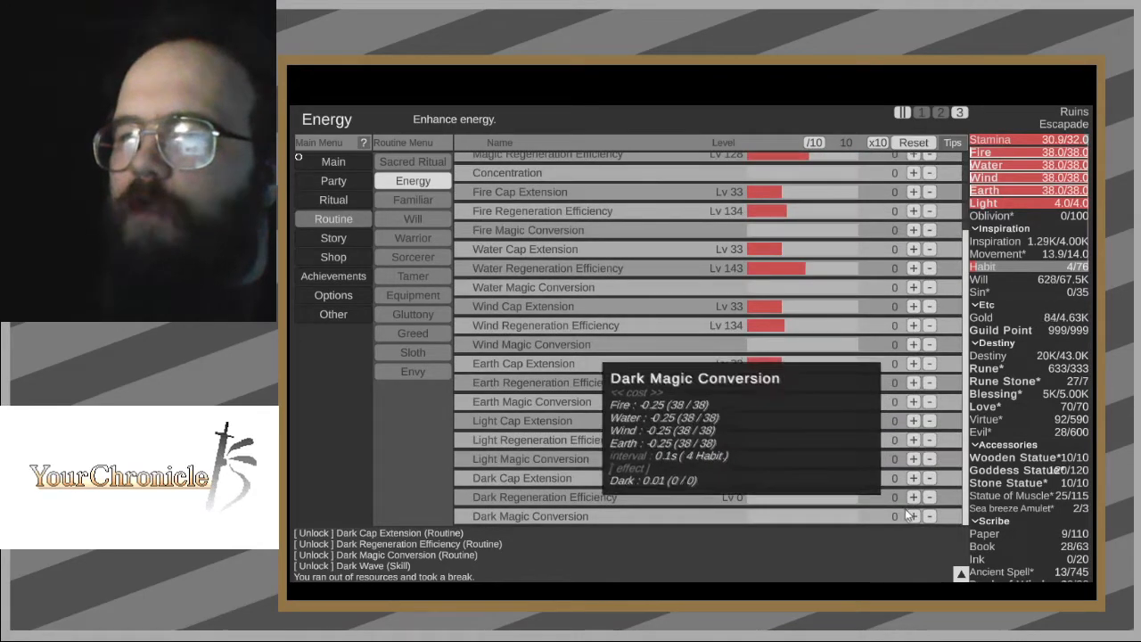
{"action": "left_click", "coordinate": [913, 518]}
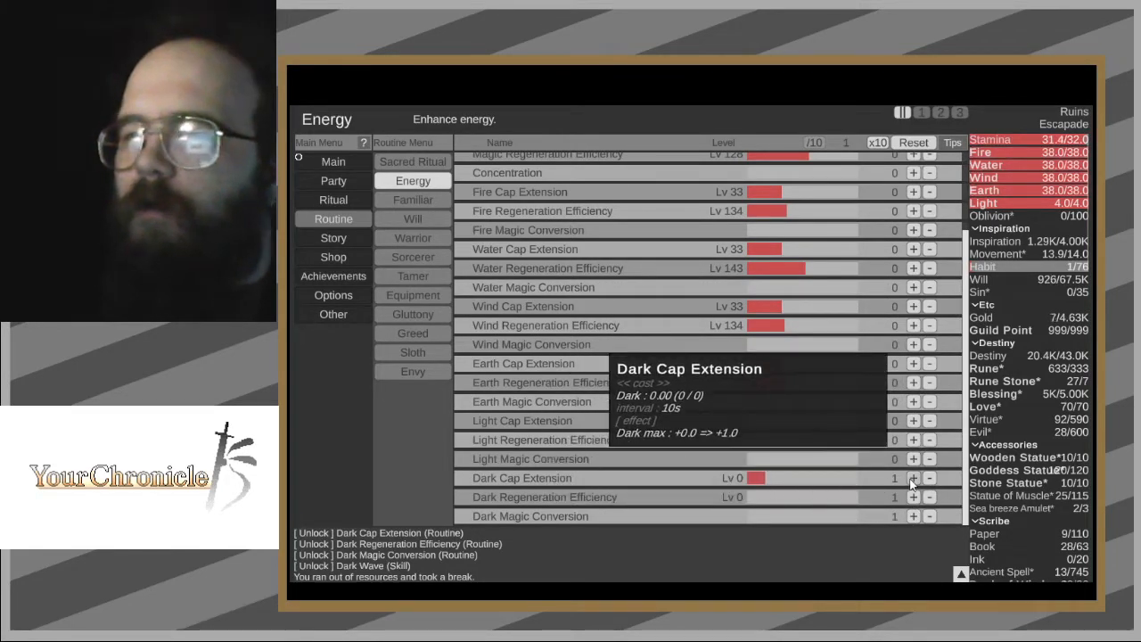
{"action": "left_click", "coordinate": [913, 478]}
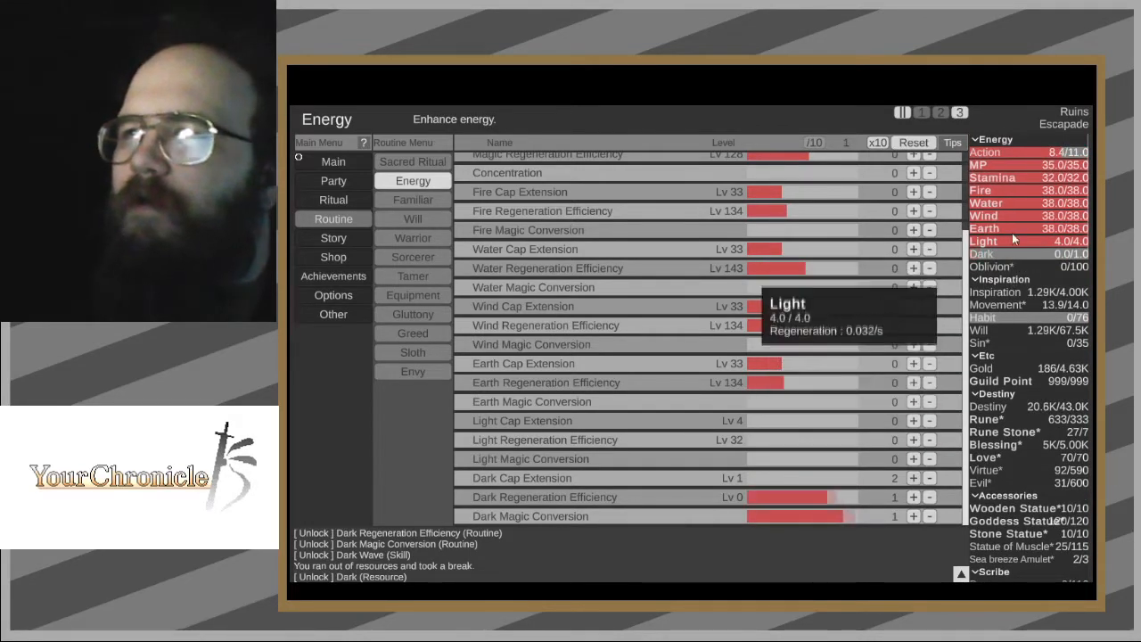
{"action": "mouse_move", "coordinate": [1026, 191]}
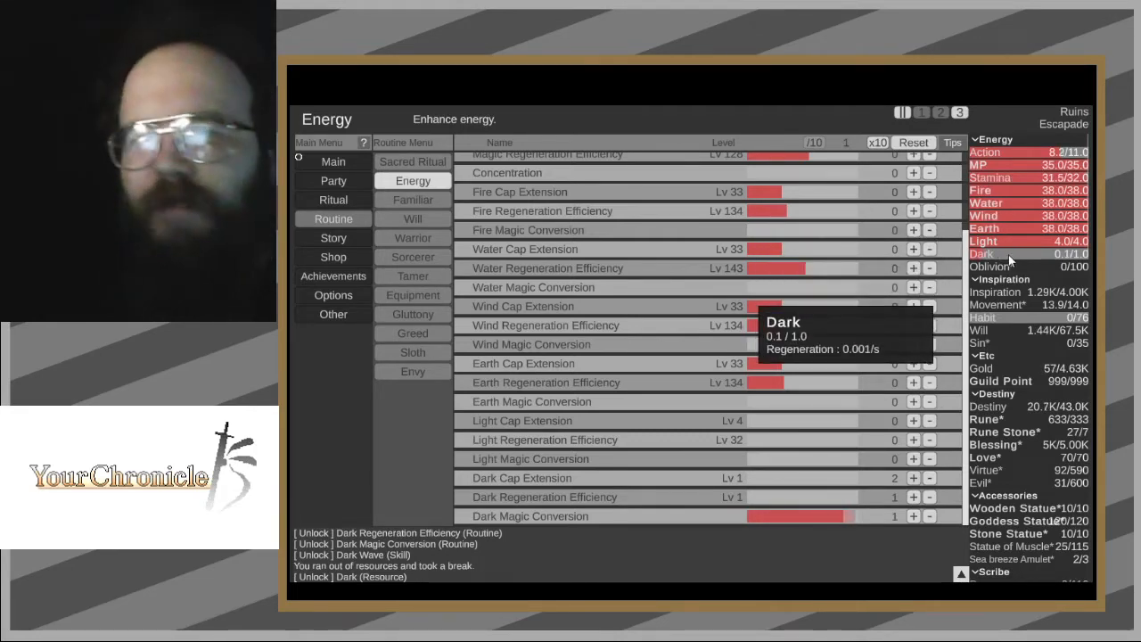
{"action": "mouse_move", "coordinate": [993, 165]}
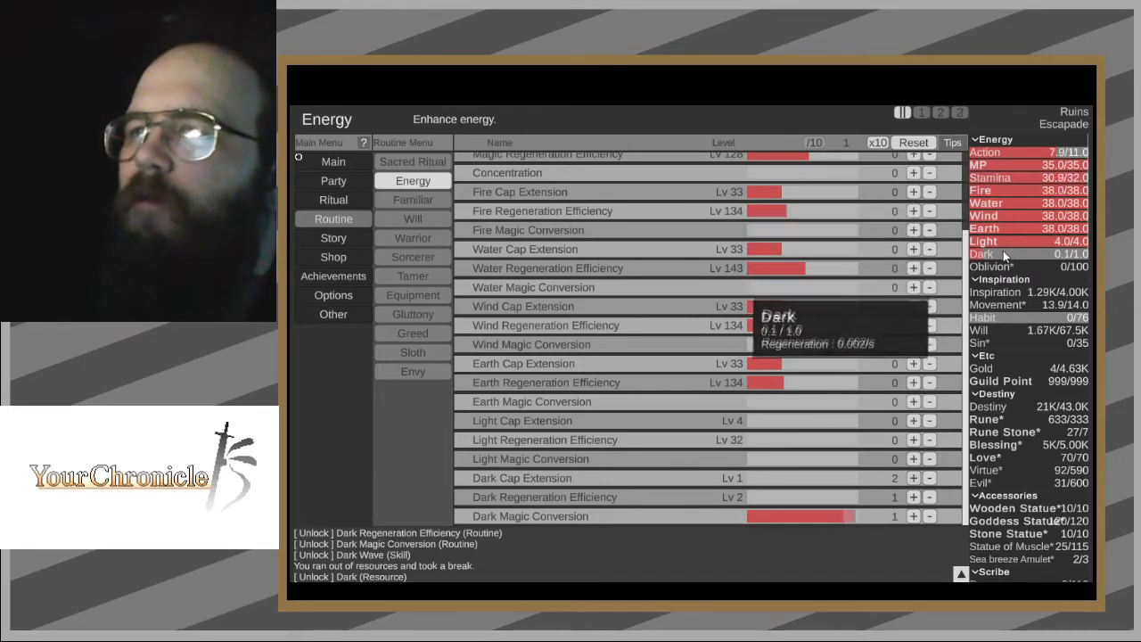
{"action": "mouse_move", "coordinate": [993, 241]}
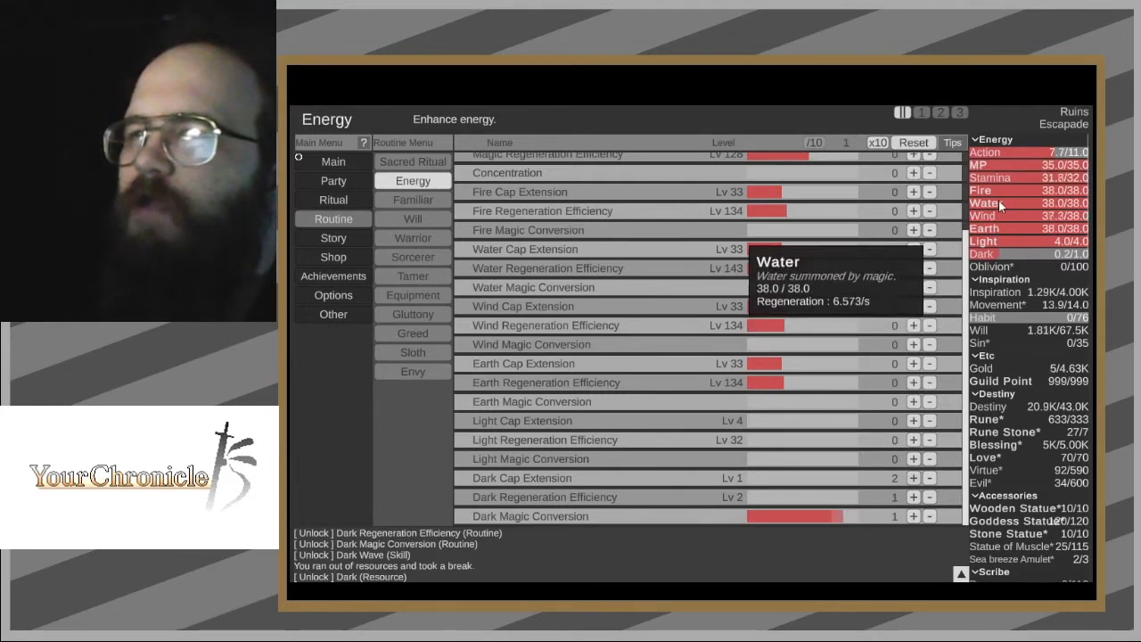
{"action": "mouse_move", "coordinate": [1004, 253]}
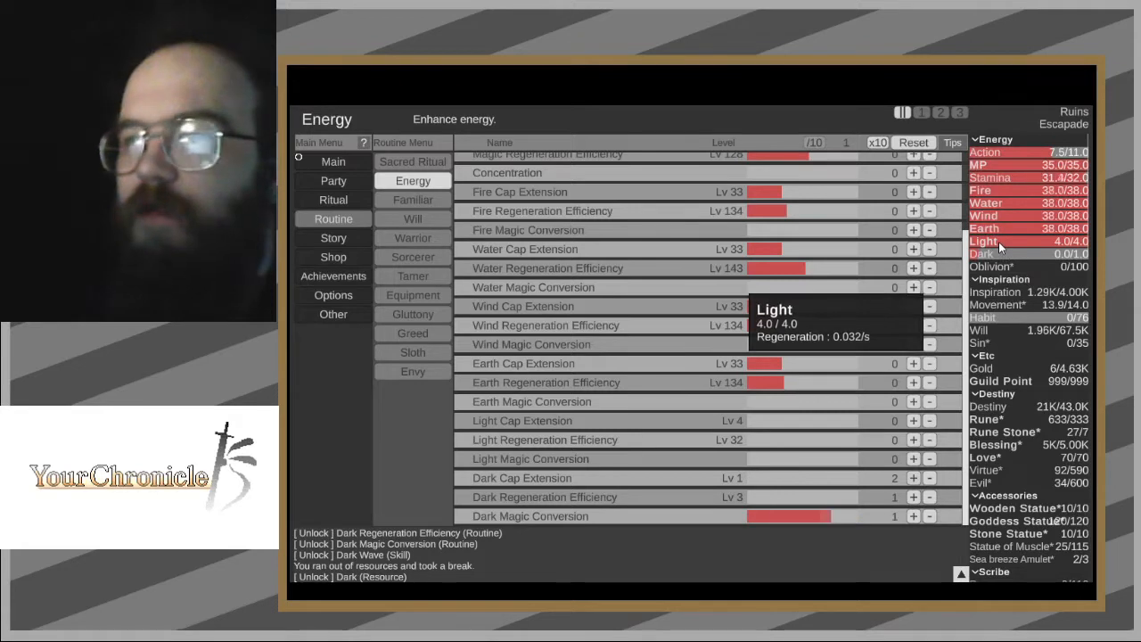
{"action": "mouse_move", "coordinate": [998, 254]}
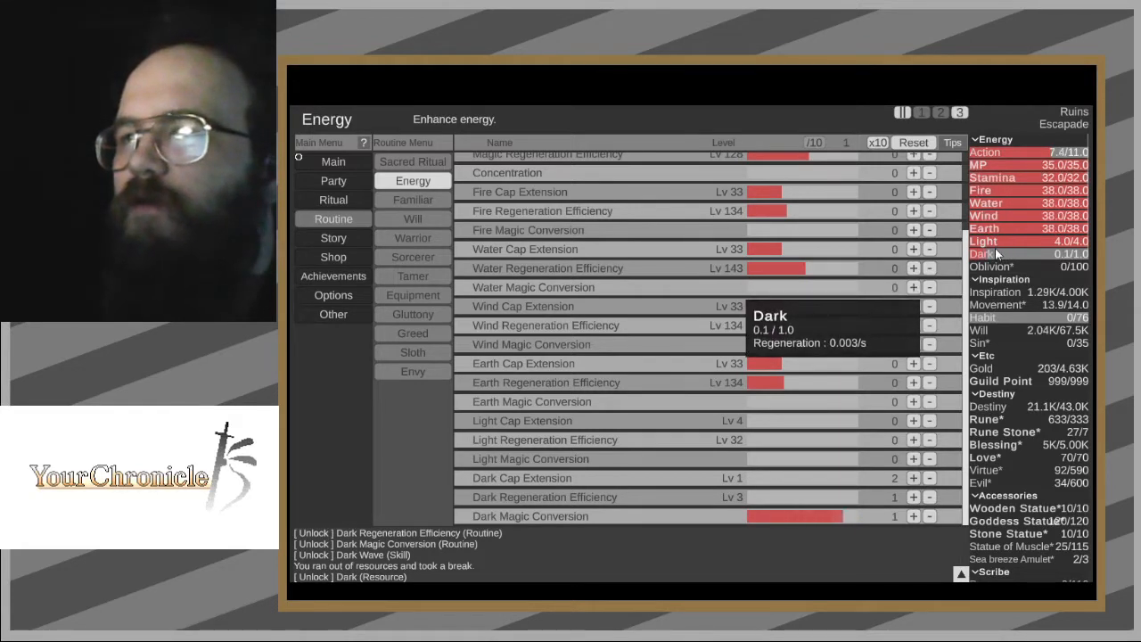
{"action": "mouse_move", "coordinate": [995, 164]}
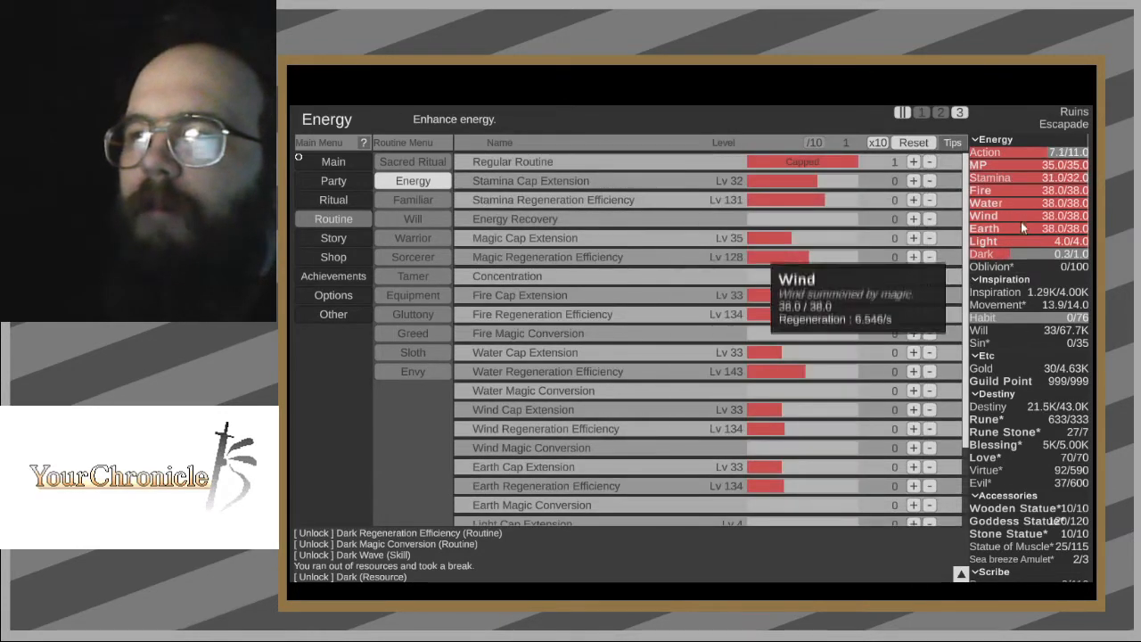
{"action": "mouse_move", "coordinate": [1021, 243]}
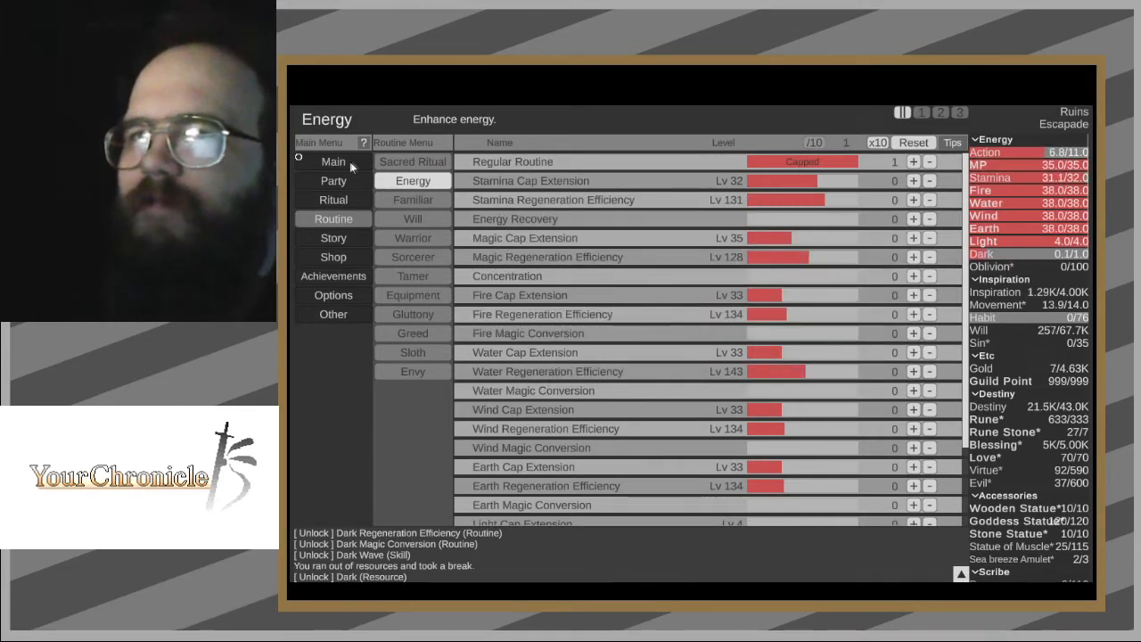
- Visit Holy City, Smith's Village and the Demon Empire, ending on the Party Level Up page
{"action": "left_click", "coordinate": [412, 389]}
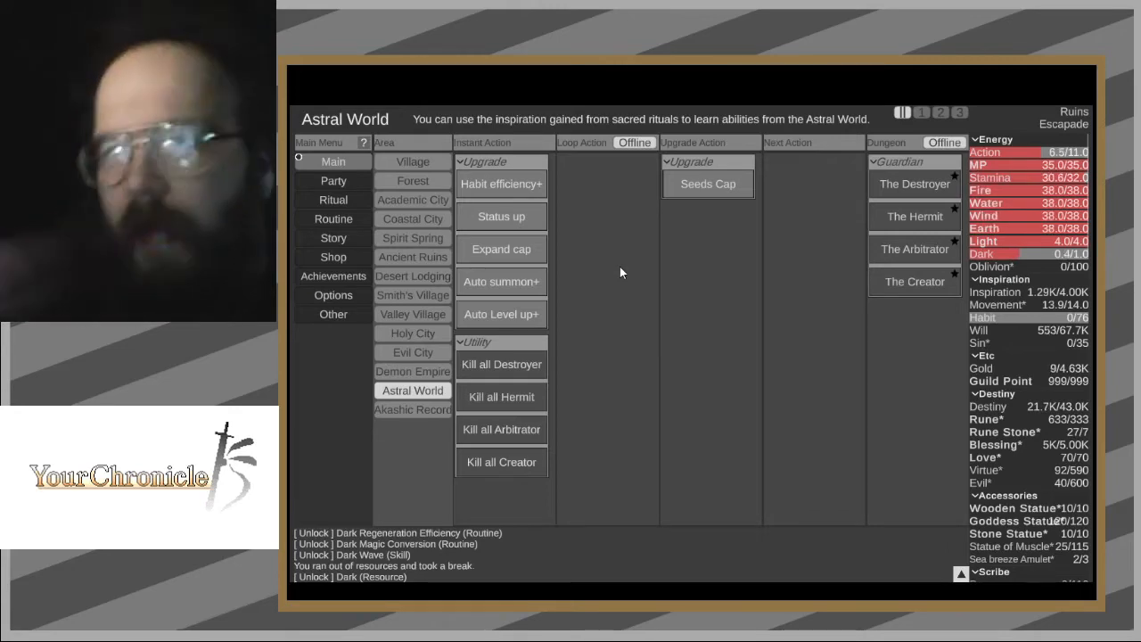
{"action": "left_click", "coordinate": [412, 333]}
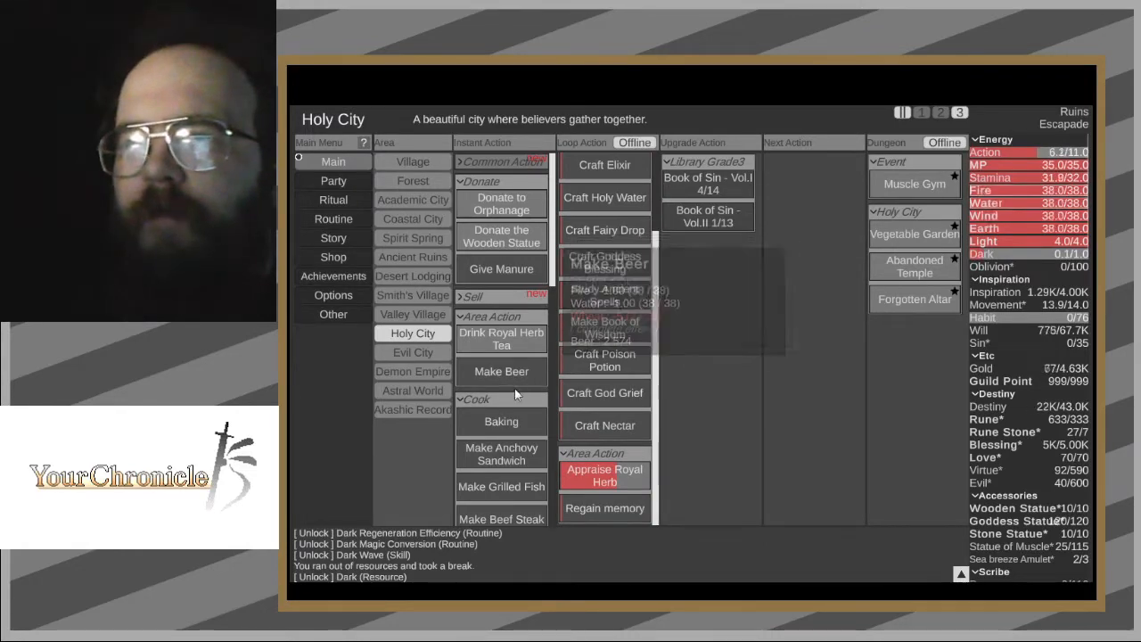
{"action": "left_click", "coordinate": [412, 296]}
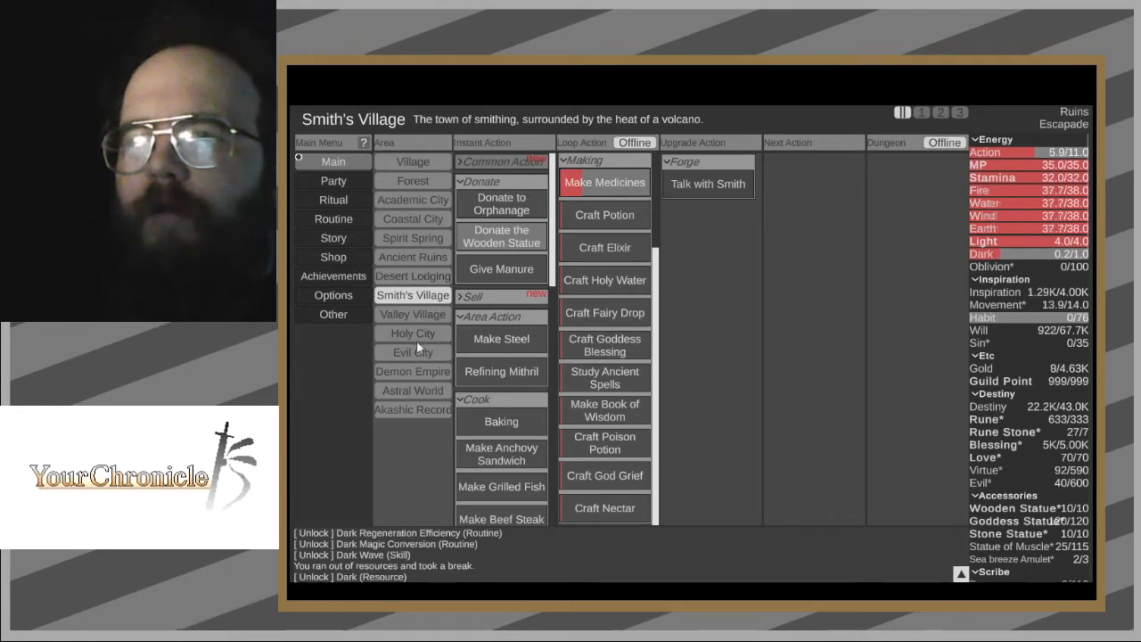
{"action": "left_click", "coordinate": [412, 371]}
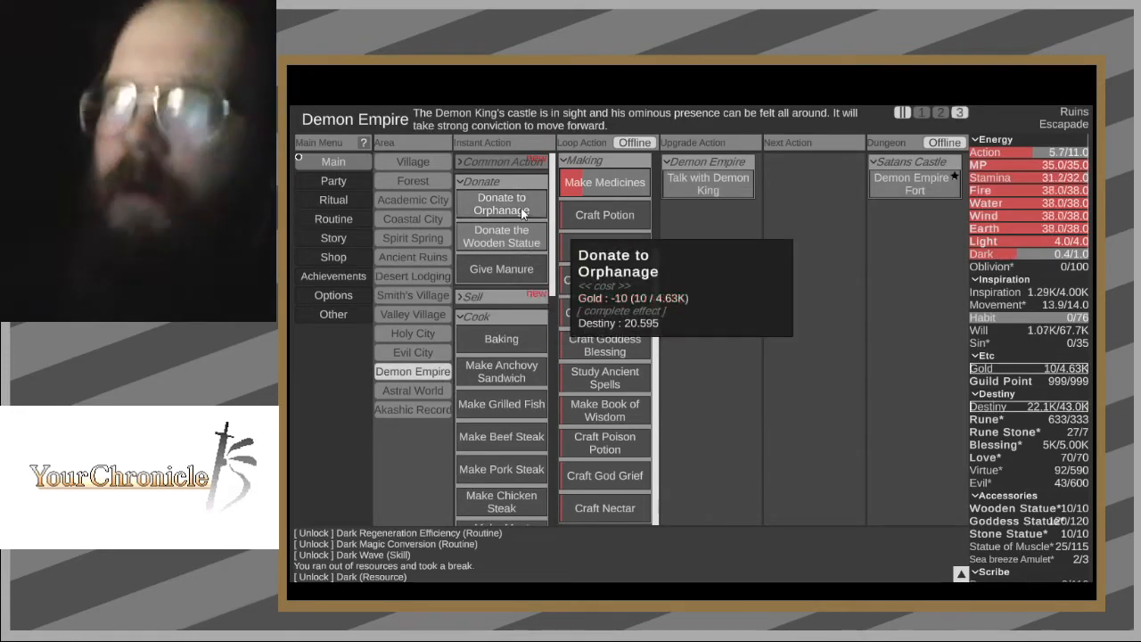
{"action": "left_click", "coordinate": [332, 180]}
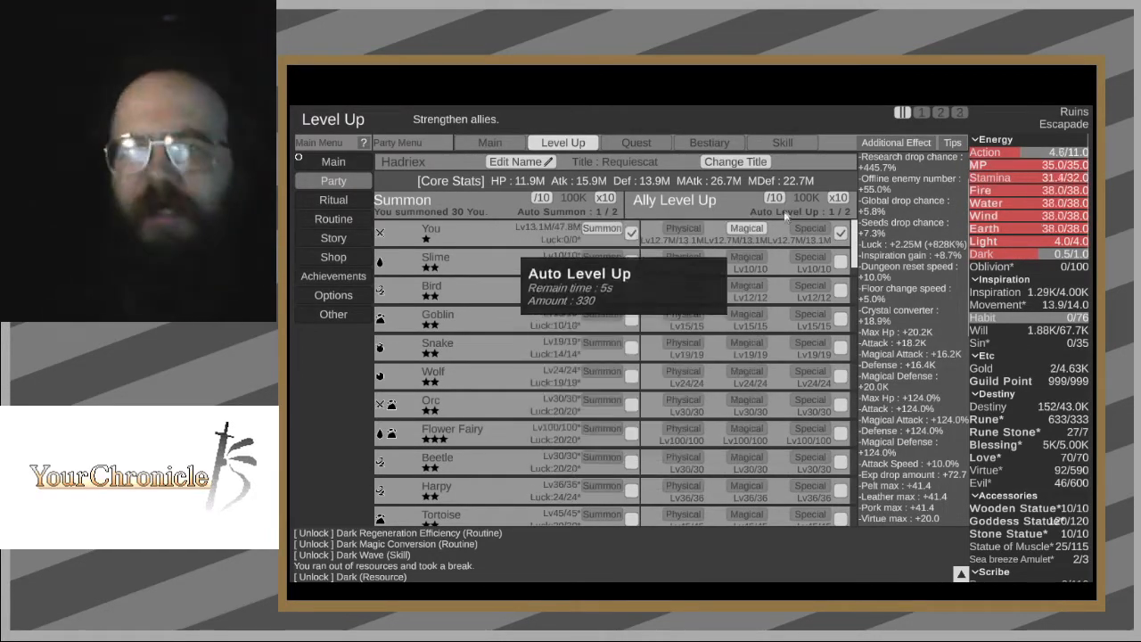
{"action": "mouse_move", "coordinate": [602, 230]}
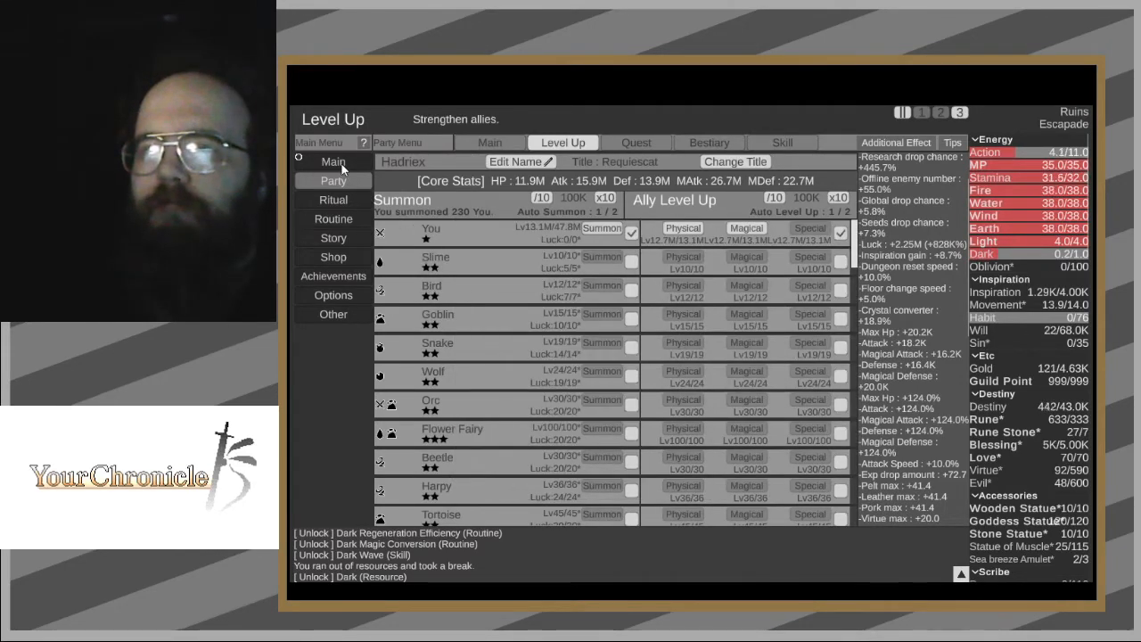
- Level up the Magic Wand repeatedly from the Routine equipment list
{"action": "left_click", "coordinate": [332, 162]}
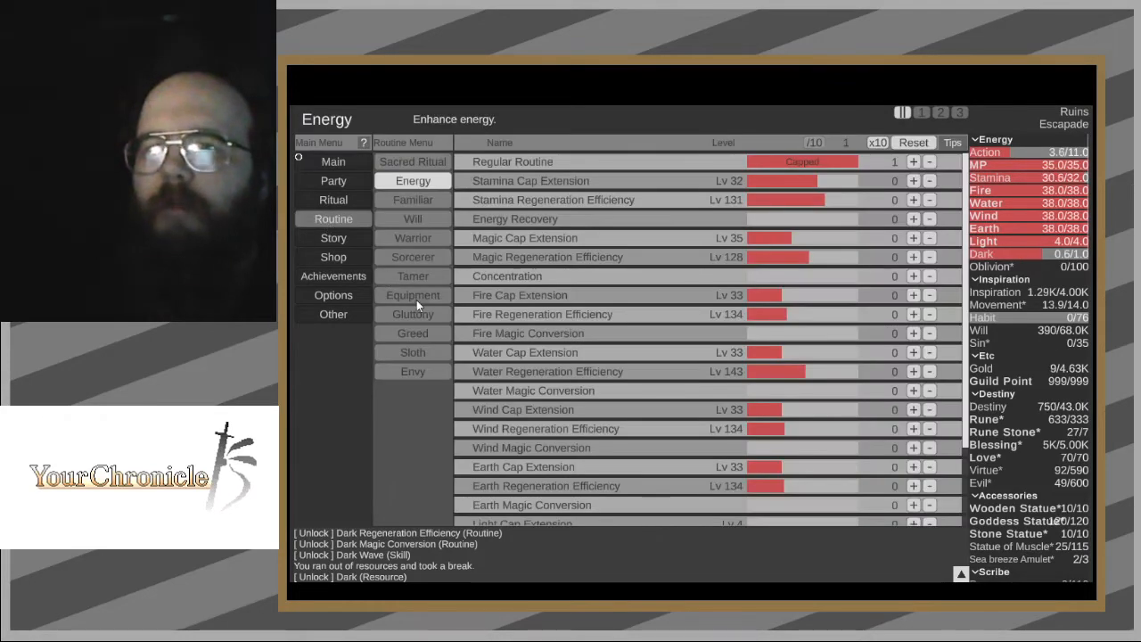
{"action": "left_click", "coordinate": [412, 295]}
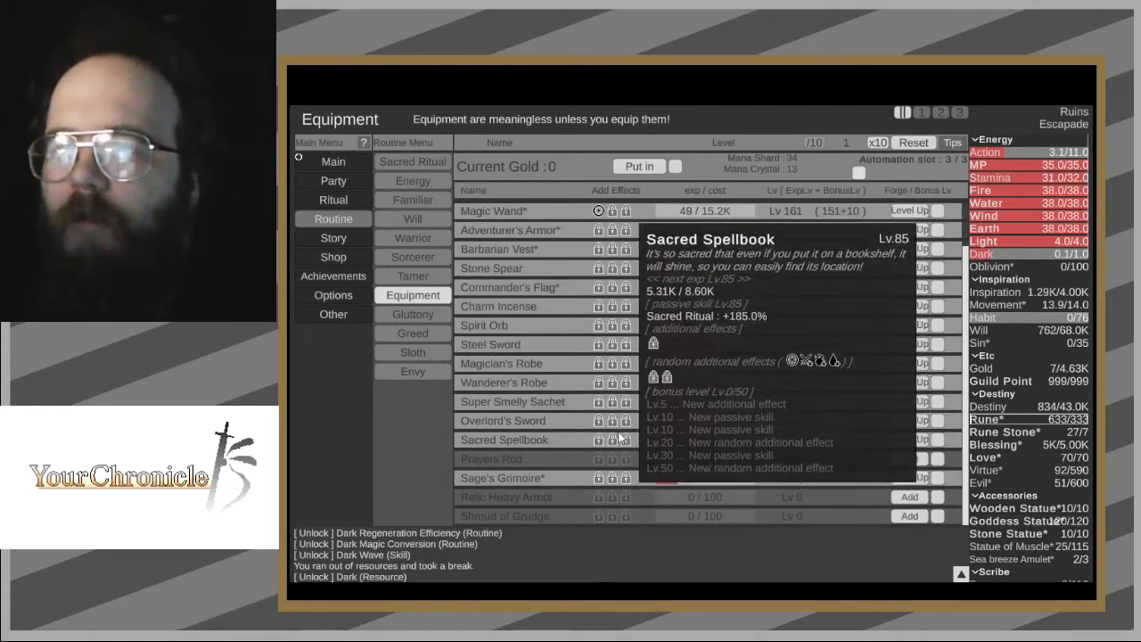
{"action": "mouse_move", "coordinate": [632, 423]}
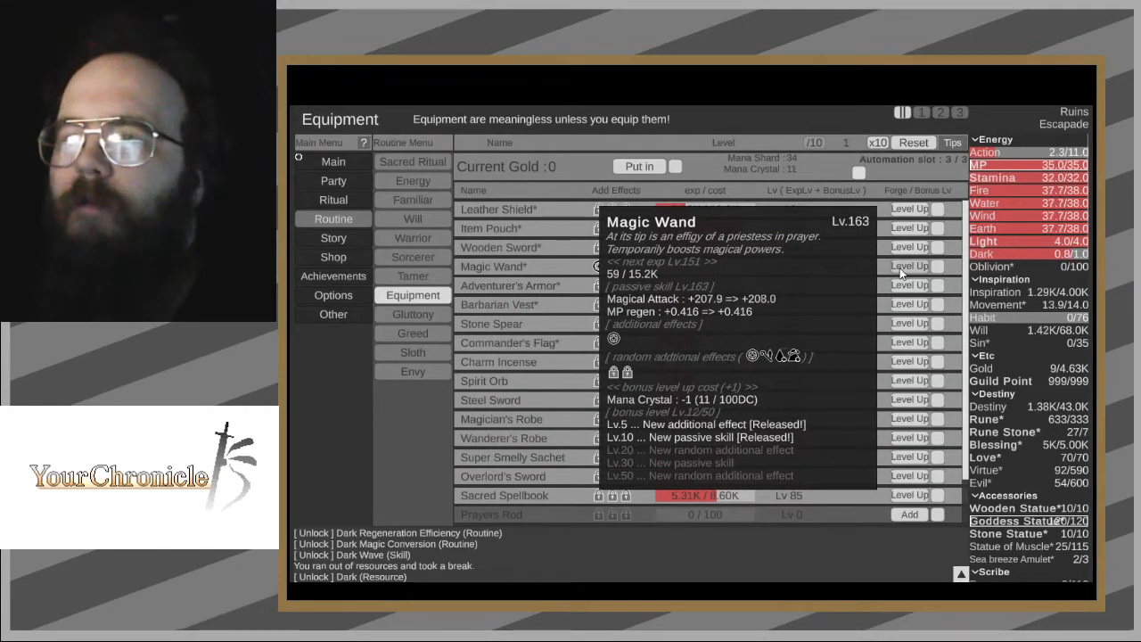
{"action": "left_click", "coordinate": [910, 270]}
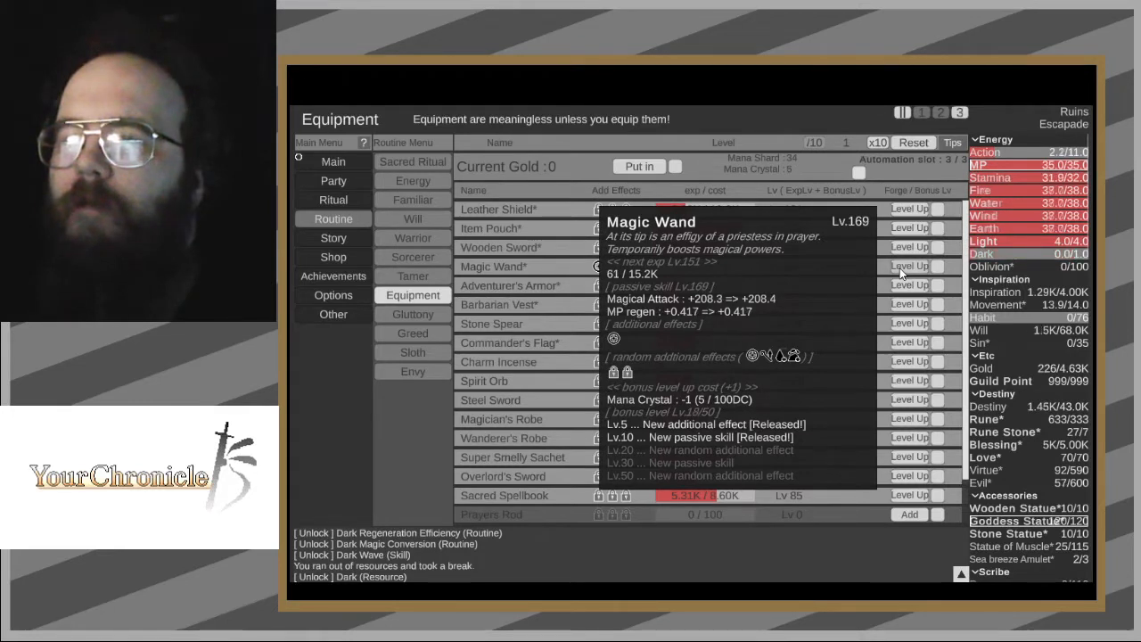
{"action": "left_click", "coordinate": [907, 267]}
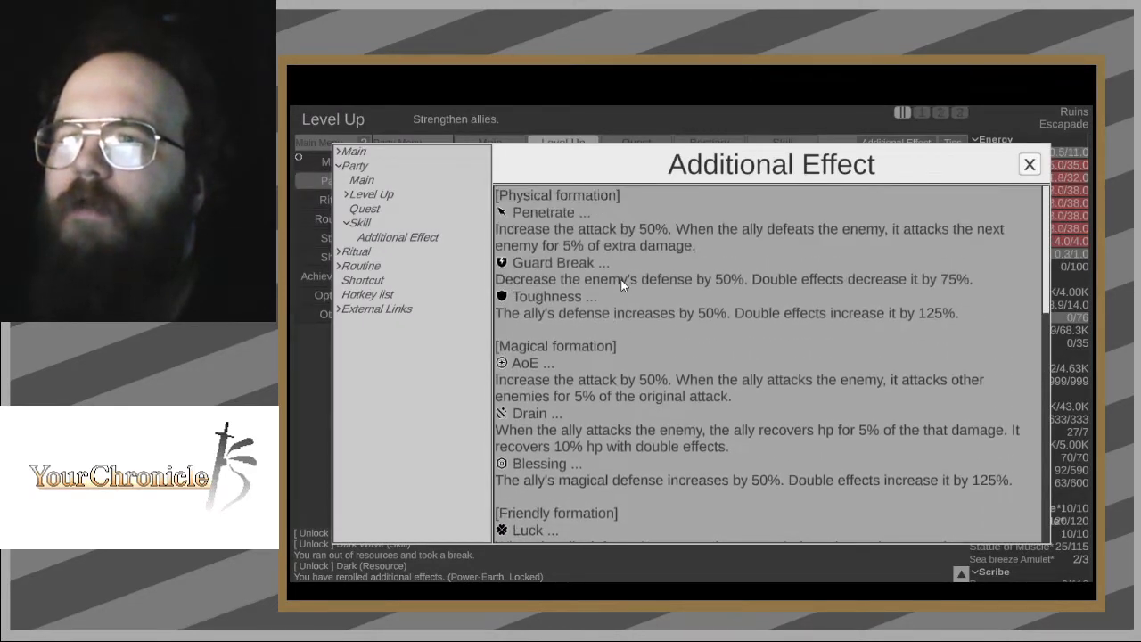
{"action": "scroll", "scroll_direction": "down", "scroll_amount": 3}
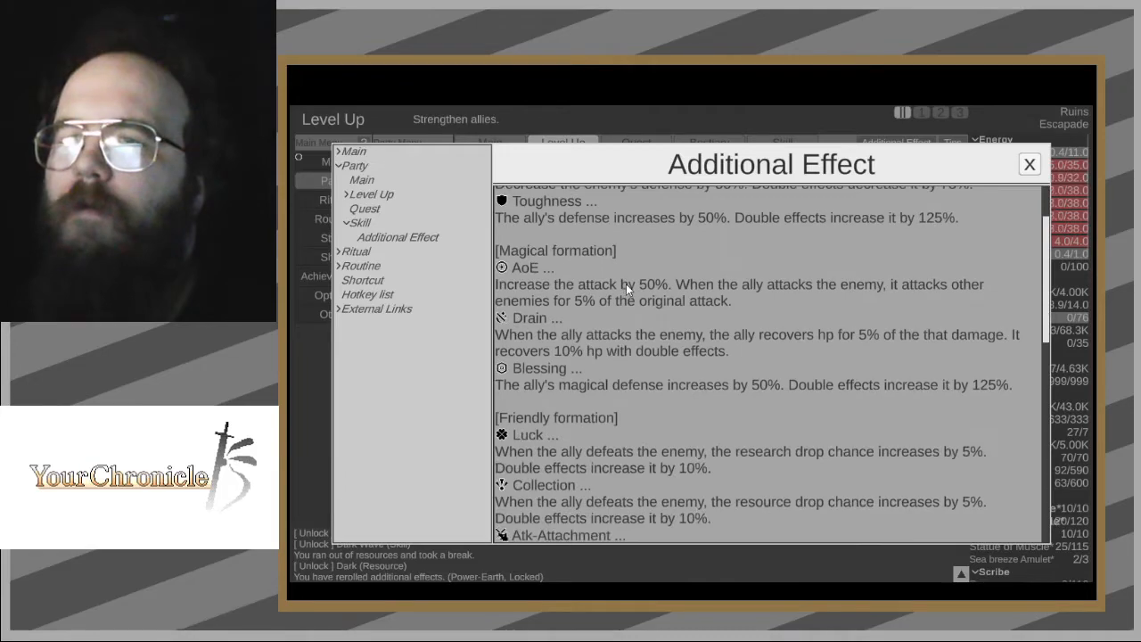
{"action": "scroll", "scroll_direction": "down", "scroll_amount": 3}
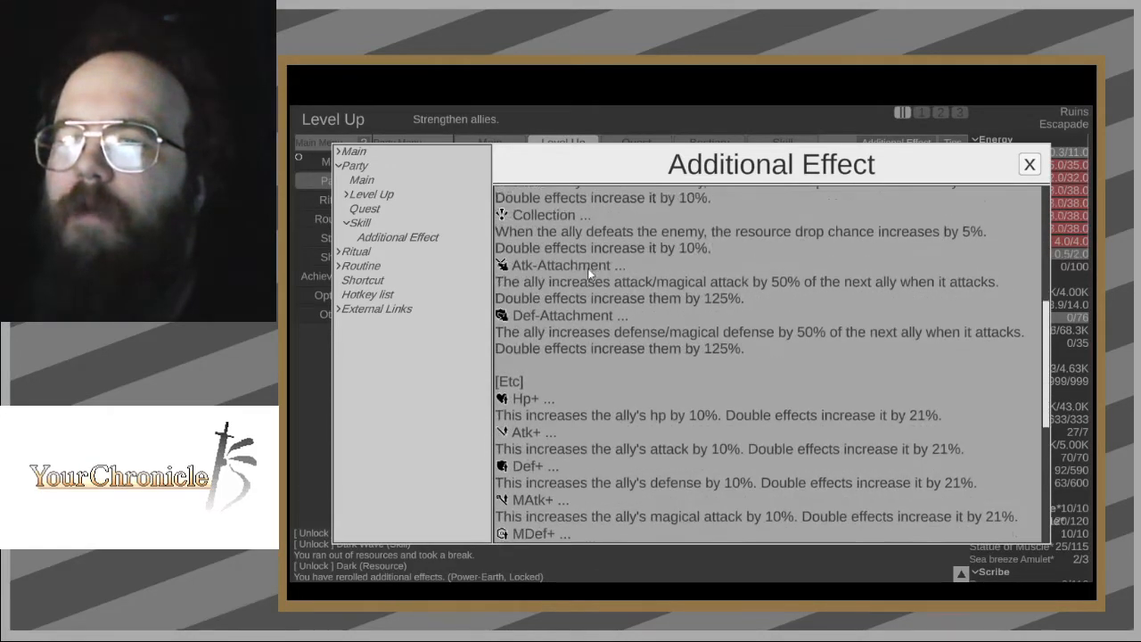
{"action": "scroll", "scroll_direction": "down", "scroll_amount": 3}
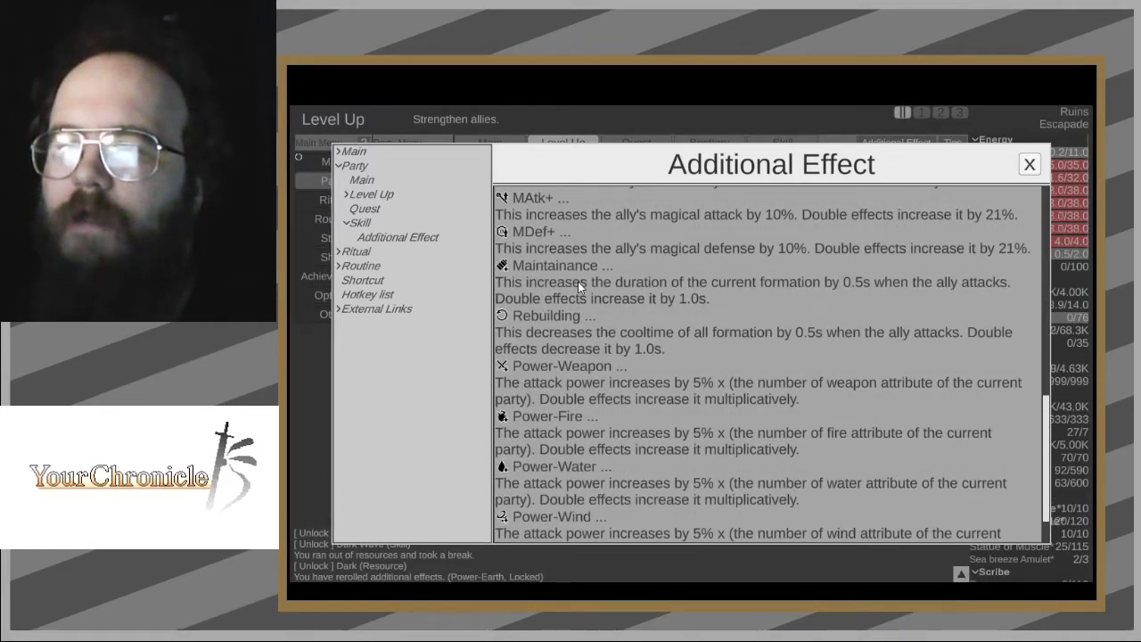
{"action": "scroll", "scroll_direction": "down", "scroll_amount": 3}
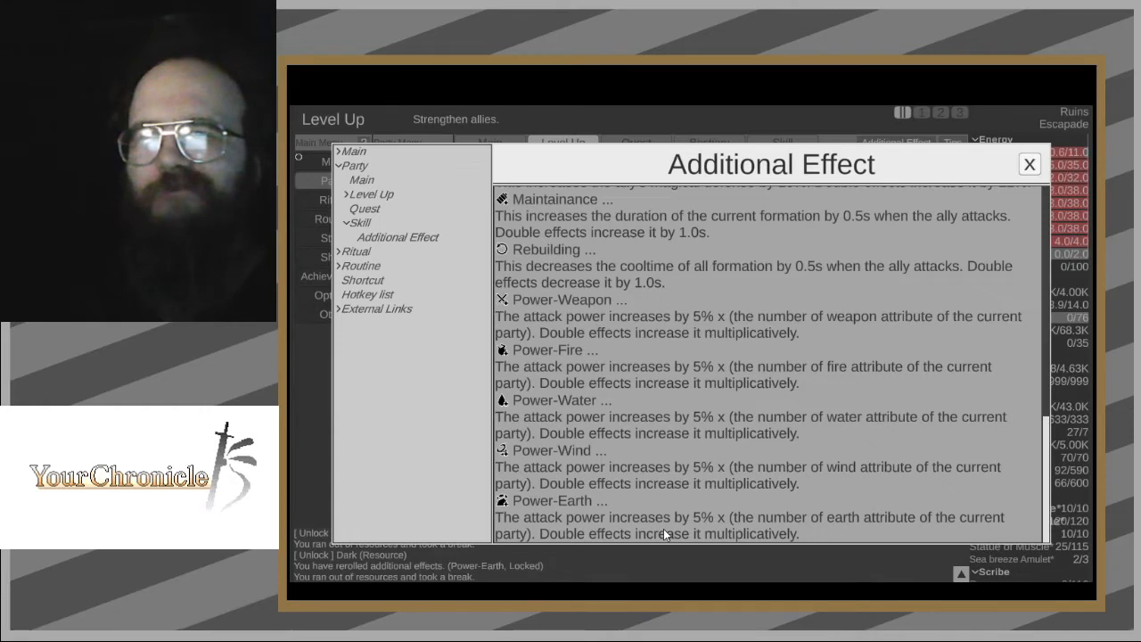
- Close the Additional Effect help window and return to the party's Level Up page
{"action": "left_click", "coordinate": [1023, 167]}
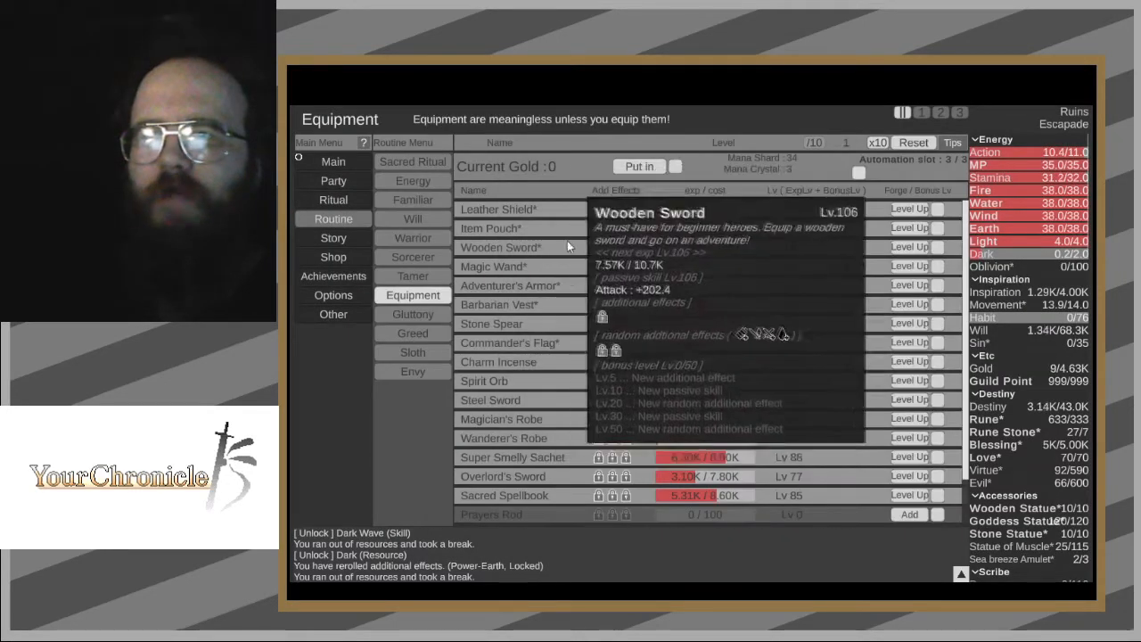
{"action": "mouse_move", "coordinate": [518, 266]}
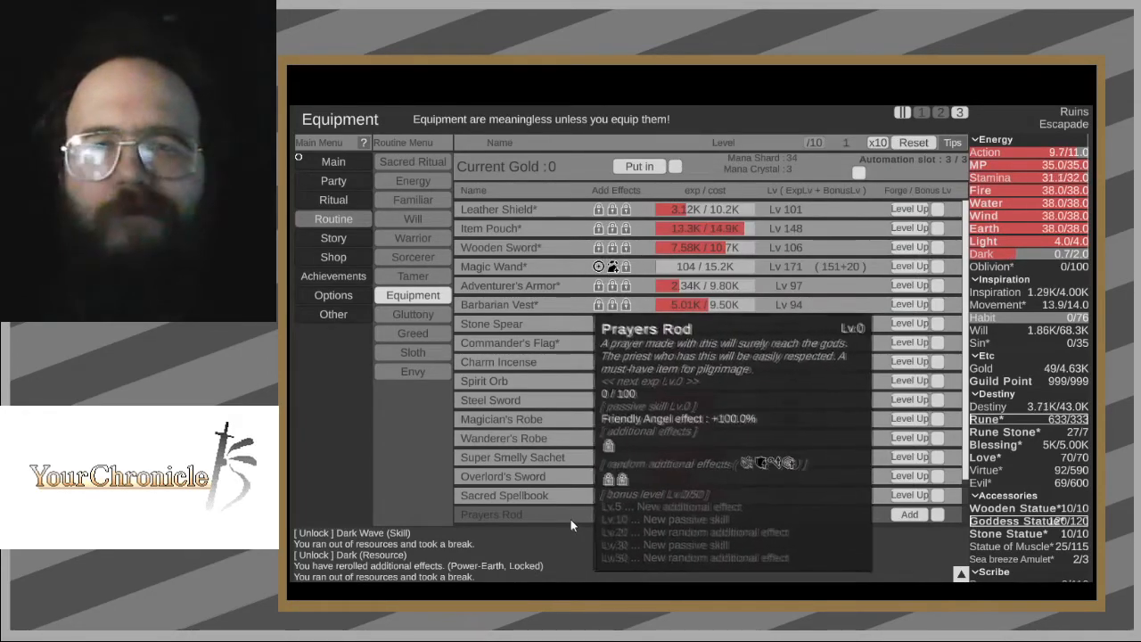
{"action": "left_click", "coordinate": [333, 181]}
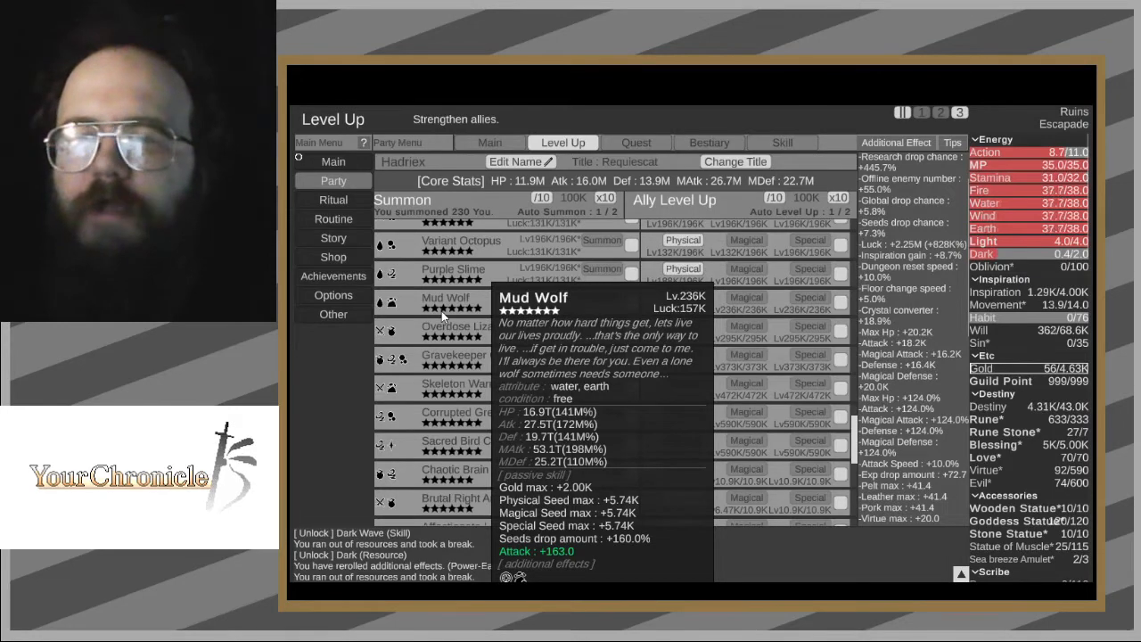
{"action": "mouse_move", "coordinate": [442, 385]}
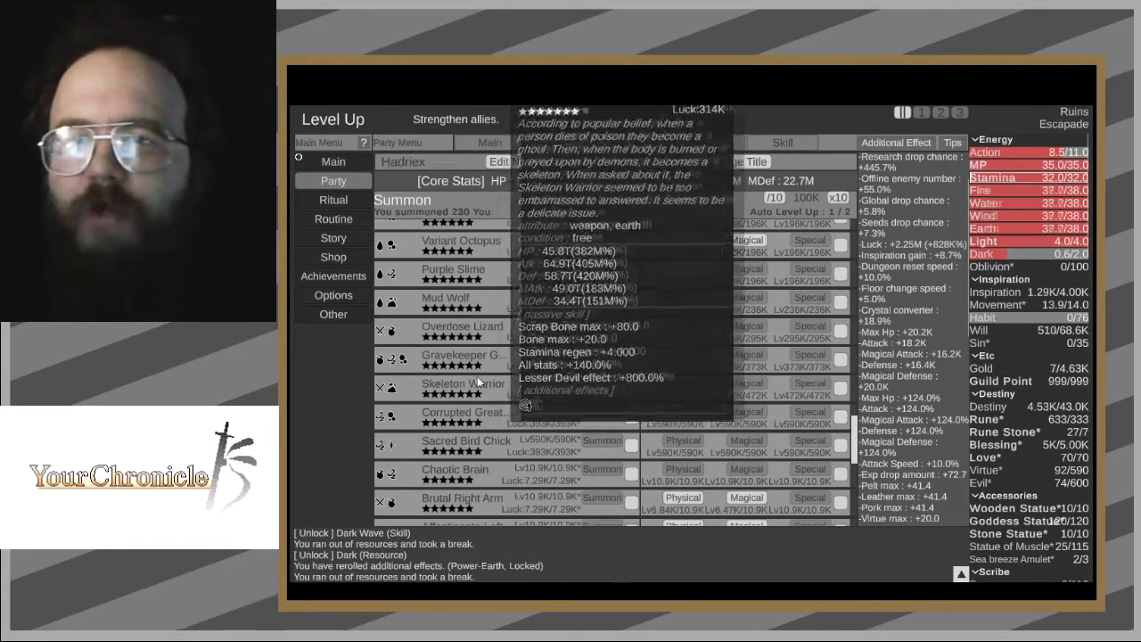
{"action": "mouse_move", "coordinate": [473, 357]}
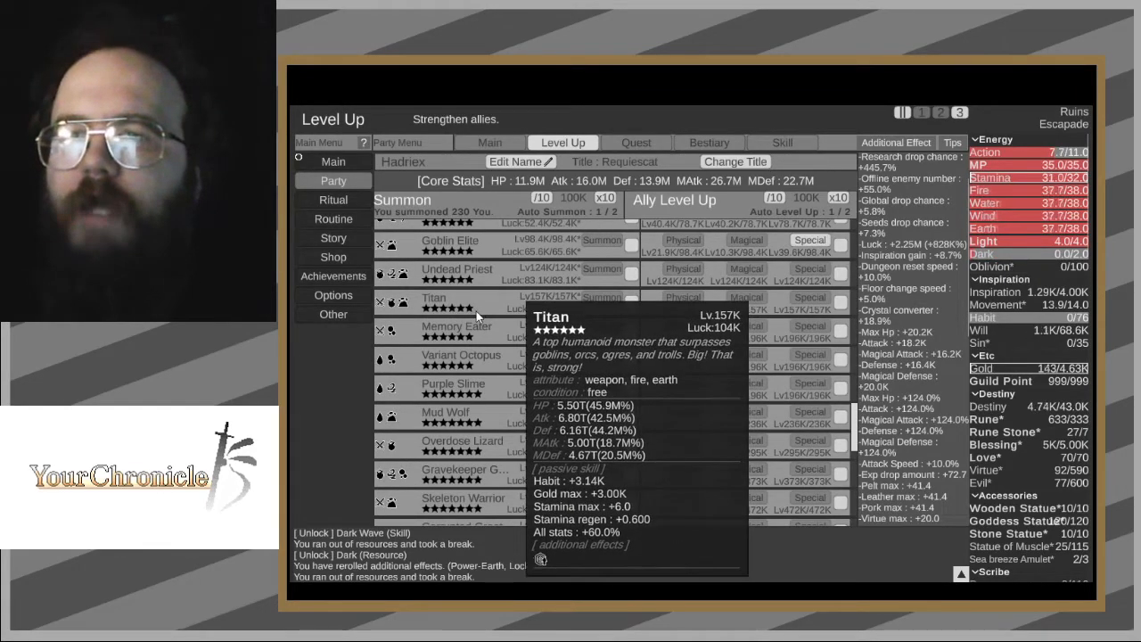
{"action": "mouse_move", "coordinate": [492, 286]}
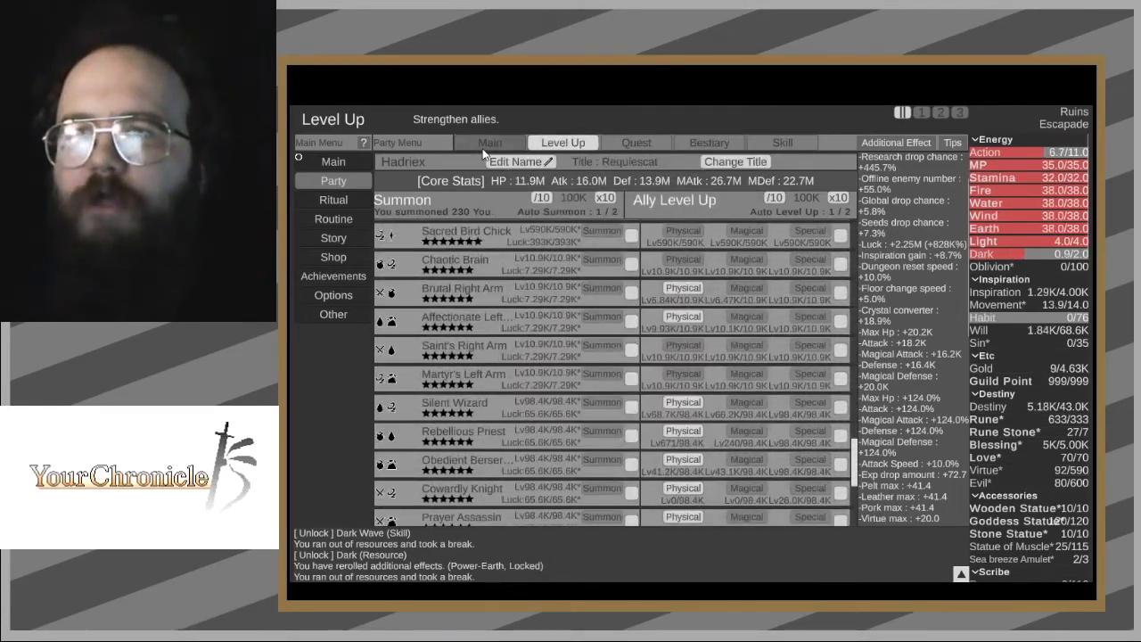
- Switch to the Main party tab and close the skill panel to view Brutal Right Arm's roster
{"action": "left_click", "coordinate": [490, 143]}
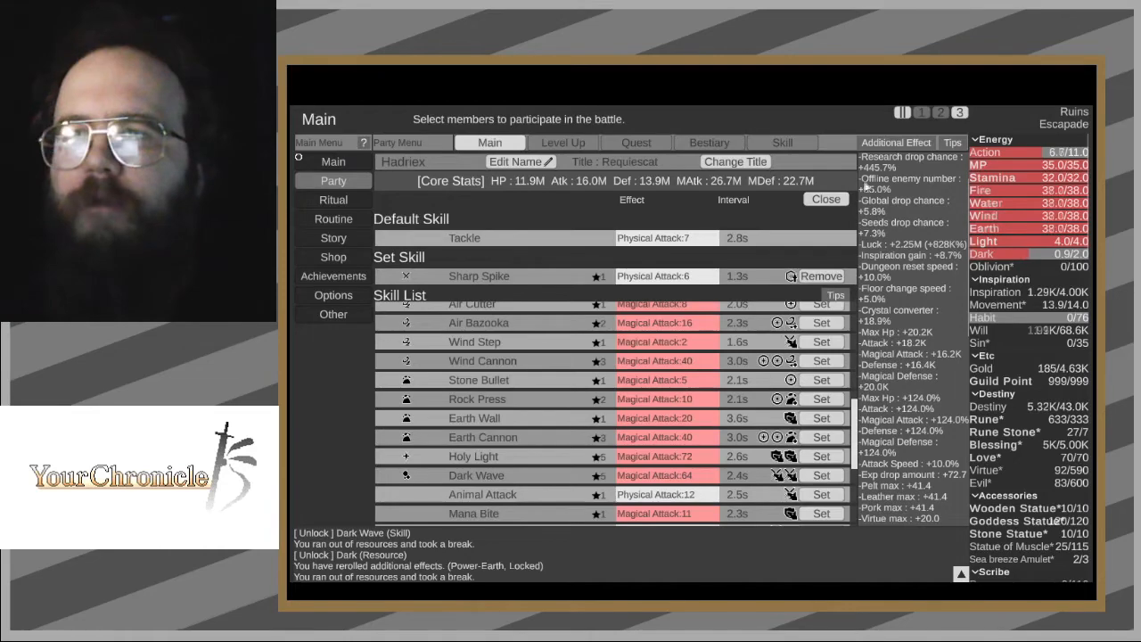
{"action": "left_click", "coordinate": [332, 180]}
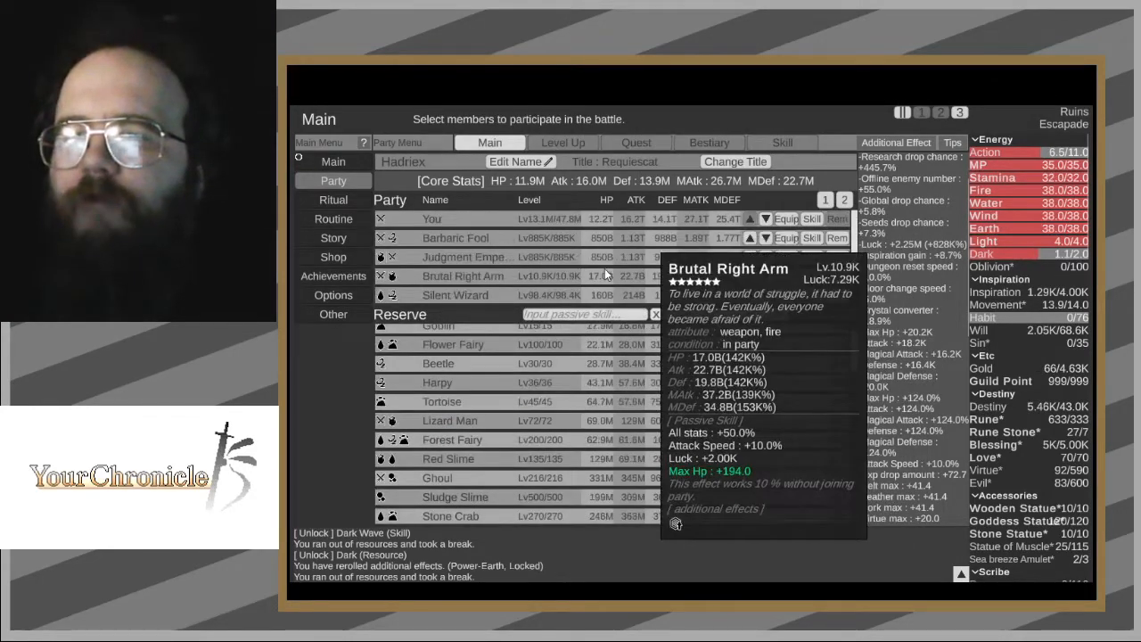
{"action": "left_click", "coordinate": [636, 143]}
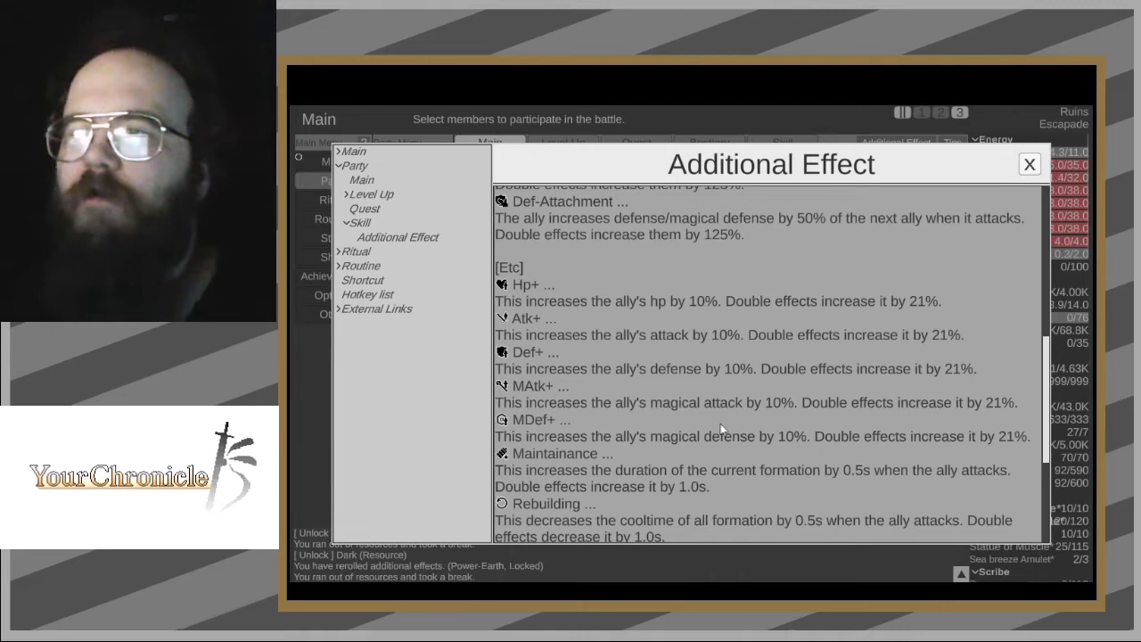
{"action": "mouse_move", "coordinate": [769, 409]}
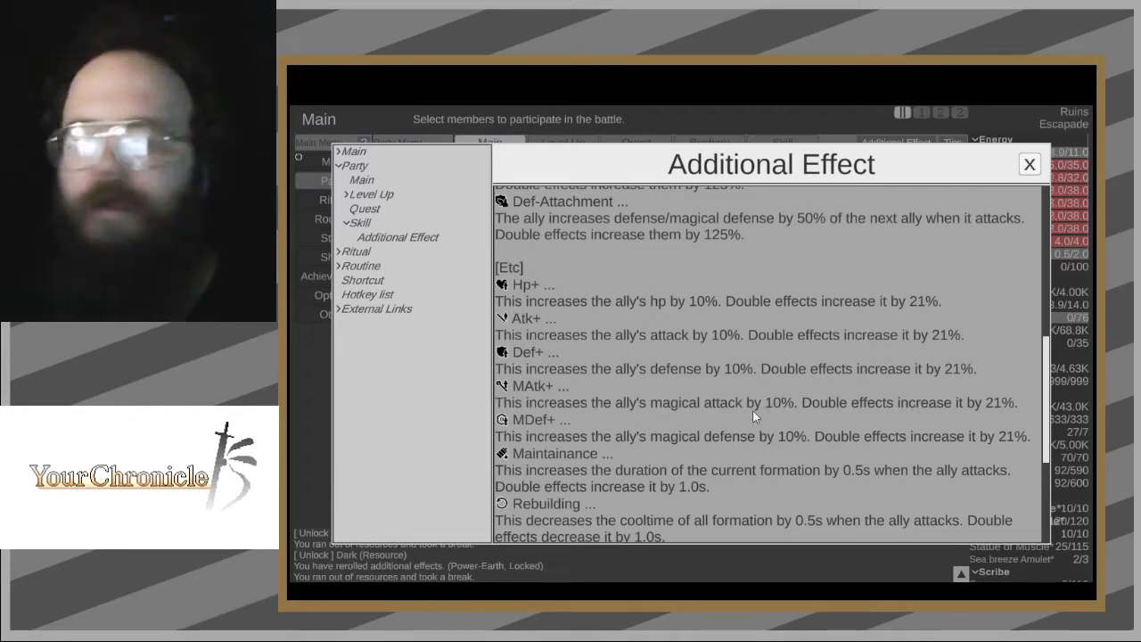
{"action": "mouse_move", "coordinate": [765, 416]}
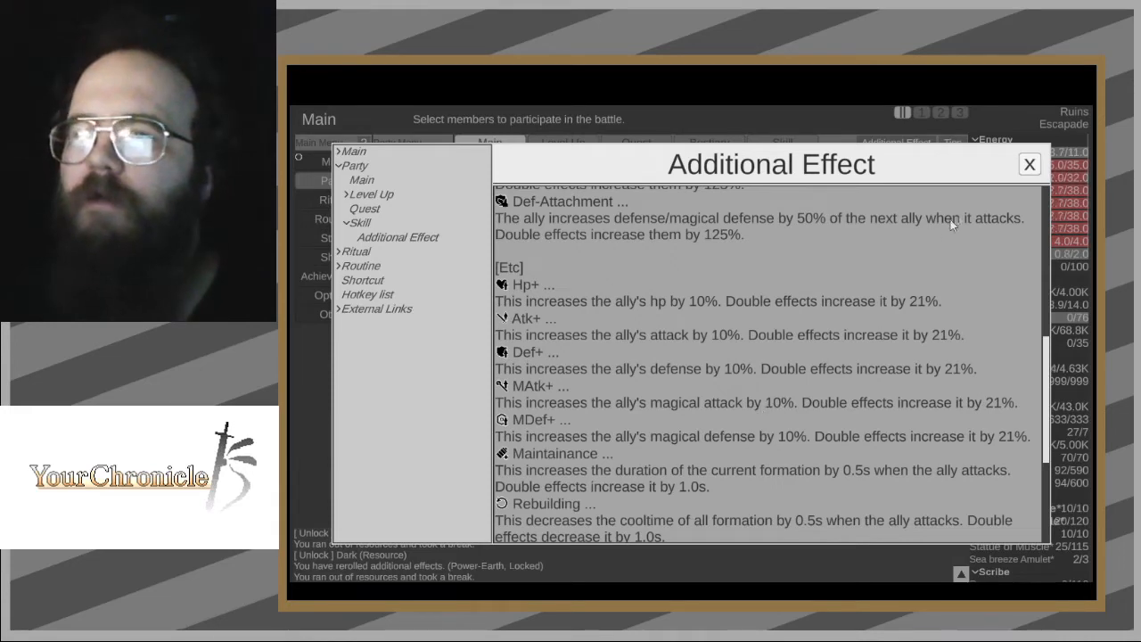
- Close the Additional Effect help, leaving Magic Wand's +208.4 Magical Attack details visible
{"action": "left_click", "coordinate": [1027, 168]}
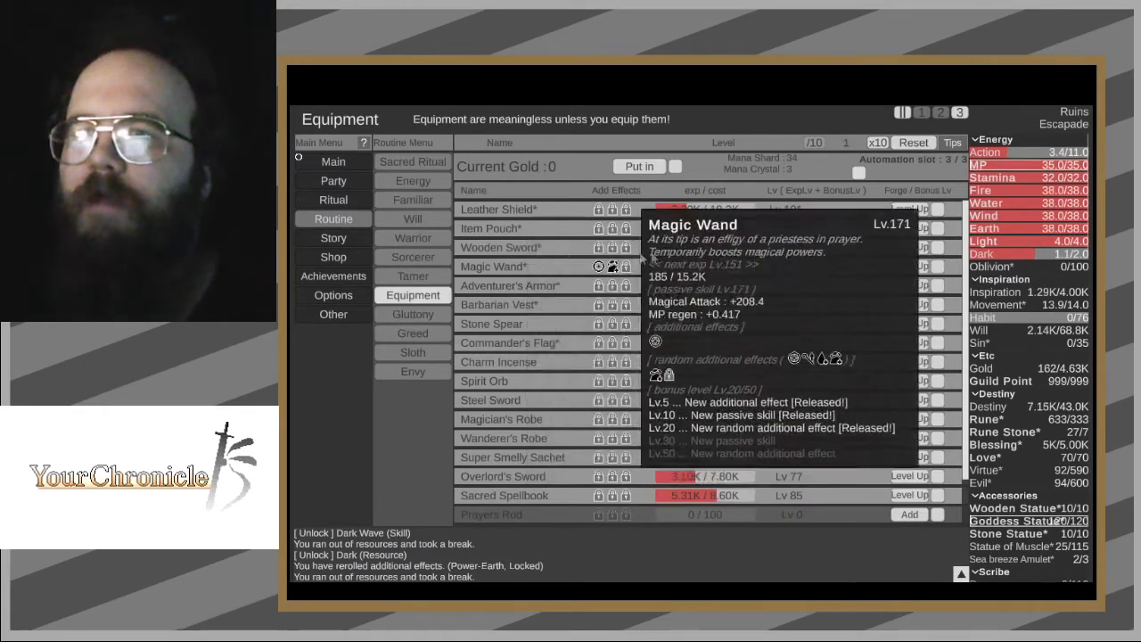
{"action": "mouse_move", "coordinate": [490, 400]}
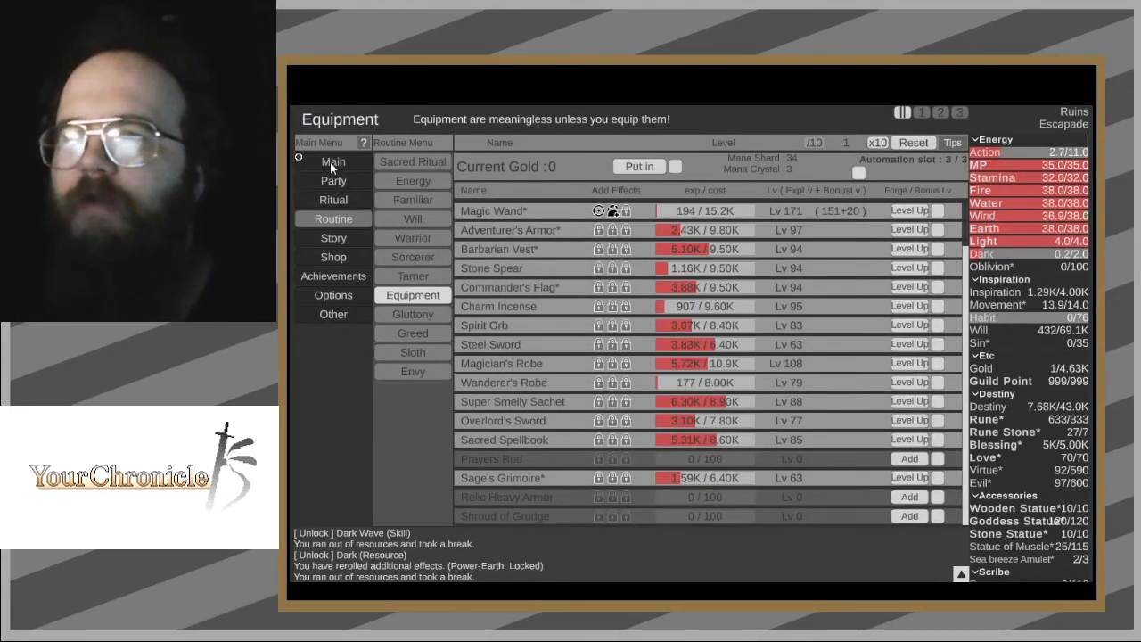
- Perform Willing Revenge from Main to release Reincarnation and view its 102-Sin details
{"action": "left_click", "coordinate": [332, 162]}
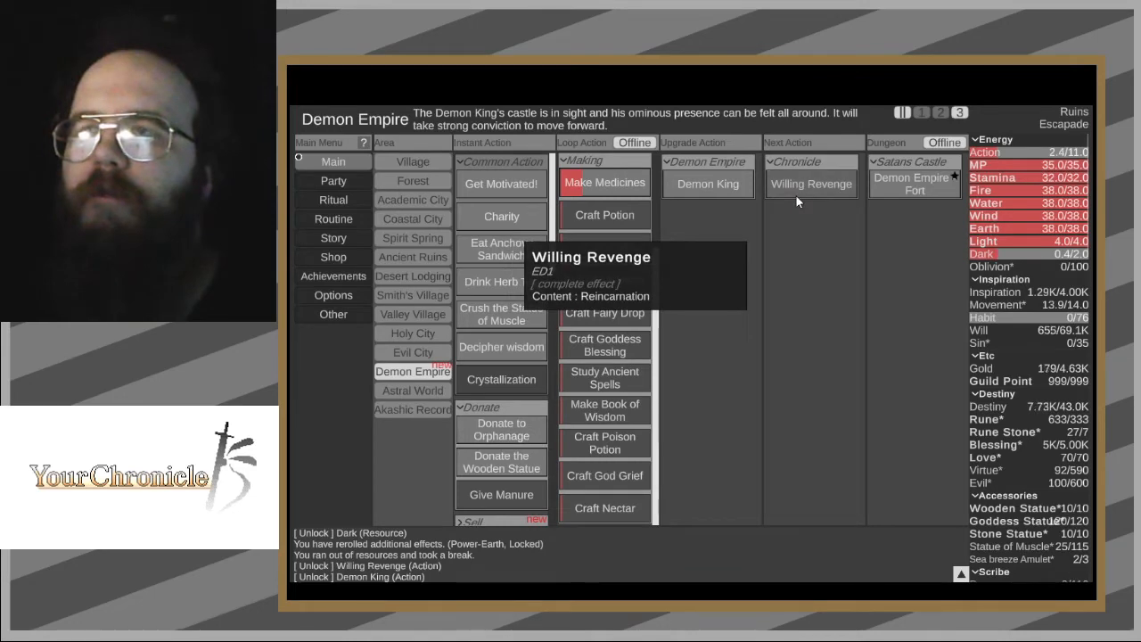
{"action": "left_click", "coordinate": [333, 199]}
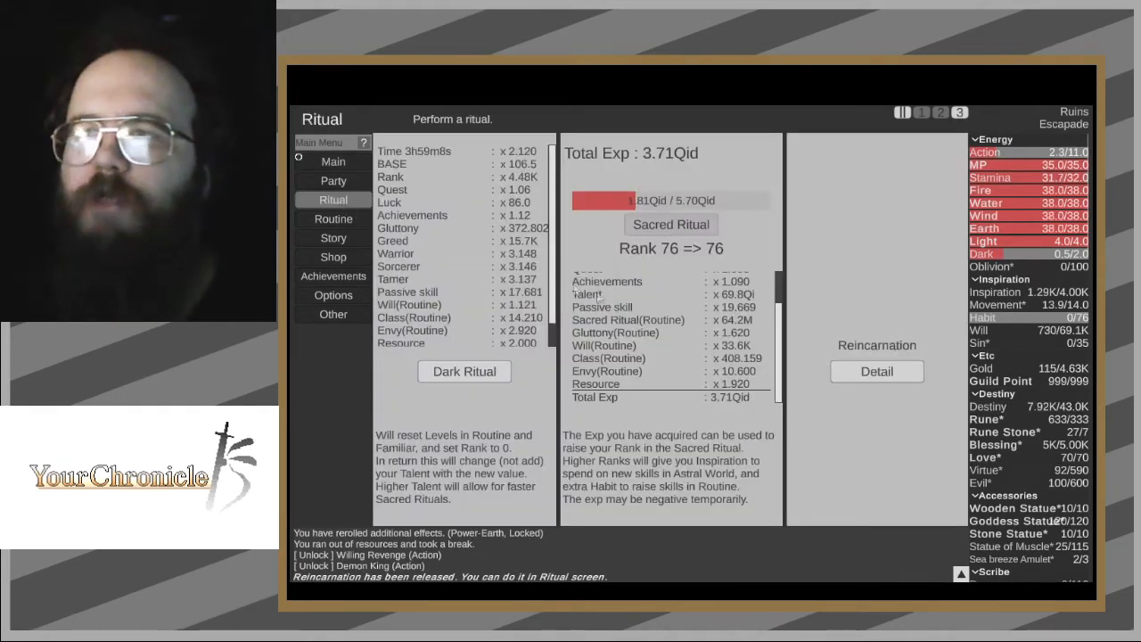
{"action": "left_click", "coordinate": [877, 371]}
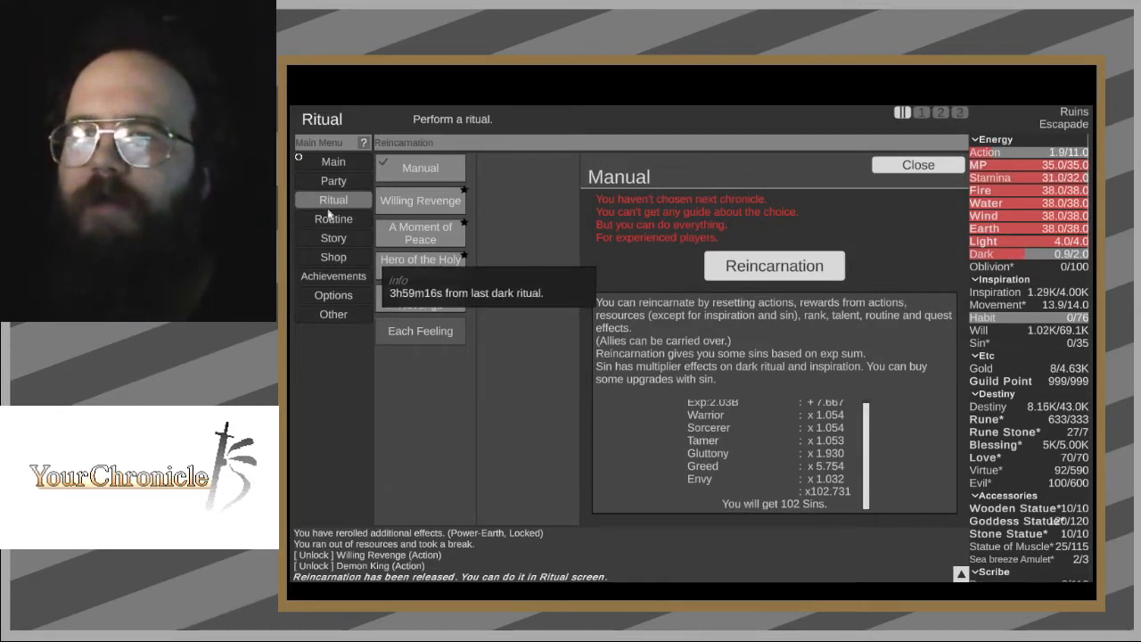
- Go to Routine and switch to the Greed research list
{"action": "left_click", "coordinate": [333, 218]}
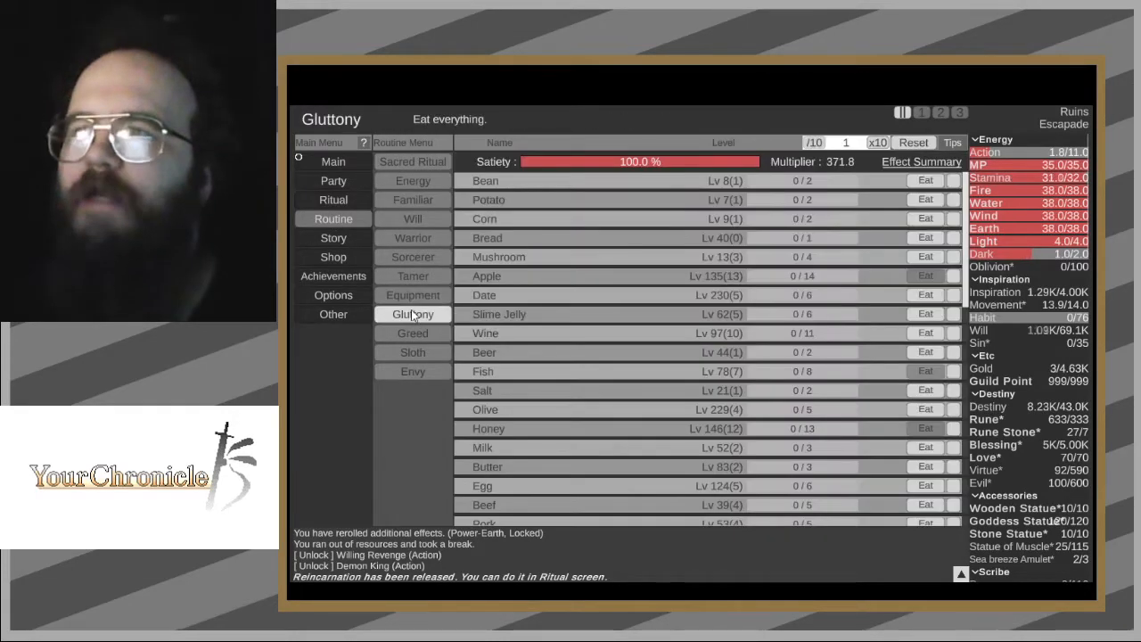
{"action": "left_click", "coordinate": [412, 332]}
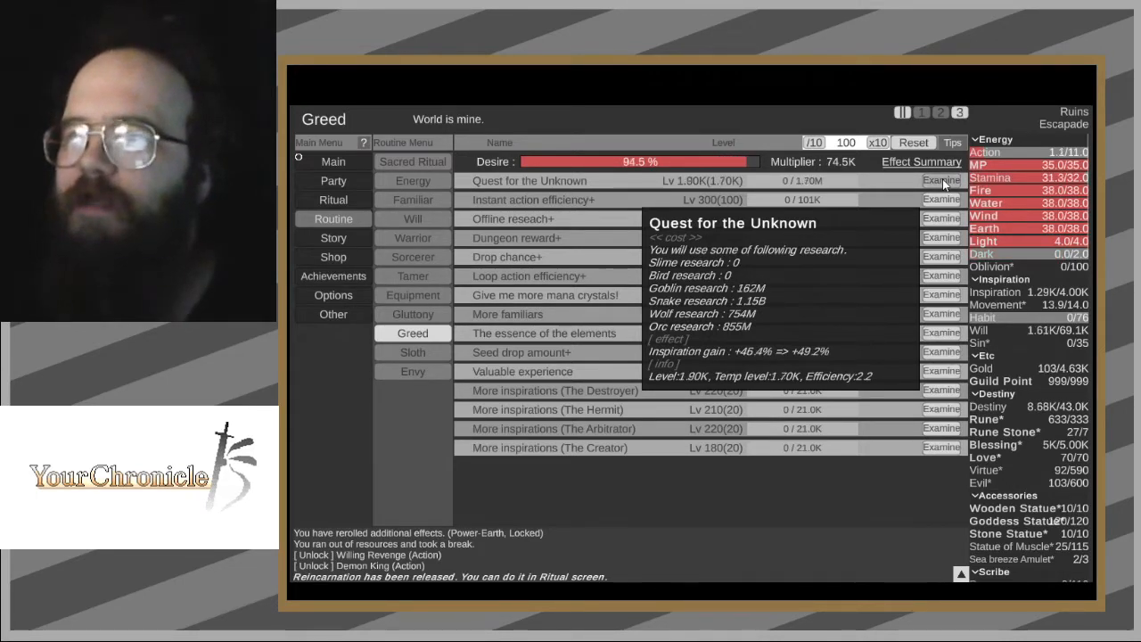
{"action": "mouse_move", "coordinate": [941, 200]}
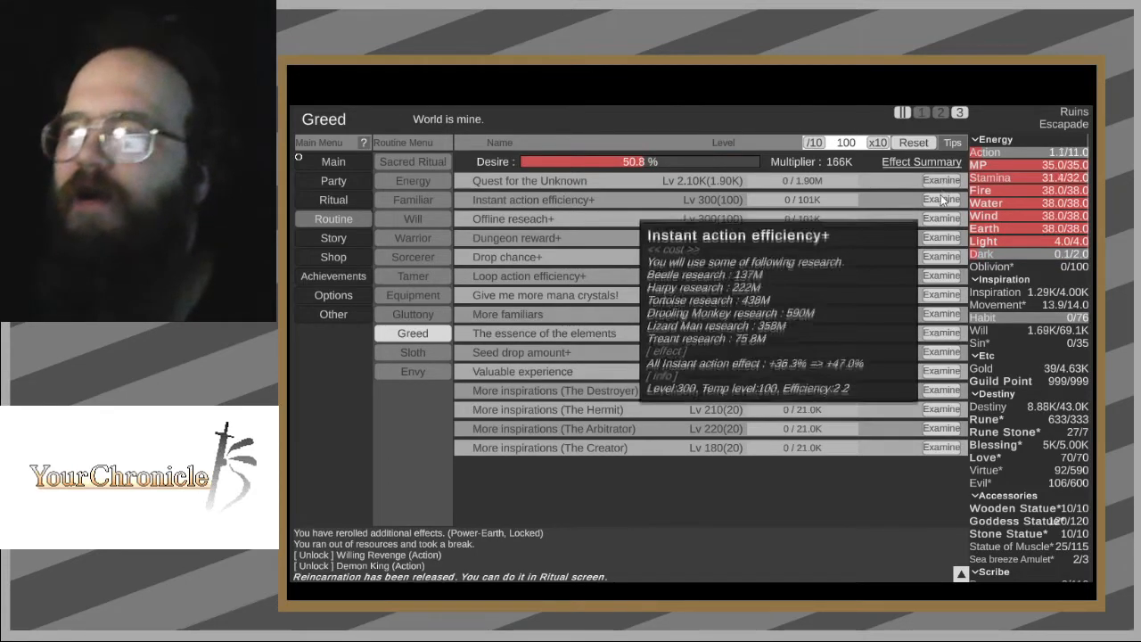
- Level up Instant action efficiency+, Offline research+ and Dungeon reward+
{"action": "left_click", "coordinate": [940, 200]}
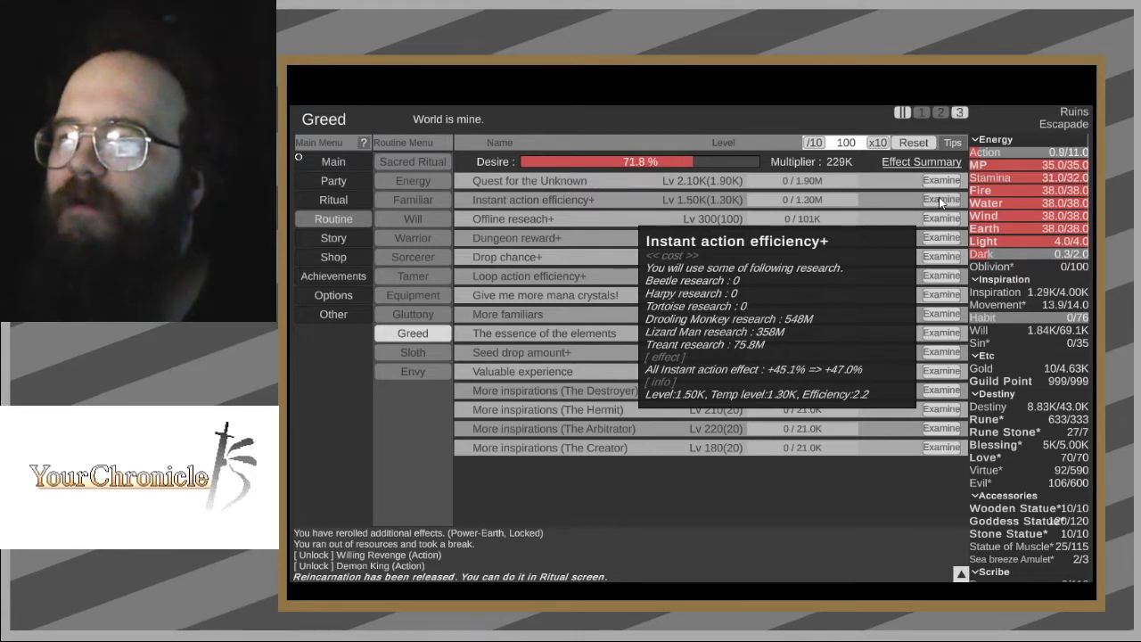
{"action": "mouse_move", "coordinate": [941, 218]}
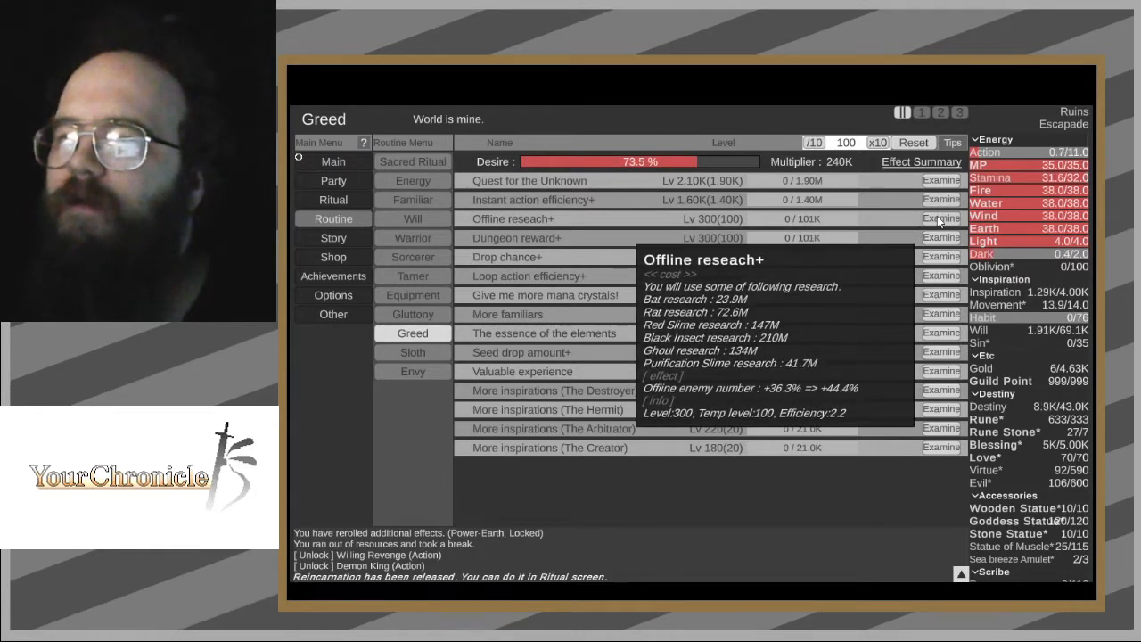
{"action": "left_click", "coordinate": [940, 218]}
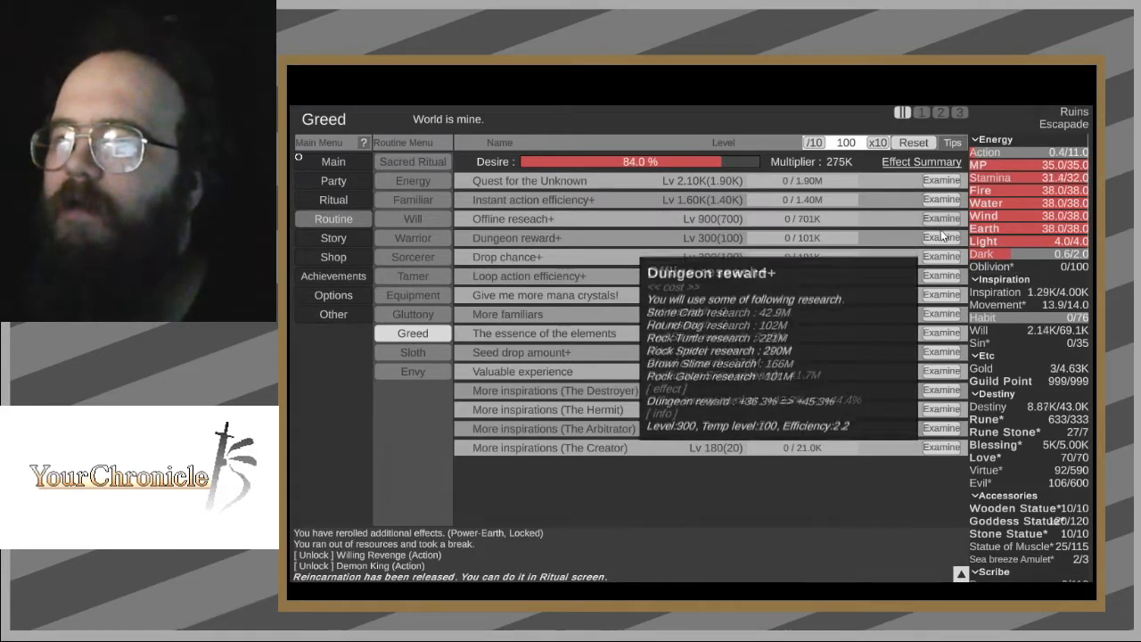
{"action": "left_click", "coordinate": [941, 237]}
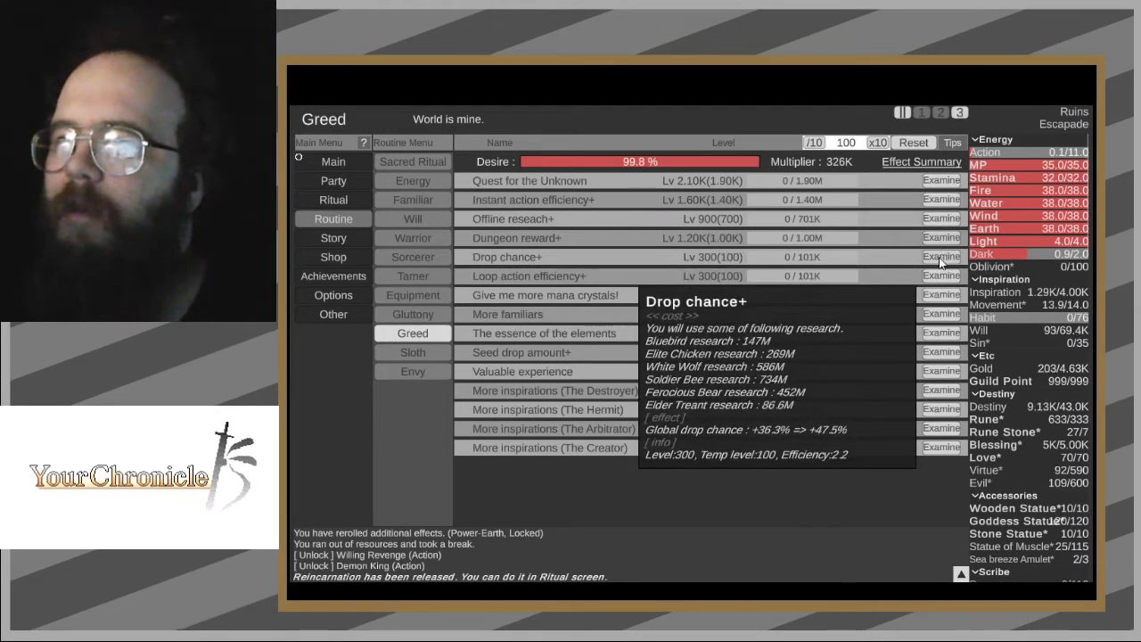
- Level up Drop chance+, Loop action efficiency+, Seed drop amount+ twice, and Valuable experience
{"action": "left_click", "coordinate": [941, 257]}
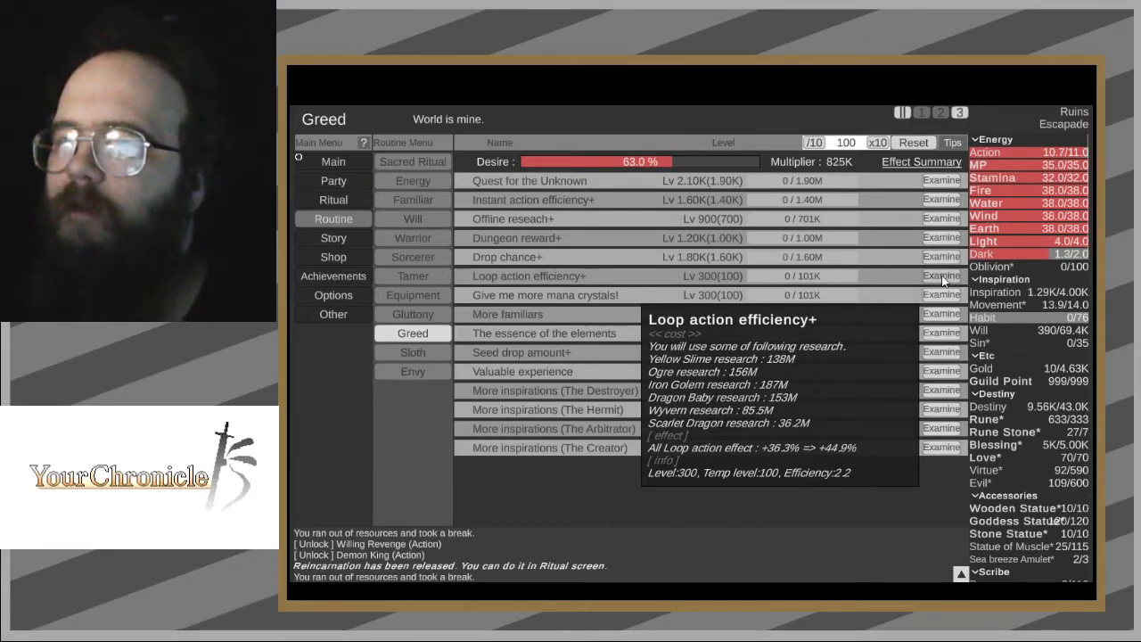
{"action": "left_click", "coordinate": [941, 275]}
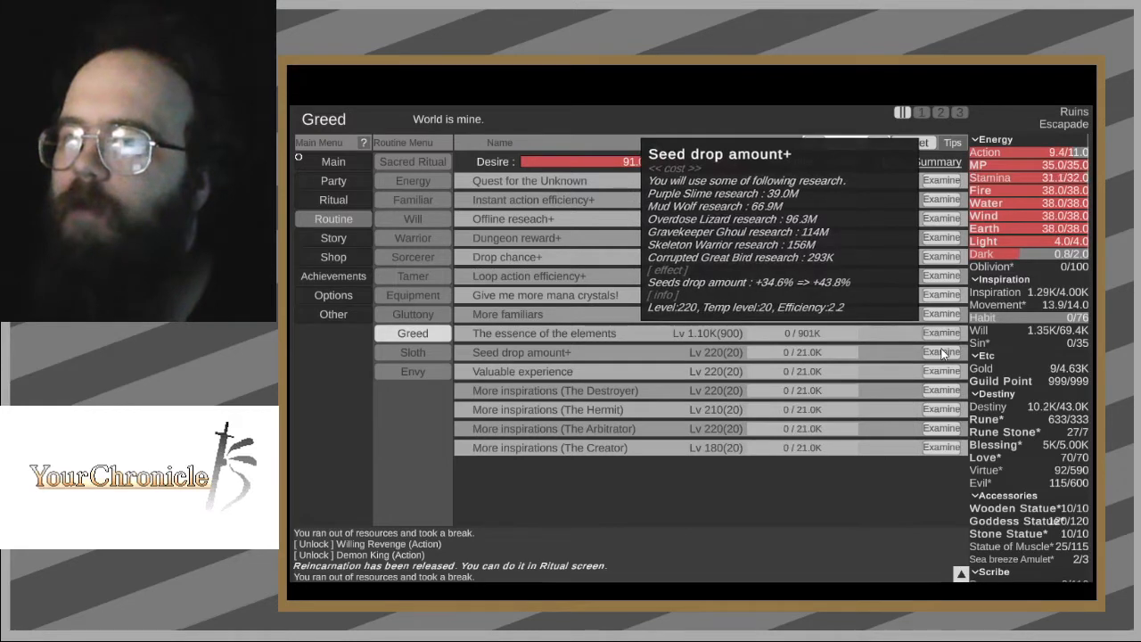
{"action": "left_click", "coordinate": [937, 348]}
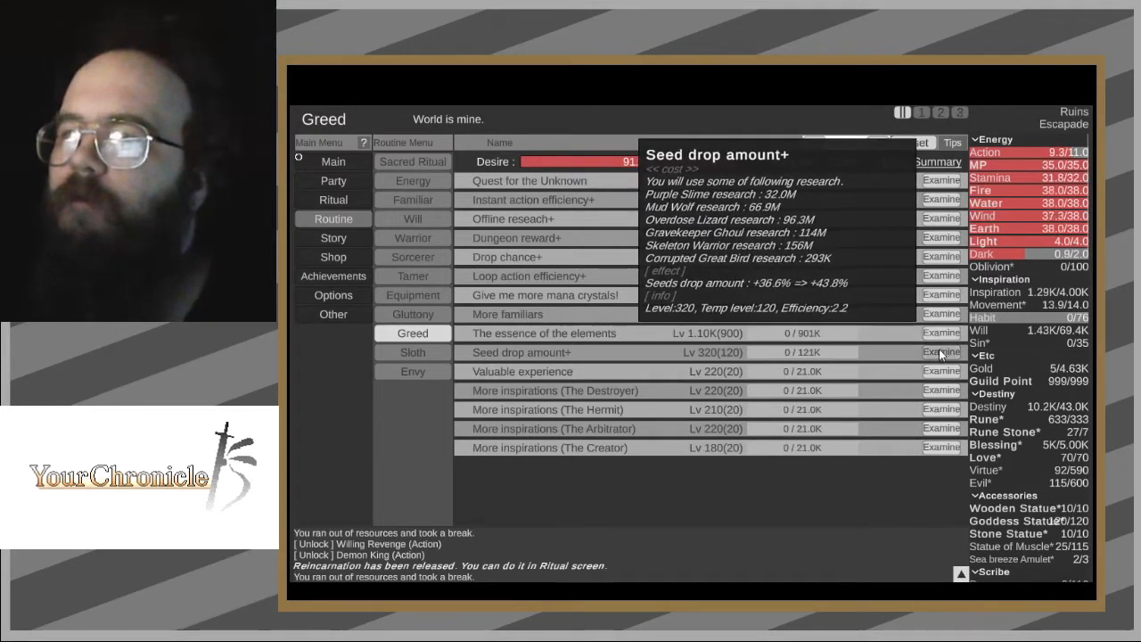
{"action": "left_click", "coordinate": [935, 349]}
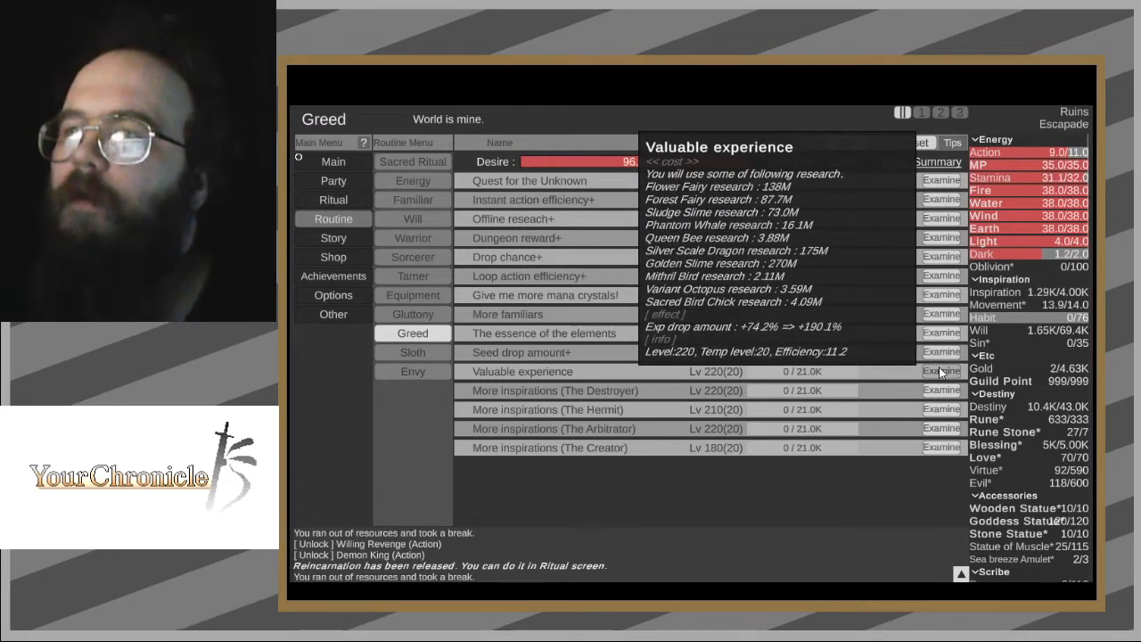
{"action": "left_click", "coordinate": [937, 364]}
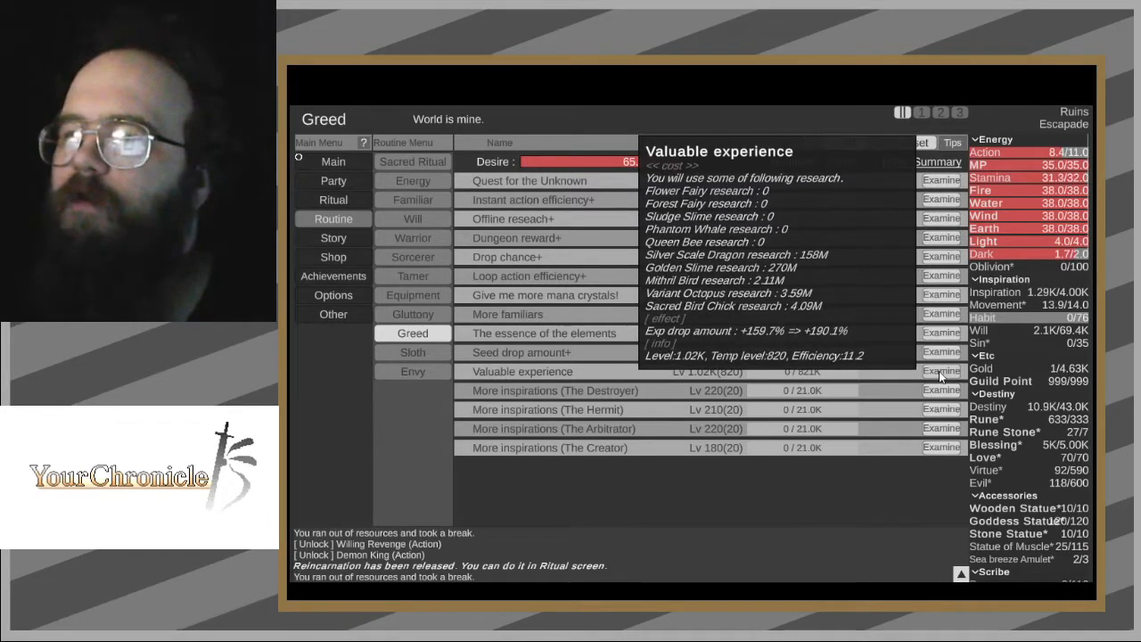
{"action": "mouse_move", "coordinate": [941, 391]}
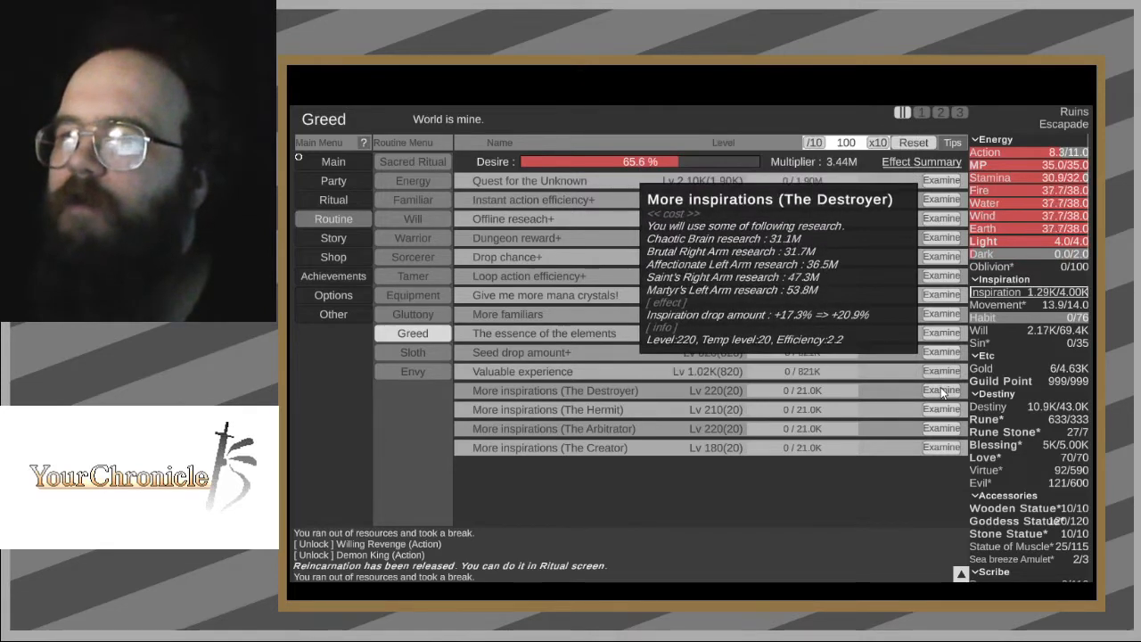
- Level up More inspirations (The Destroyer) to level 420
{"action": "left_click", "coordinate": [941, 390]}
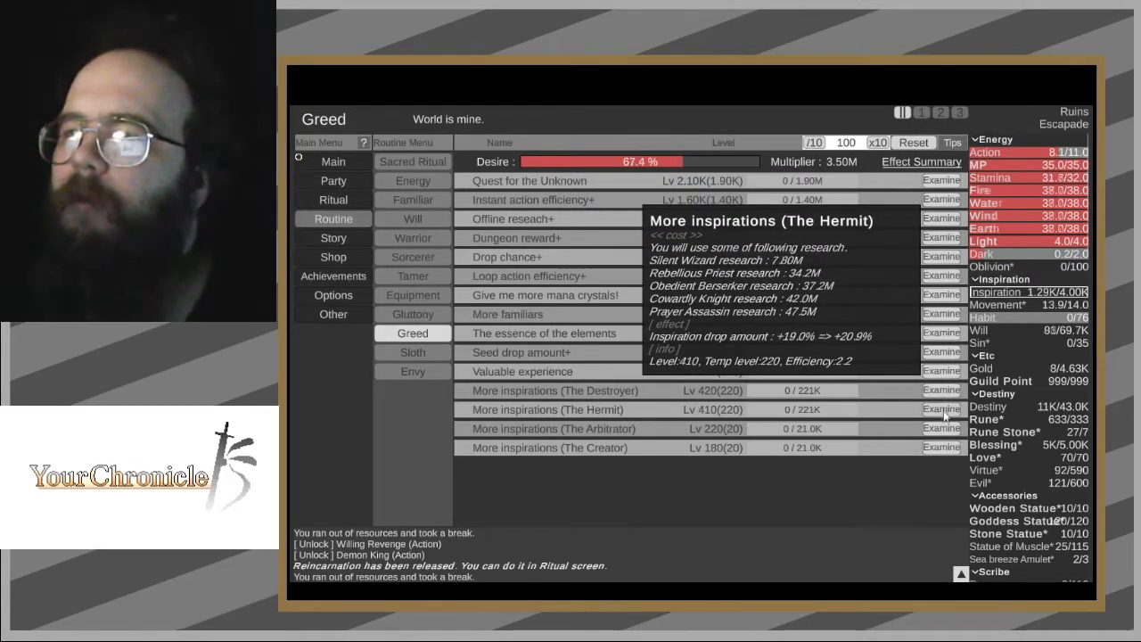
{"action": "mouse_move", "coordinate": [944, 451]}
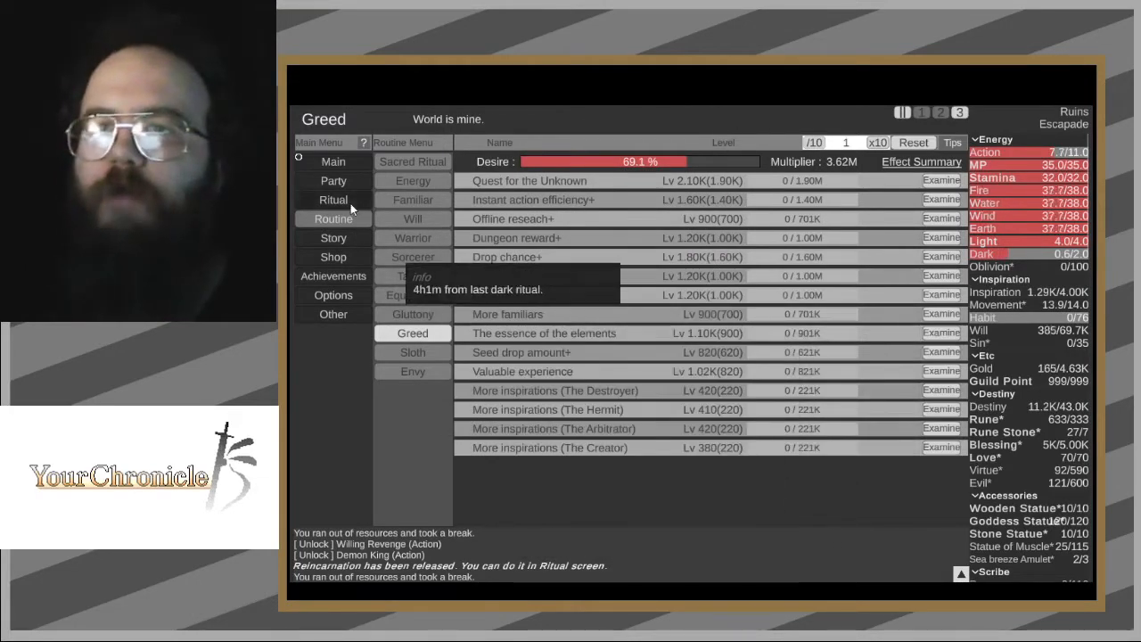
- Open Ritual and close the reincarnation manual, which now yields 319 Sins
{"action": "left_click", "coordinate": [333, 199]}
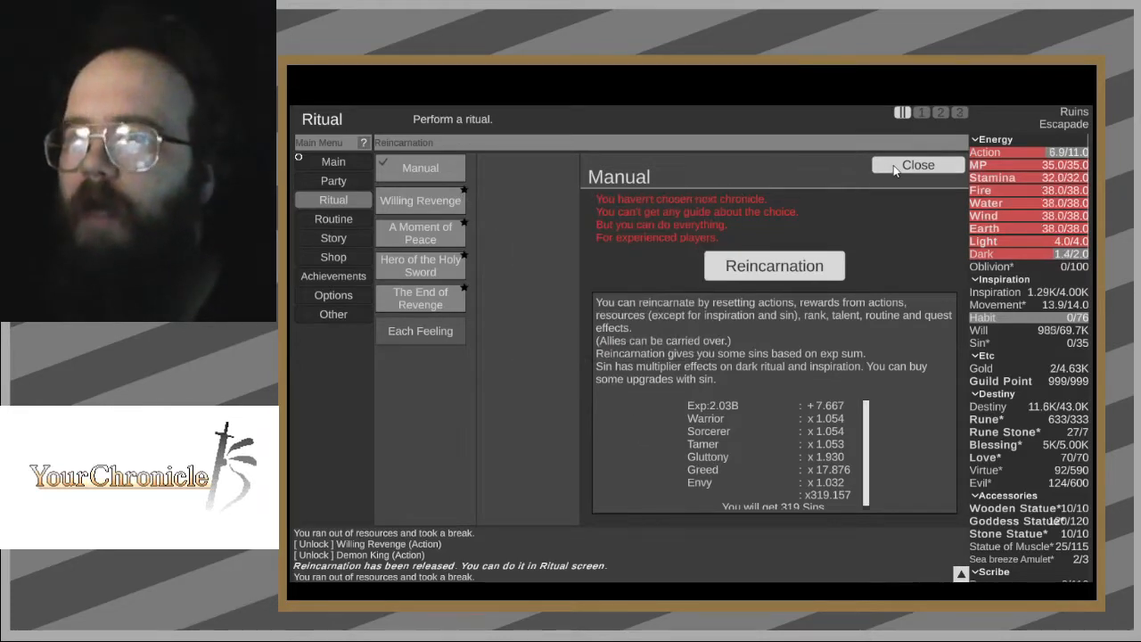
{"action": "left_click", "coordinate": [918, 165]}
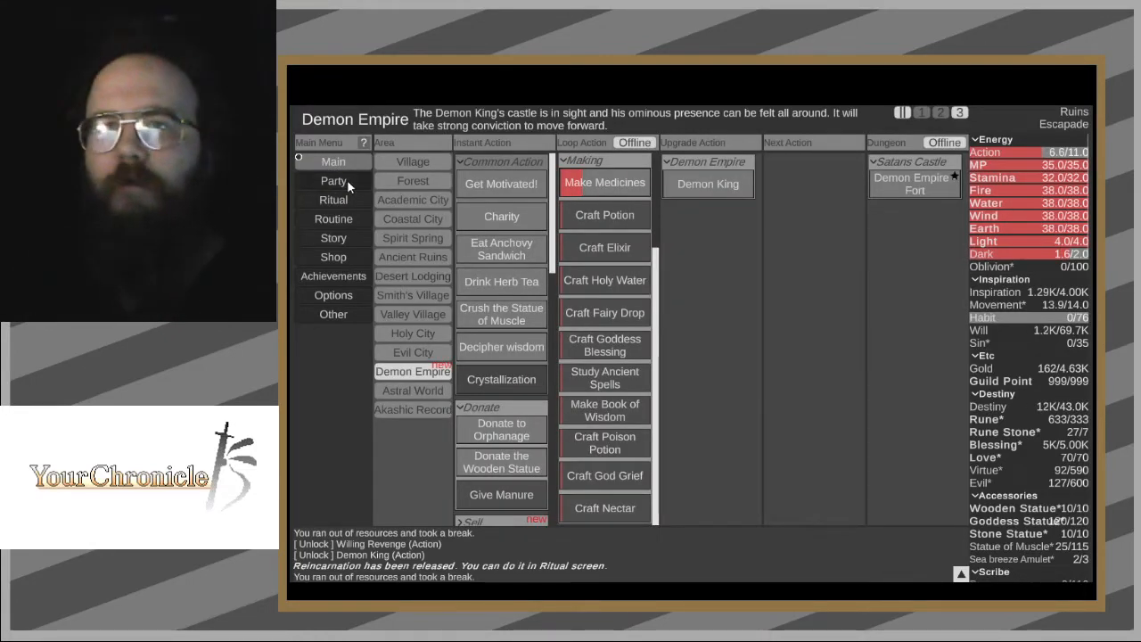
{"action": "left_click", "coordinate": [333, 180]}
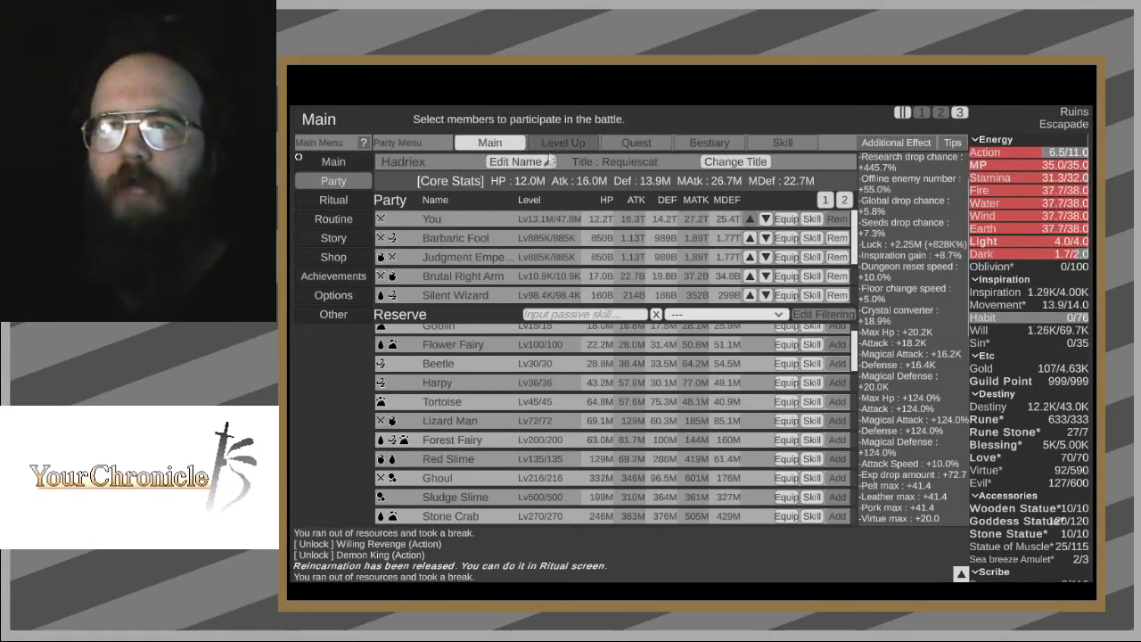
{"action": "left_click", "coordinate": [564, 143]}
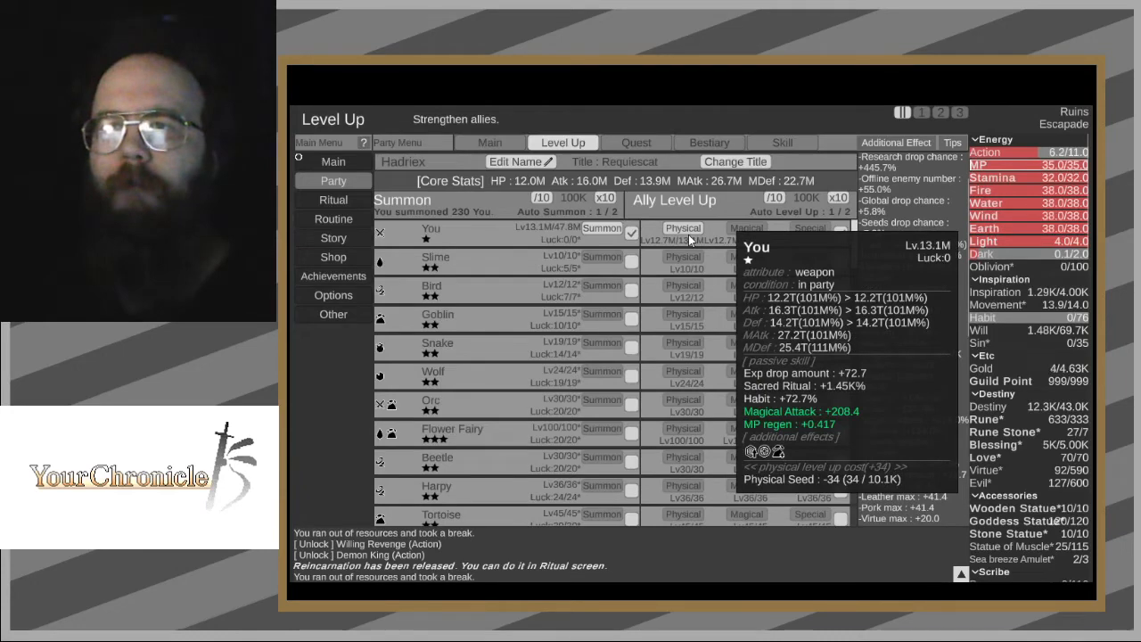
{"action": "mouse_move", "coordinate": [449, 181]}
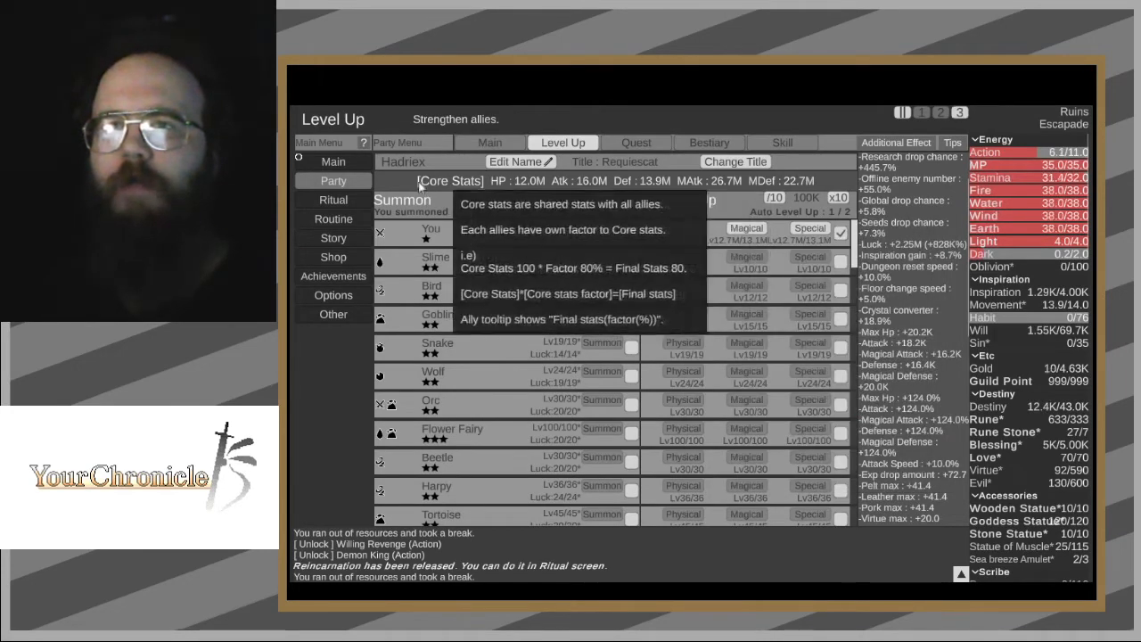
{"action": "left_click", "coordinate": [332, 161]}
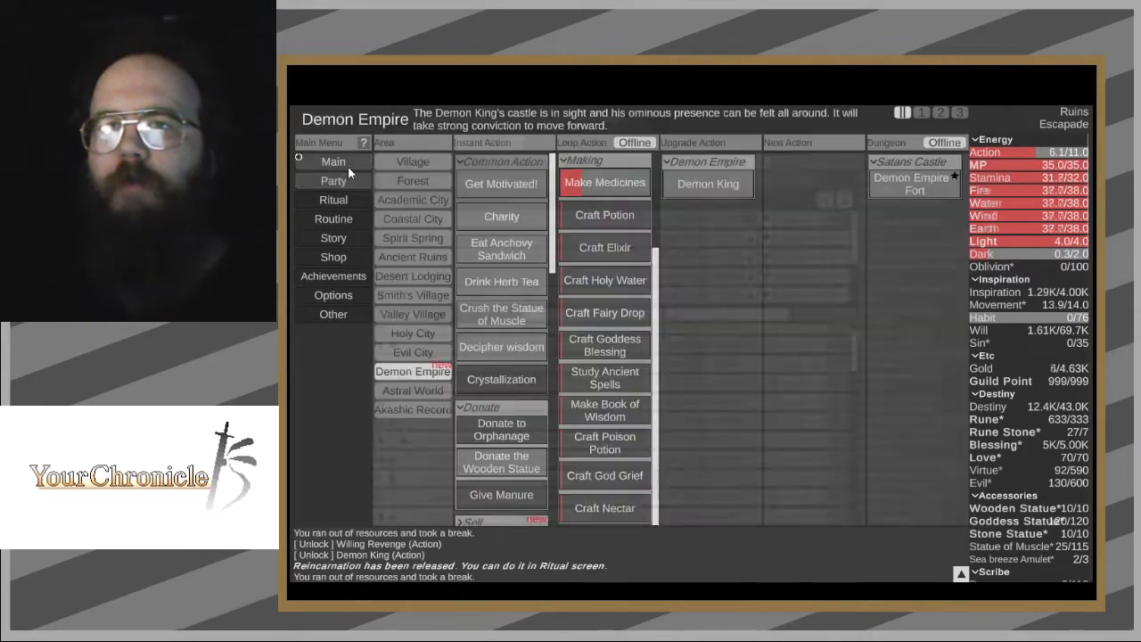
- Open the Akashic Records area and scroll to the Inventory upgrades costing Sin
{"action": "left_click", "coordinate": [412, 410]}
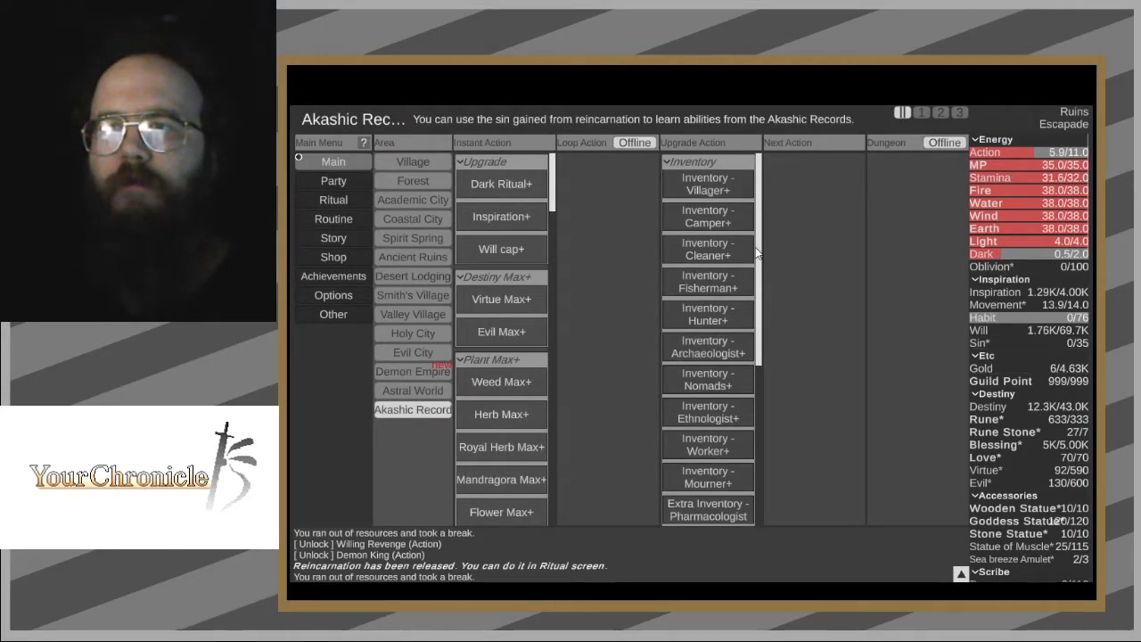
{"action": "scroll", "scroll_direction": "down", "scroll_amount": 3}
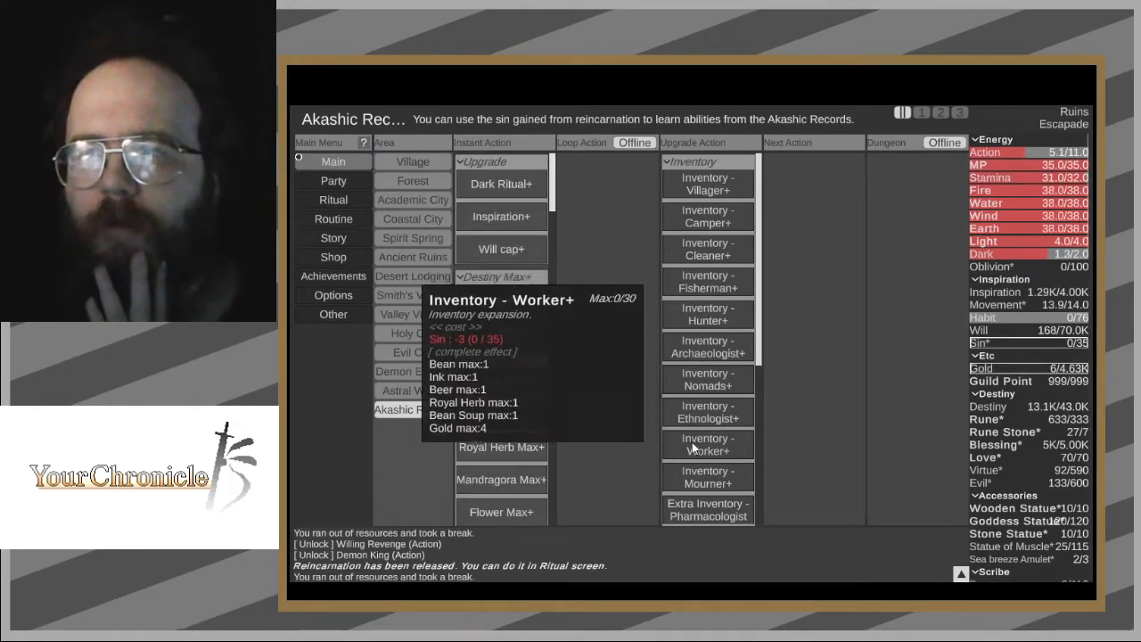
{"action": "mouse_move", "coordinate": [708, 410]}
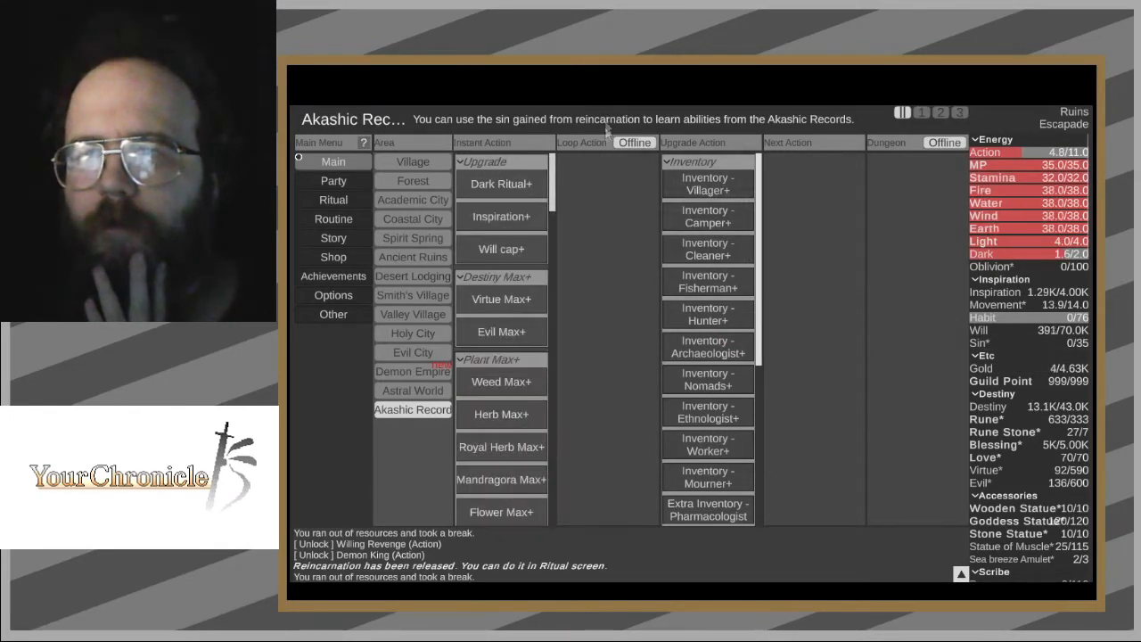
- Glance at Astral World and Demon Empire, then reopen the Greed routine list
{"action": "left_click", "coordinate": [412, 390]}
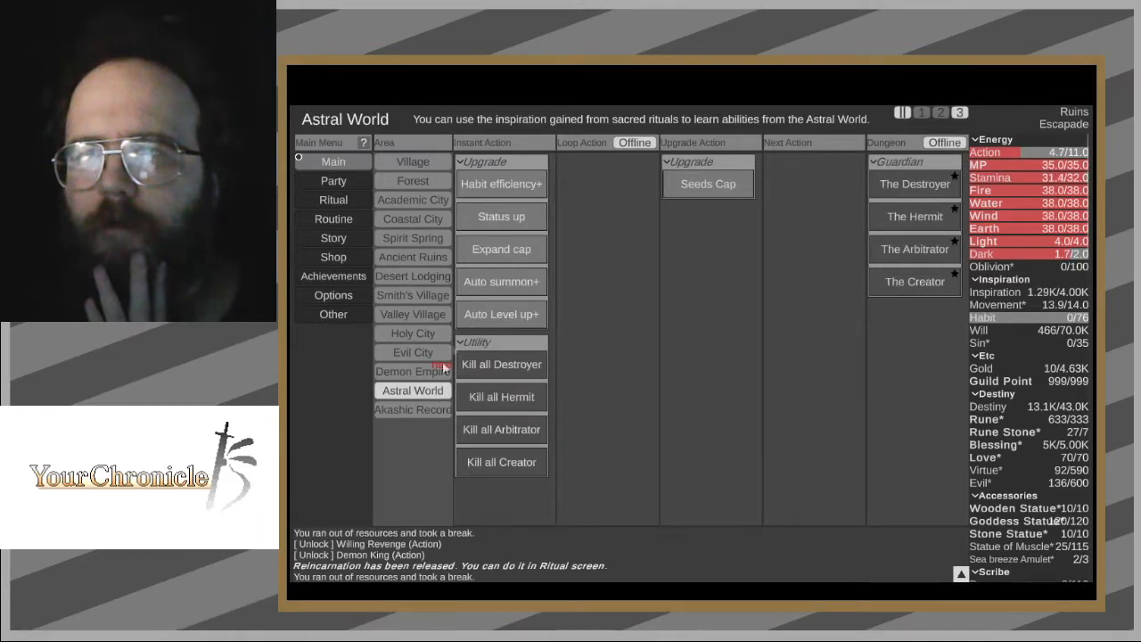
{"action": "mouse_move", "coordinate": [501, 314]}
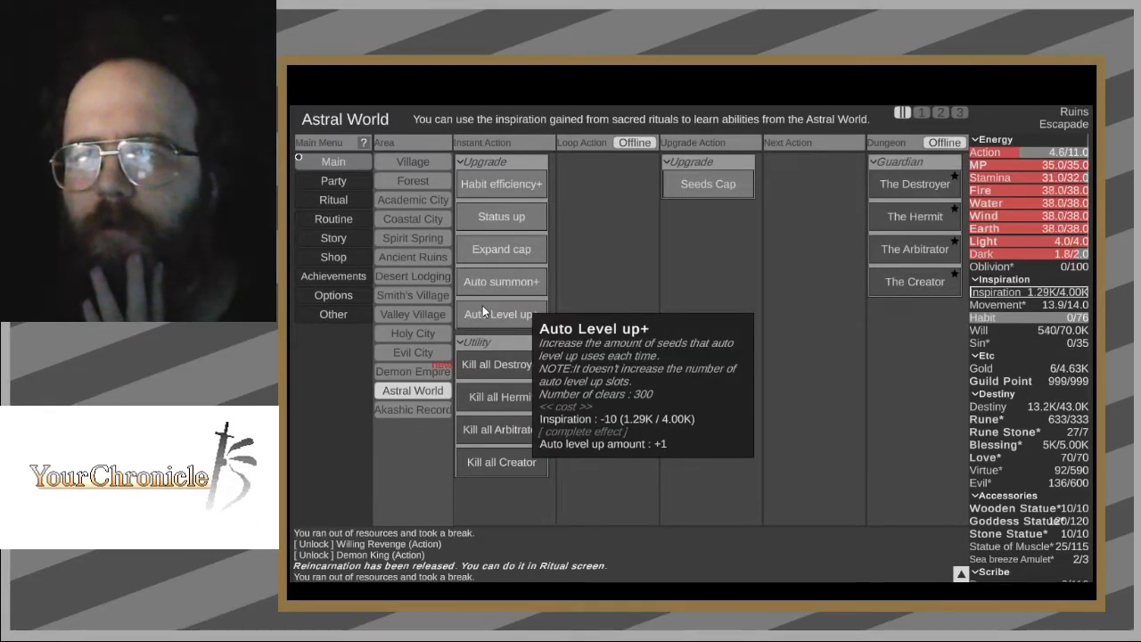
{"action": "mouse_move", "coordinate": [708, 184]}
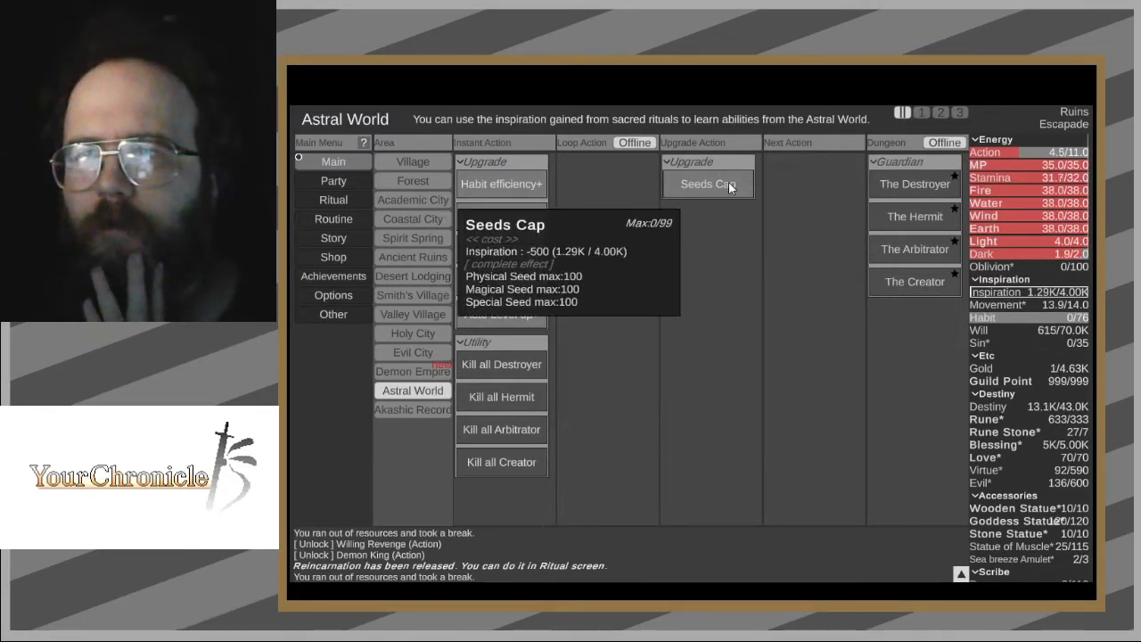
{"action": "mouse_move", "coordinate": [431, 372]}
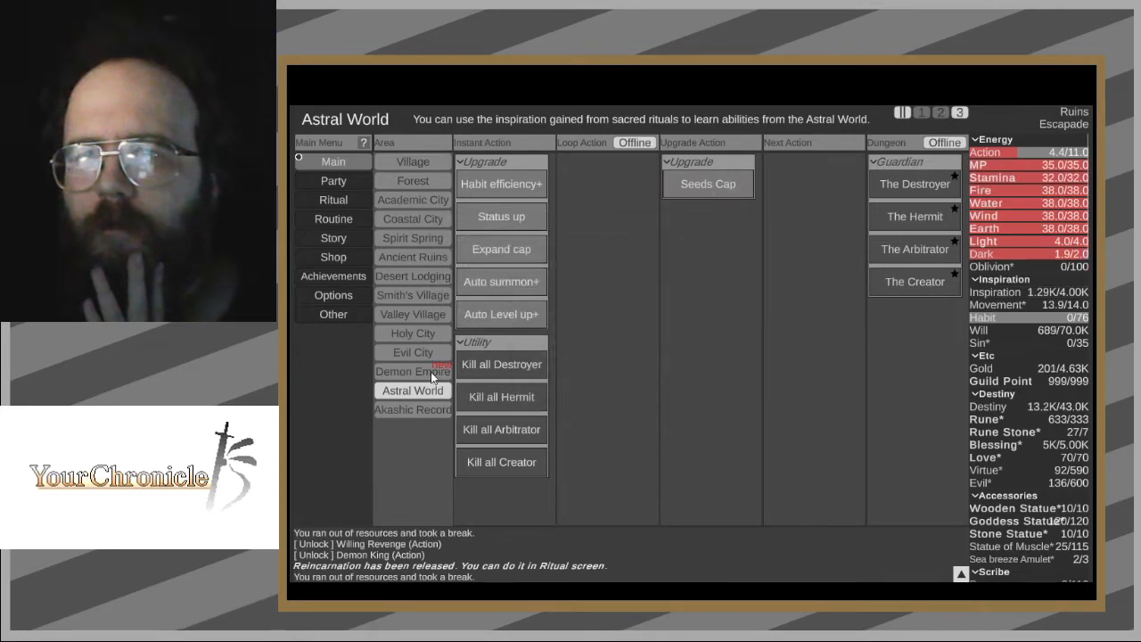
{"action": "left_click", "coordinate": [412, 370]}
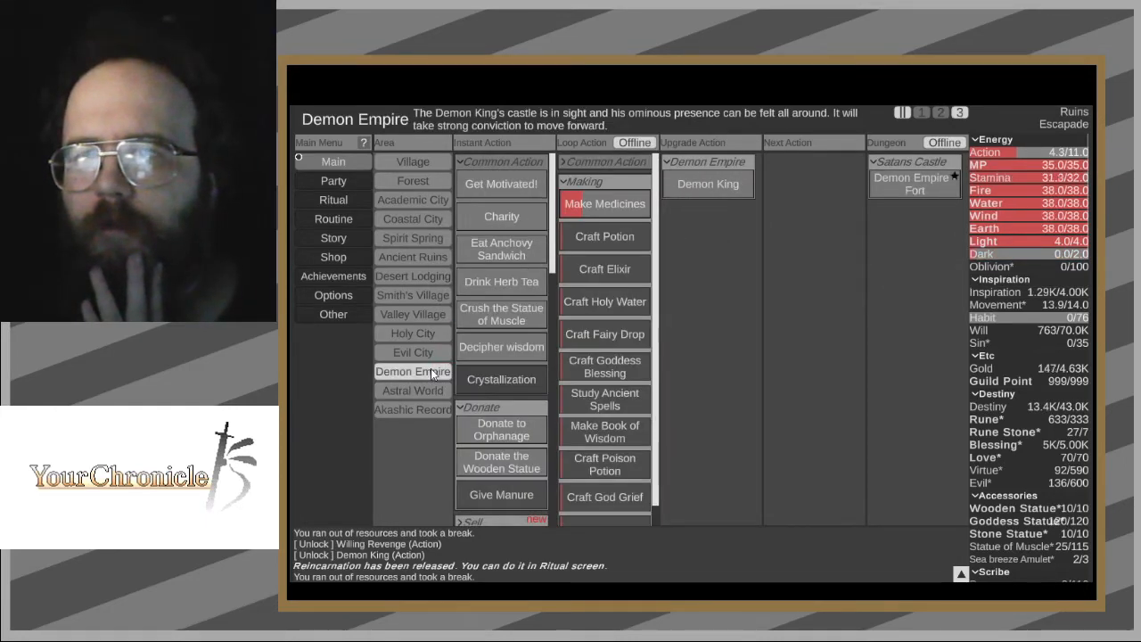
{"action": "left_click", "coordinate": [333, 218]}
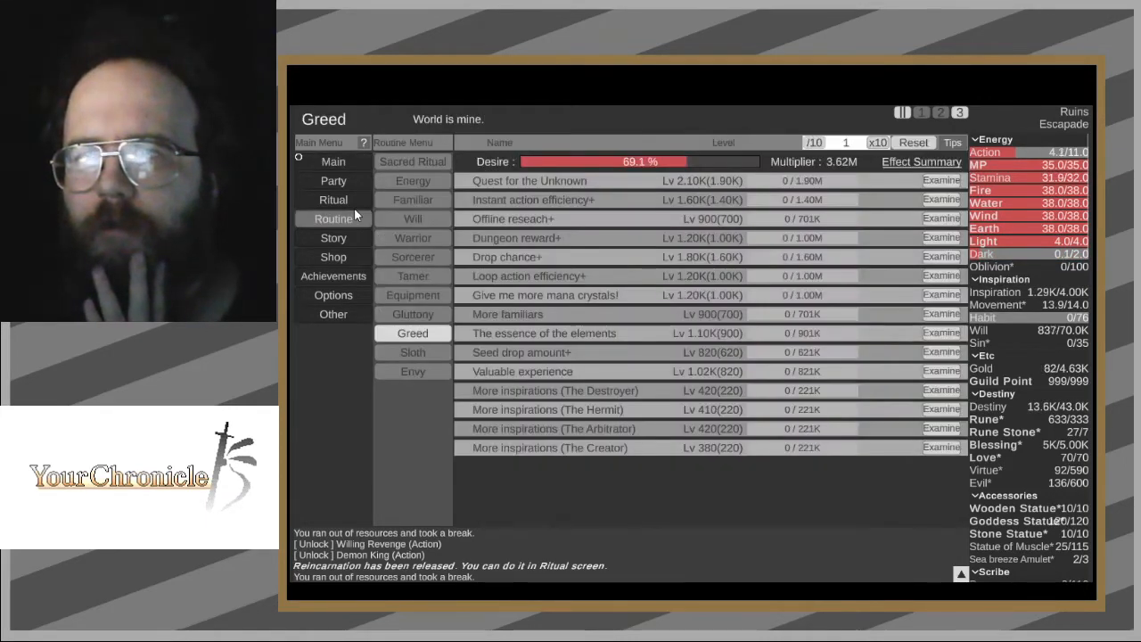
- Review the Ritual screen, then view Envy's Charisma strategy: Creativity at x5.0 speed
{"action": "left_click", "coordinate": [332, 199]}
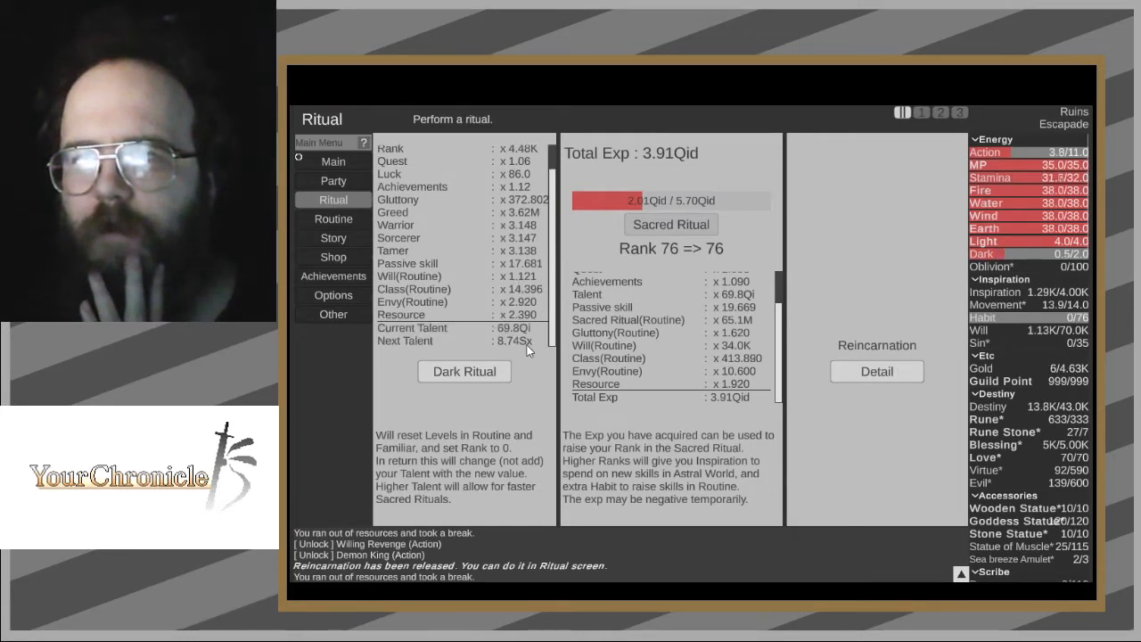
{"action": "mouse_move", "coordinate": [474, 381]}
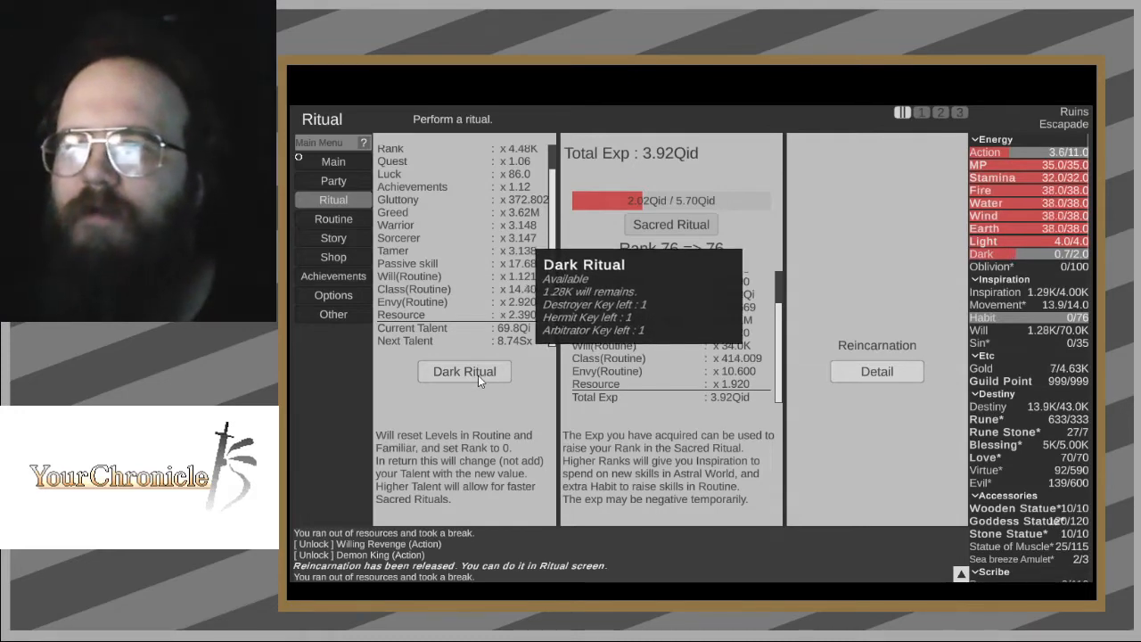
{"action": "mouse_move", "coordinate": [334, 237]}
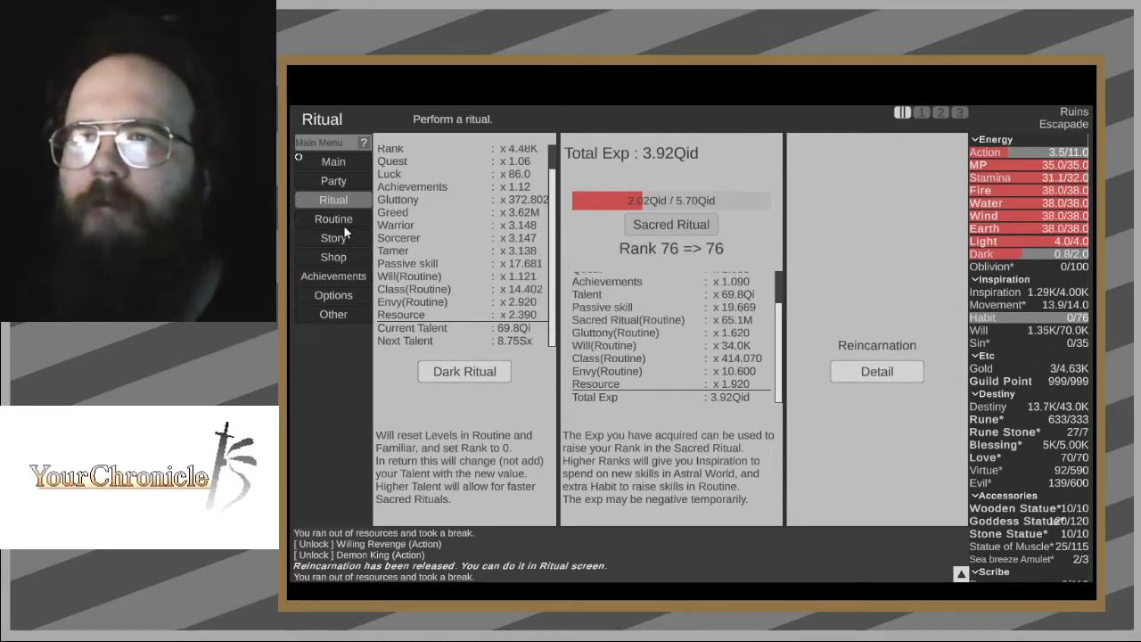
{"action": "left_click", "coordinate": [332, 219]}
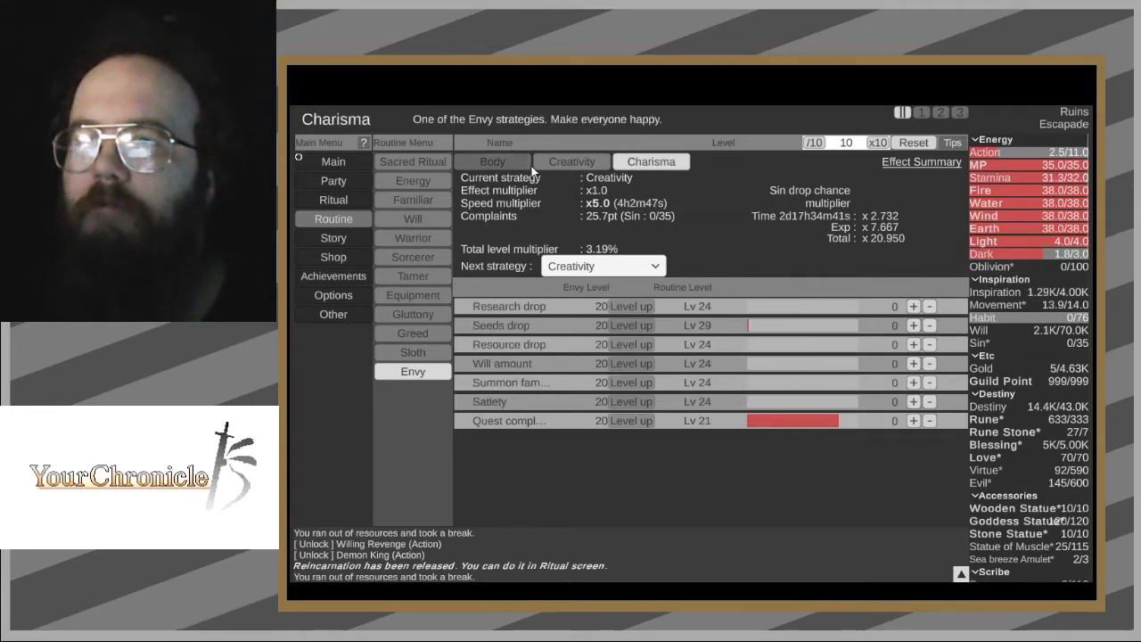
- Switch Envy to the Body strategy and browse the Greed and Gluttony routines
{"action": "left_click", "coordinate": [492, 161]}
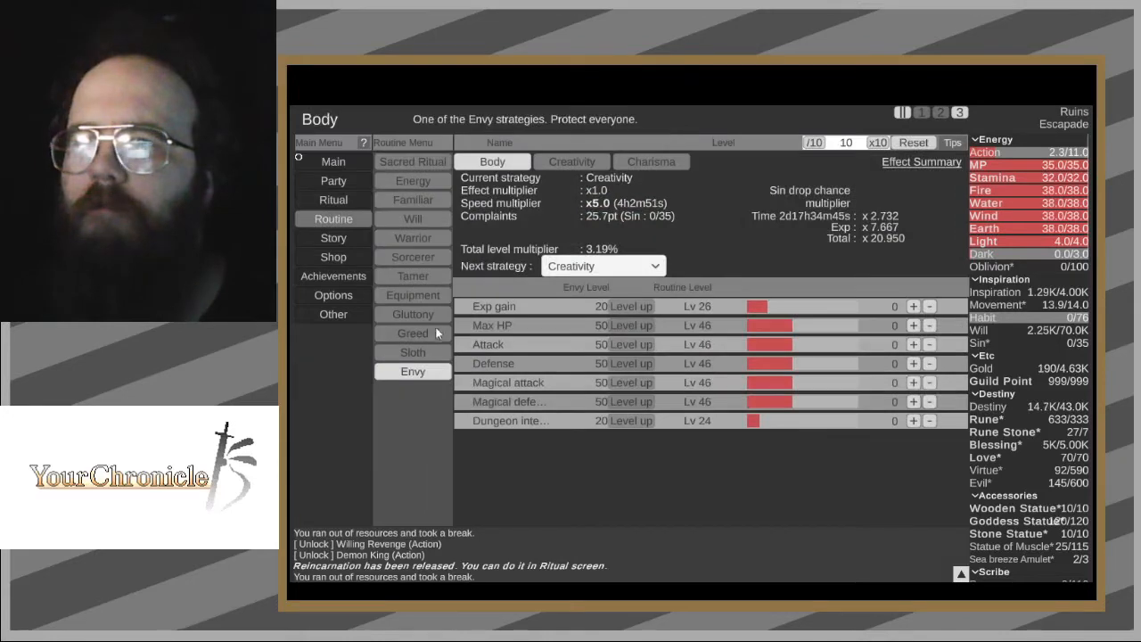
{"action": "left_click", "coordinate": [412, 333]}
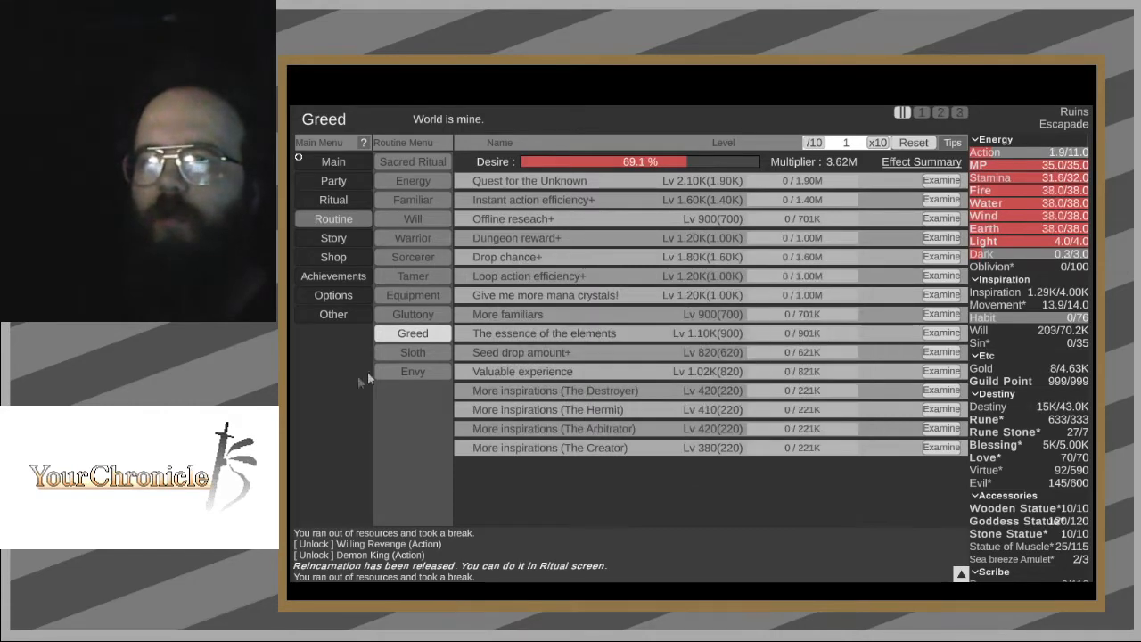
{"action": "left_click", "coordinate": [412, 314]}
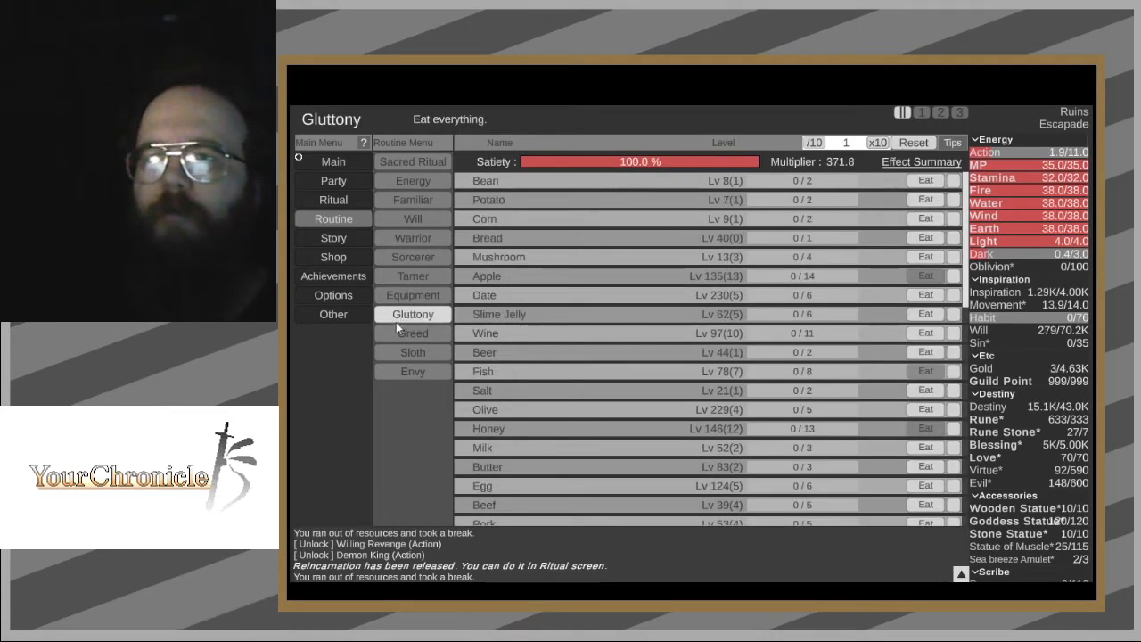
{"action": "left_click", "coordinate": [412, 334]}
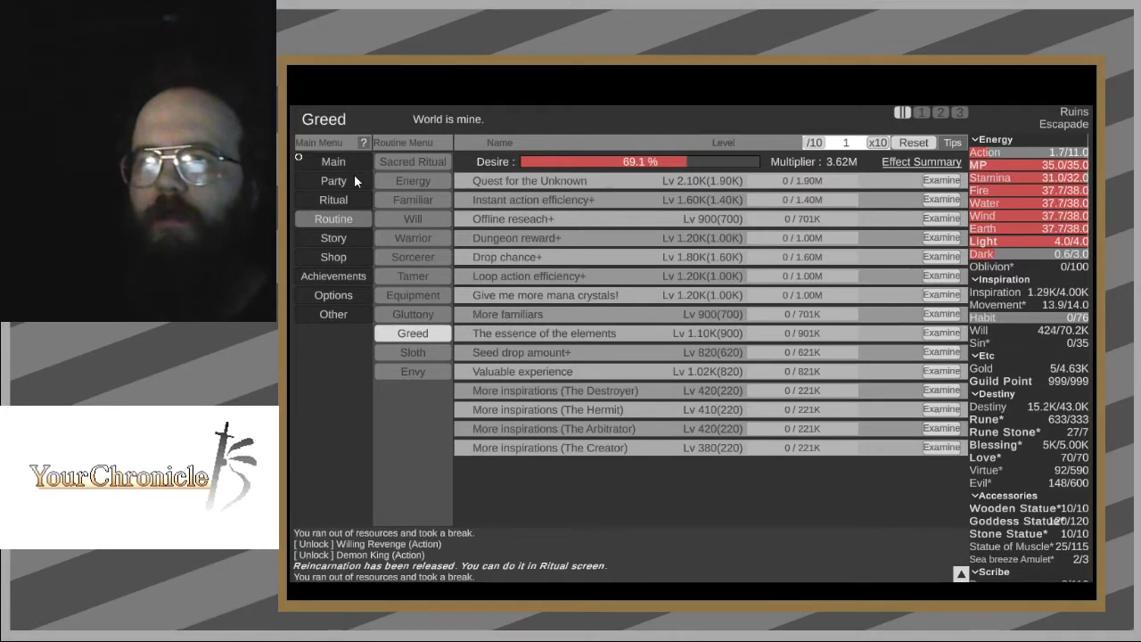
{"action": "left_click", "coordinate": [332, 180]}
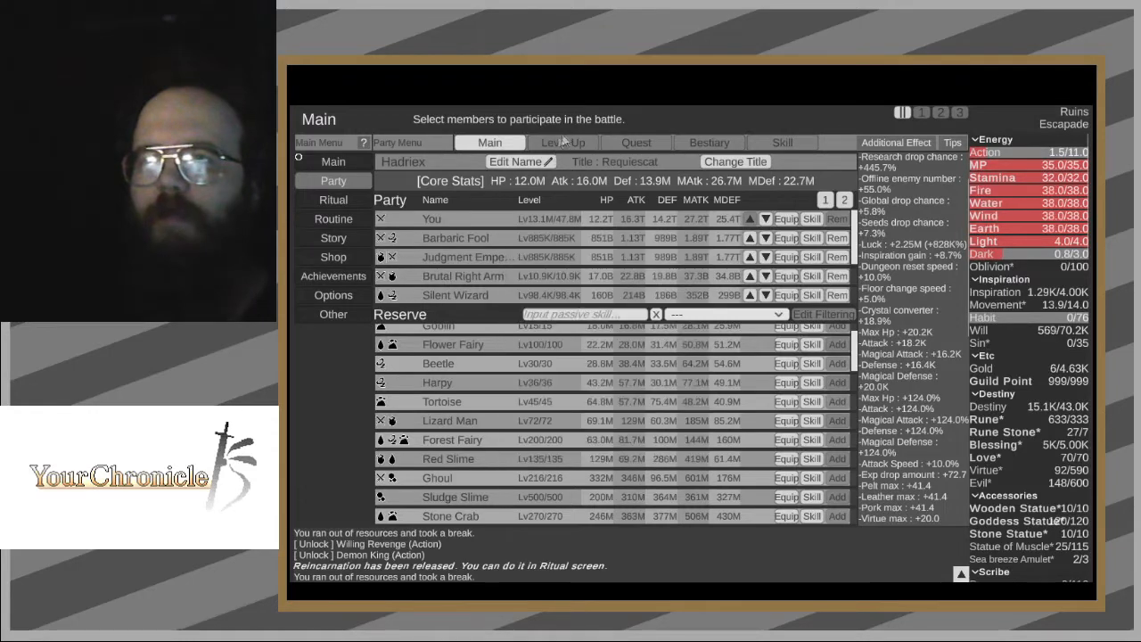
- Summon more copies of You on the party Level Up page, reaching 469
{"action": "left_click", "coordinate": [563, 143]}
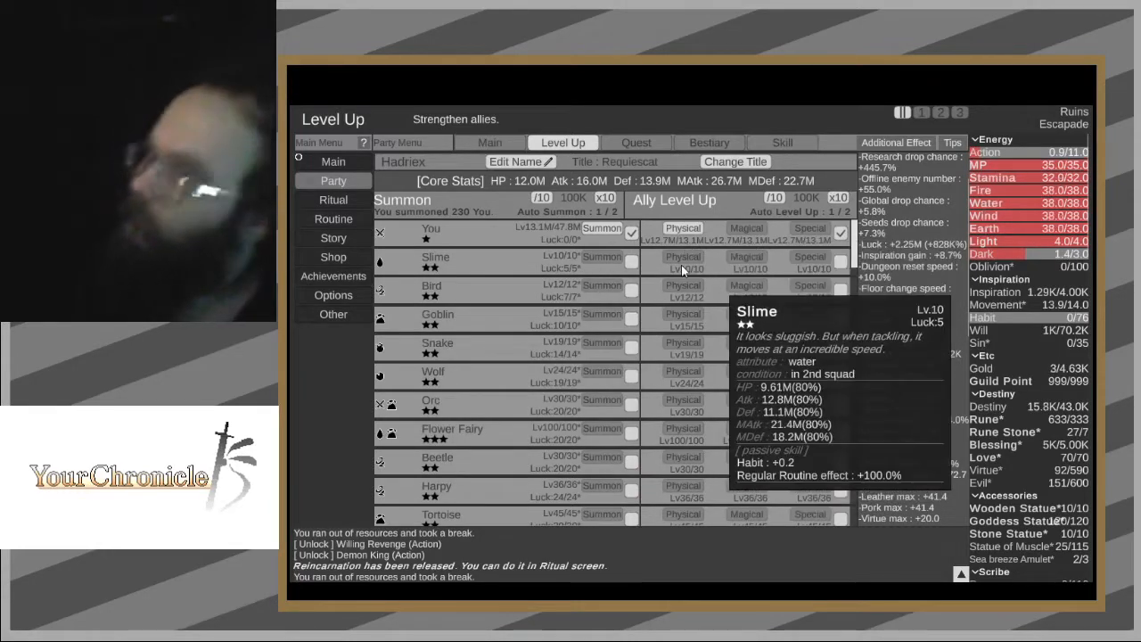
{"action": "mouse_move", "coordinate": [611, 230]}
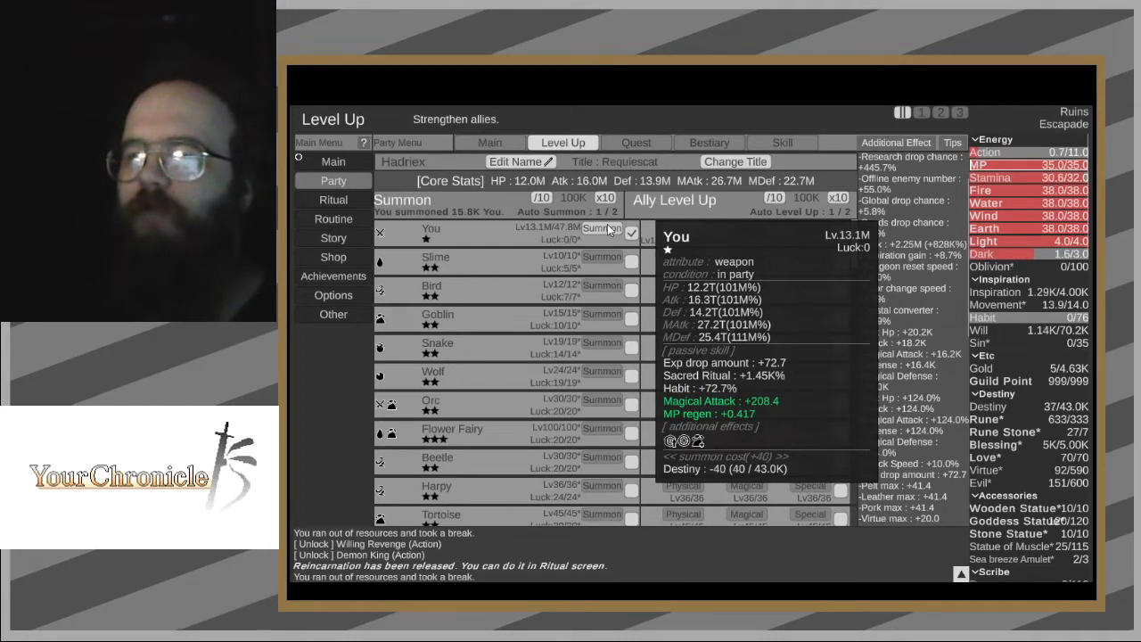
{"action": "left_click", "coordinate": [607, 232]}
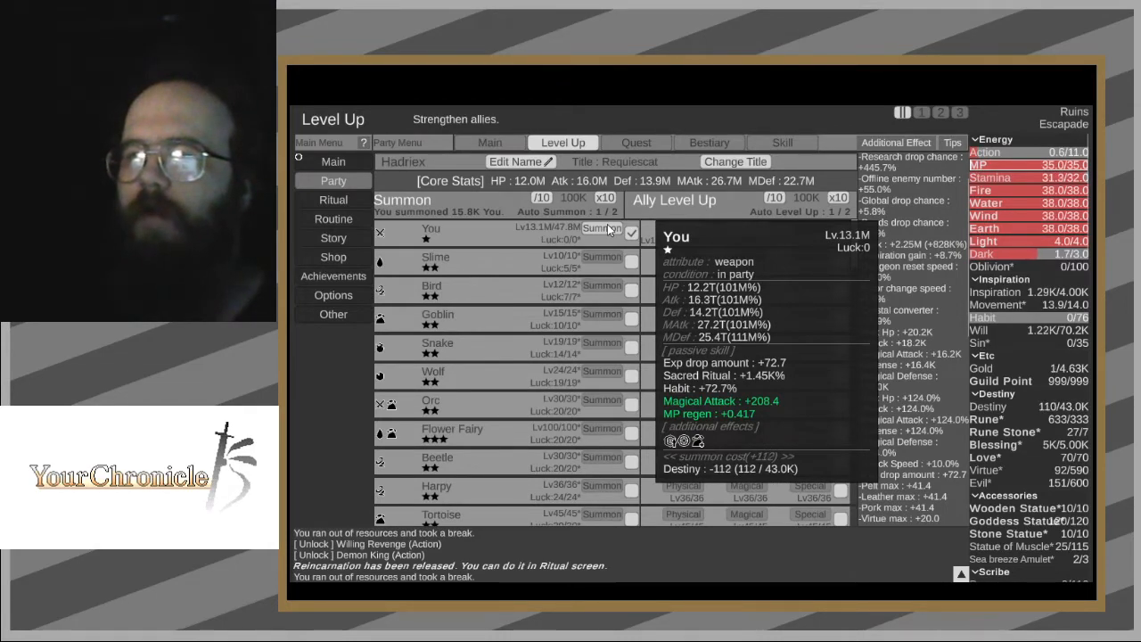
{"action": "left_click", "coordinate": [614, 233]}
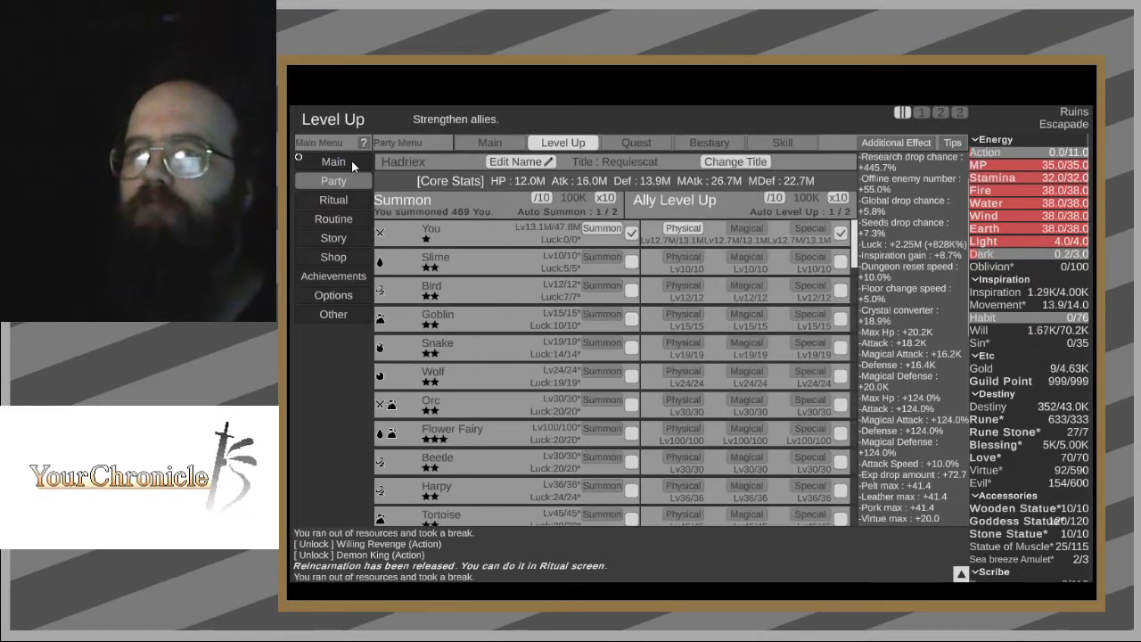
- Pass through Ritual and Routine to the party equipment list showing Commander's Flag (+3.9%)
{"action": "left_click", "coordinate": [333, 199]}
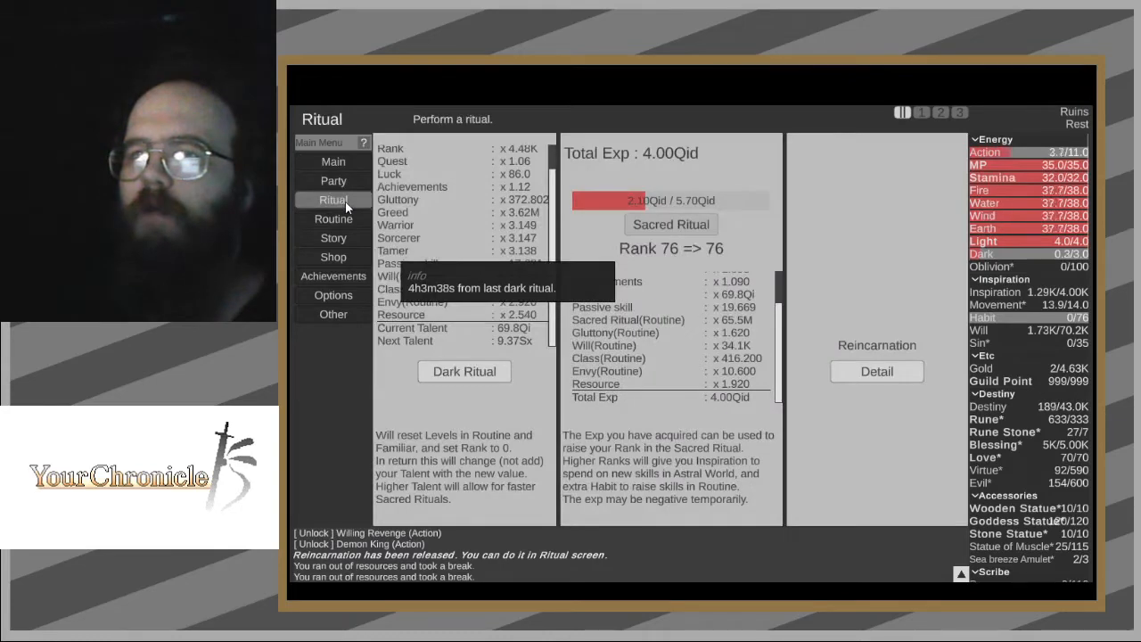
{"action": "left_click", "coordinate": [333, 180]}
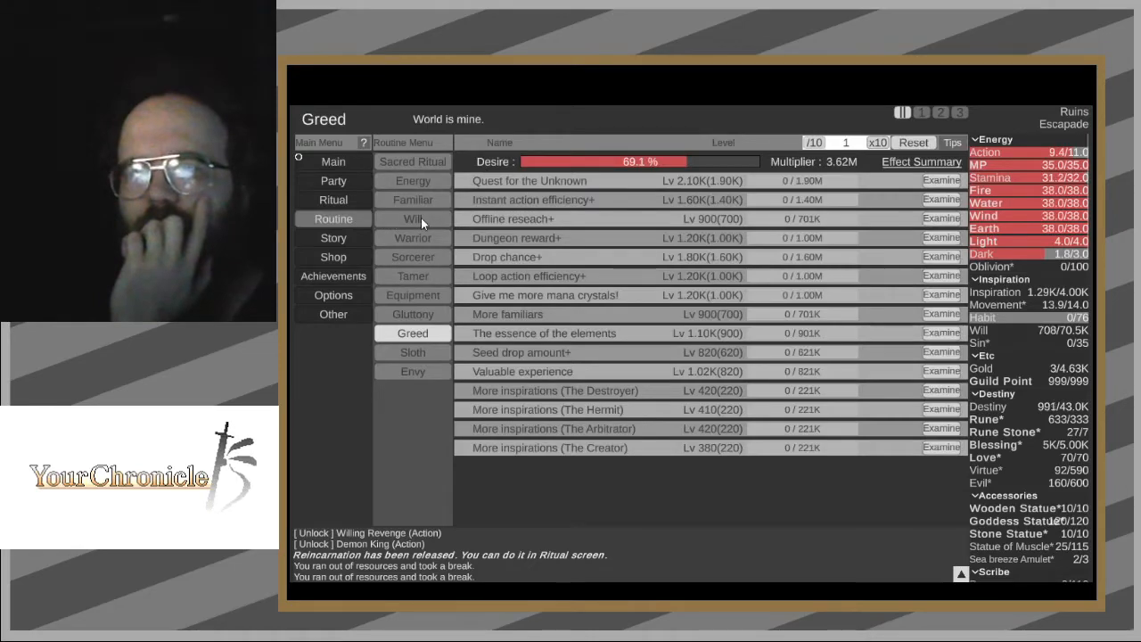
{"action": "left_click", "coordinate": [333, 180]}
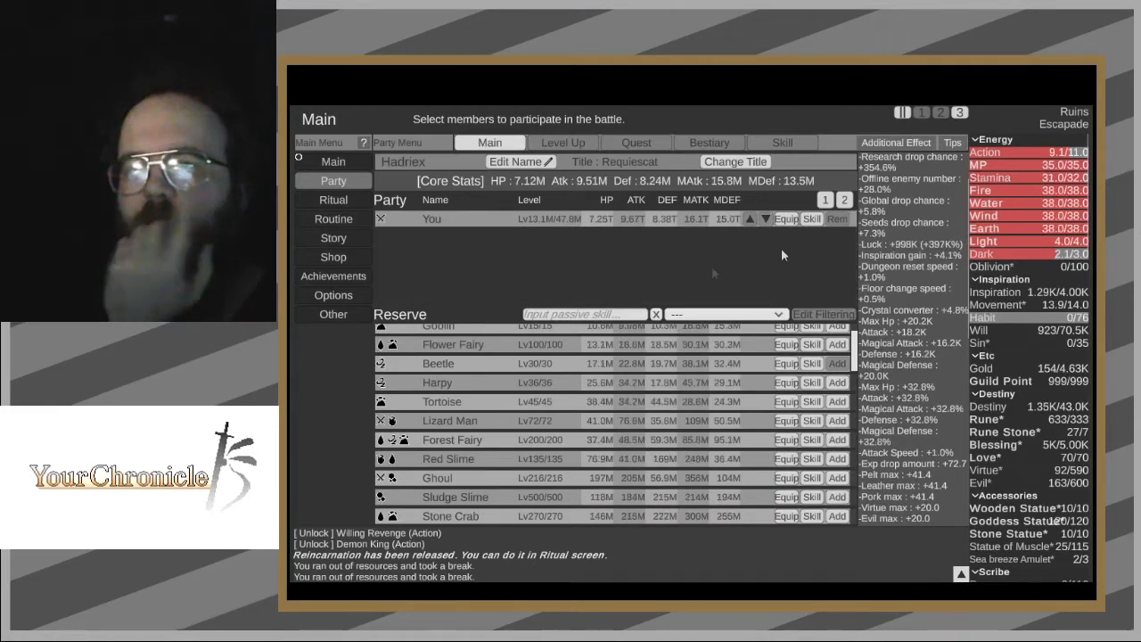
{"action": "type", "text": "da"}
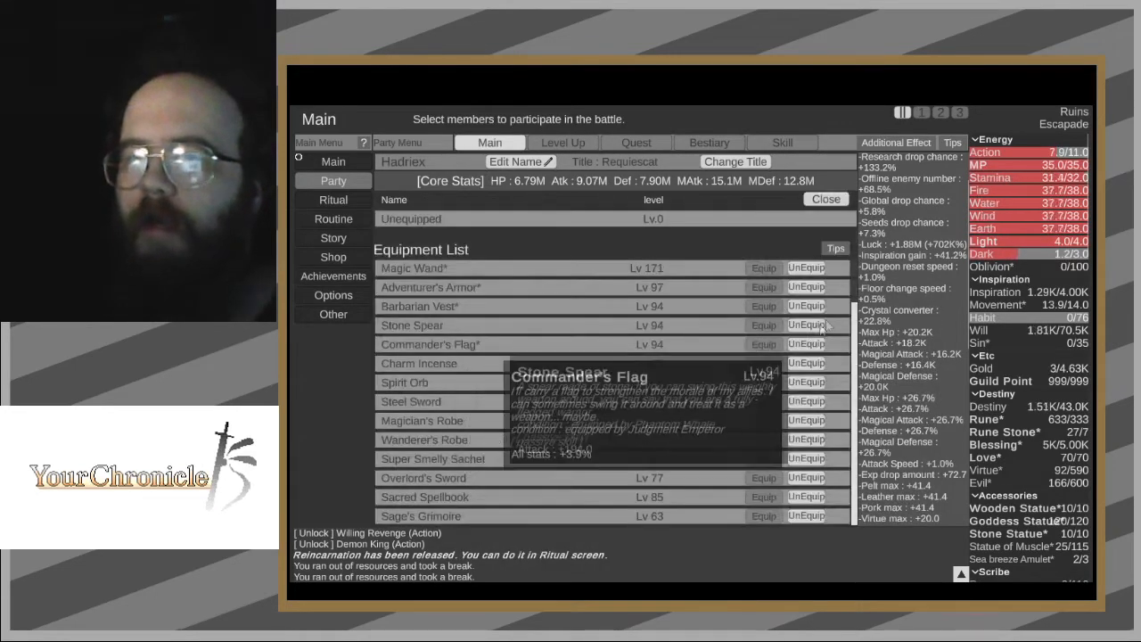
{"action": "mouse_move", "coordinate": [803, 503]}
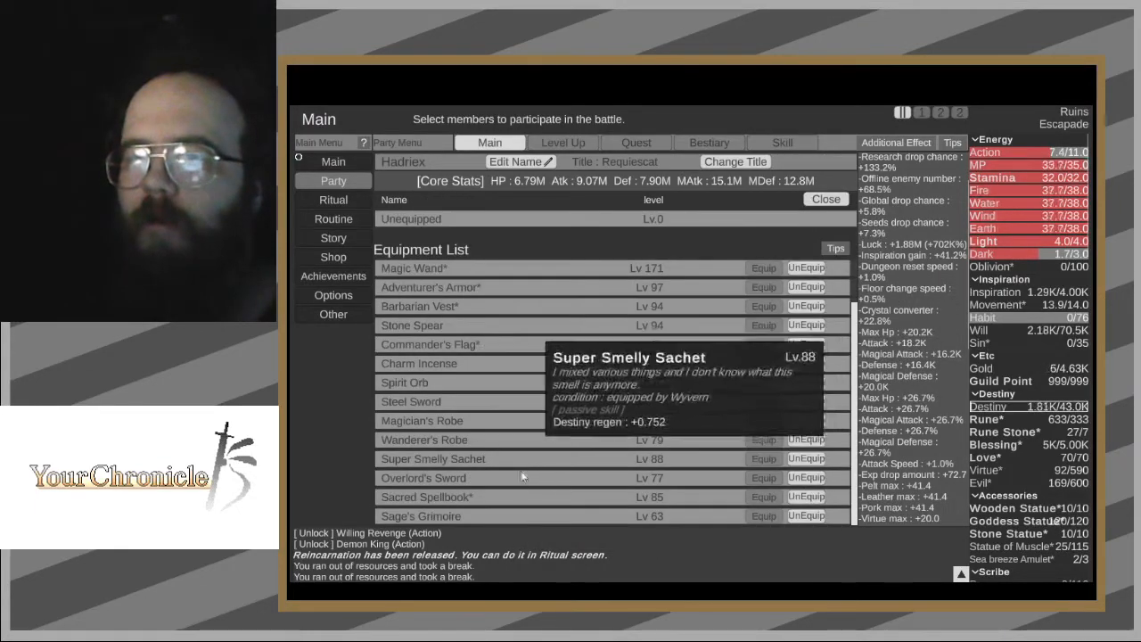
{"action": "mouse_move", "coordinate": [529, 403]}
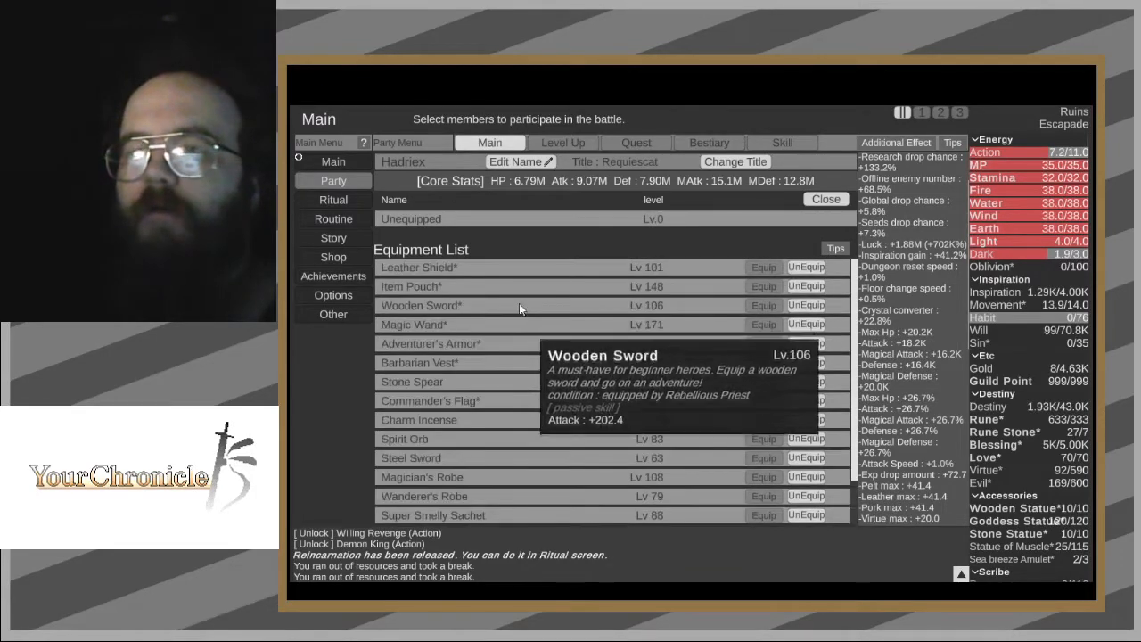
- Perform a Dark Ritual raising Talent to 19.3Sx, then return to the Demon Empire area
{"action": "left_click", "coordinate": [333, 180]}
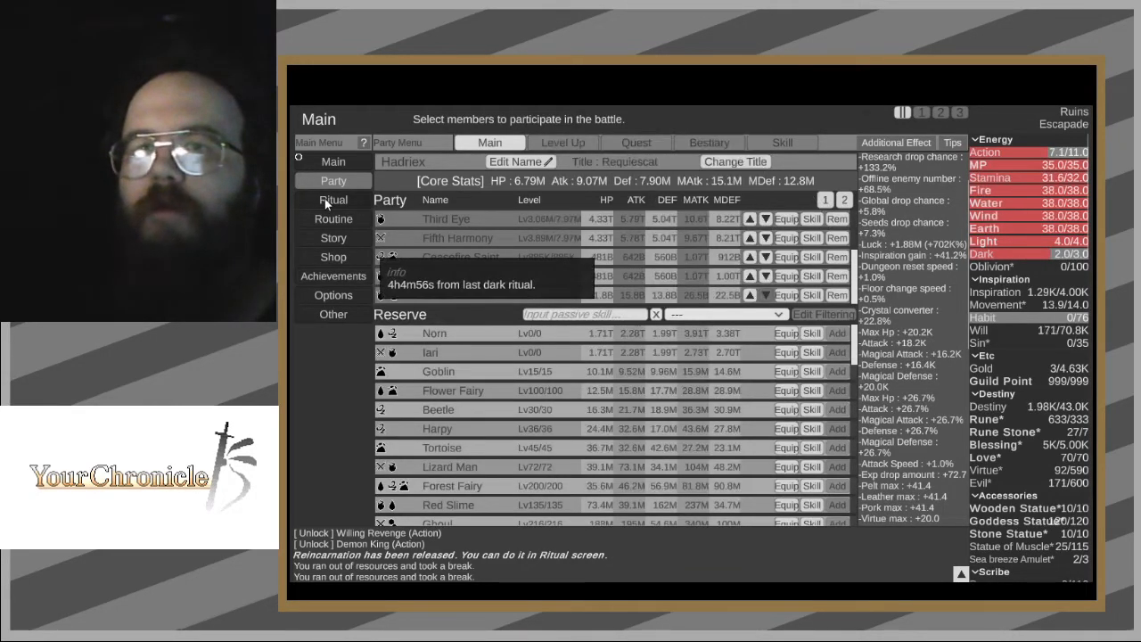
{"action": "left_click", "coordinate": [333, 198]}
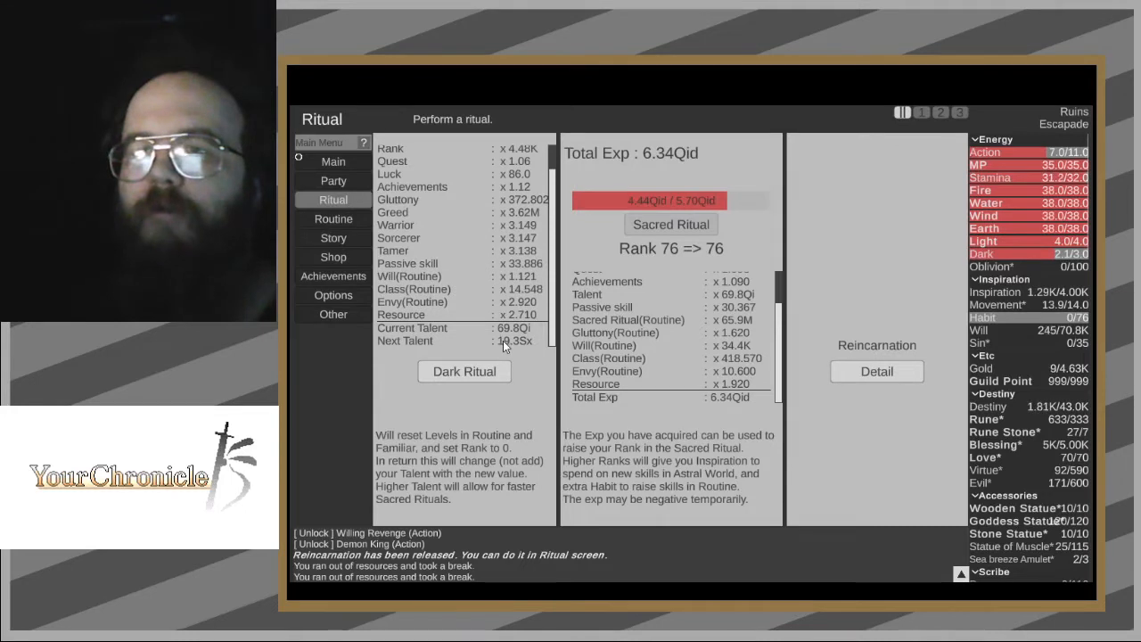
{"action": "mouse_move", "coordinate": [464, 371]}
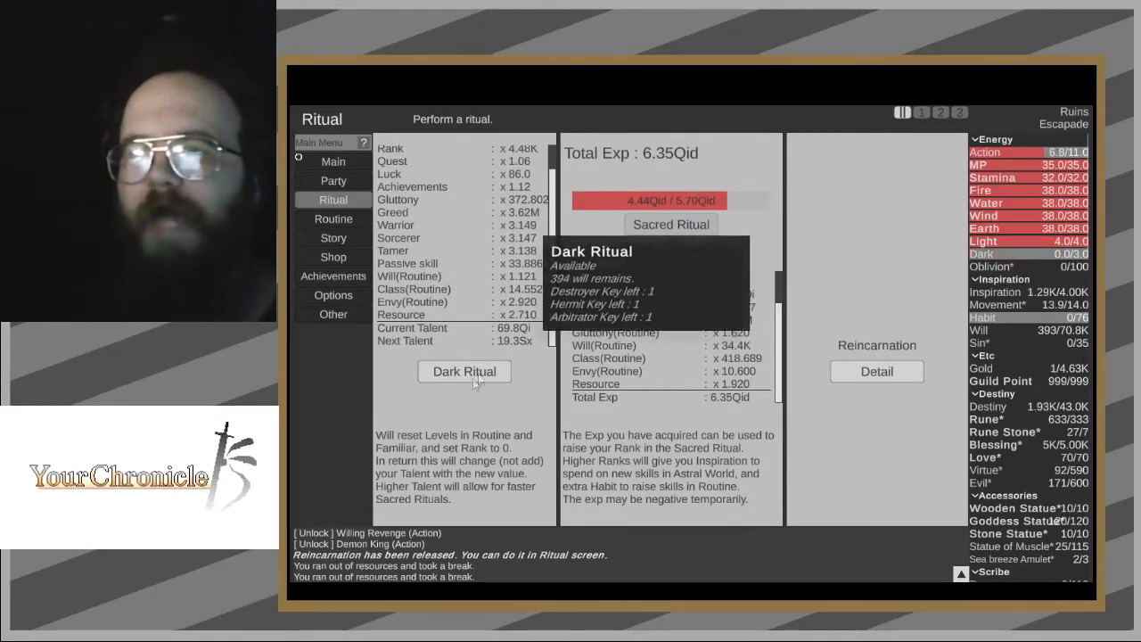
{"action": "left_click", "coordinate": [463, 371]}
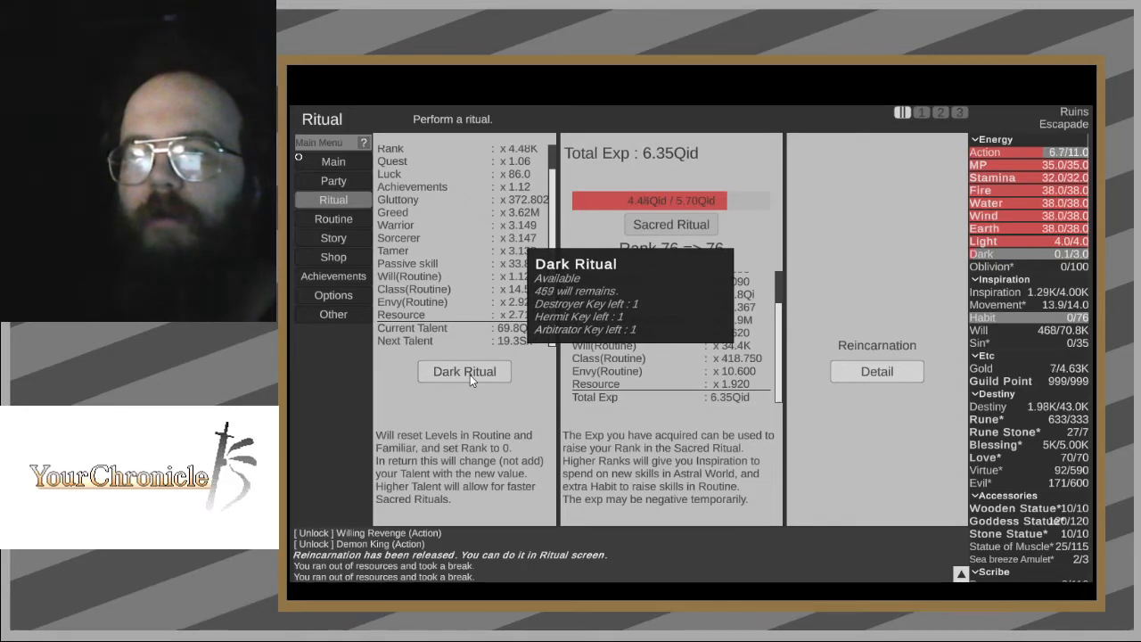
{"action": "left_click", "coordinate": [464, 372]}
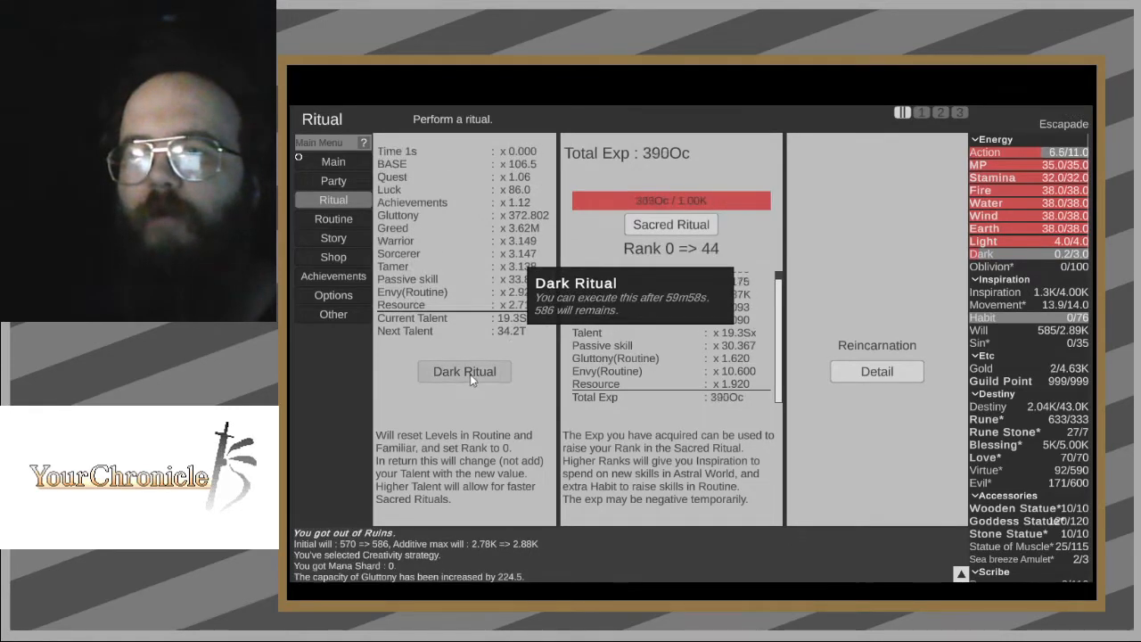
{"action": "left_click", "coordinate": [333, 161]}
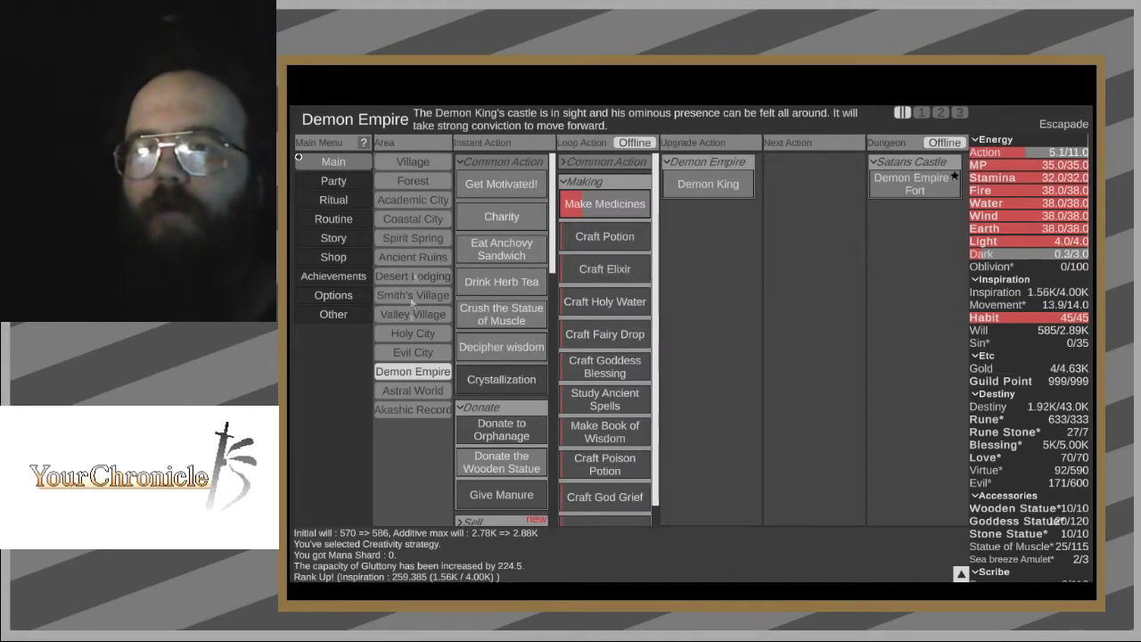
- Run Waterfall briefly in Village, then send the party into Lostlorn Forest - Deep
{"action": "left_click", "coordinate": [413, 161]}
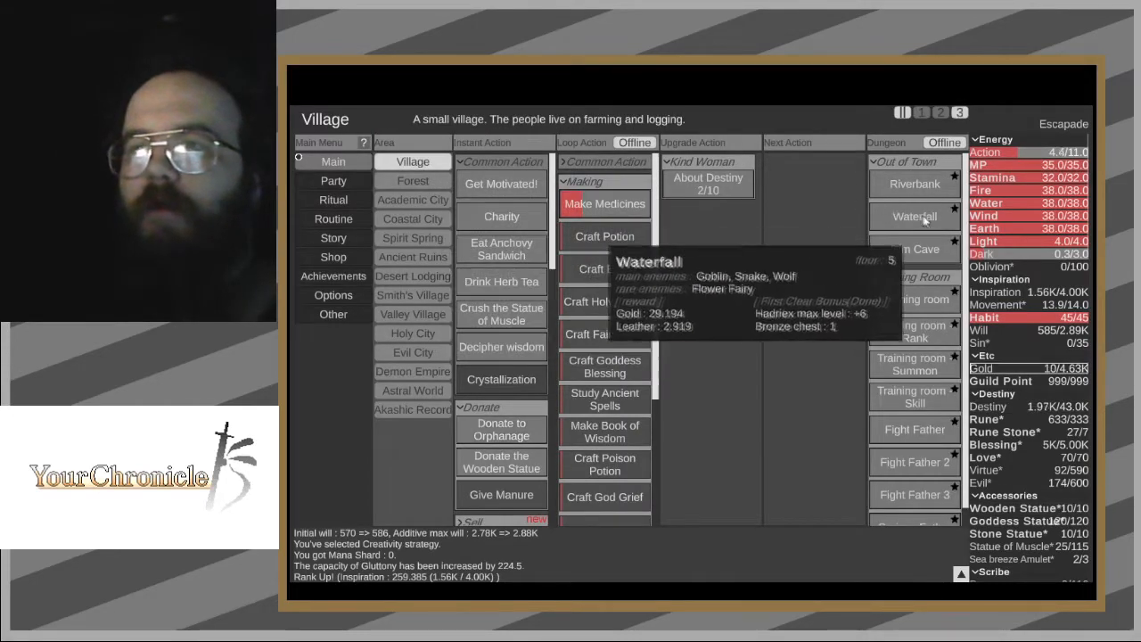
{"action": "left_click", "coordinate": [914, 216]}
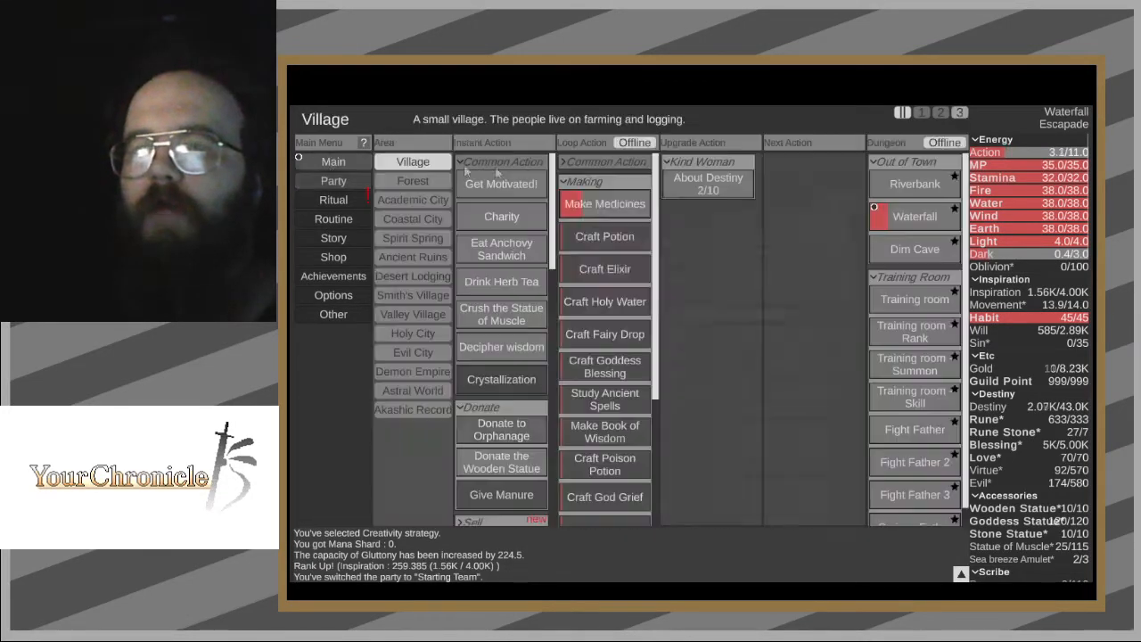
{"action": "left_click", "coordinate": [913, 216]}
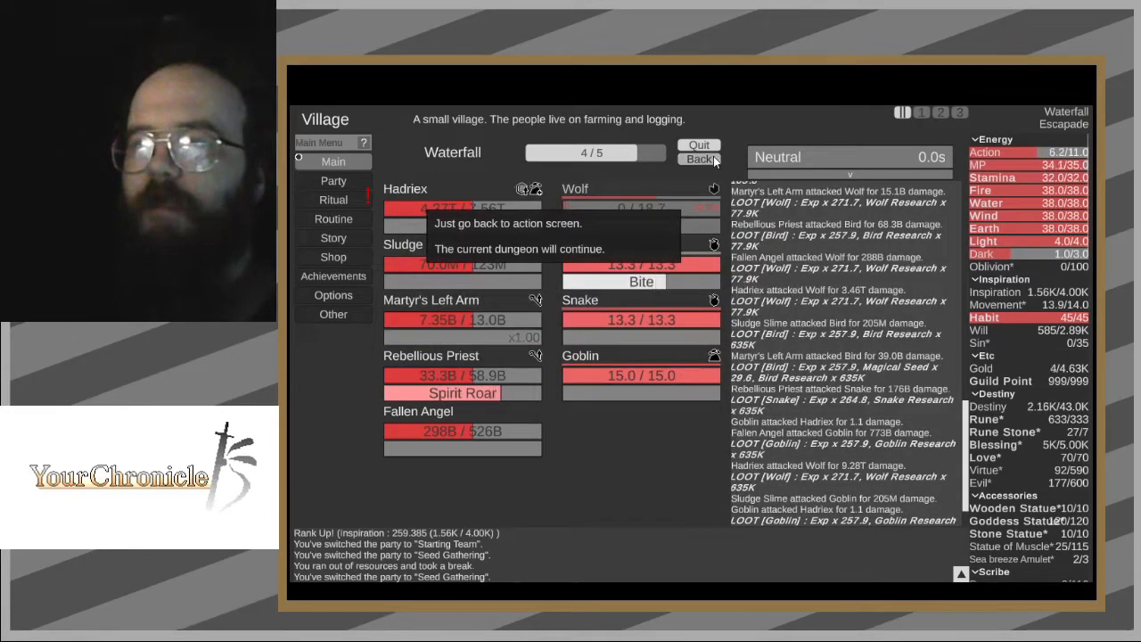
{"action": "left_click", "coordinate": [699, 159]}
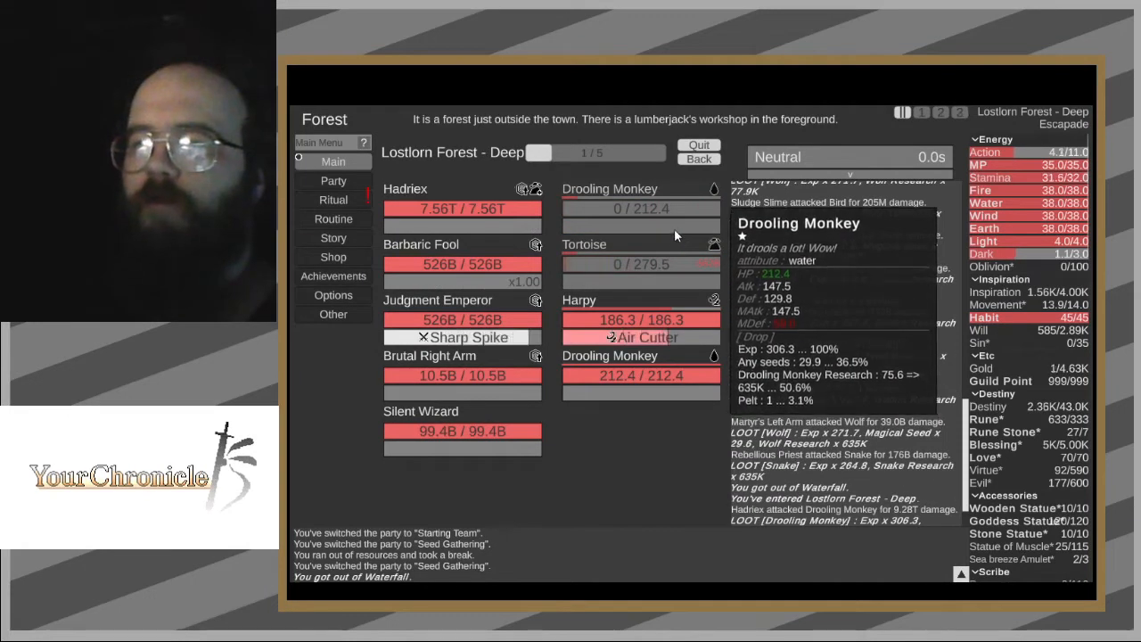
{"action": "left_click", "coordinate": [333, 180]}
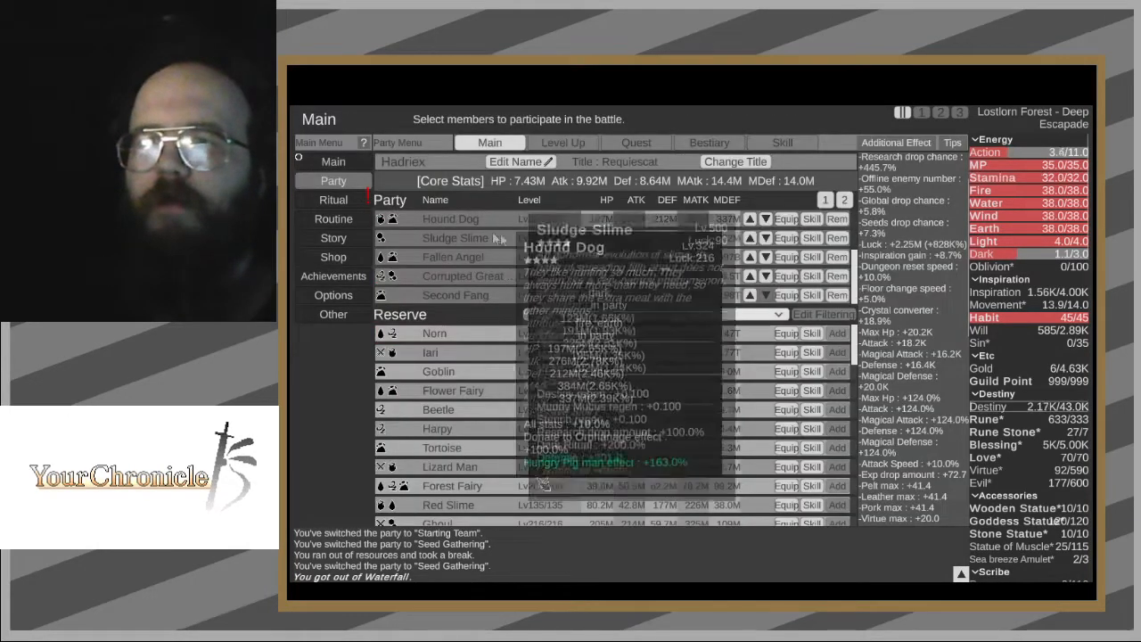
{"action": "mouse_move", "coordinate": [520, 248]}
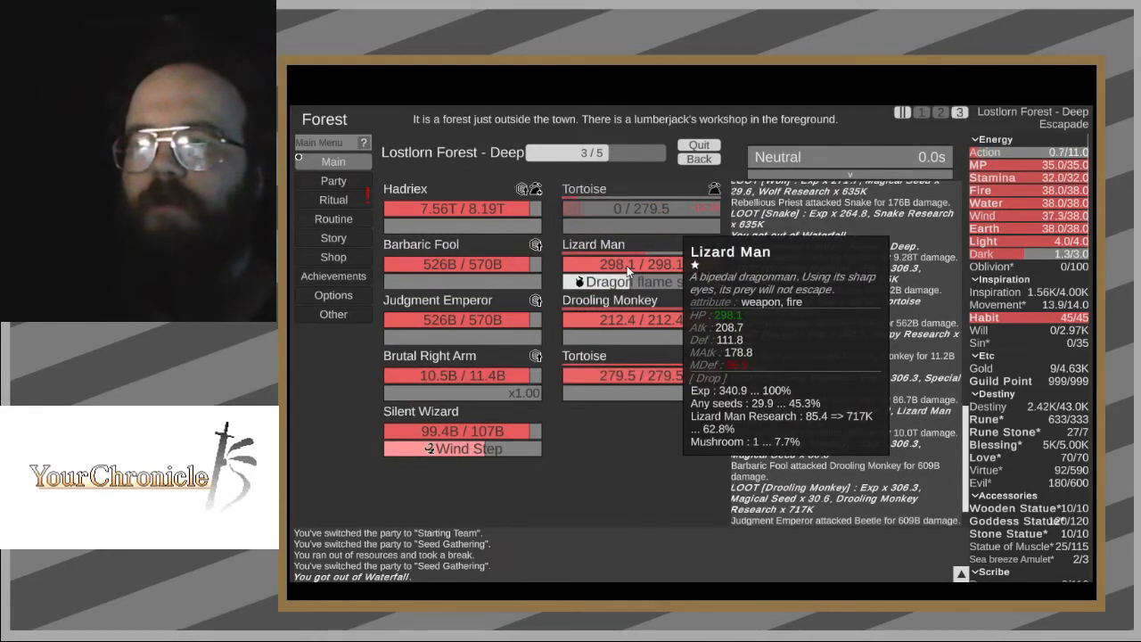
{"action": "left_click", "coordinate": [333, 200]}
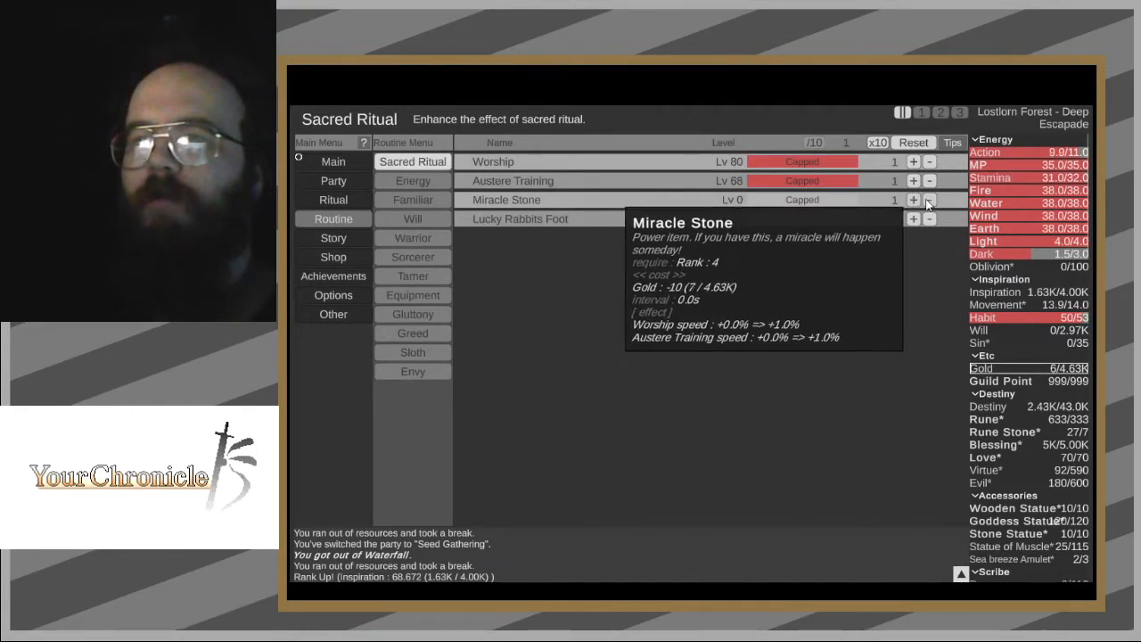
- Check ritual experience and browse Tamer, Will, Warrior and Sorcerer routines, marking Summon speed
{"action": "left_click", "coordinate": [332, 181]}
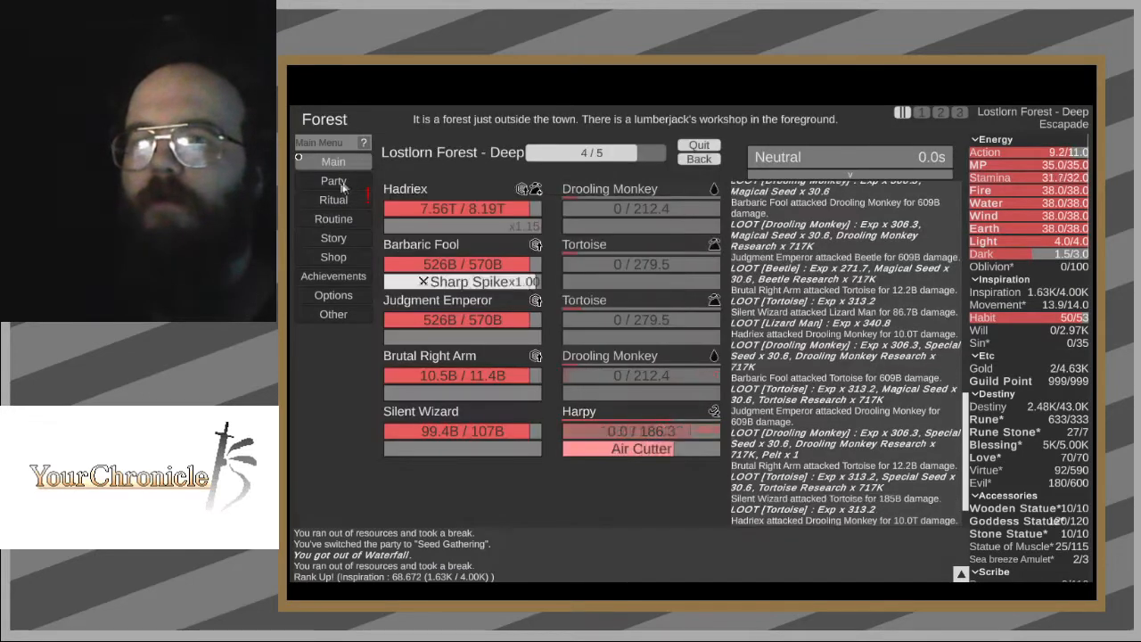
{"action": "left_click", "coordinate": [333, 199]}
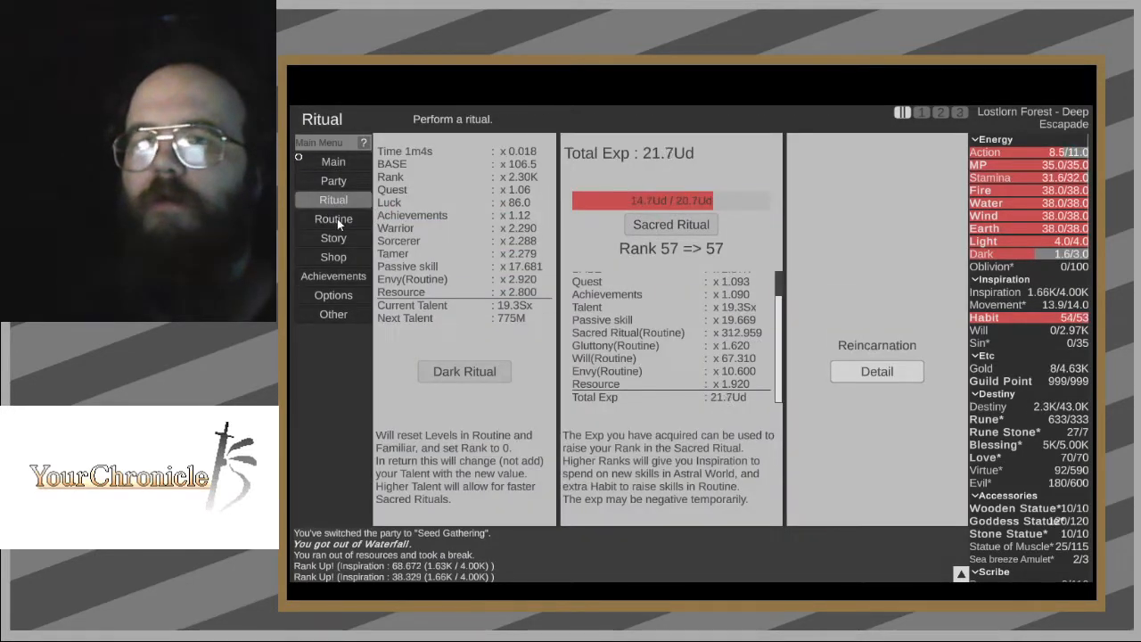
{"action": "left_click", "coordinate": [333, 218]}
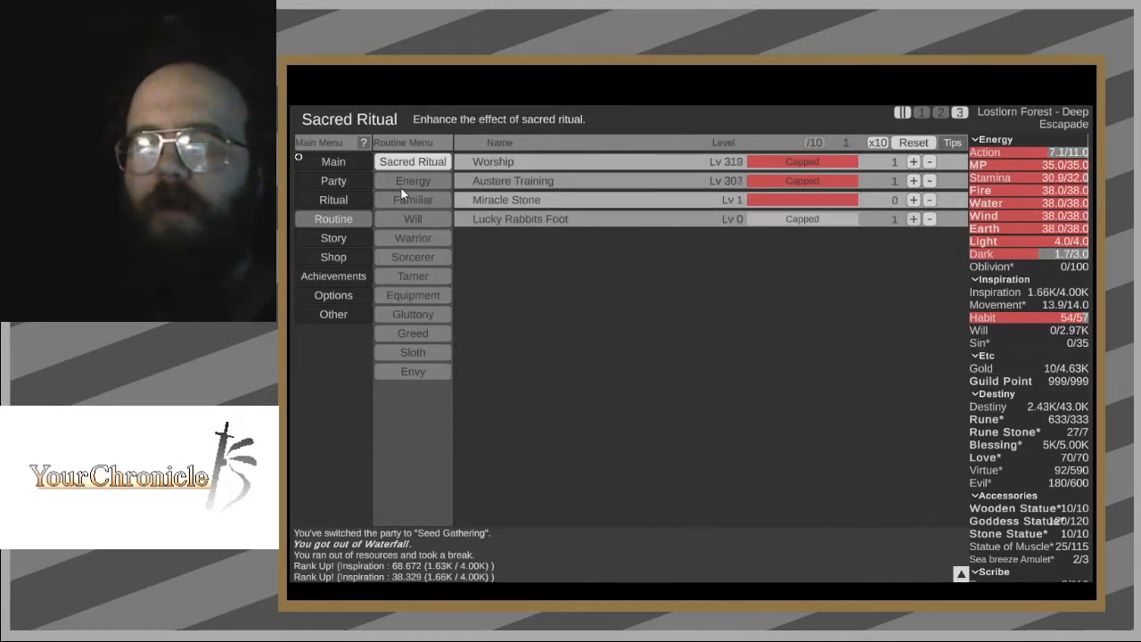
{"action": "left_click", "coordinate": [412, 199]}
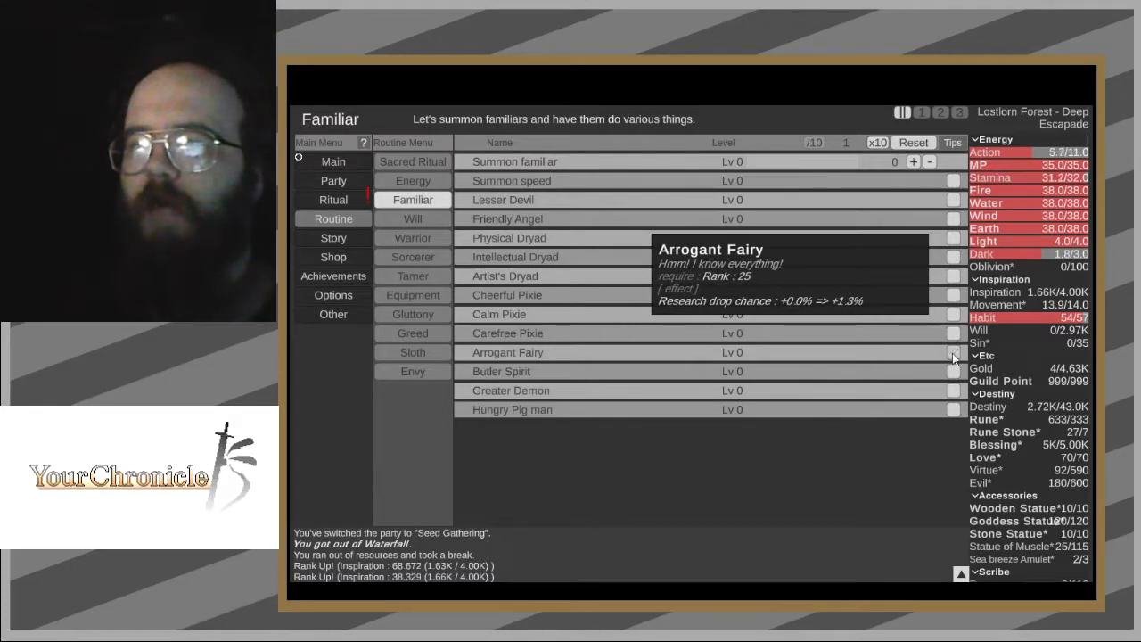
{"action": "left_click", "coordinate": [913, 162]}
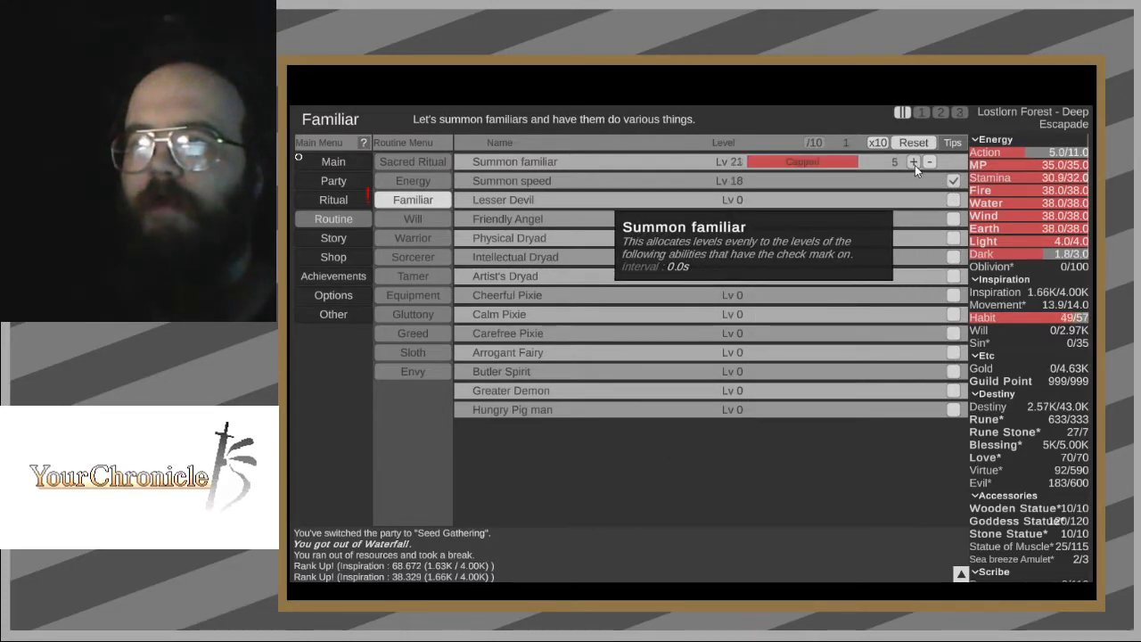
{"action": "left_click", "coordinate": [412, 219]}
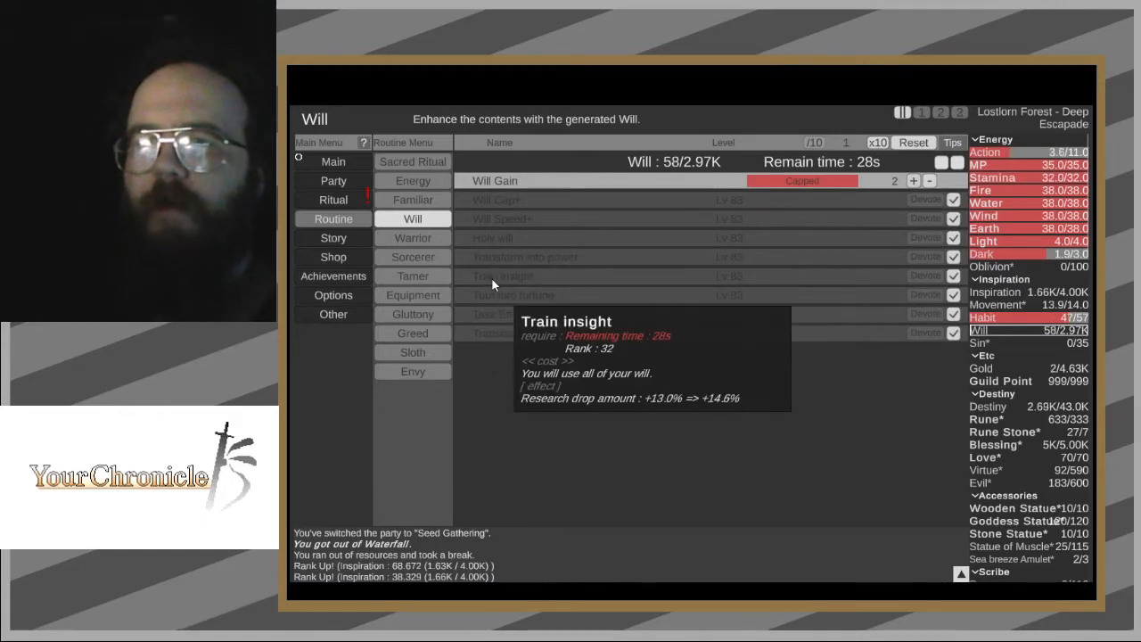
{"action": "left_click", "coordinate": [412, 238]}
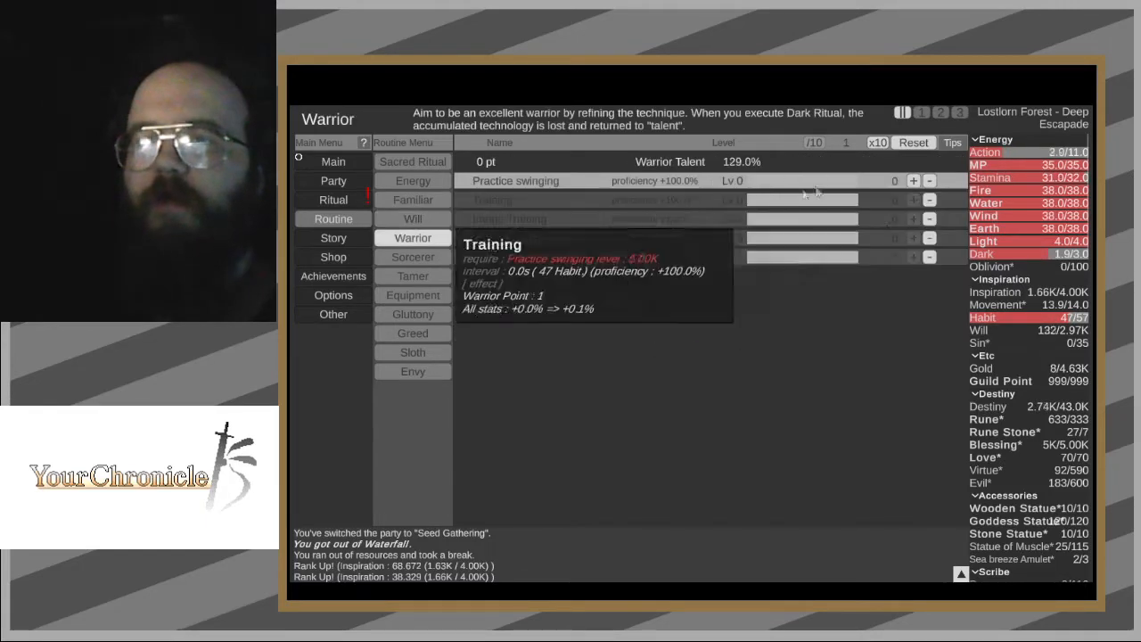
{"action": "left_click", "coordinate": [412, 257]}
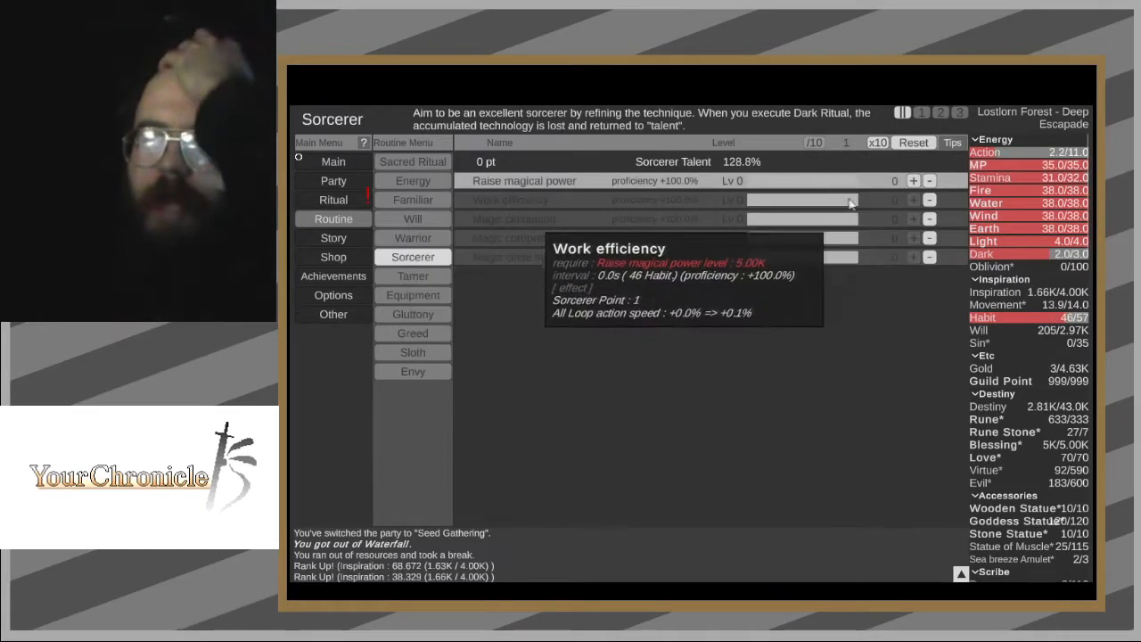
{"action": "left_click", "coordinate": [412, 275]}
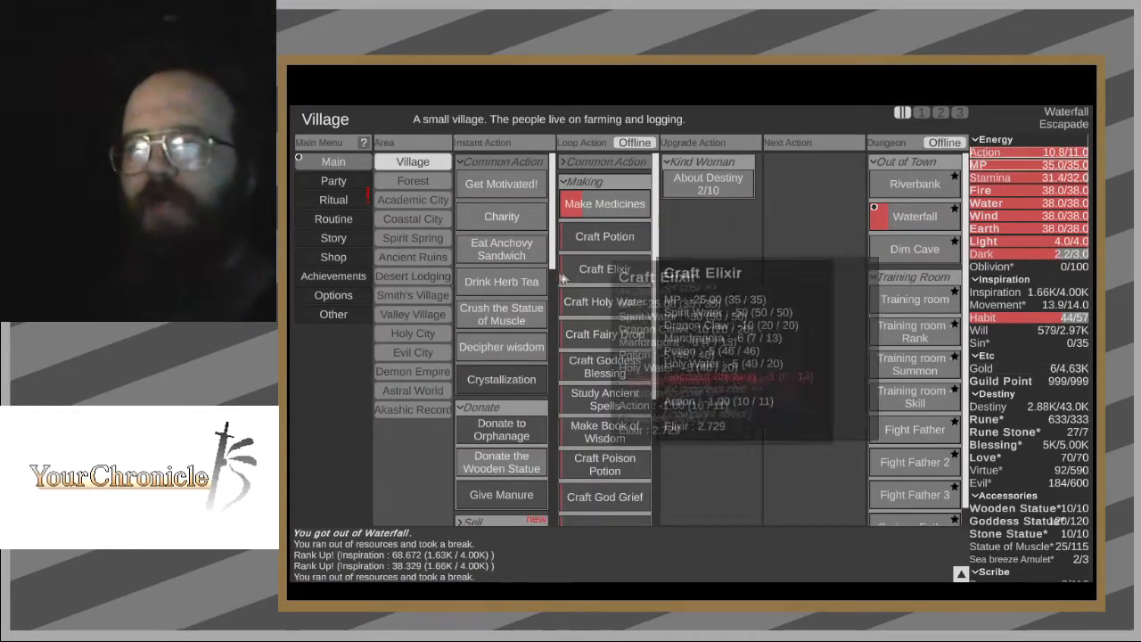
- Check ritual rank progress, then view Tamer, Gluttony and Greed routines (Quest for the Unknown 2.11K)
{"action": "left_click", "coordinate": [333, 199]}
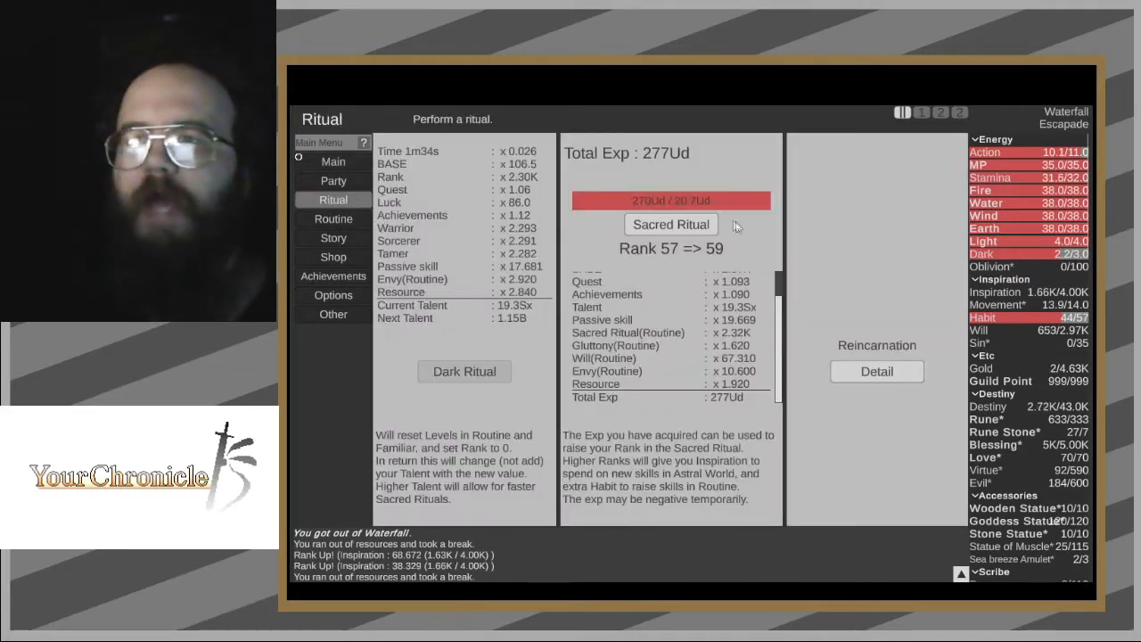
{"action": "left_click", "coordinate": [333, 218]}
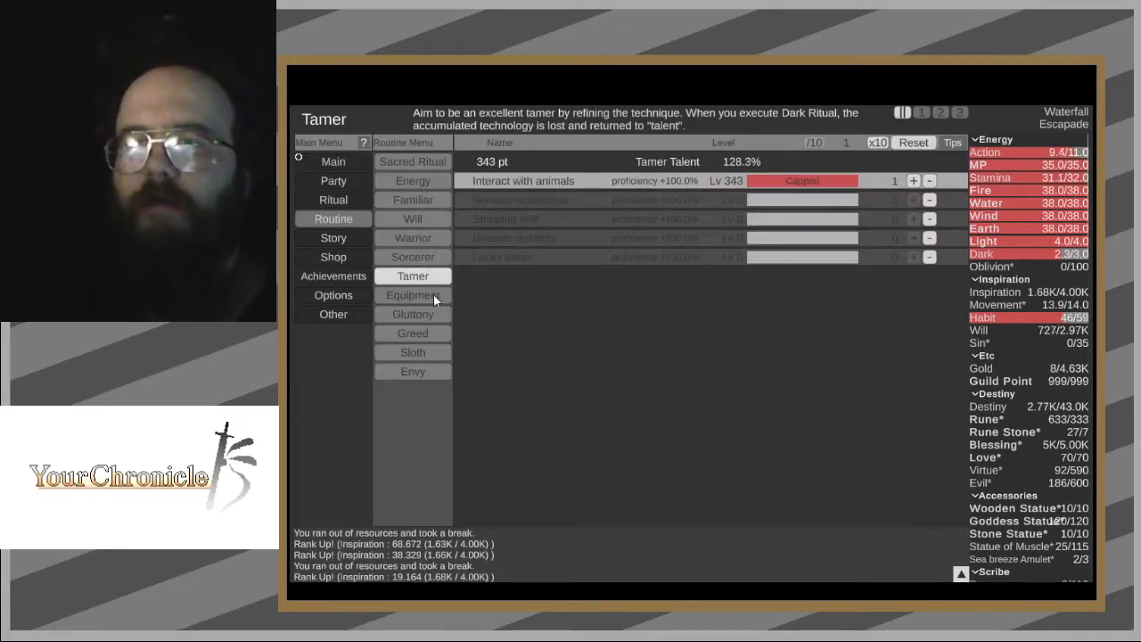
{"action": "left_click", "coordinate": [412, 314]}
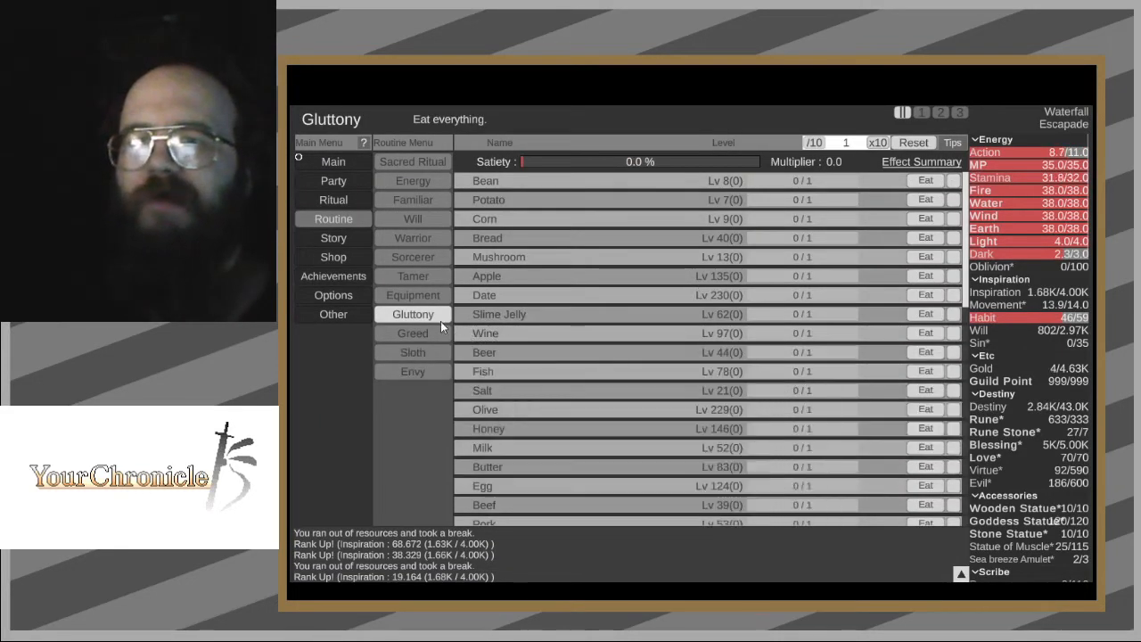
{"action": "left_click", "coordinate": [412, 333]}
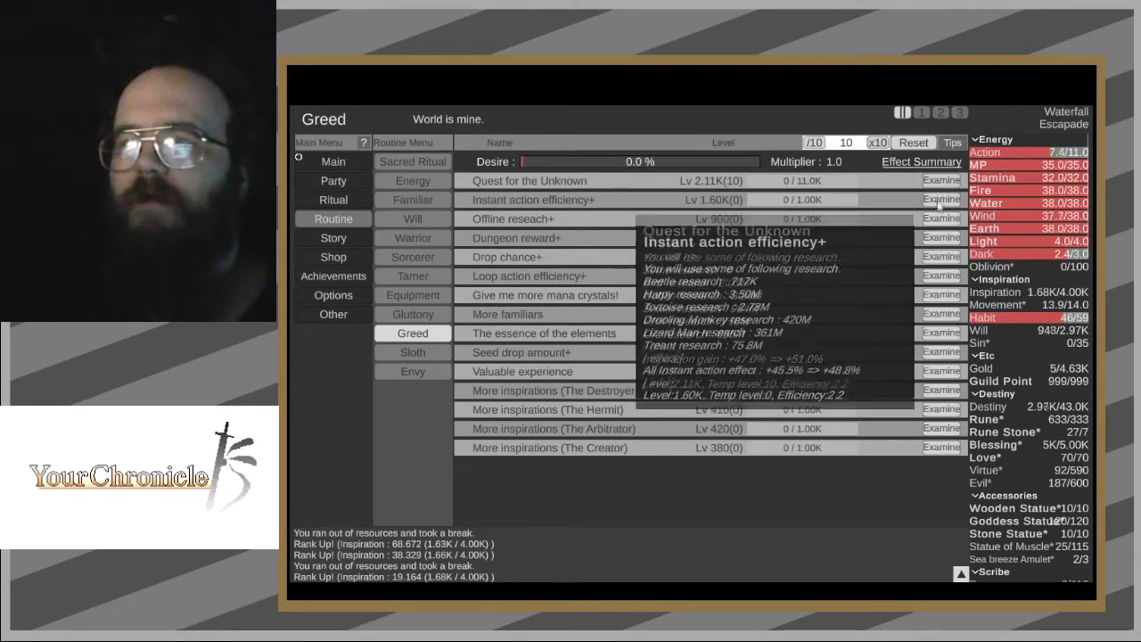
{"action": "mouse_move", "coordinate": [941, 294]}
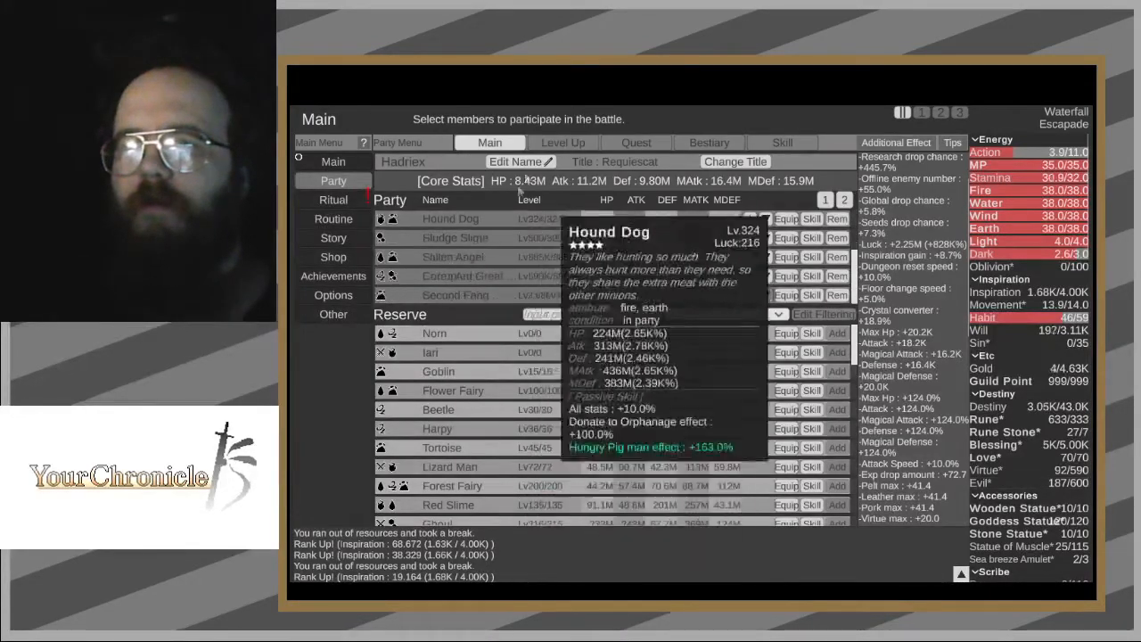
- Summon two more batches of You with Destiny from the party Level Up page
{"action": "left_click", "coordinate": [563, 142]}
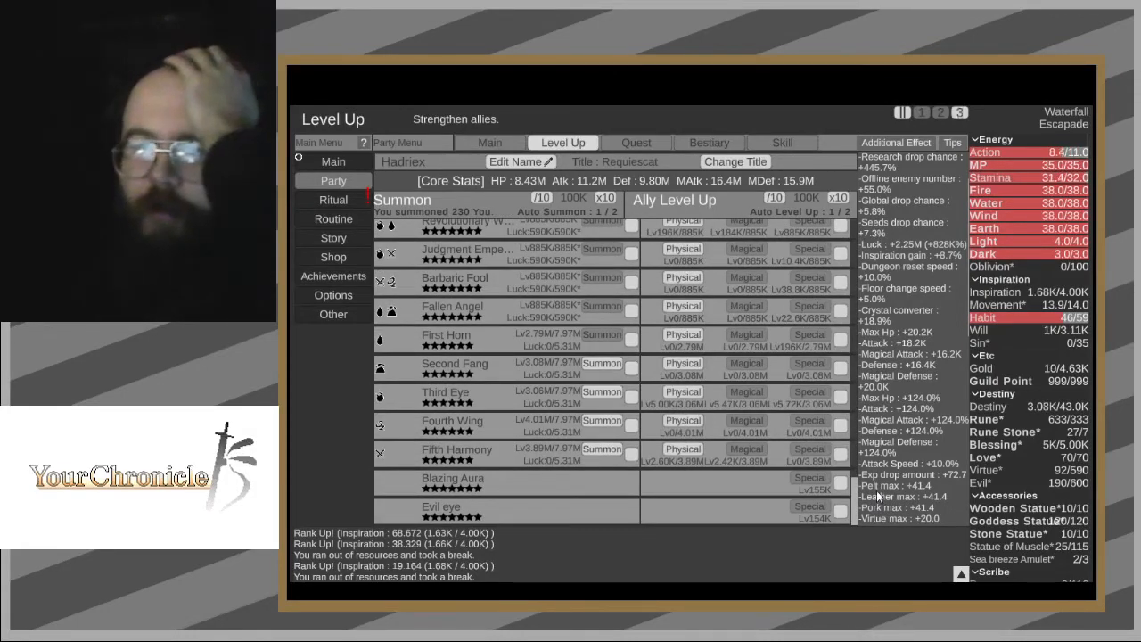
{"action": "mouse_move", "coordinate": [452, 421]}
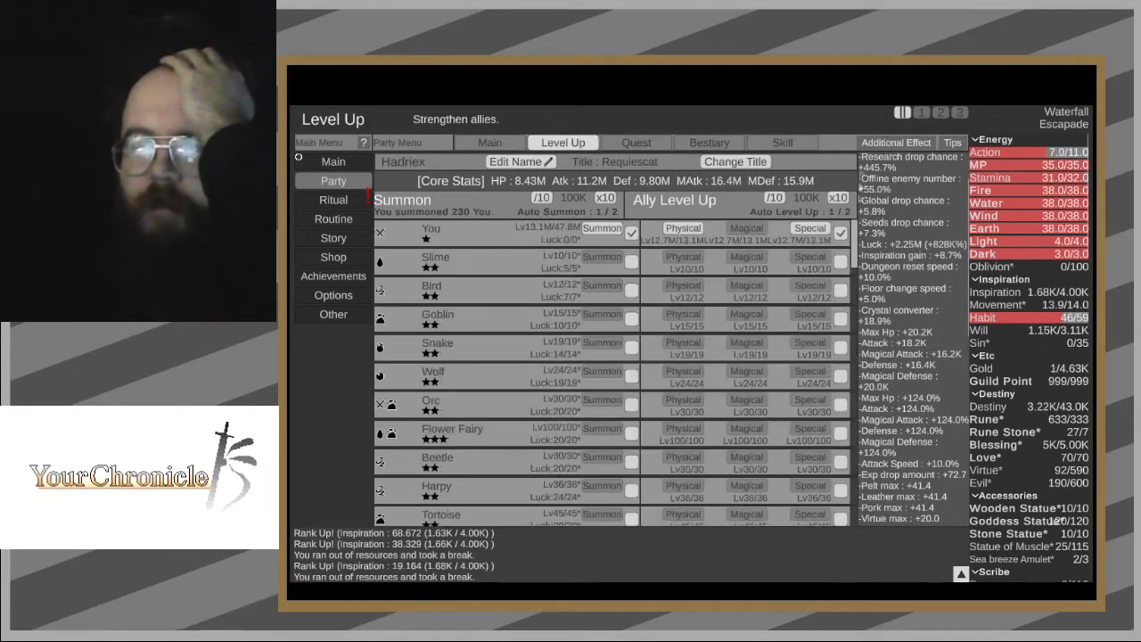
{"action": "mouse_move", "coordinate": [605, 233]}
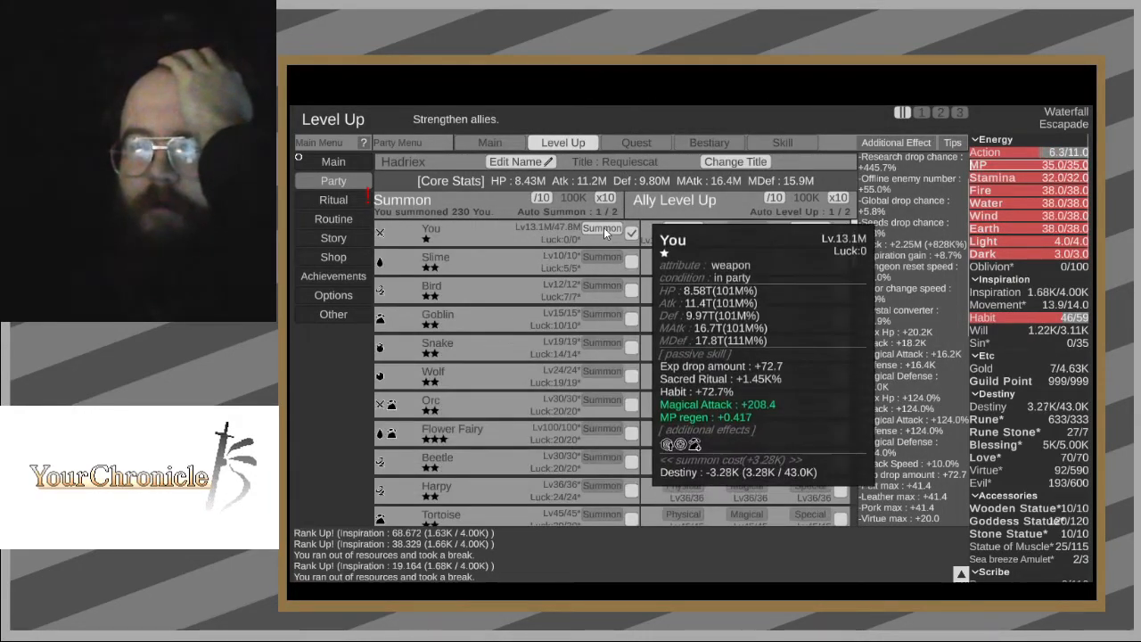
{"action": "left_click", "coordinate": [607, 232]}
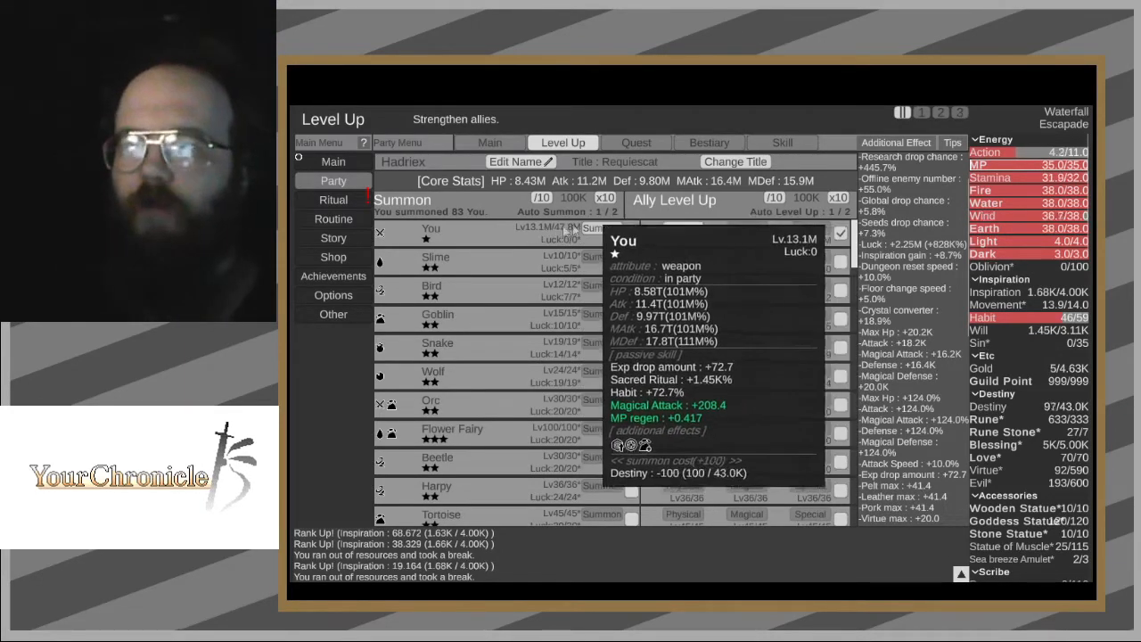
{"action": "left_click", "coordinate": [333, 162]}
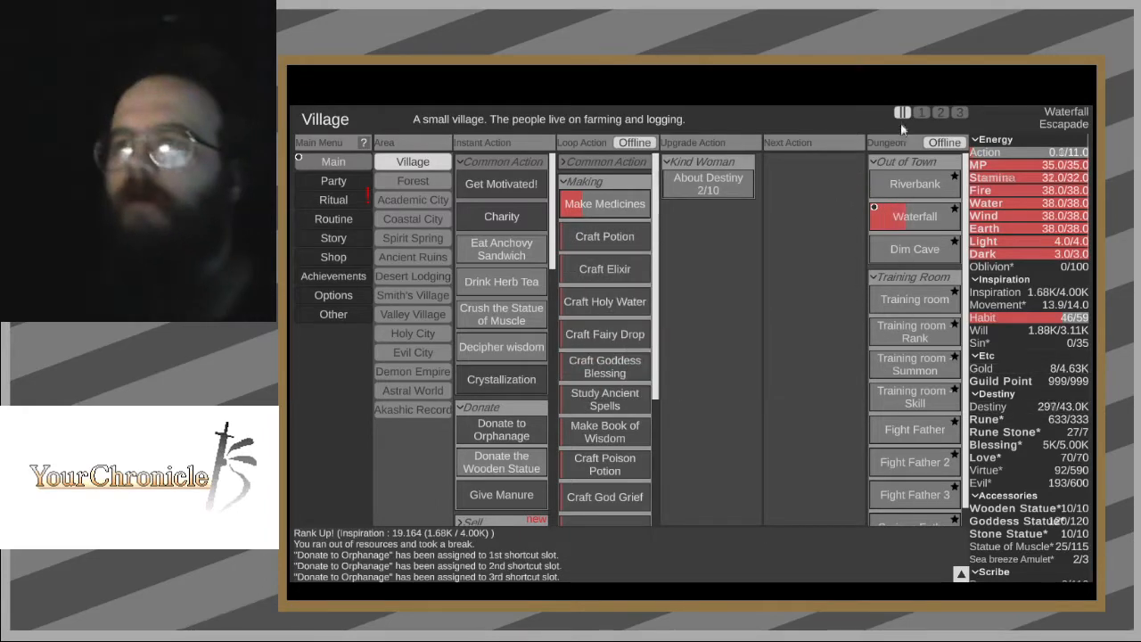
{"action": "mouse_move", "coordinate": [915, 184]}
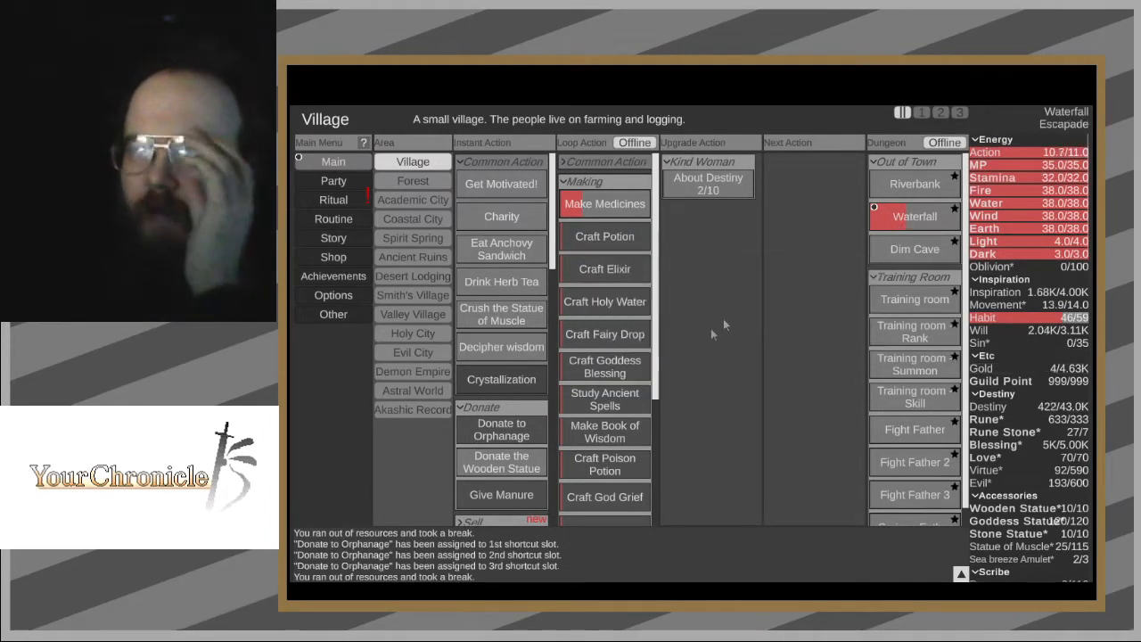
{"action": "mouse_move", "coordinate": [333, 200]}
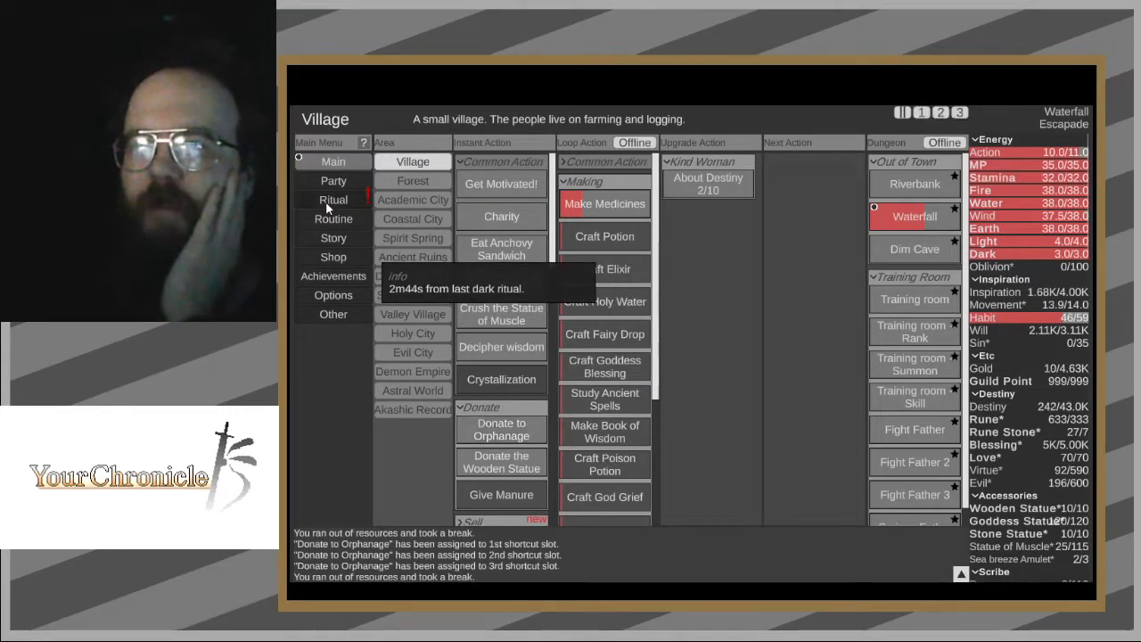
- Buy Auto summon+ upgrades in Astral World until only 8 of 4.00K Inspiration remains
{"action": "left_click", "coordinate": [333, 199]}
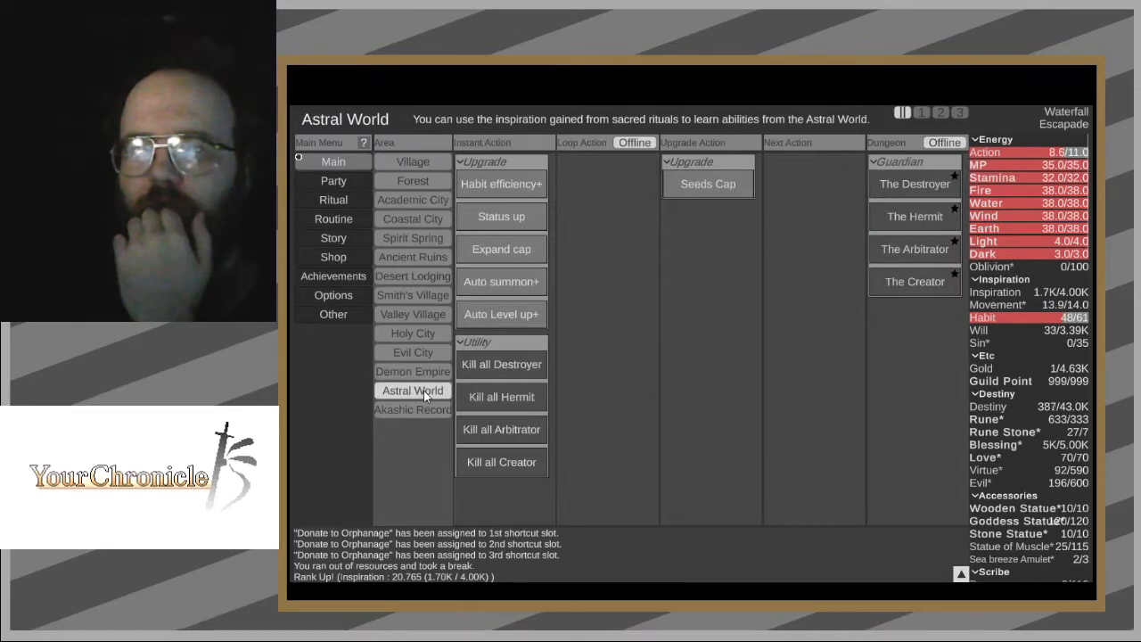
{"action": "mouse_move", "coordinate": [509, 308]}
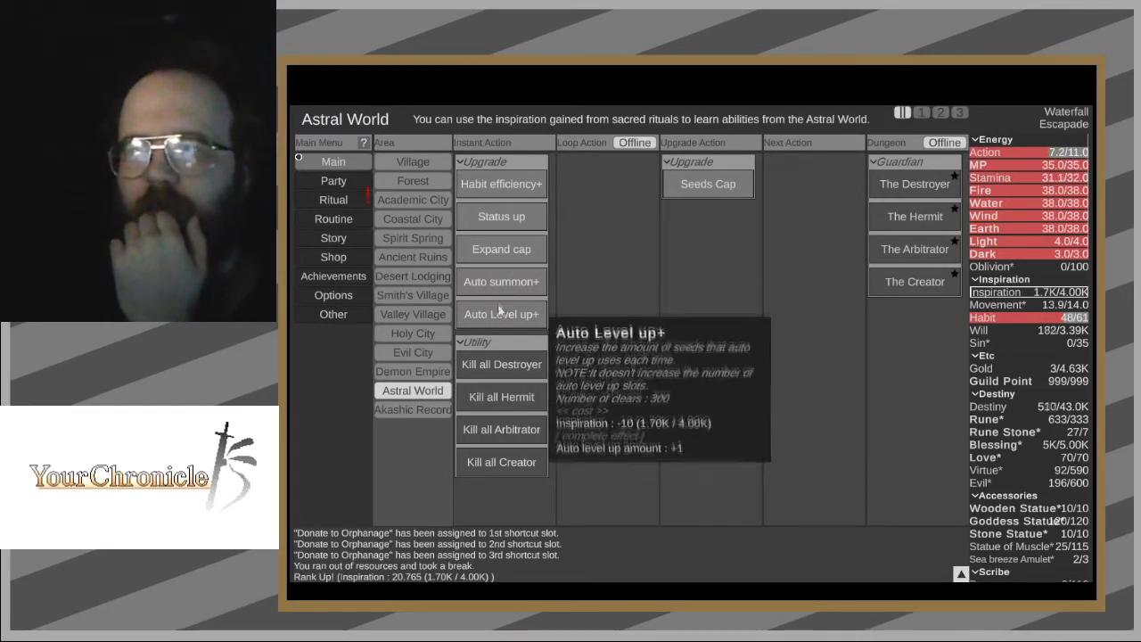
{"action": "mouse_move", "coordinate": [500, 287]}
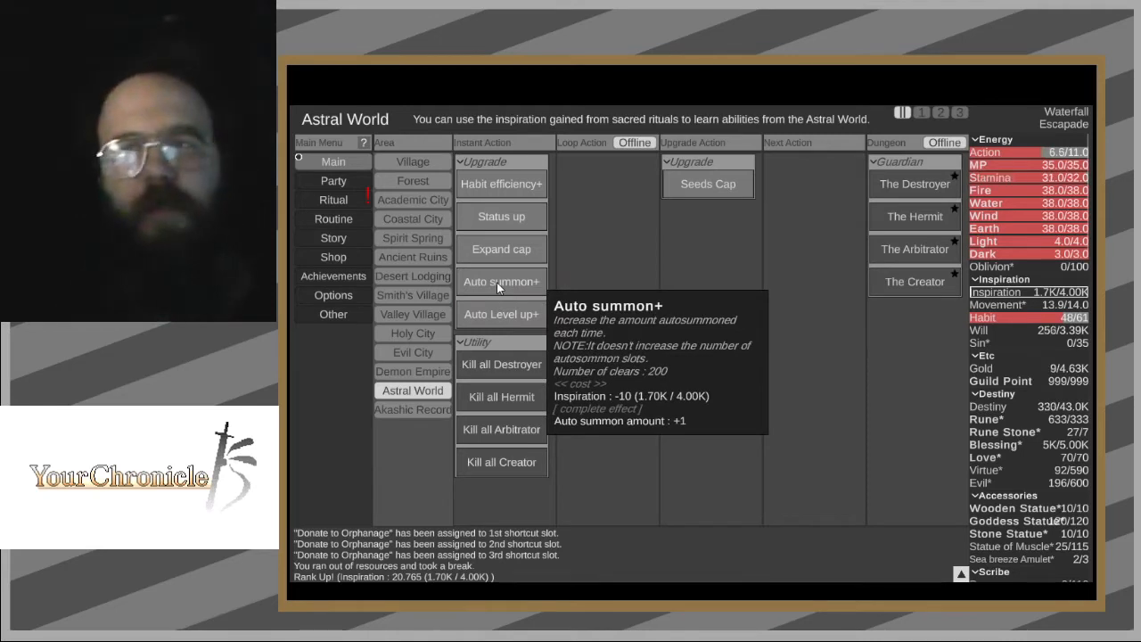
{"action": "left_click", "coordinate": [501, 281]}
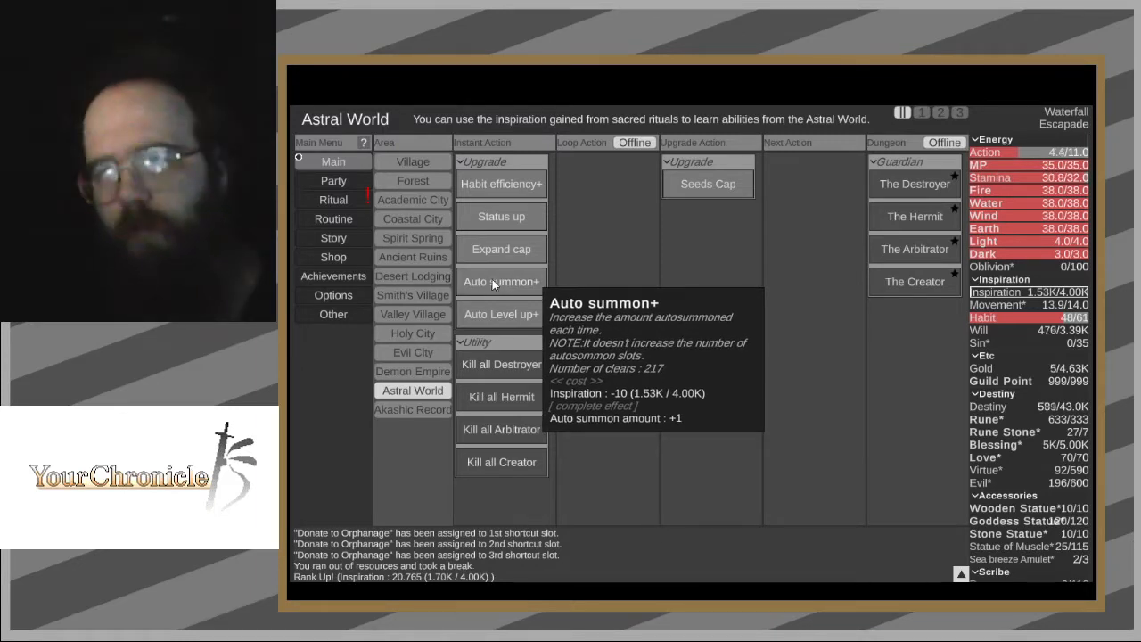
{"action": "left_click", "coordinate": [501, 281]}
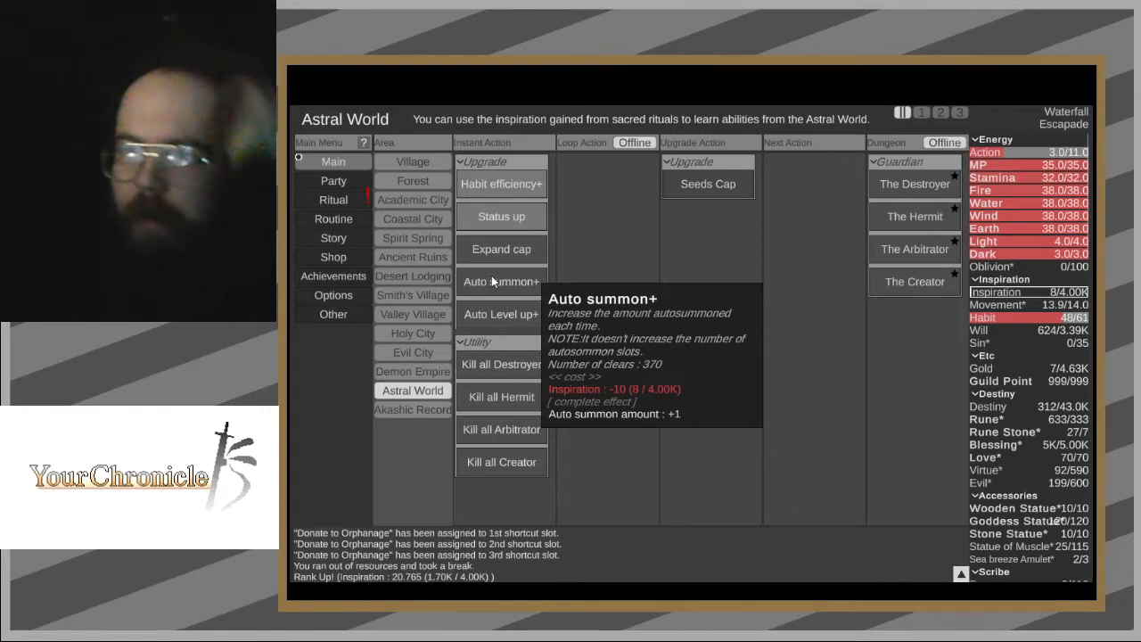
{"action": "mouse_move", "coordinate": [334, 218]}
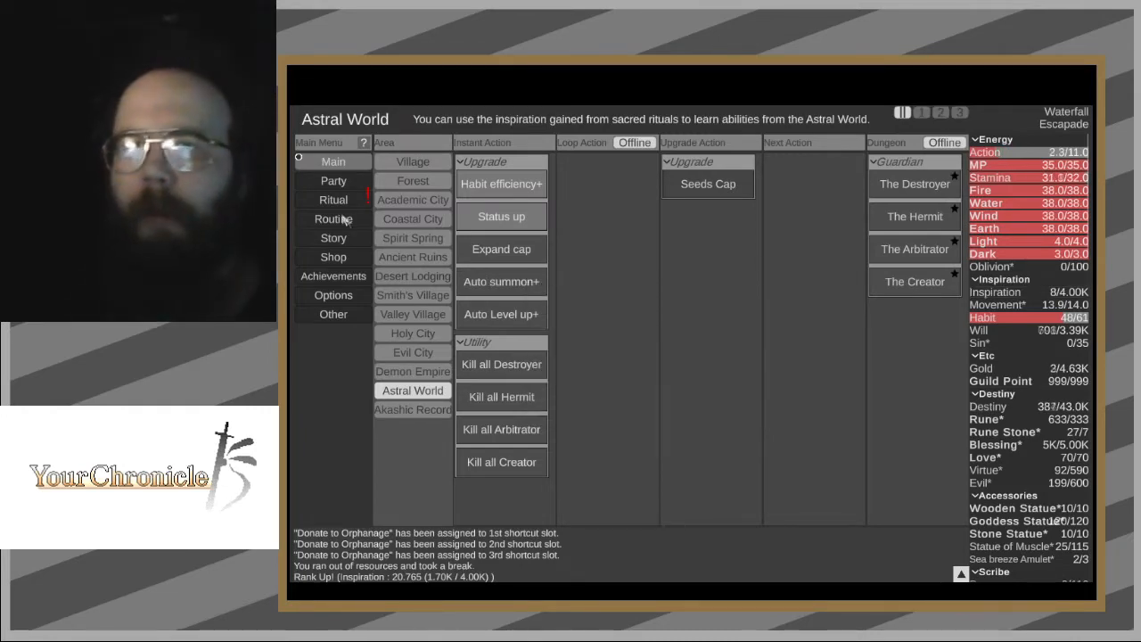
- Send the party into Griffon's Nest from Valley Village and level up Lucky Rabbits Foot
{"action": "left_click", "coordinate": [333, 199]}
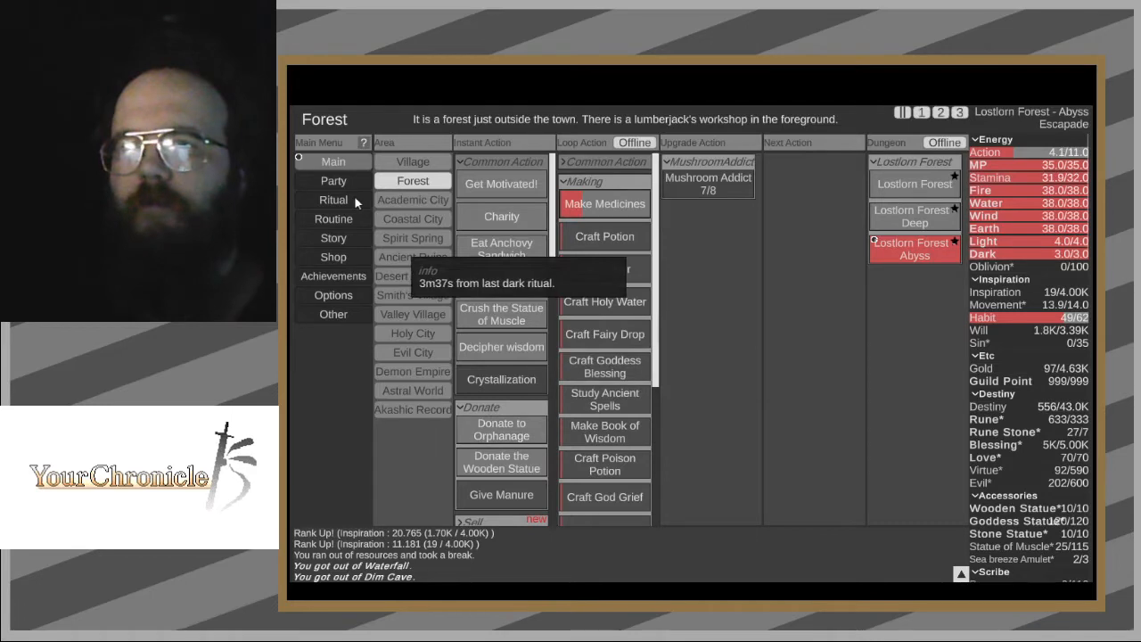
{"action": "left_click", "coordinate": [412, 238]}
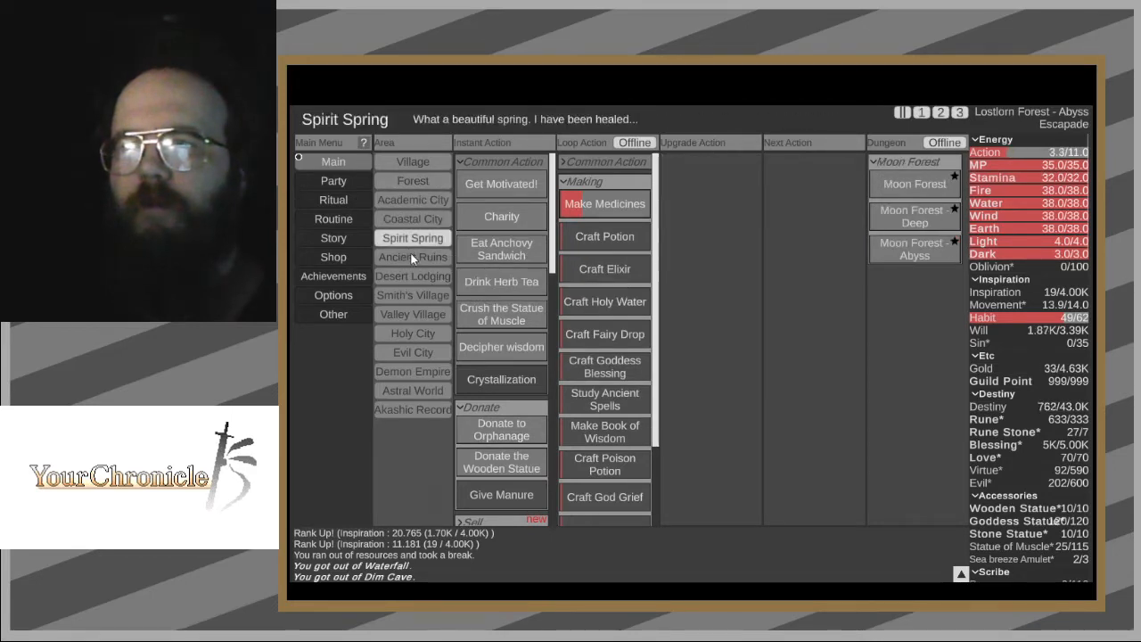
{"action": "left_click", "coordinate": [412, 314]}
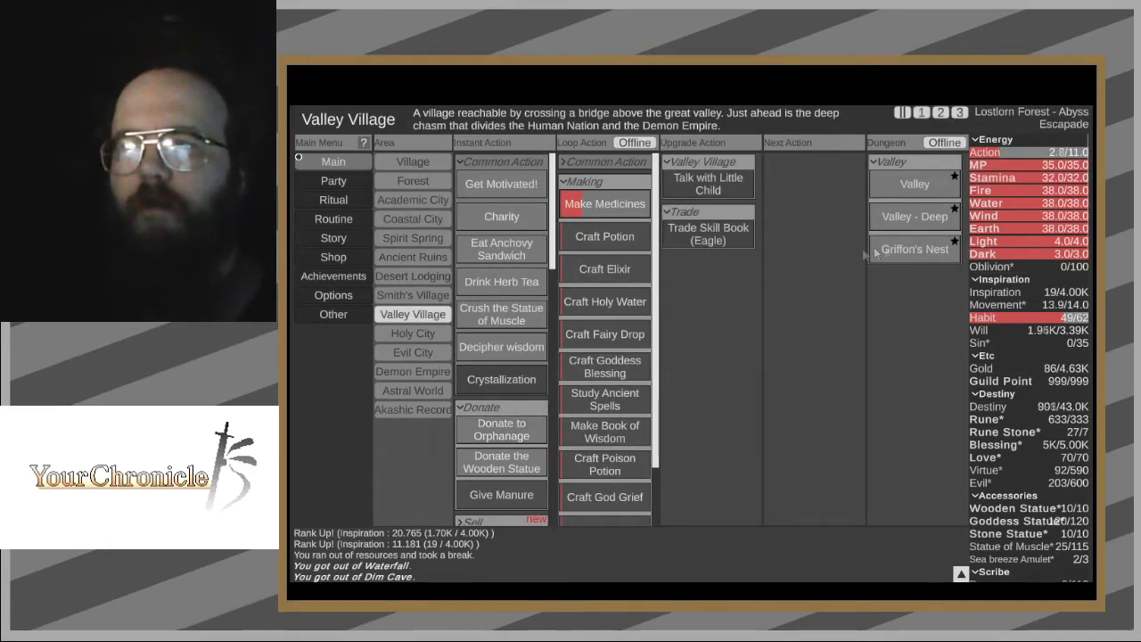
{"action": "left_click", "coordinate": [901, 249]}
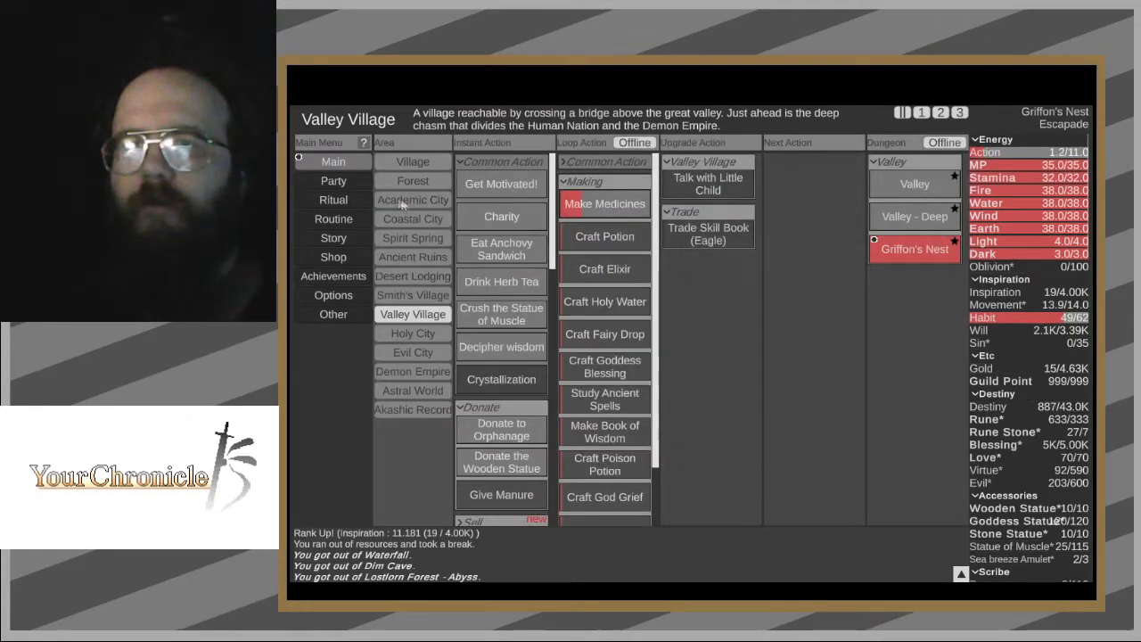
{"action": "left_click", "coordinate": [333, 199]}
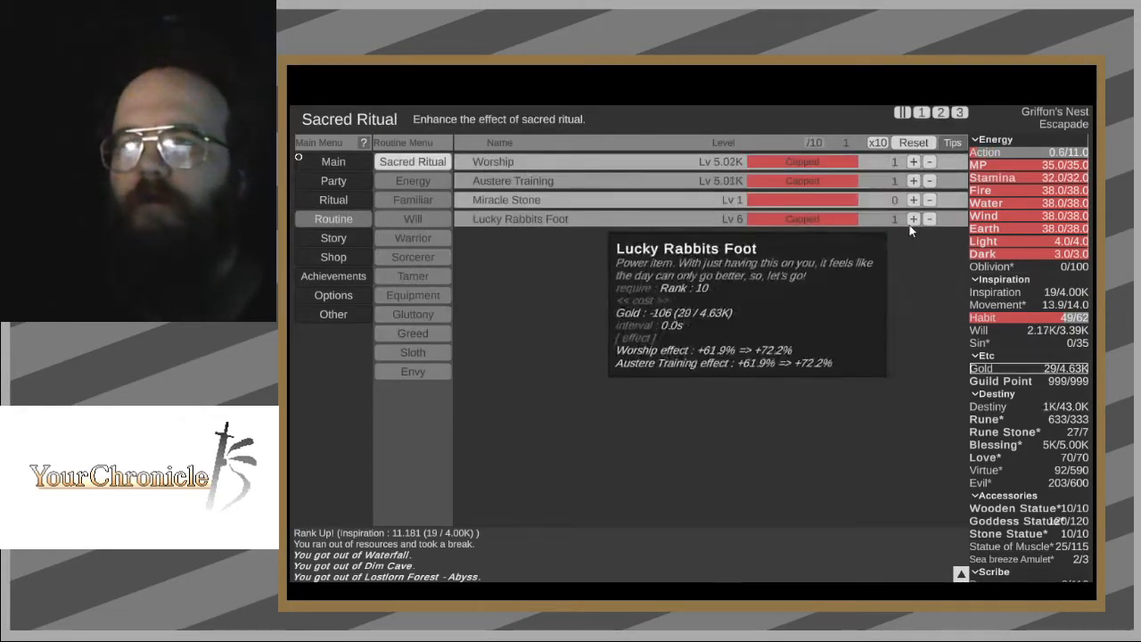
{"action": "left_click", "coordinate": [913, 218]}
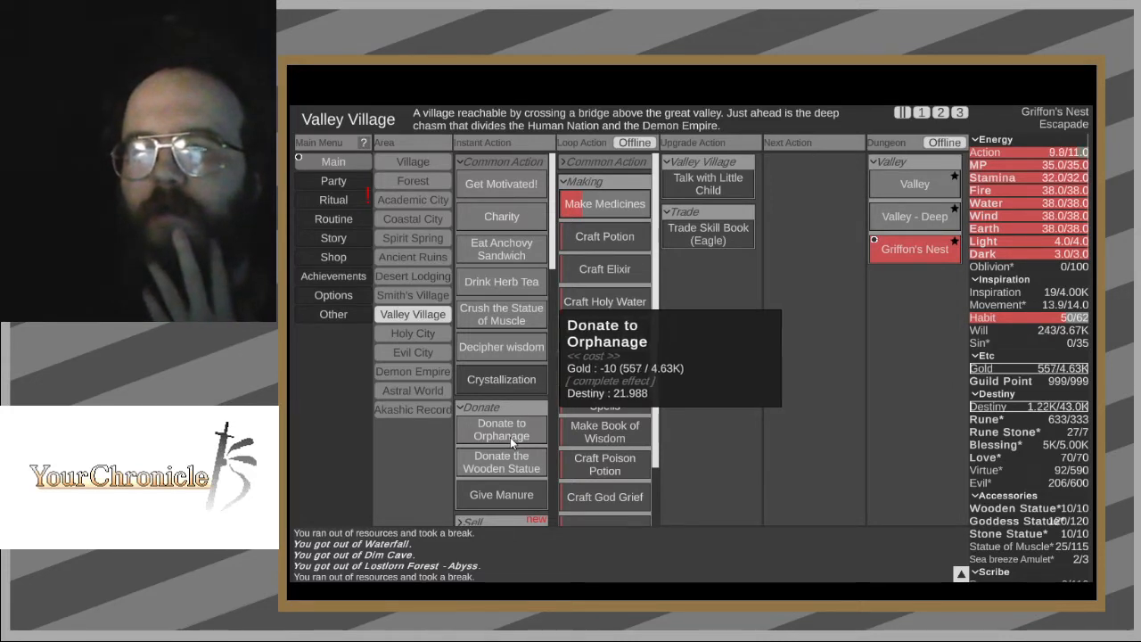
- Donate gold to the orphanage repeatedly while visiting Ancient Ruins, raising Destiny to 5.13K
{"action": "left_click", "coordinate": [501, 430]}
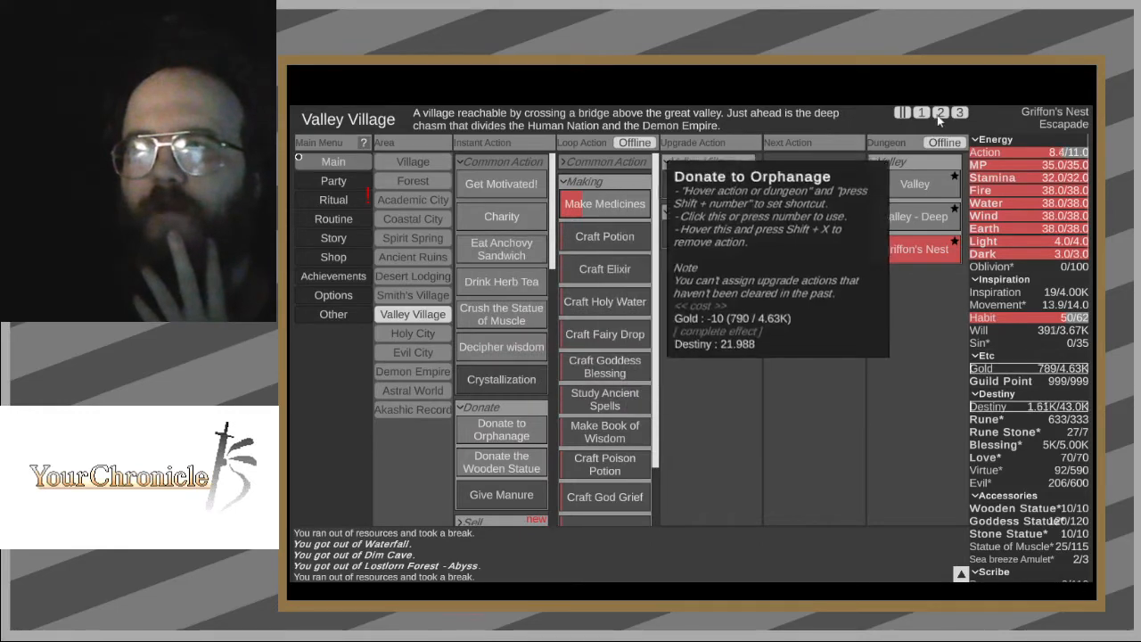
{"action": "left_click", "coordinate": [412, 295]}
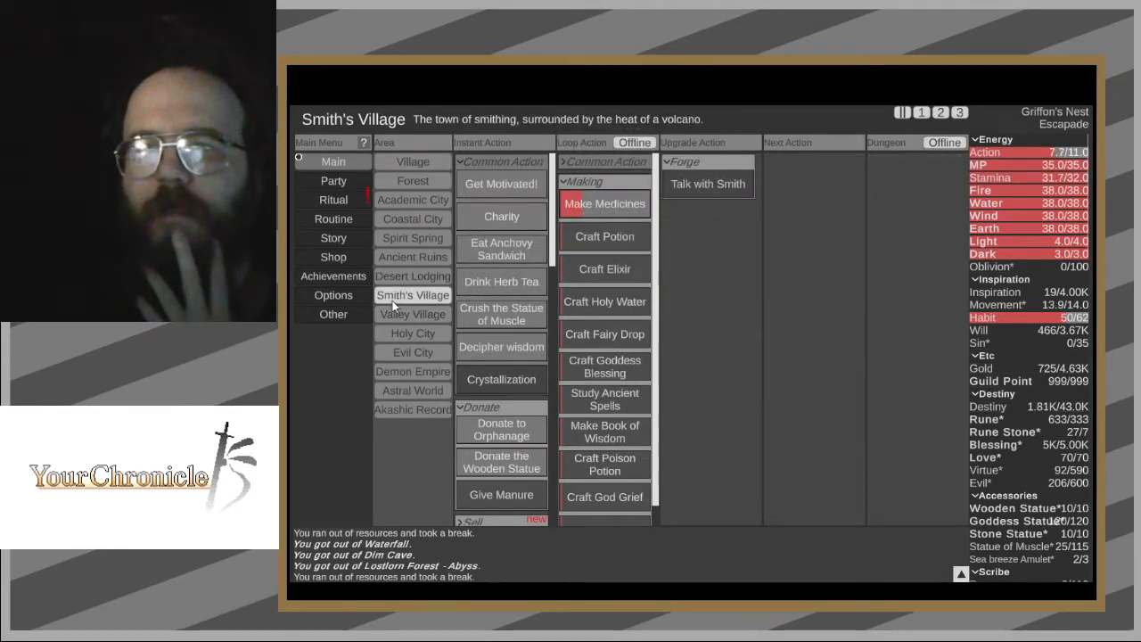
{"action": "left_click", "coordinate": [412, 256]}
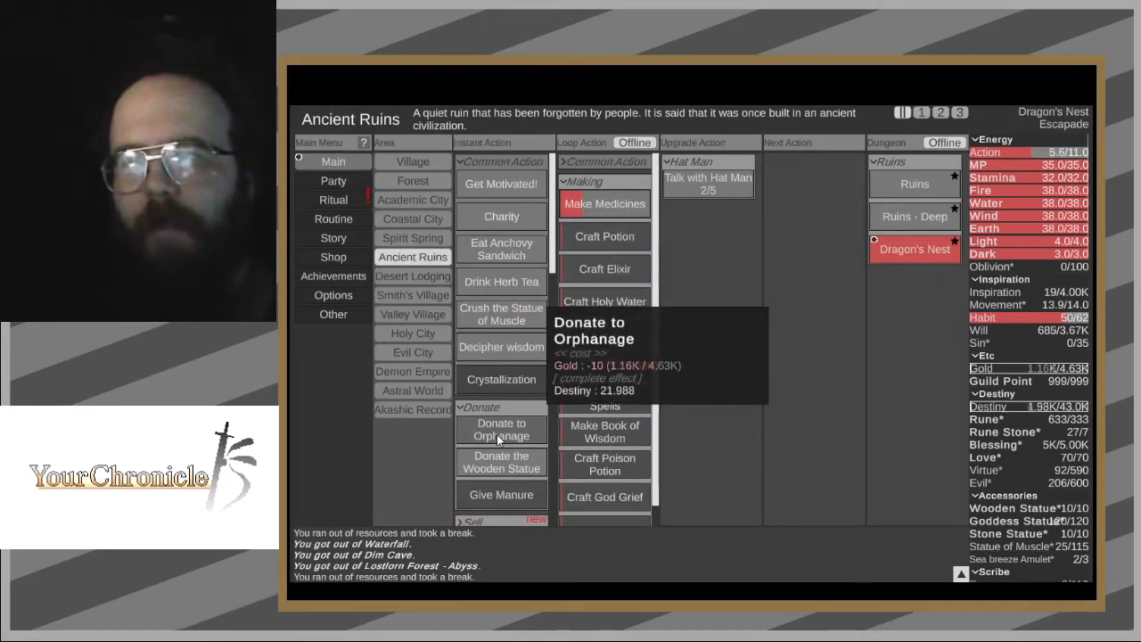
{"action": "left_click", "coordinate": [501, 429]}
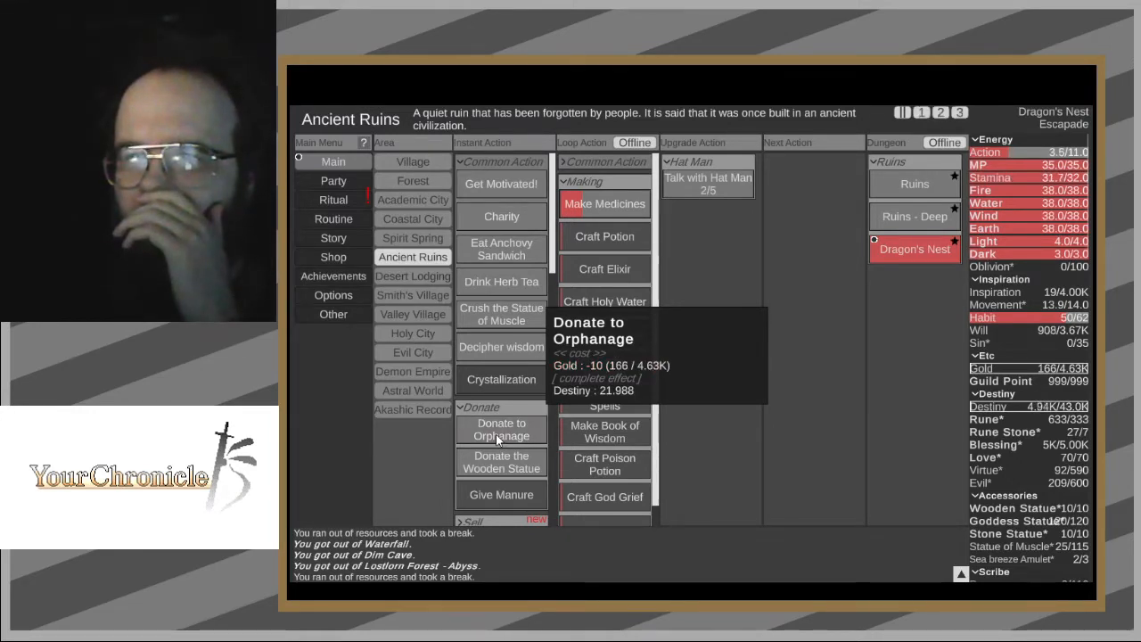
{"action": "left_click", "coordinate": [412, 238]}
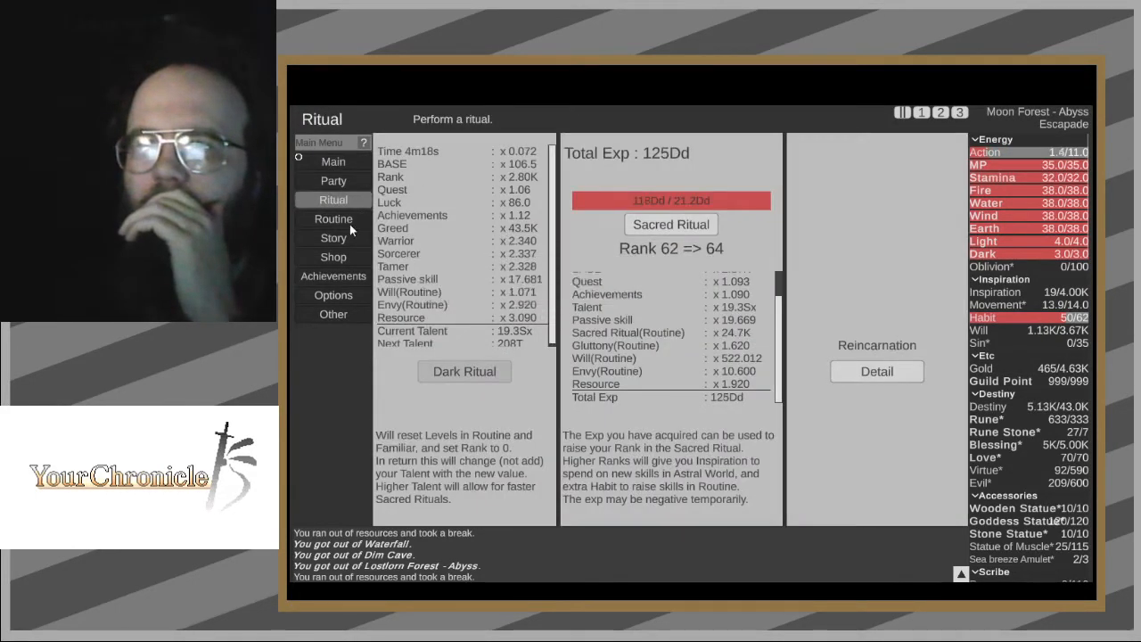
- Leave the Ritual page after checking the Sacred Ritual rank progress
{"action": "left_click", "coordinate": [332, 219]}
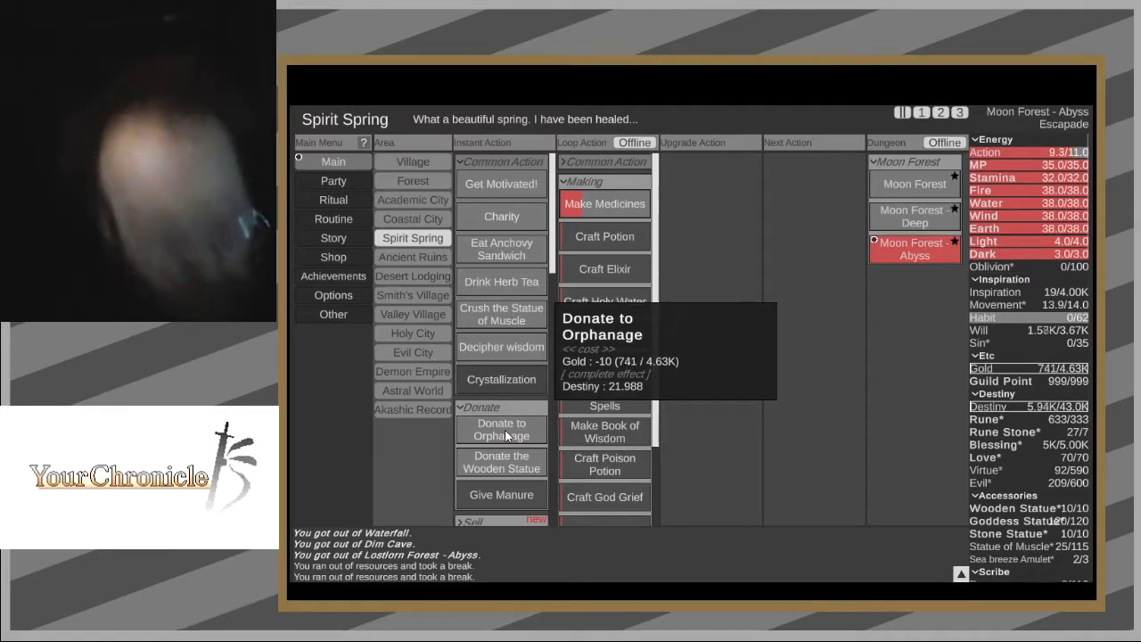
- Make six orphanage donations across Coastal City and Academic City, pushing Destiny to 10.4K
{"action": "left_click", "coordinate": [412, 219]}
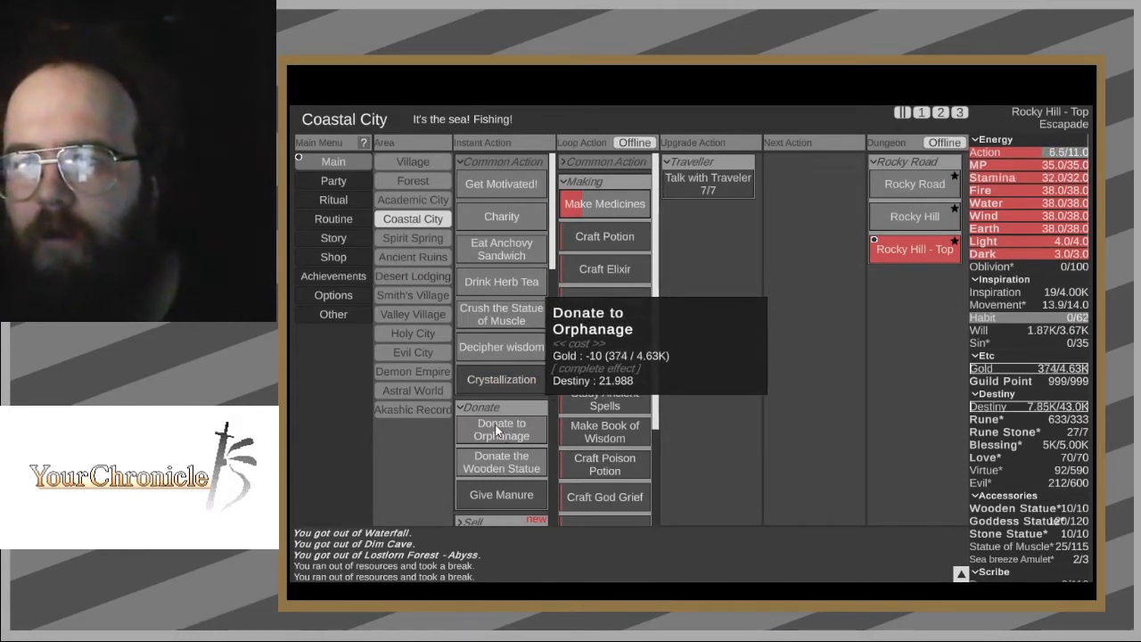
{"action": "left_click", "coordinate": [501, 429]}
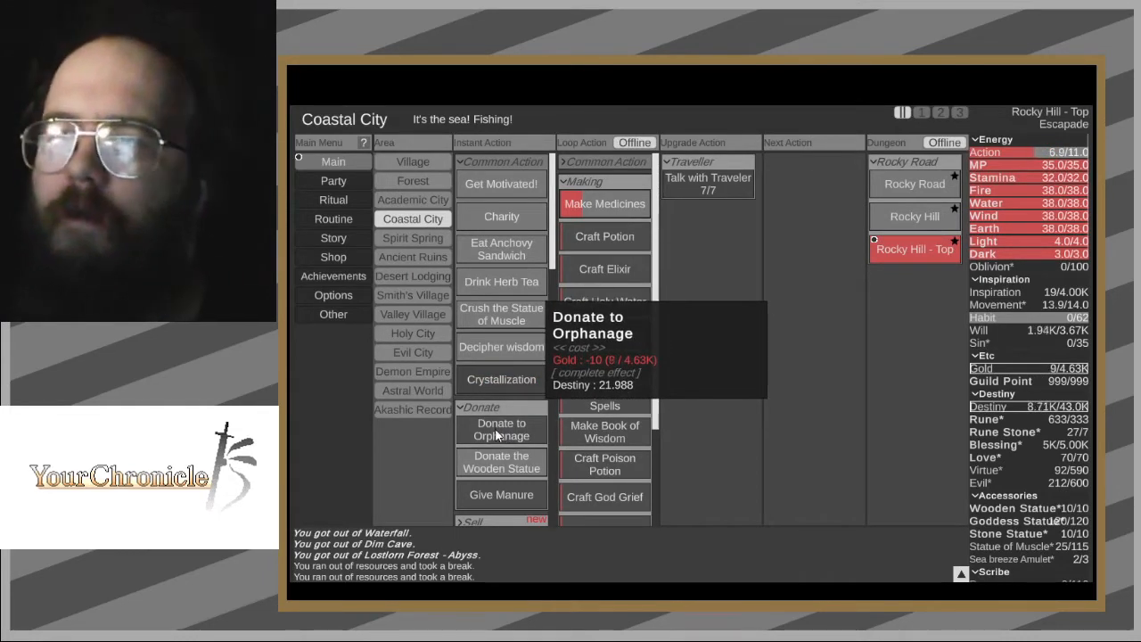
{"action": "left_click", "coordinate": [501, 429]}
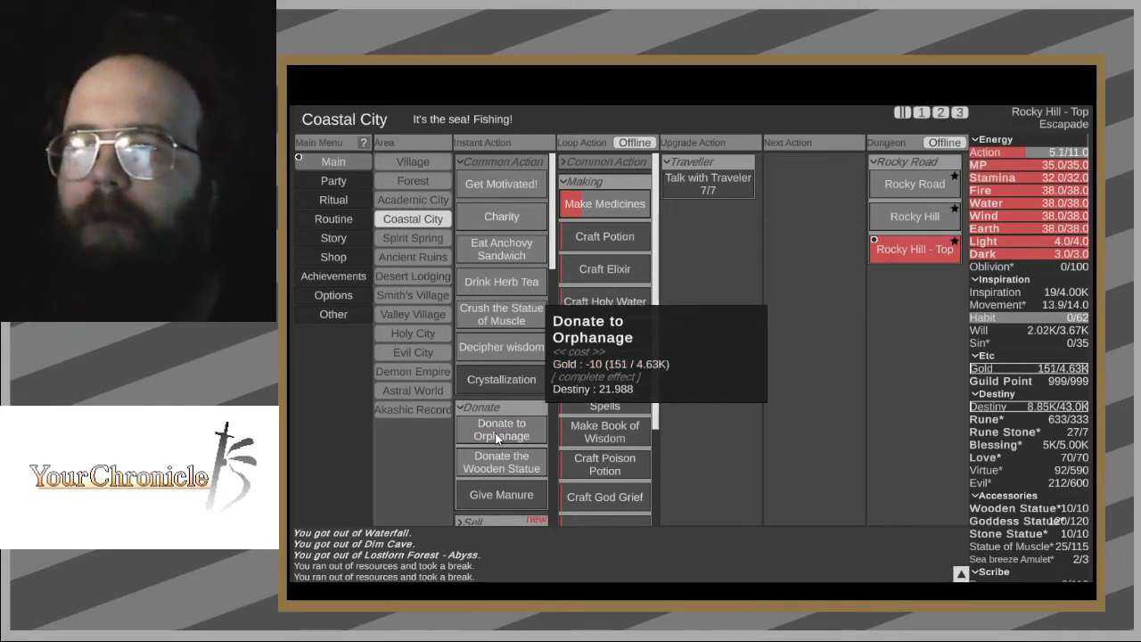
{"action": "left_click", "coordinate": [501, 429]}
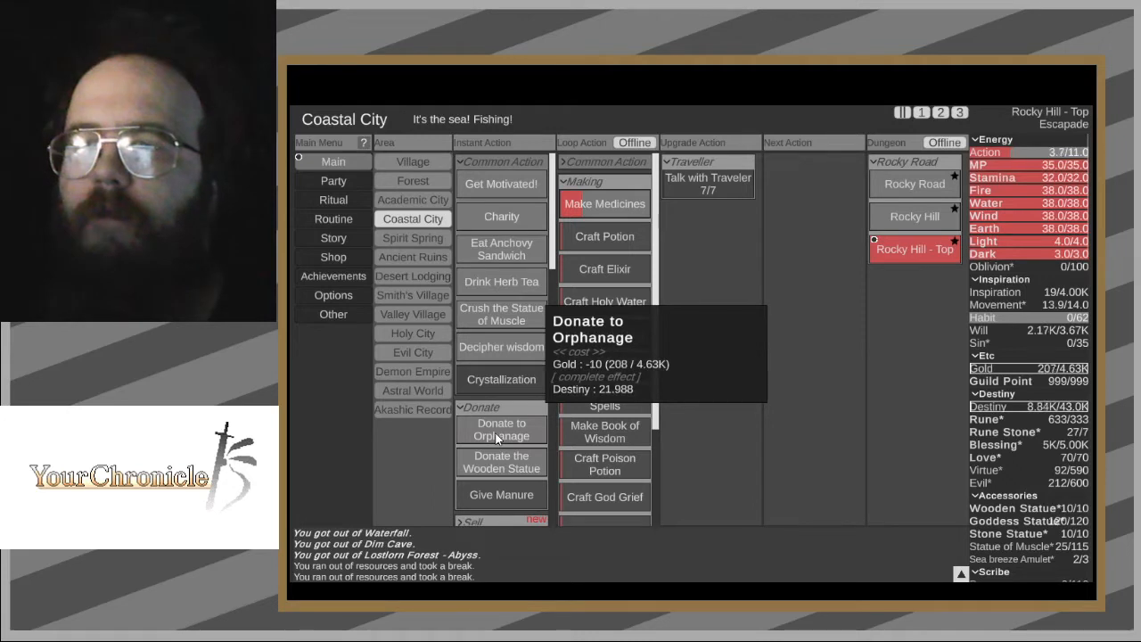
{"action": "left_click", "coordinate": [501, 429]}
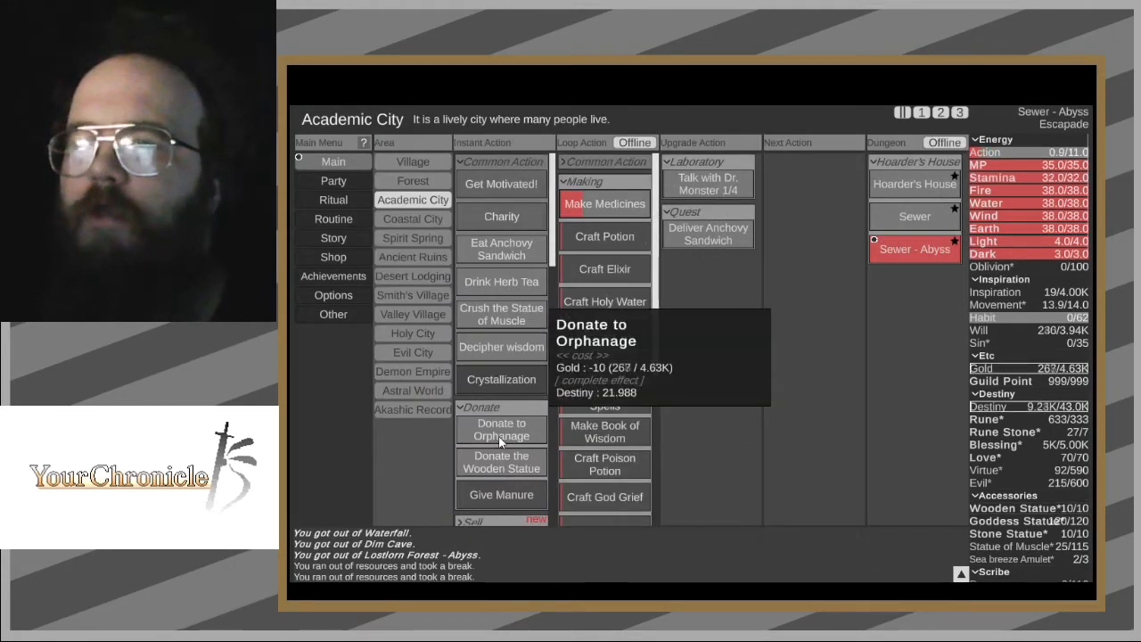
{"action": "left_click", "coordinate": [501, 430]}
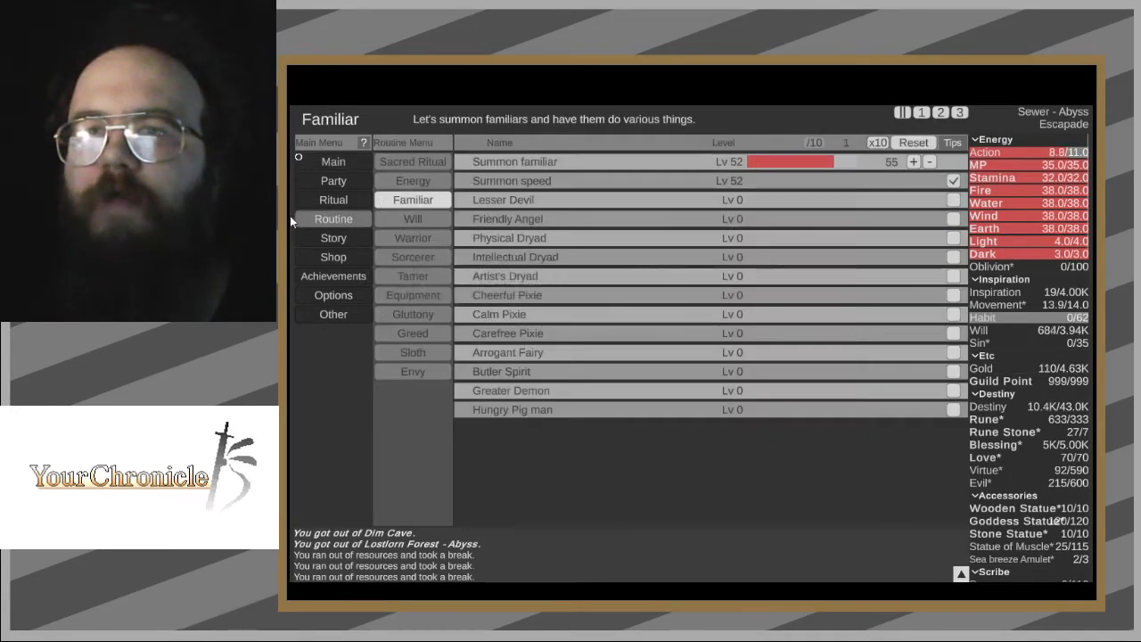
- Summon more copies of You (401 total) and buy Auto summon+ in Astral World
{"action": "left_click", "coordinate": [332, 180]}
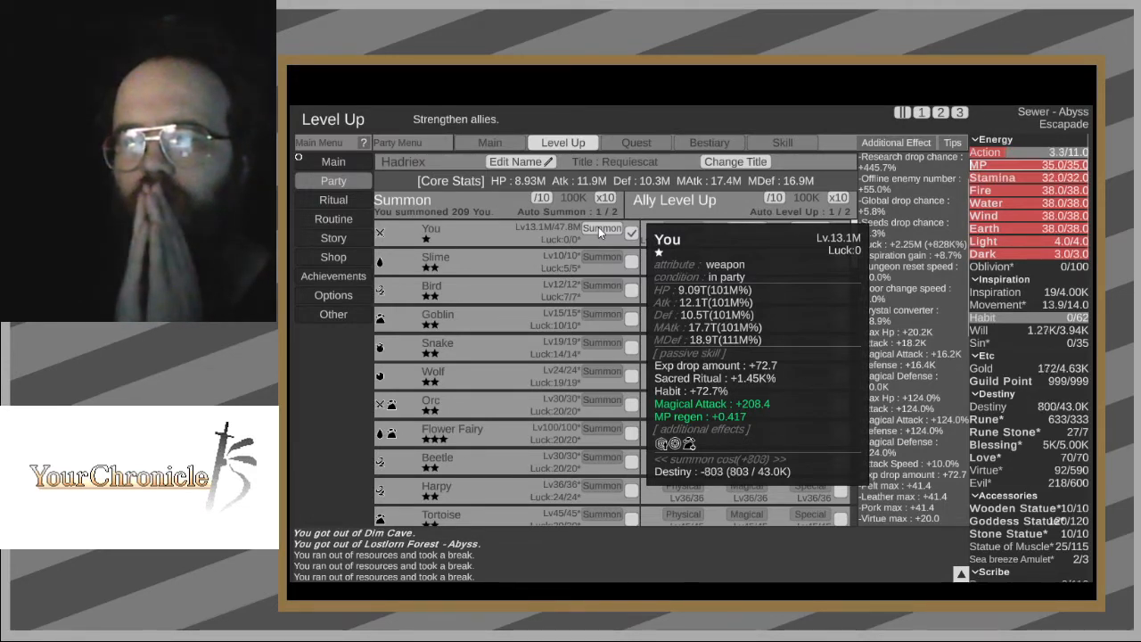
{"action": "left_click", "coordinate": [599, 232]}
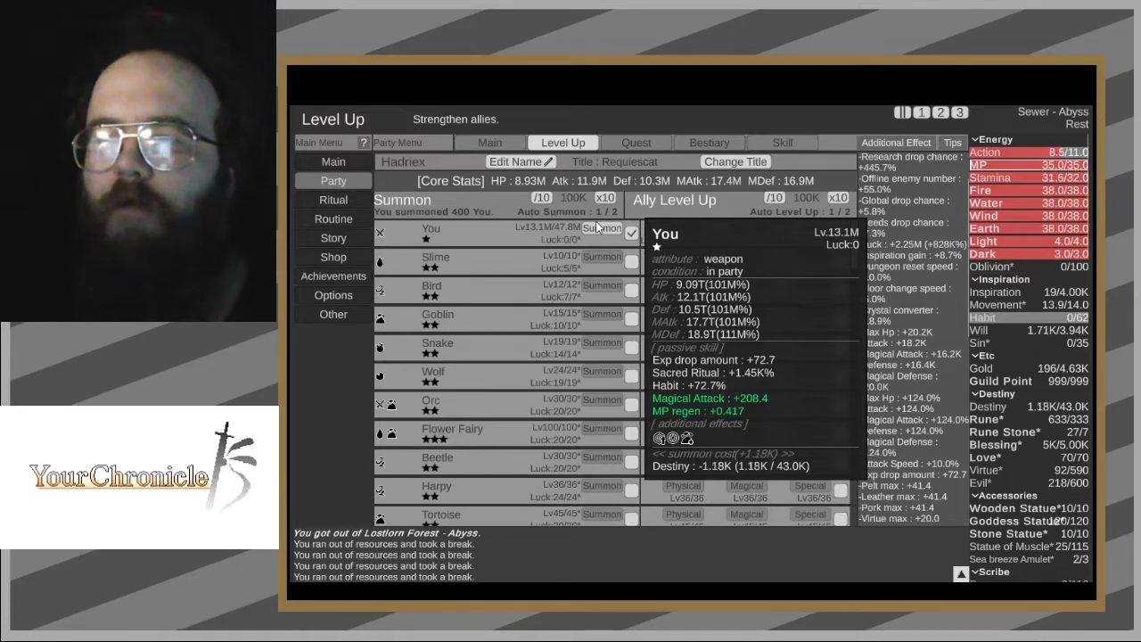
{"action": "left_click", "coordinate": [332, 162]}
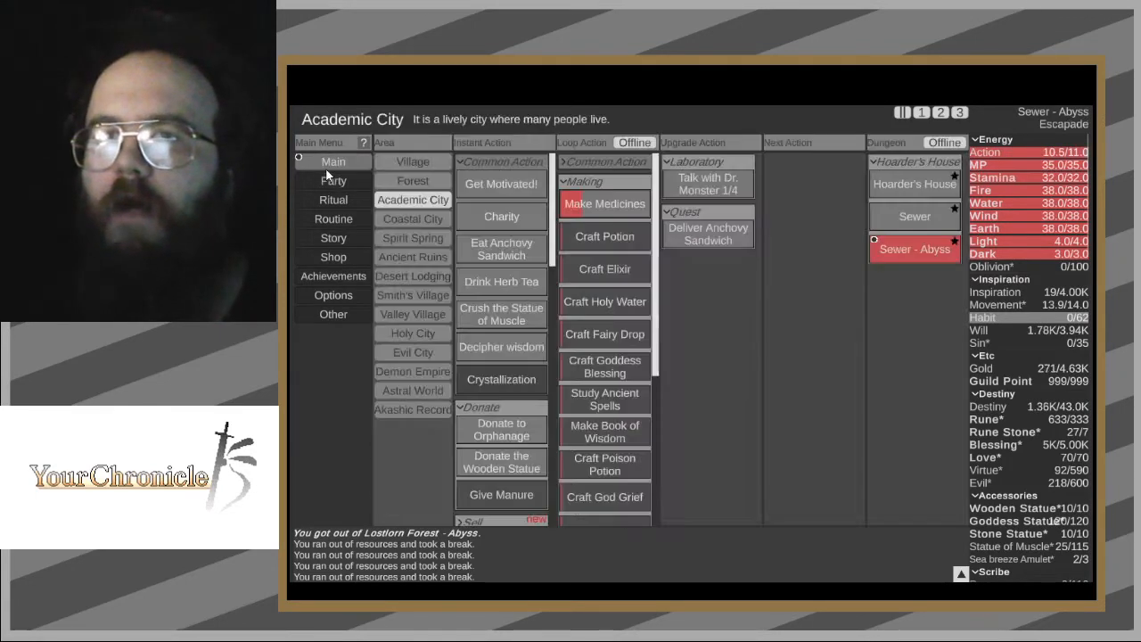
{"action": "left_click", "coordinate": [412, 391]}
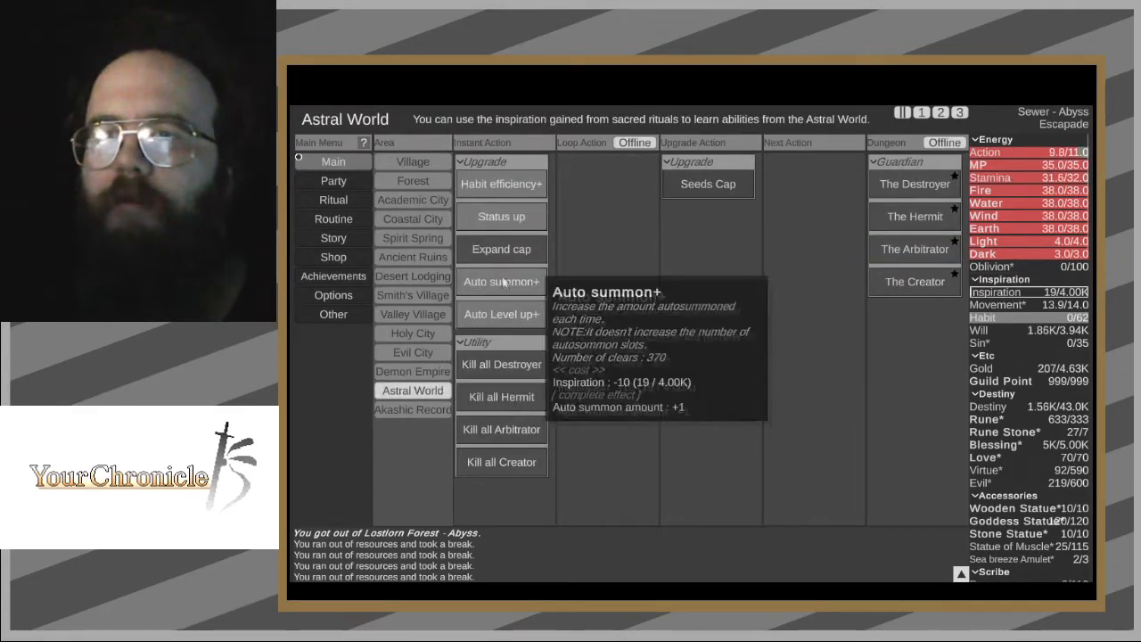
{"action": "left_click", "coordinate": [501, 281]}
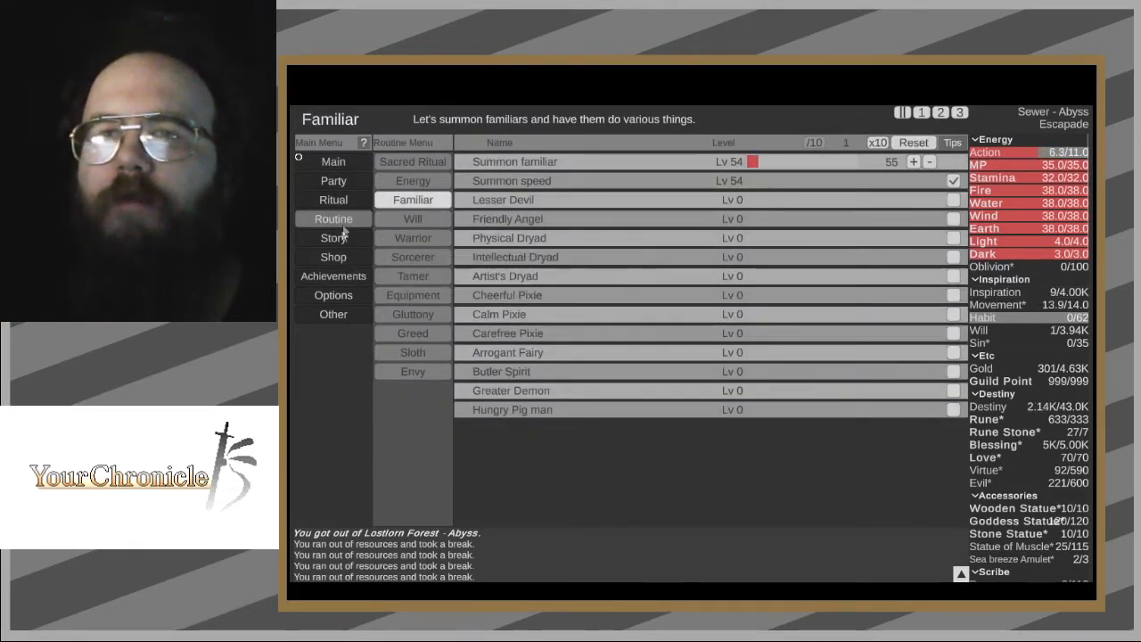
- Recheck the party level-up screen, then bring up the Sacred Ritual routine list
{"action": "left_click", "coordinate": [332, 180]}
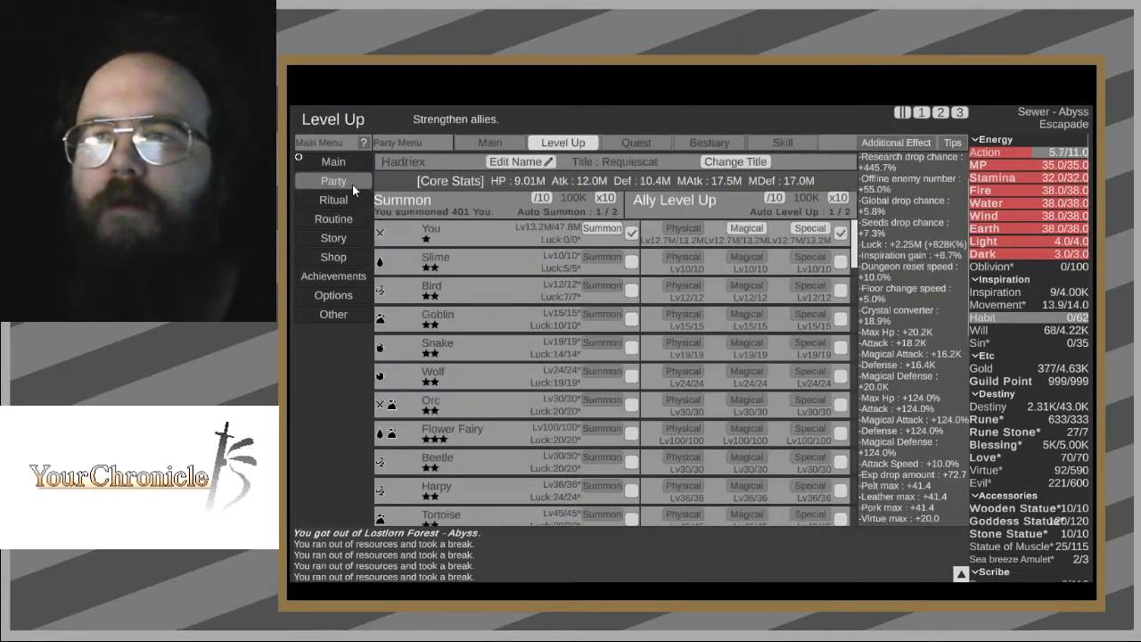
{"action": "mouse_move", "coordinate": [431, 233]}
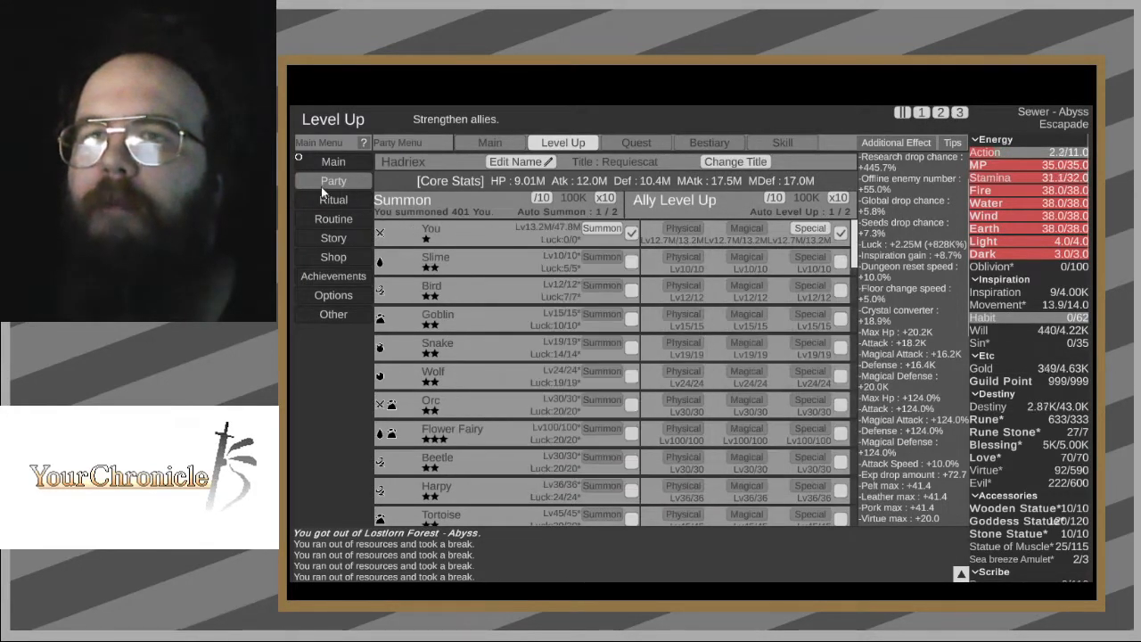
{"action": "left_click", "coordinate": [333, 200]}
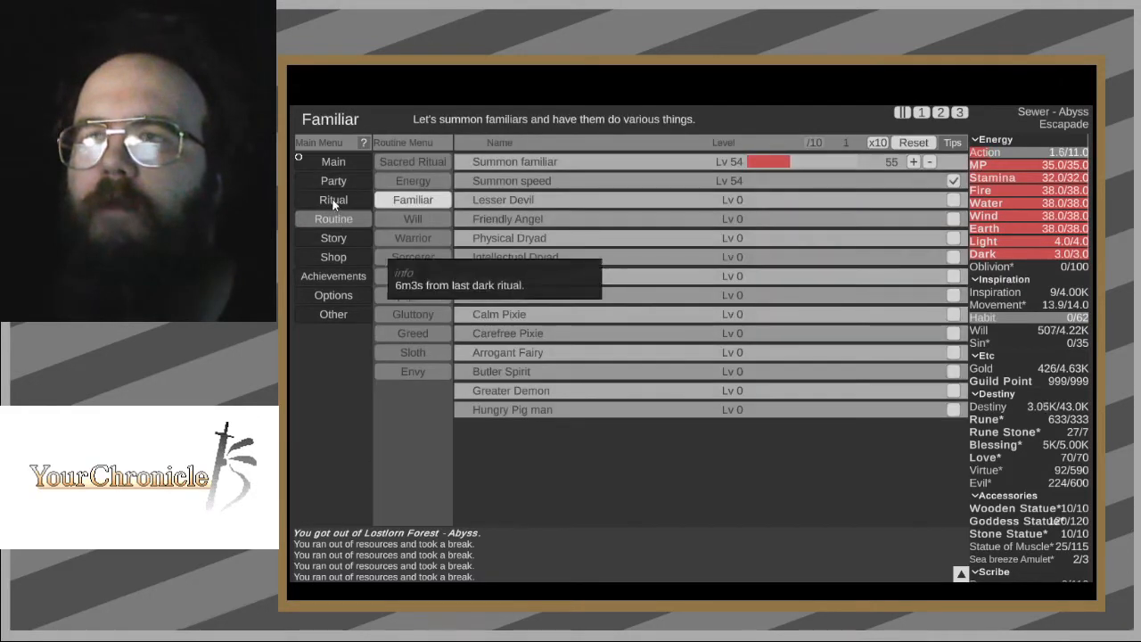
{"action": "left_click", "coordinate": [412, 162]}
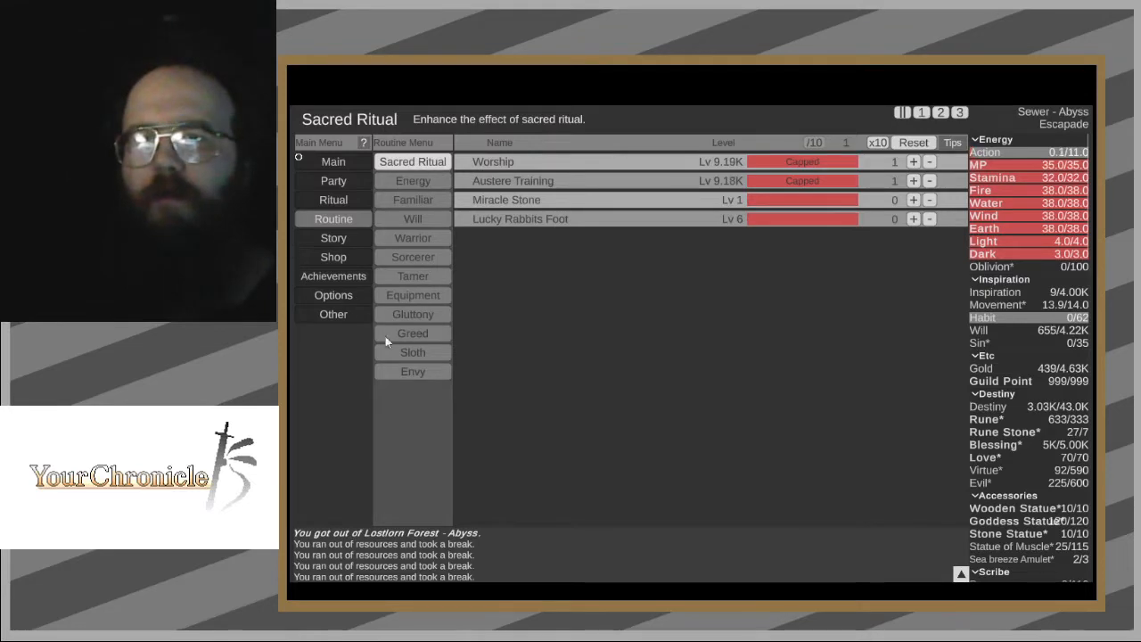
- Review the Sloth routine's three Donate to Orphanage action slots, then show its Habit page
{"action": "left_click", "coordinate": [413, 351]}
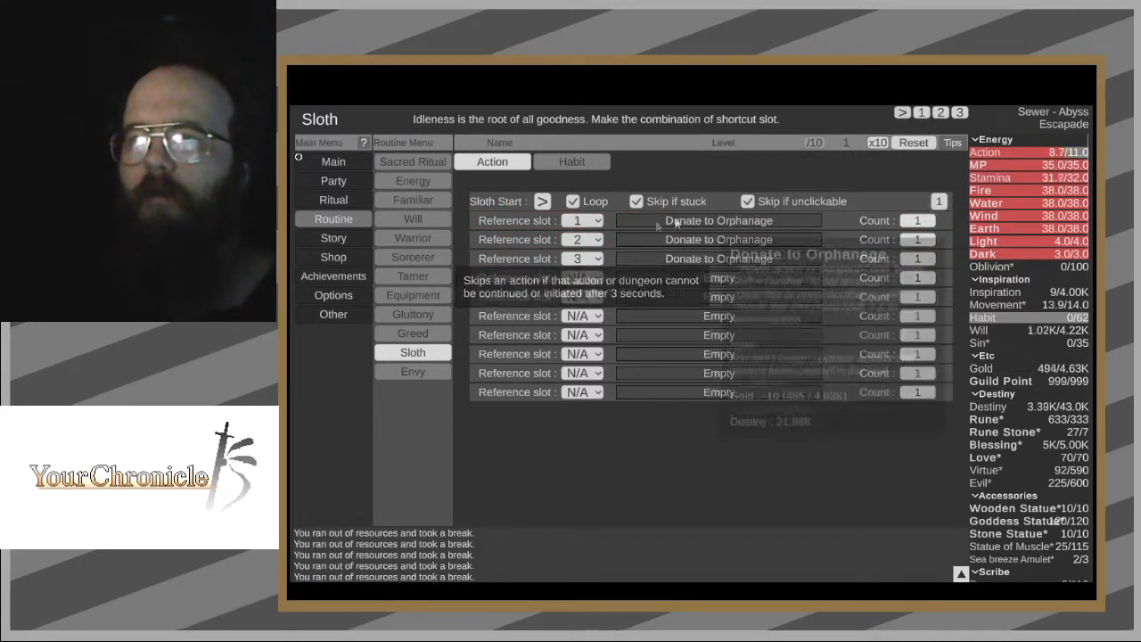
{"action": "left_click", "coordinate": [588, 220]}
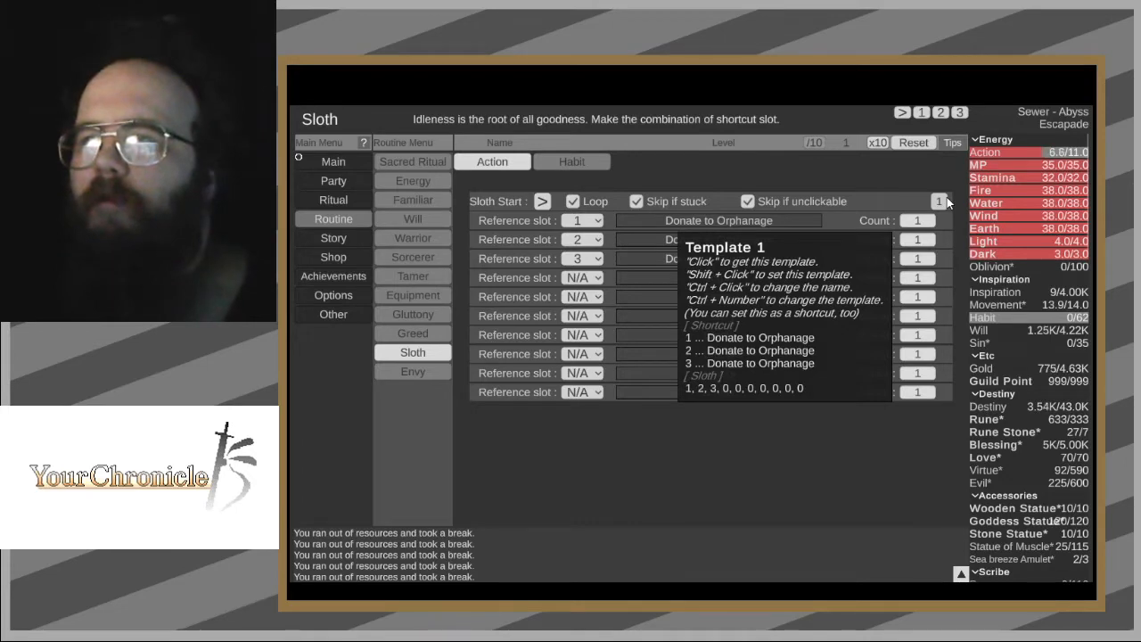
{"action": "mouse_move", "coordinate": [676, 212]}
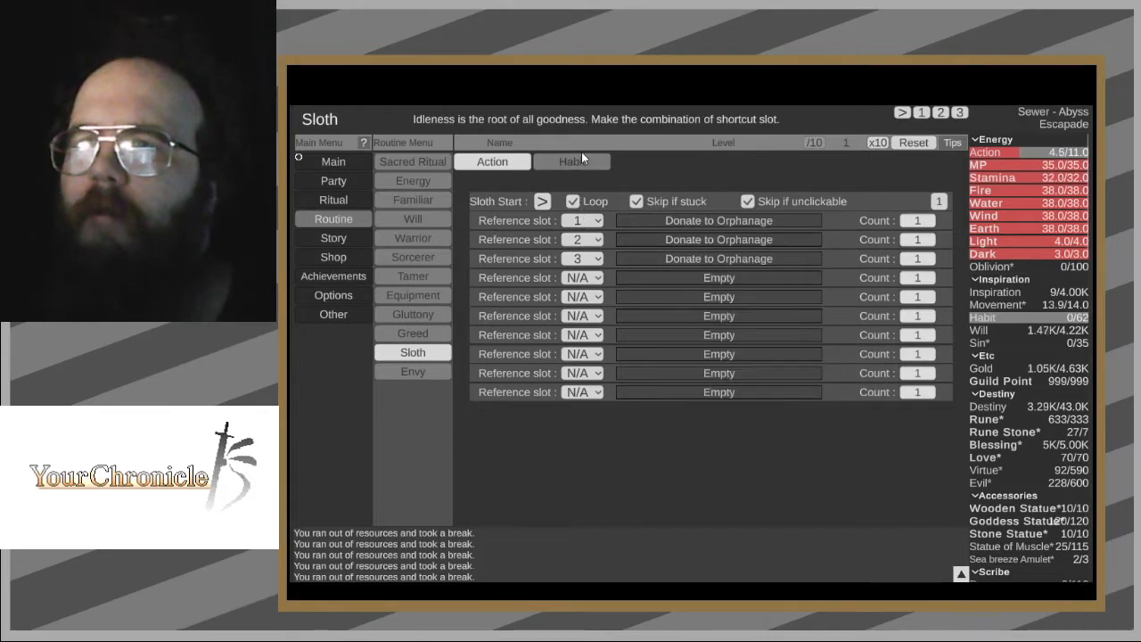
{"action": "left_click", "coordinate": [572, 162]}
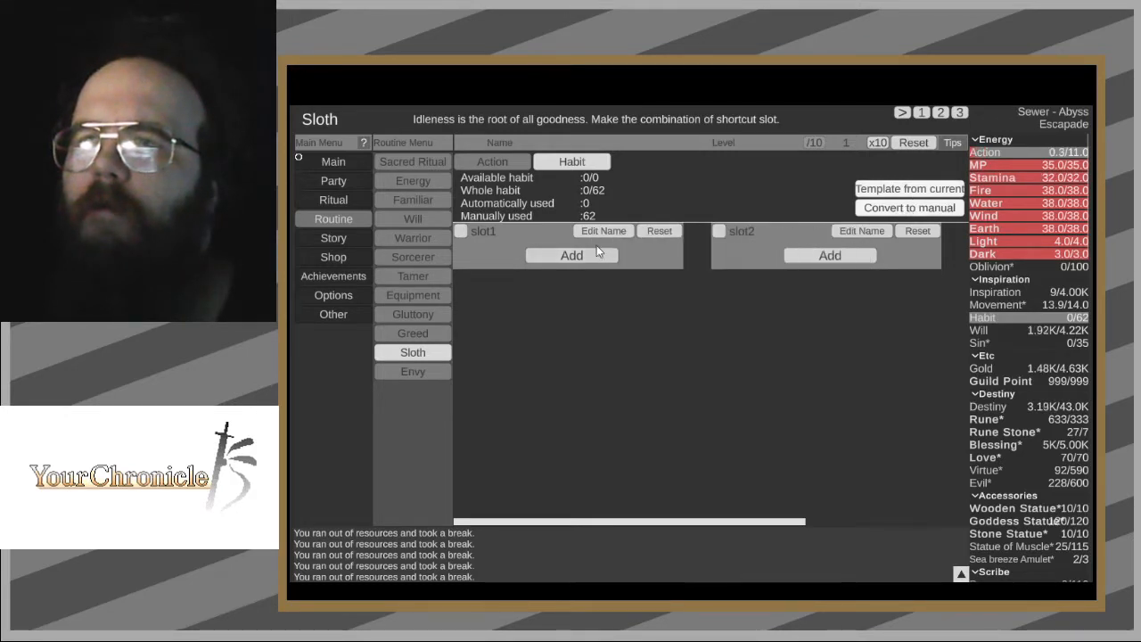
- Add Worship, Austere Training and Will Gain (run twice) to Sloth habit slot1
{"action": "left_click", "coordinate": [603, 230]}
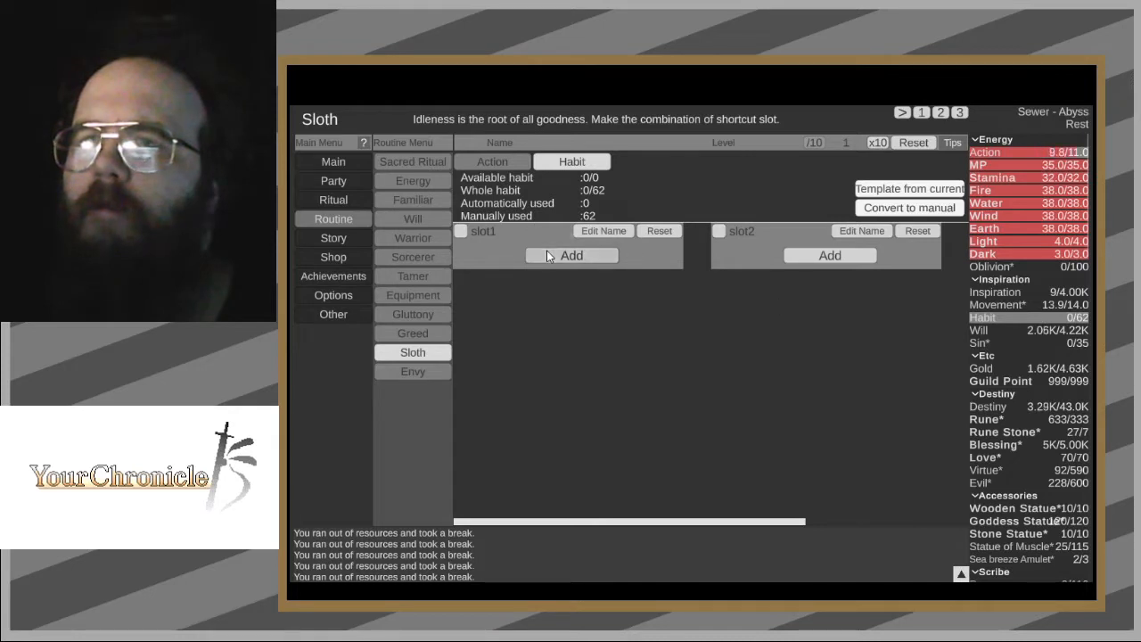
{"action": "left_click", "coordinate": [571, 255]}
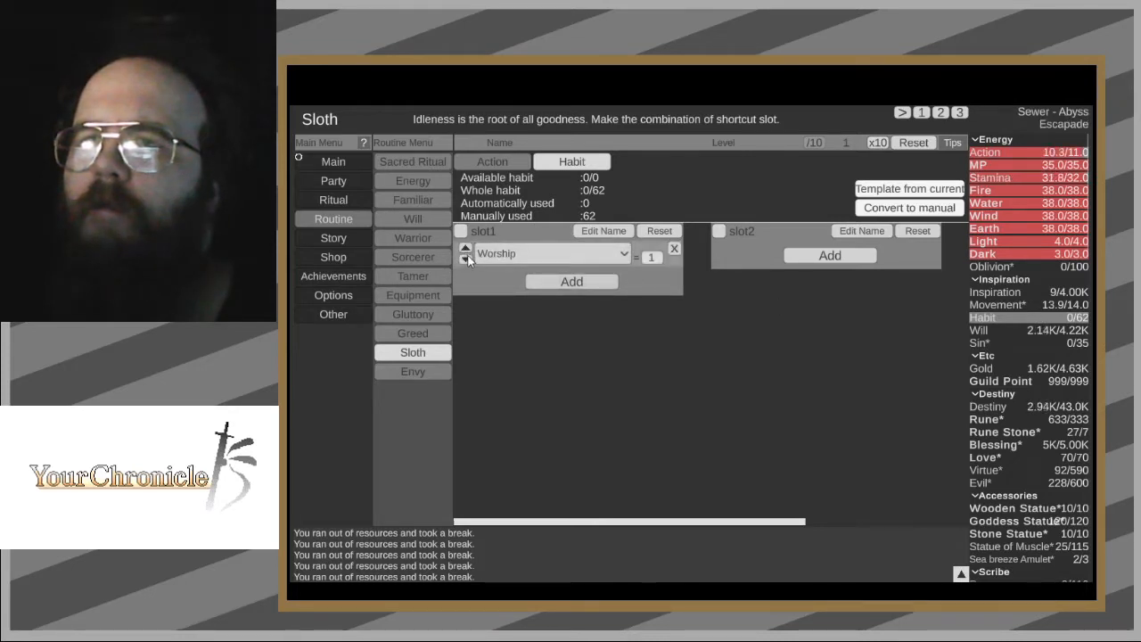
{"action": "left_click", "coordinate": [551, 254]}
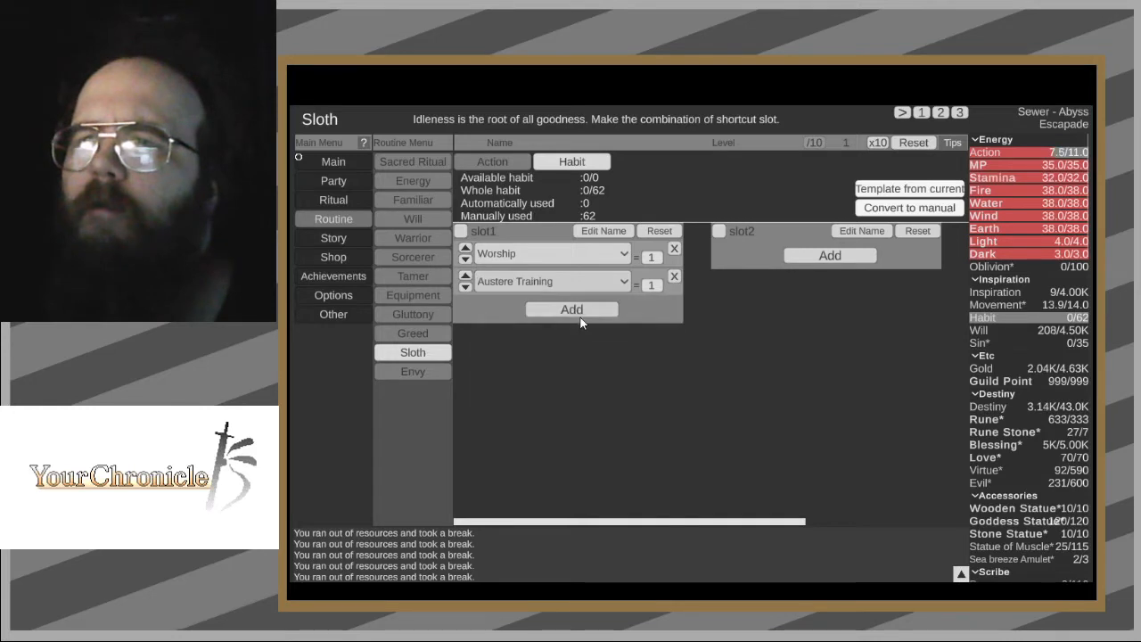
{"action": "left_click", "coordinate": [570, 309]}
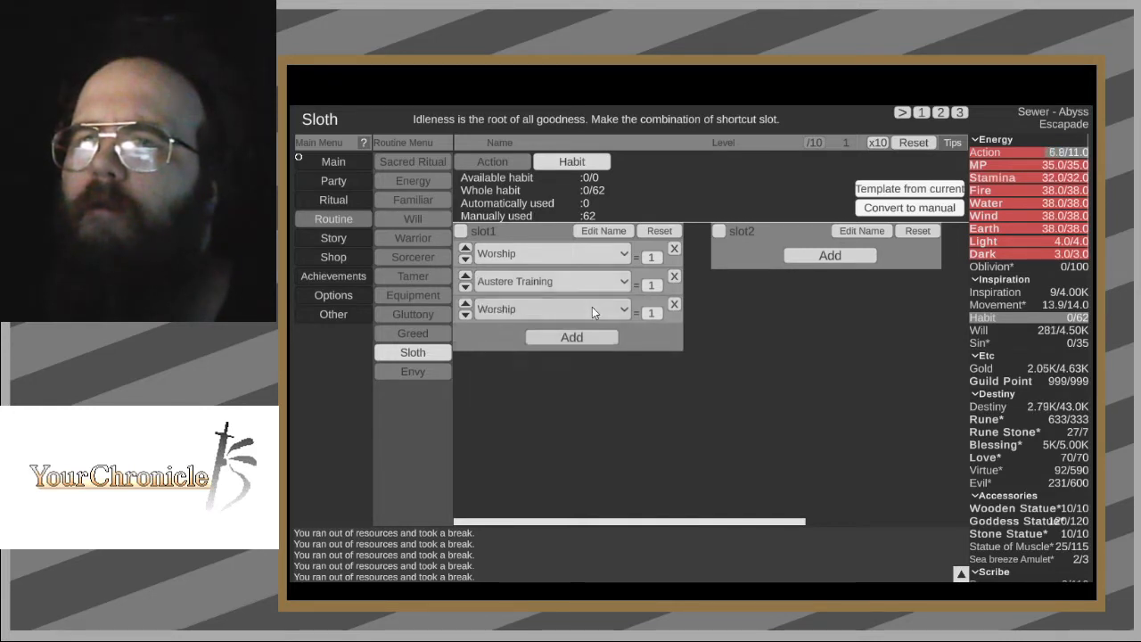
{"action": "left_click", "coordinate": [552, 309]}
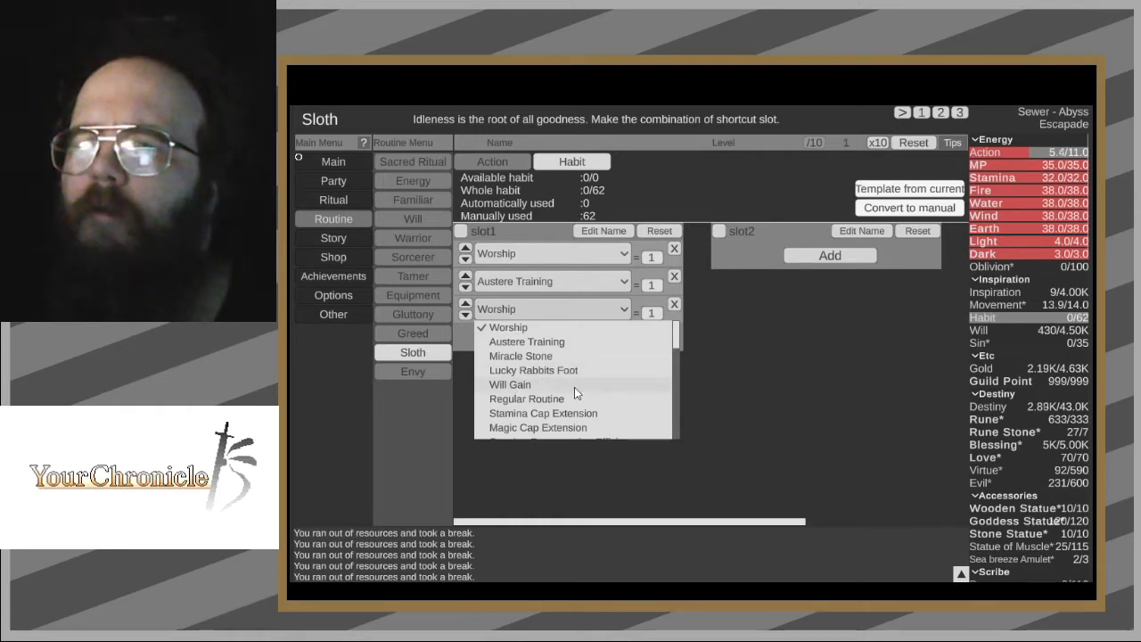
{"action": "left_click", "coordinate": [510, 384]}
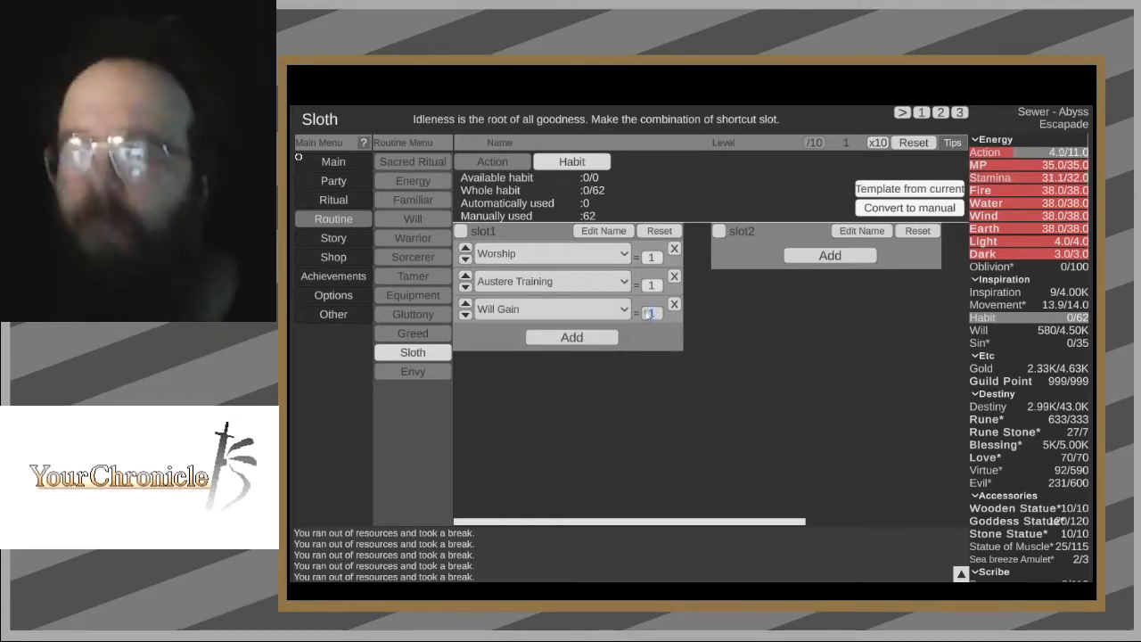
{"action": "left_click", "coordinate": [570, 338]}
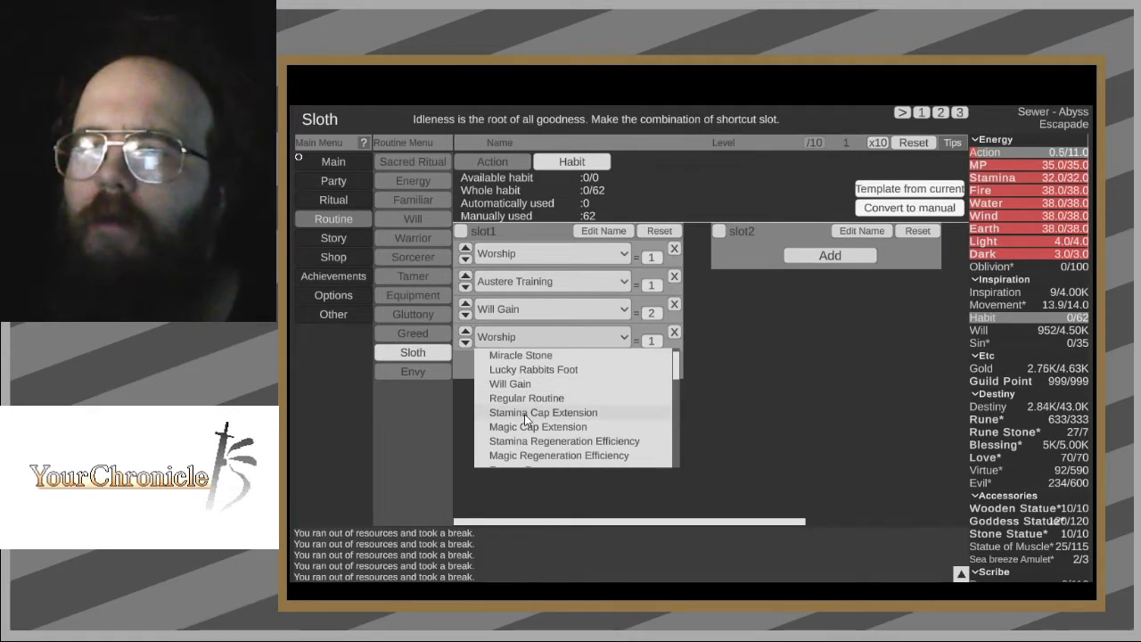
- Add Practice swinging, Training, Image Training and Optimisation to habit slot1
{"action": "scroll", "scroll_direction": "down", "scroll_amount": 3}
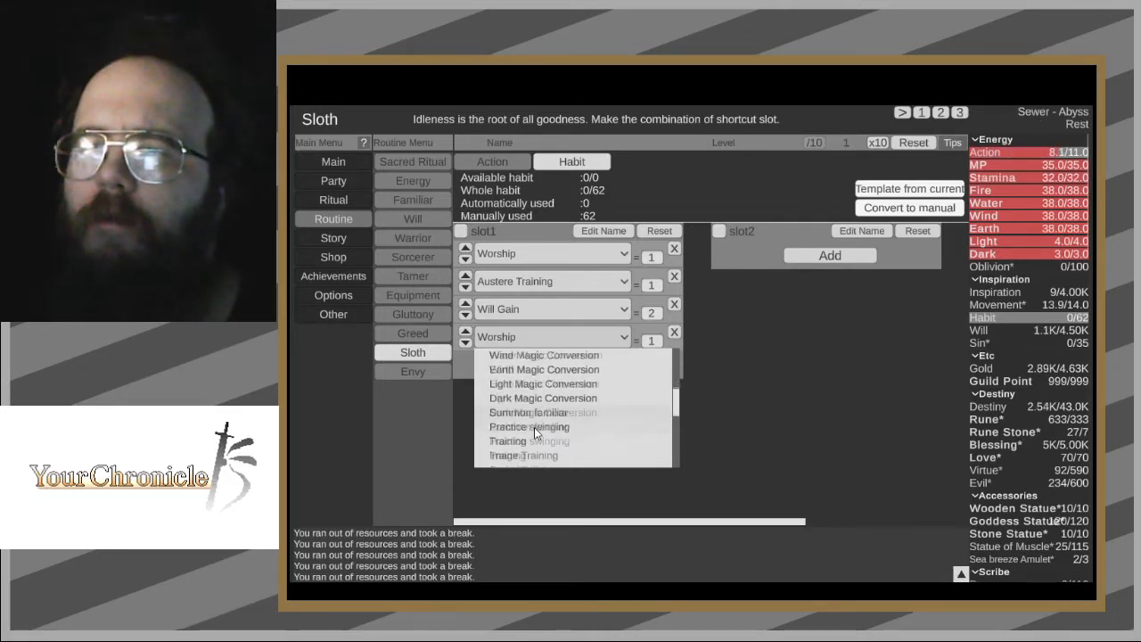
{"action": "left_click", "coordinate": [528, 426]}
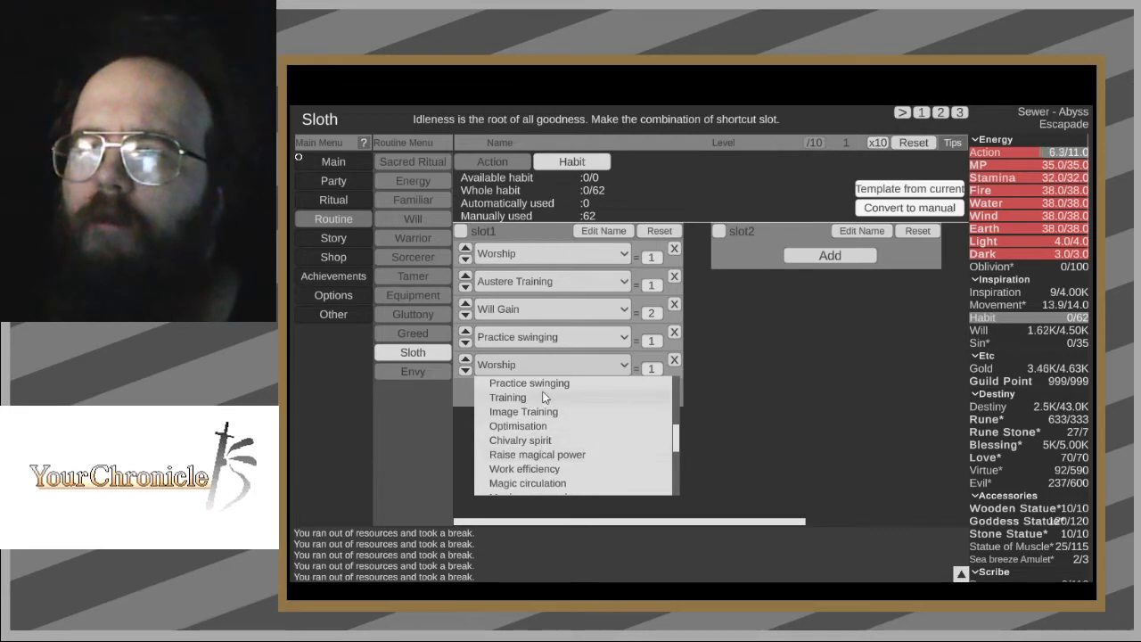
{"action": "left_click", "coordinate": [508, 397]}
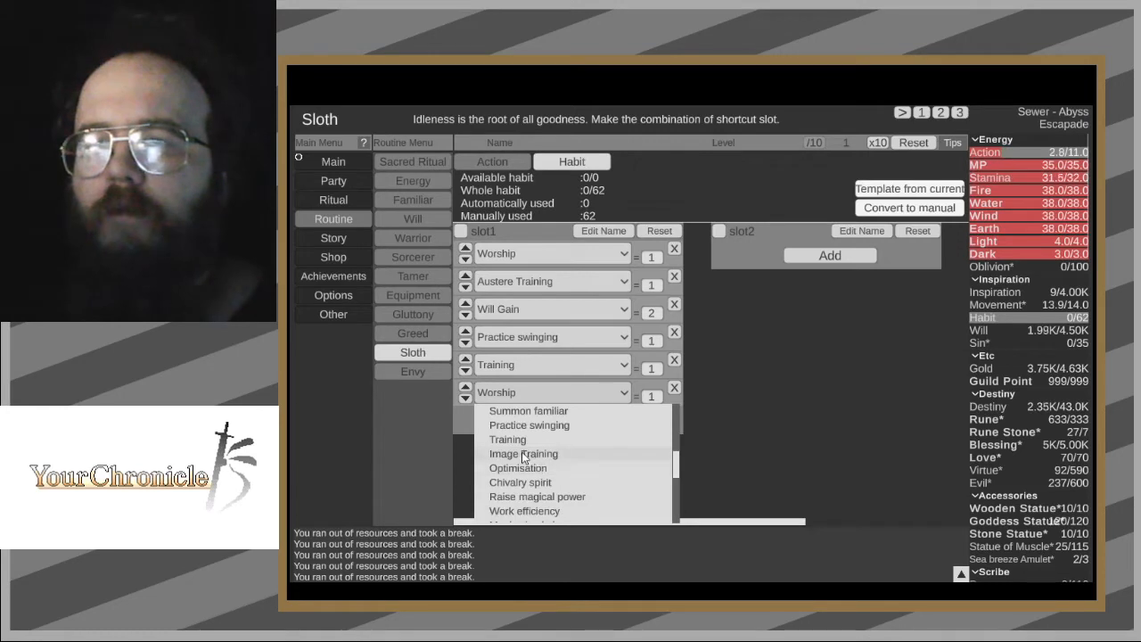
{"action": "left_click", "coordinate": [522, 454]}
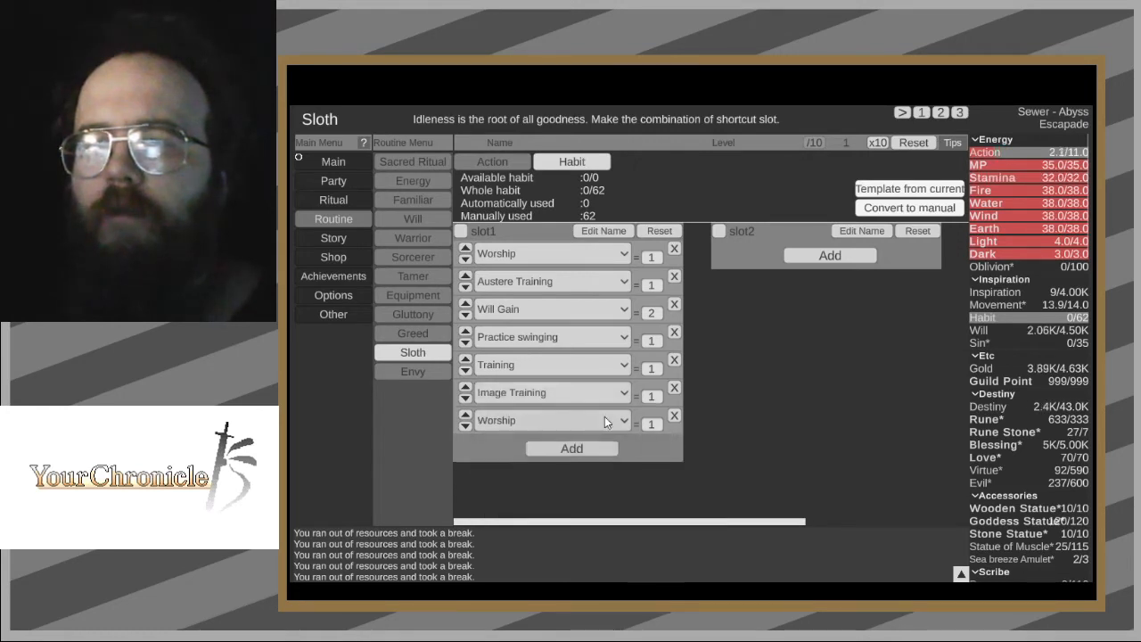
{"action": "left_click", "coordinate": [620, 420]}
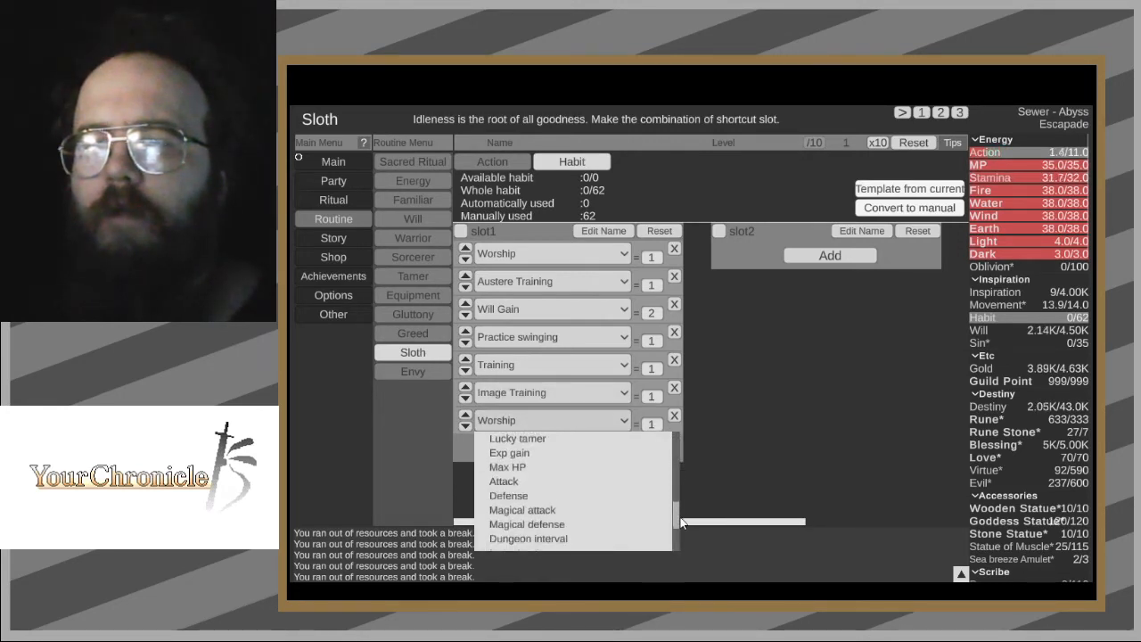
{"action": "scroll", "scroll_direction": "down", "scroll_amount": 3}
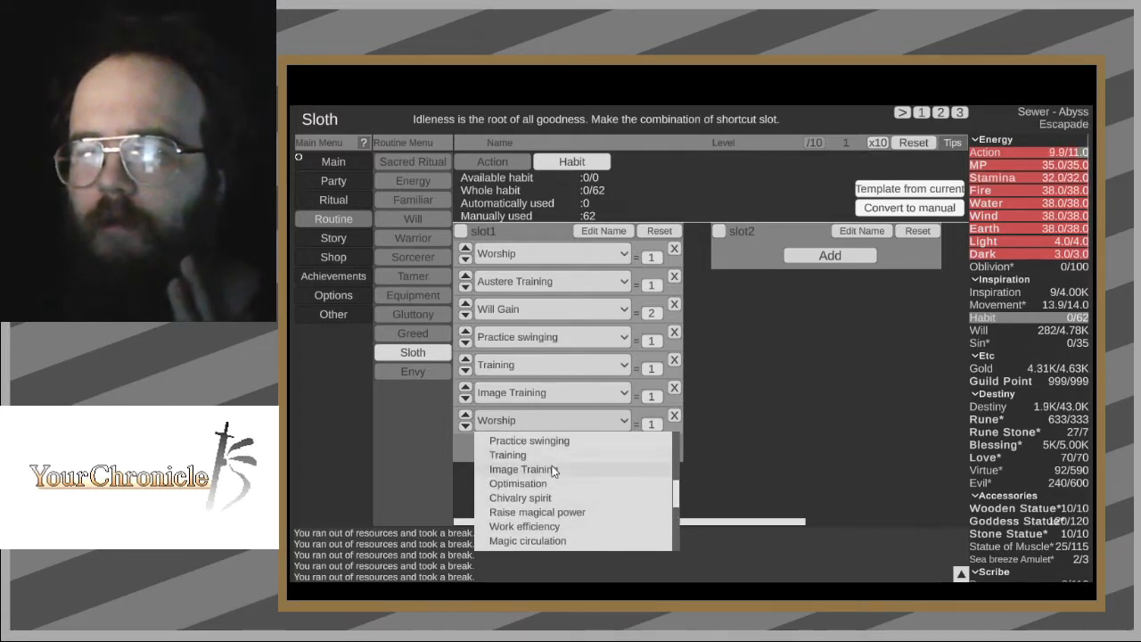
{"action": "left_click", "coordinate": [517, 484]}
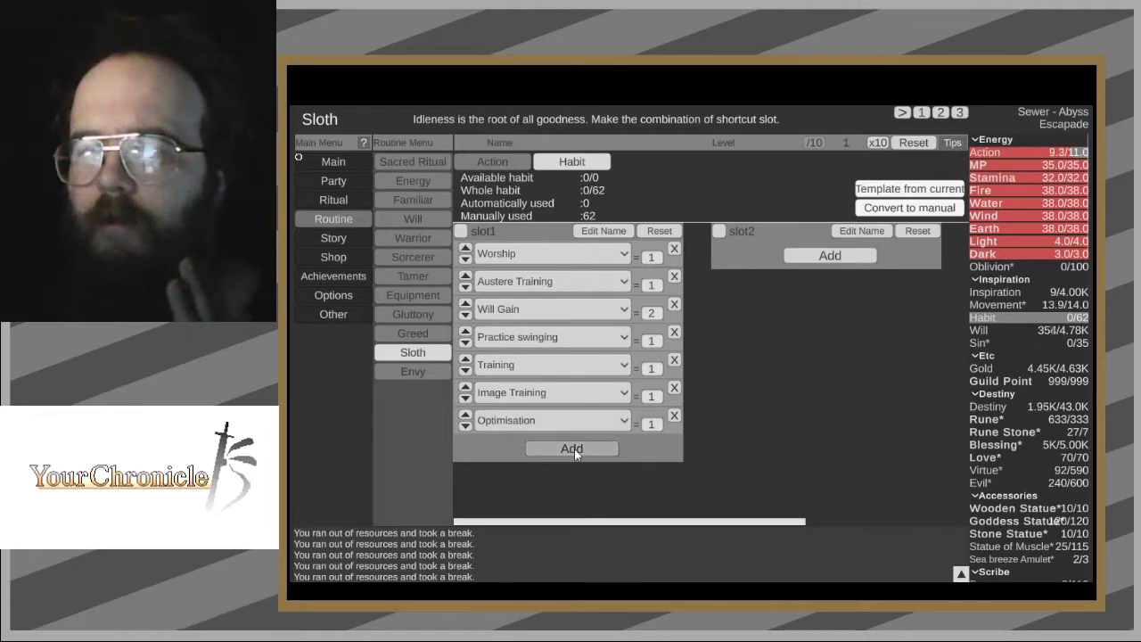
- Activate the first Sloth habit shortcut slot
{"action": "left_click", "coordinate": [571, 449]}
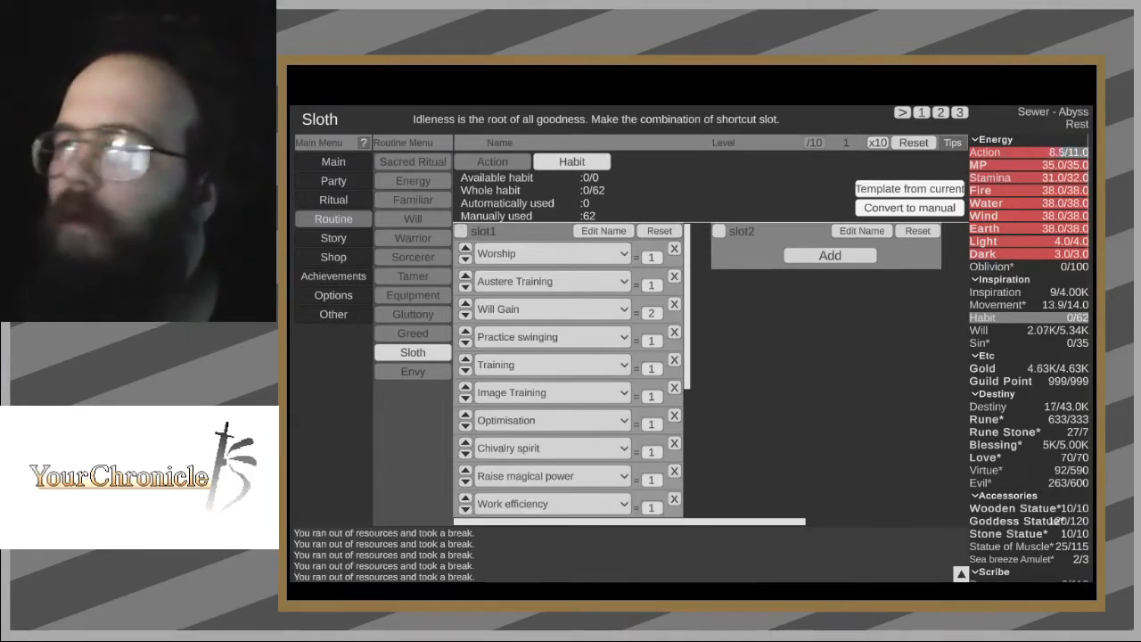
{"action": "left_click", "coordinate": [412, 199]}
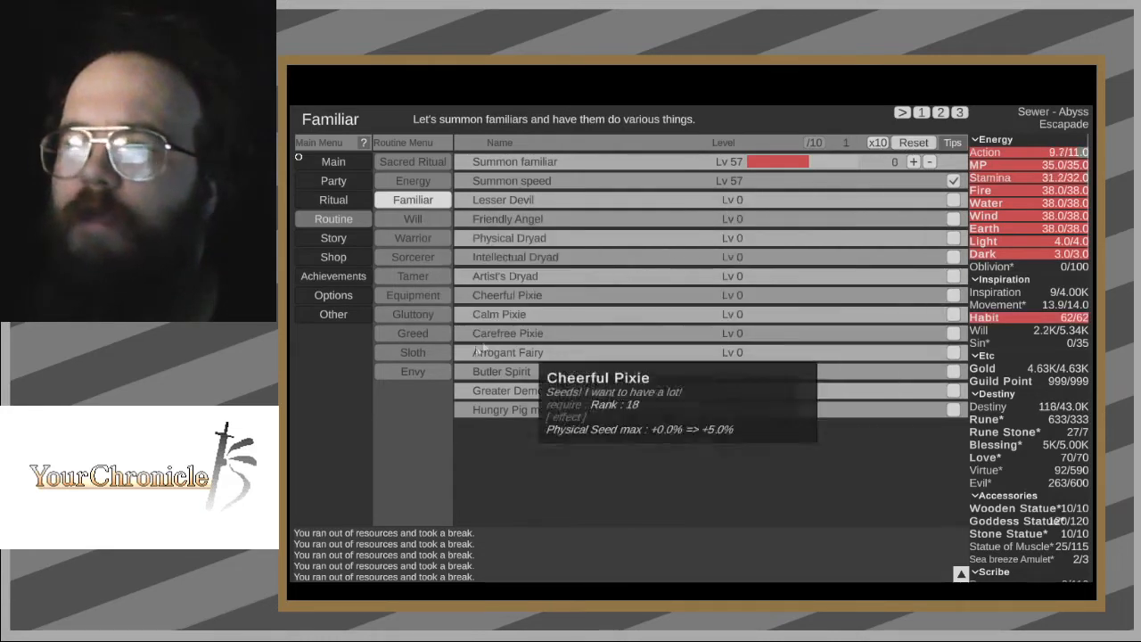
{"action": "left_click", "coordinate": [412, 371]}
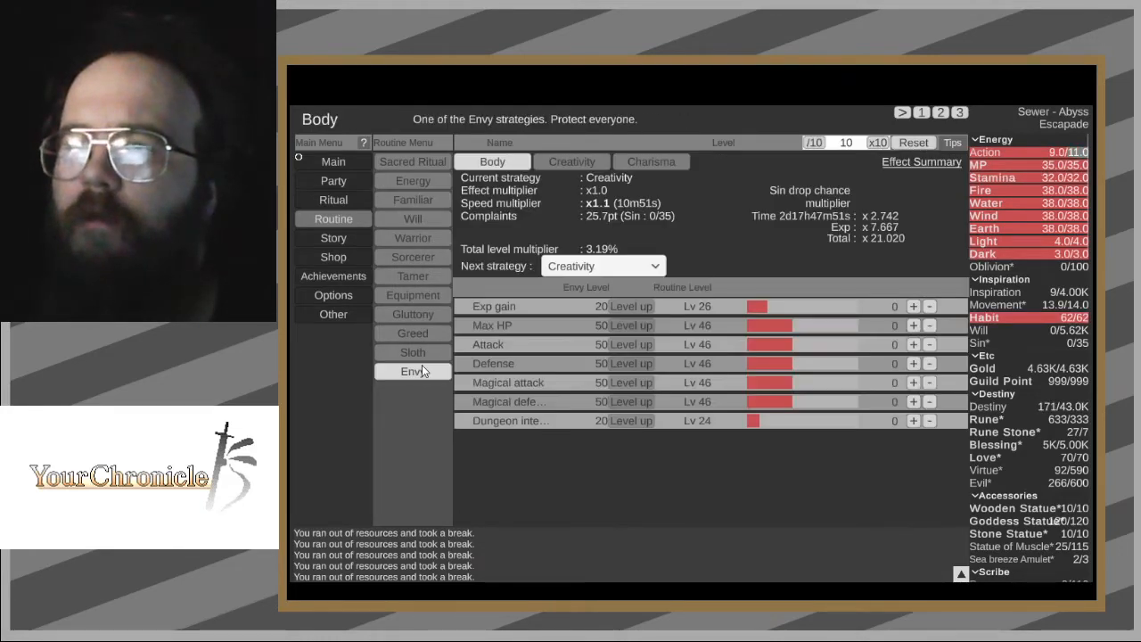
{"action": "left_click", "coordinate": [412, 352]}
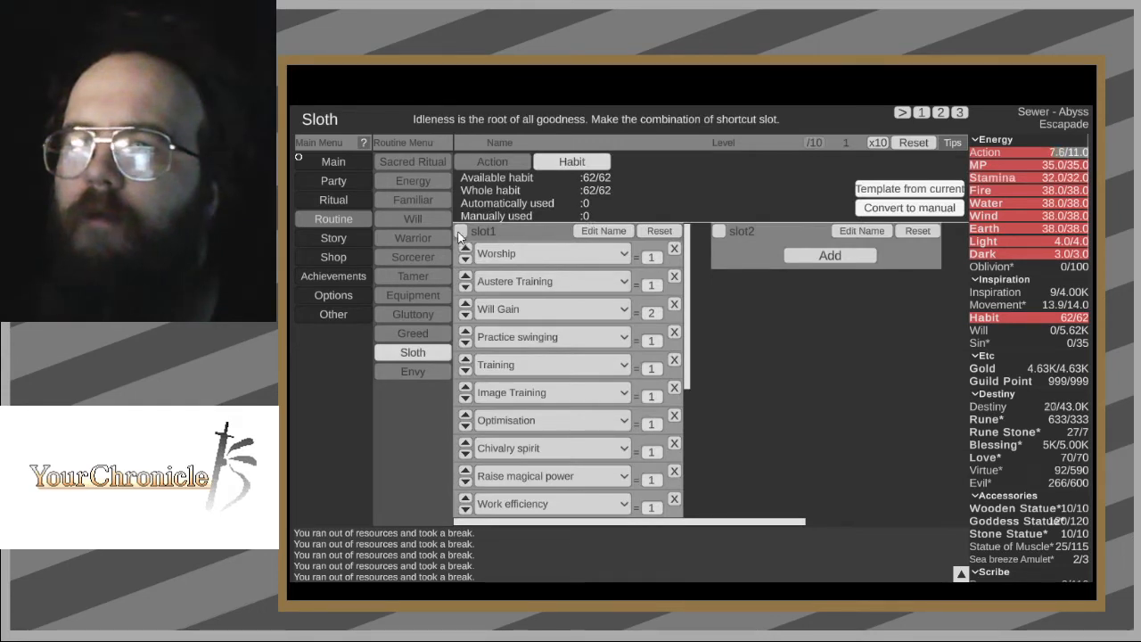
{"action": "left_click", "coordinate": [468, 231]}
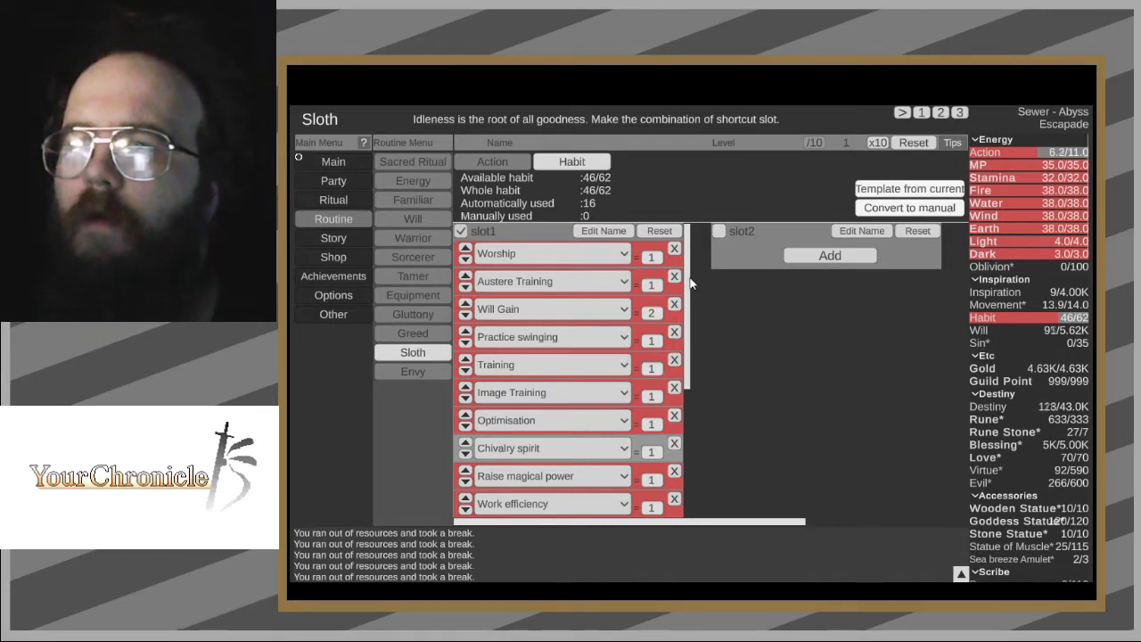
{"action": "scroll", "scroll_direction": "down", "scroll_amount": 3}
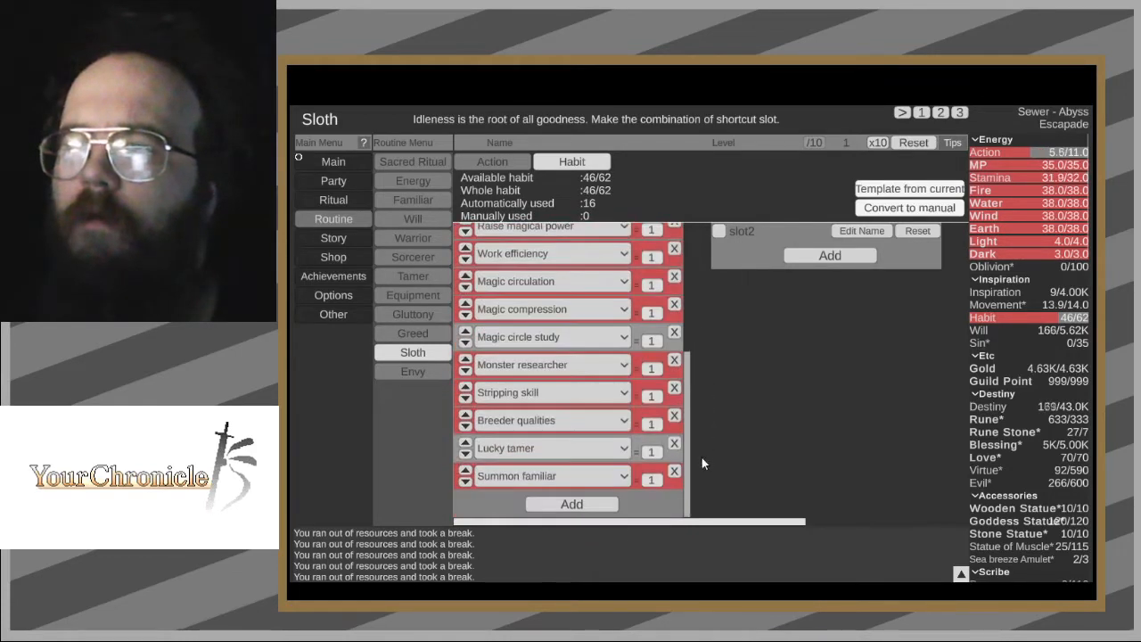
- Put all remaining habit points into Summon familiar, reaching 61 manual points
{"action": "left_click", "coordinate": [412, 238]}
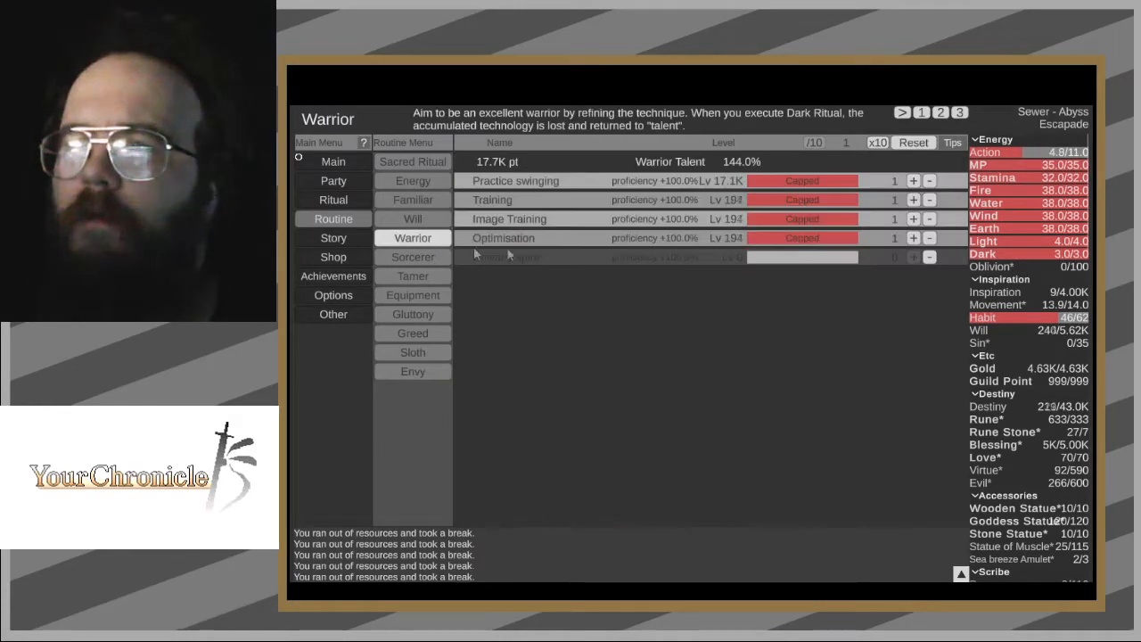
{"action": "left_click", "coordinate": [412, 218]}
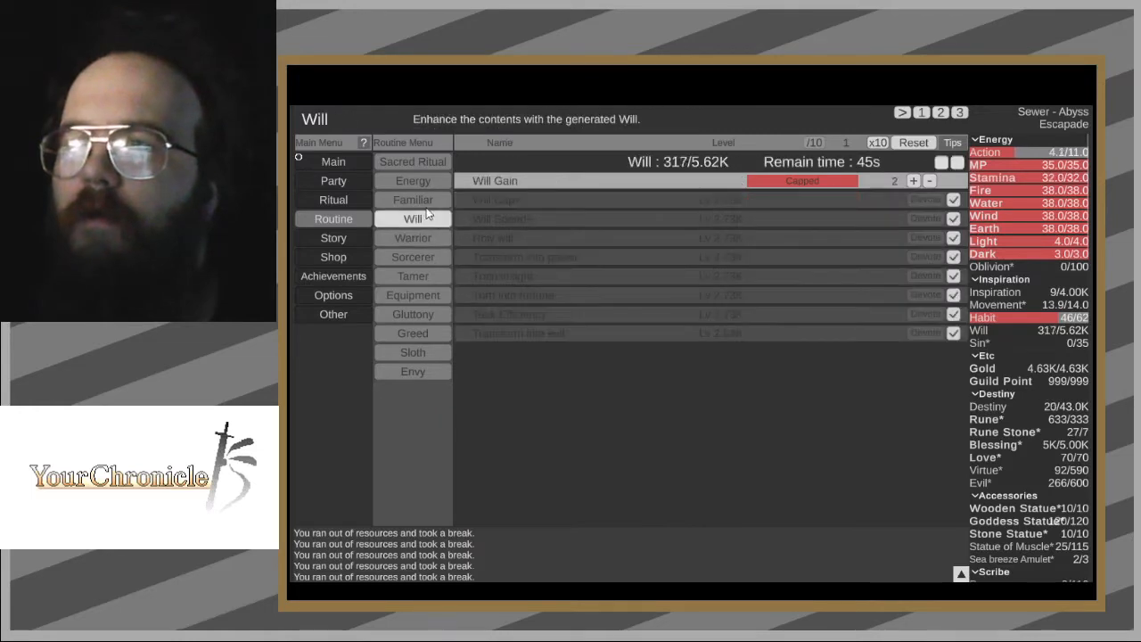
{"action": "left_click", "coordinate": [412, 198]}
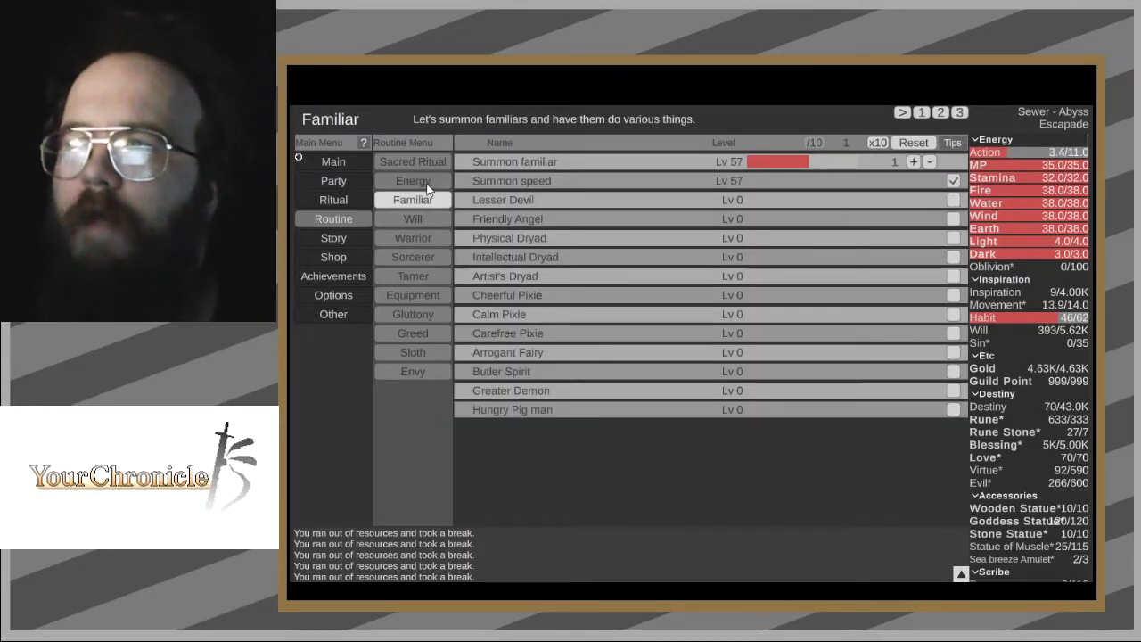
{"action": "left_click", "coordinate": [412, 180]}
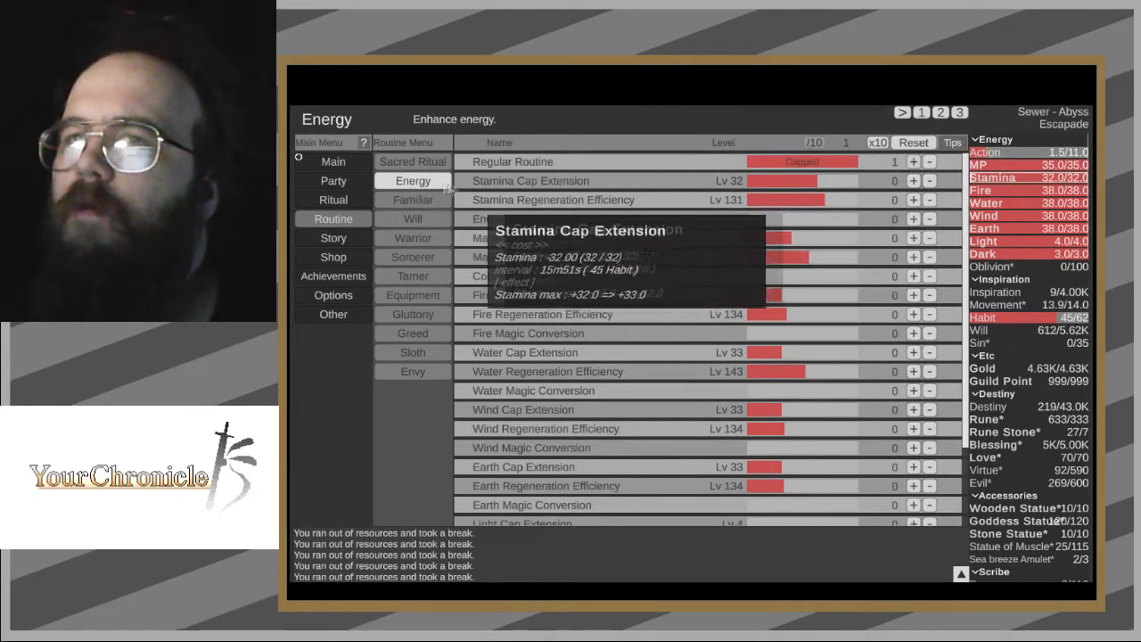
{"action": "left_click", "coordinate": [412, 199]}
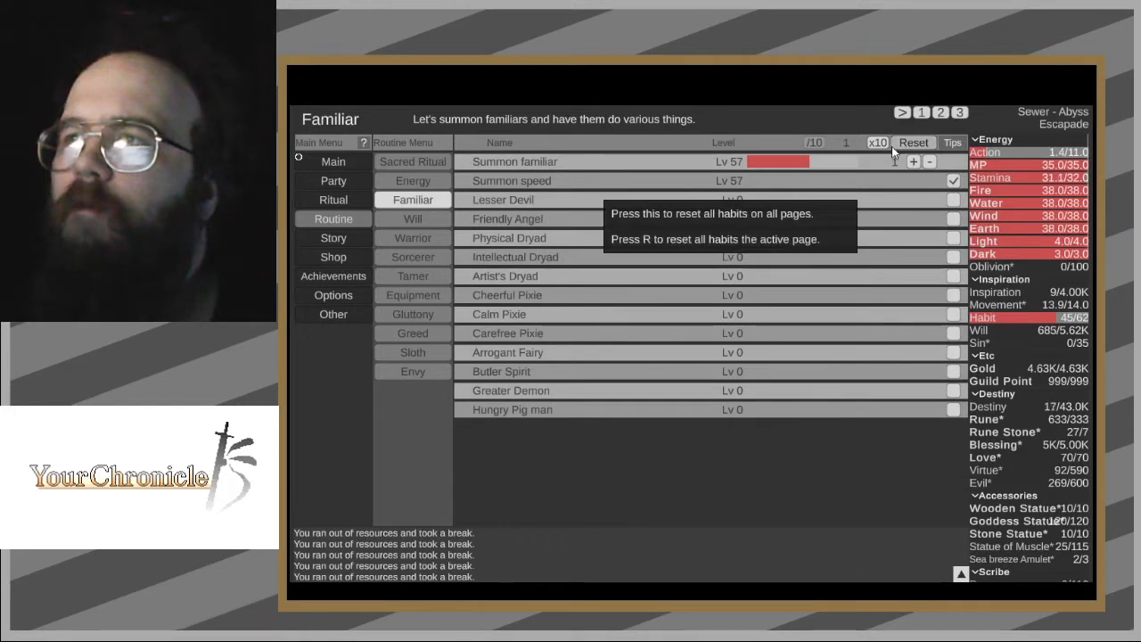
{"action": "left_click", "coordinate": [913, 162]}
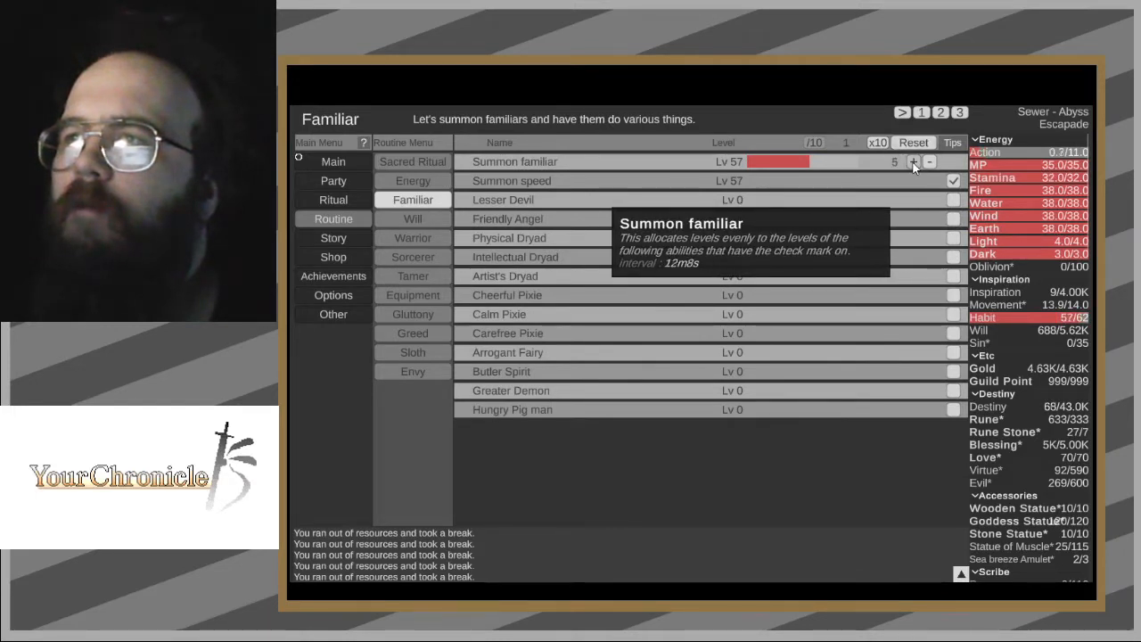
{"action": "left_click", "coordinate": [911, 161]}
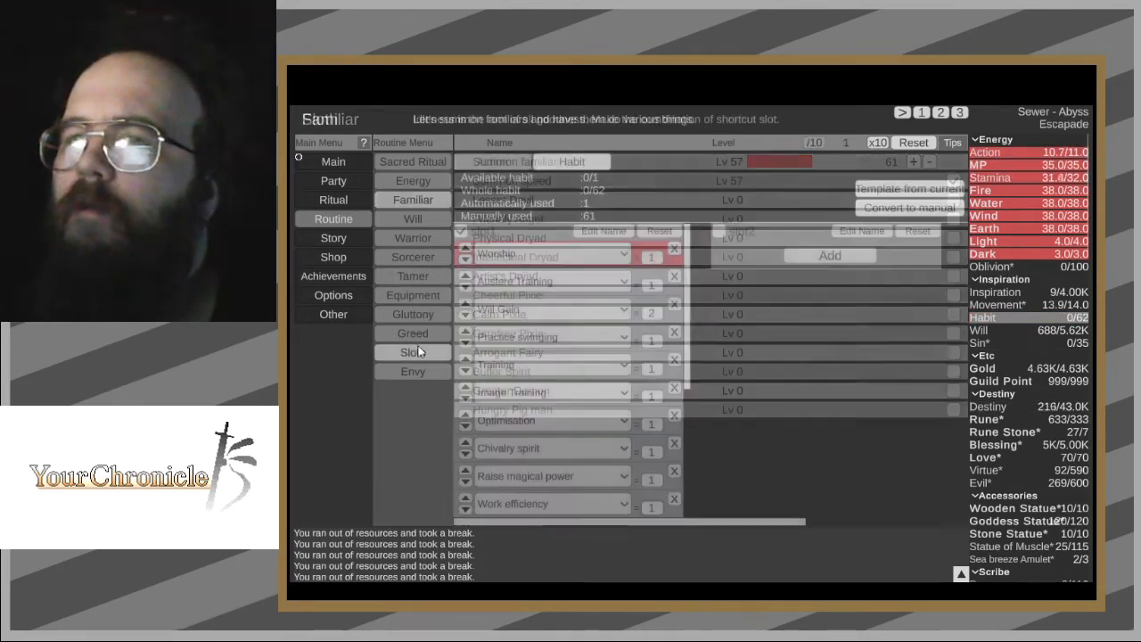
- Recheck Sloth slot1 and trim Summon familiar down to 45 habit points
{"action": "left_click", "coordinate": [412, 351]}
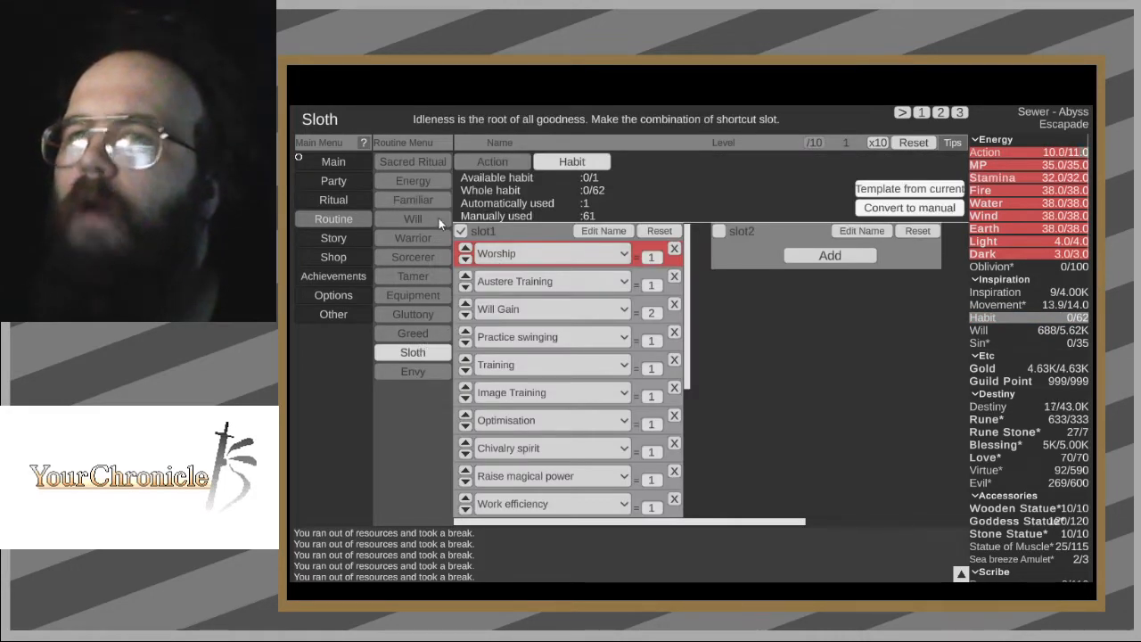
{"action": "left_click", "coordinate": [412, 199]}
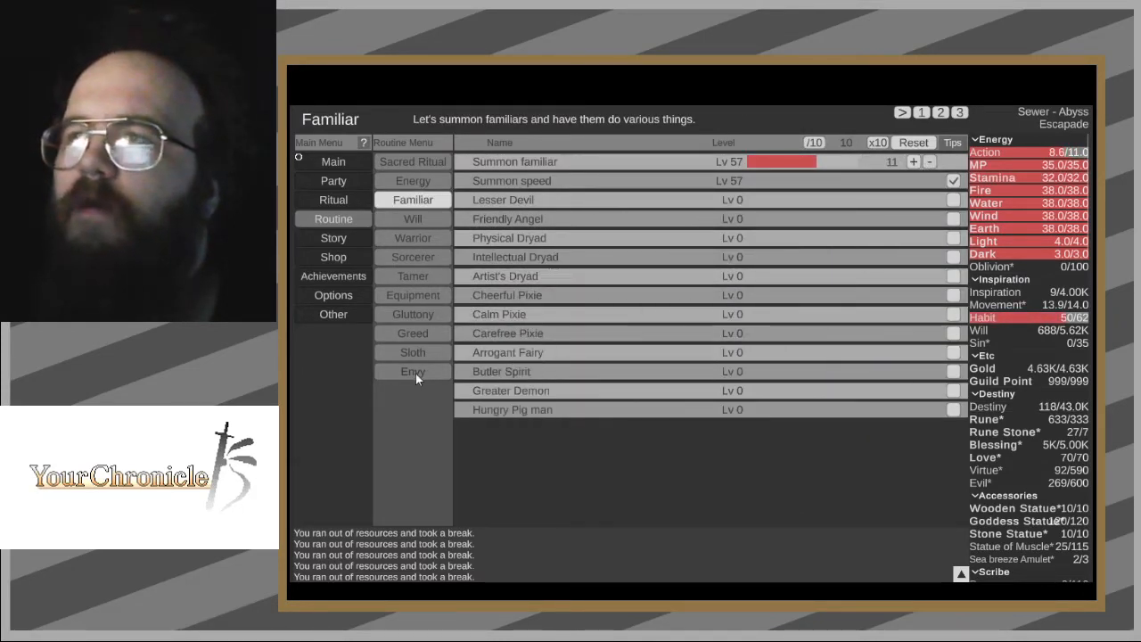
{"action": "left_click", "coordinate": [412, 371]}
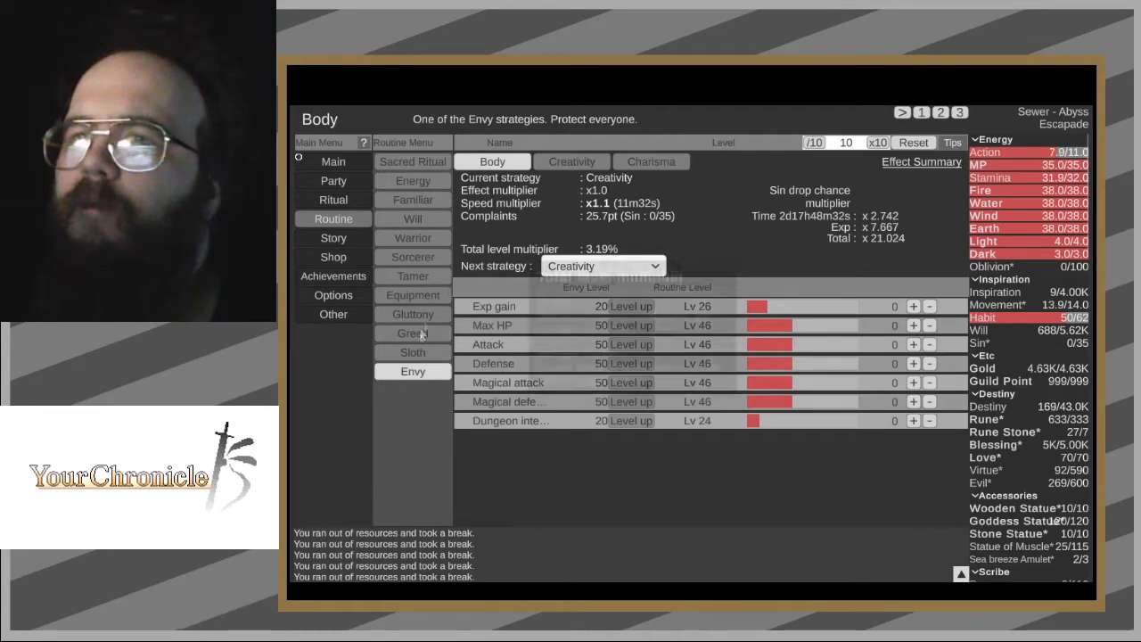
{"action": "left_click", "coordinate": [412, 351]}
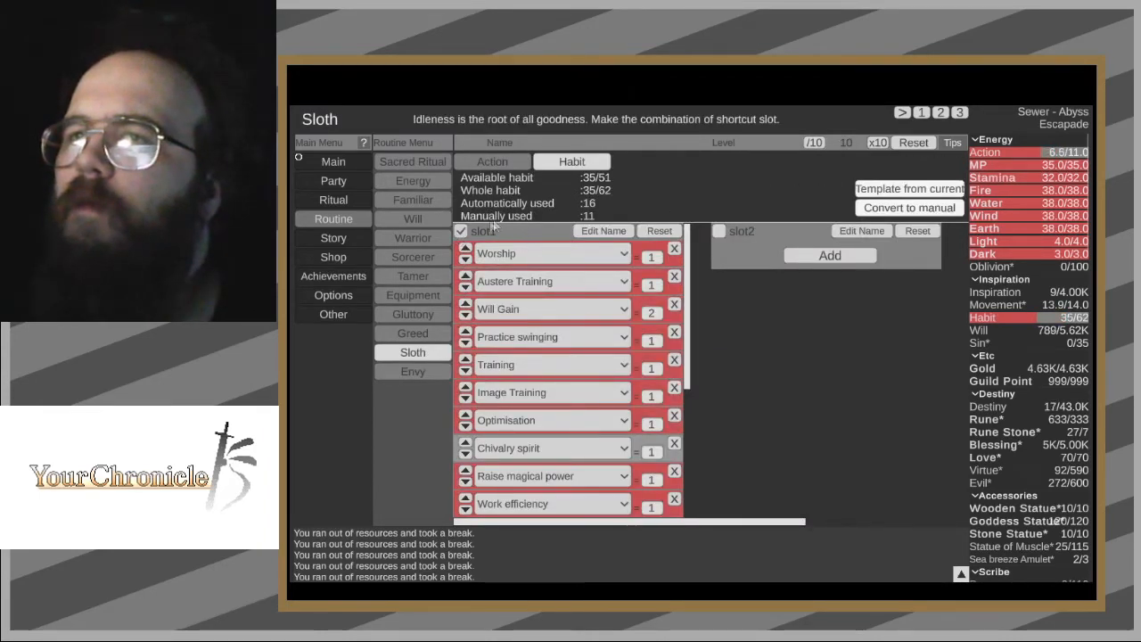
{"action": "left_click", "coordinate": [412, 200]}
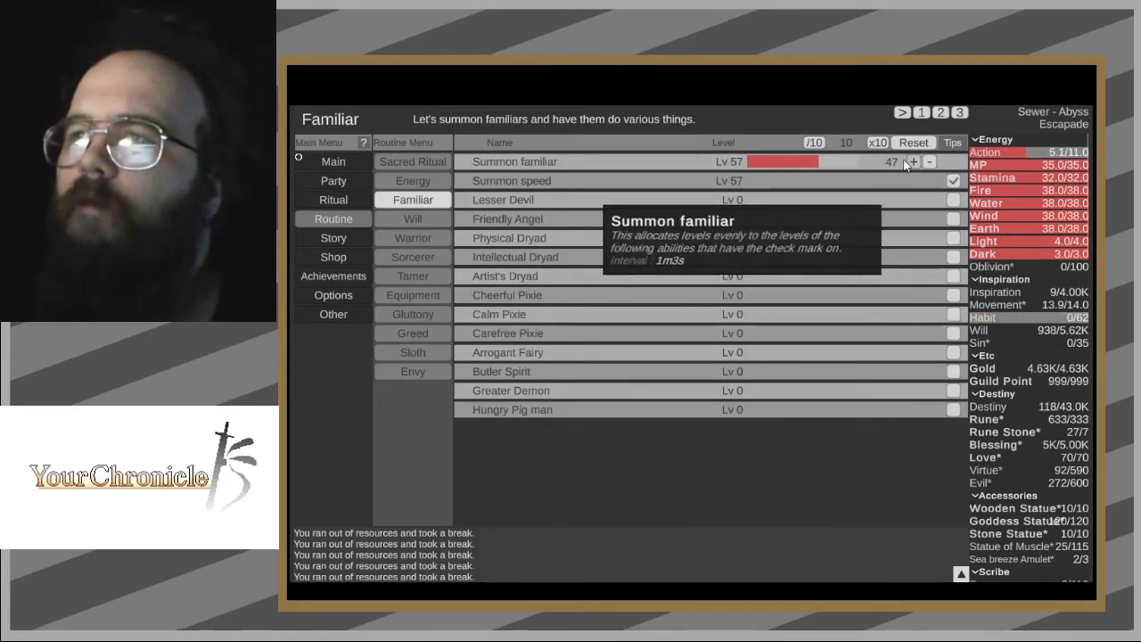
{"action": "left_click", "coordinate": [929, 162]}
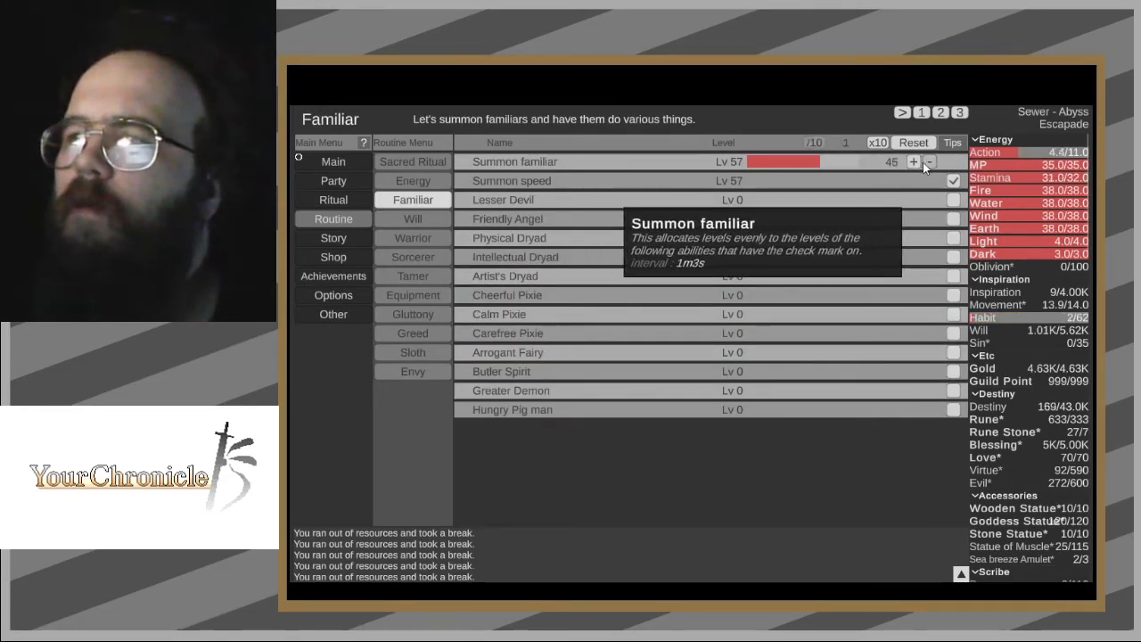
- Browse the Warrior, Will and Energy routine pages, ending on Will
{"action": "left_click", "coordinate": [412, 237]}
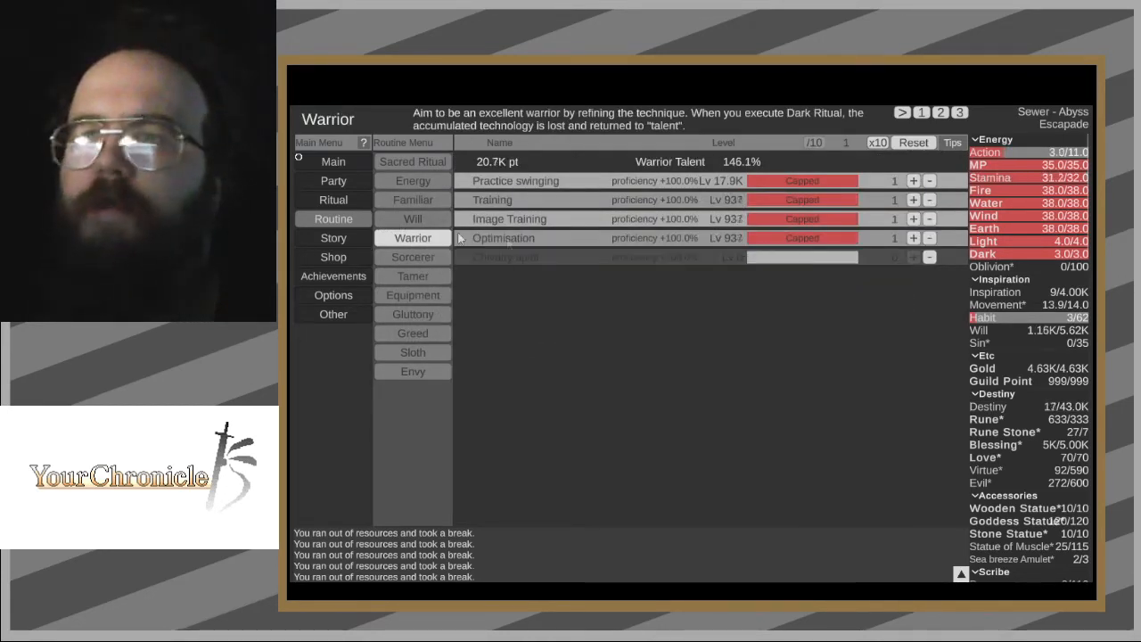
{"action": "left_click", "coordinate": [412, 219]}
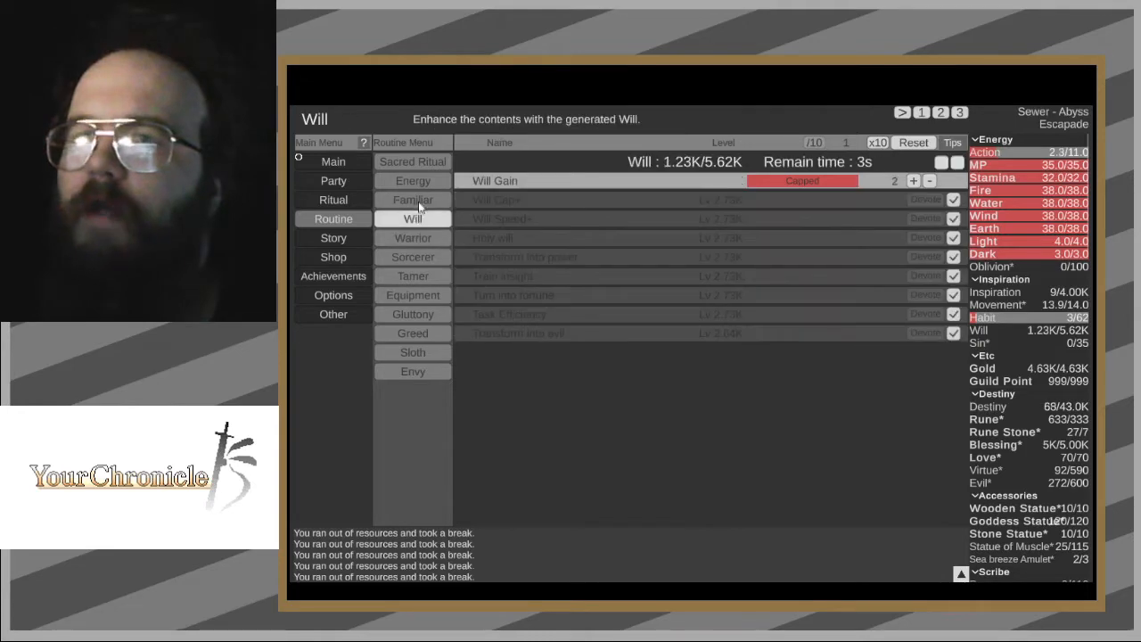
{"action": "left_click", "coordinate": [413, 180]}
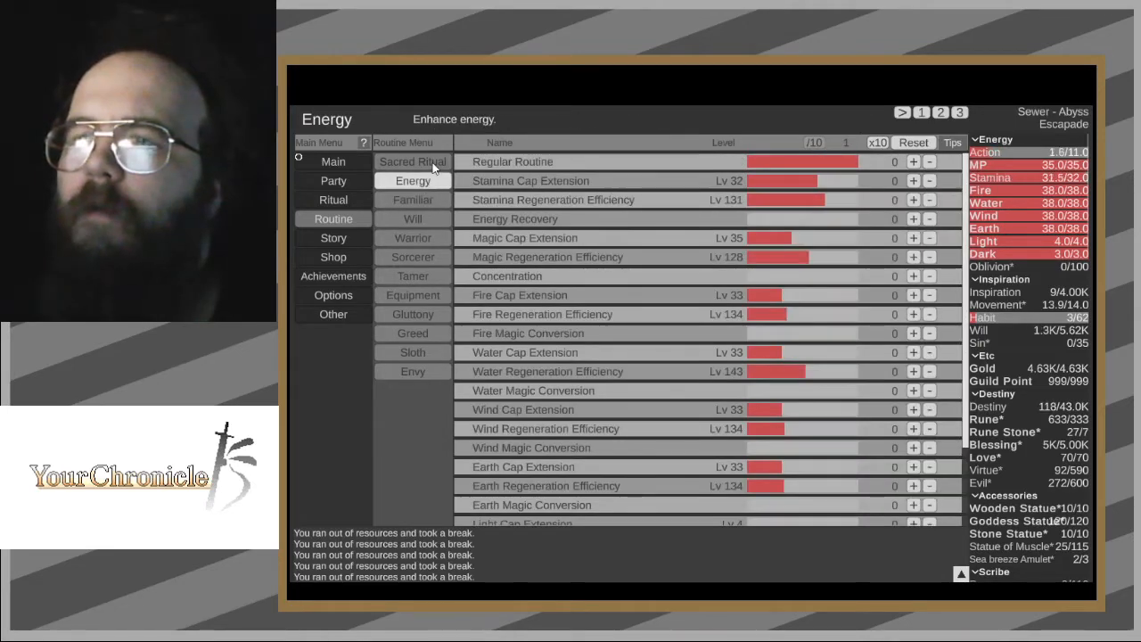
{"action": "left_click", "coordinate": [412, 218]}
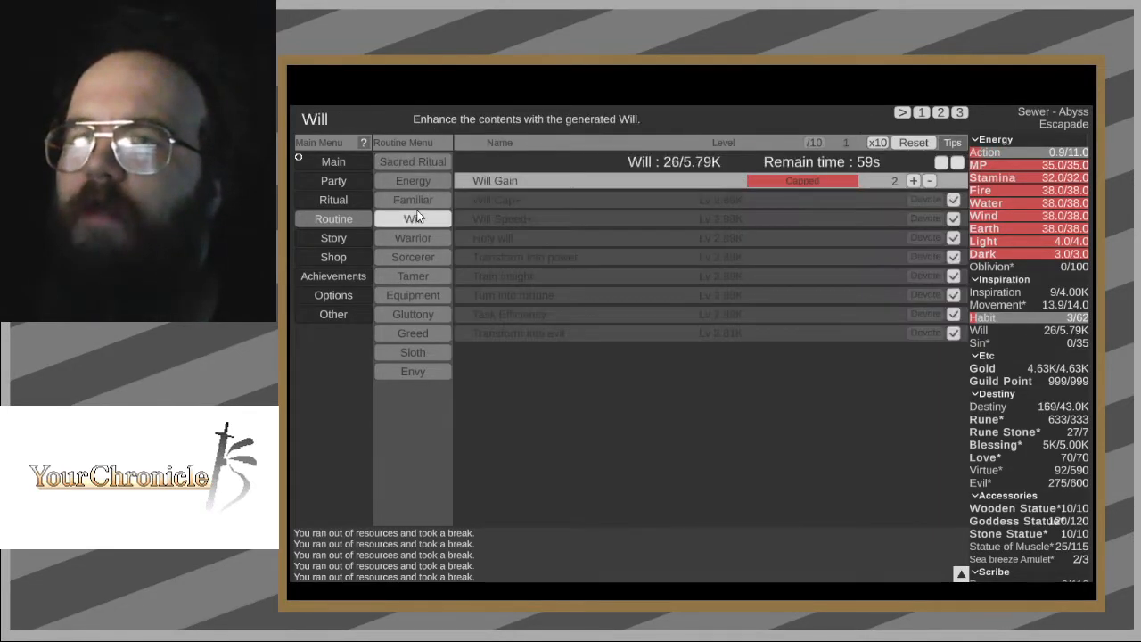
- Switch to Academic City and donate to the orphanage once more
{"action": "left_click", "coordinate": [412, 161]}
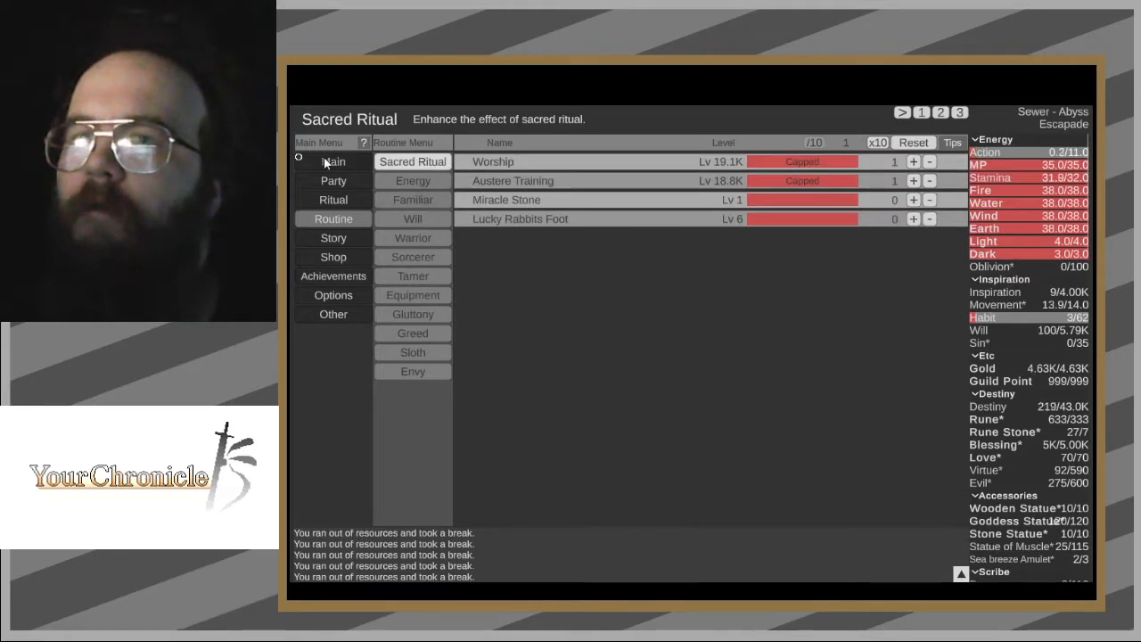
{"action": "left_click", "coordinate": [333, 162]}
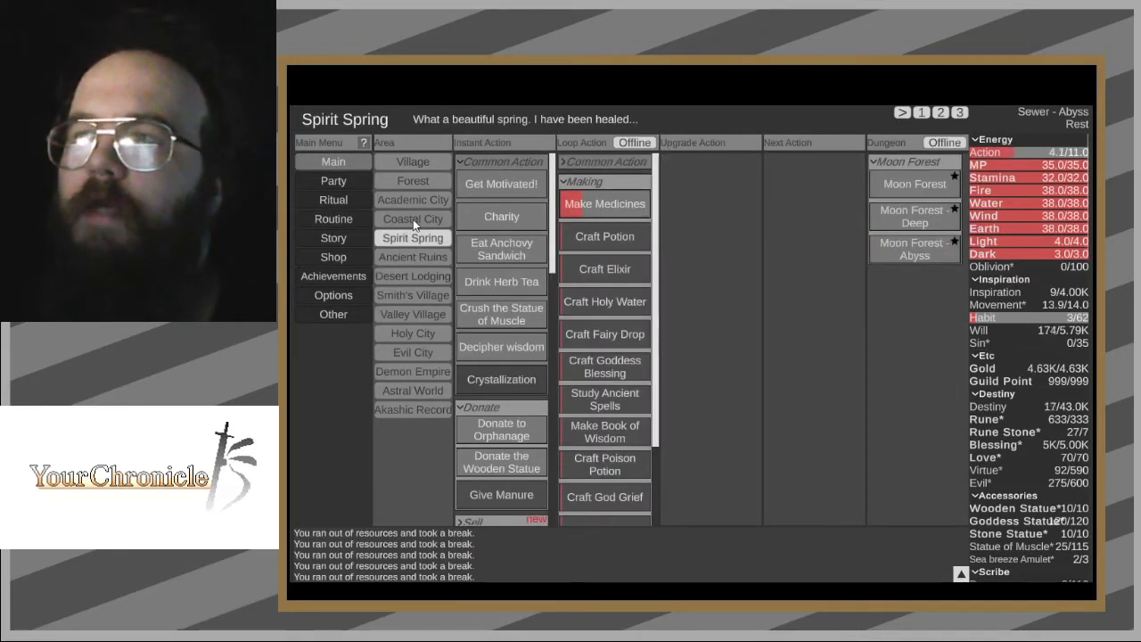
{"action": "left_click", "coordinate": [412, 199]}
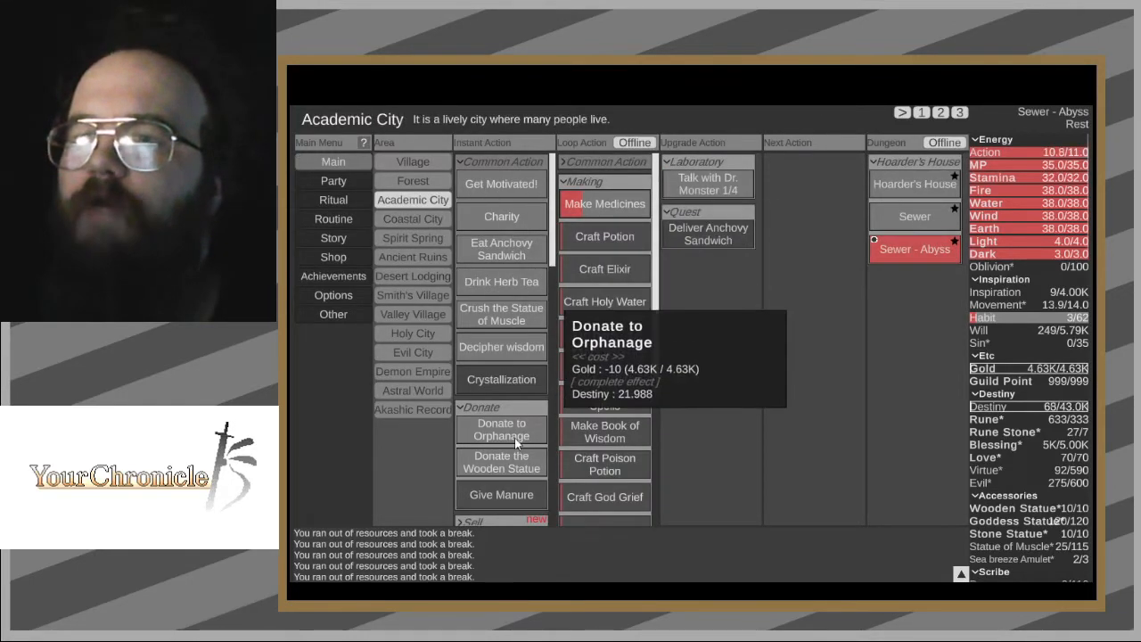
{"action": "left_click", "coordinate": [501, 429]}
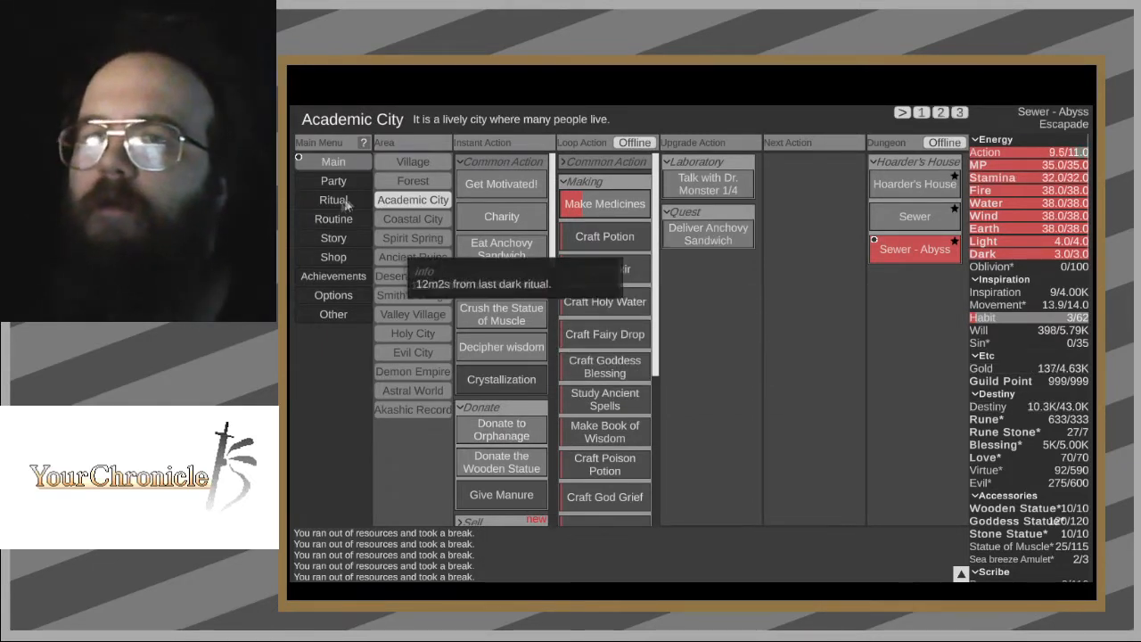
- Send familiar levels to Hungry Pig man on the Familiar page
{"action": "left_click", "coordinate": [332, 219]}
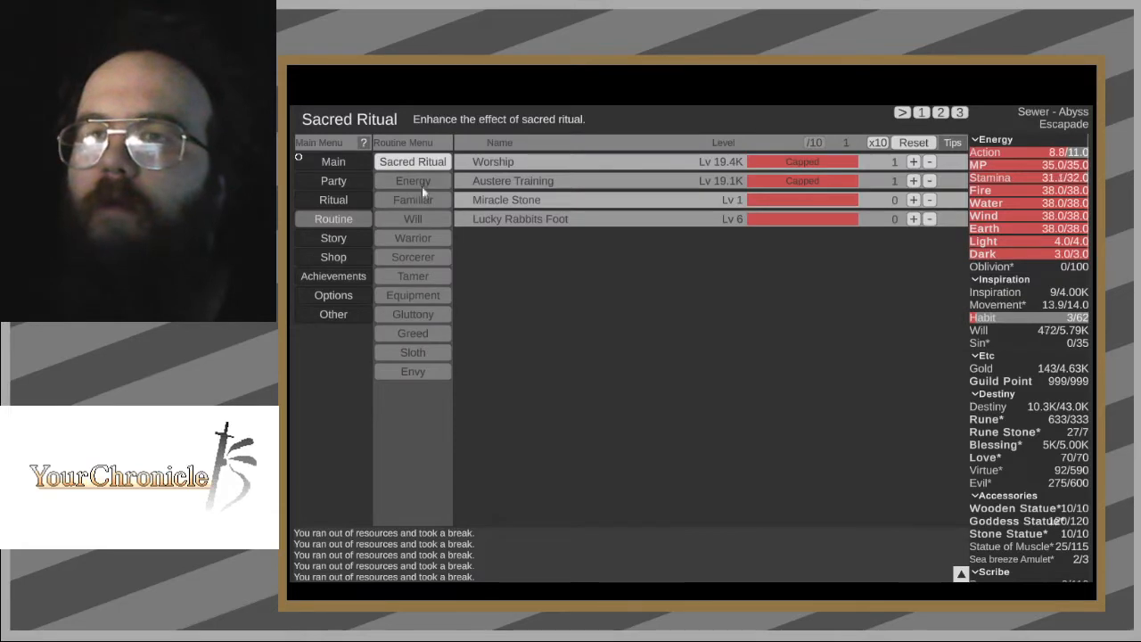
{"action": "left_click", "coordinate": [412, 199]}
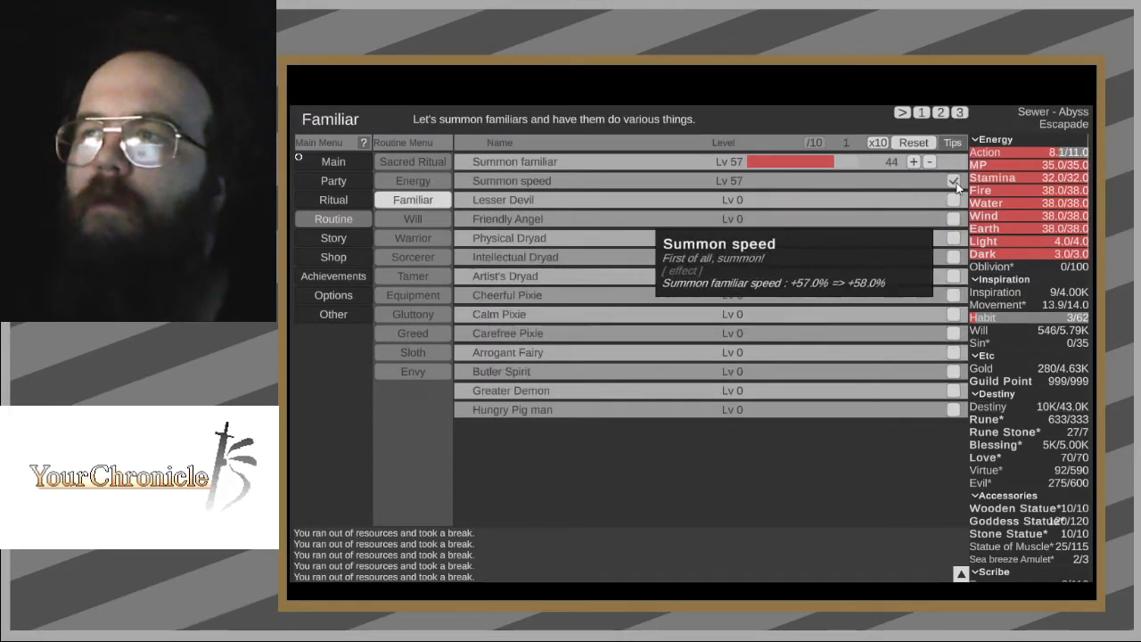
{"action": "left_click", "coordinate": [952, 410]}
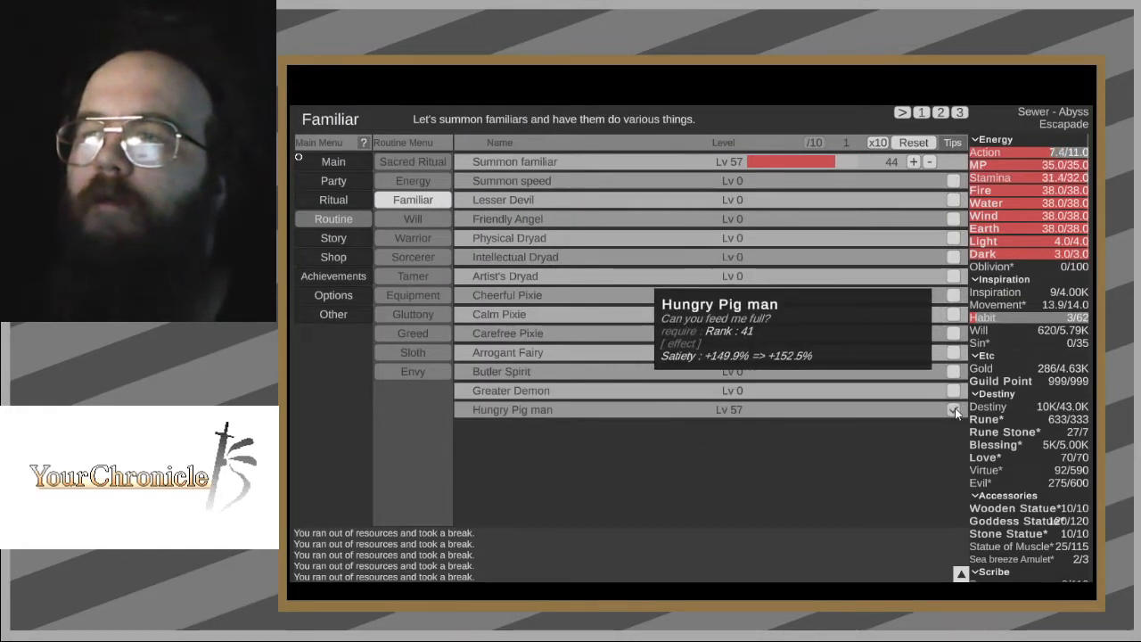
- Compare Envy's Body and Charisma strategies and look over the Greed upgrades
{"action": "left_click", "coordinate": [412, 370]}
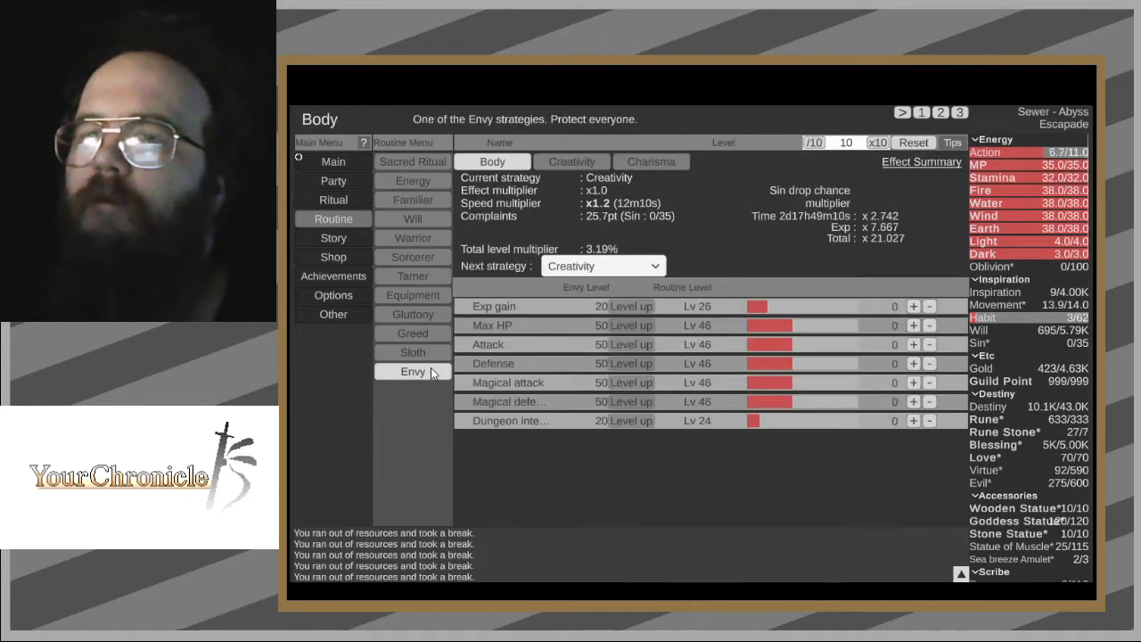
{"action": "mouse_move", "coordinate": [540, 421]}
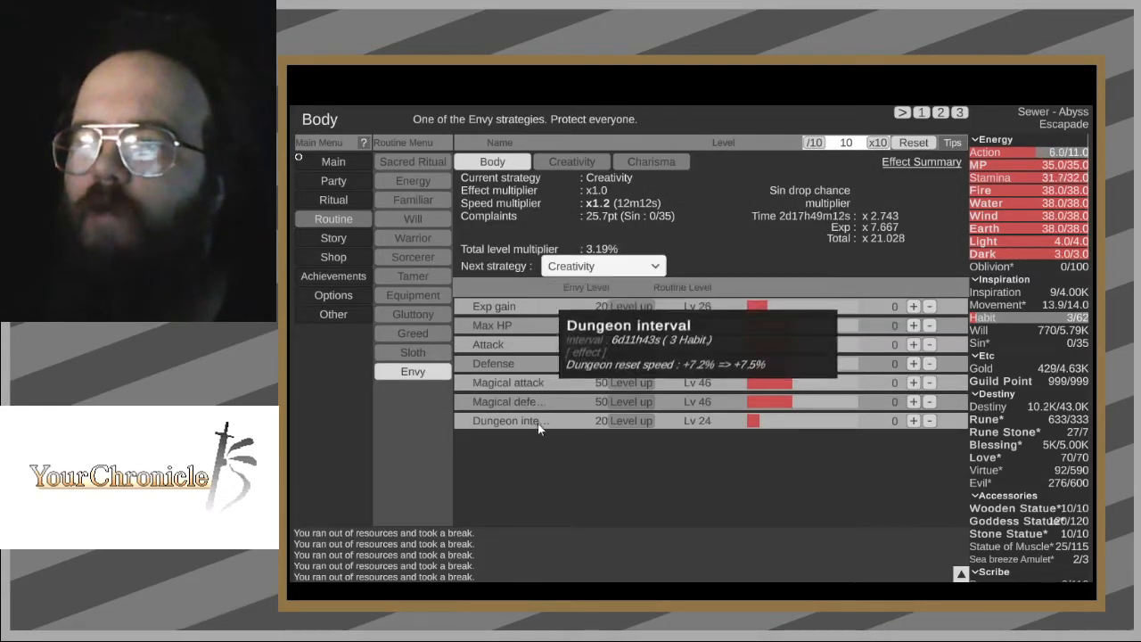
{"action": "left_click", "coordinate": [652, 162]}
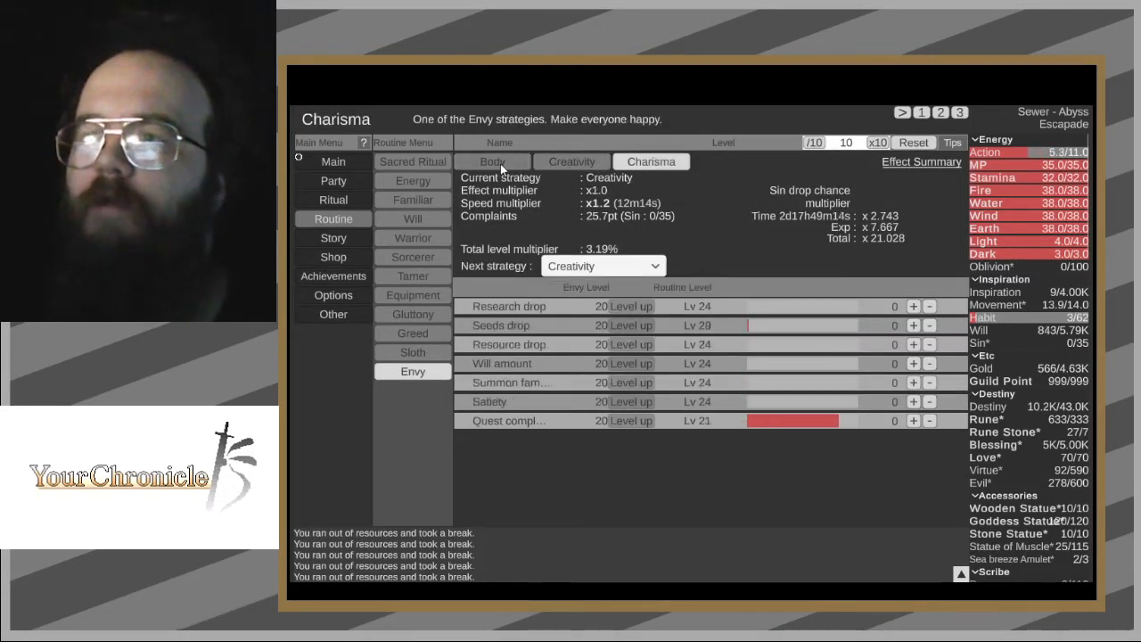
{"action": "left_click", "coordinate": [492, 161]}
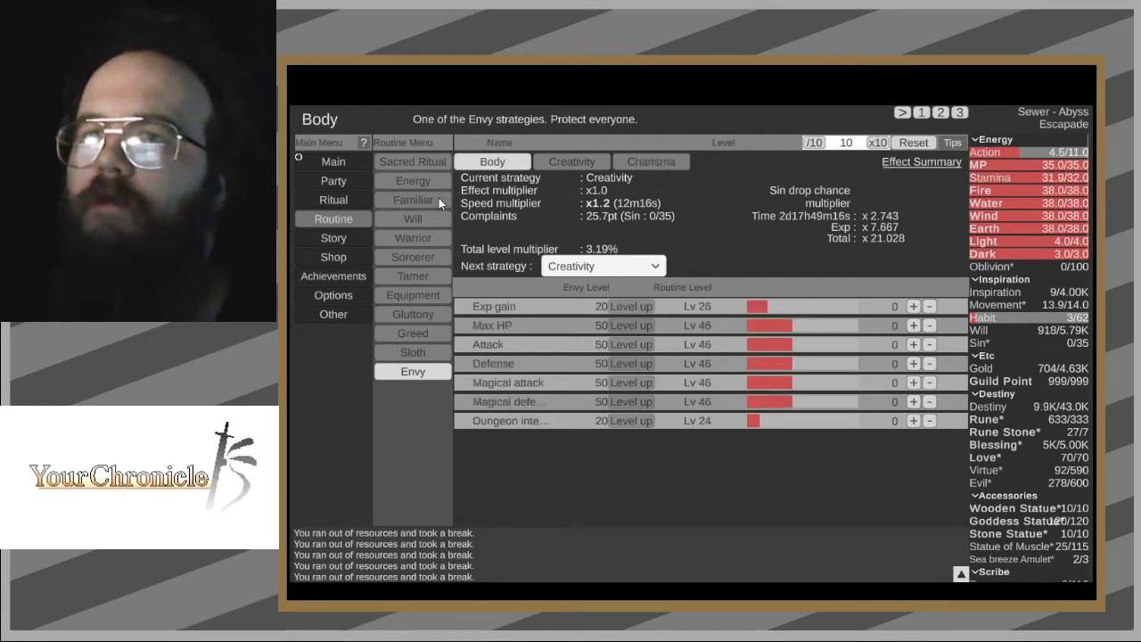
{"action": "left_click", "coordinate": [412, 333]}
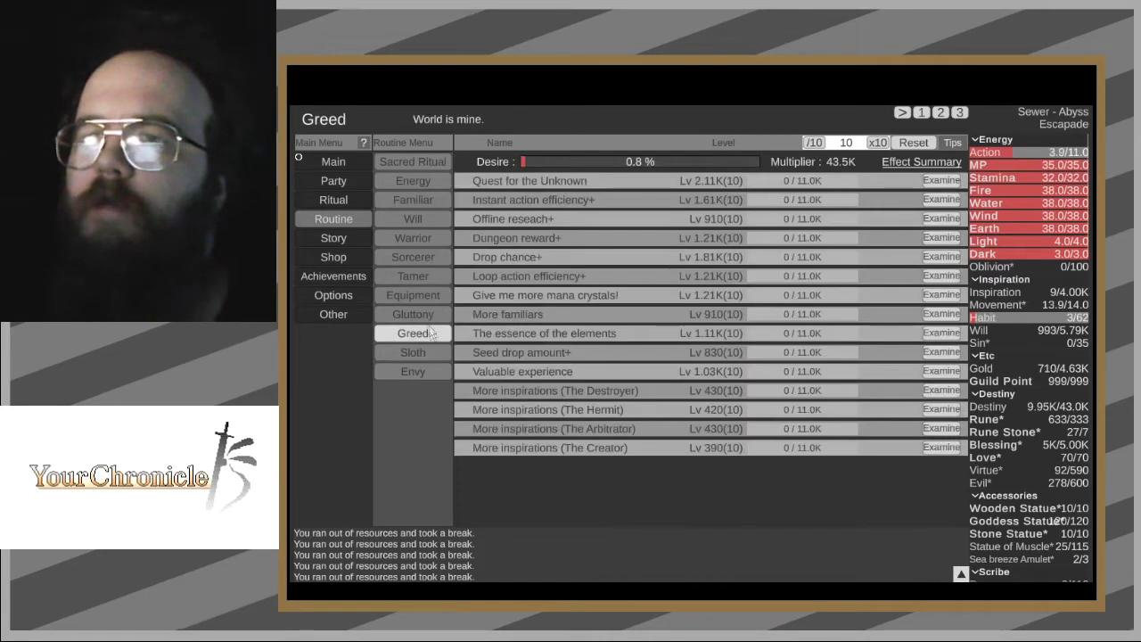
{"action": "left_click", "coordinate": [412, 352]}
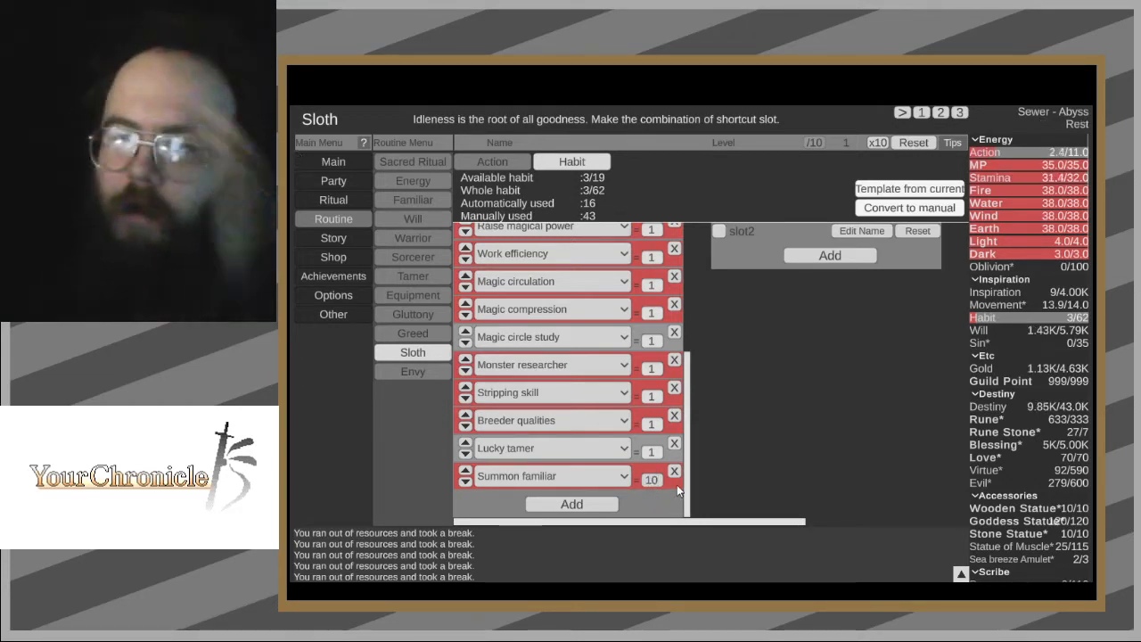
- Recheck Envy's Charisma and Body strategies, glance at Sorcerer skills, and return to Sloth habits
{"action": "left_click", "coordinate": [413, 370]}
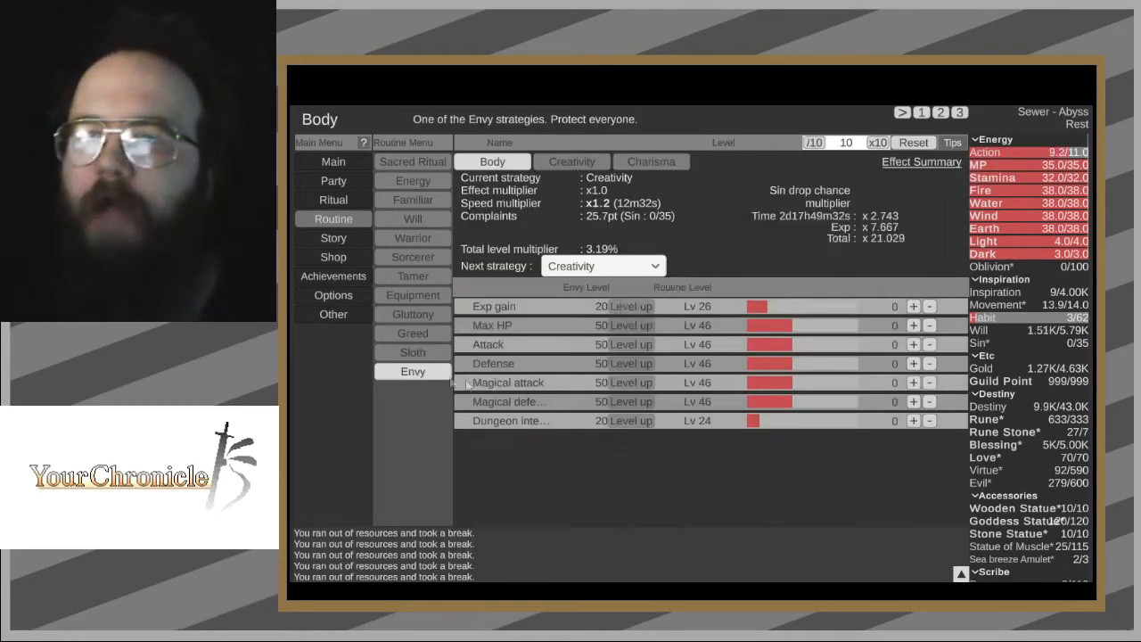
{"action": "left_click", "coordinate": [651, 162]}
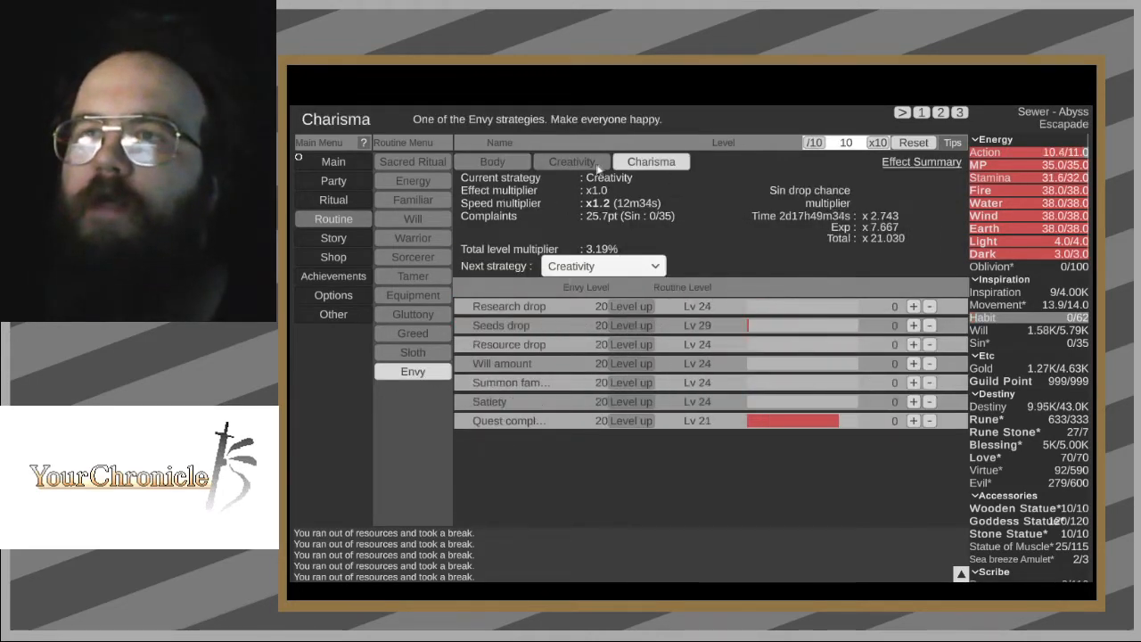
{"action": "left_click", "coordinate": [493, 162]}
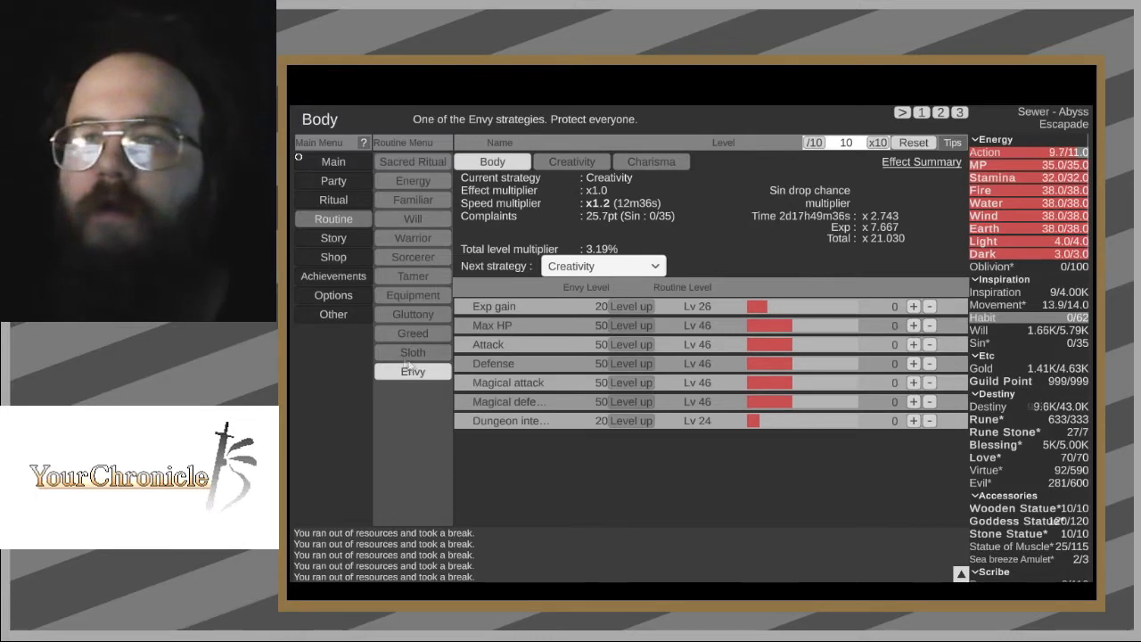
{"action": "left_click", "coordinate": [412, 352]}
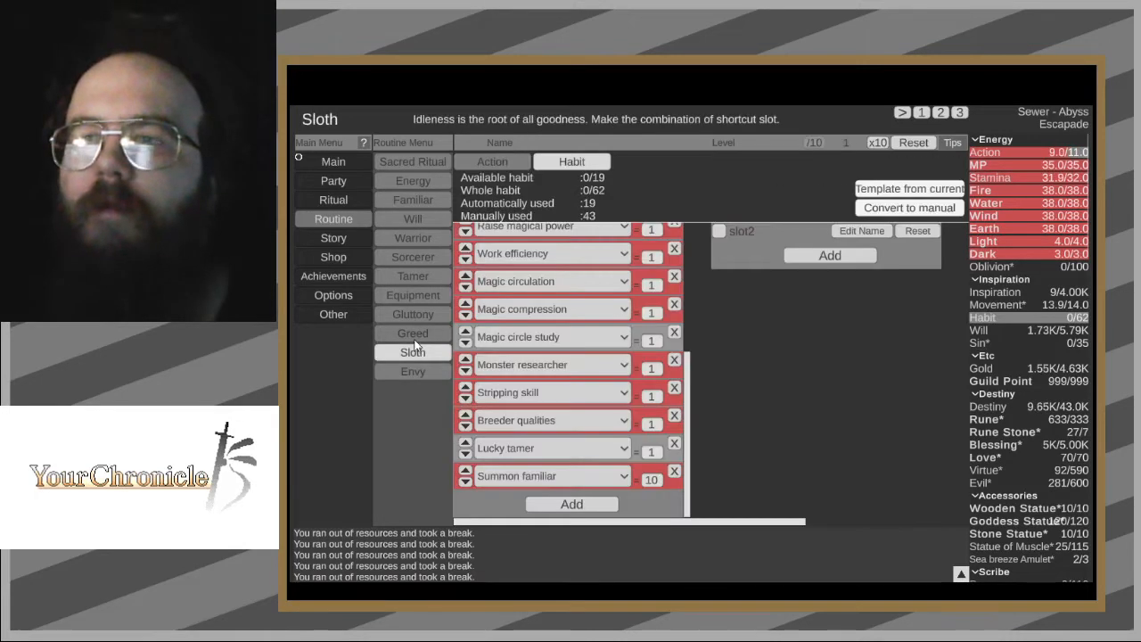
{"action": "left_click", "coordinate": [413, 257]}
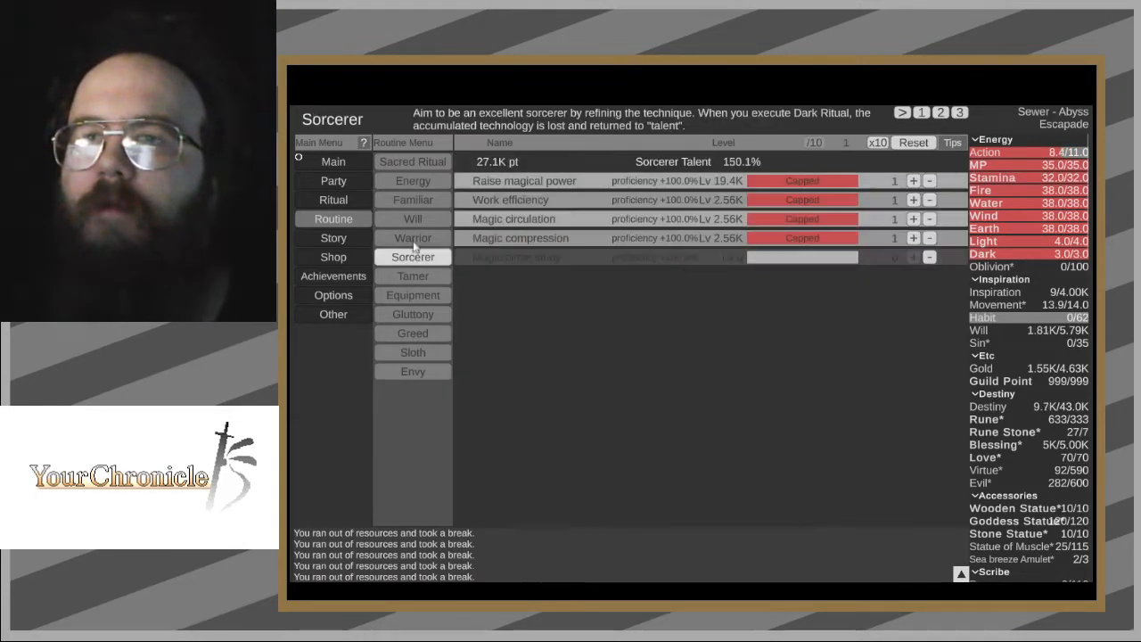
{"action": "left_click", "coordinate": [412, 351]}
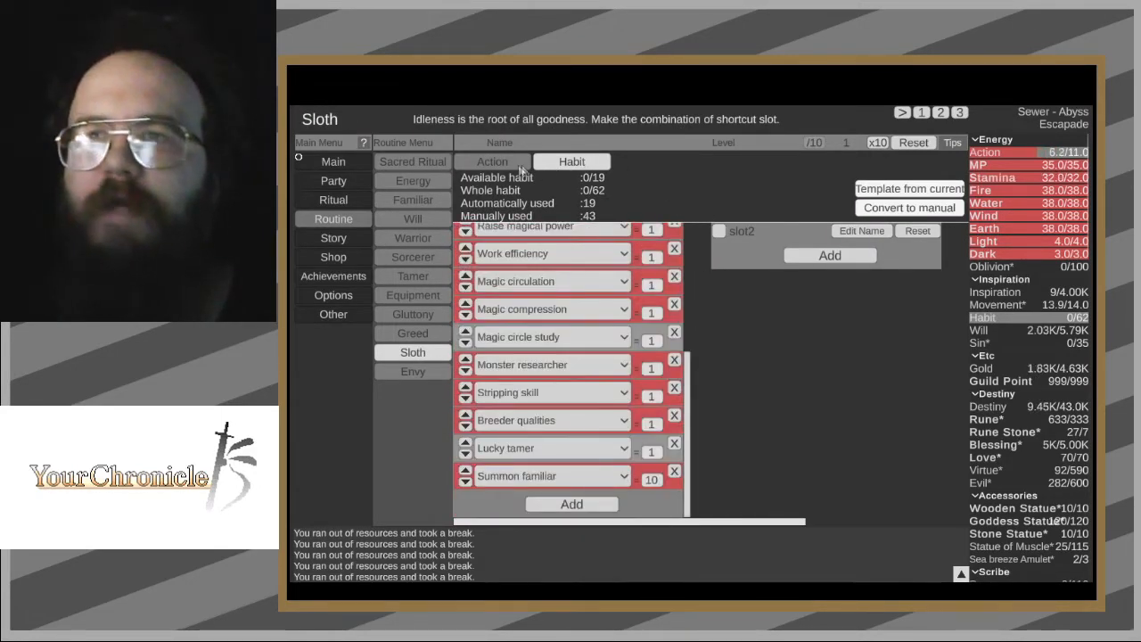
- Toggle Sloth between its Action and Habit slots, then reopen the Sacred Ritual routine list
{"action": "left_click", "coordinate": [493, 162]}
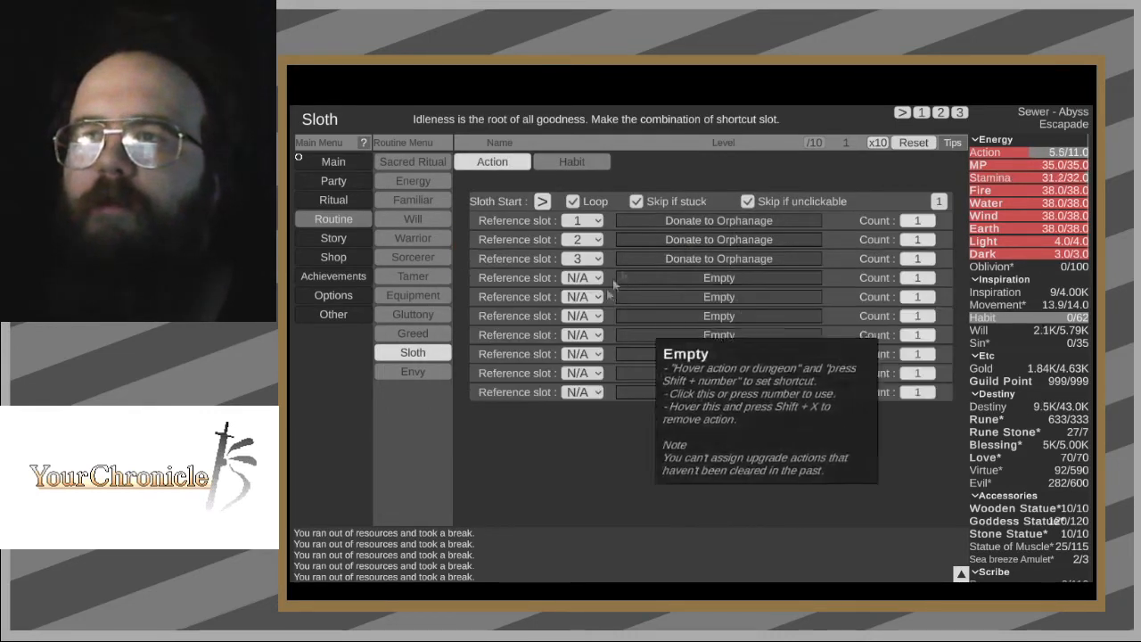
{"action": "mouse_move", "coordinate": [465, 304]}
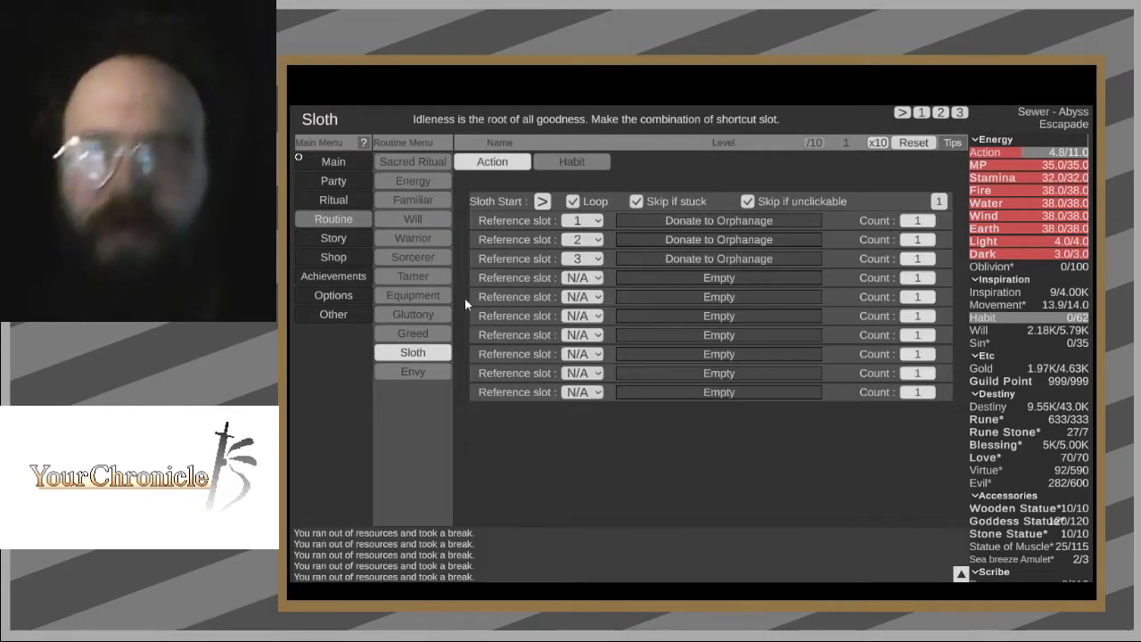
{"action": "left_click", "coordinate": [571, 162]}
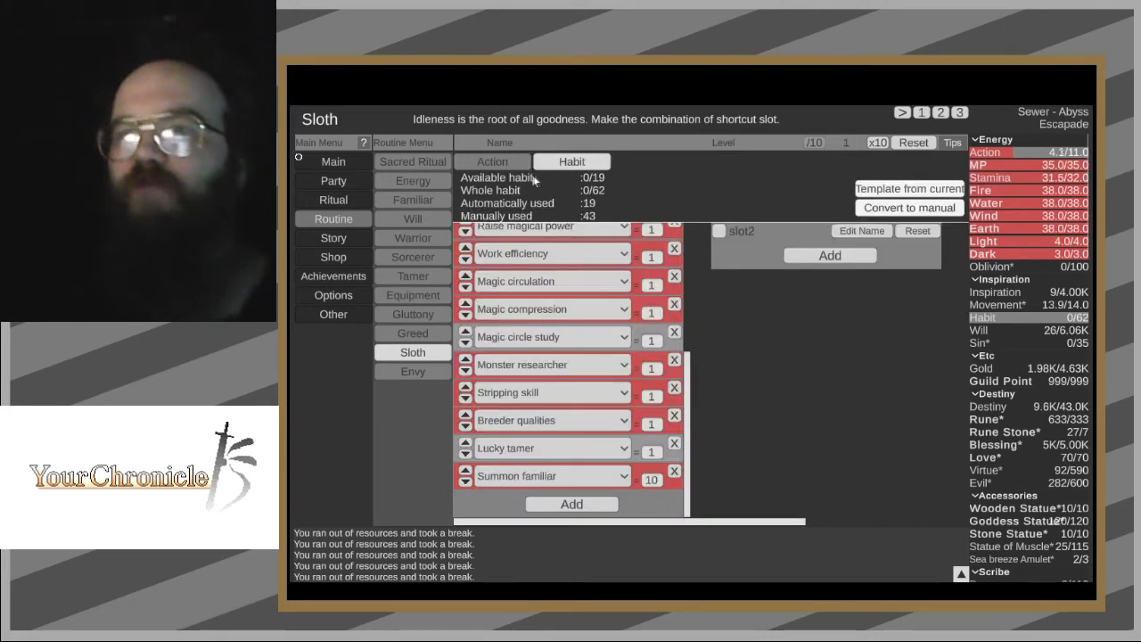
{"action": "left_click", "coordinate": [492, 162]}
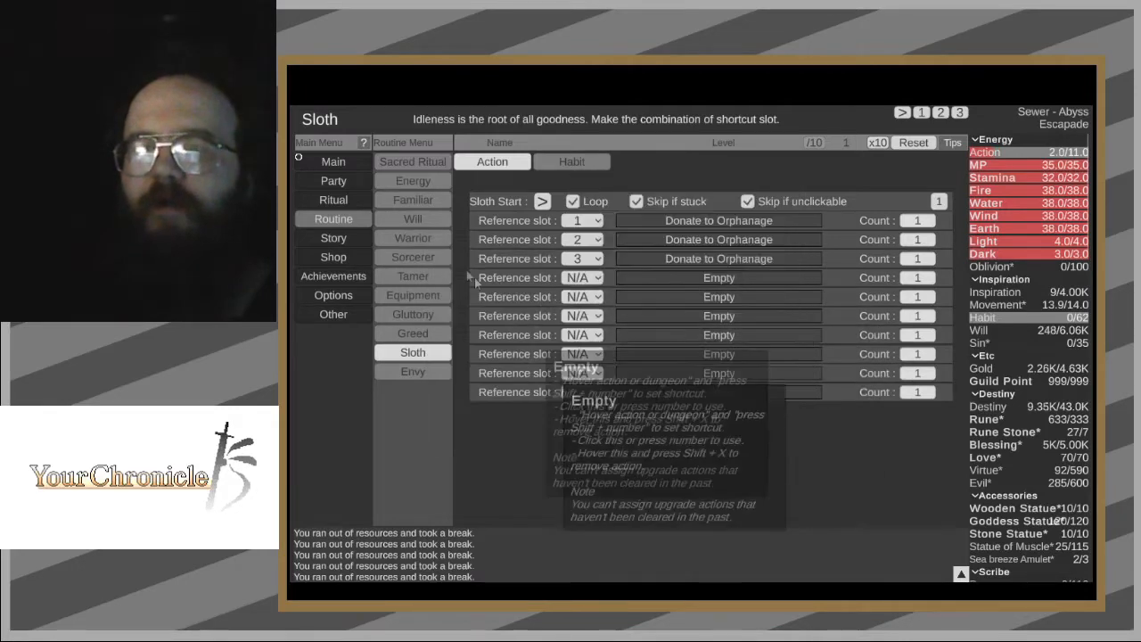
{"action": "left_click", "coordinate": [412, 161]}
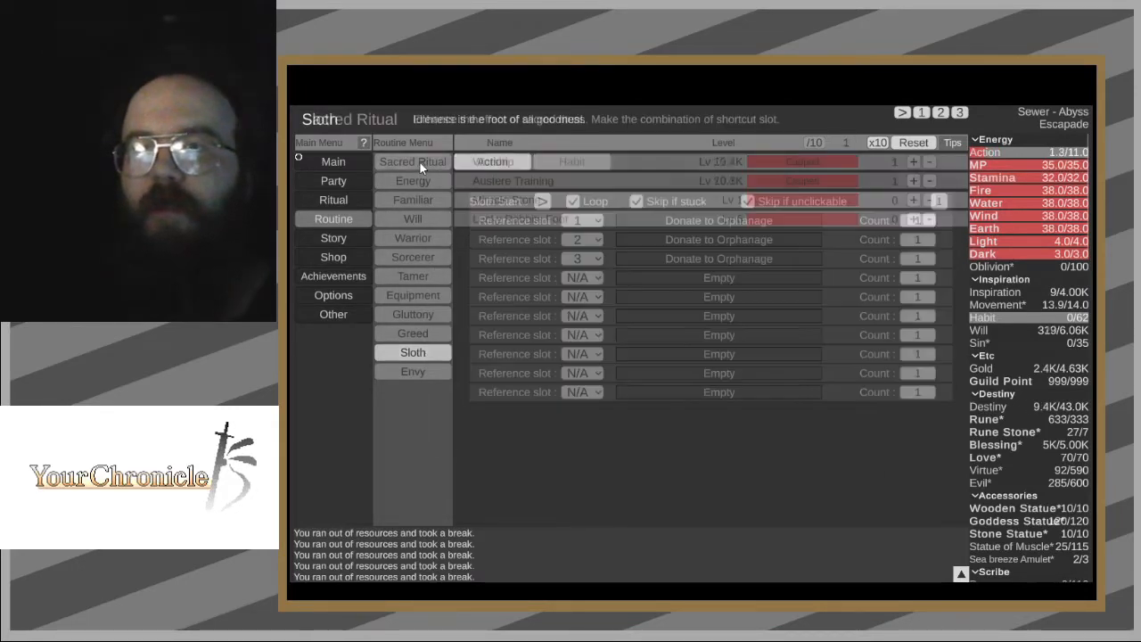
{"action": "left_click", "coordinate": [413, 162]}
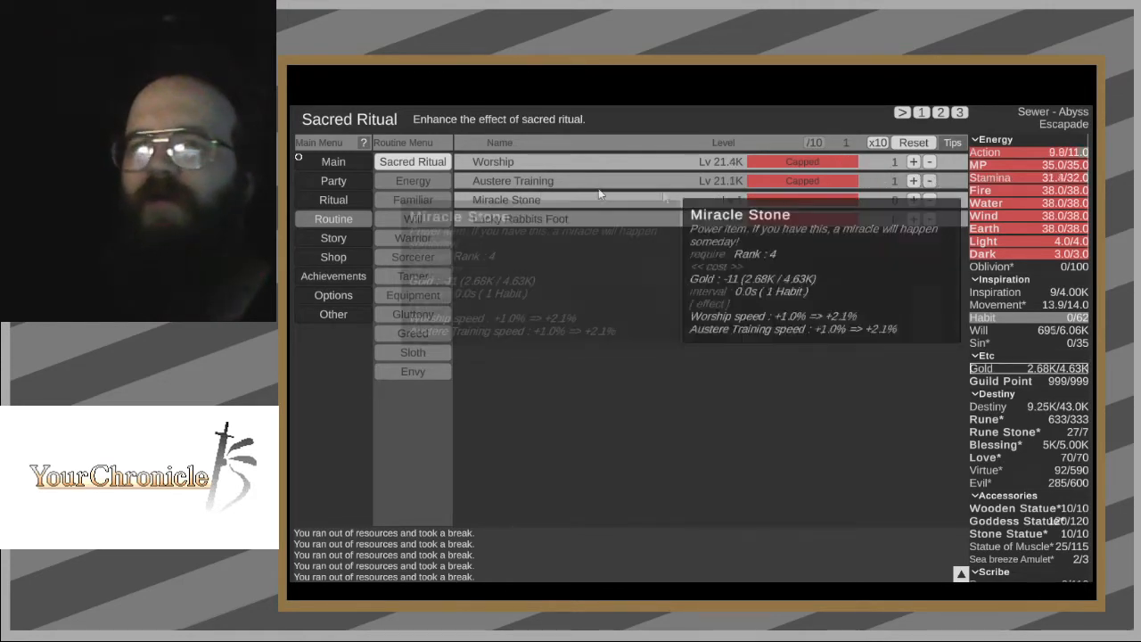
- Lower the Summon familiar allocation, checking the Sacred Ritual page in between
{"action": "left_click", "coordinate": [412, 199]}
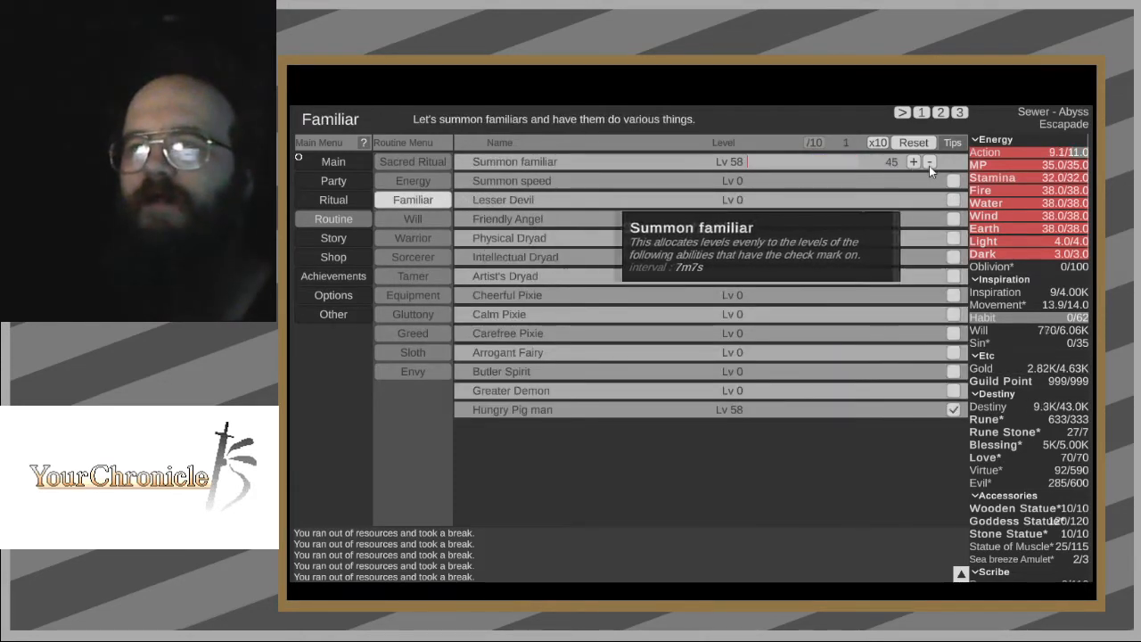
{"action": "left_click", "coordinate": [412, 161]}
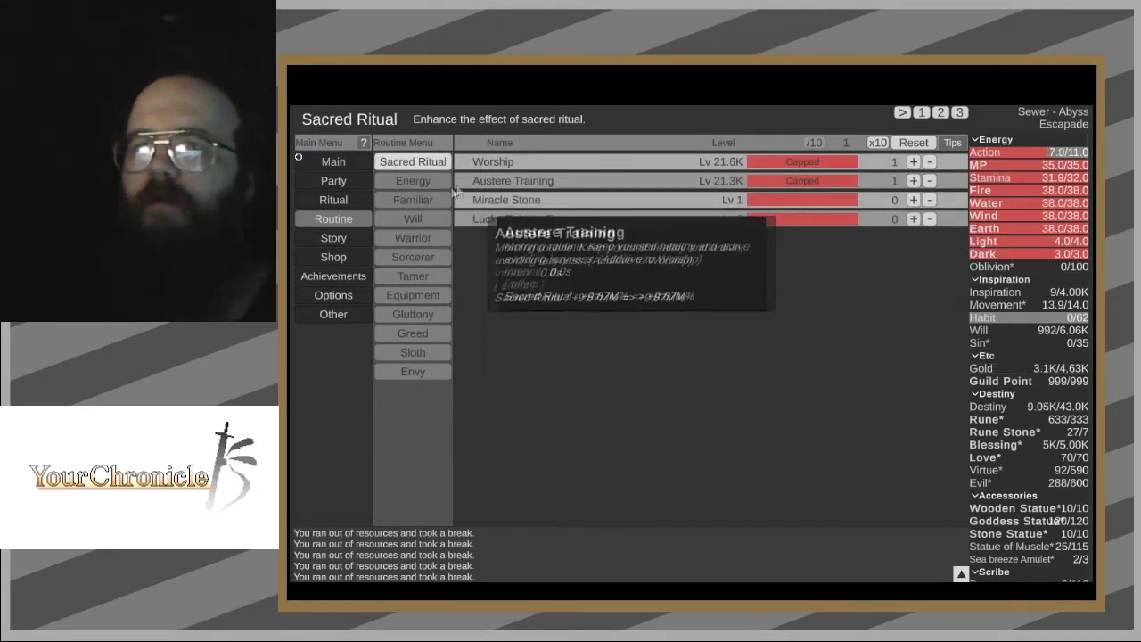
{"action": "left_click", "coordinate": [412, 198]}
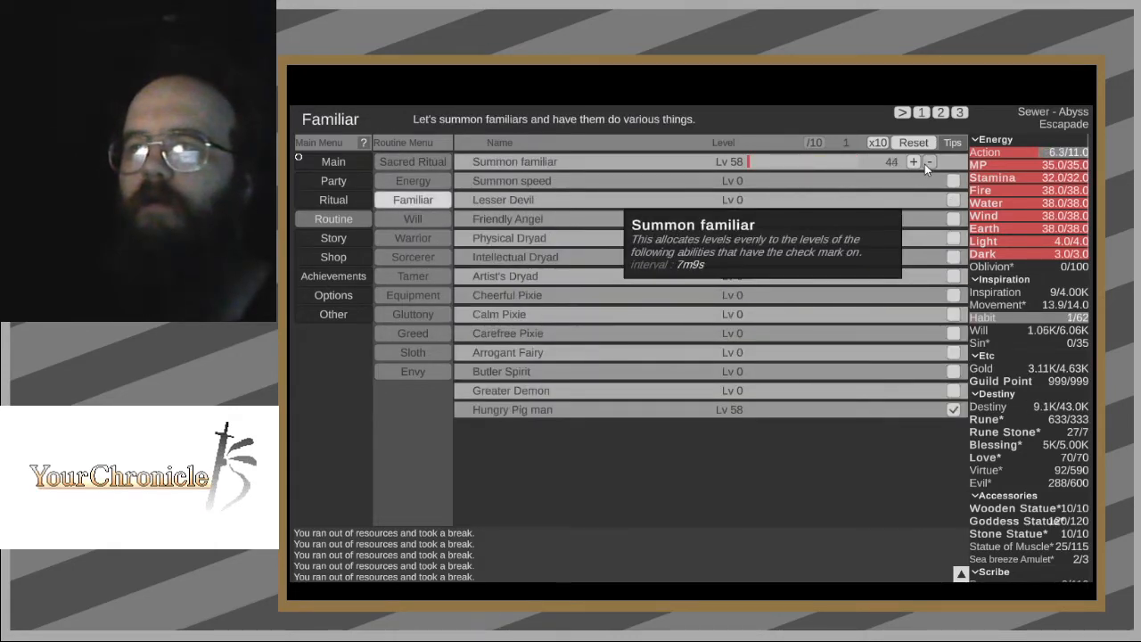
{"action": "left_click", "coordinate": [932, 162]}
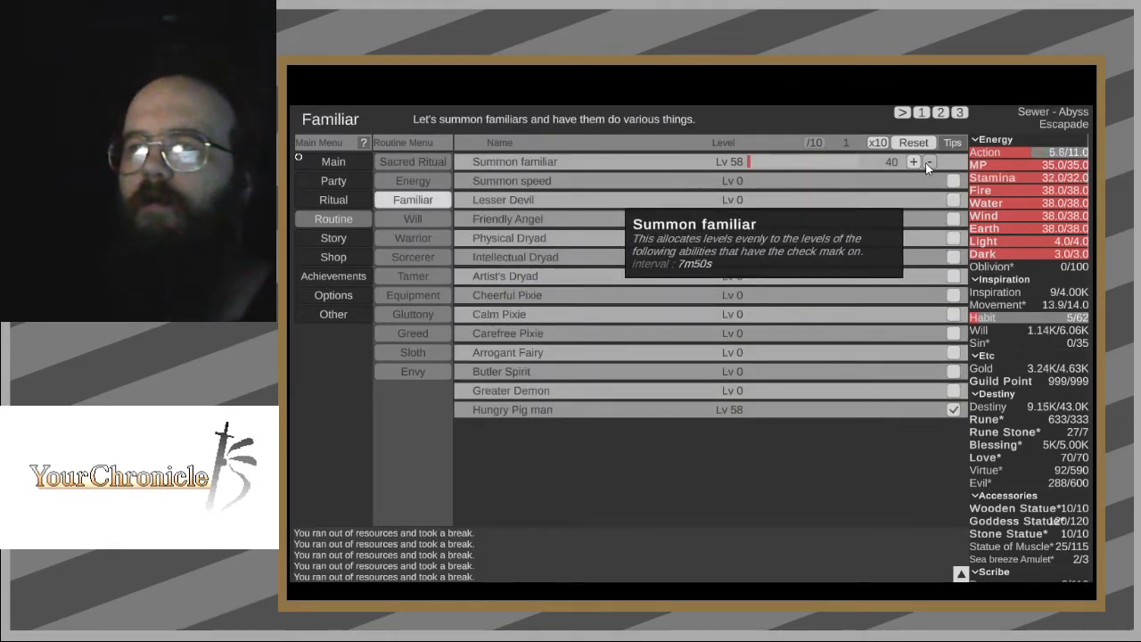
{"action": "left_click", "coordinate": [412, 161]}
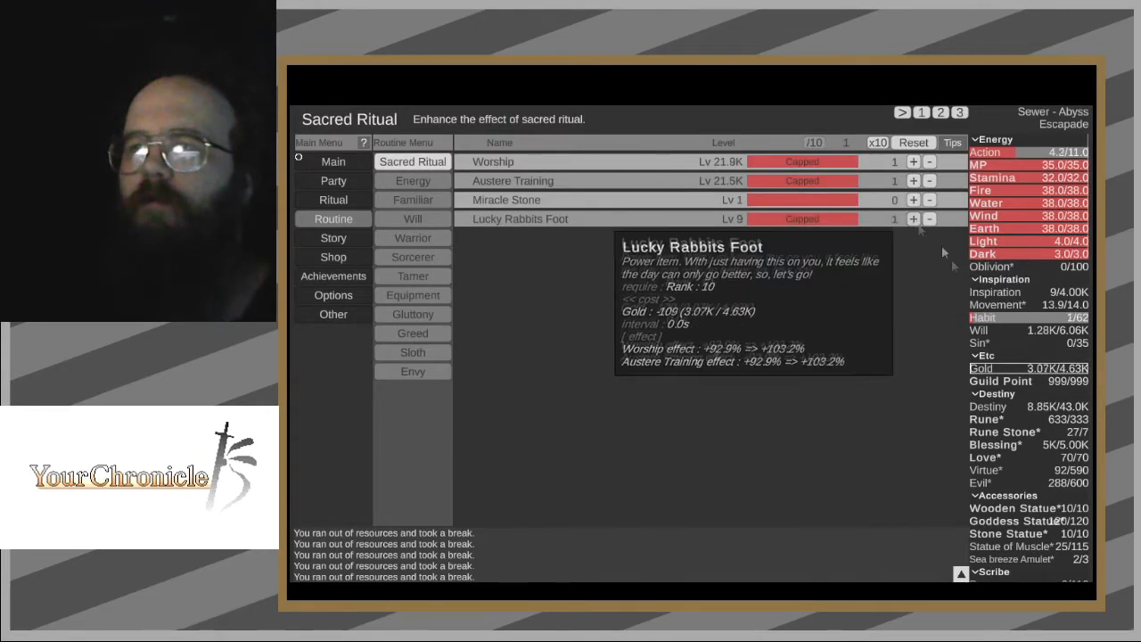
{"action": "left_click", "coordinate": [413, 200]}
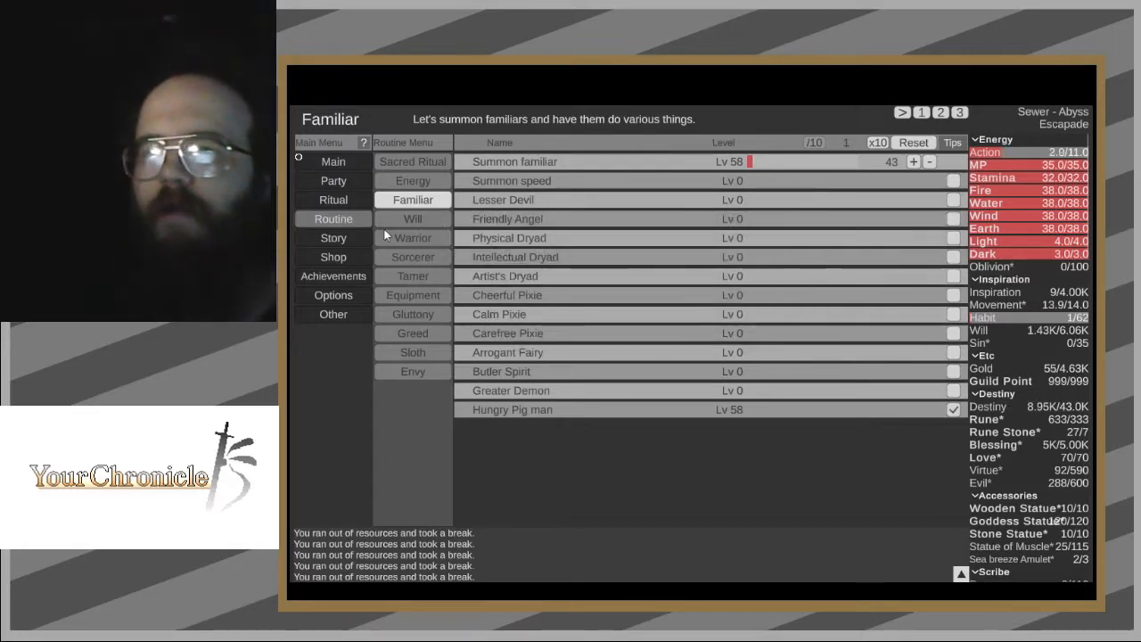
- Review the Sorcerer, Tamer, Warrior and Familiar pages, then return to Sloth
{"action": "left_click", "coordinate": [413, 257]}
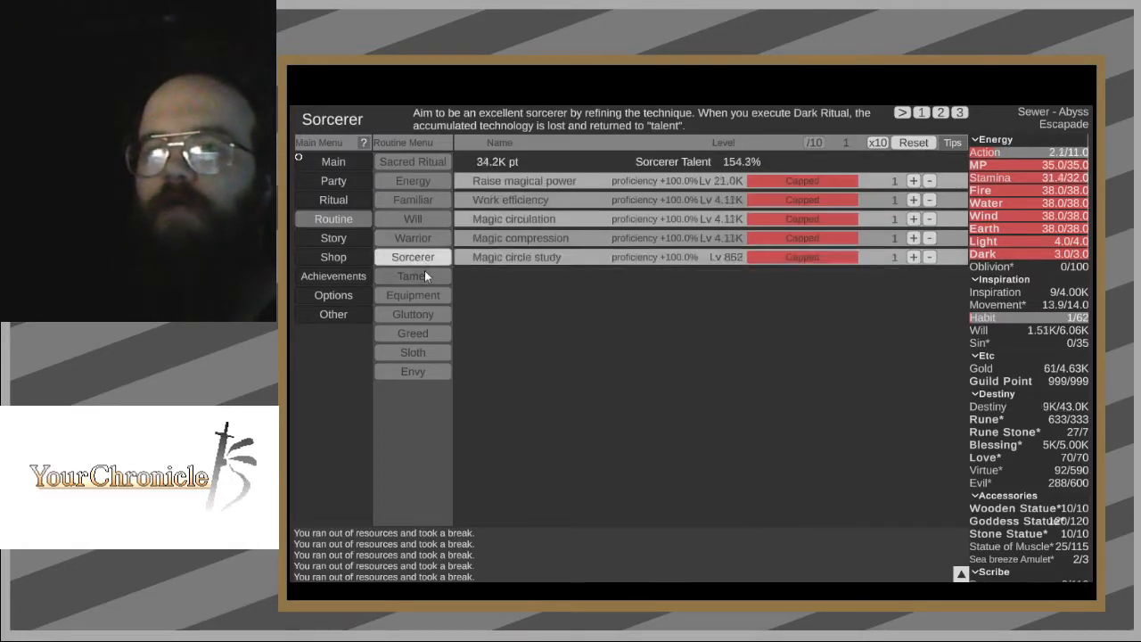
{"action": "left_click", "coordinate": [412, 276]}
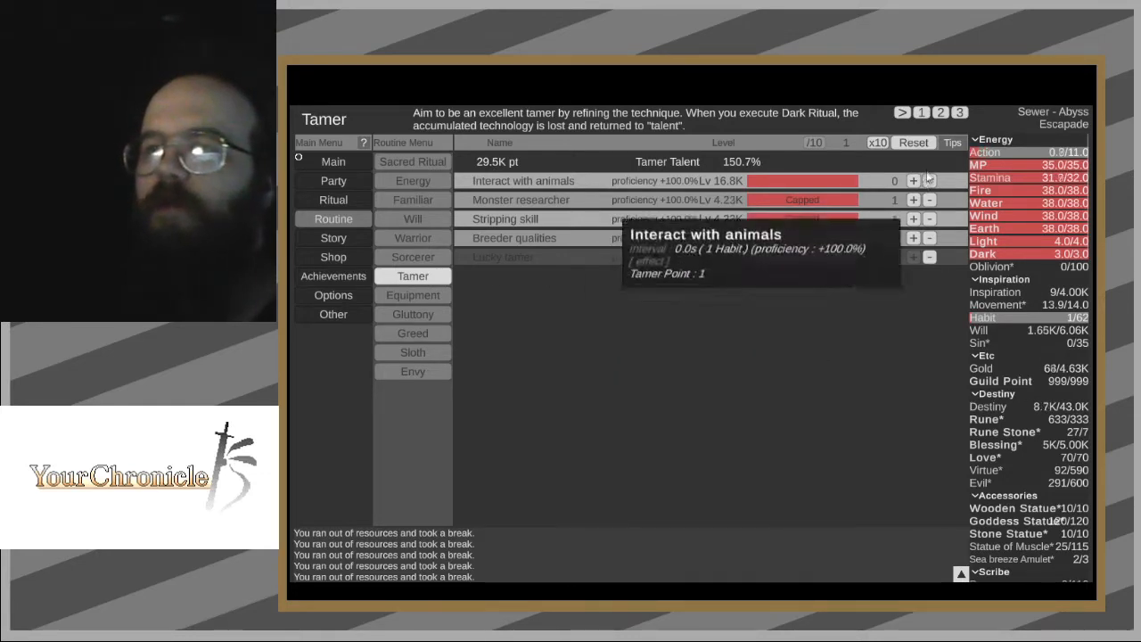
{"action": "left_click", "coordinate": [413, 237]}
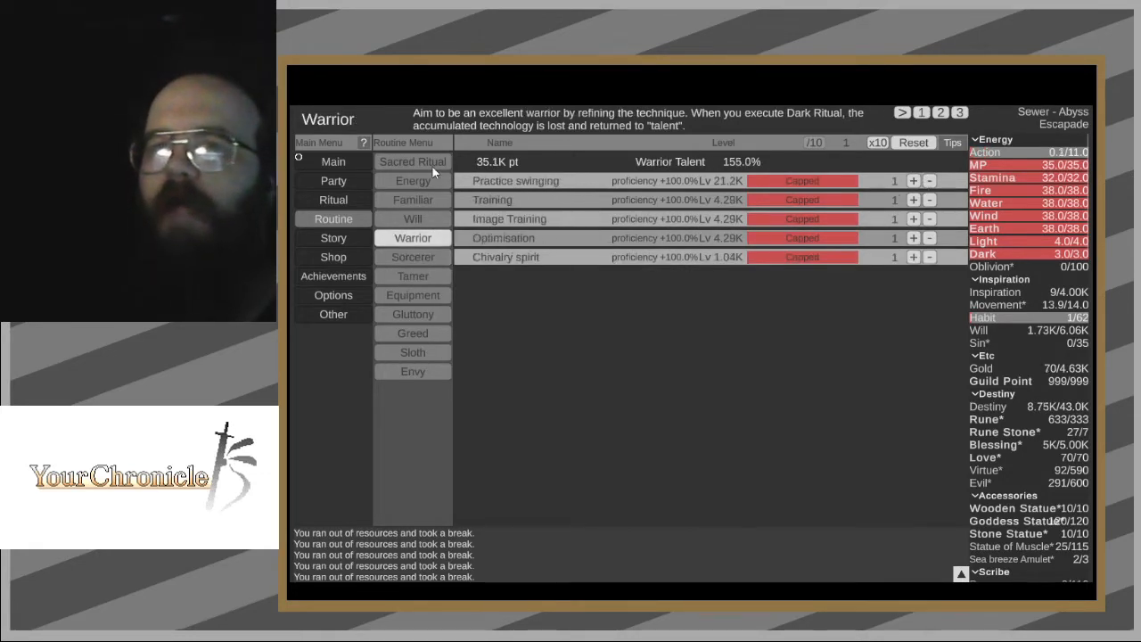
{"action": "left_click", "coordinate": [413, 199]}
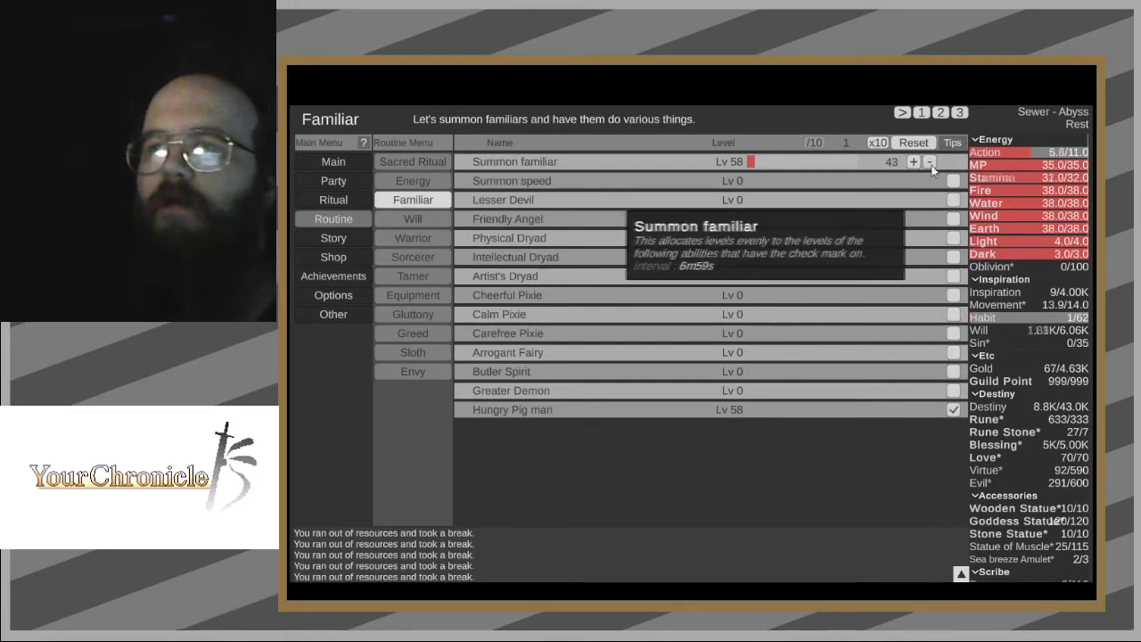
{"action": "left_click", "coordinate": [412, 275]}
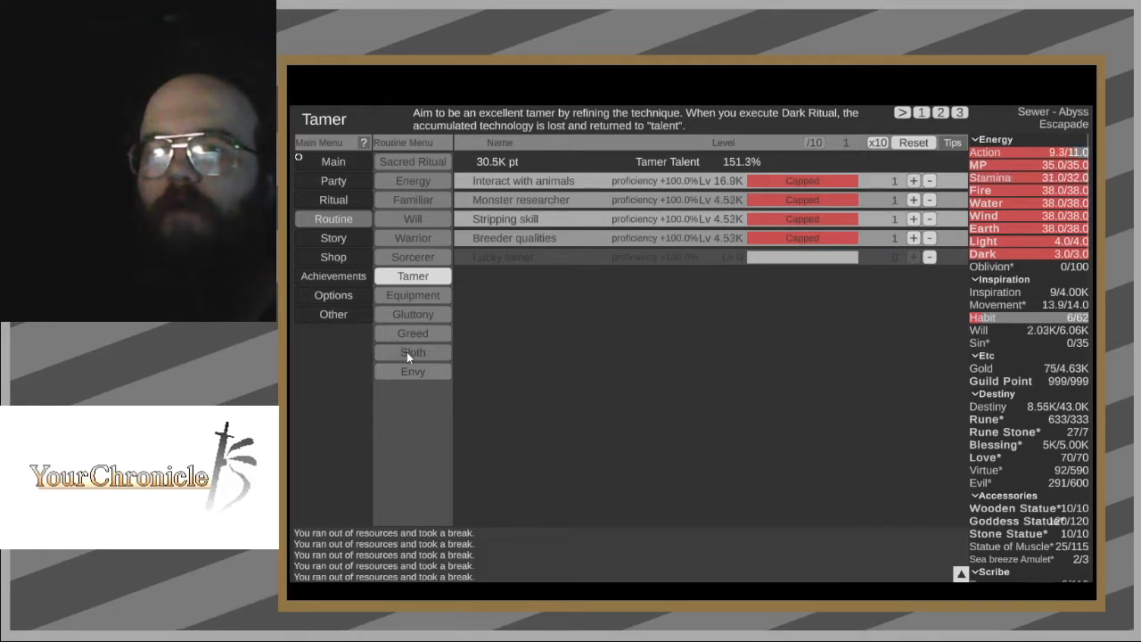
{"action": "left_click", "coordinate": [412, 353]}
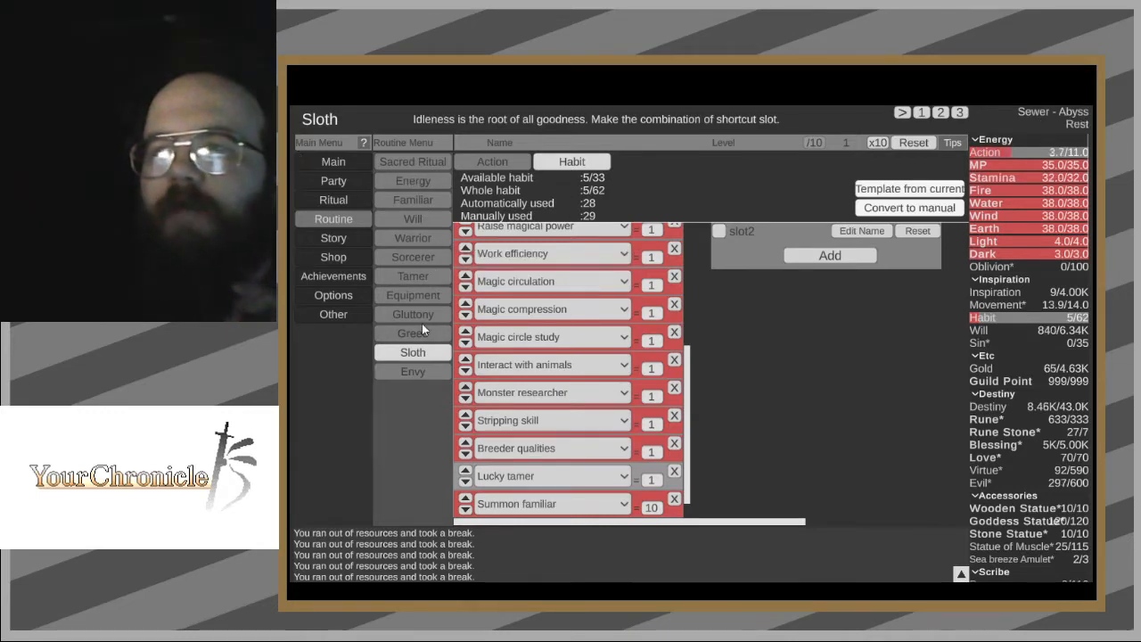
- Eat from the Gluttony food list, raising Satiety to 17.1%
{"action": "left_click", "coordinate": [412, 332]}
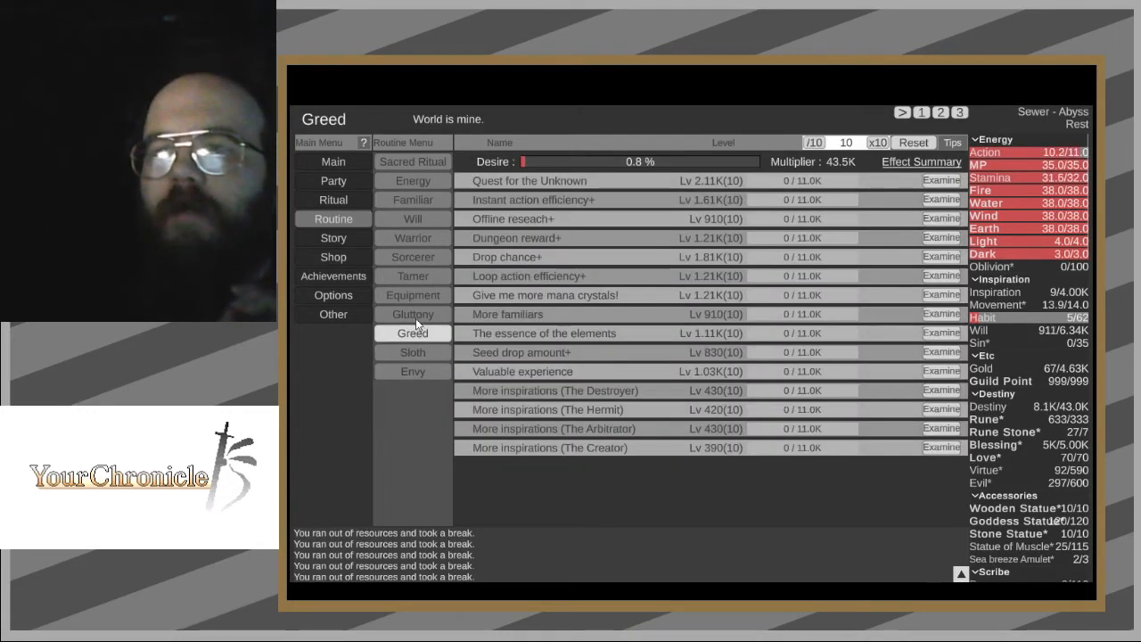
{"action": "left_click", "coordinate": [412, 314]}
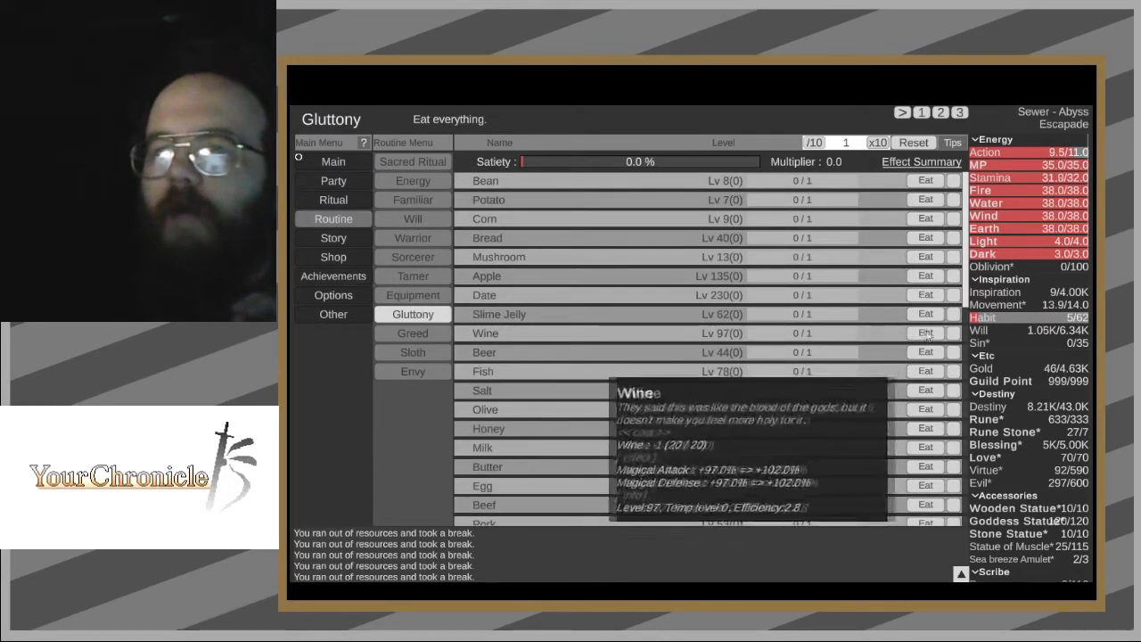
{"action": "left_click", "coordinate": [916, 313]}
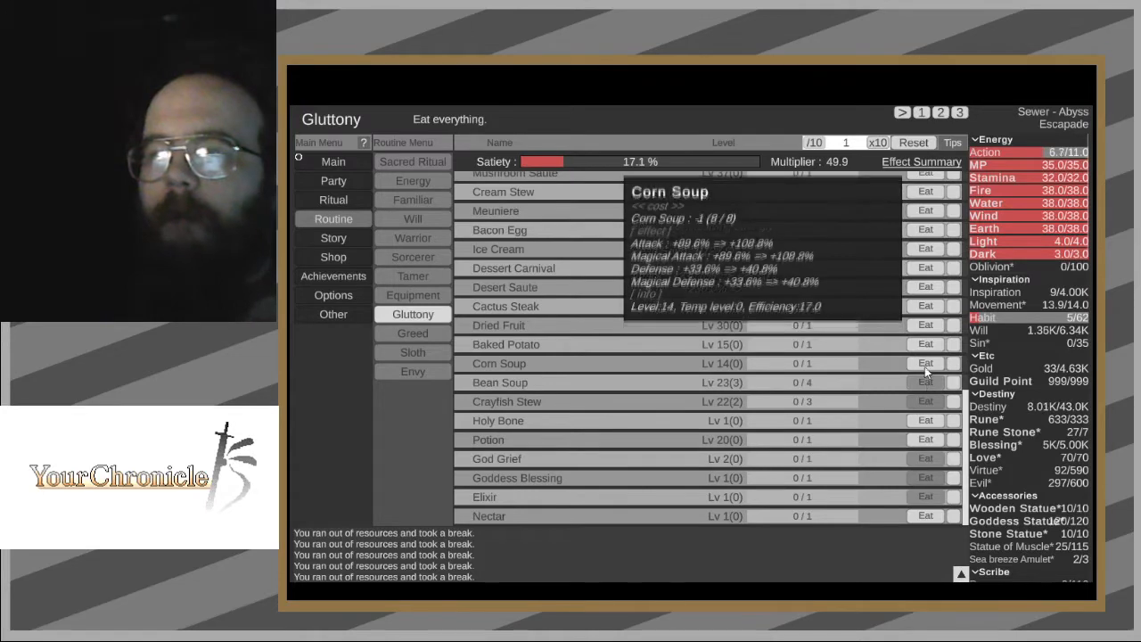
- Glance at the party Level Up page, then return to the Gluttony food list
{"action": "left_click", "coordinate": [333, 180]}
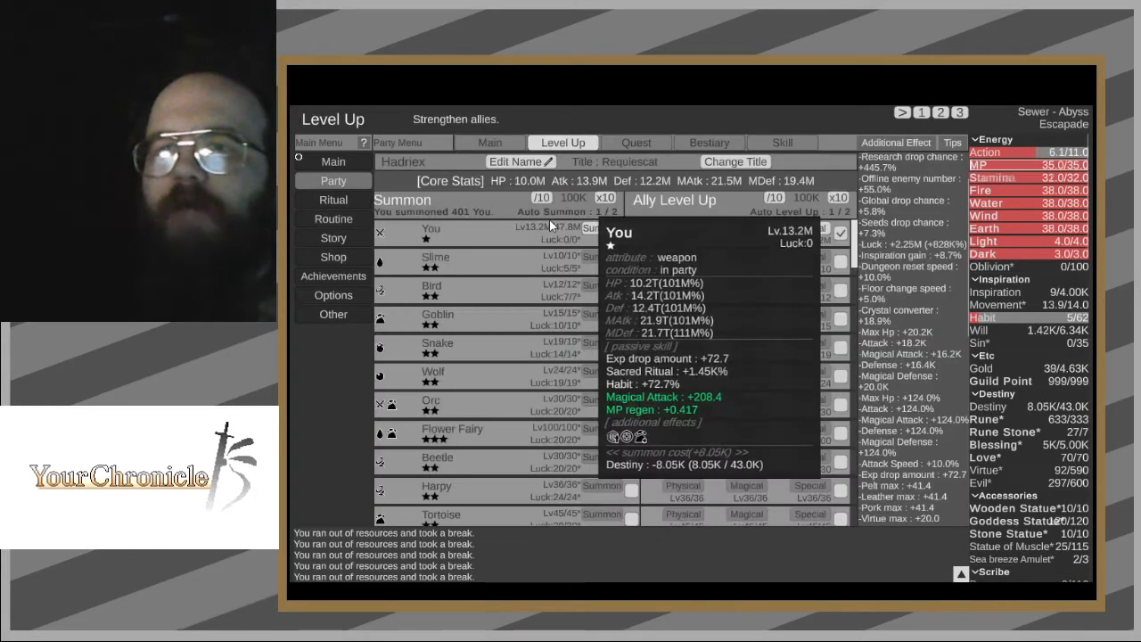
{"action": "left_click", "coordinate": [489, 143]}
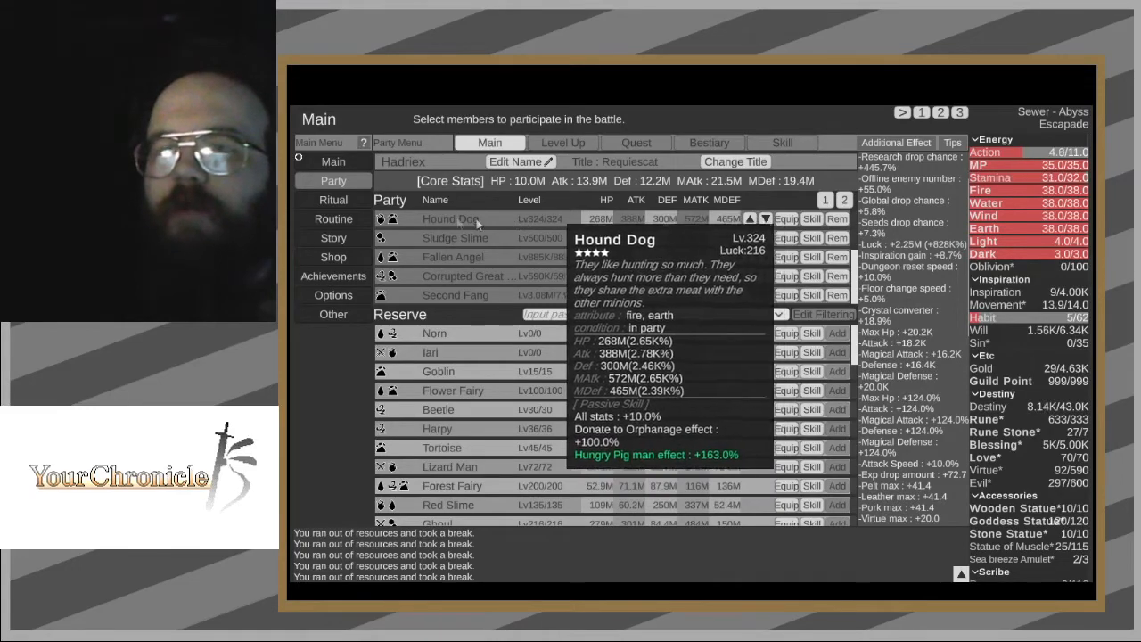
{"action": "left_click", "coordinate": [333, 218]}
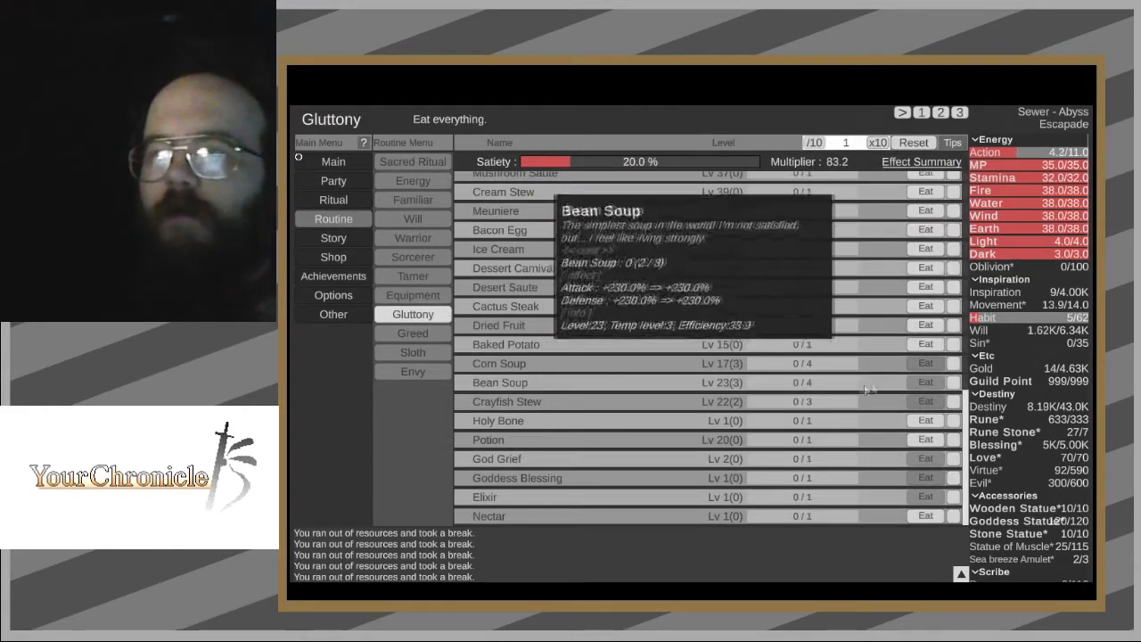
- Eat Dessert Carnival, Honey Apple, Chicken Steak and Beef Steak, raising satiety to 86%
{"action": "left_click", "coordinate": [924, 306]}
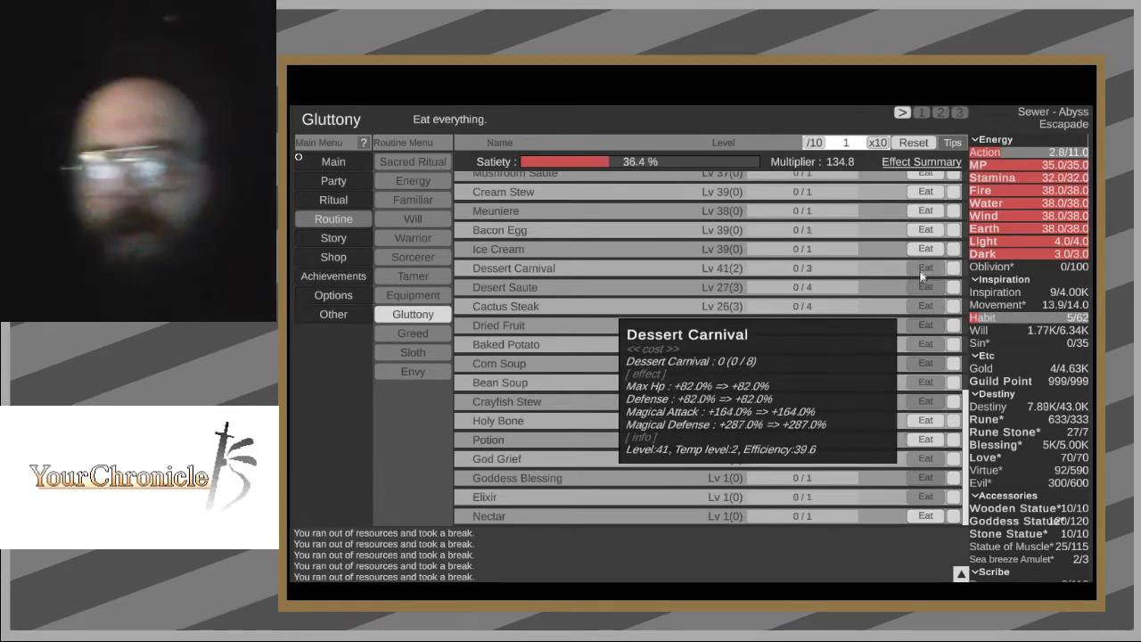
{"action": "left_click", "coordinate": [922, 229]}
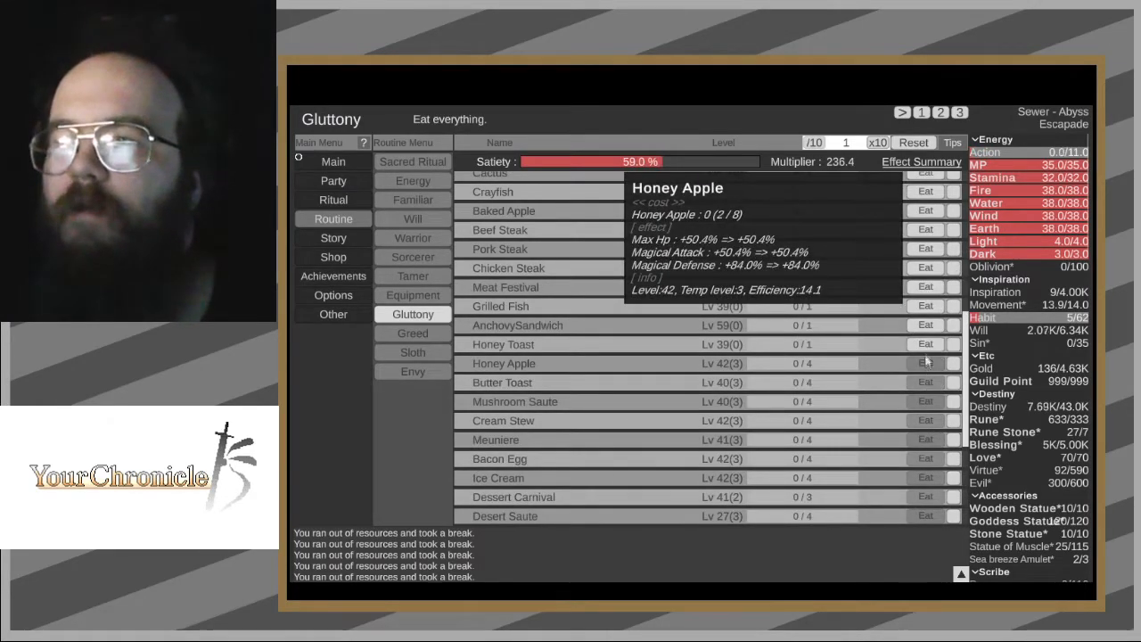
{"action": "left_click", "coordinate": [919, 306]}
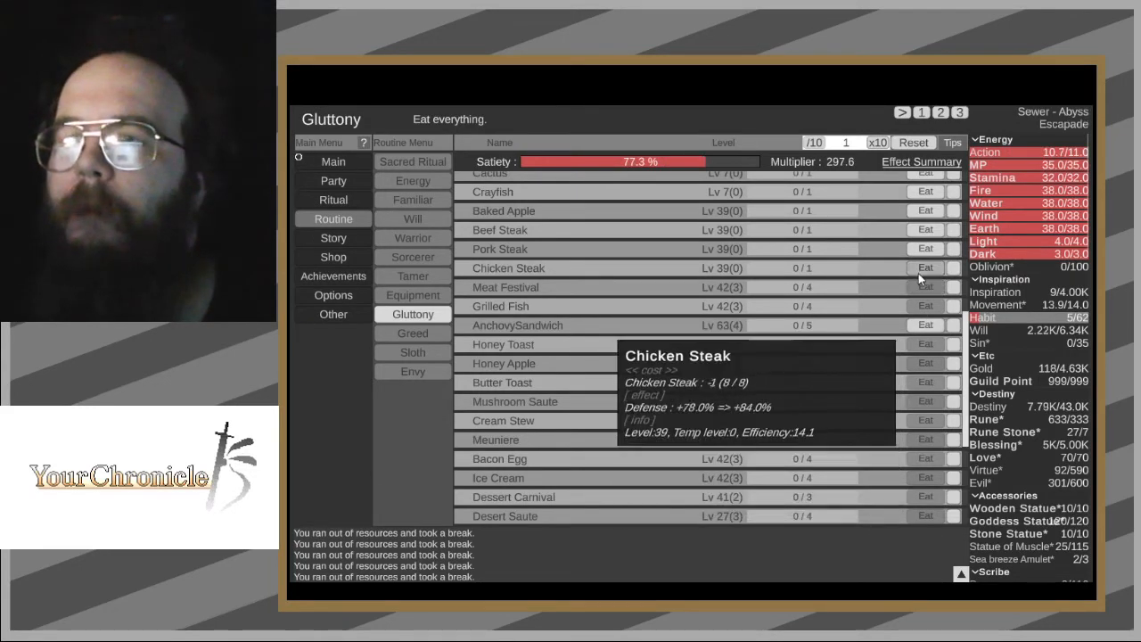
{"action": "left_click", "coordinate": [924, 230]}
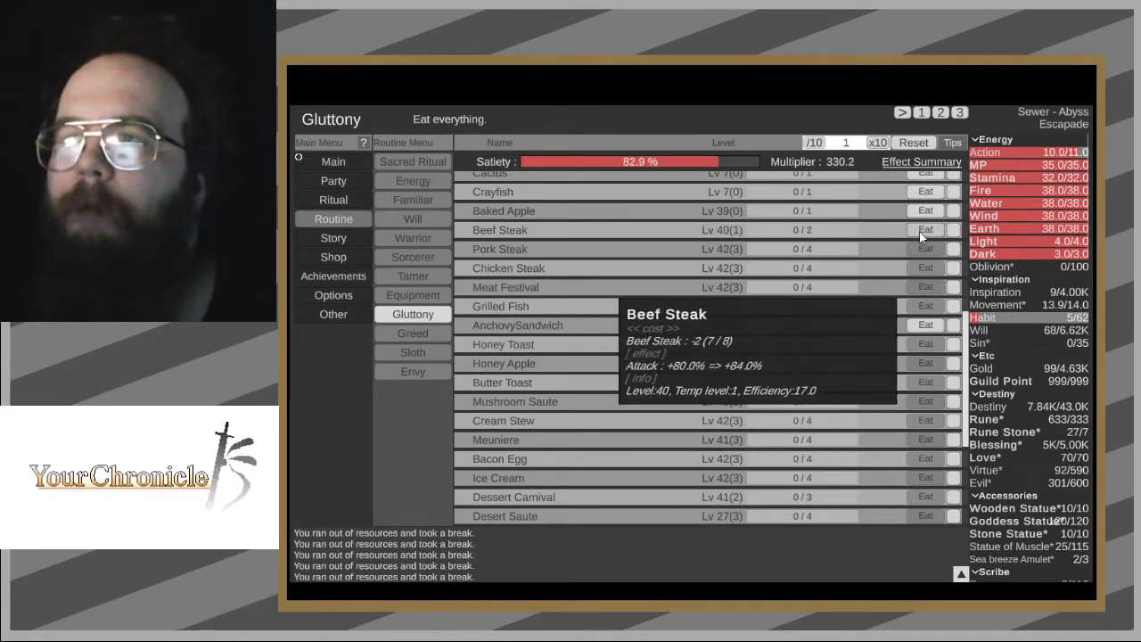
{"action": "left_click", "coordinate": [924, 230]}
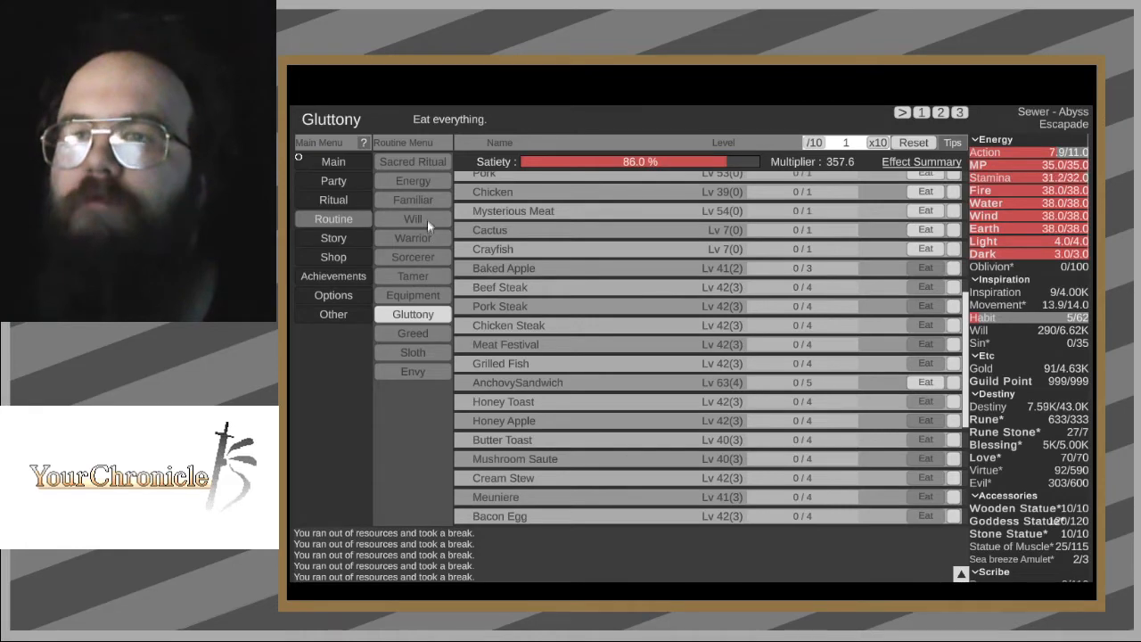
{"action": "left_click", "coordinate": [413, 200]}
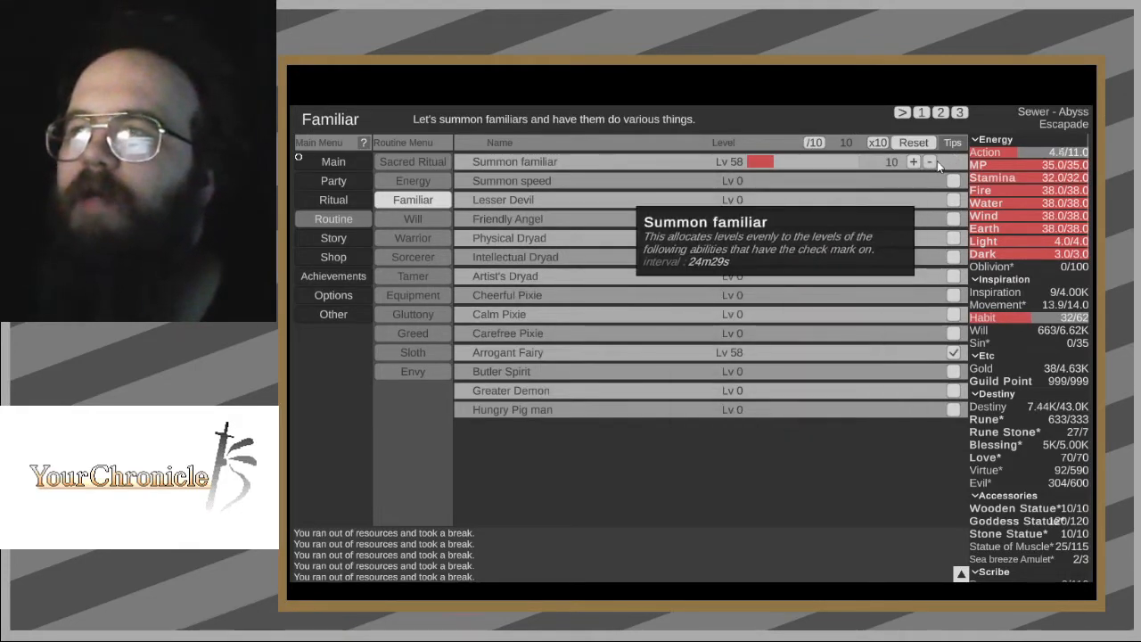
- Put all 32 spare habit points into the Charisma strategy's Satiety skill
{"action": "left_click", "coordinate": [412, 352]}
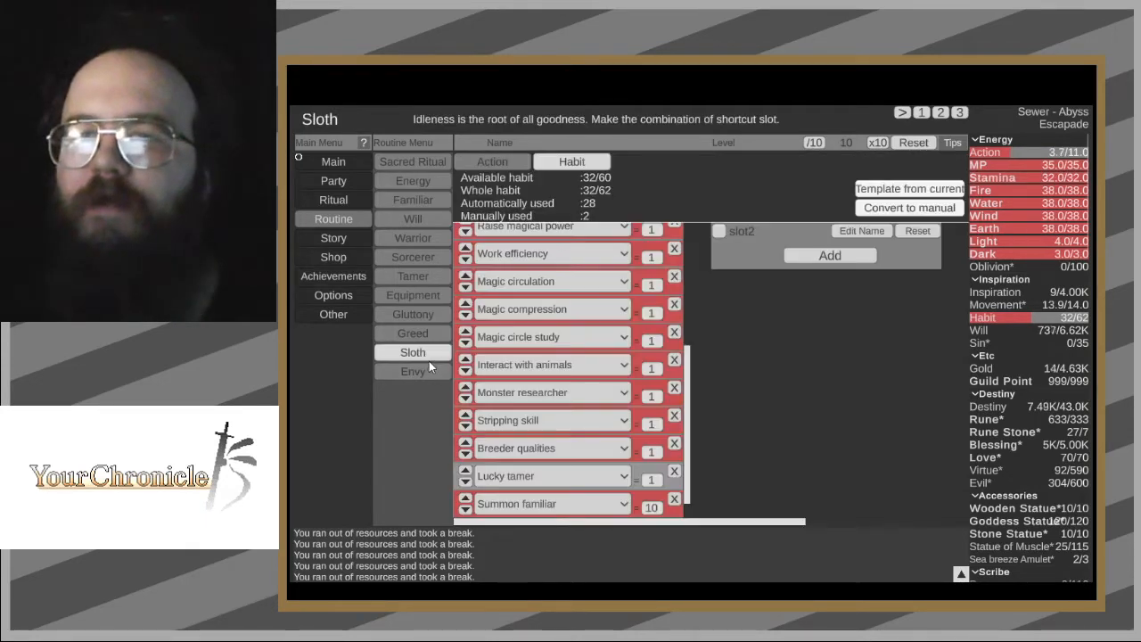
{"action": "left_click", "coordinate": [413, 371]}
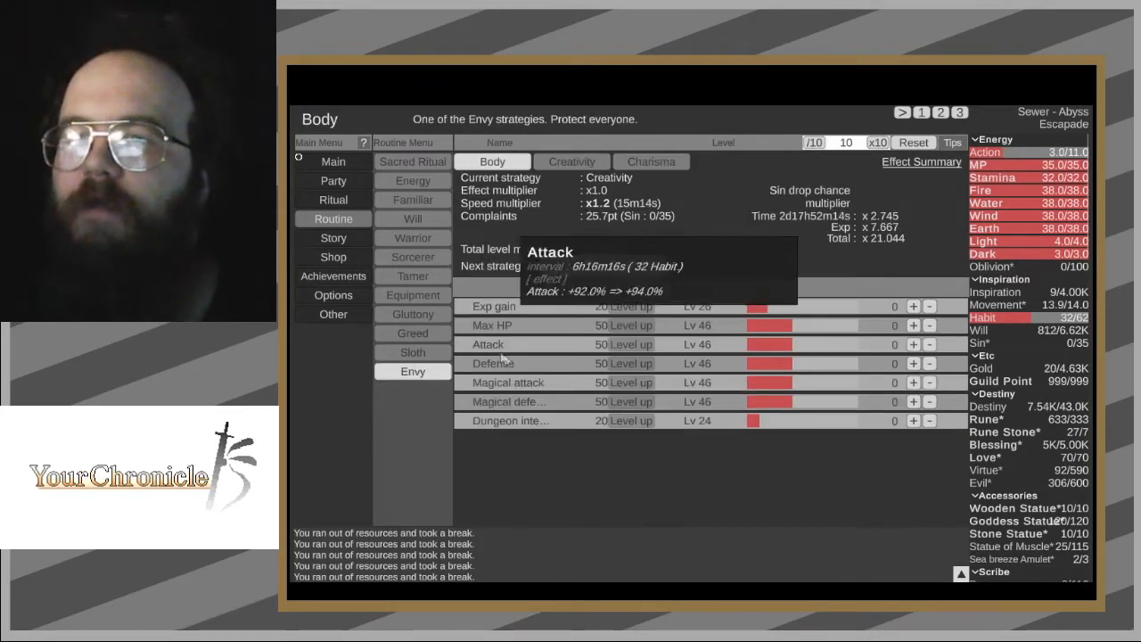
{"action": "left_click", "coordinate": [572, 162]}
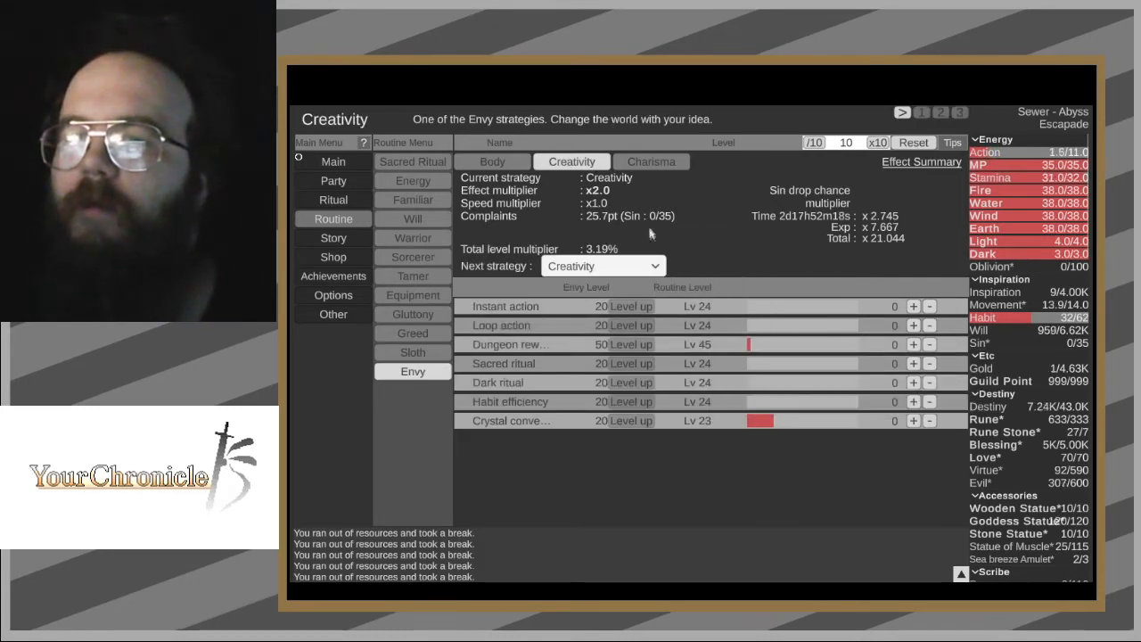
{"action": "left_click", "coordinate": [651, 161]}
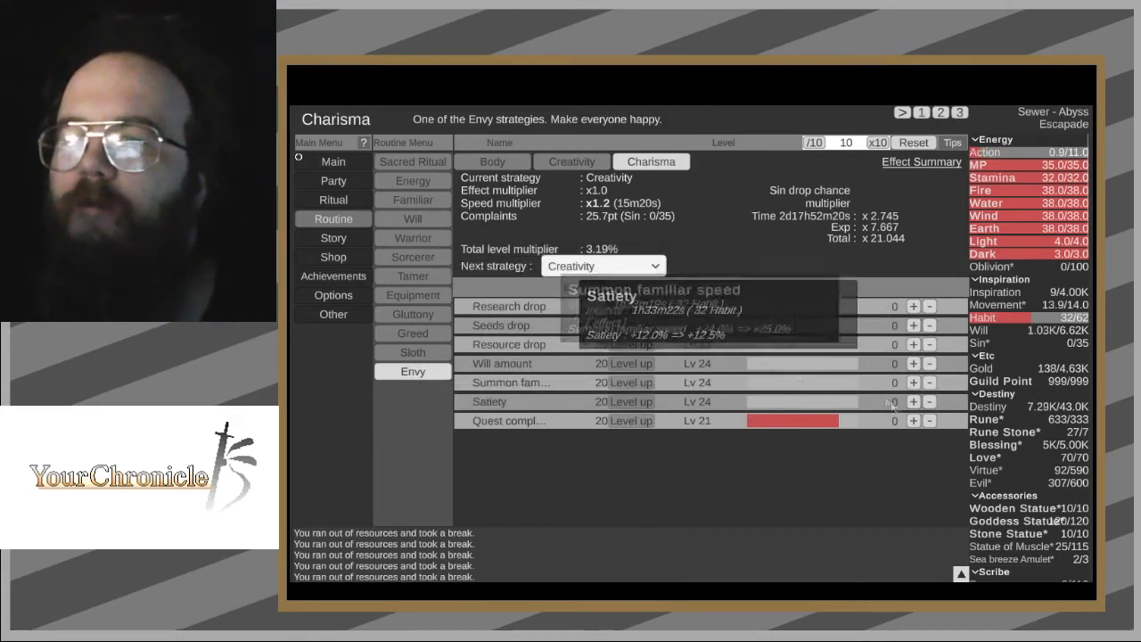
{"action": "left_click", "coordinate": [913, 401]}
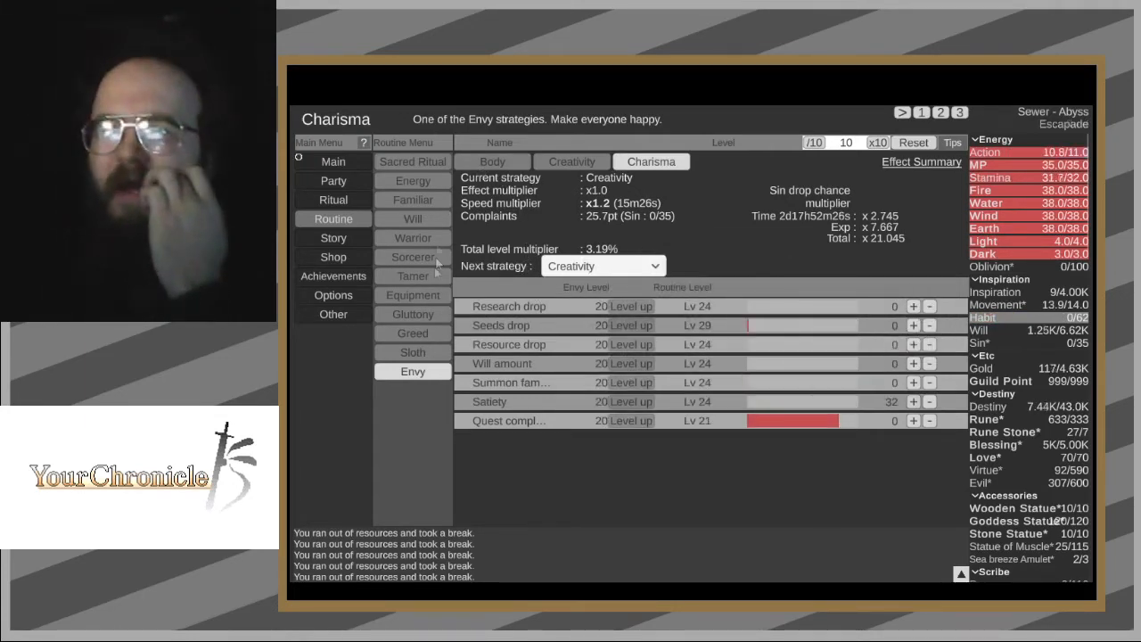
- Bring up the Sloth action slots listing three orphanage donations
{"action": "left_click", "coordinate": [412, 332]}
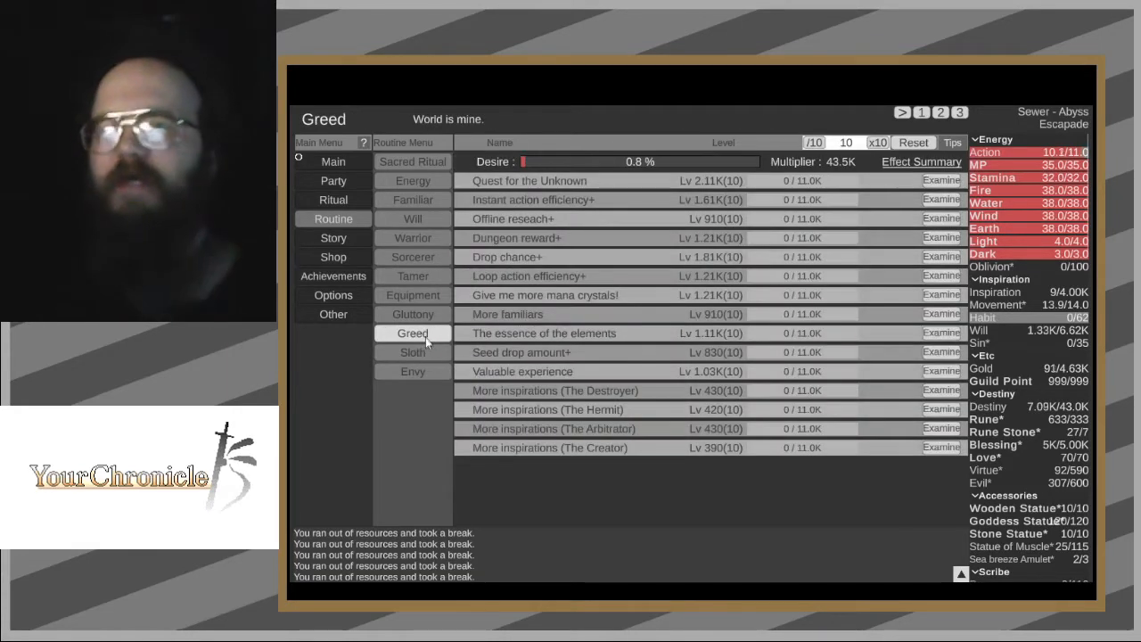
{"action": "left_click", "coordinate": [413, 352]}
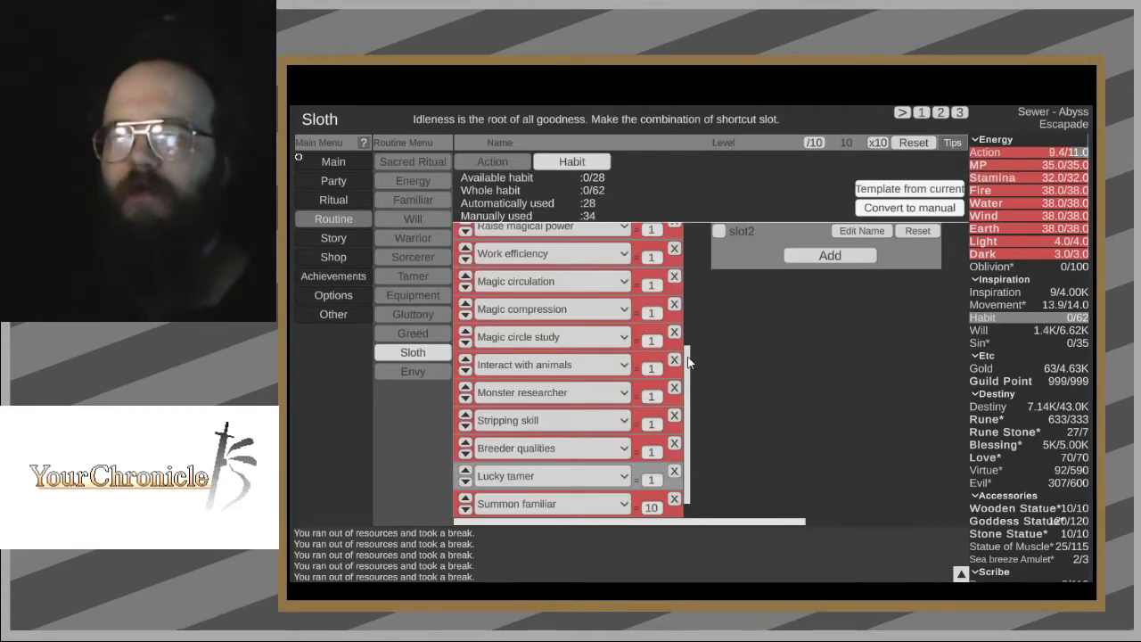
{"action": "scroll", "scroll_direction": "down", "scroll_amount": 3}
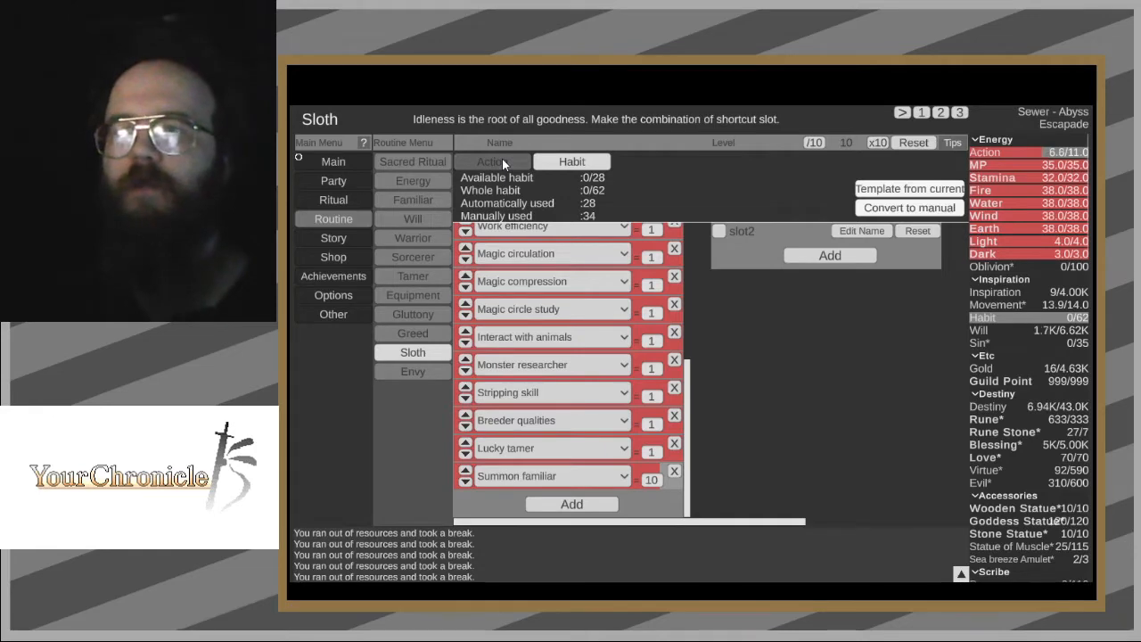
{"action": "left_click", "coordinate": [492, 161]}
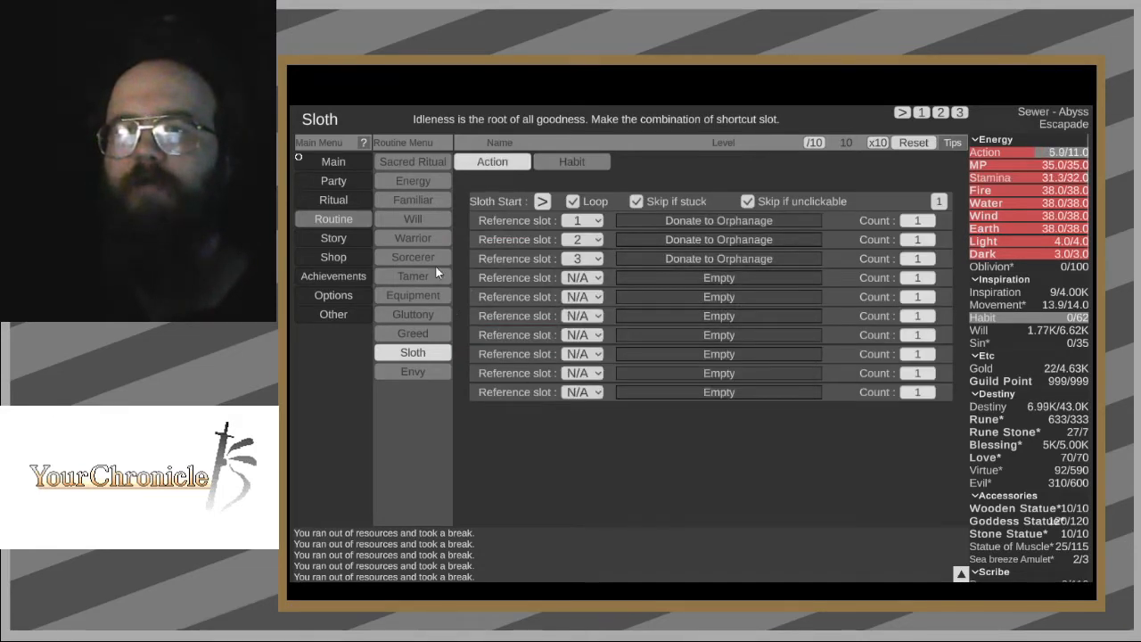
- Forge a level 0 Prayers Rod from the Equipment routine page
{"action": "left_click", "coordinate": [413, 295]}
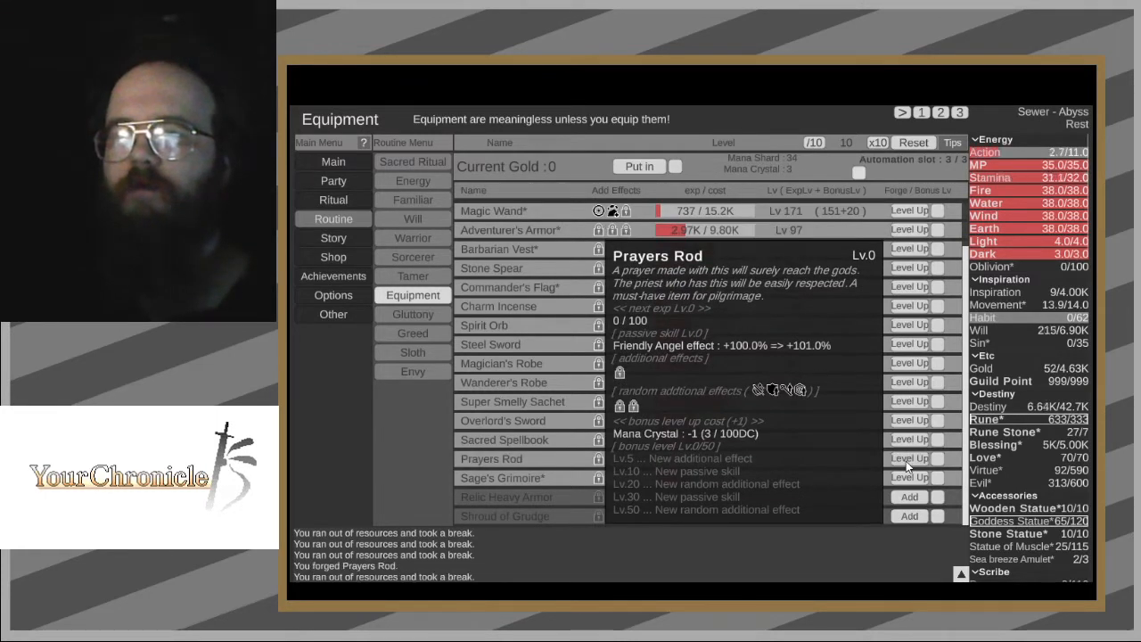
{"action": "mouse_move", "coordinate": [505, 497]}
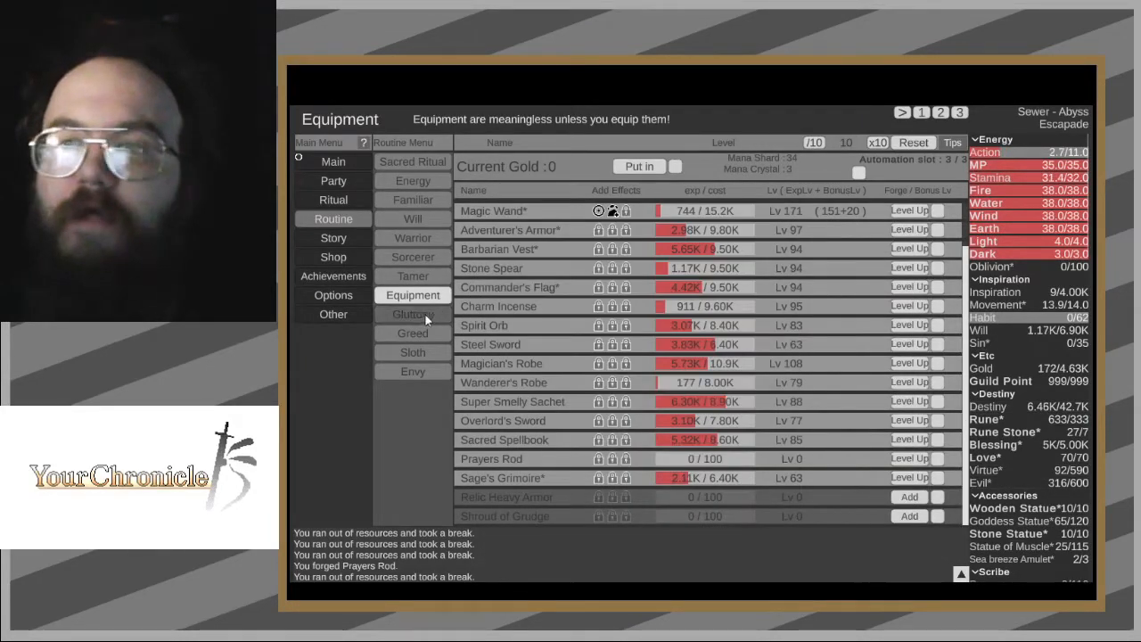
- Check Sludge Slime's Friendly Angel bonus in the party roster, then return to the Gluttony list
{"action": "left_click", "coordinate": [412, 314]}
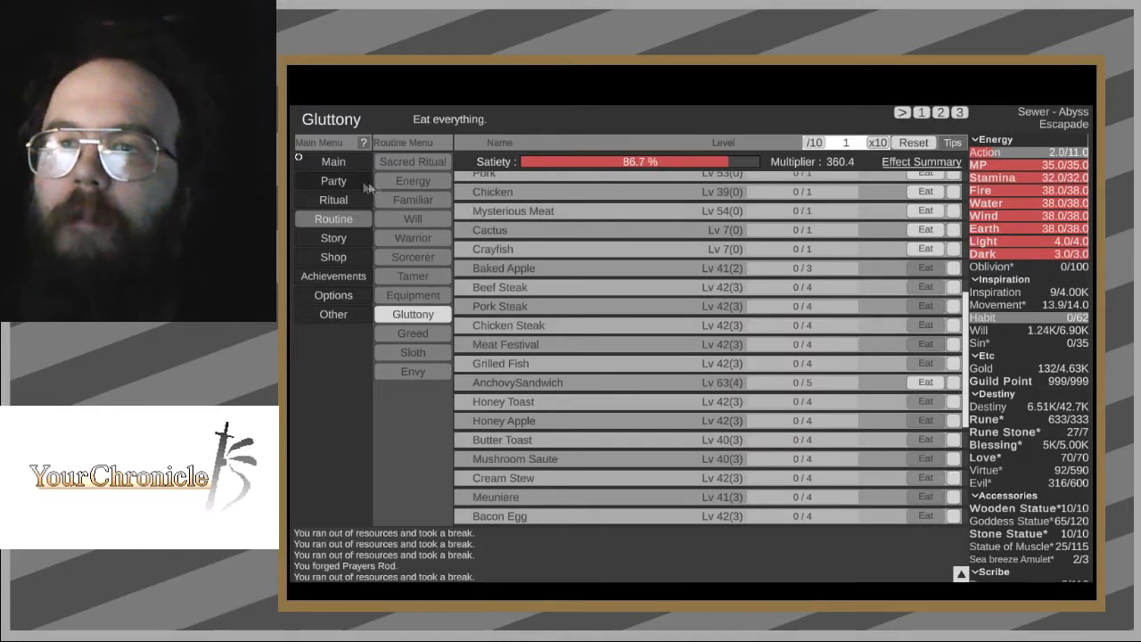
{"action": "left_click", "coordinate": [333, 180]}
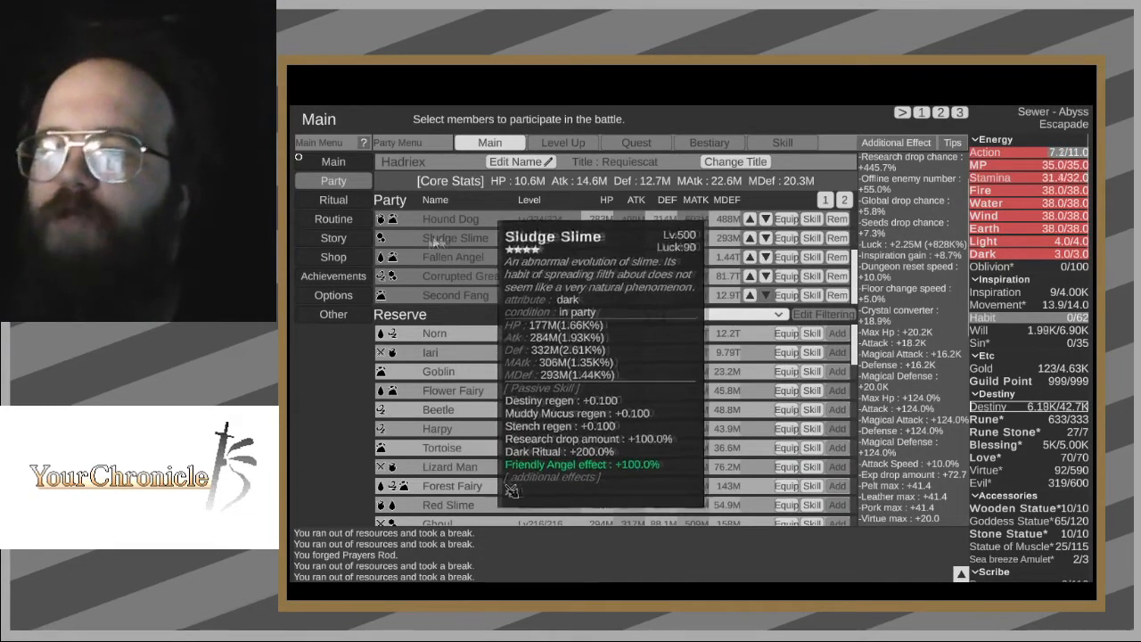
{"action": "left_click", "coordinate": [332, 218]}
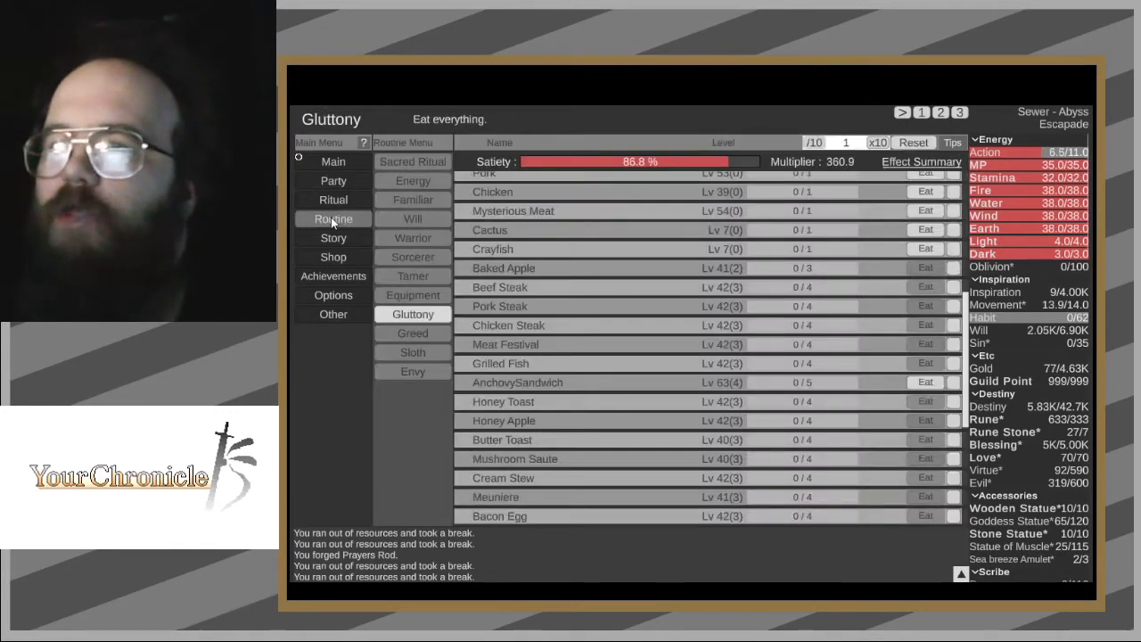
{"action": "mouse_move", "coordinate": [808, 363]}
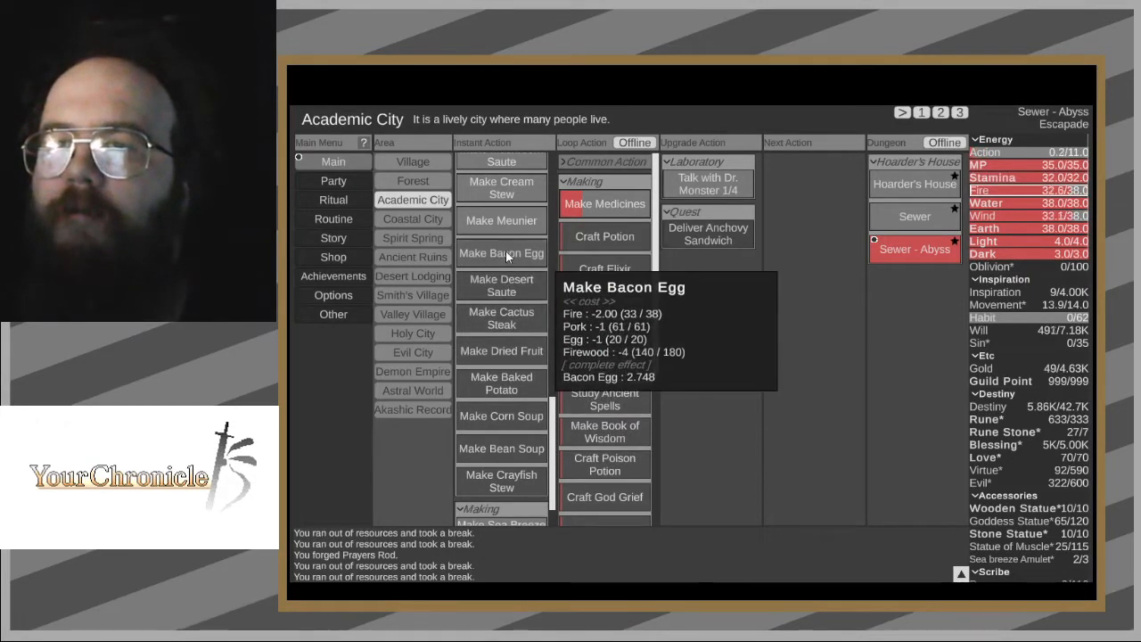
{"action": "mouse_move", "coordinate": [502, 161]}
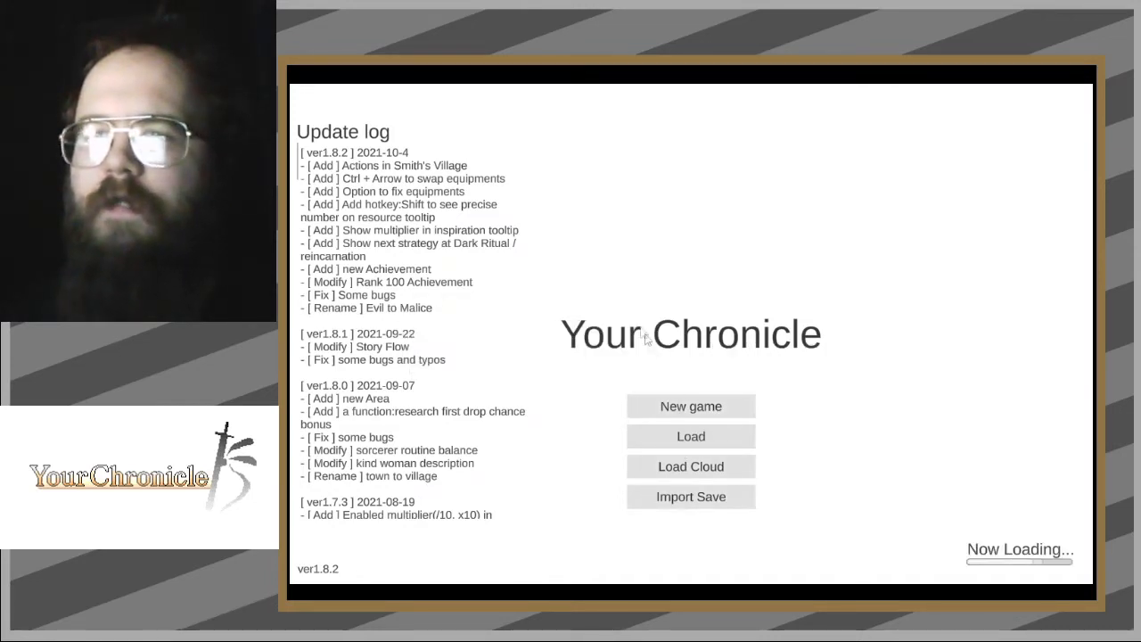
{"action": "mouse_move", "coordinate": [628, 313]}
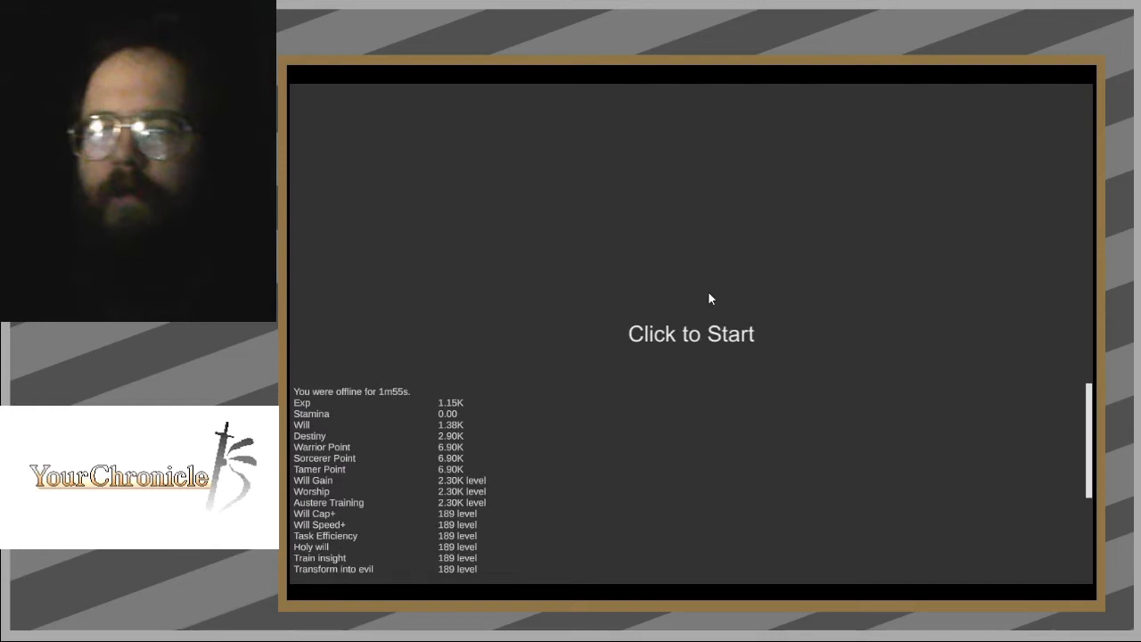
- Start playing after collecting 1m55s of offline gains, landing in the Forest area
{"action": "left_click", "coordinate": [691, 333]}
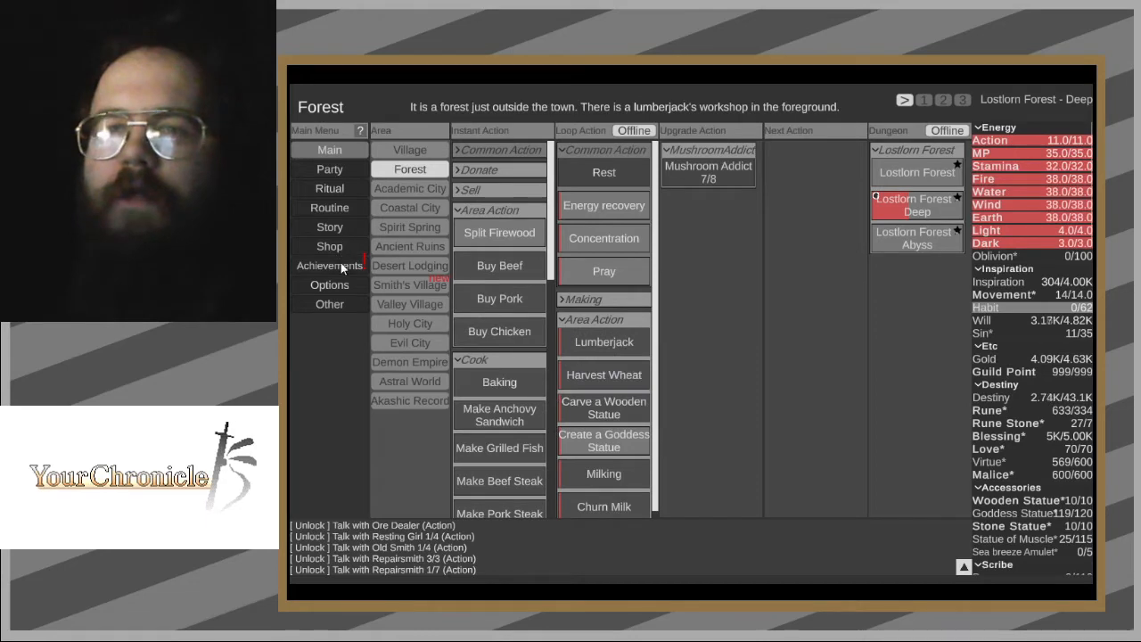
- Claim the Greed's capacity achievement reward repeatedly for +5% Greed multipliers each
{"action": "left_click", "coordinate": [329, 265]}
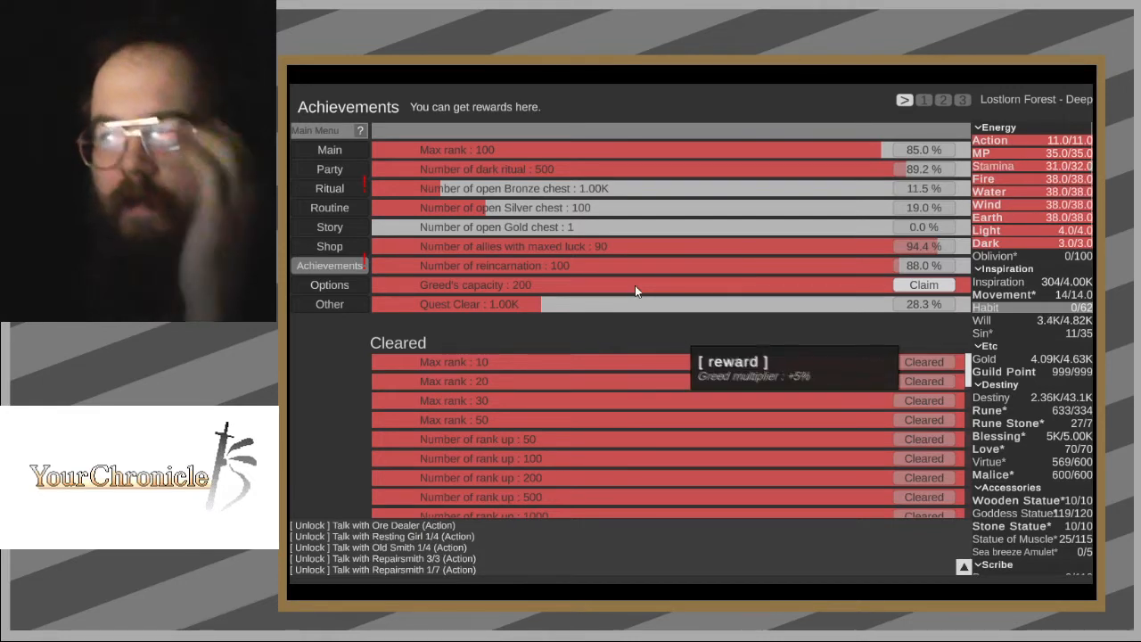
{"action": "left_click", "coordinate": [924, 285]}
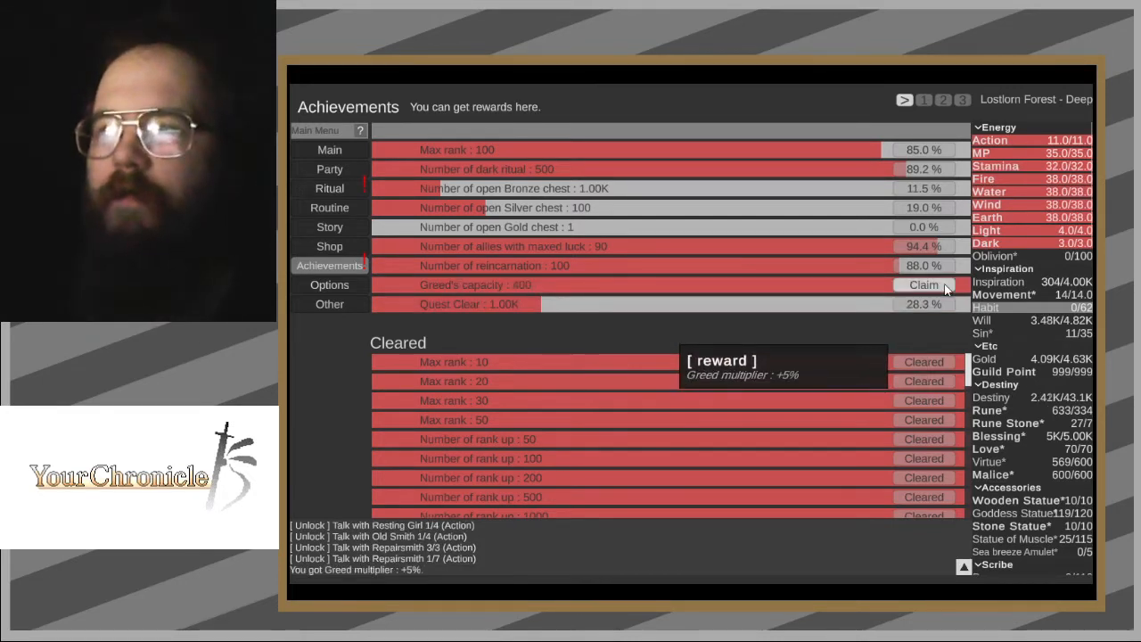
{"action": "left_click", "coordinate": [922, 284]}
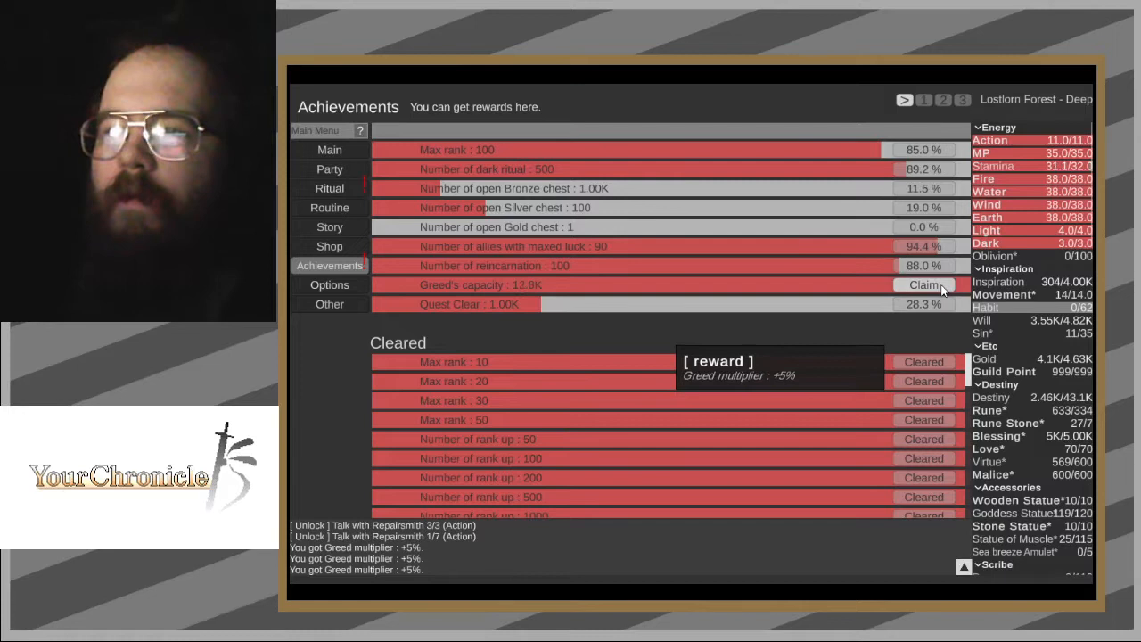
{"action": "left_click", "coordinate": [917, 284]}
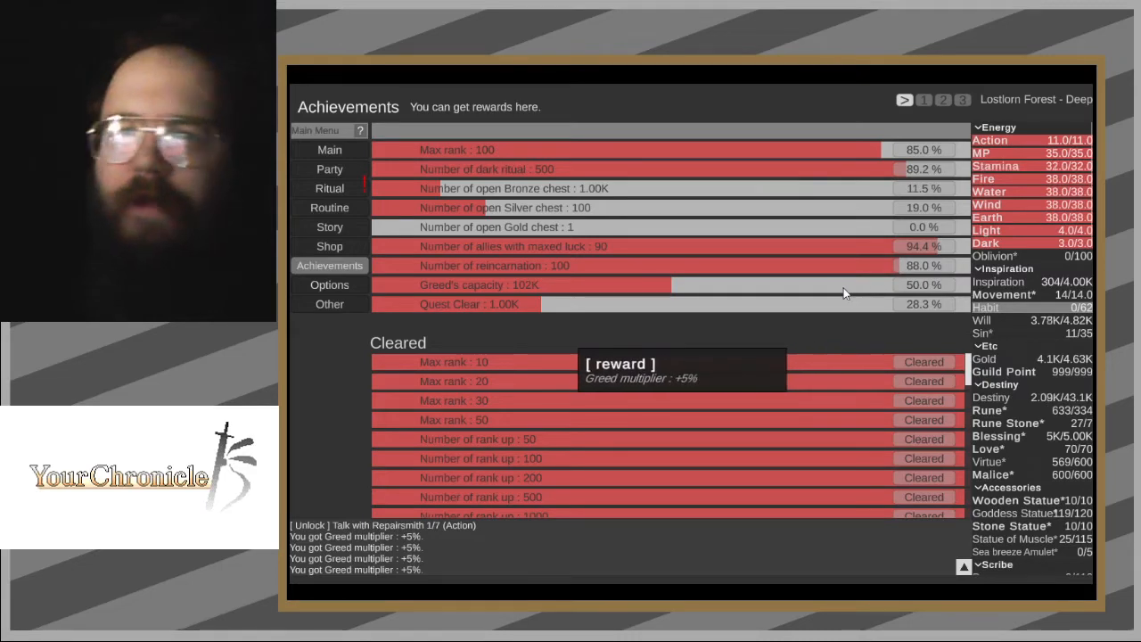
{"action": "left_click", "coordinate": [329, 188]}
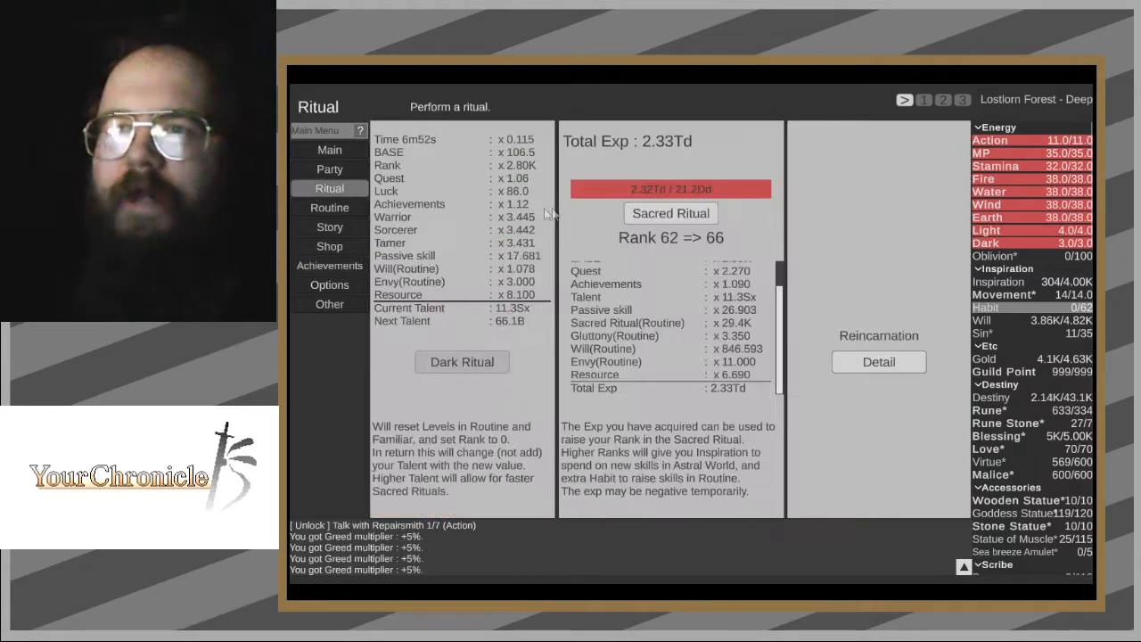
- Perform a sacred ritual, level the Greed routine skills and check achievements
{"action": "left_click", "coordinate": [670, 212]}
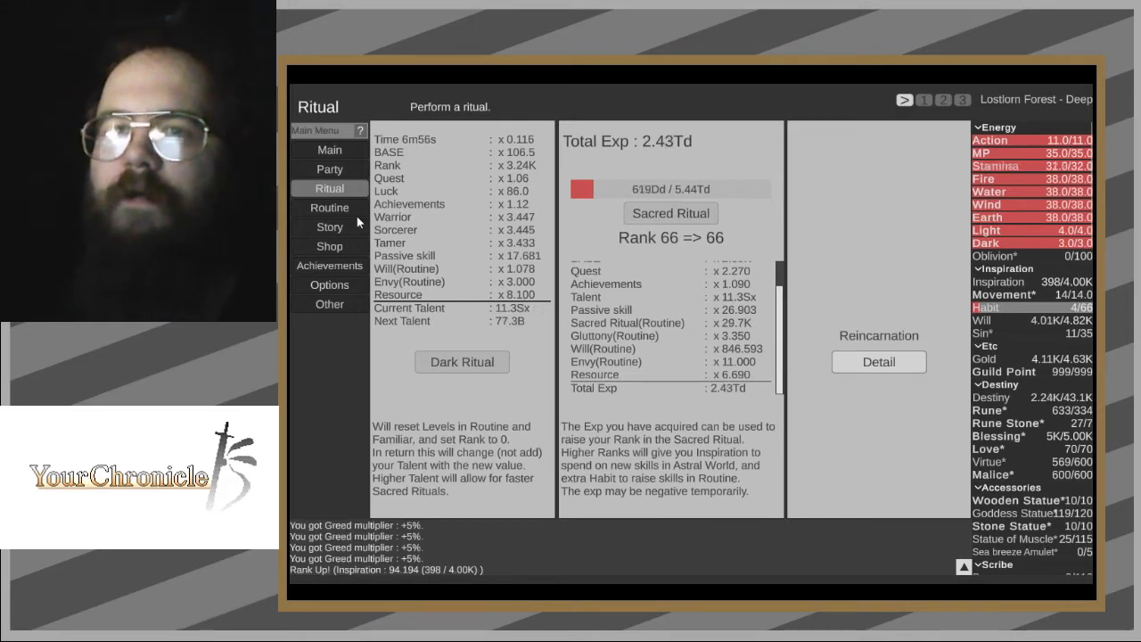
{"action": "left_click", "coordinate": [329, 207]}
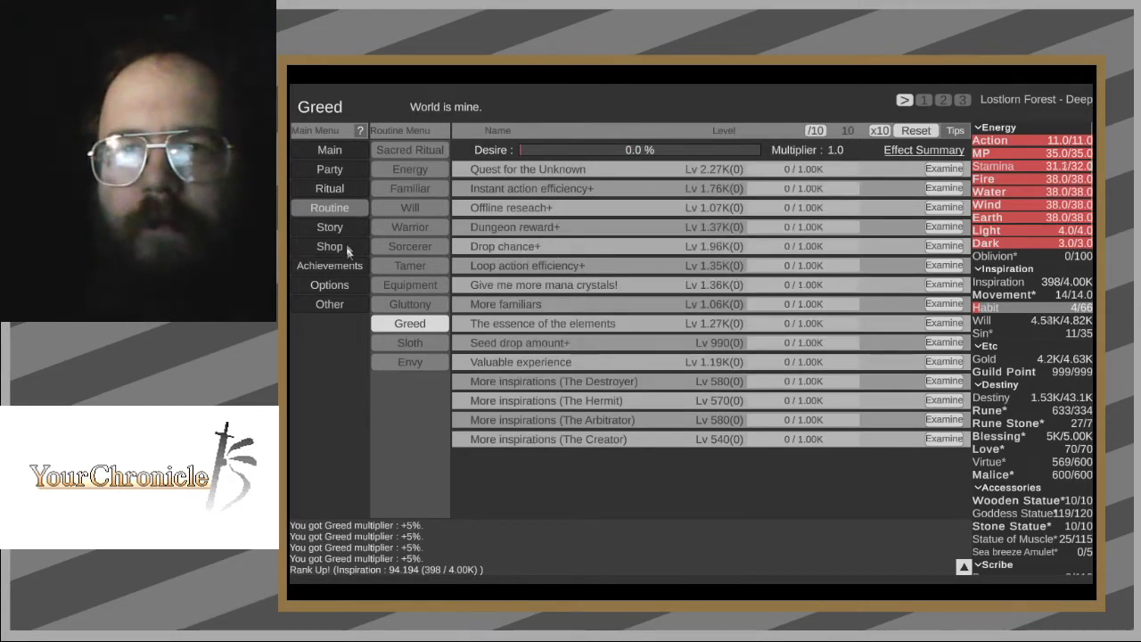
{"action": "left_click", "coordinate": [329, 265]}
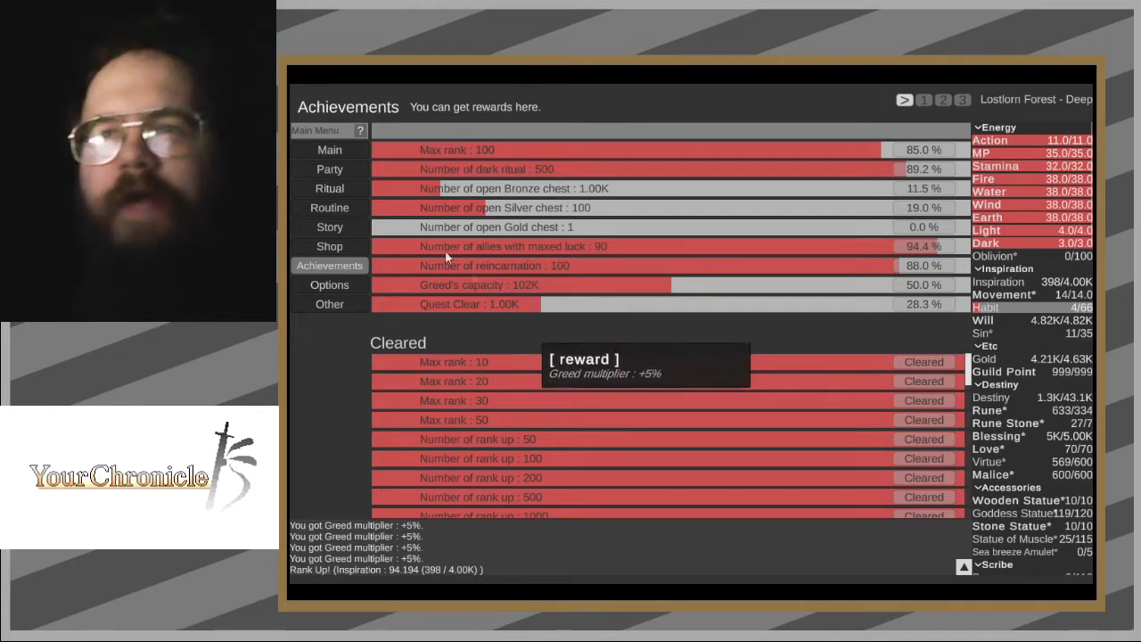
- Review reincarnation details offering only 9 Sins, then recheck Greed skills and achievements
{"action": "left_click", "coordinate": [329, 188]}
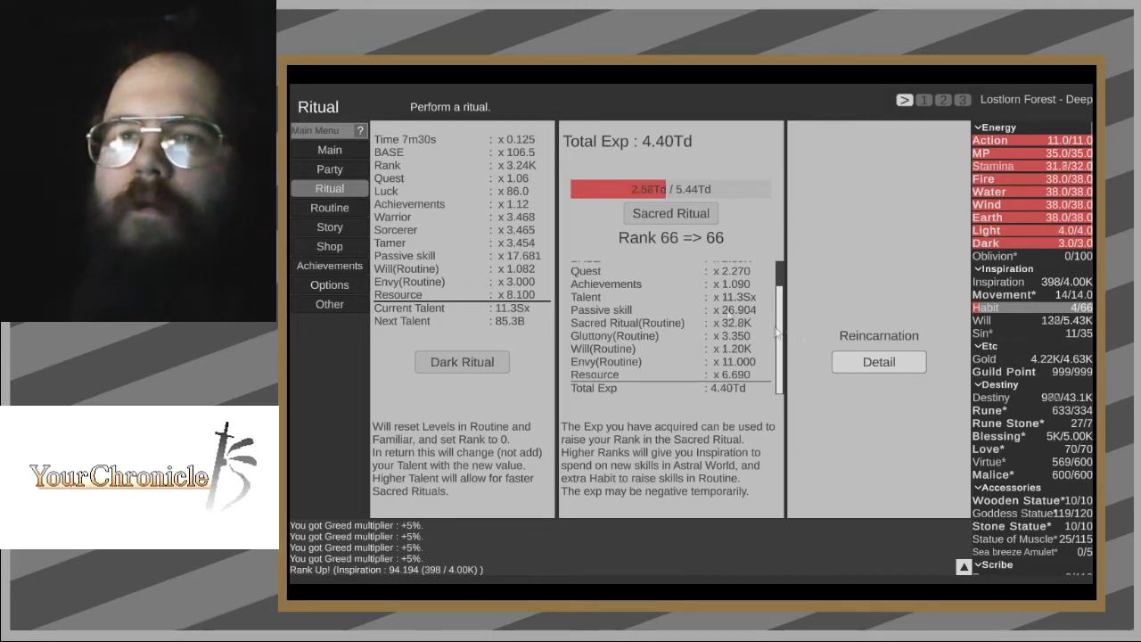
{"action": "left_click", "coordinate": [879, 361]}
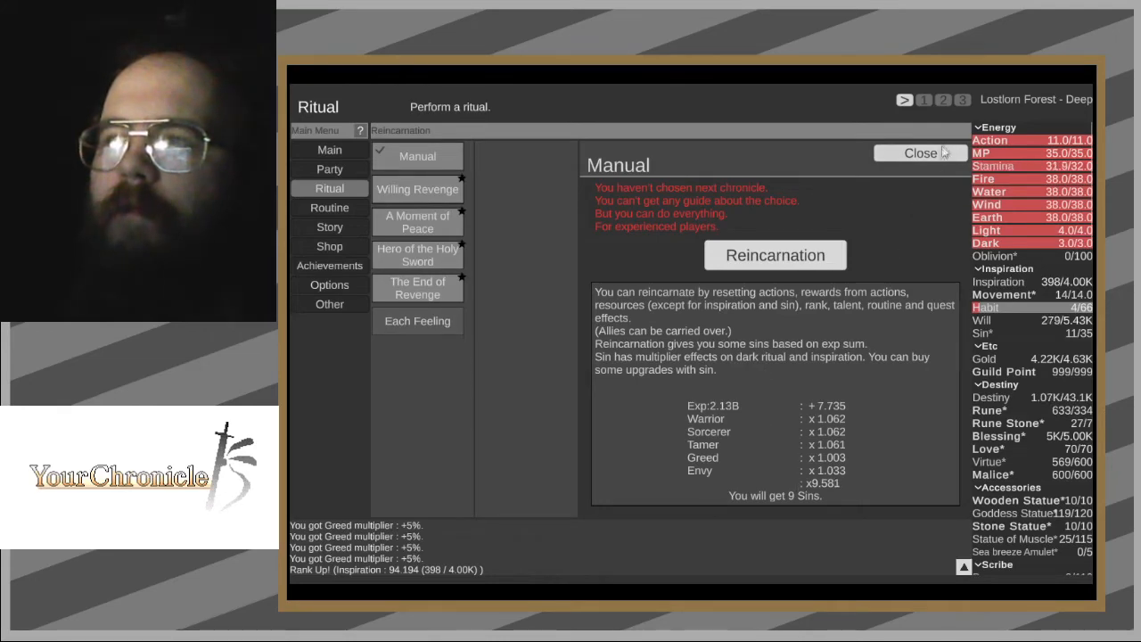
{"action": "left_click", "coordinate": [917, 153]}
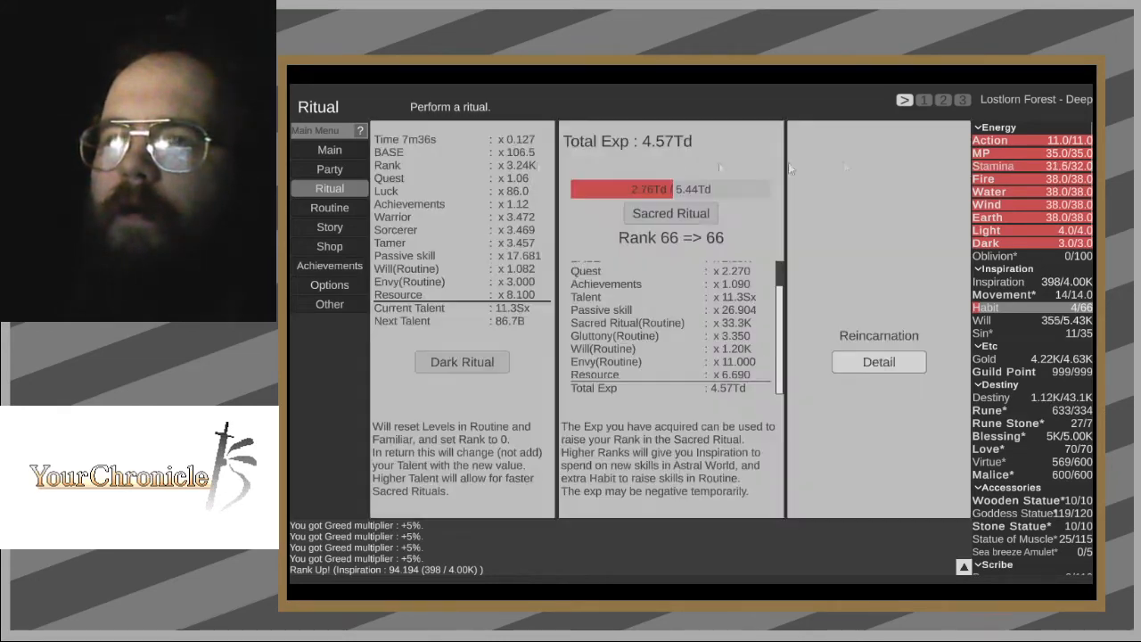
{"action": "left_click", "coordinate": [329, 207]}
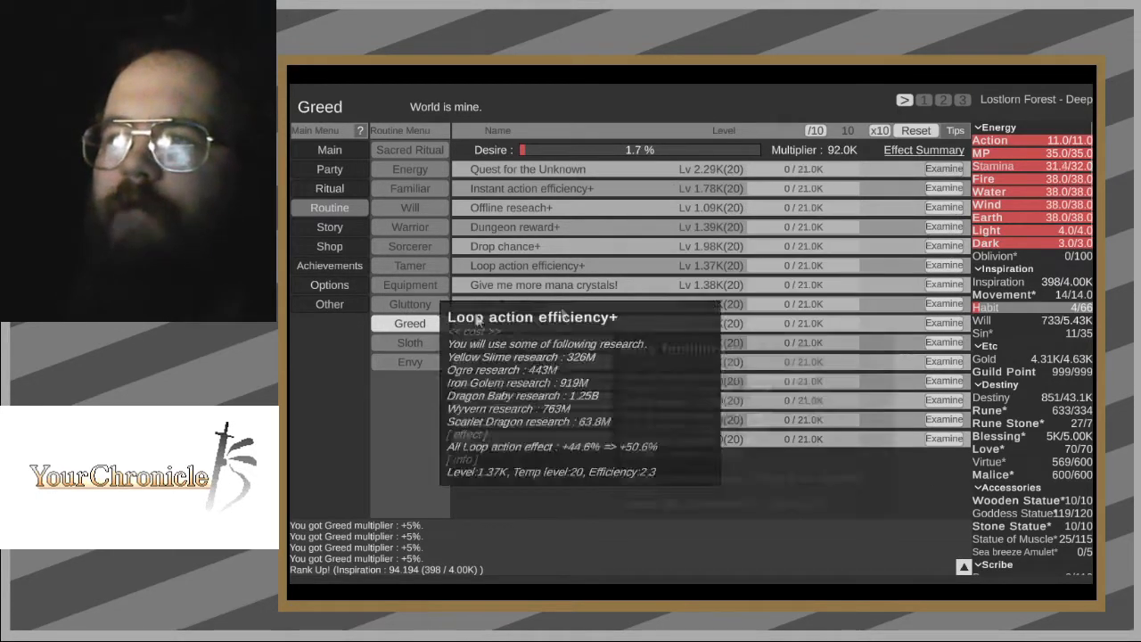
{"action": "left_click", "coordinate": [329, 265]}
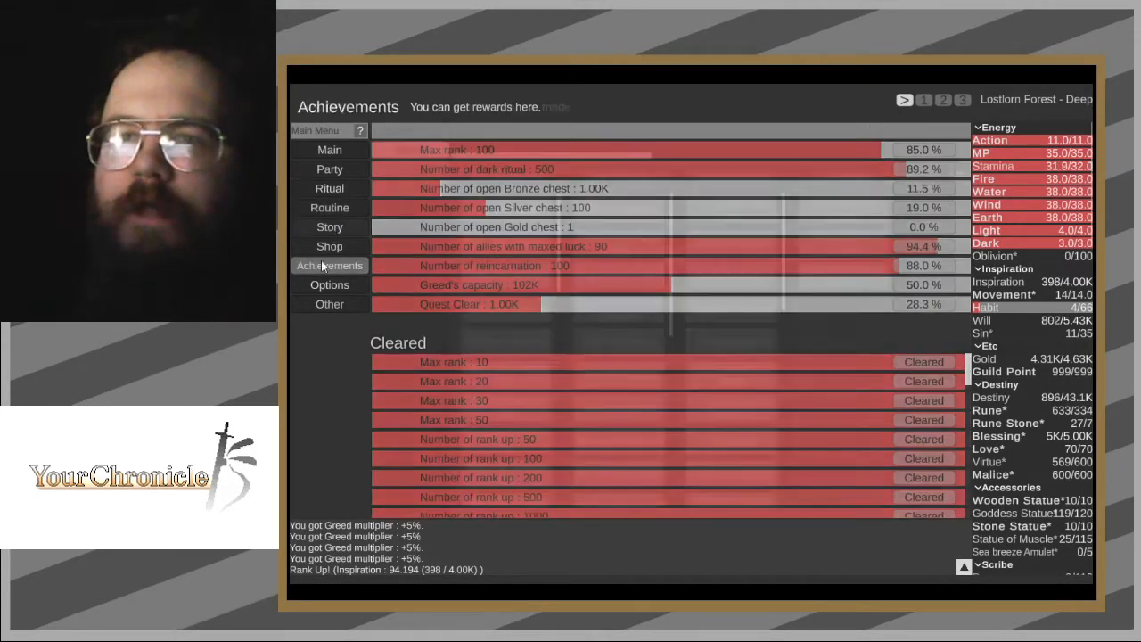
{"action": "left_click", "coordinate": [329, 207]}
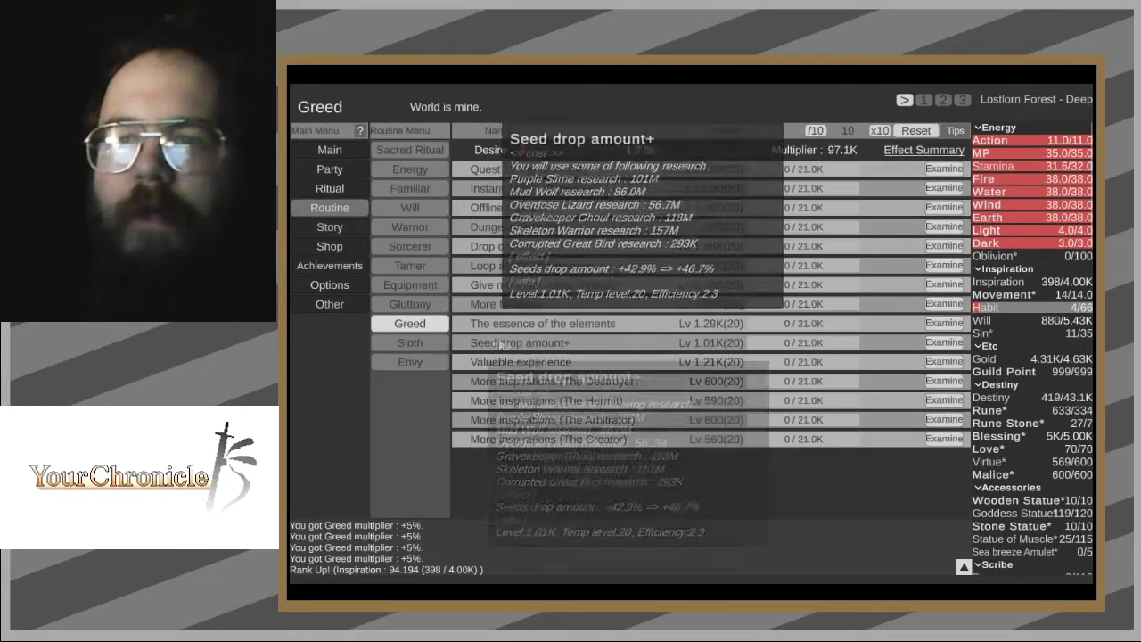
{"action": "left_click", "coordinate": [329, 226]}
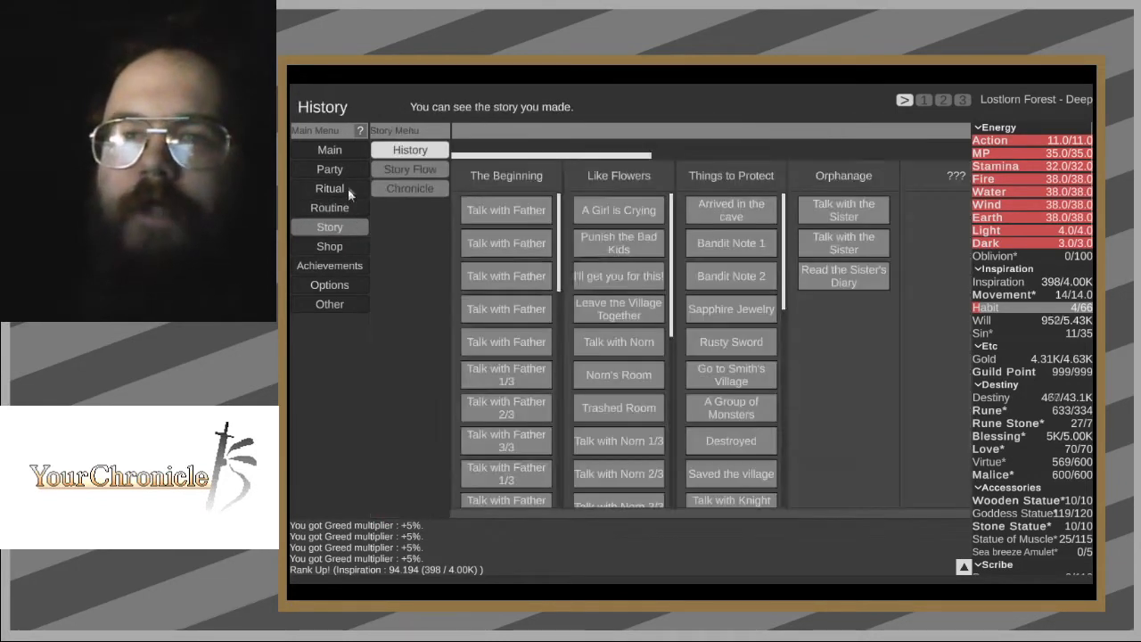
- Review the 79-Sin reincarnation estimate and browse Smith's Village actions
{"action": "left_click", "coordinate": [329, 188]}
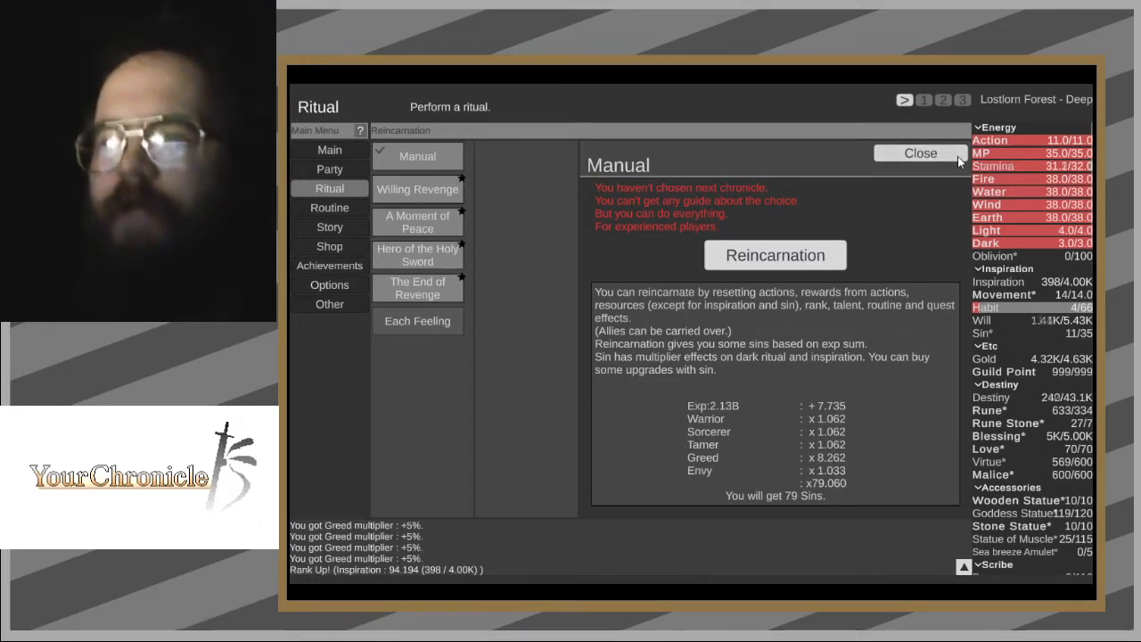
{"action": "left_click", "coordinate": [920, 154]}
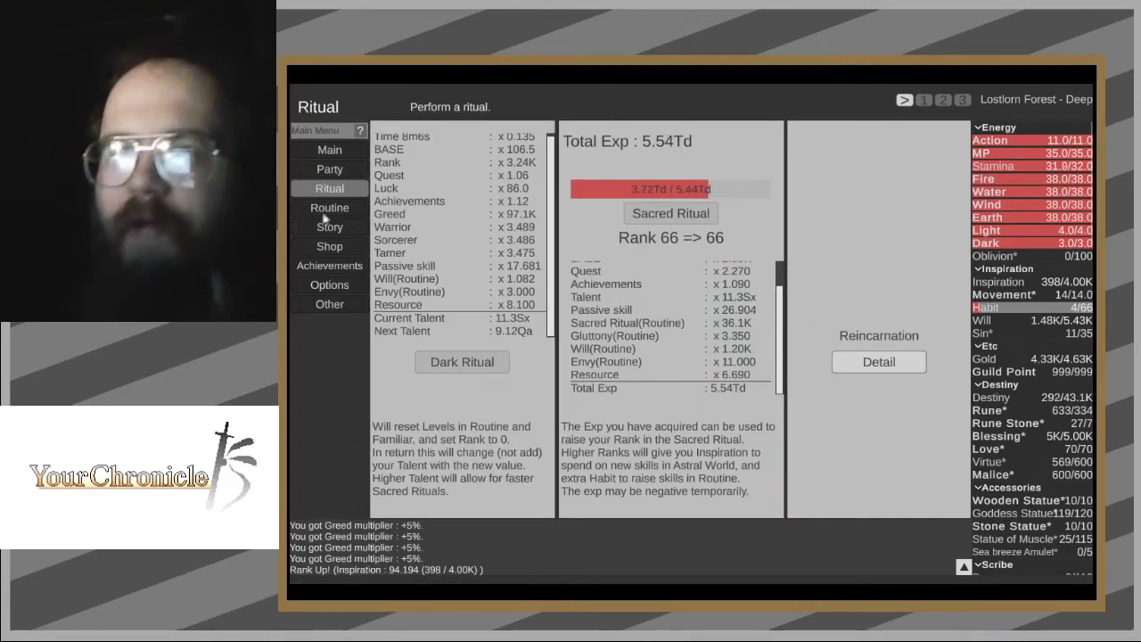
{"action": "mouse_move", "coordinate": [462, 369]}
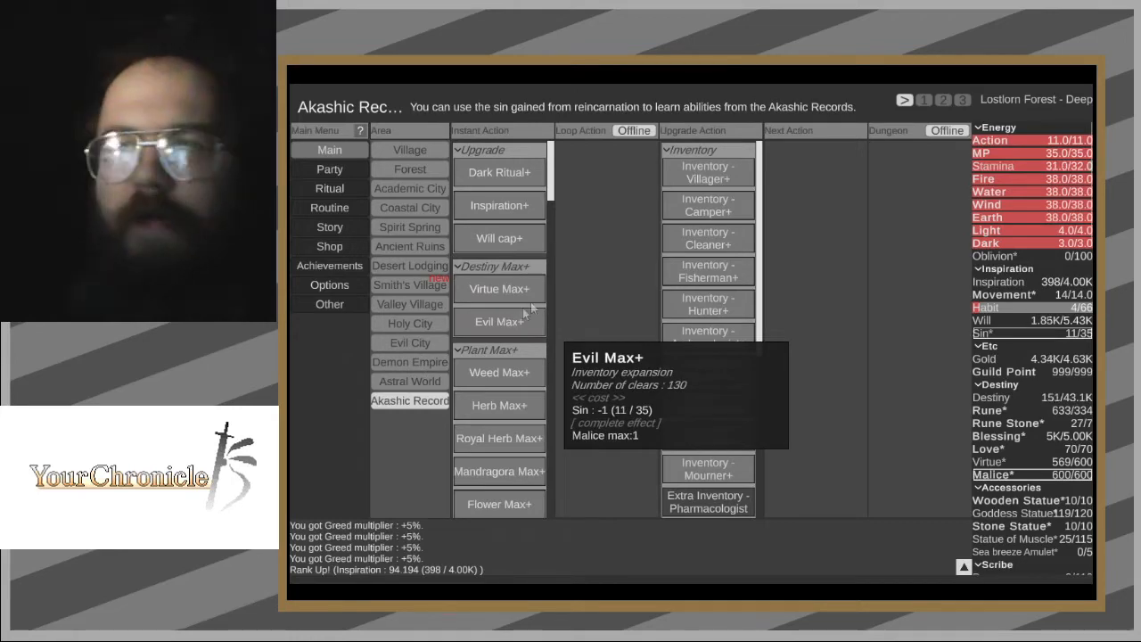
{"action": "left_click", "coordinate": [409, 284]}
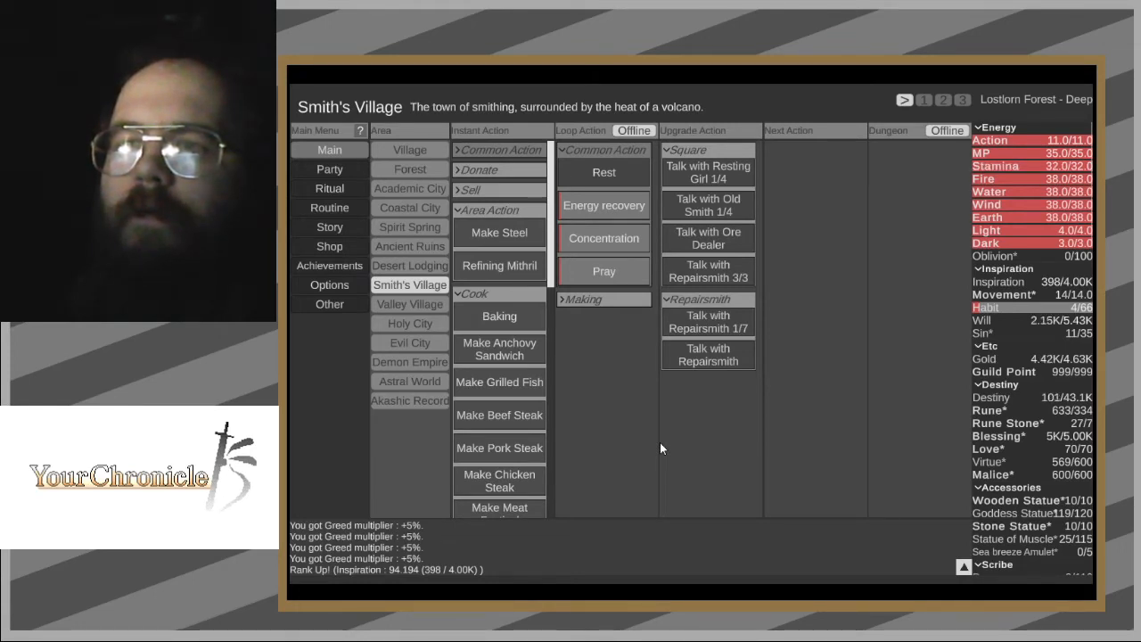
{"action": "mouse_move", "coordinate": [500, 232]}
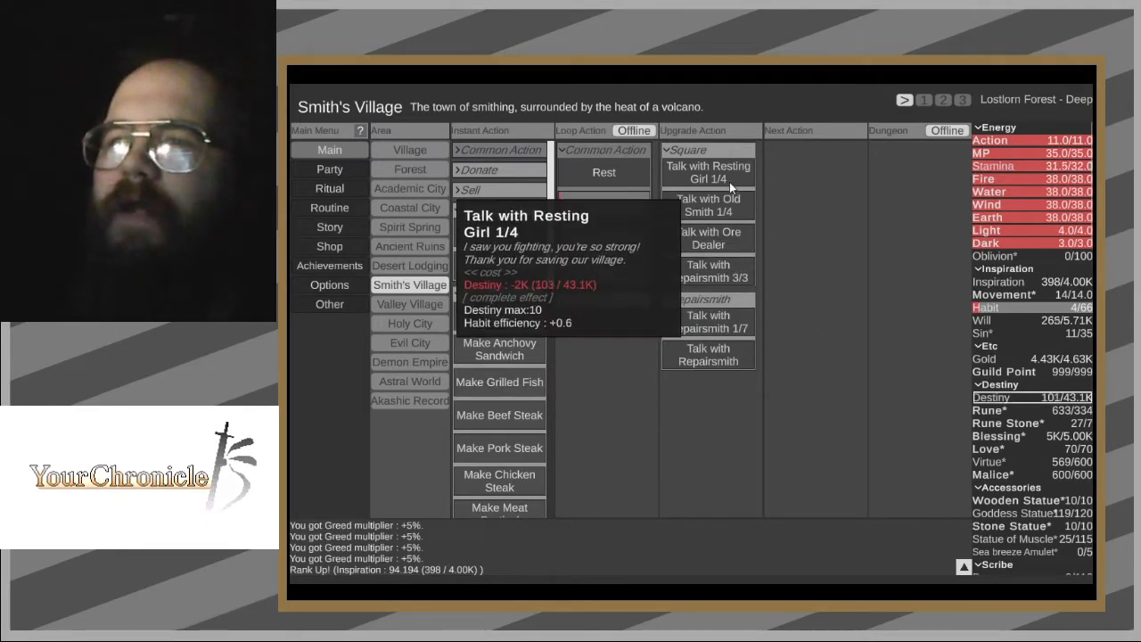
{"action": "left_click", "coordinate": [329, 207]}
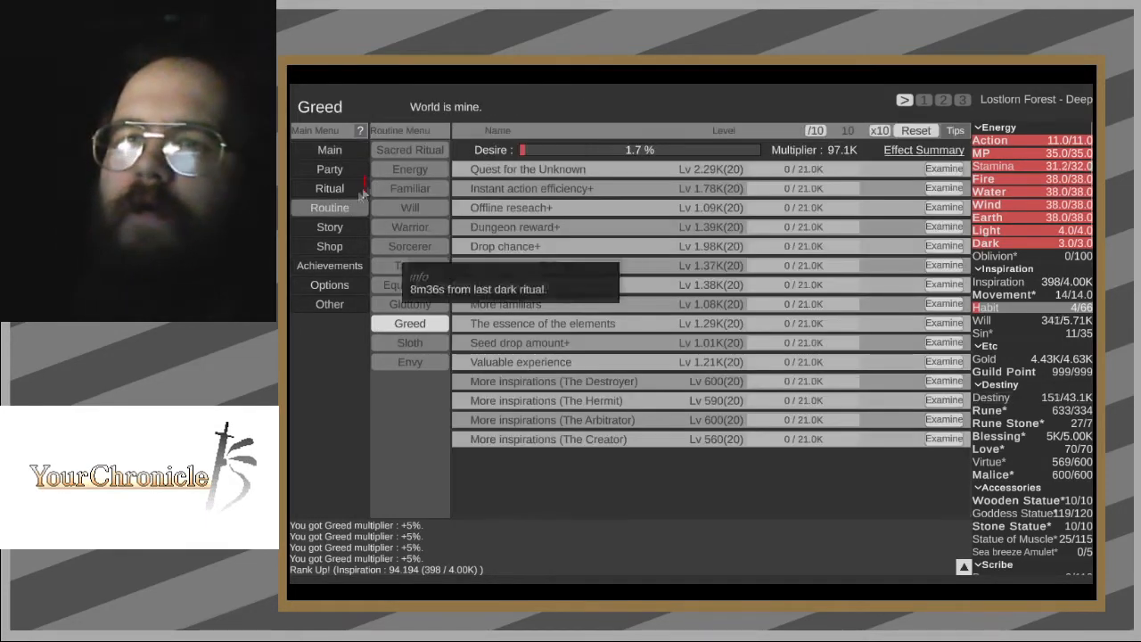
- Tick auto-summon for You on the party Level Up page, filling both slots
{"action": "left_click", "coordinate": [329, 168]}
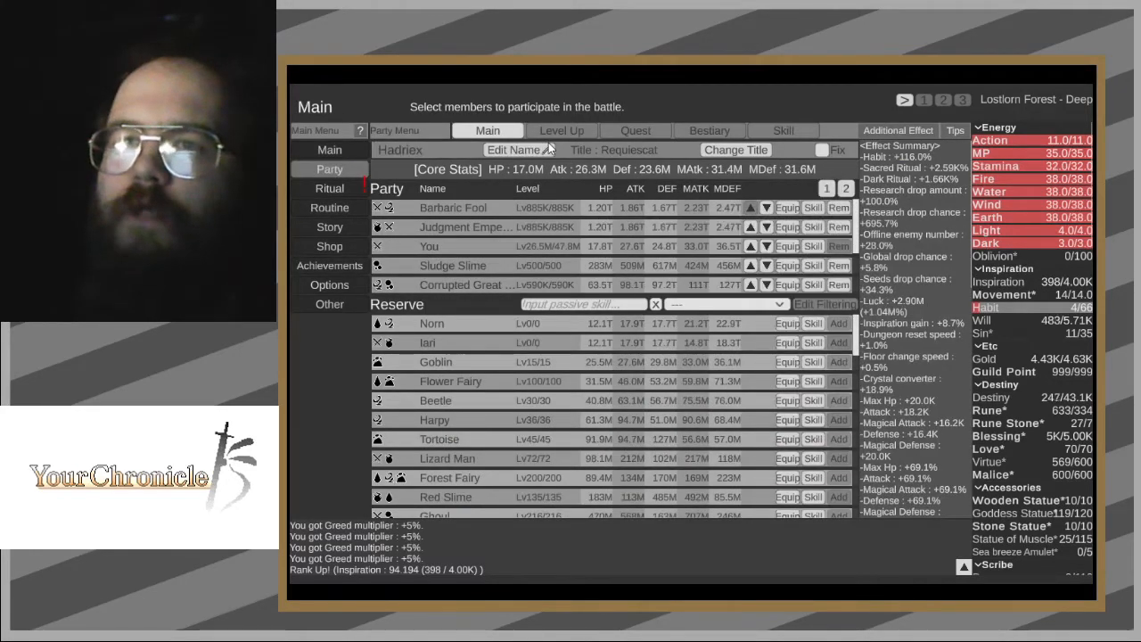
{"action": "left_click", "coordinate": [561, 130]}
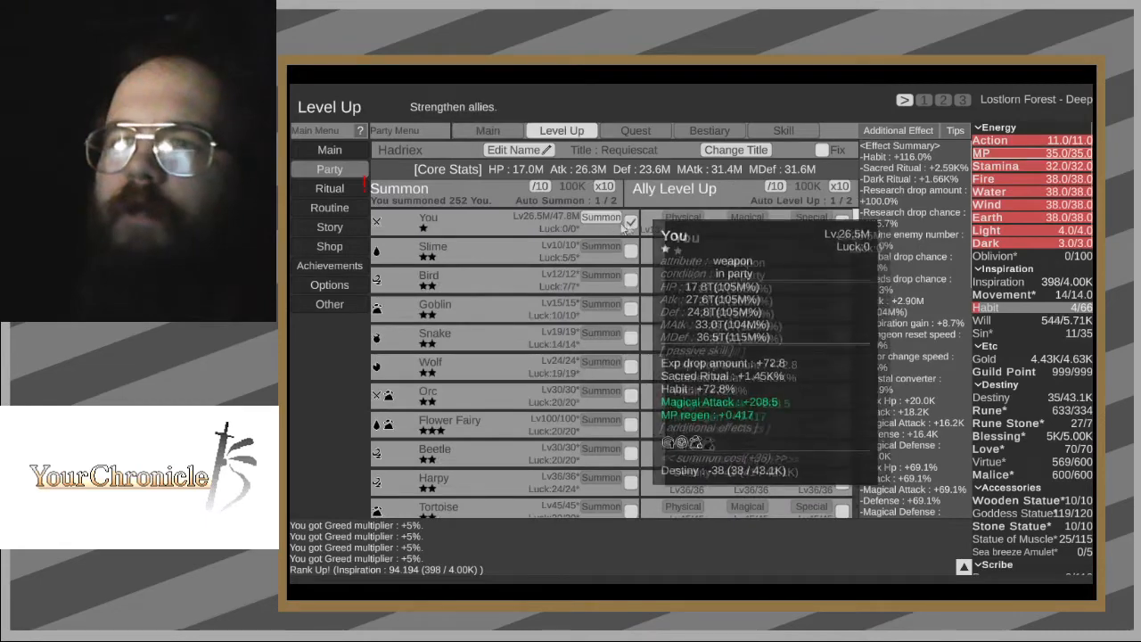
{"action": "left_click", "coordinate": [599, 221]}
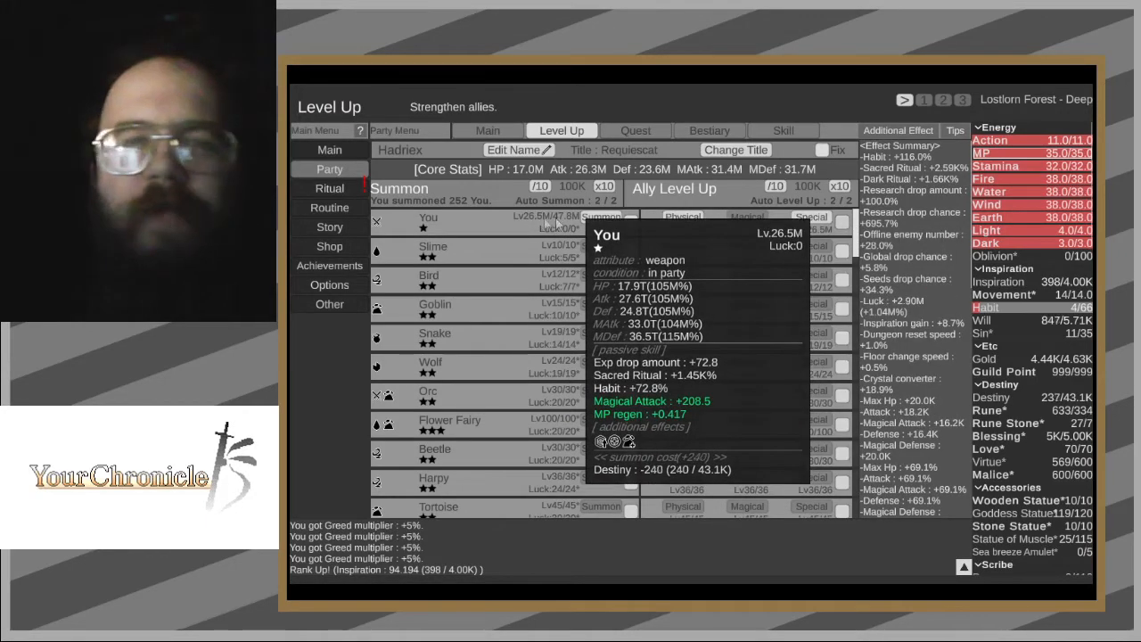
{"action": "left_click", "coordinate": [329, 149]}
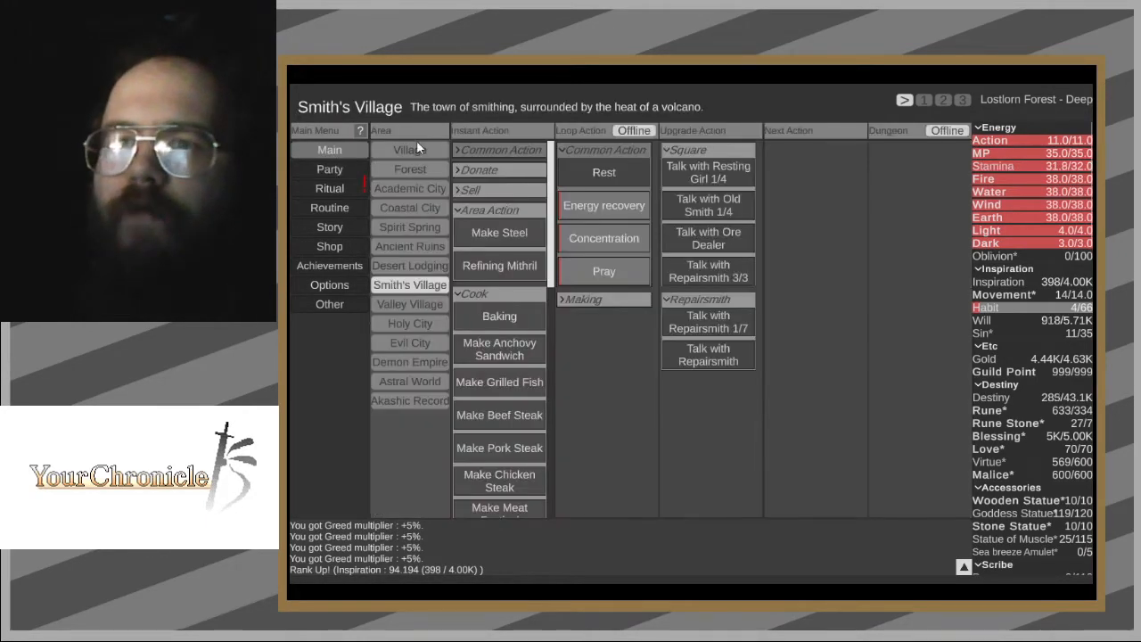
- Start praying in the Village, then review the Greed routine's research list for multiplier boosts
{"action": "left_click", "coordinate": [409, 149]}
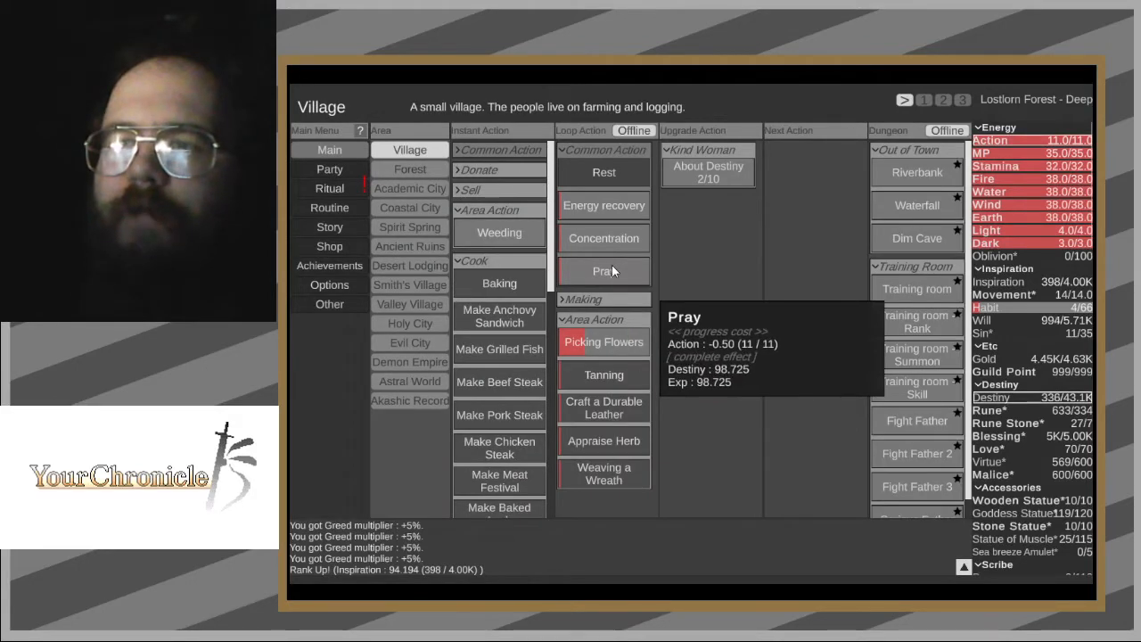
{"action": "left_click", "coordinate": [603, 271]}
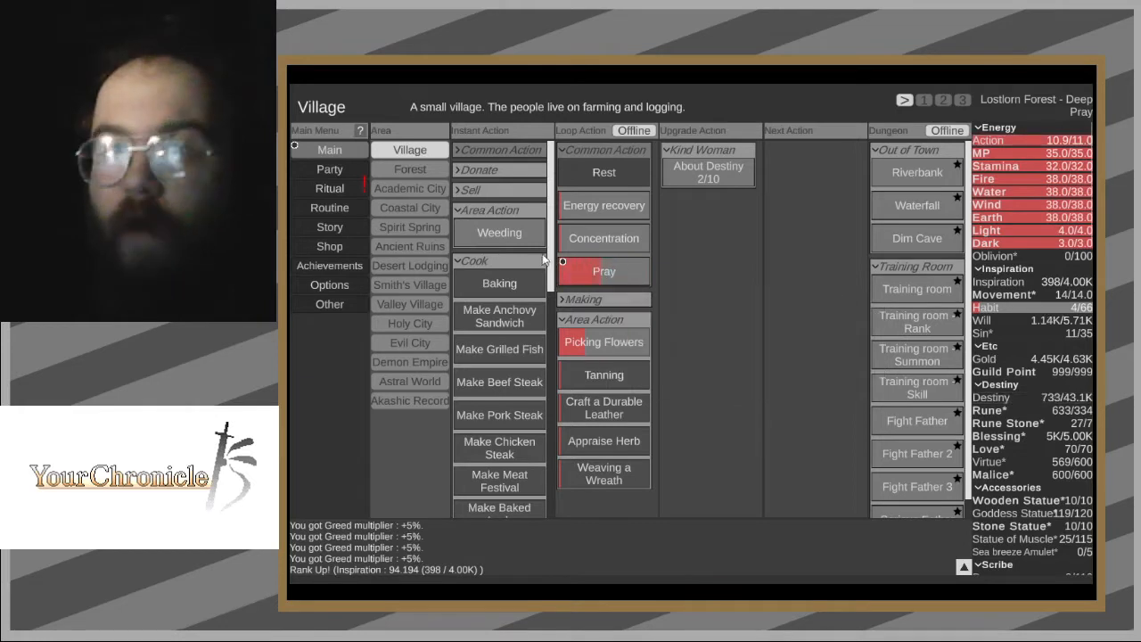
{"action": "mouse_move", "coordinate": [590, 271]}
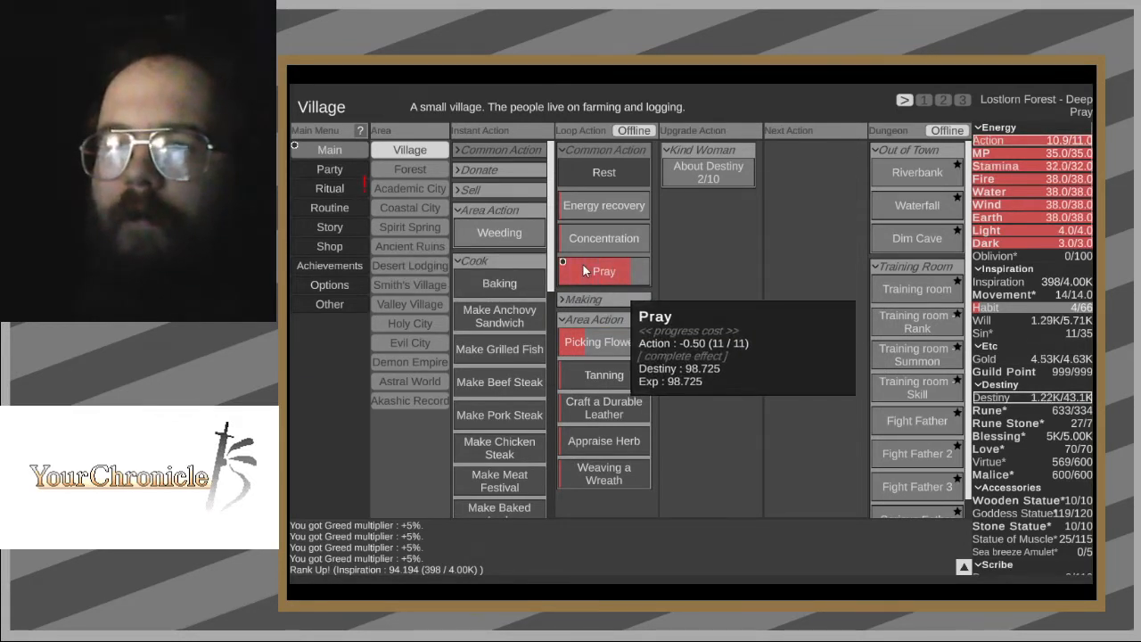
{"action": "left_click", "coordinate": [329, 188]}
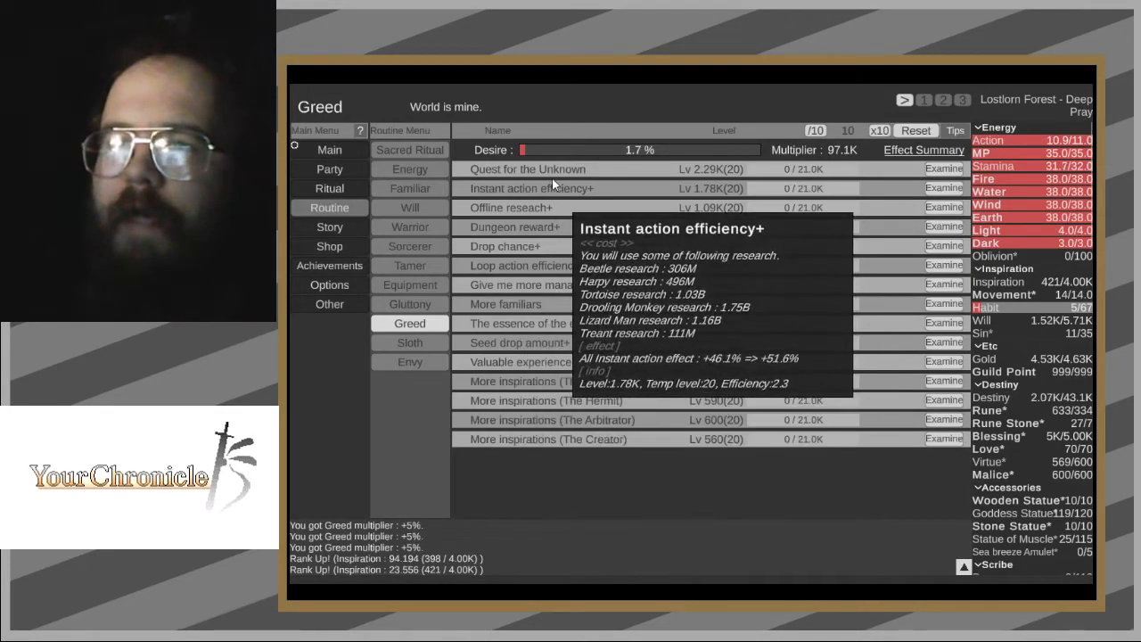
{"action": "mouse_move", "coordinate": [553, 174]}
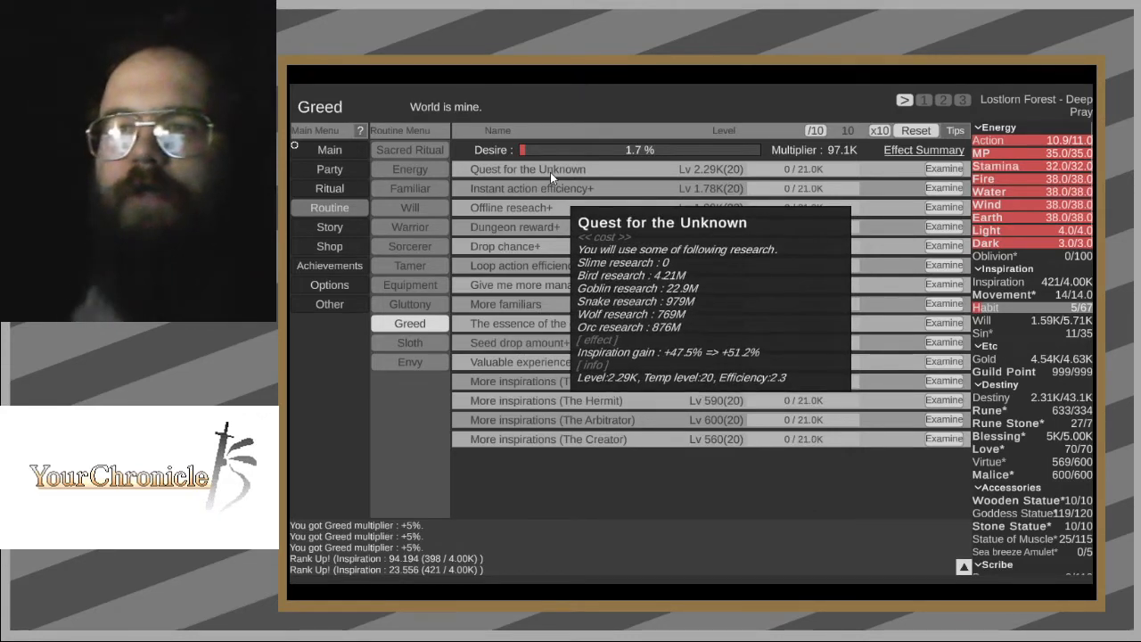
{"action": "mouse_move", "coordinate": [553, 188]}
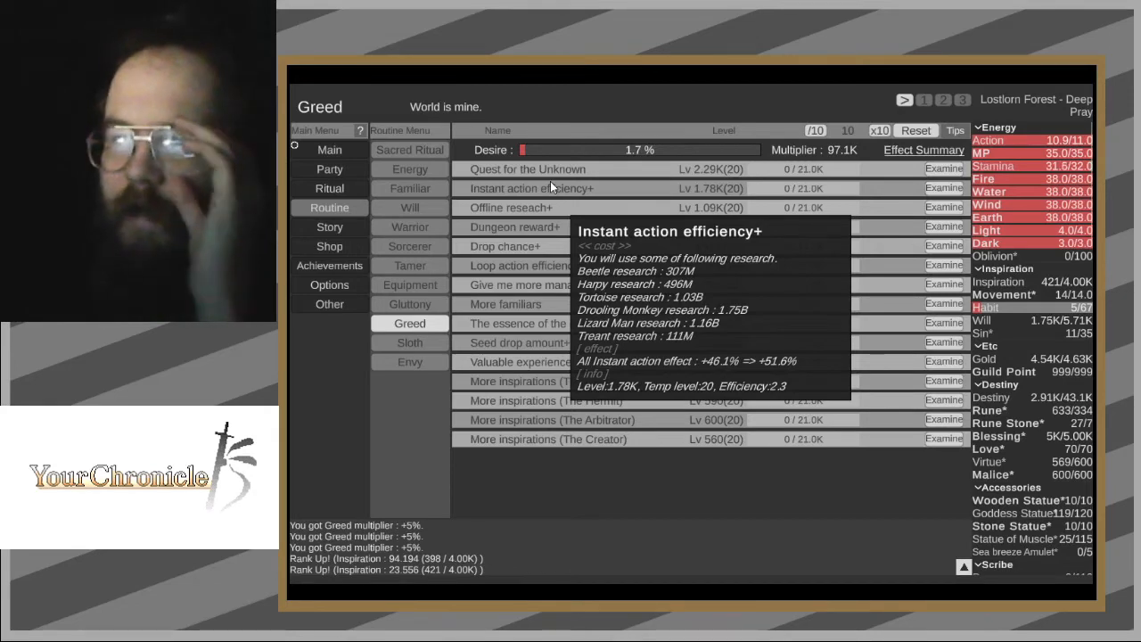
{"action": "mouse_move", "coordinate": [546, 207]}
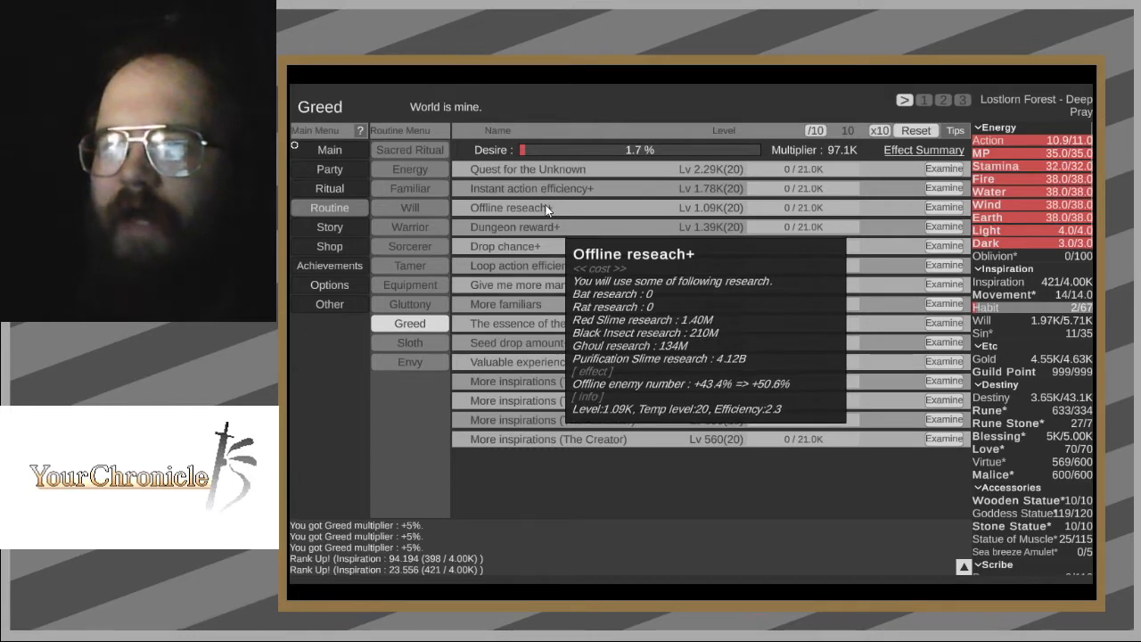
{"action": "mouse_move", "coordinate": [544, 226]}
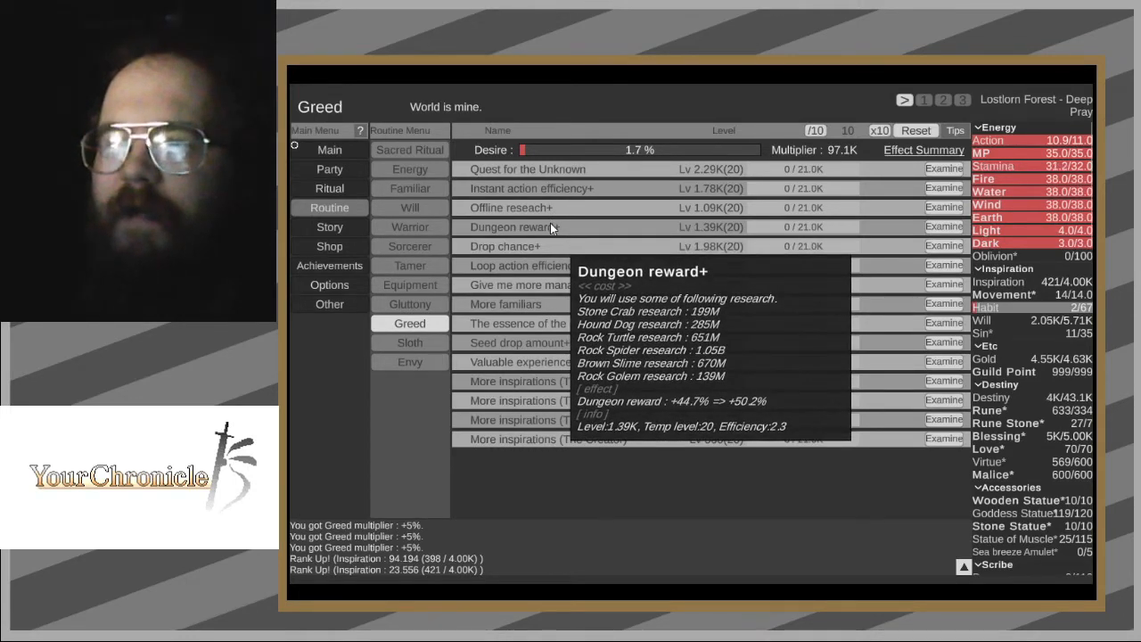
{"action": "mouse_move", "coordinate": [548, 249]}
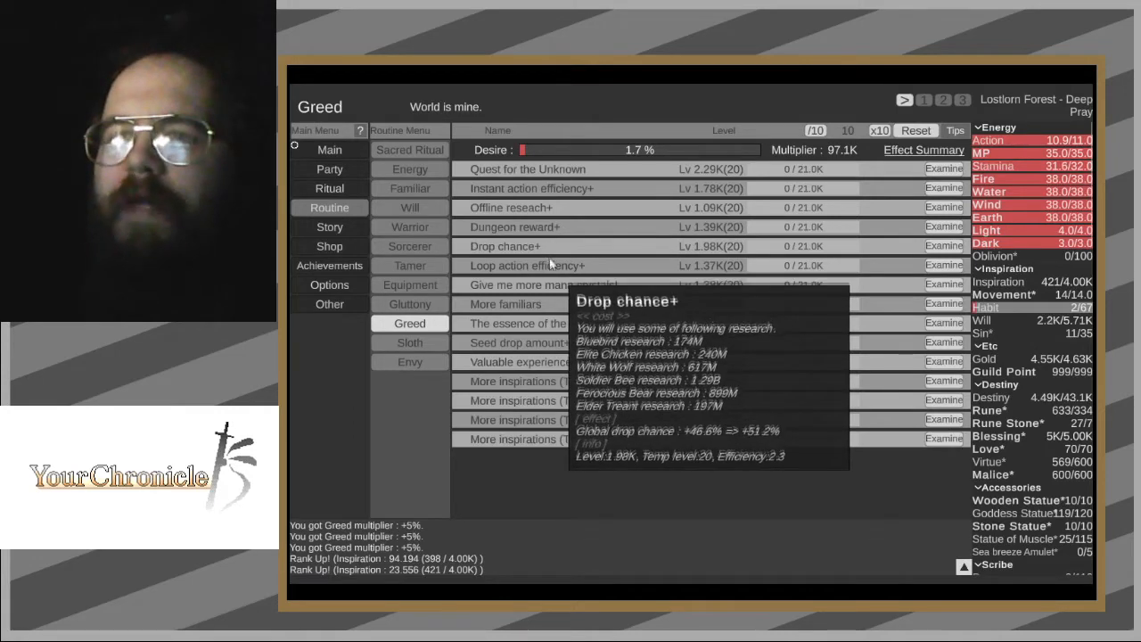
{"action": "mouse_move", "coordinate": [526, 284]}
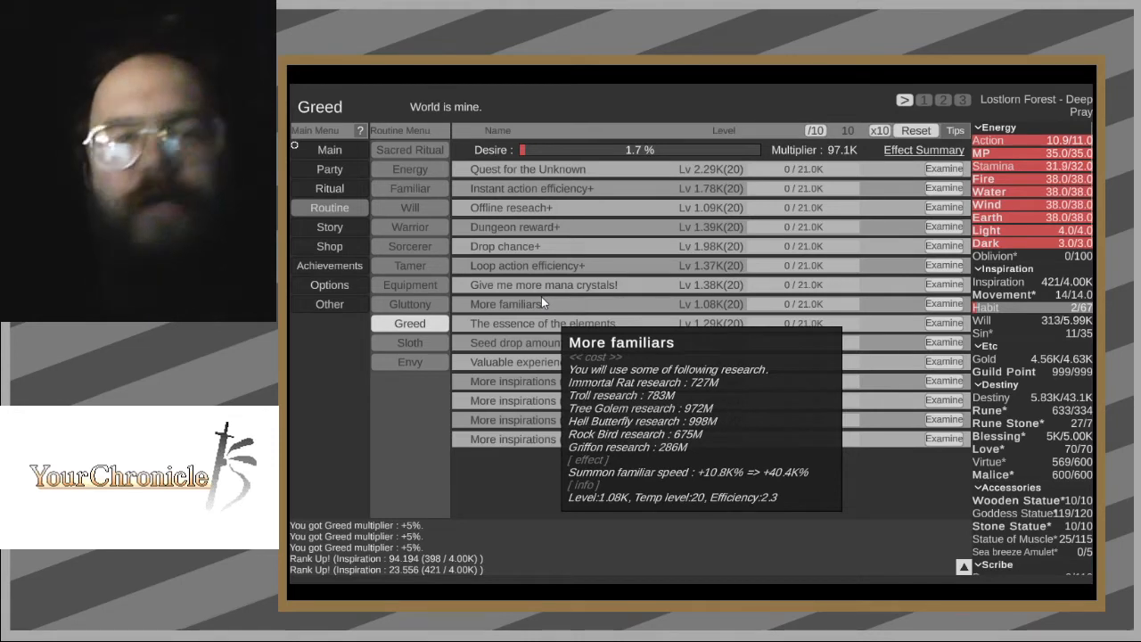
{"action": "mouse_move", "coordinate": [544, 324]}
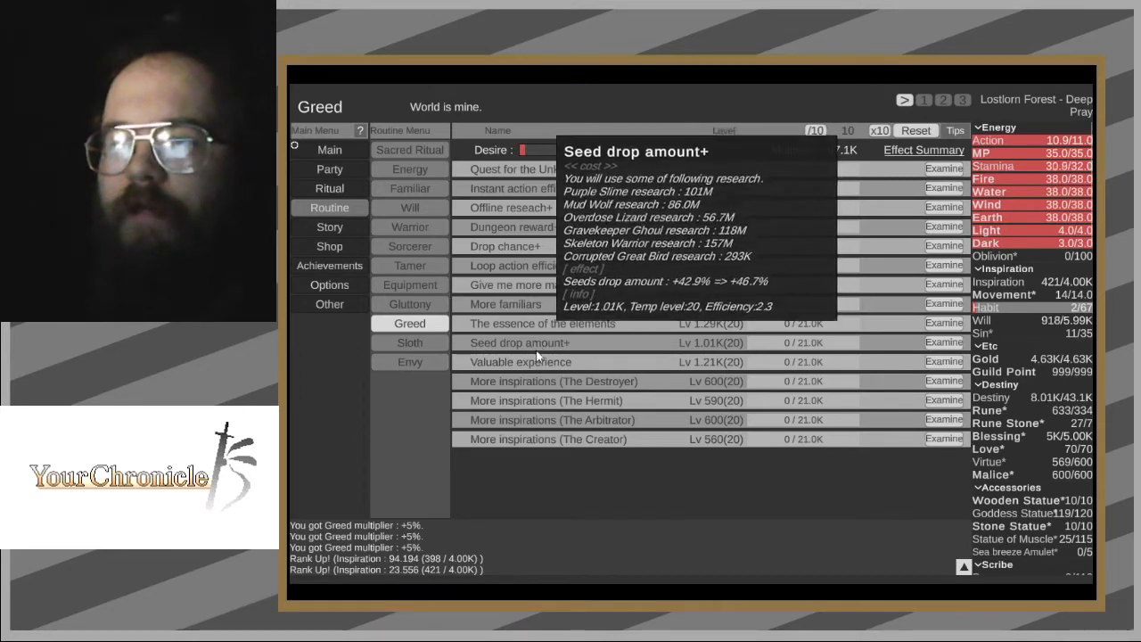
{"action": "mouse_move", "coordinate": [534, 390]}
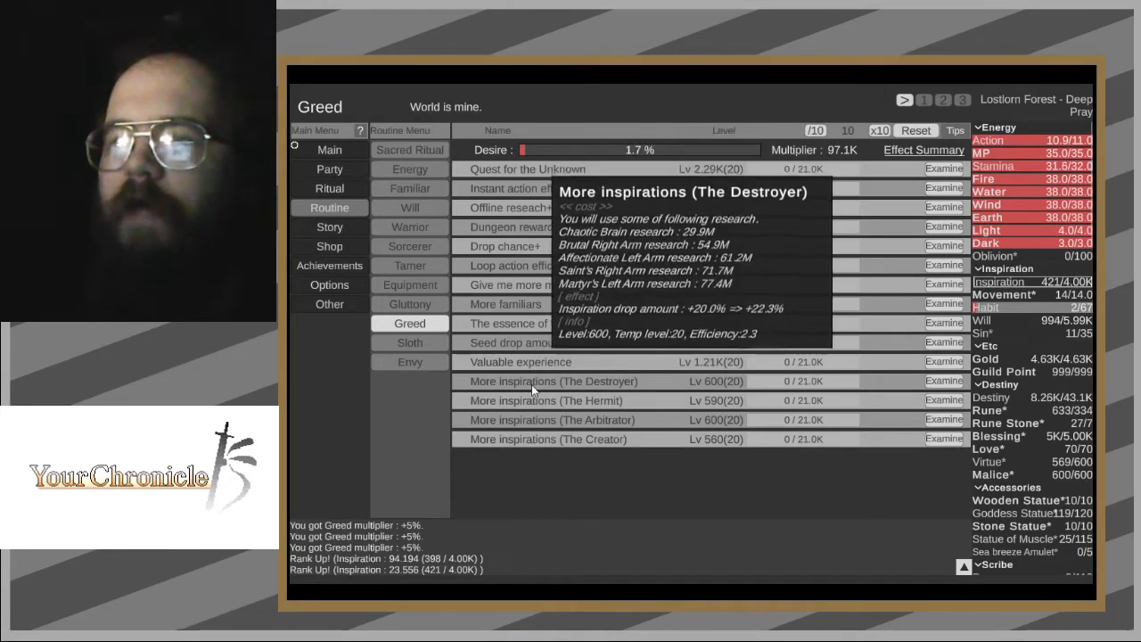
{"action": "mouse_move", "coordinate": [544, 411]}
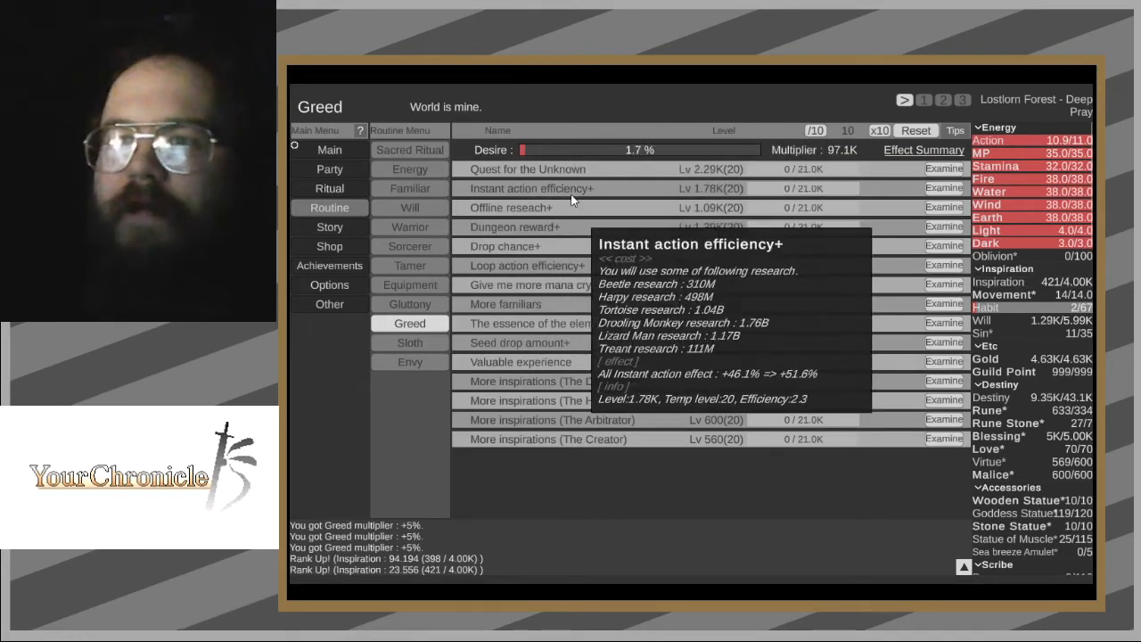
{"action": "left_click", "coordinate": [410, 361]}
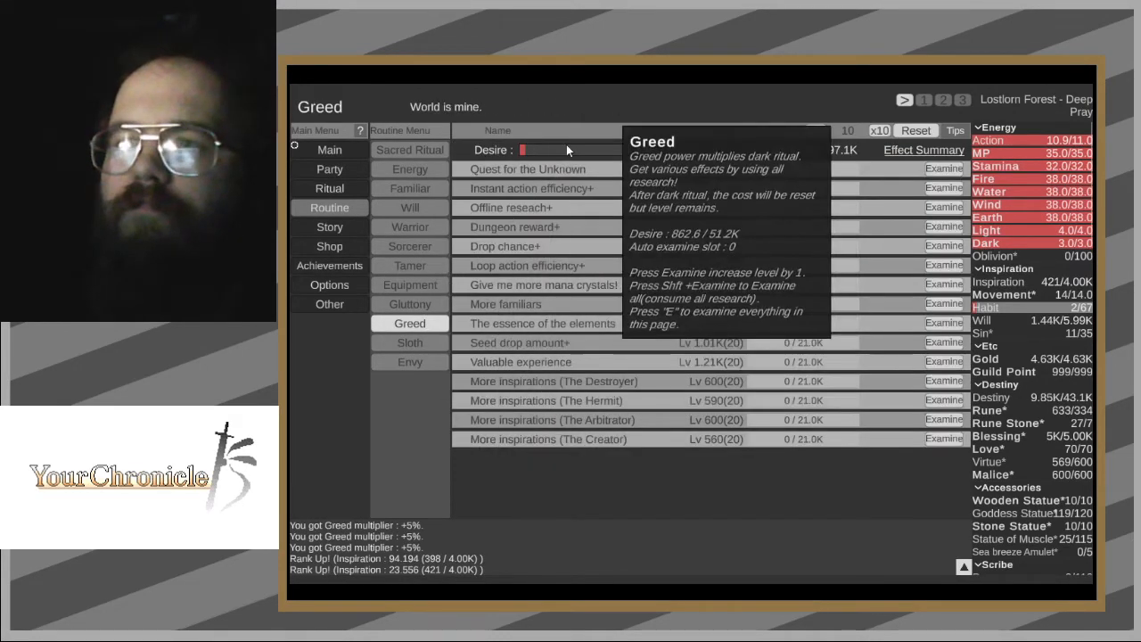
- Browse the routine pages, raising Miracle Stone to level 12 and Lucky Rabbits Foot to 30
{"action": "left_click", "coordinate": [409, 304]}
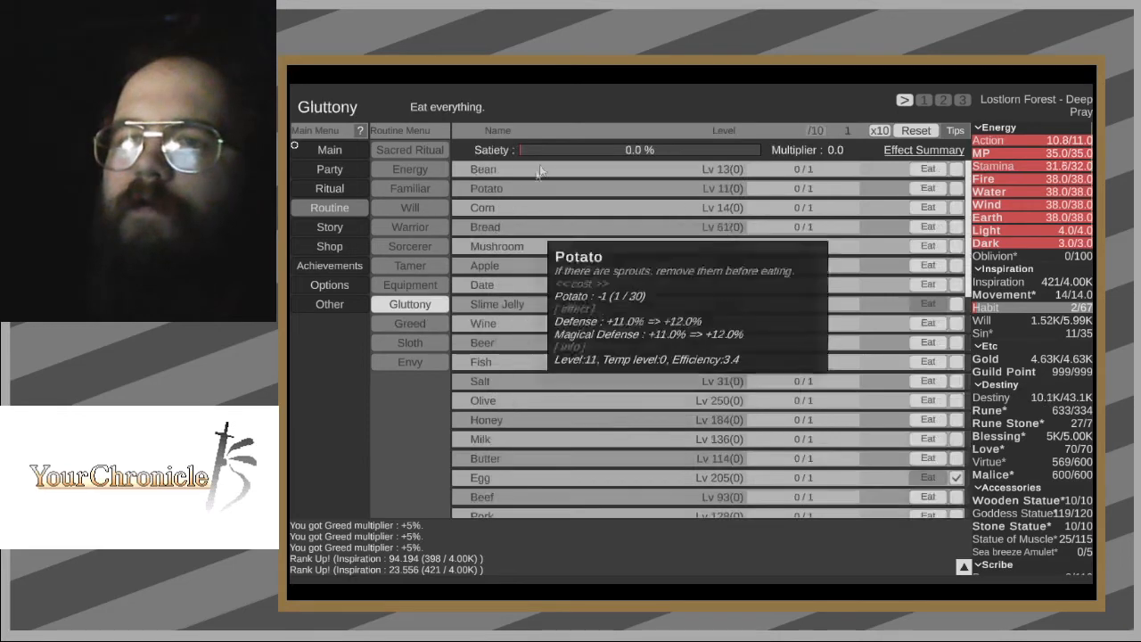
{"action": "mouse_move", "coordinate": [554, 154]}
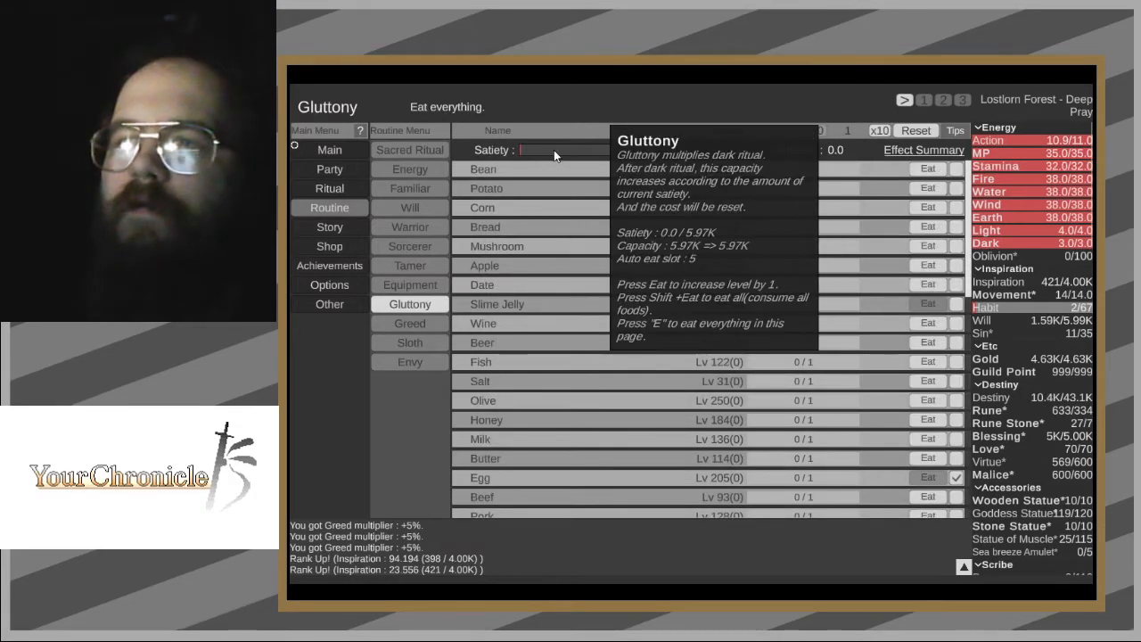
{"action": "mouse_move", "coordinate": [408, 207]}
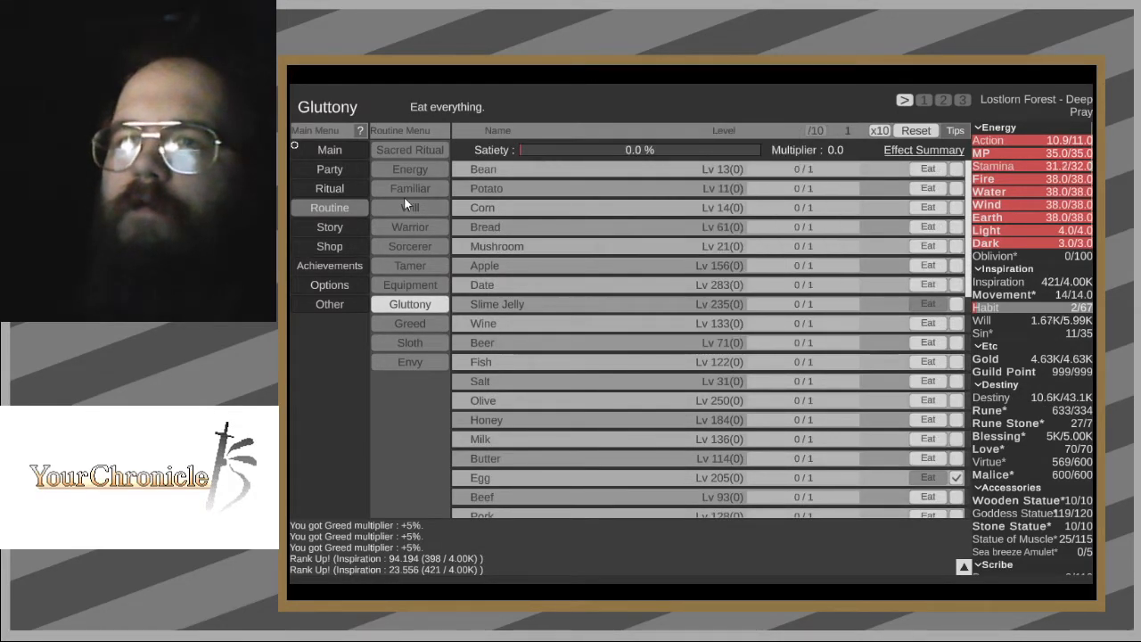
{"action": "left_click", "coordinate": [409, 188]}
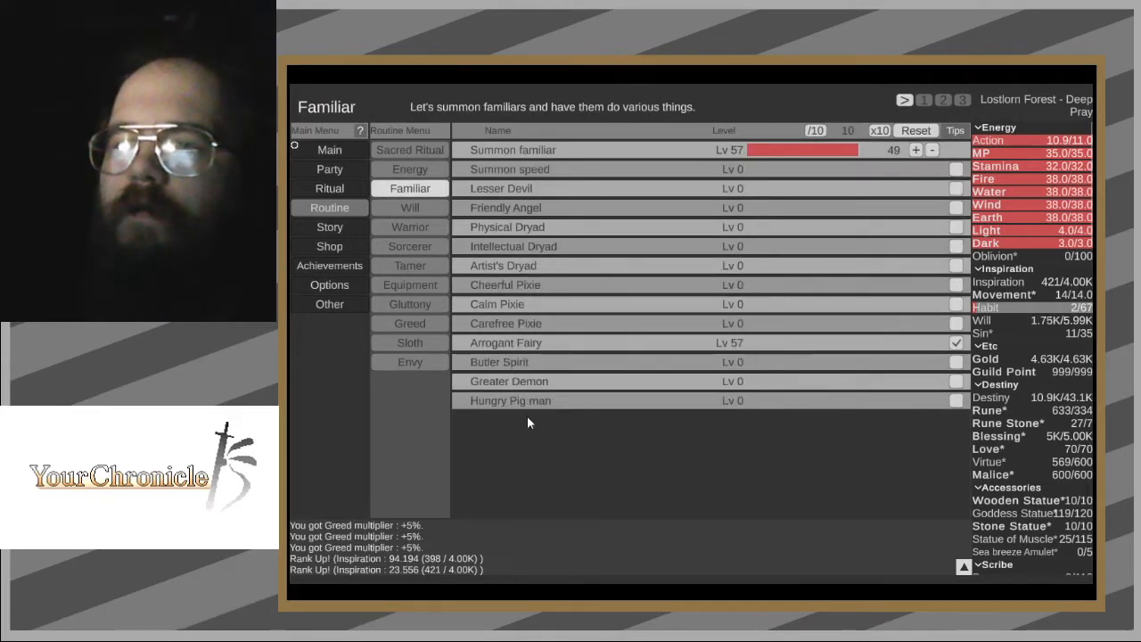
{"action": "mouse_move", "coordinate": [529, 411]}
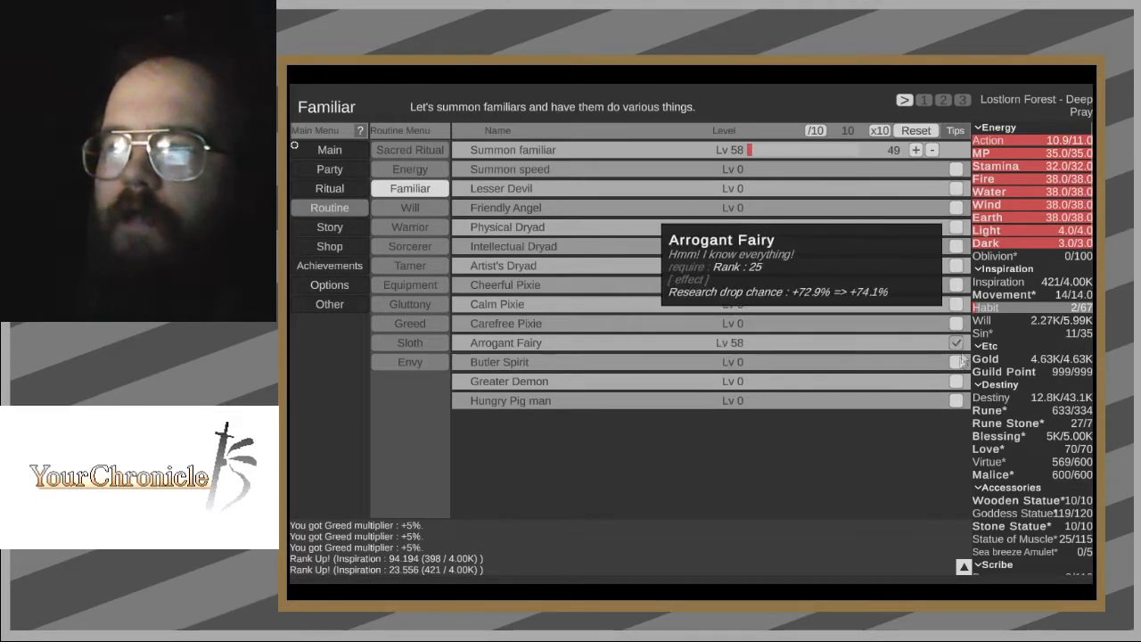
{"action": "left_click", "coordinate": [952, 400]}
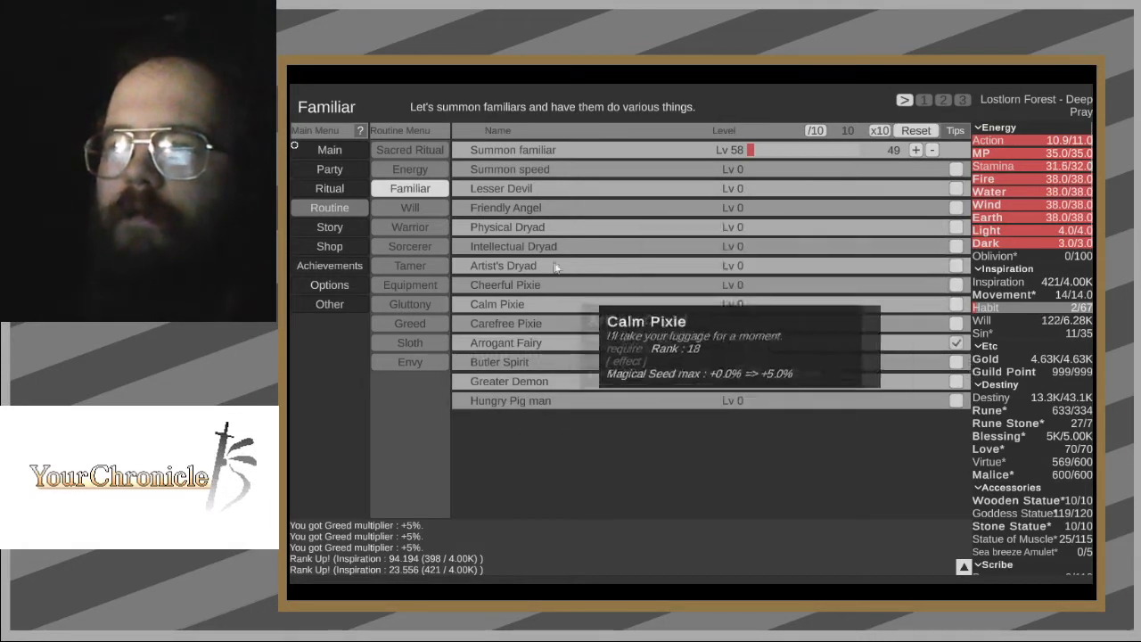
{"action": "left_click", "coordinate": [409, 323]}
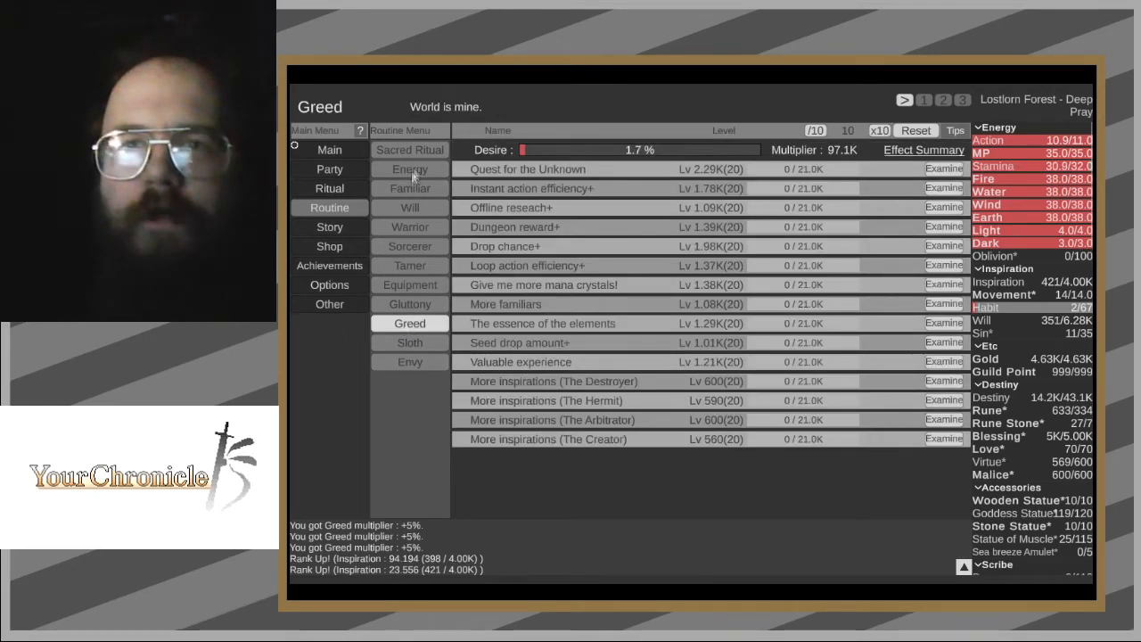
{"action": "left_click", "coordinate": [409, 149]}
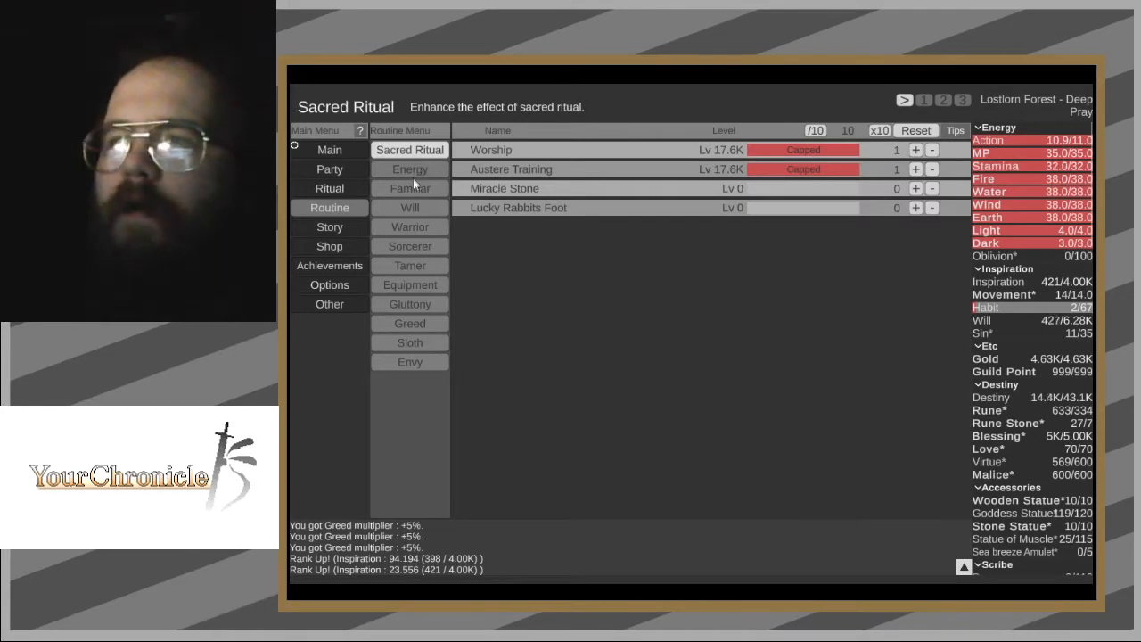
{"action": "left_click", "coordinate": [410, 188]}
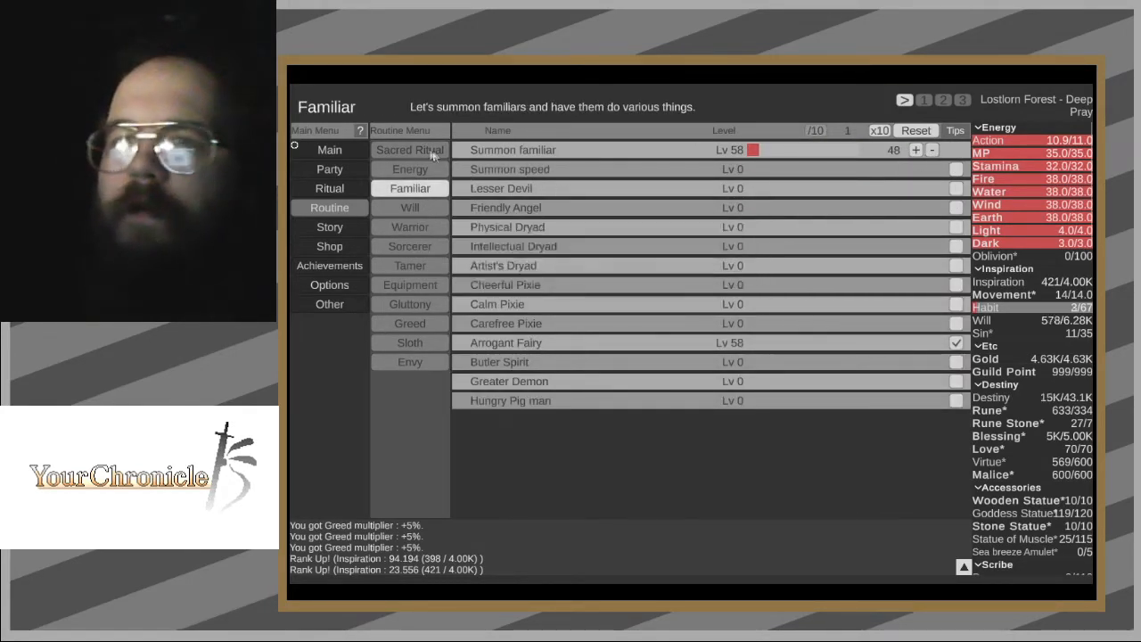
{"action": "left_click", "coordinate": [410, 150]}
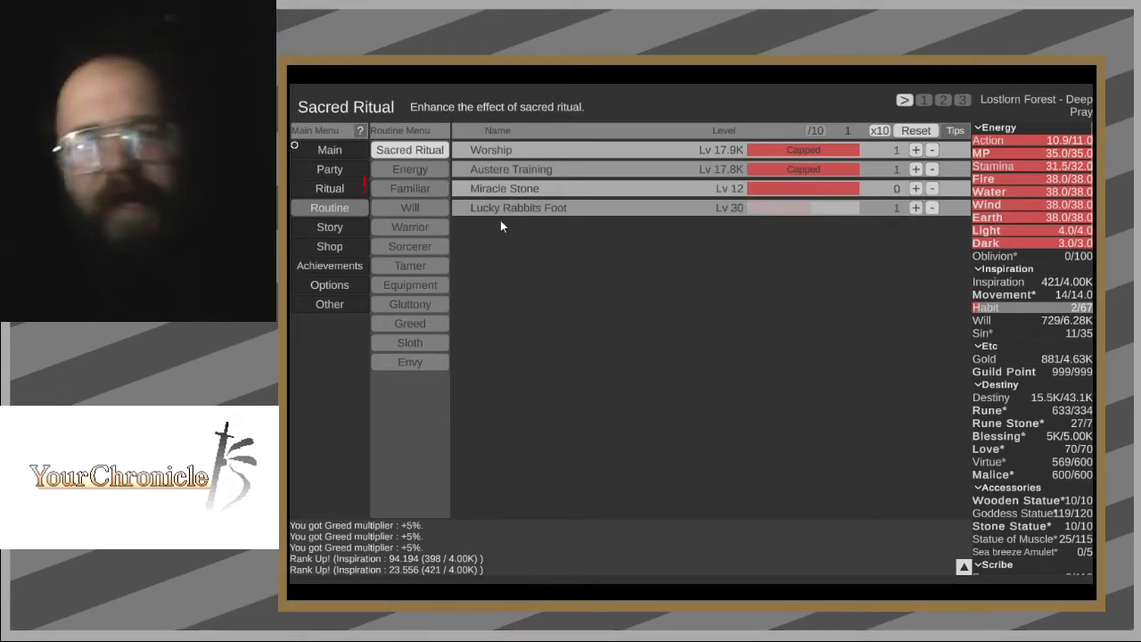
{"action": "left_click", "coordinate": [410, 169]}
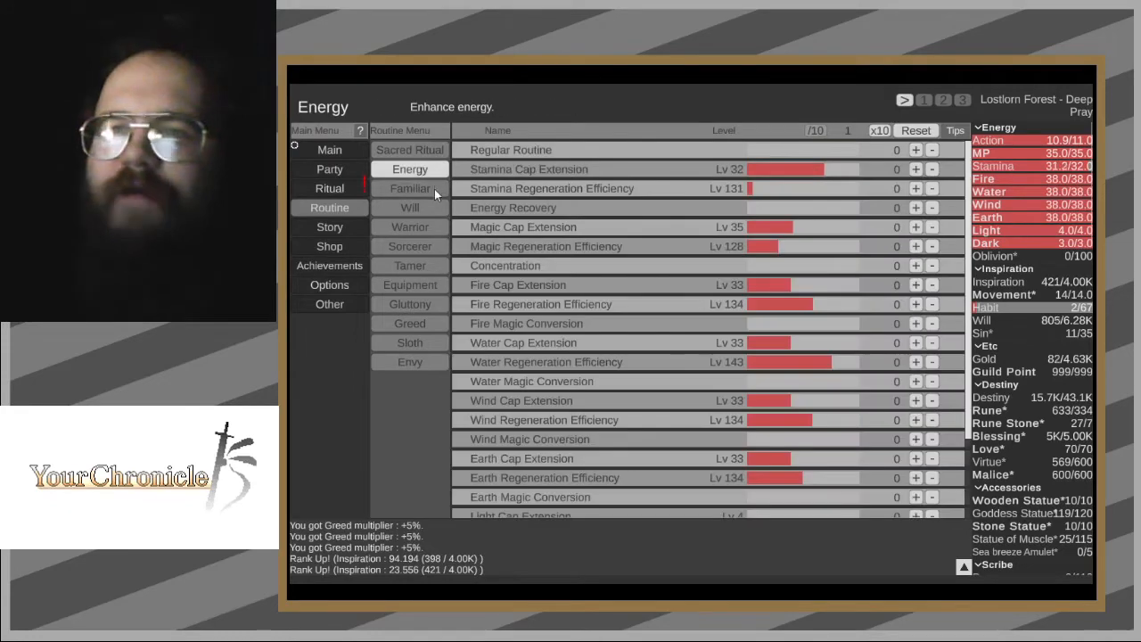
{"action": "left_click", "coordinate": [409, 189]}
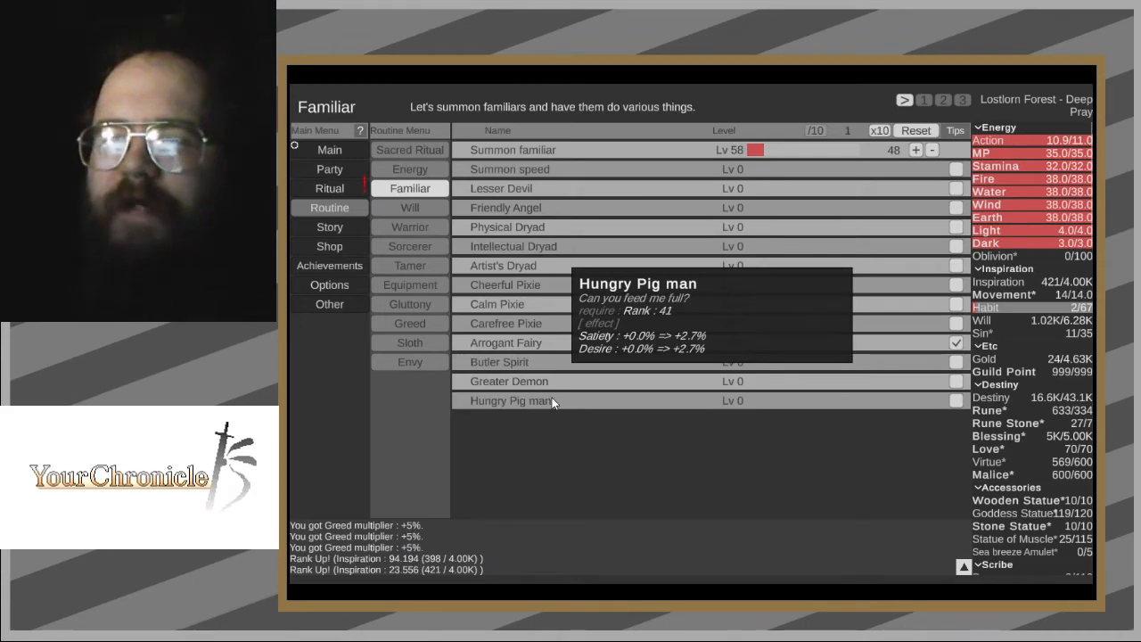
- Perform a Sacred Ritual to reach rank 68, then return to Smith's Village actions
{"action": "left_click", "coordinate": [329, 188]}
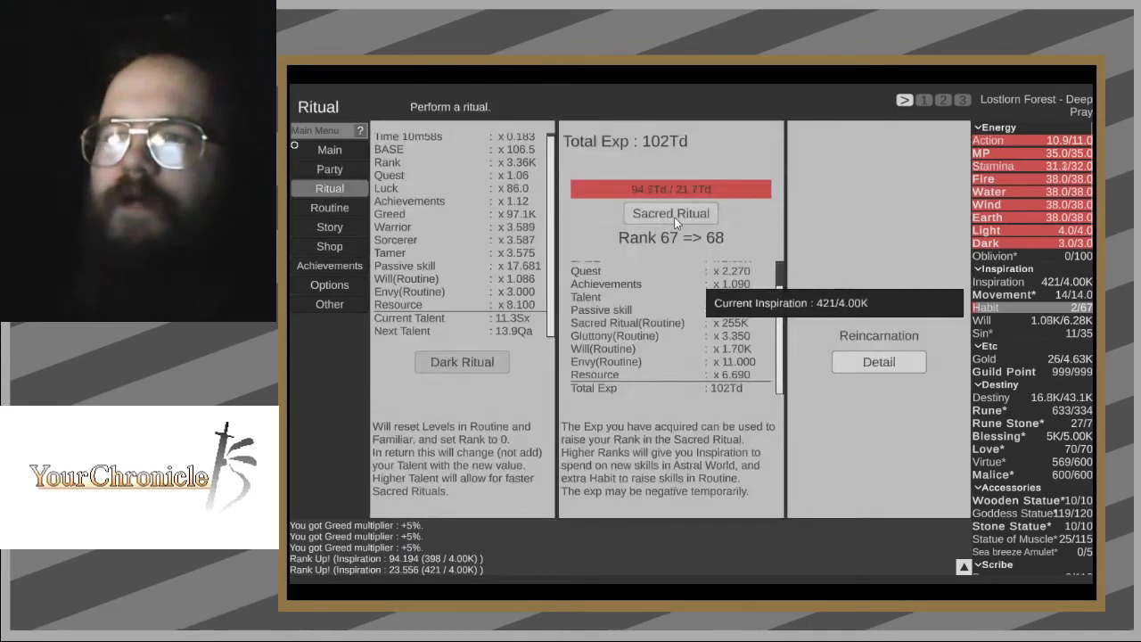
{"action": "left_click", "coordinate": [329, 207]}
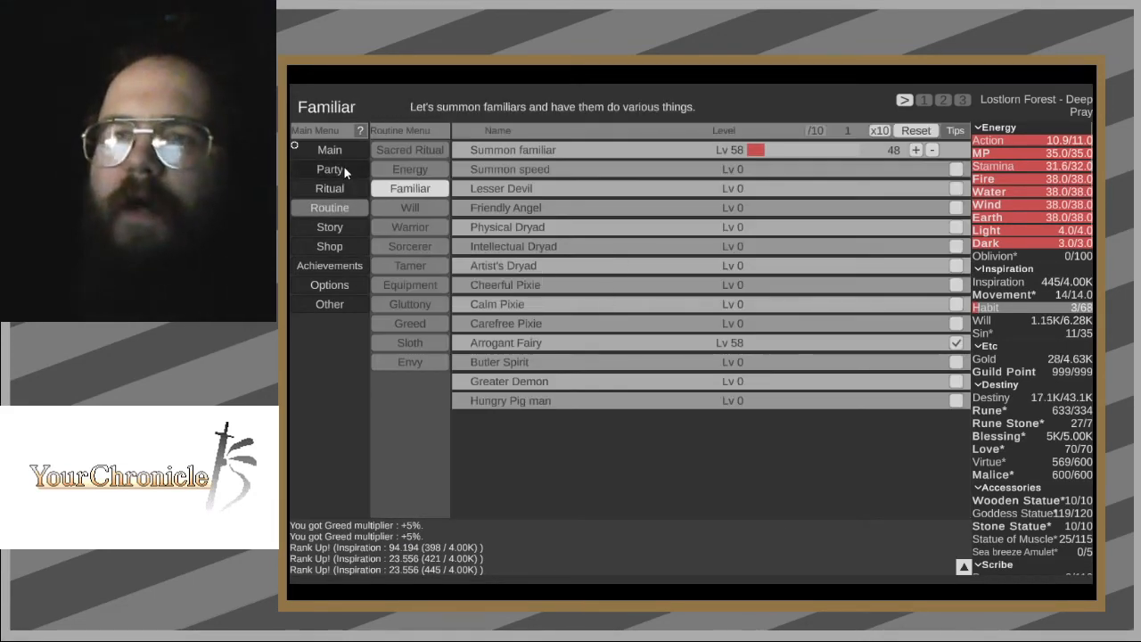
{"action": "left_click", "coordinate": [329, 169]}
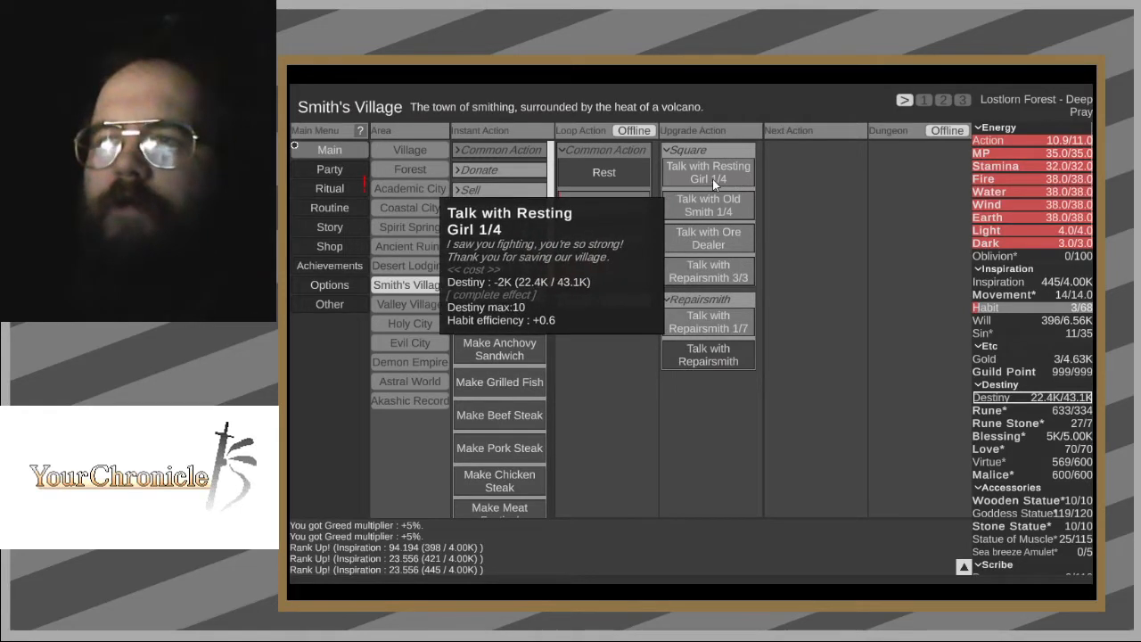
{"action": "mouse_move", "coordinate": [707, 238]}
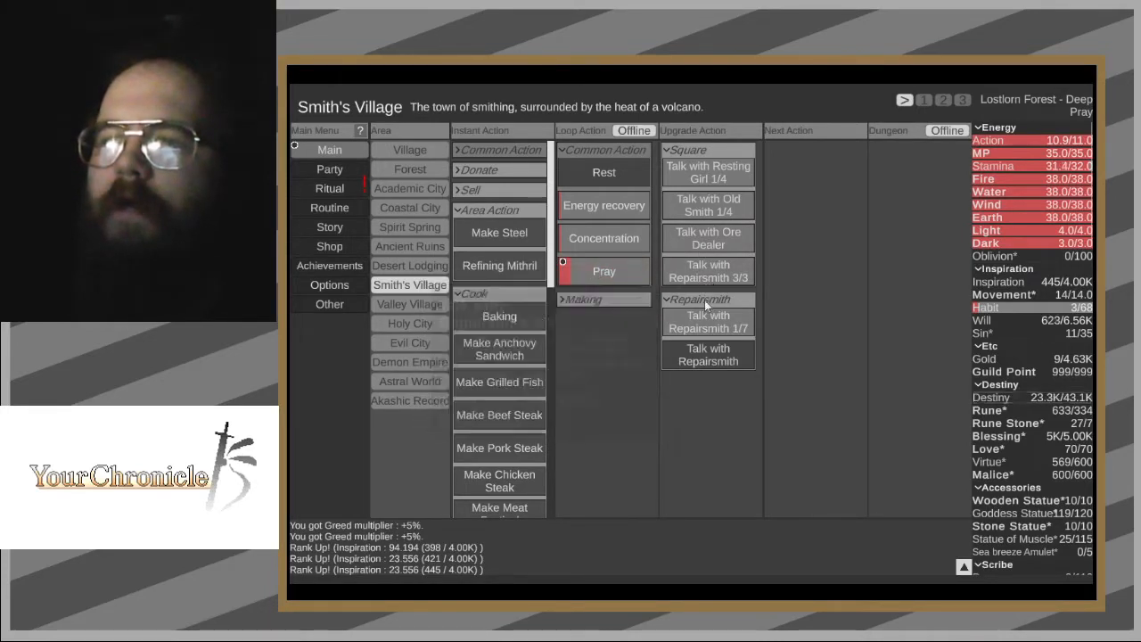
{"action": "mouse_move", "coordinate": [708, 321]}
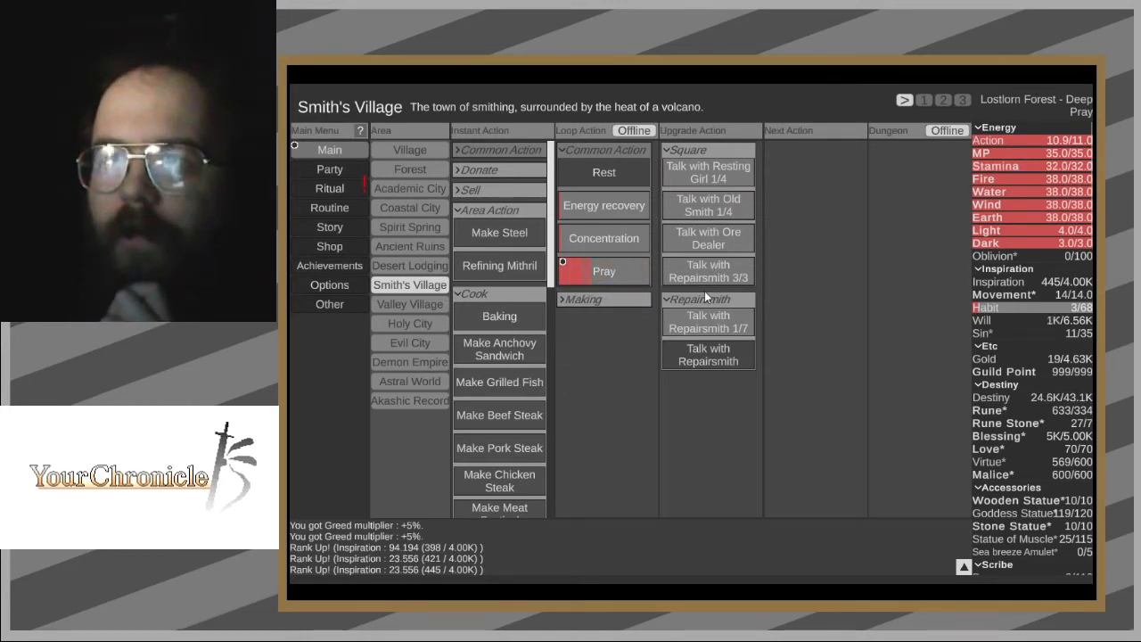
{"action": "mouse_move", "coordinate": [1039, 323]}
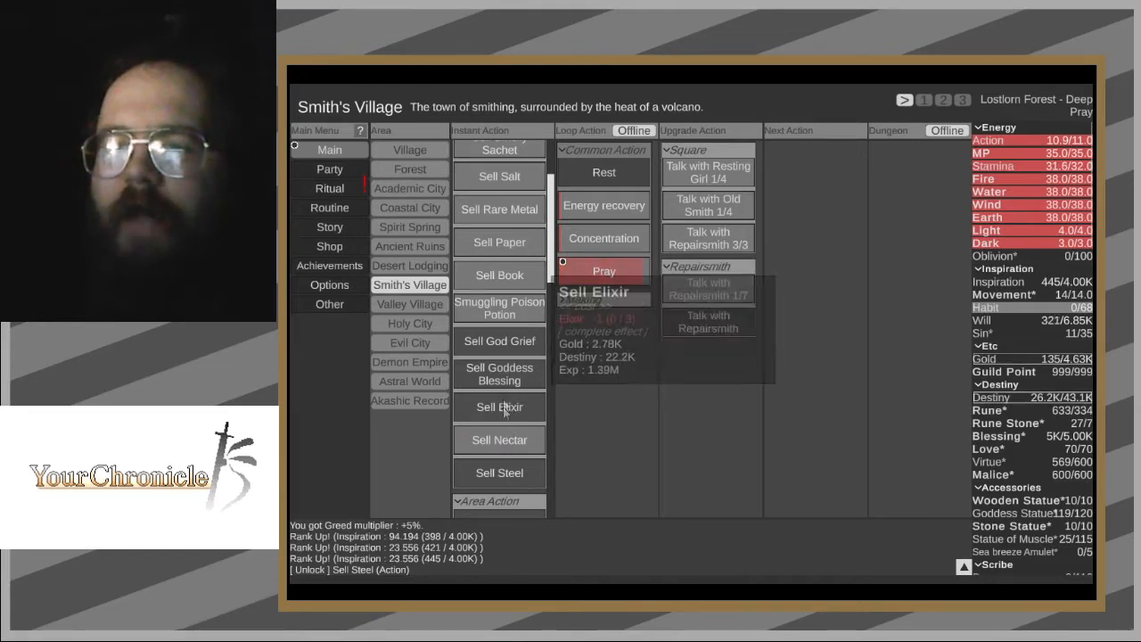
{"action": "mouse_move", "coordinate": [499, 380]}
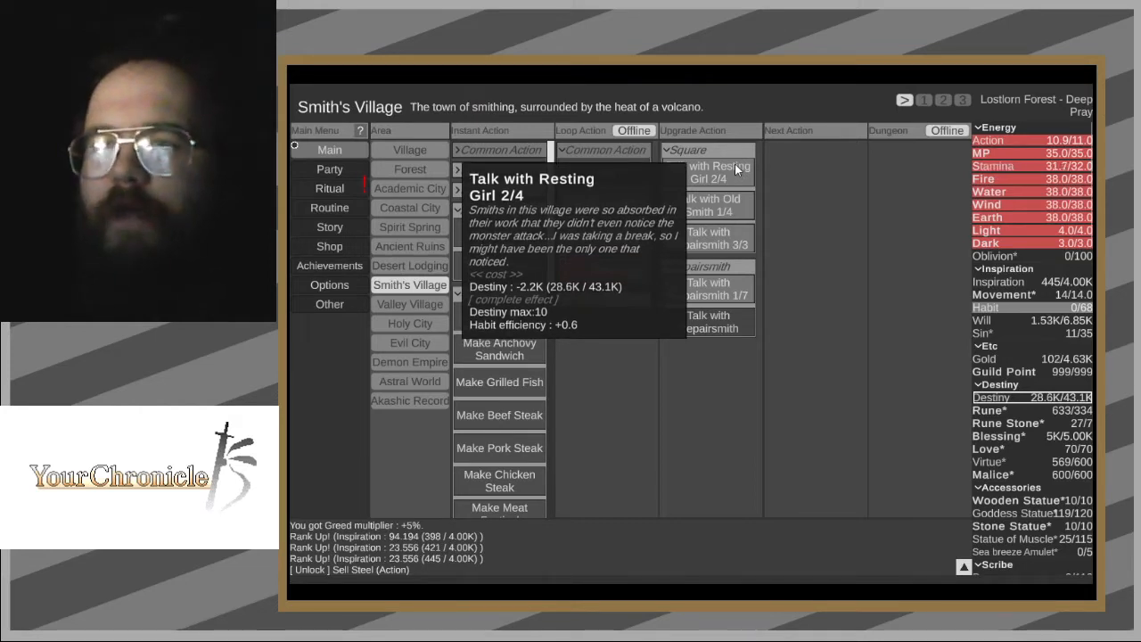
- Finish the Resting Girl and Old Smith talks, unlocking the three smiths' forges
{"action": "left_click", "coordinate": [708, 173]}
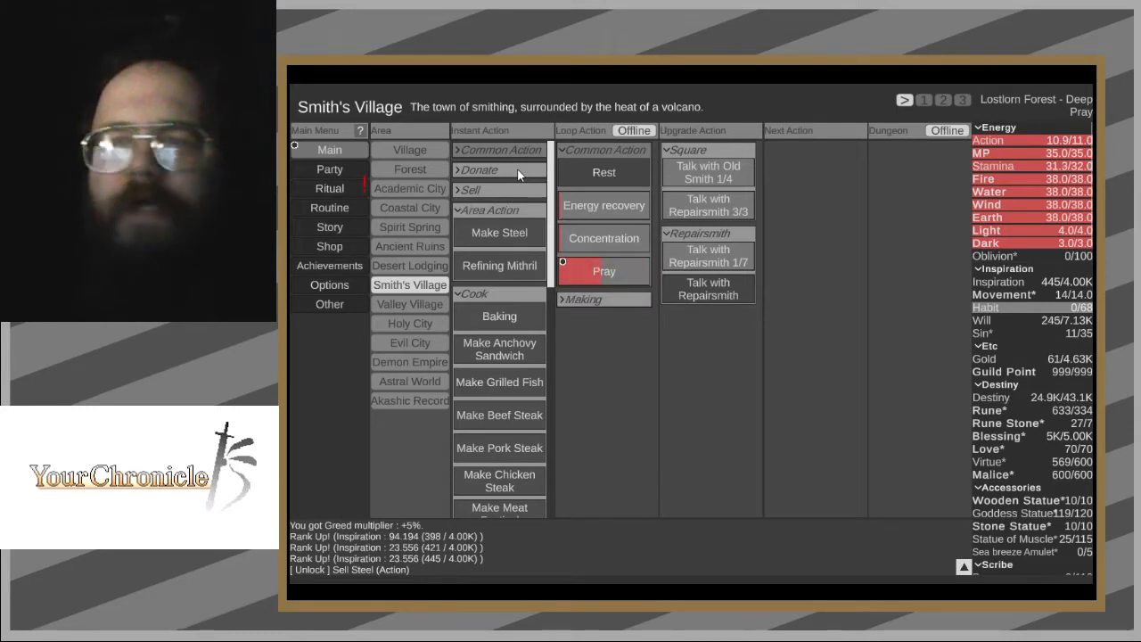
{"action": "mouse_move", "coordinate": [708, 172]}
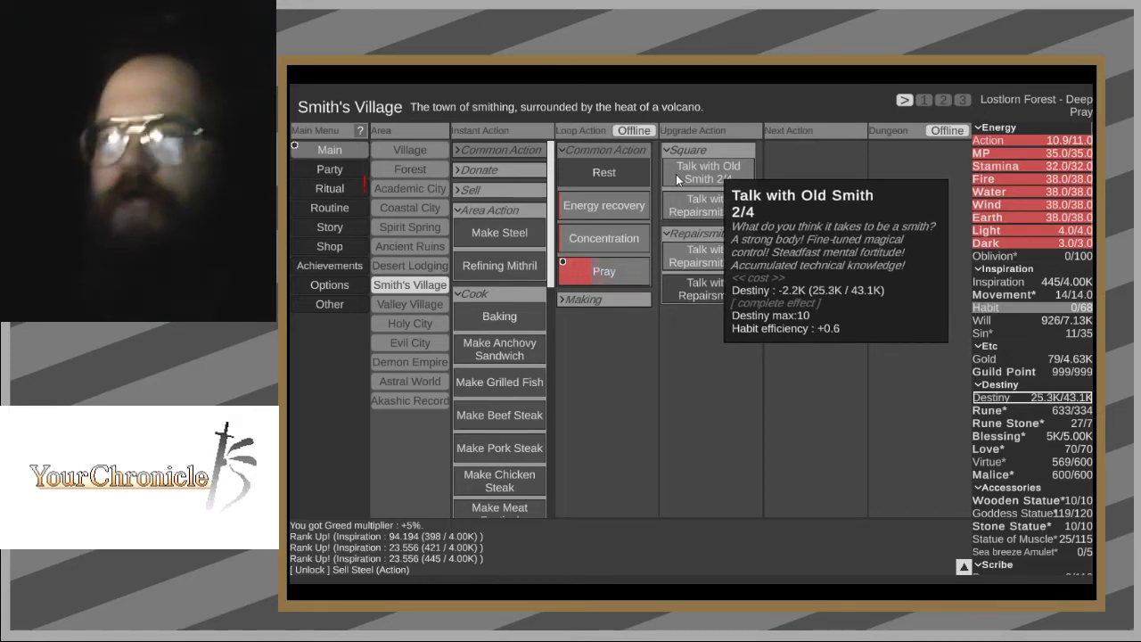
{"action": "left_click", "coordinate": [707, 172]}
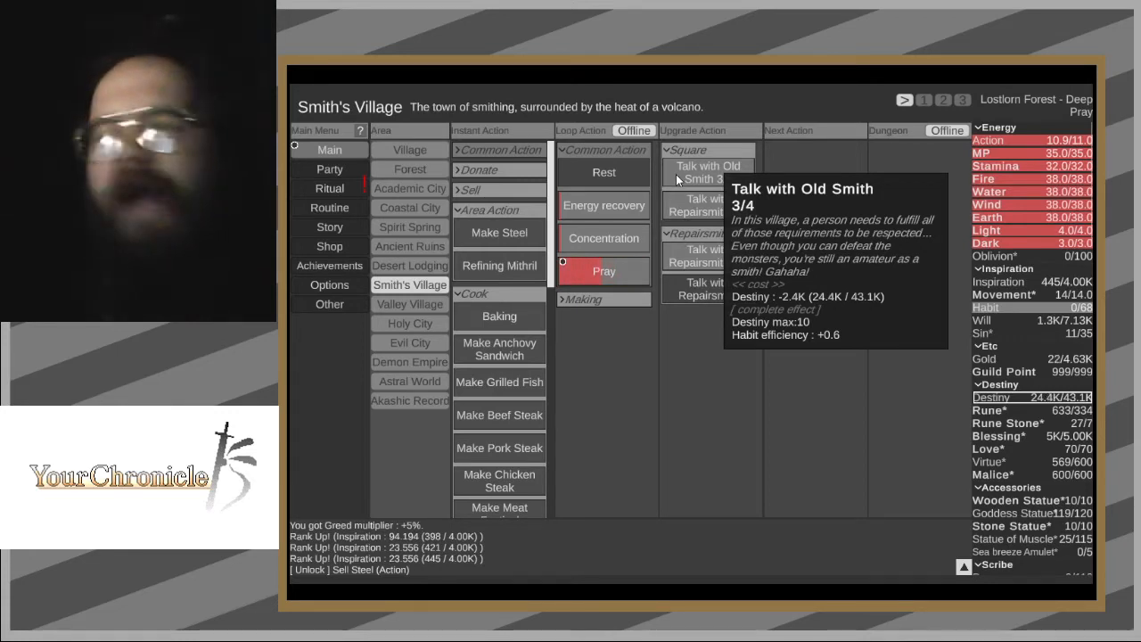
{"action": "left_click", "coordinate": [708, 172]}
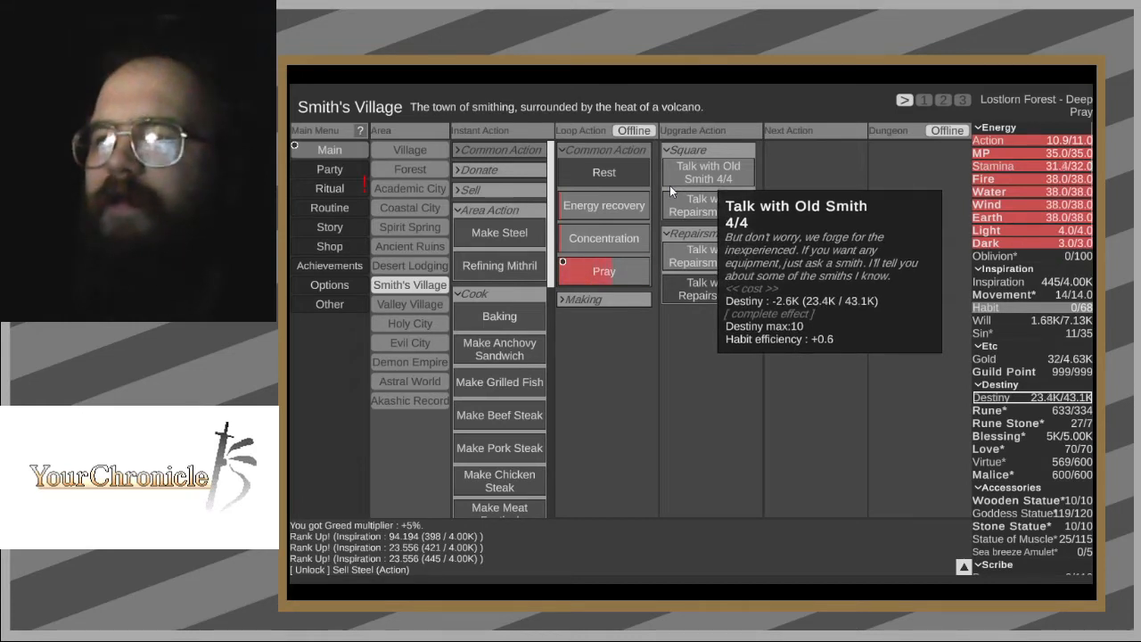
{"action": "left_click", "coordinate": [708, 172]}
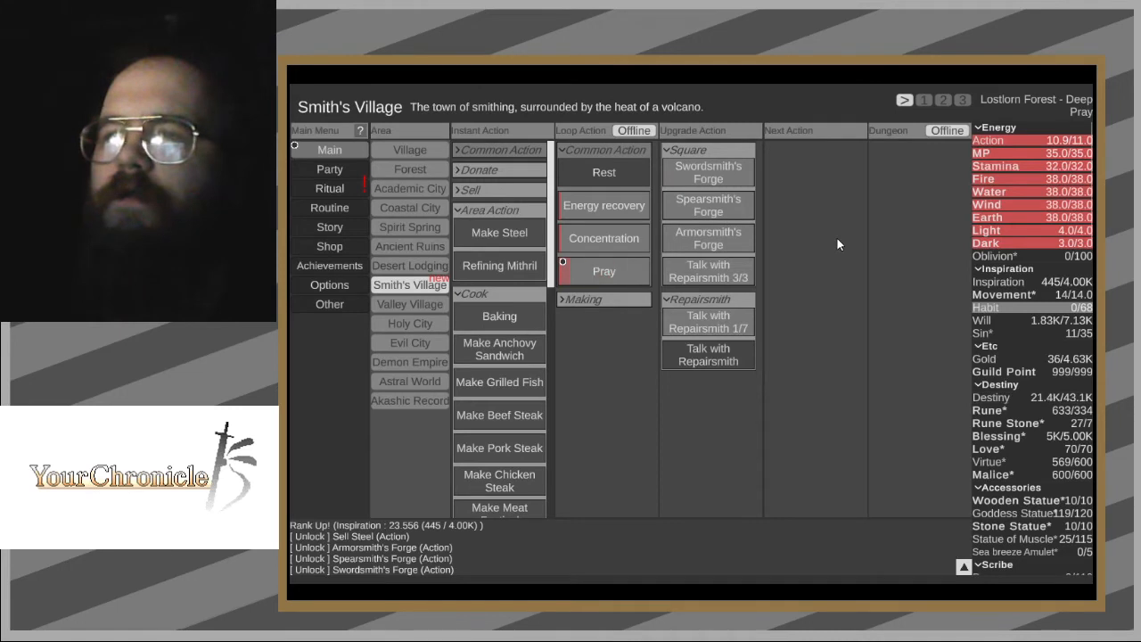
{"action": "mouse_move", "coordinate": [708, 270]}
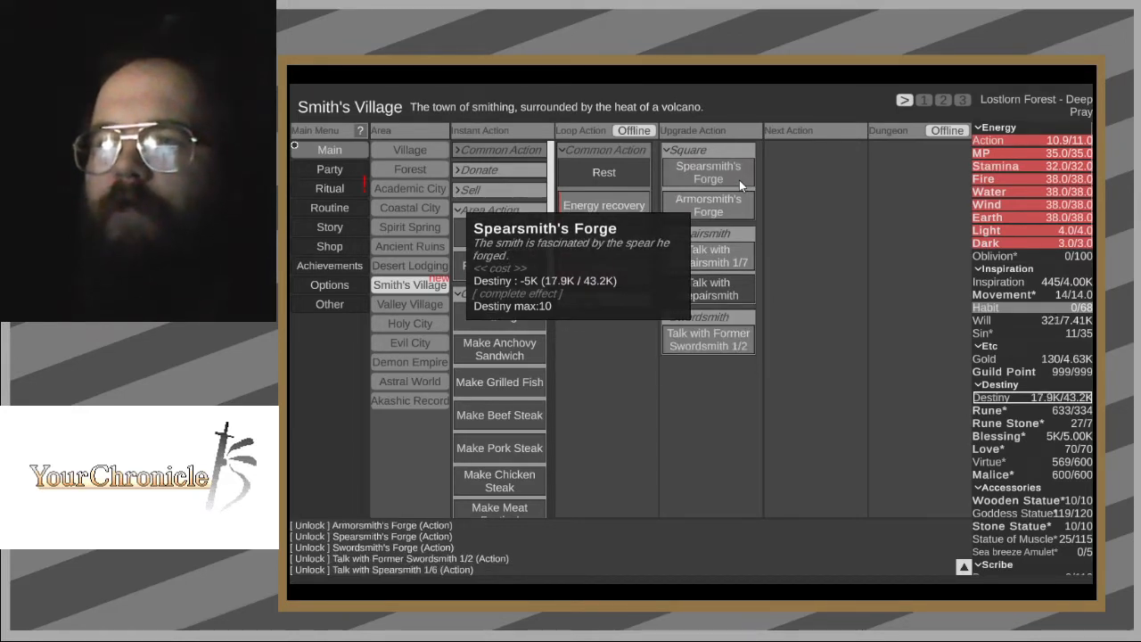
- Build the Spearsmith's Forge and advance the Former Swordsmith conversation to 2/16
{"action": "left_click", "coordinate": [708, 172]}
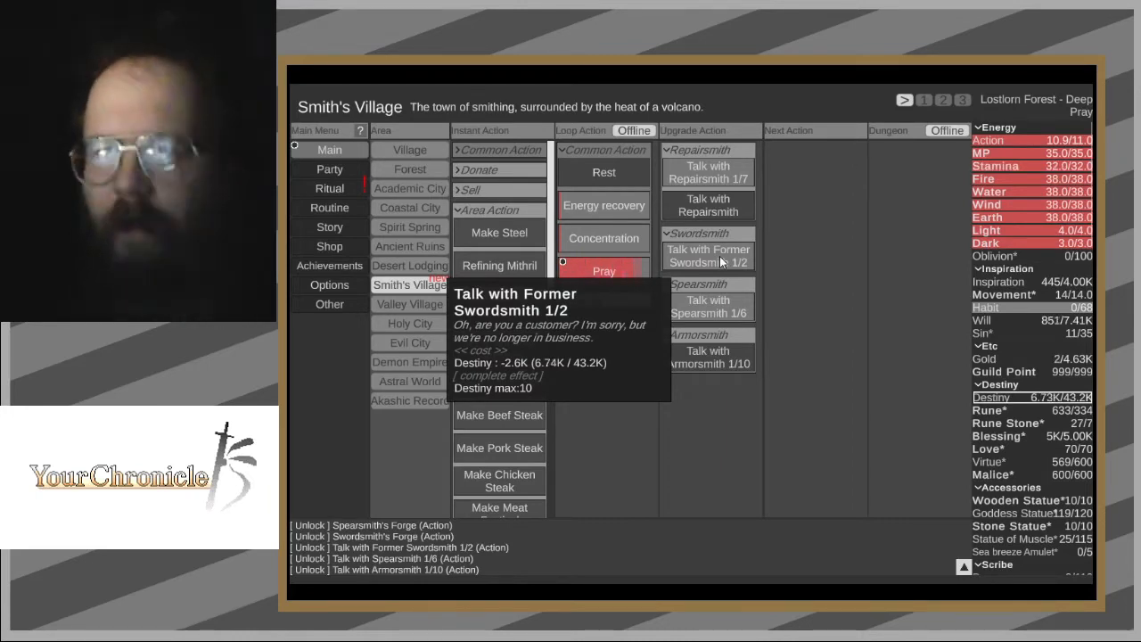
{"action": "left_click", "coordinate": [708, 255]}
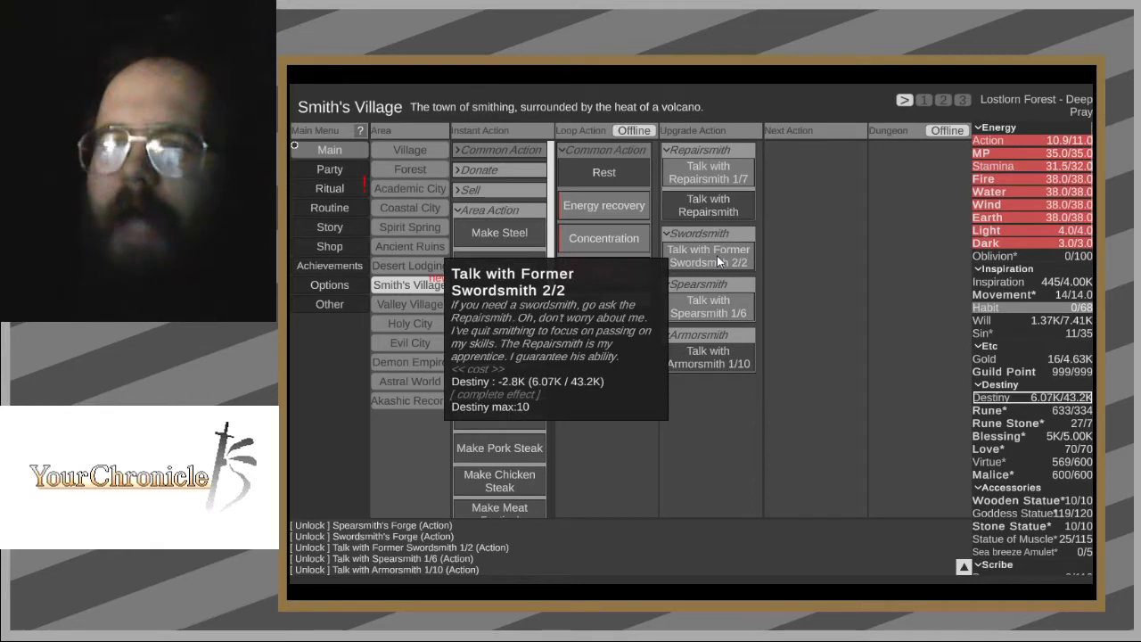
{"action": "left_click", "coordinate": [708, 256]}
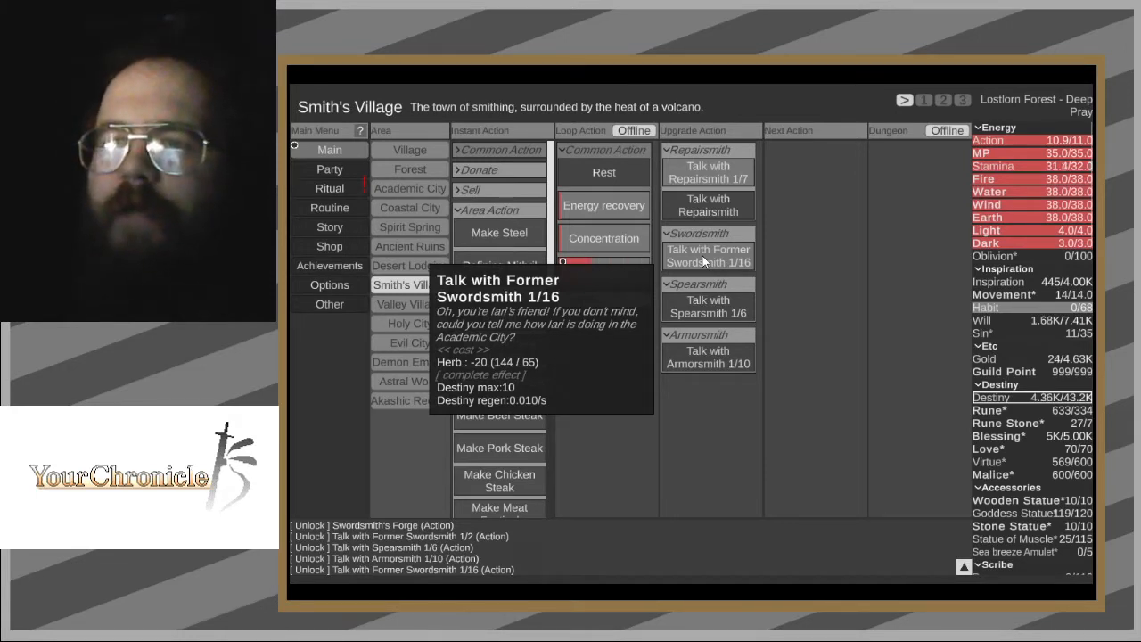
{"action": "left_click", "coordinate": [708, 256]}
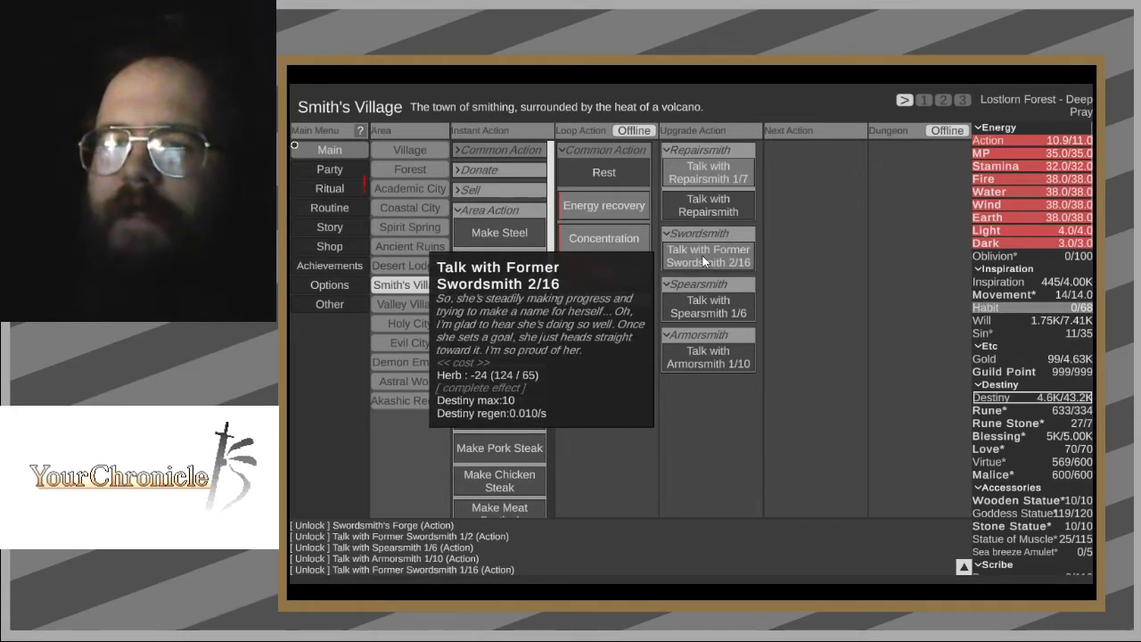
{"action": "left_click", "coordinate": [329, 169]}
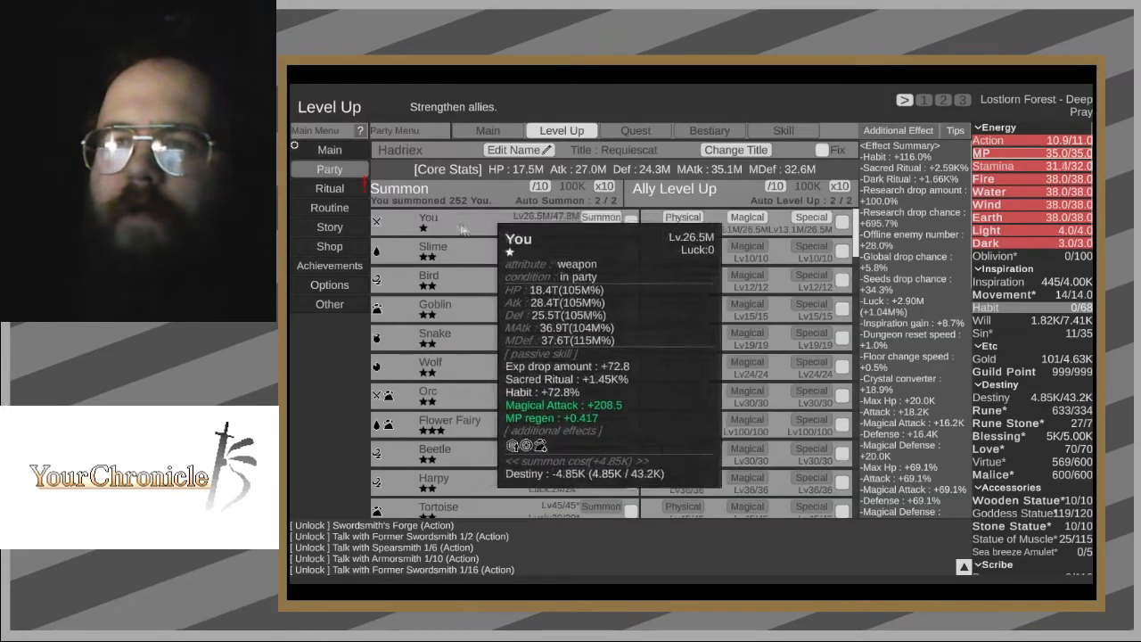
- Return from the party Level Up page to Smith's Village
{"action": "left_click", "coordinate": [487, 130]}
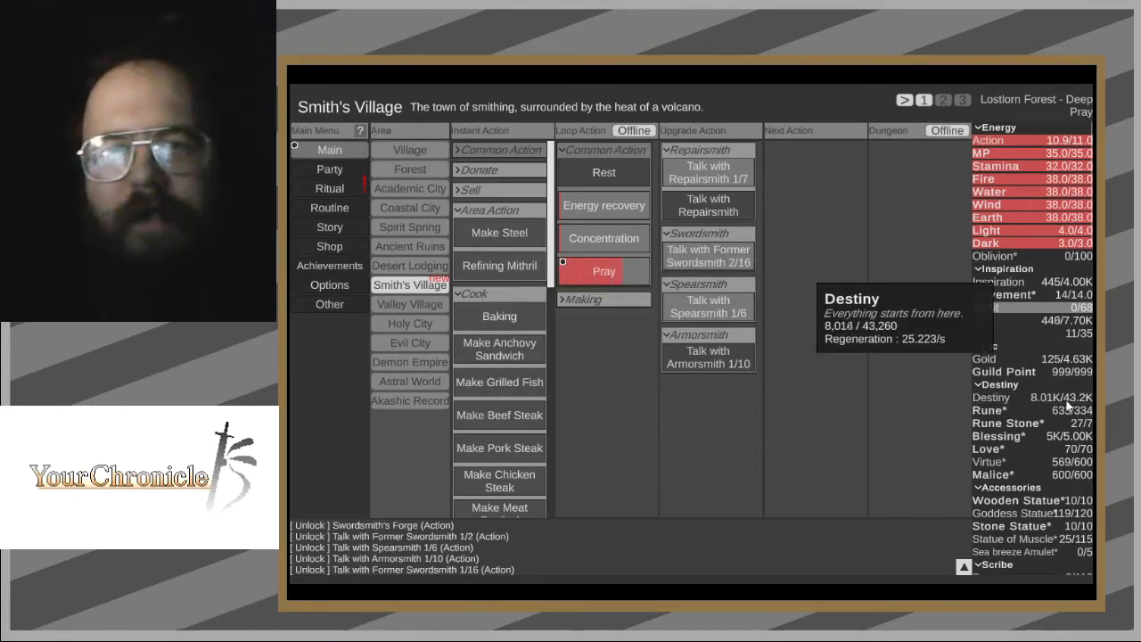
{"action": "mouse_move", "coordinate": [708, 256]}
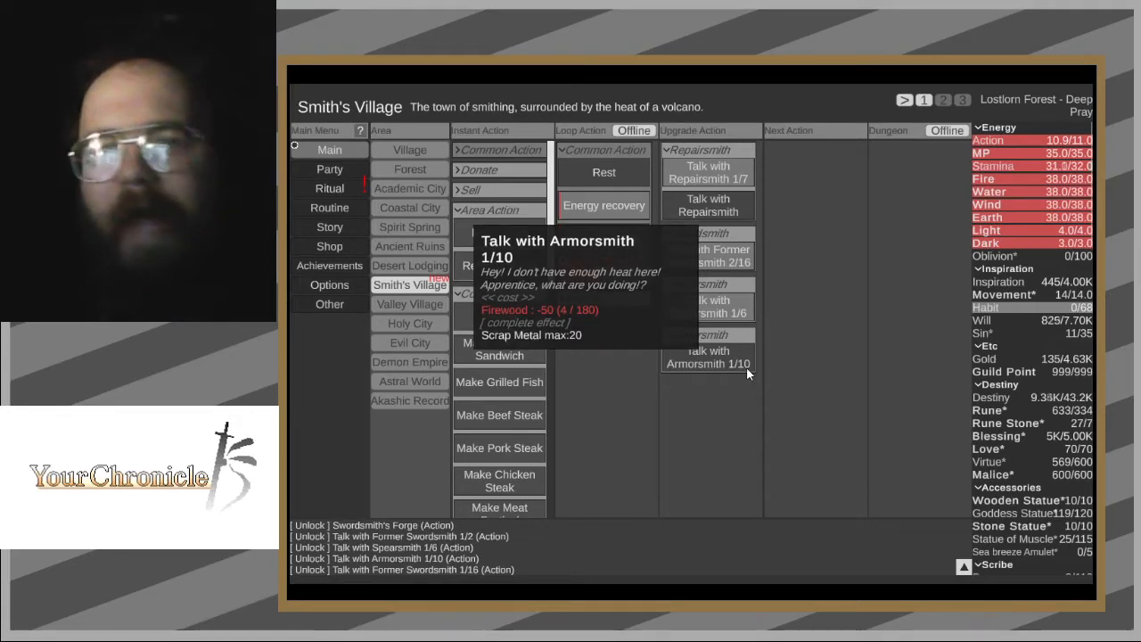
{"action": "mouse_move", "coordinate": [499, 238]}
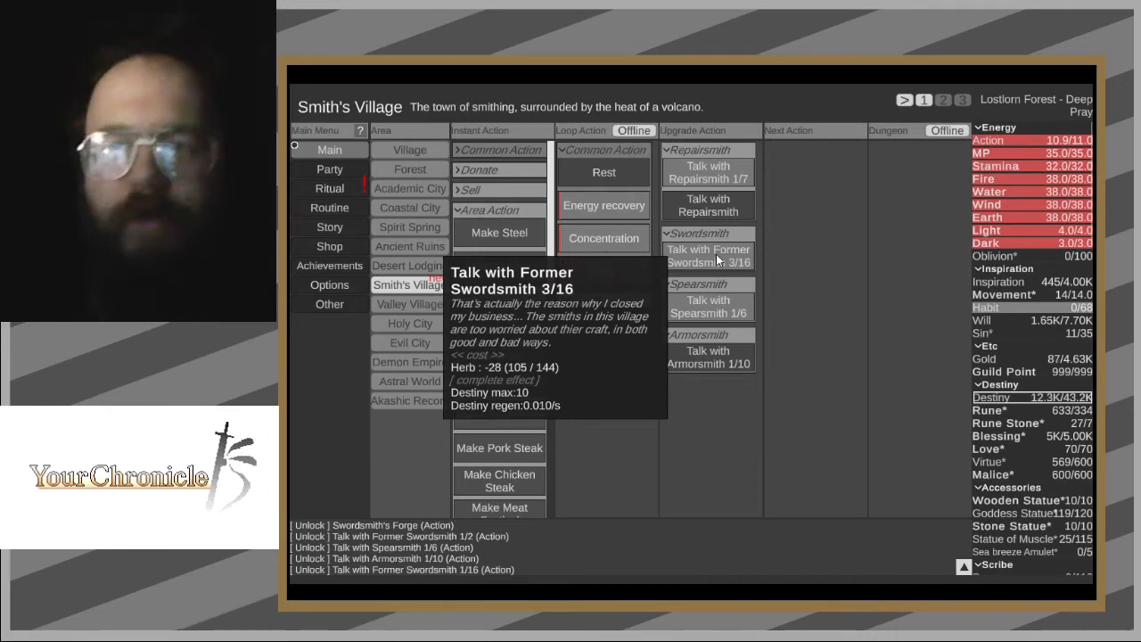
- Talk with the Former Swordsmith twice, advancing the conversation to 4/16 and then 5/16
{"action": "left_click", "coordinate": [707, 256]}
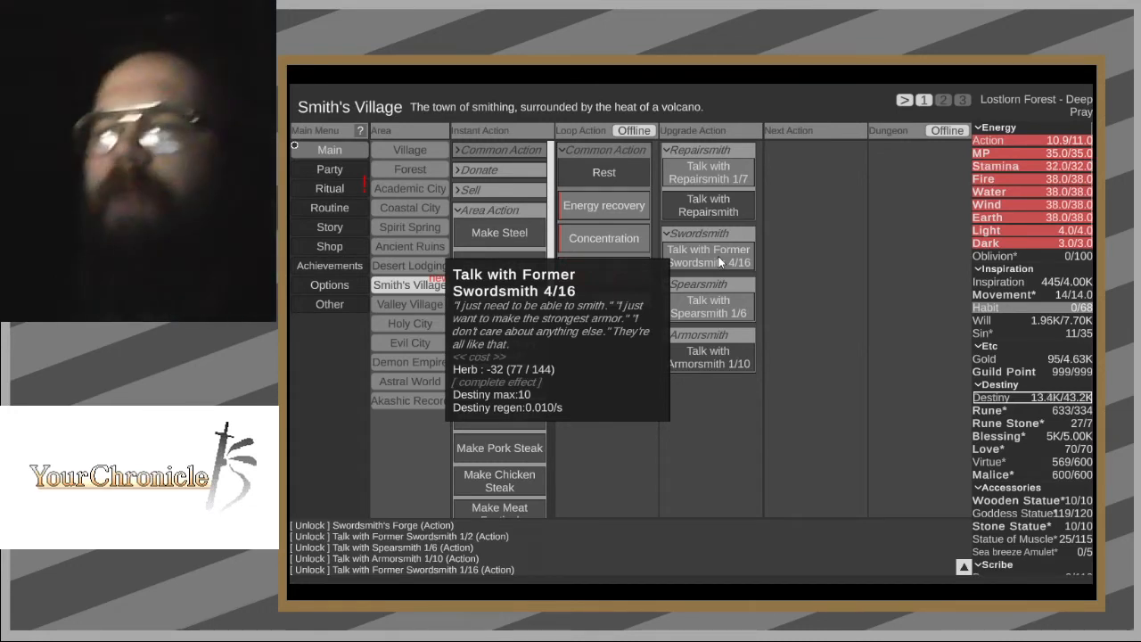
{"action": "left_click", "coordinate": [708, 256]}
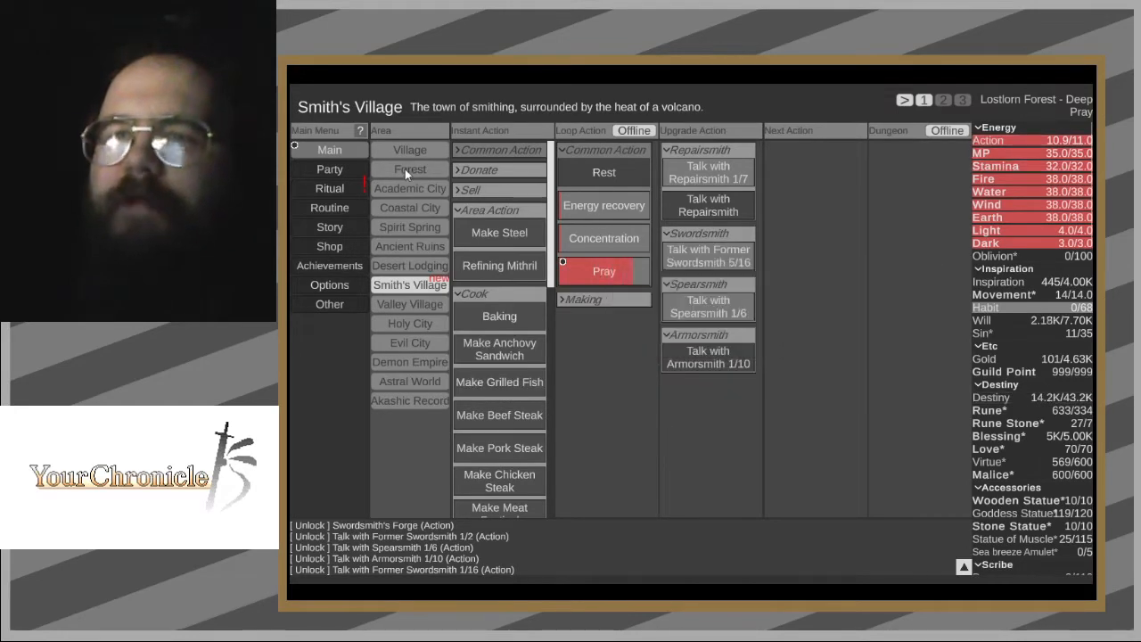
- Make Grow Herb in Academic City the loop action, then go back to Smith's Village
{"action": "left_click", "coordinate": [409, 169]}
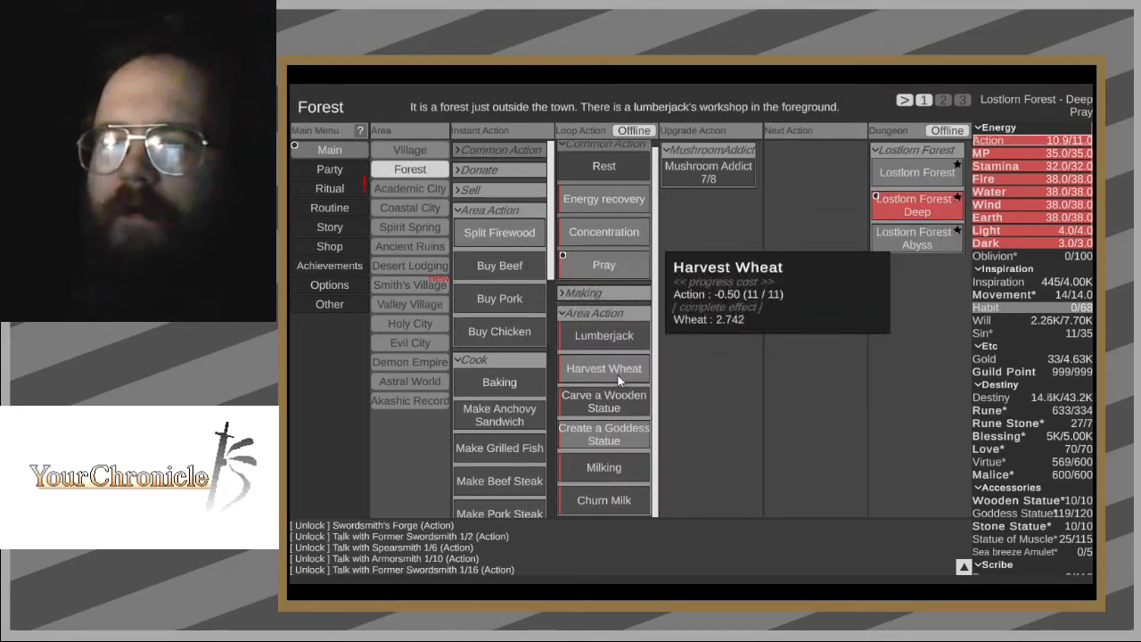
{"action": "left_click", "coordinate": [409, 188]}
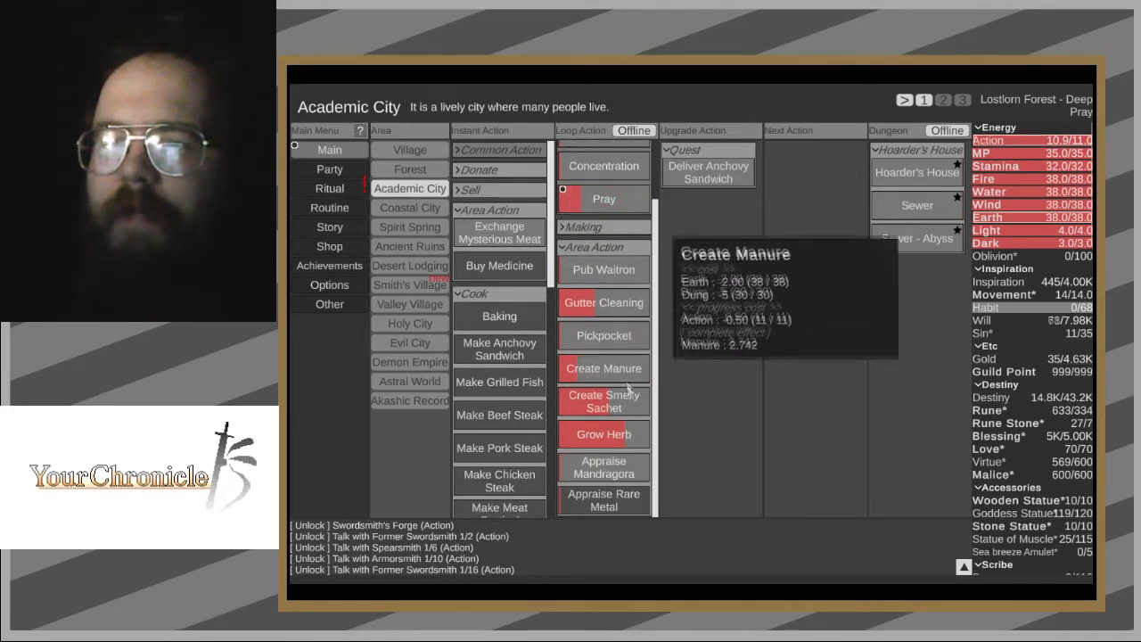
{"action": "left_click", "coordinate": [604, 434]}
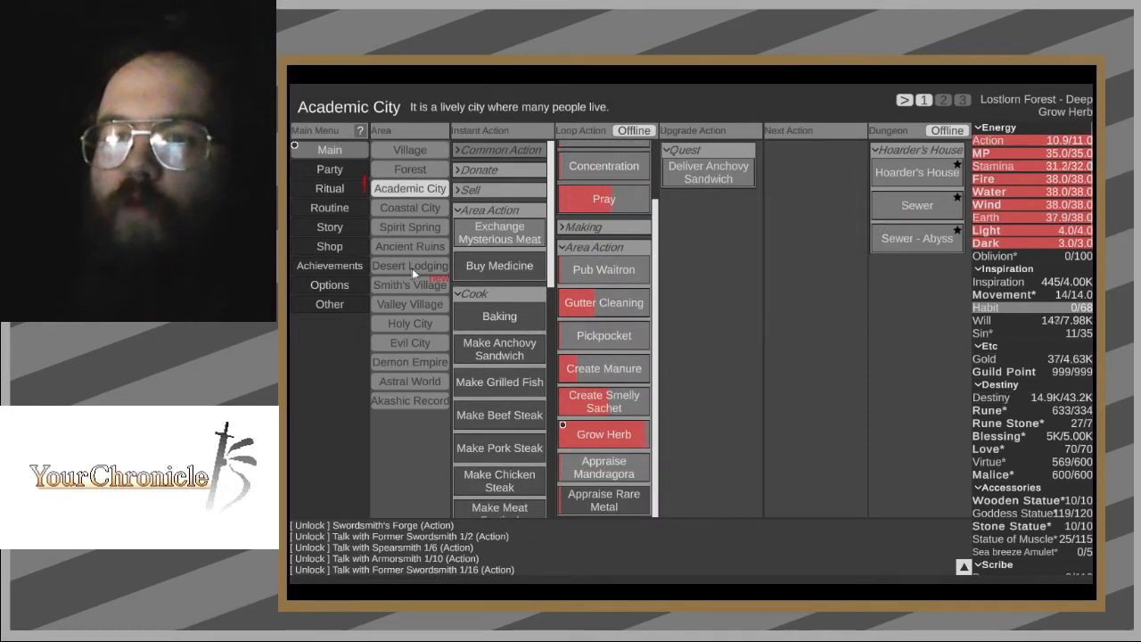
{"action": "left_click", "coordinate": [410, 285]}
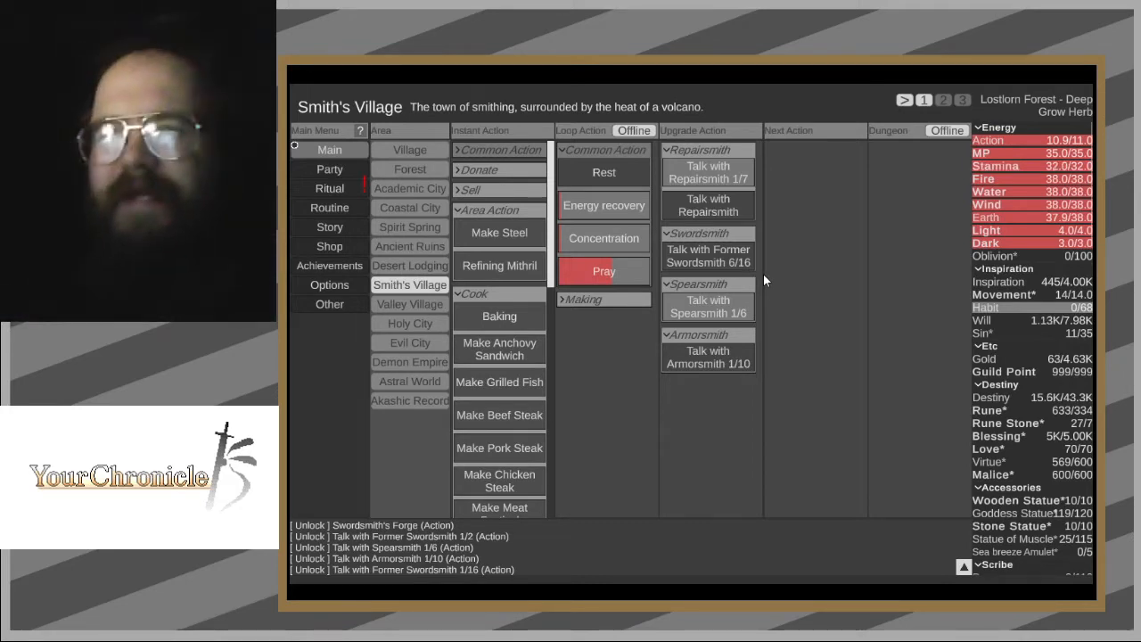
{"action": "mouse_move", "coordinate": [797, 288]}
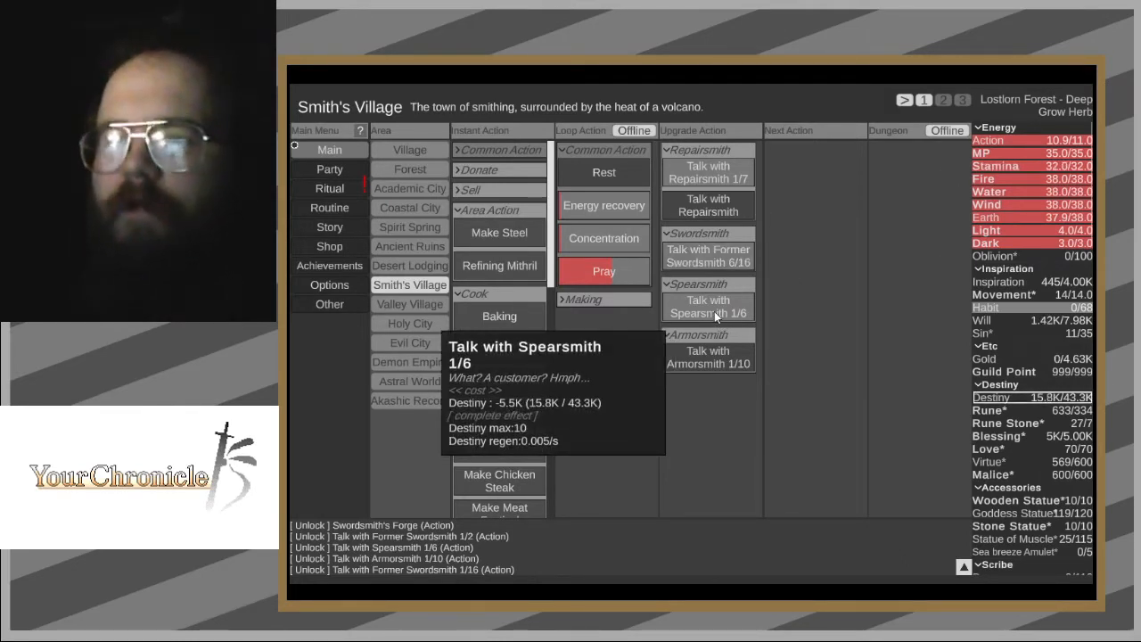
- Advance the Spearsmith conversation to 3/6, checking party equipment in between
{"action": "left_click", "coordinate": [708, 306]}
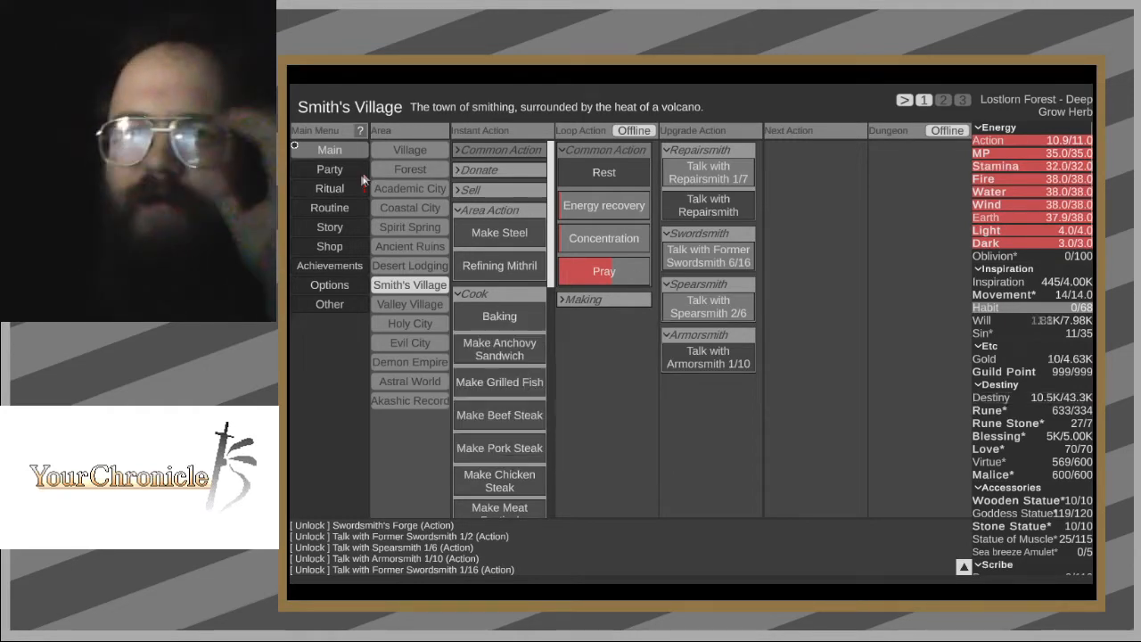
{"action": "left_click", "coordinate": [329, 188]}
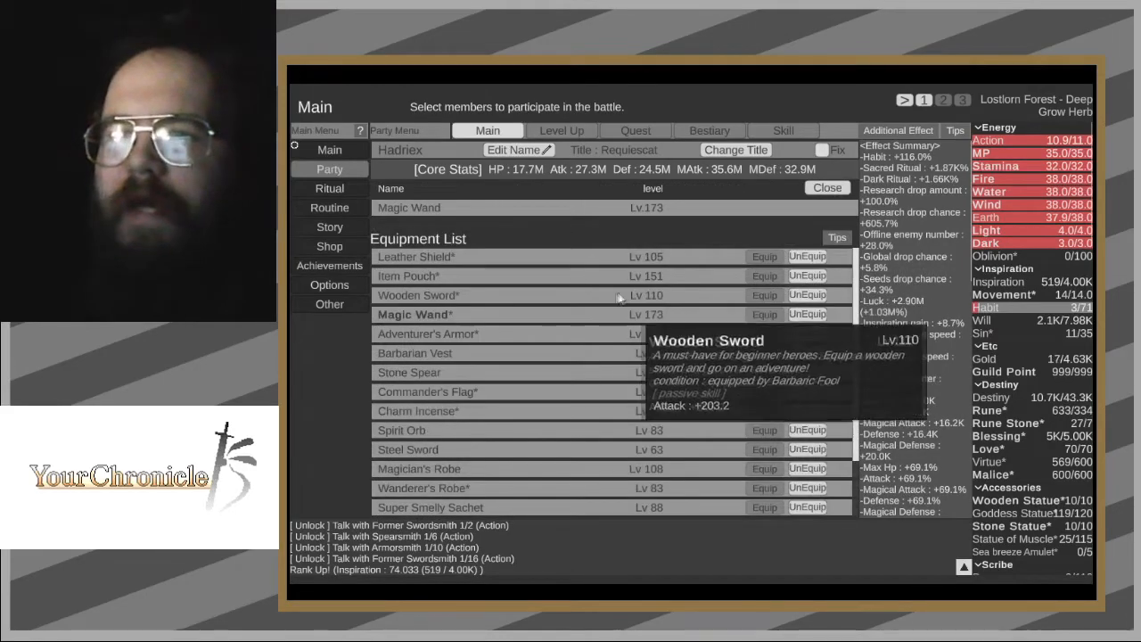
{"action": "mouse_move", "coordinate": [449, 376]}
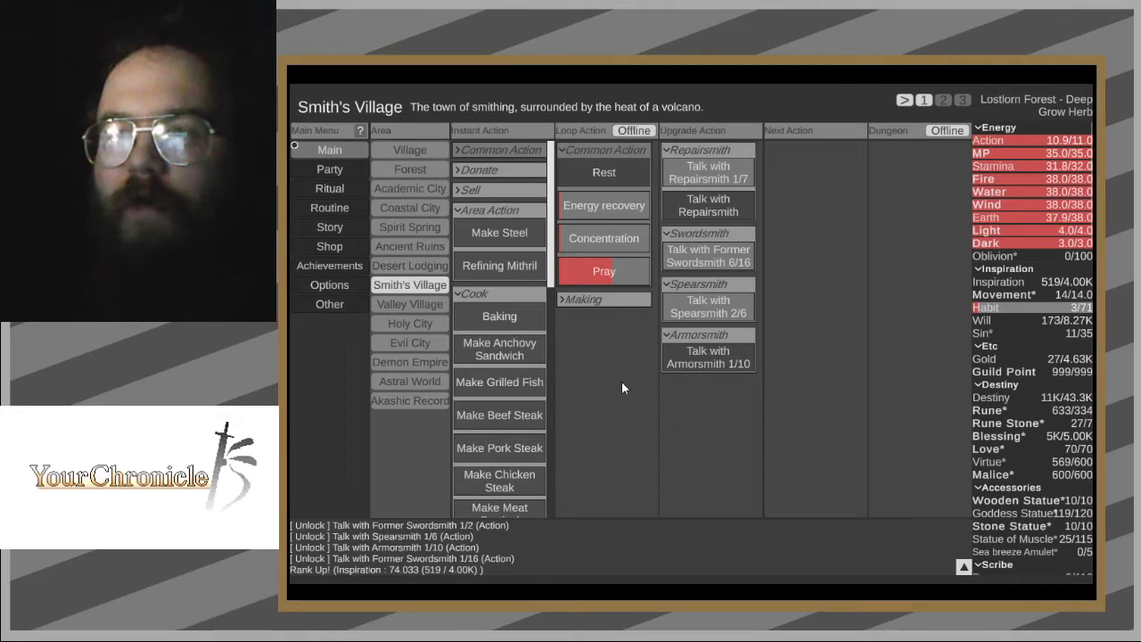
{"action": "mouse_move", "coordinate": [708, 306]}
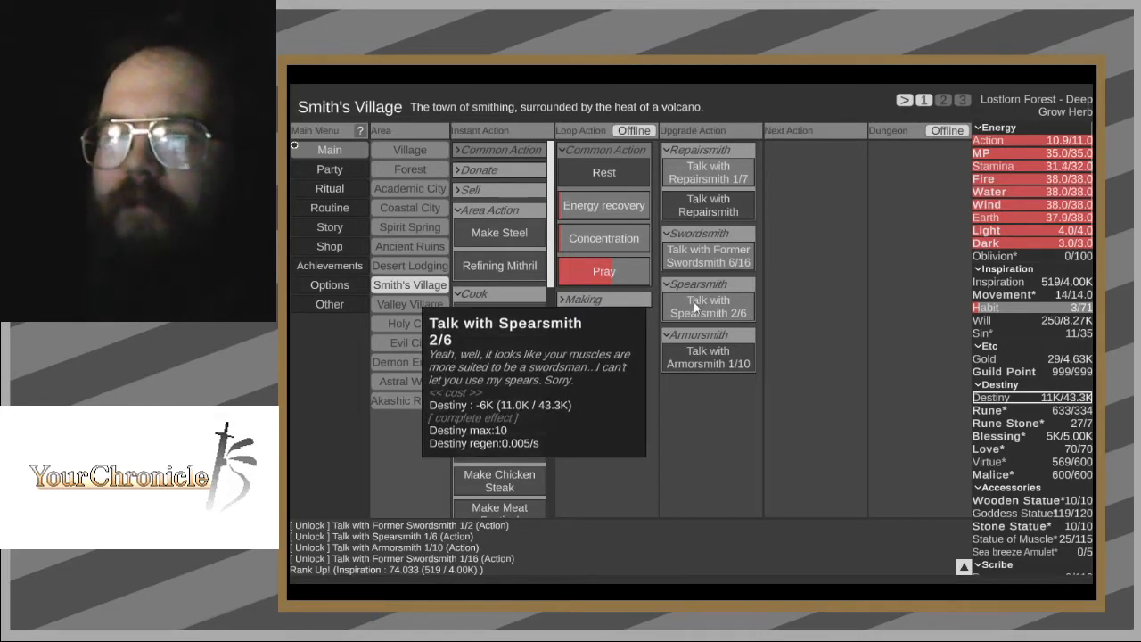
{"action": "left_click", "coordinate": [707, 305]}
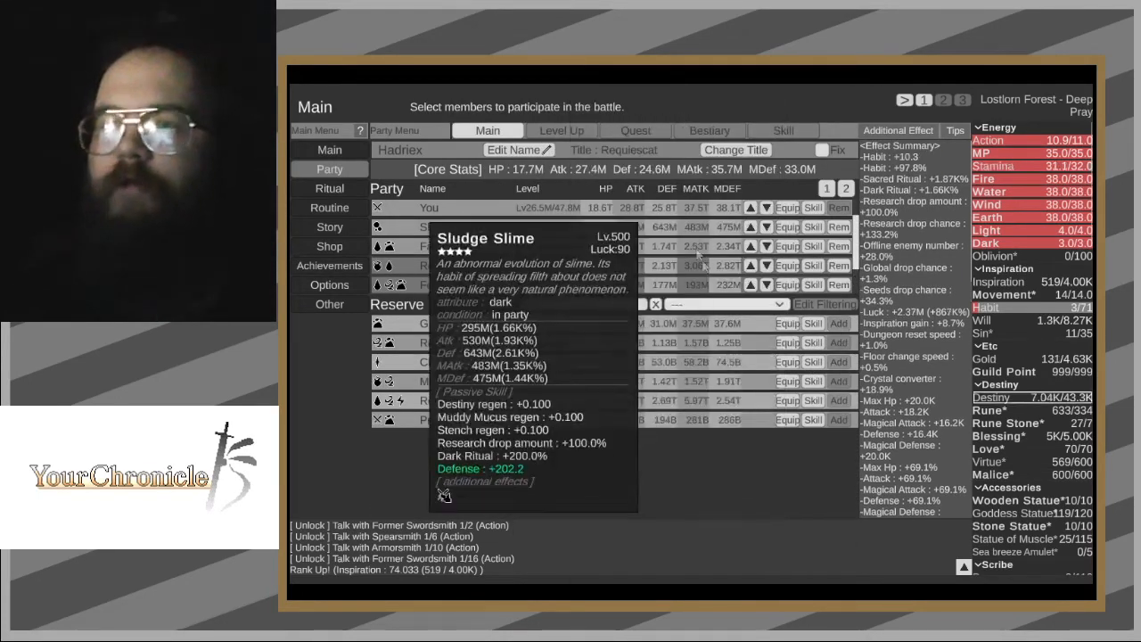
- Back in Smith's Village, complete the Spearsmith conversation through stage 6/6
{"action": "left_click", "coordinate": [329, 149]}
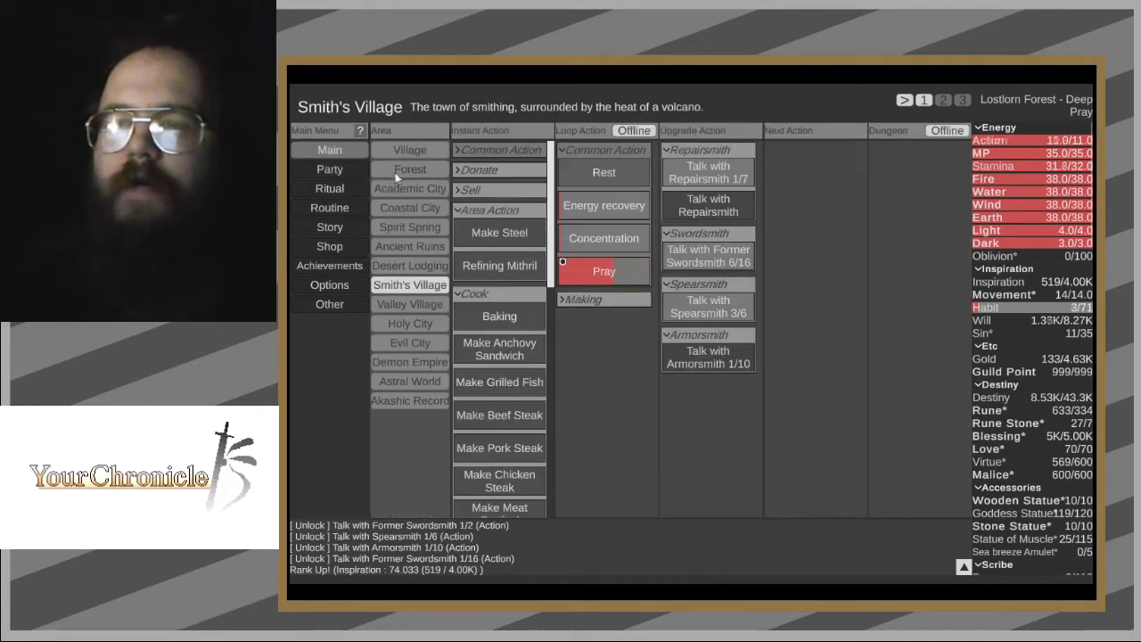
{"action": "mouse_move", "coordinate": [586, 271]}
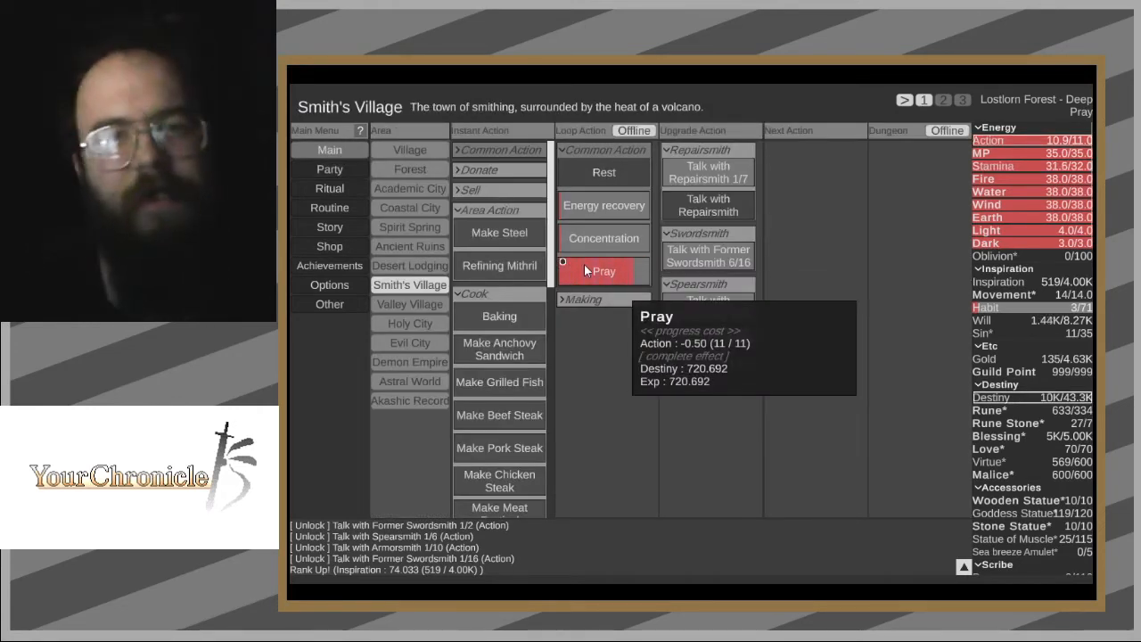
{"action": "mouse_move", "coordinate": [708, 306]}
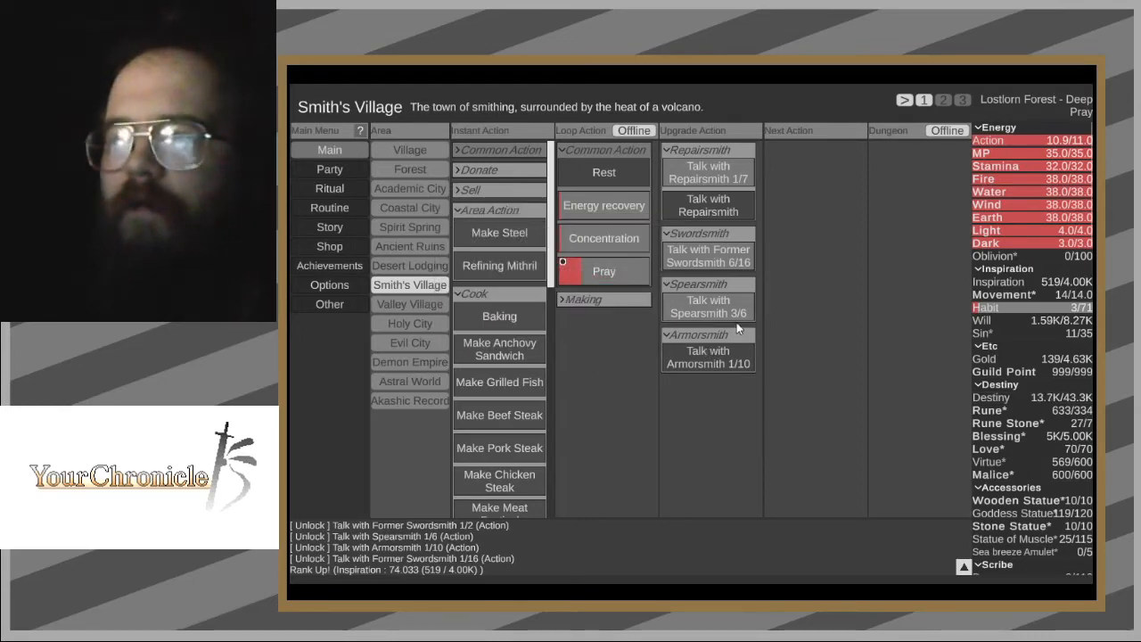
{"action": "mouse_move", "coordinate": [708, 306]}
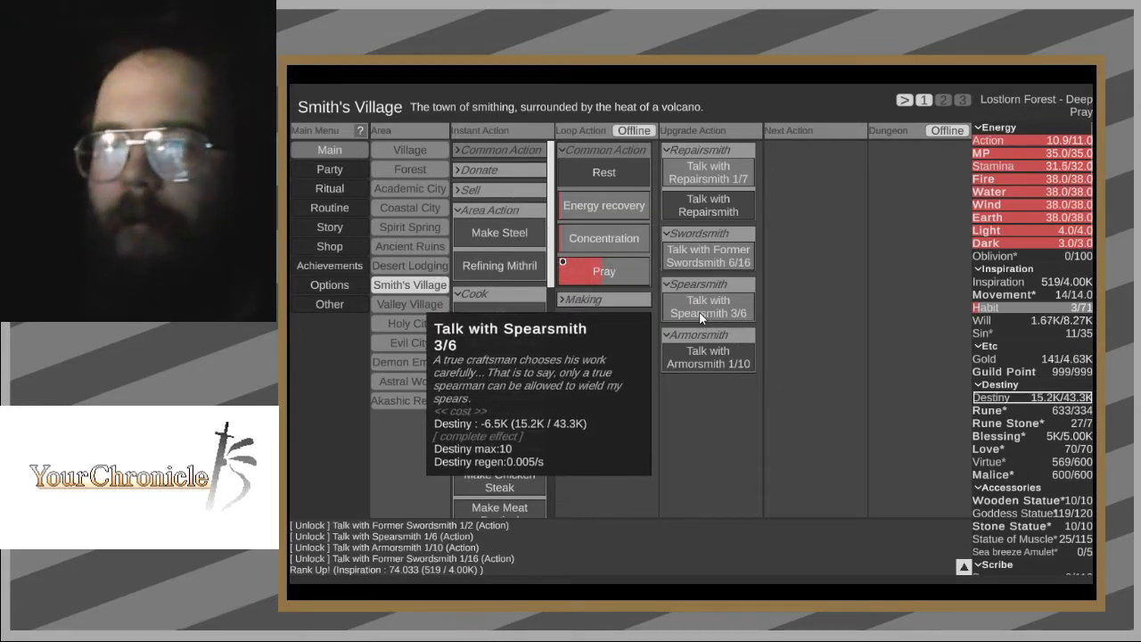
{"action": "left_click", "coordinate": [708, 305]}
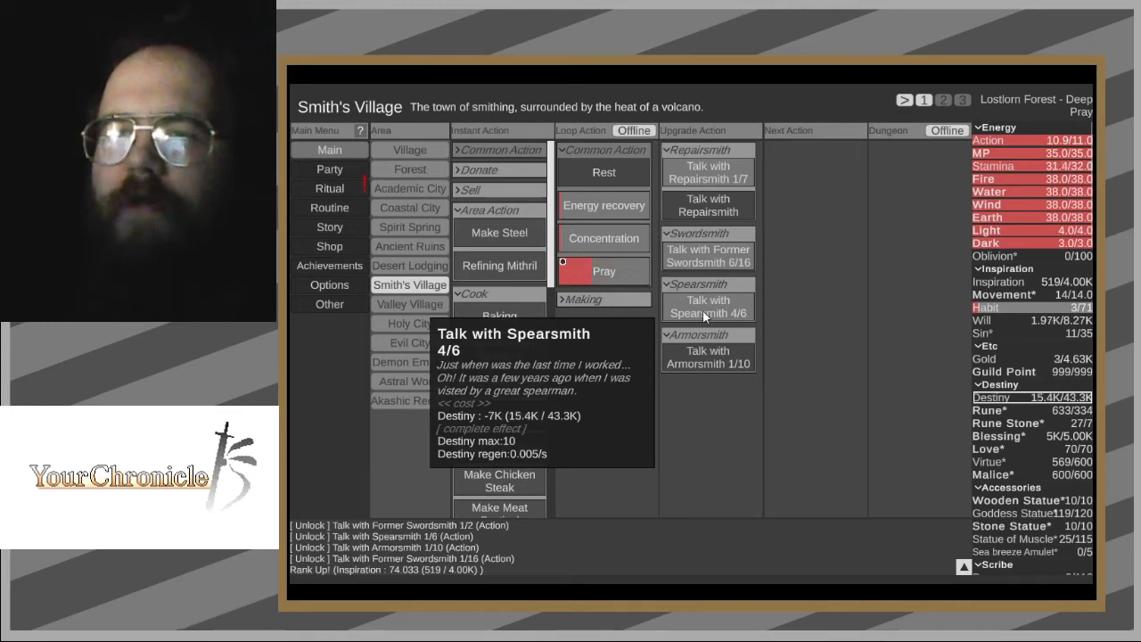
{"action": "left_click", "coordinate": [708, 305]}
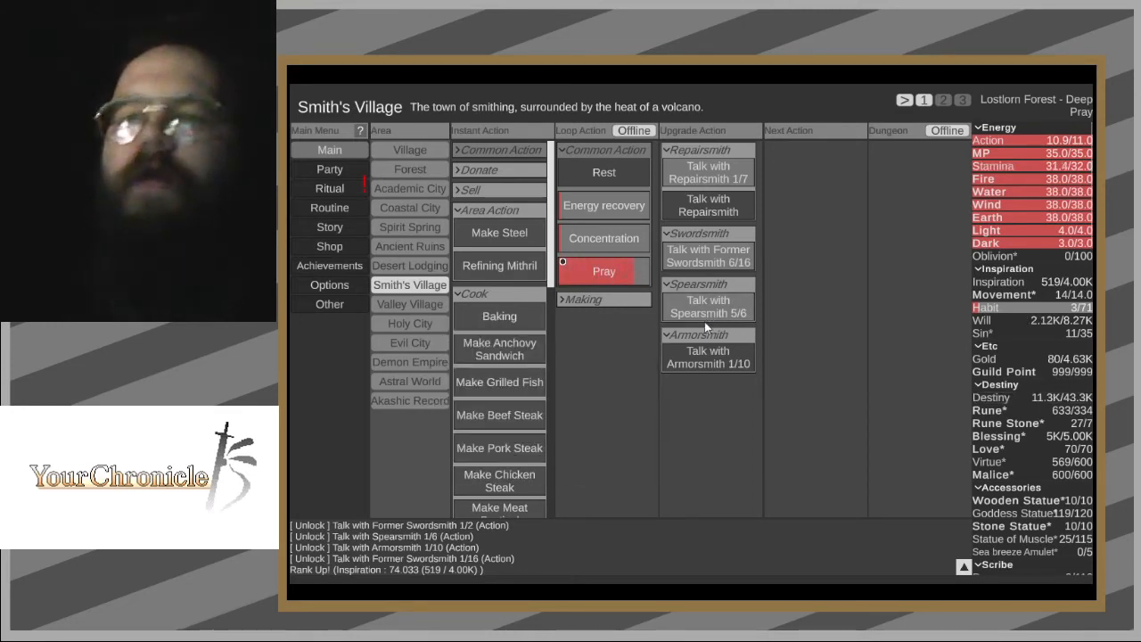
{"action": "mouse_move", "coordinate": [708, 308]}
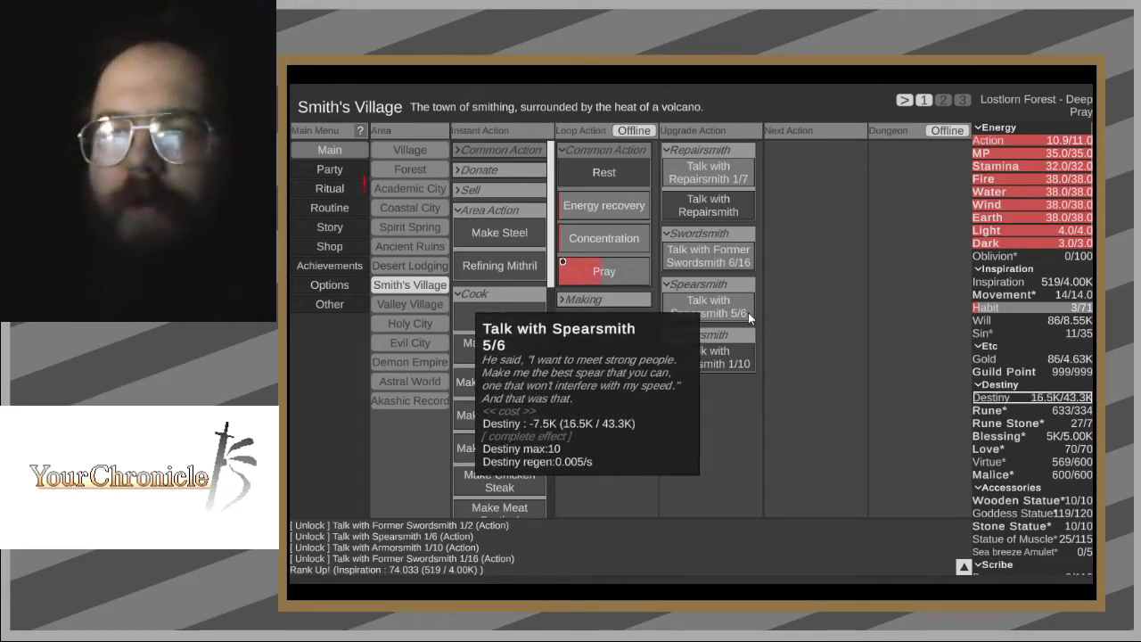
{"action": "left_click", "coordinate": [707, 306]}
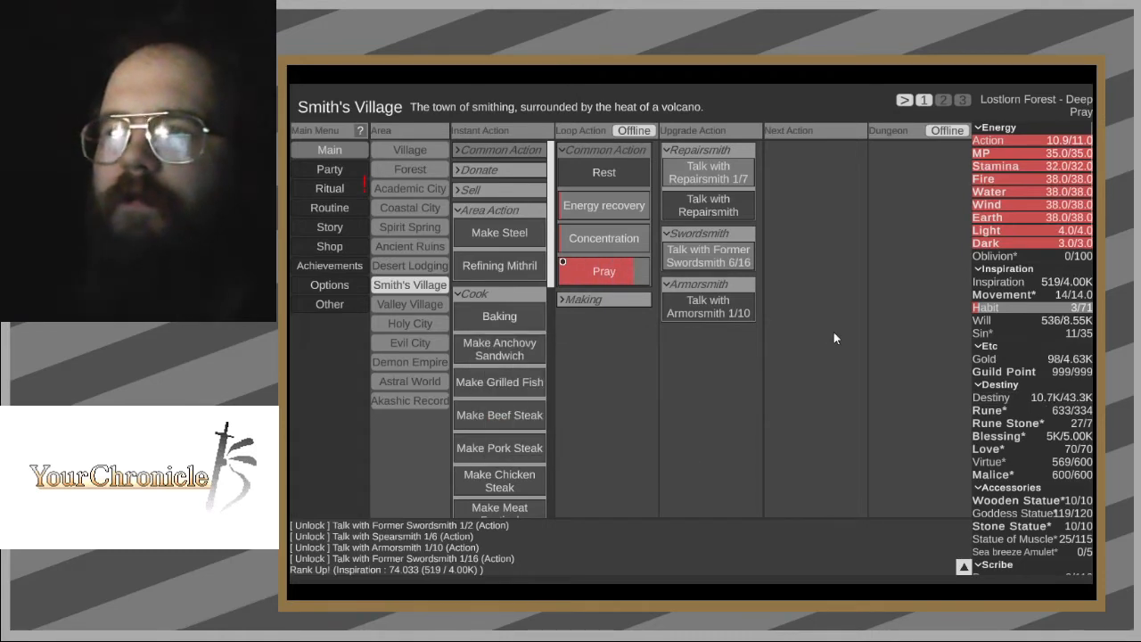
{"action": "mouse_move", "coordinate": [709, 172]}
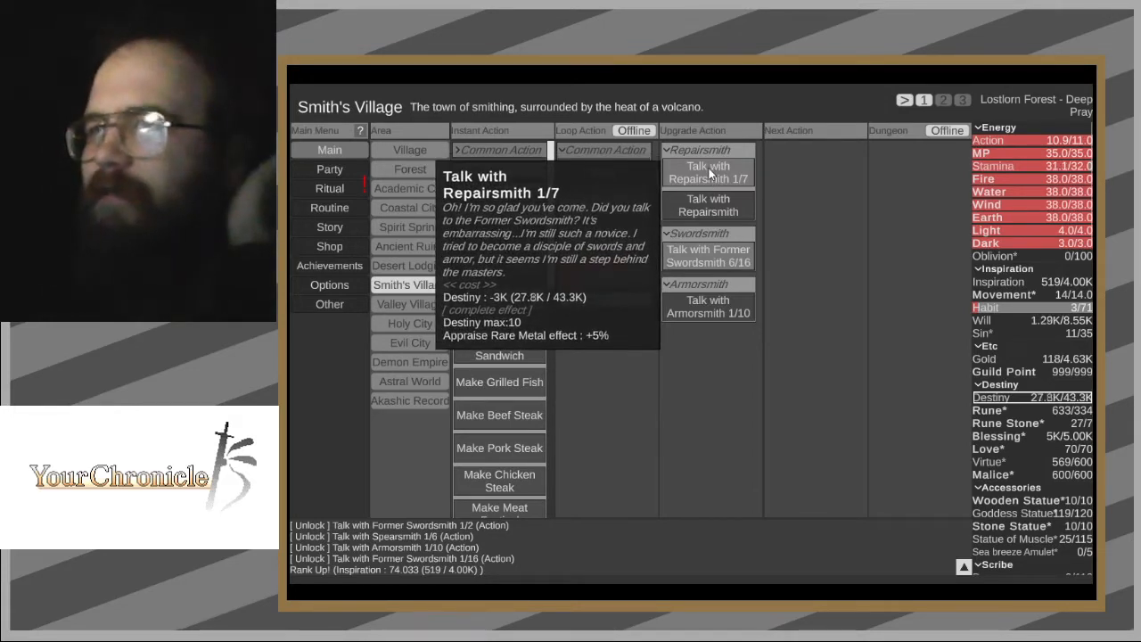
- Talk with the Repairsmith through the remaining stages until the 7/7 conversation disappears
{"action": "left_click", "coordinate": [708, 172]}
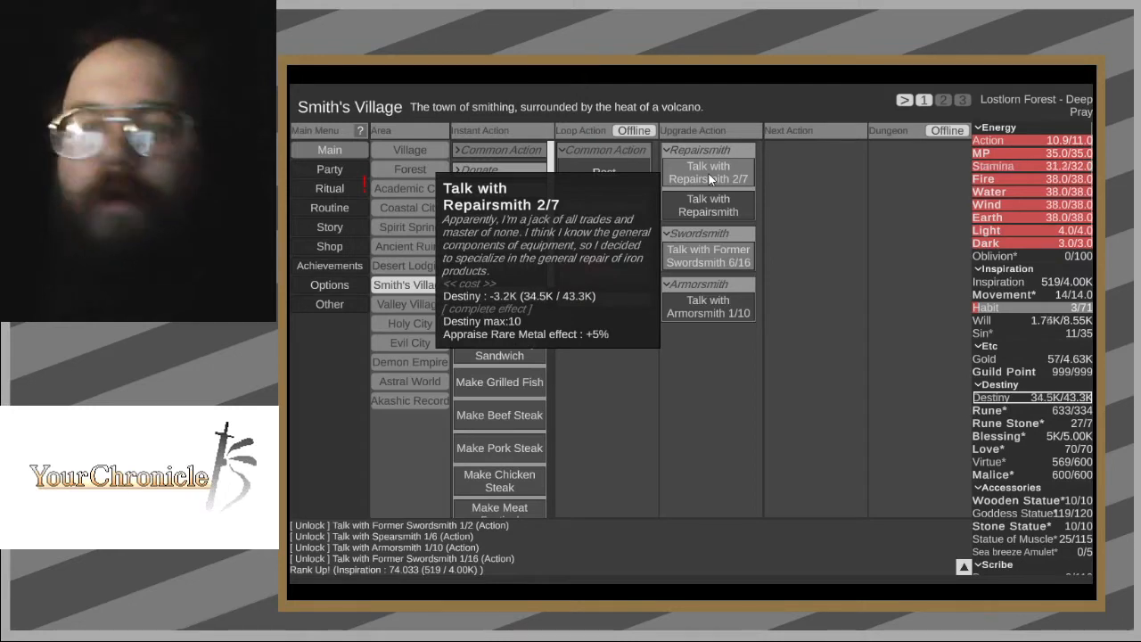
{"action": "left_click", "coordinate": [708, 172]}
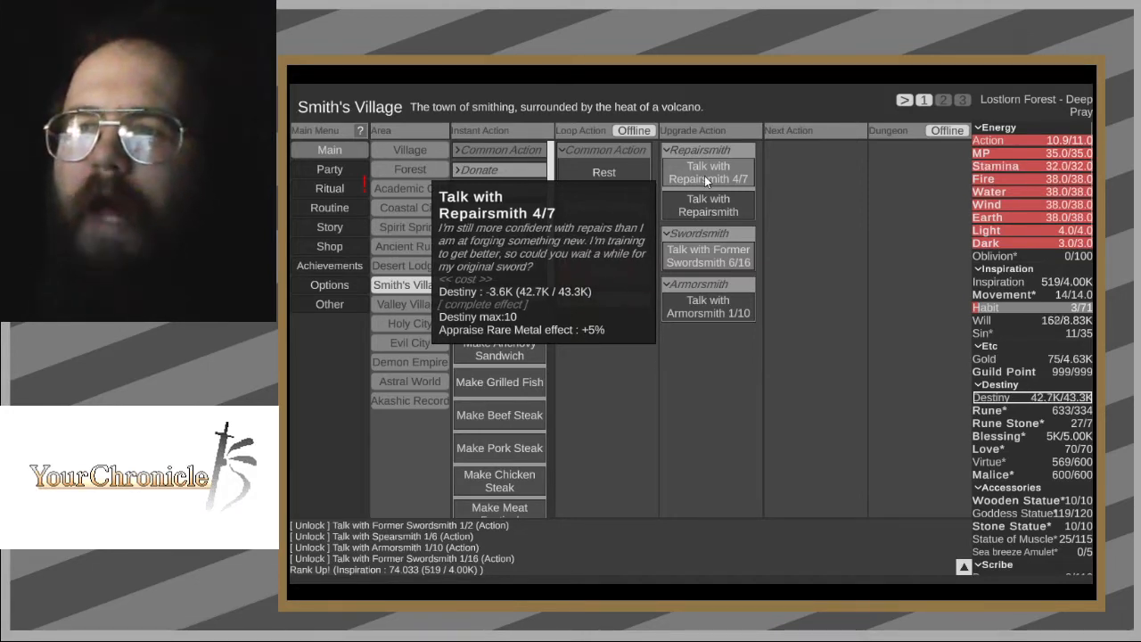
{"action": "left_click", "coordinate": [708, 173]}
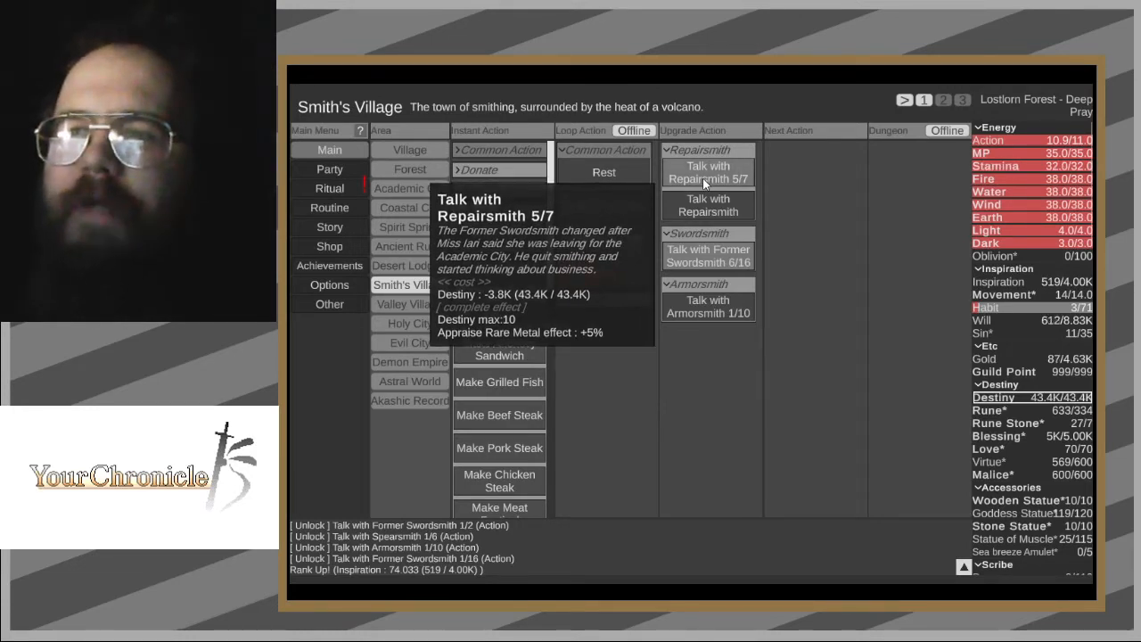
{"action": "left_click", "coordinate": [708, 173]}
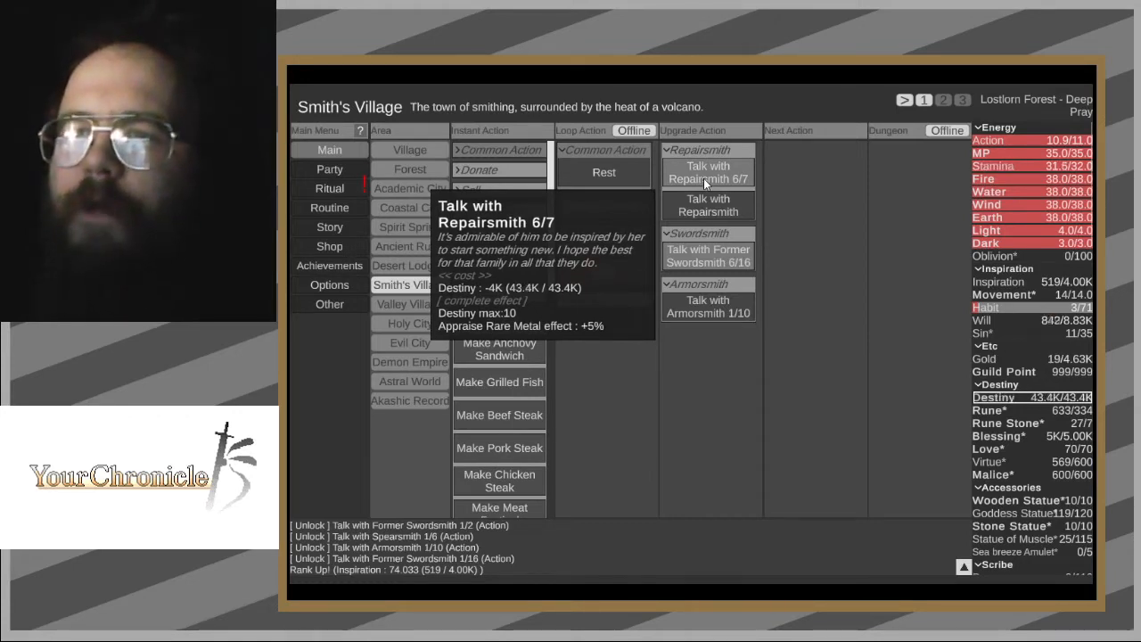
{"action": "left_click", "coordinate": [708, 172]}
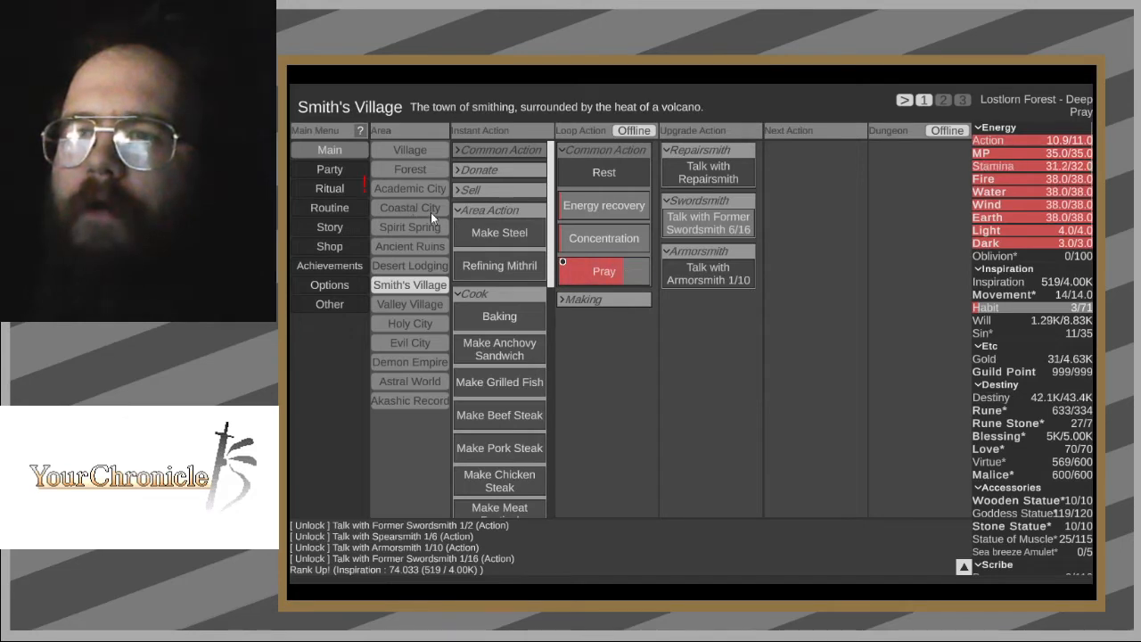
- Travel to Academic City, resume Grow Herb, and return to Smith's Village
{"action": "left_click", "coordinate": [410, 189]}
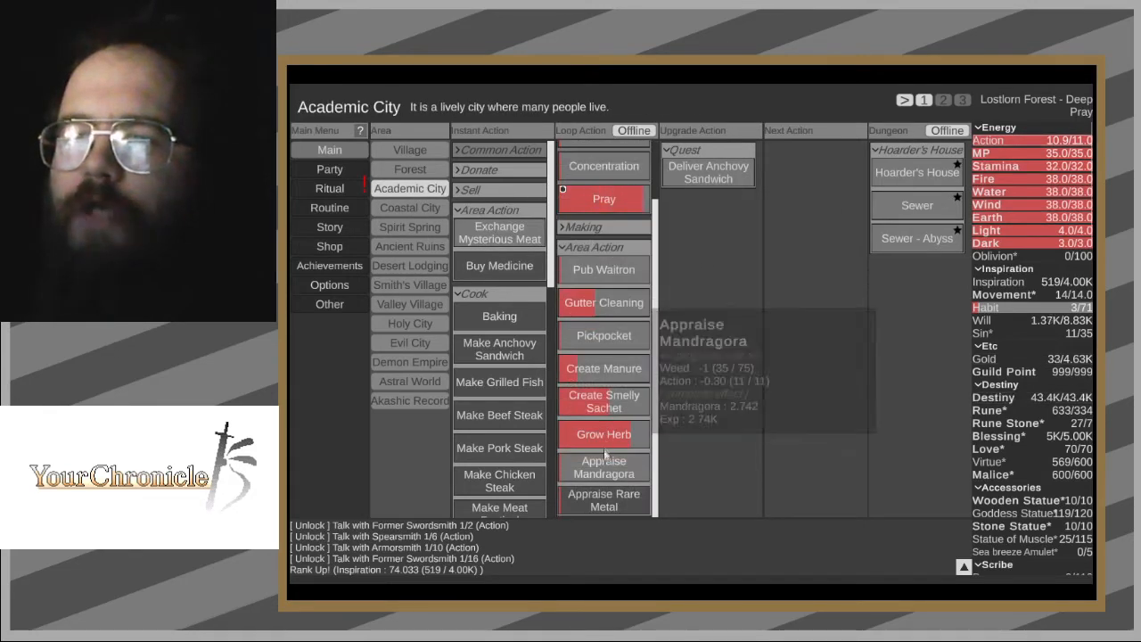
{"action": "left_click", "coordinate": [602, 434]}
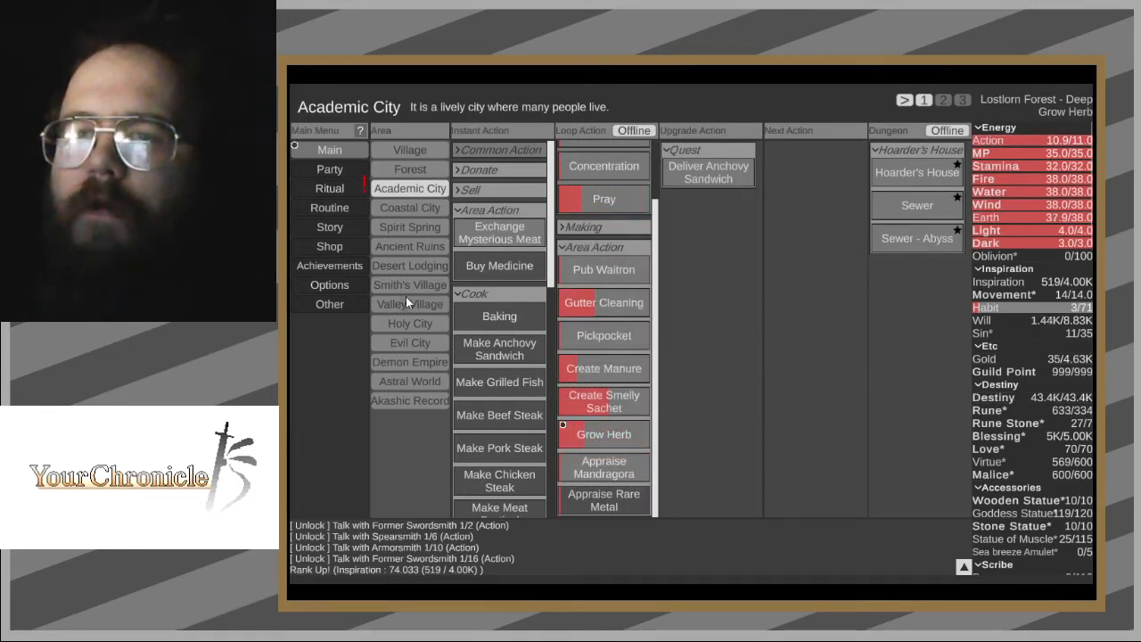
{"action": "left_click", "coordinate": [409, 284]}
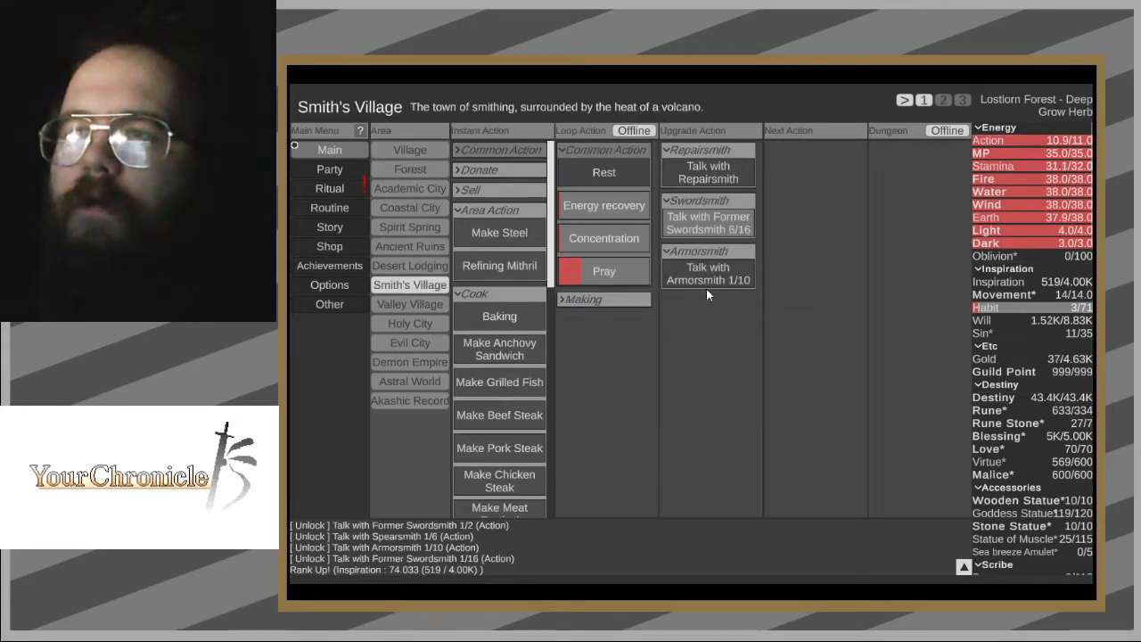
{"action": "mouse_move", "coordinate": [724, 285]}
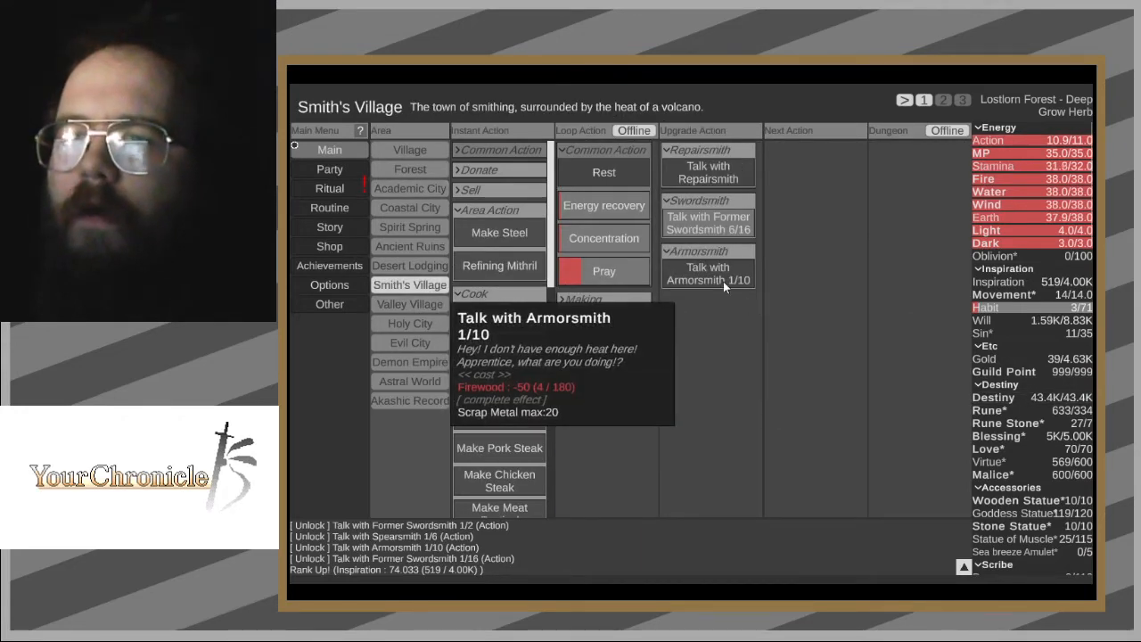
- Travel through Forest, Valley Village and Holy City, ending in Smith's Village
{"action": "left_click", "coordinate": [410, 169]}
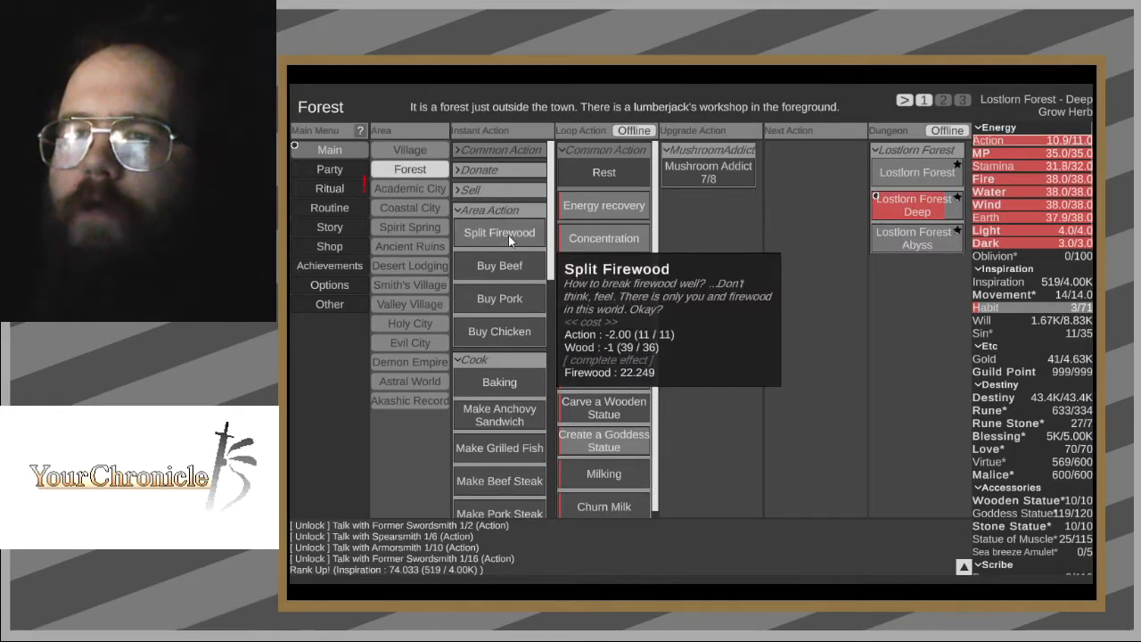
{"action": "left_click", "coordinate": [410, 304]}
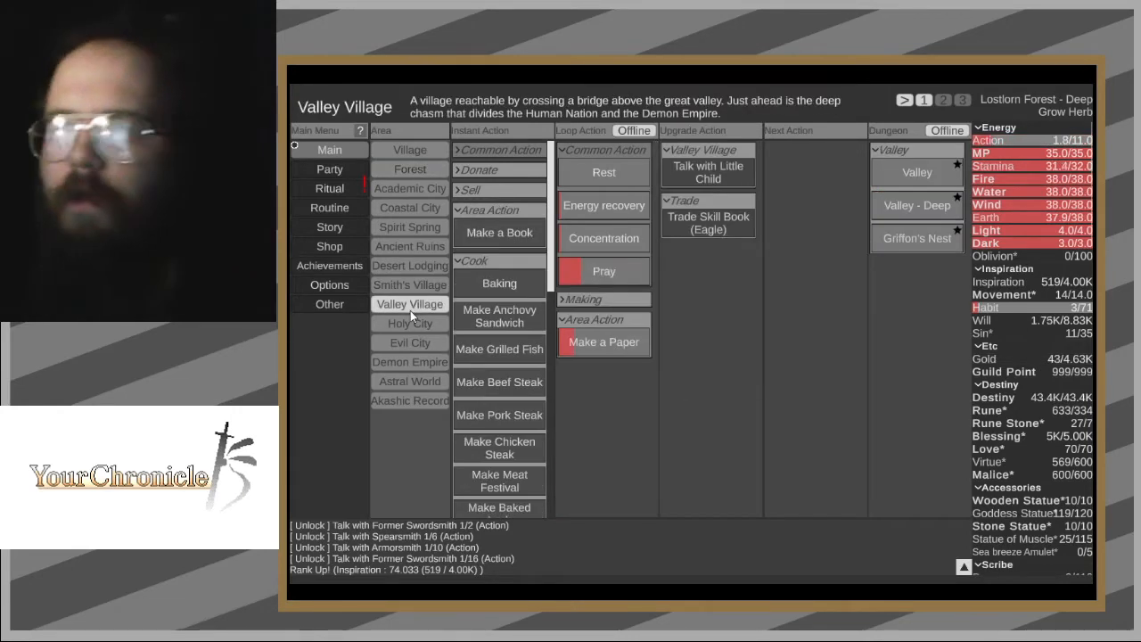
{"action": "left_click", "coordinate": [409, 324]}
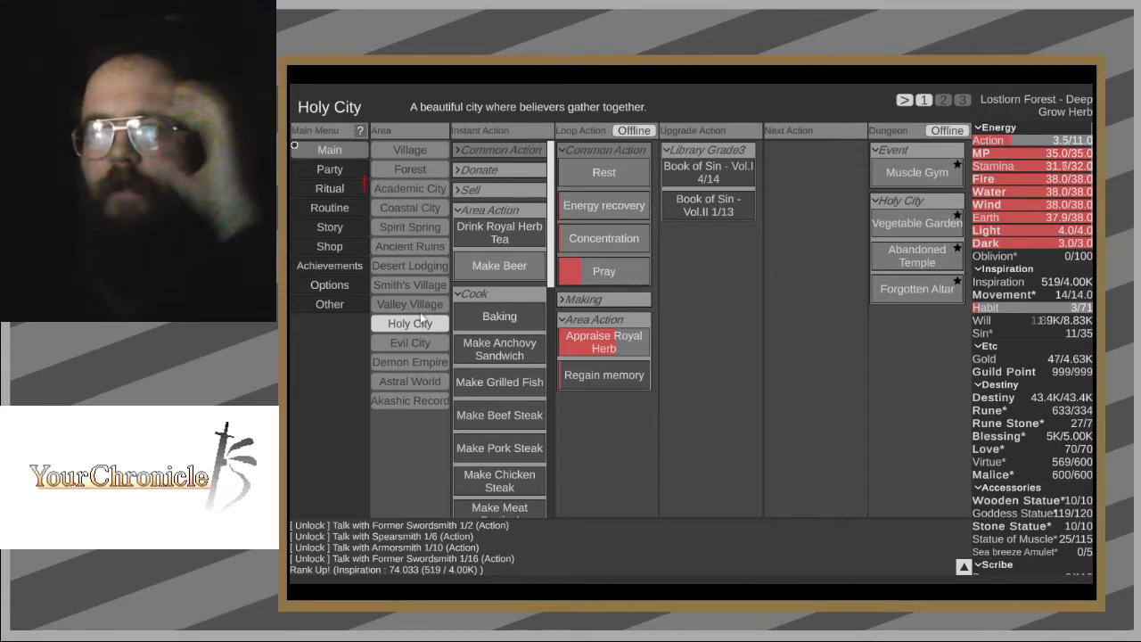
{"action": "left_click", "coordinate": [409, 284]}
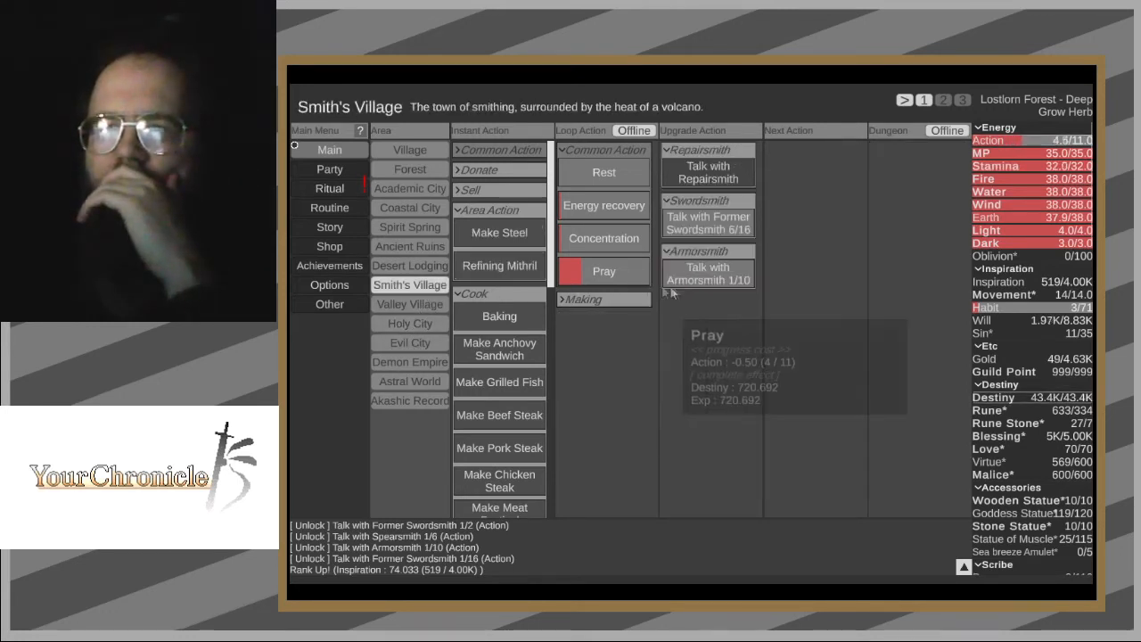
{"action": "mouse_move", "coordinate": [712, 231]}
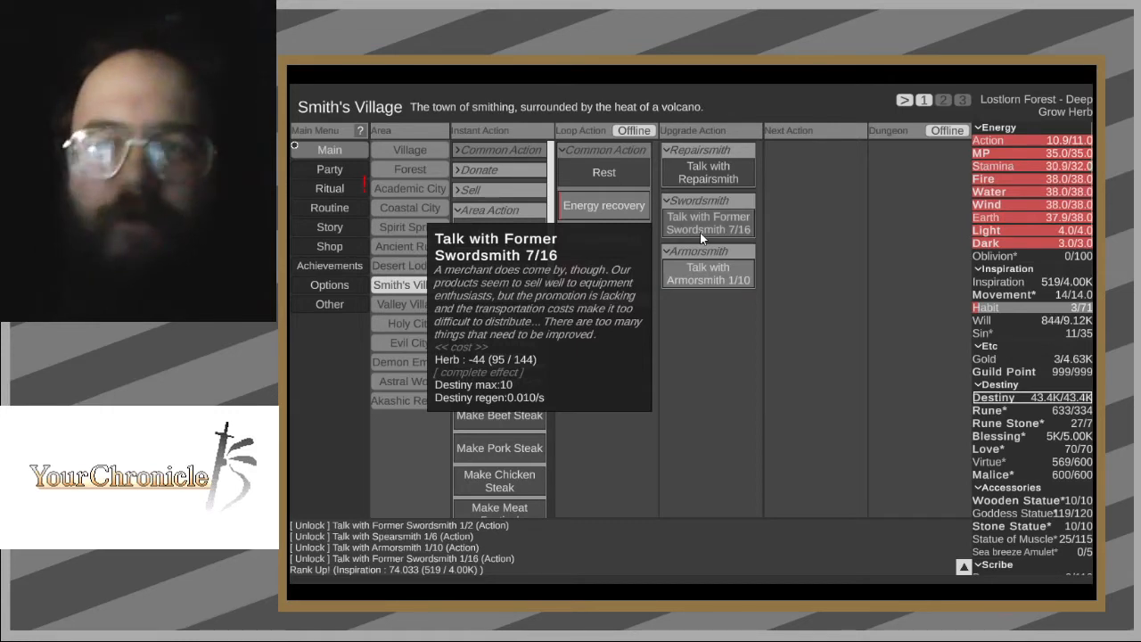
- Talk with the Former Swordsmith again, reaching 7/16
{"action": "left_click", "coordinate": [707, 223]}
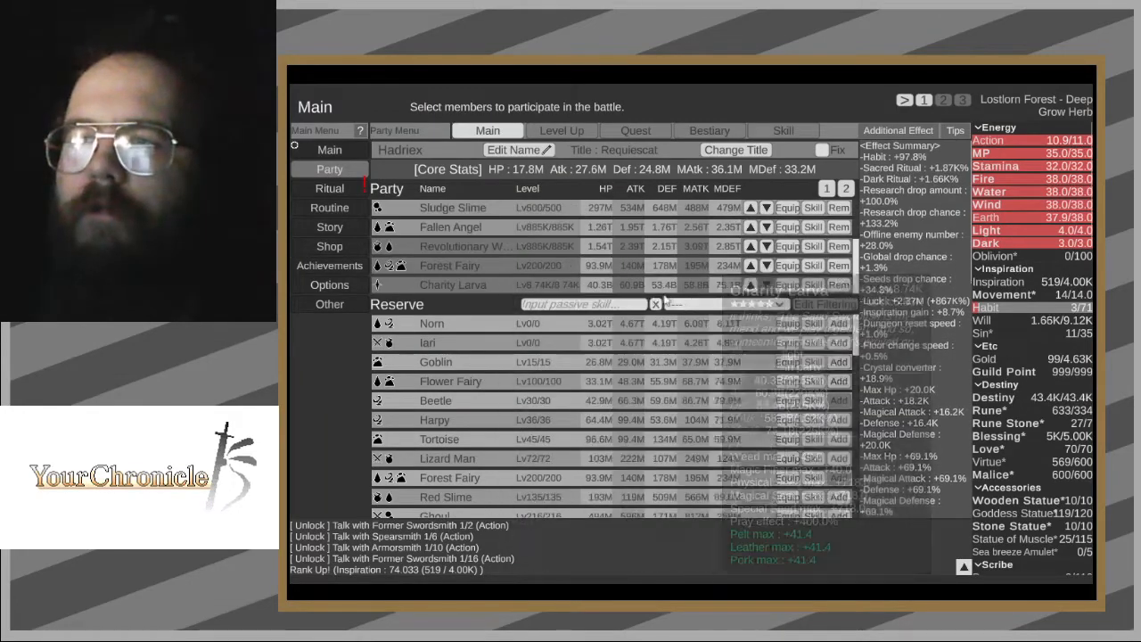
{"action": "mouse_move", "coordinate": [615, 310]}
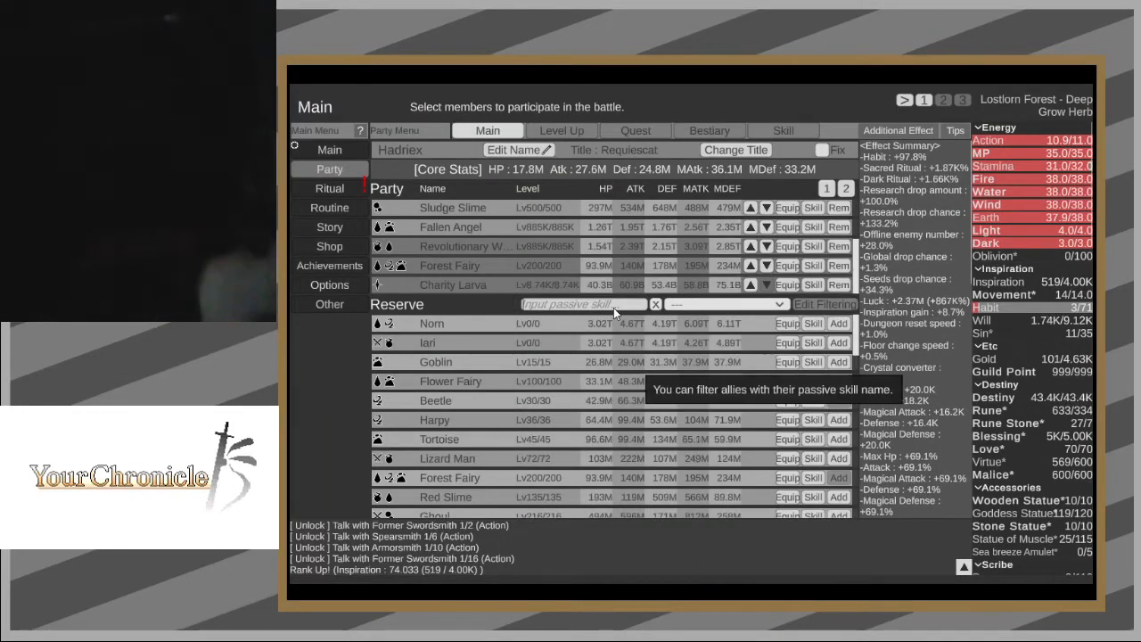
- Filter reserve allies by passive skills 'fire' and 'tree' to swap in Harpy and Mithril Bird
{"action": "type", "text": "fire"}
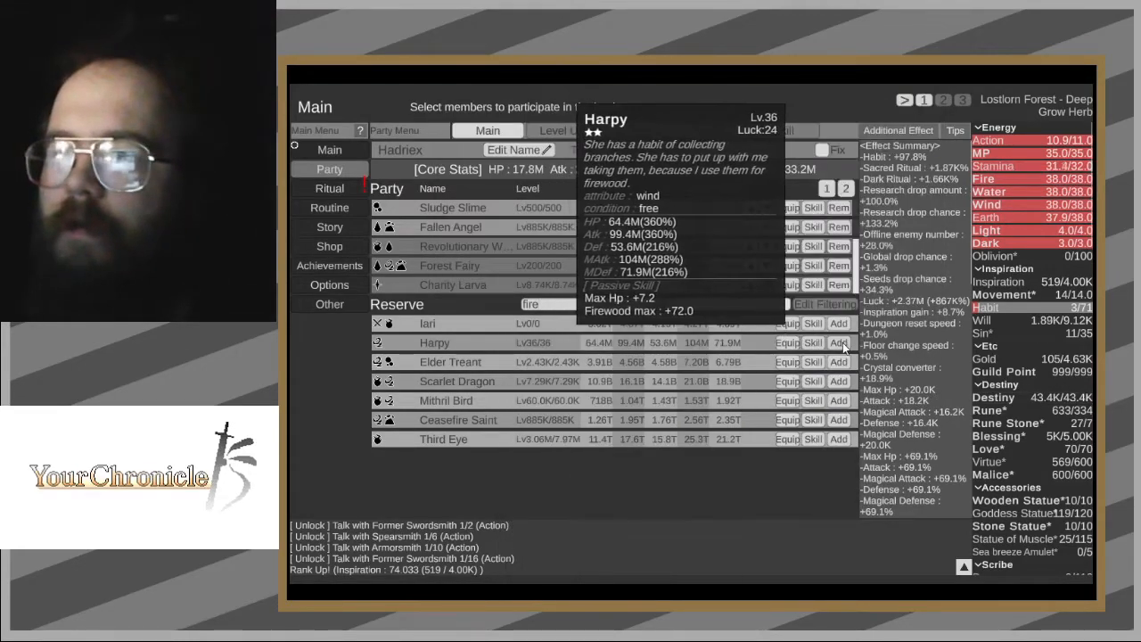
{"action": "mouse_move", "coordinate": [840, 405]}
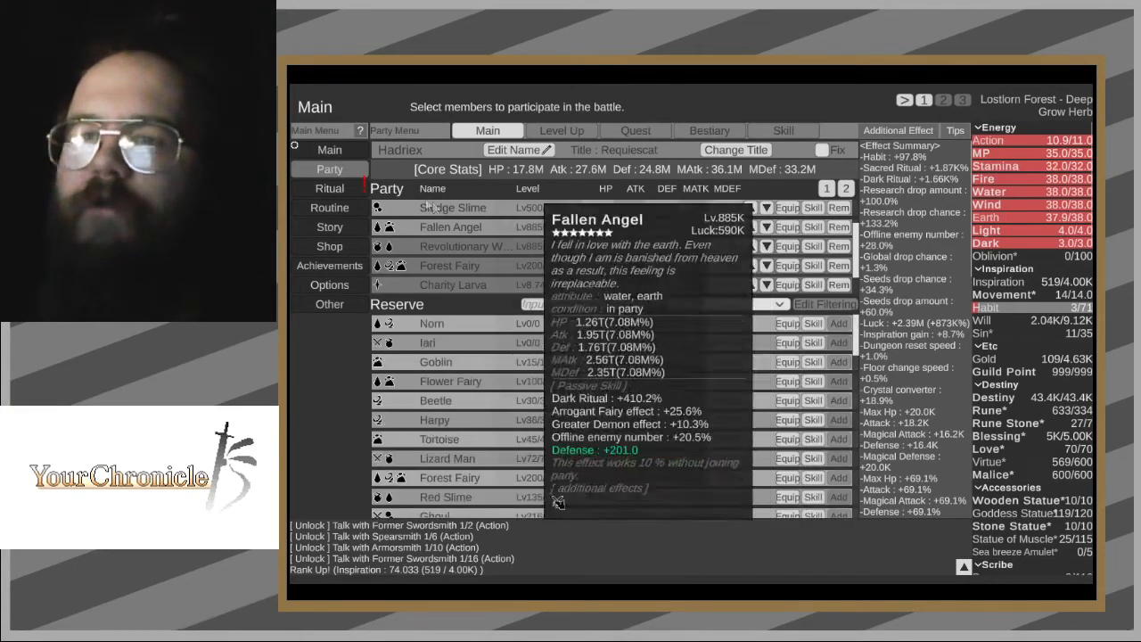
{"action": "left_click", "coordinate": [329, 149]}
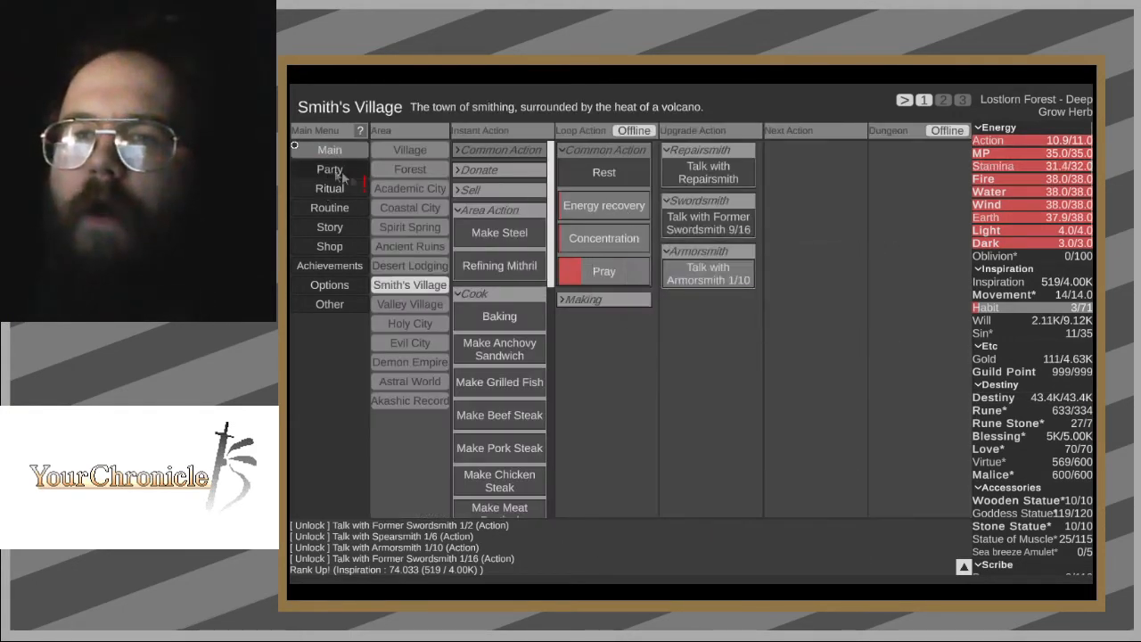
{"action": "left_click", "coordinate": [329, 170]}
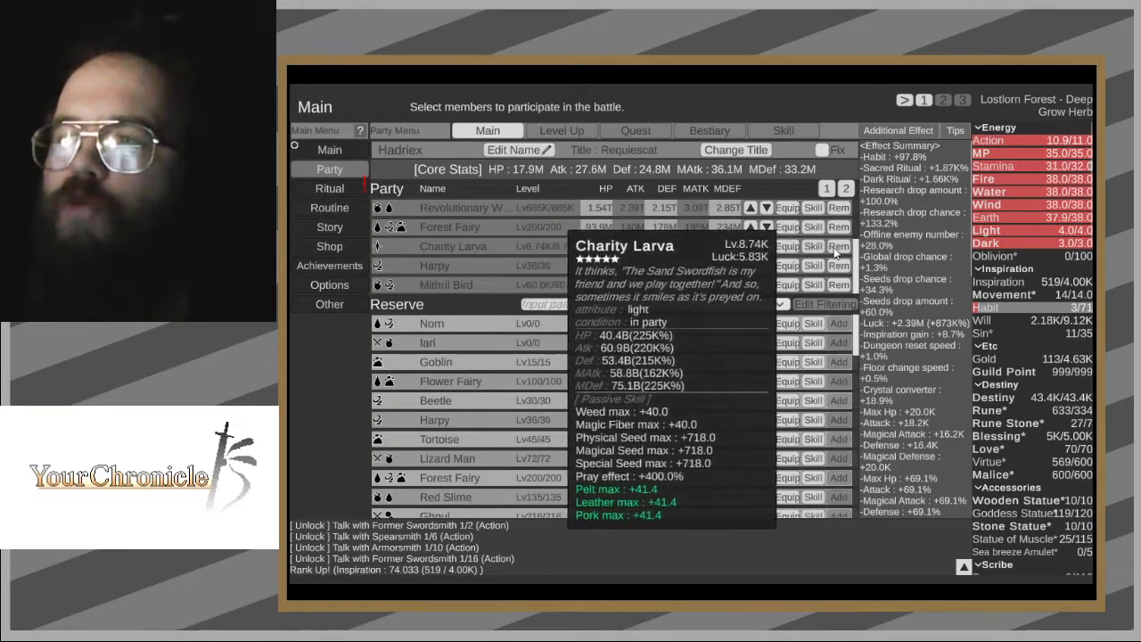
{"action": "left_click", "coordinate": [580, 304]}
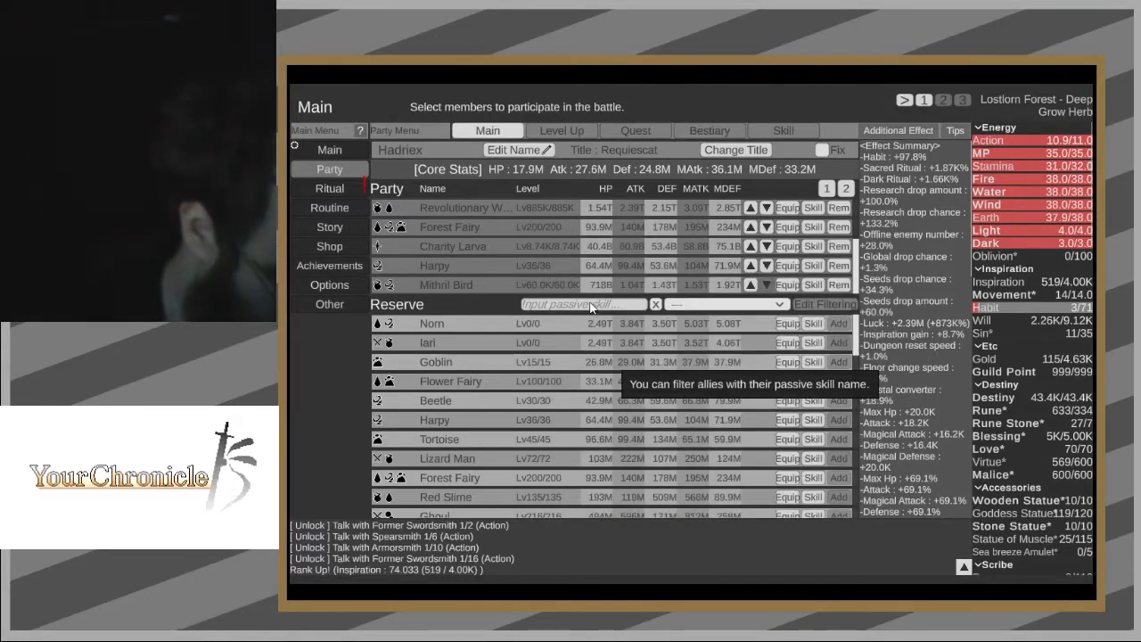
{"action": "type", "text": "tree"}
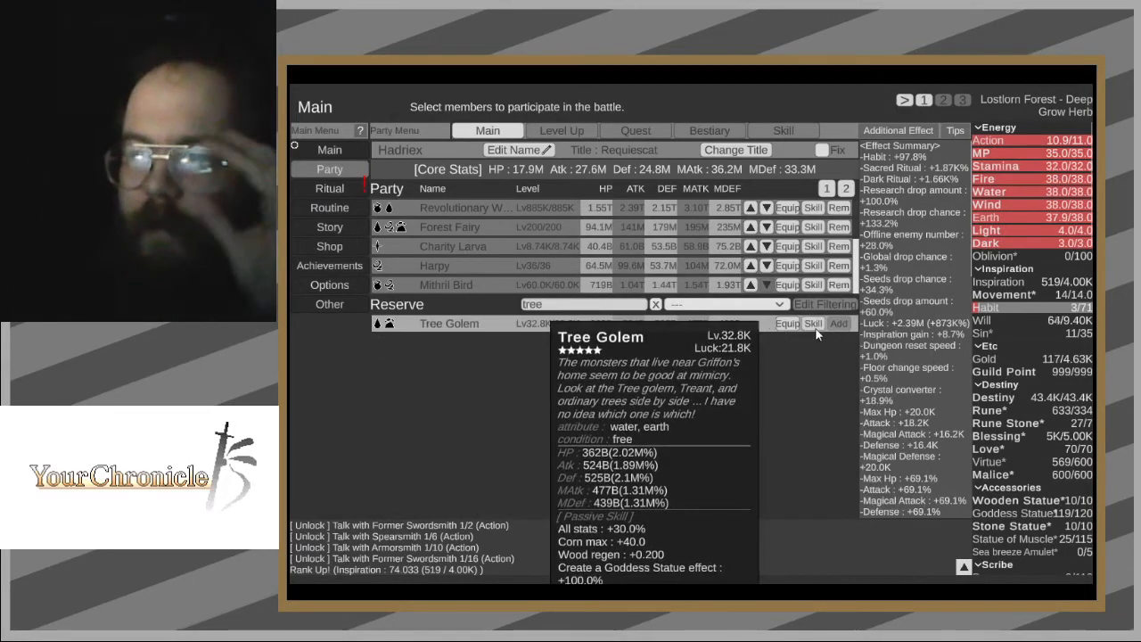
{"action": "mouse_move", "coordinate": [687, 222]}
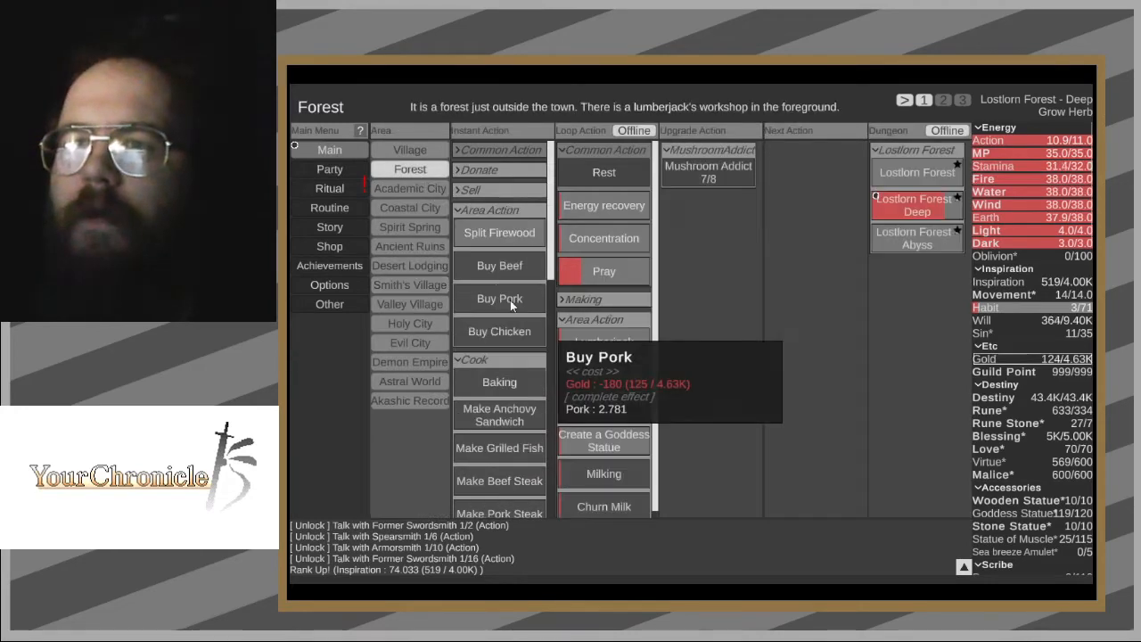
{"action": "mouse_move", "coordinate": [479, 243]}
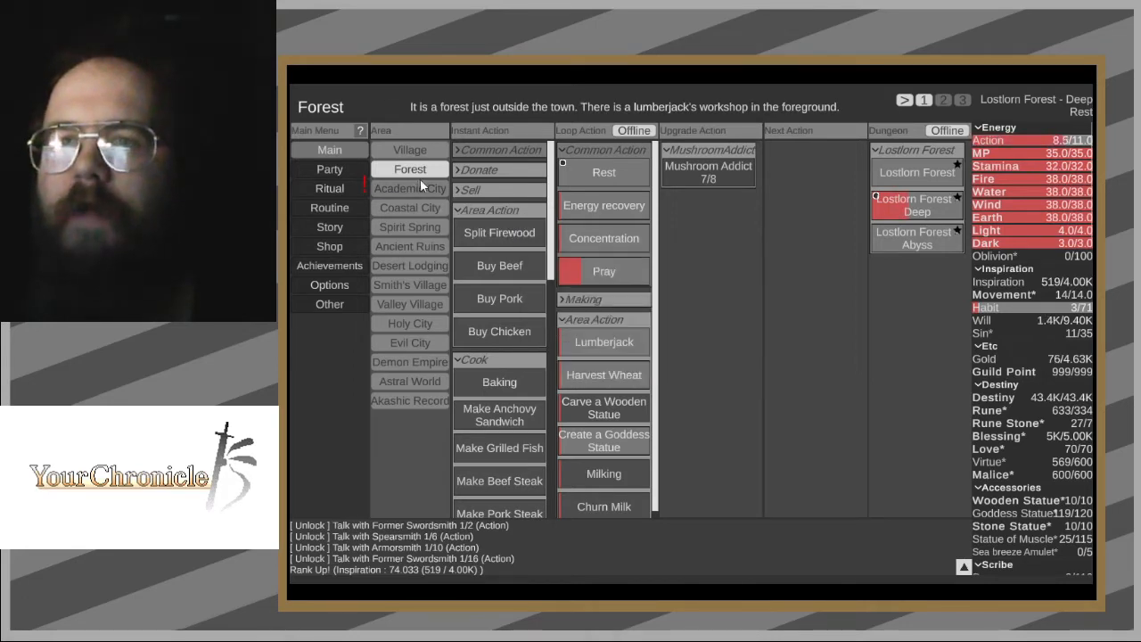
- Travel from Forest via Academic City back to Smith's Village
{"action": "left_click", "coordinate": [409, 188]}
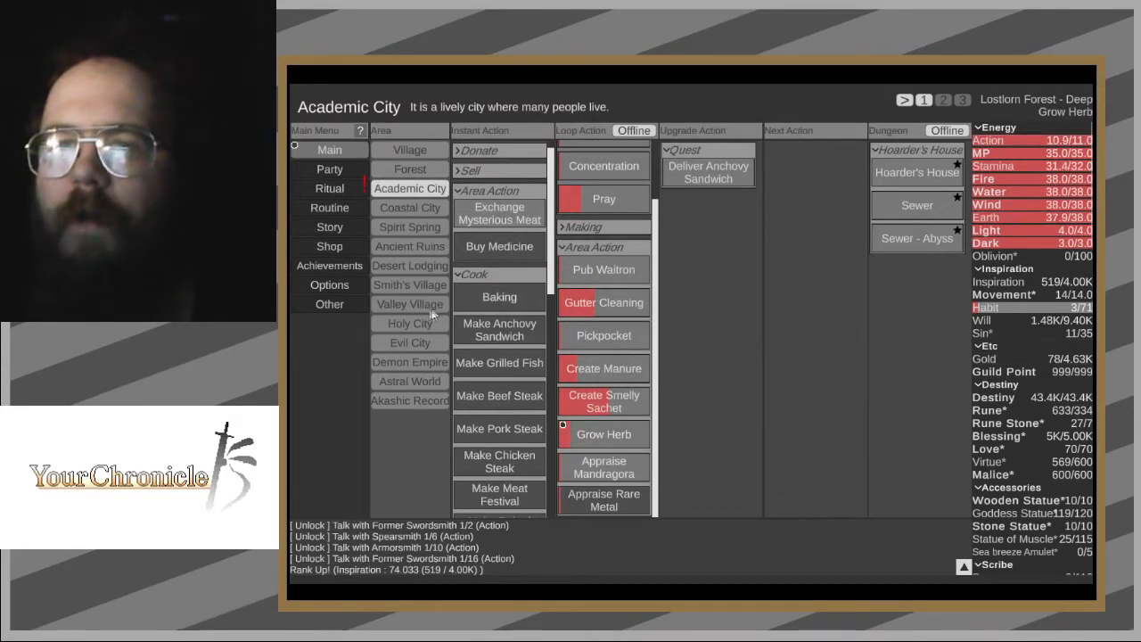
{"action": "mouse_move", "coordinate": [422, 298]}
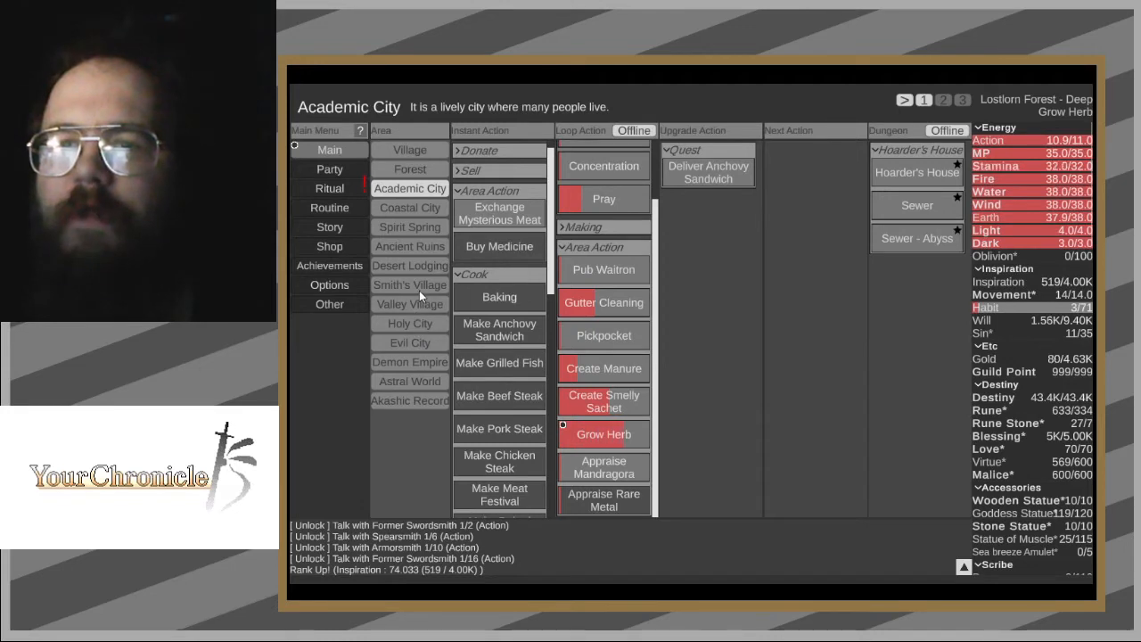
{"action": "left_click", "coordinate": [409, 285]}
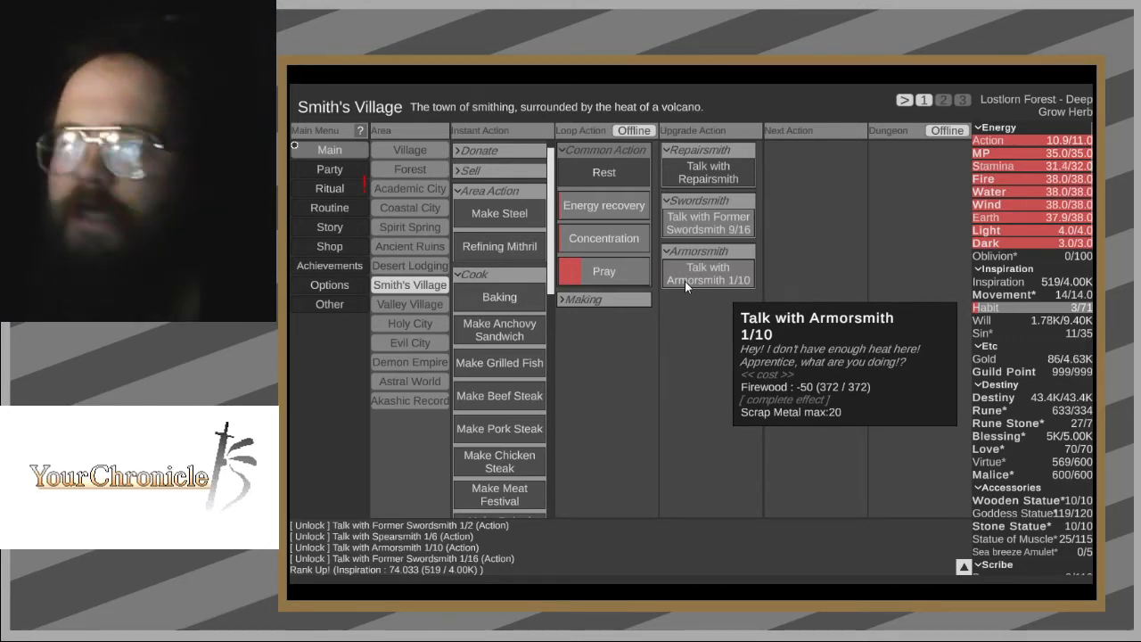
- Talk with the Armorsmith, bringing the conversation to 3/10
{"action": "left_click", "coordinate": [708, 274]}
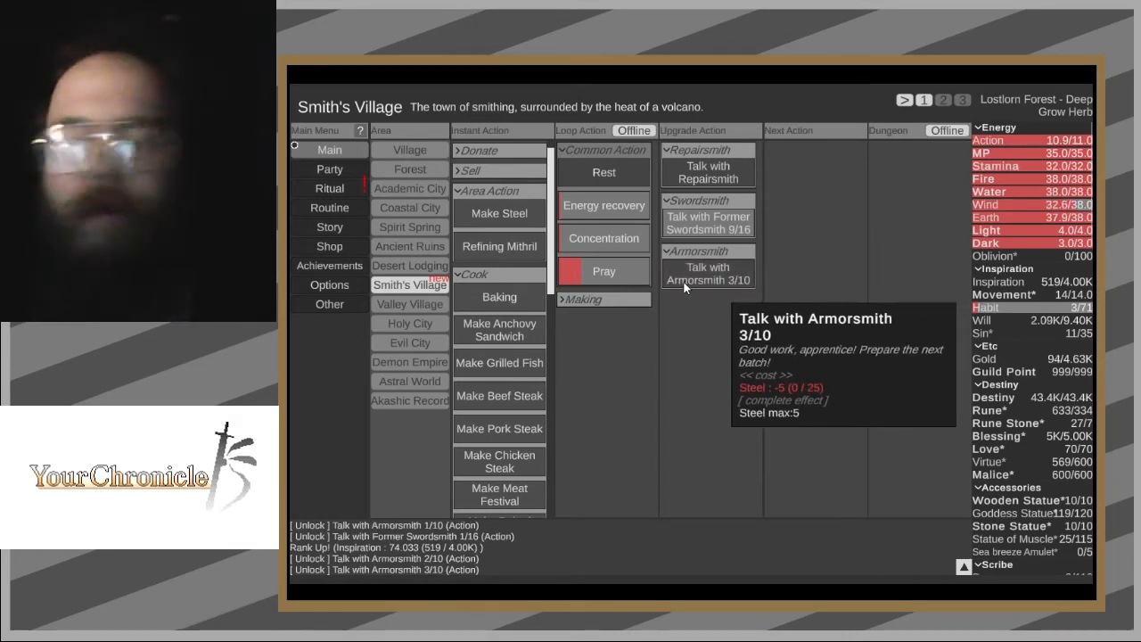
{"action": "mouse_move", "coordinate": [510, 229]}
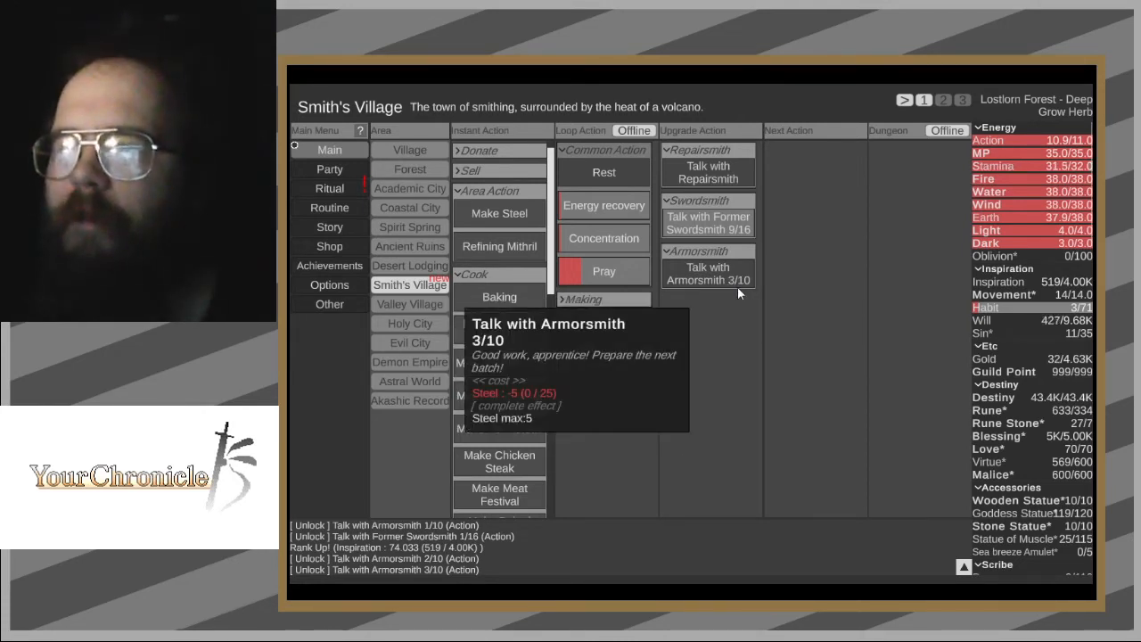
{"action": "mouse_move", "coordinate": [733, 214]}
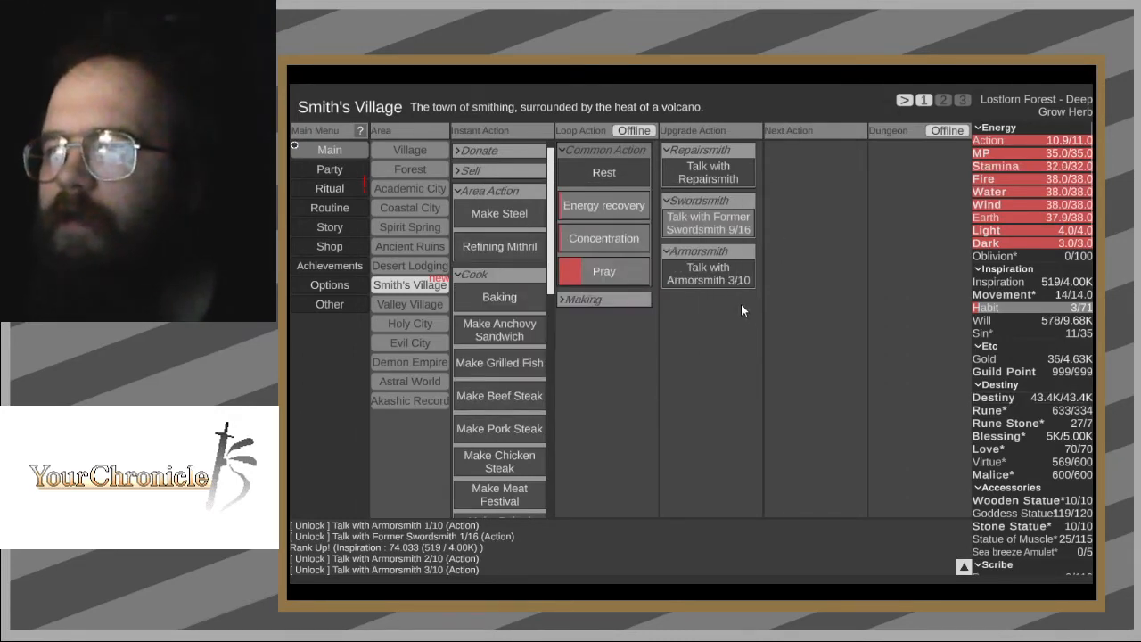
{"action": "mouse_move", "coordinate": [320, 188]}
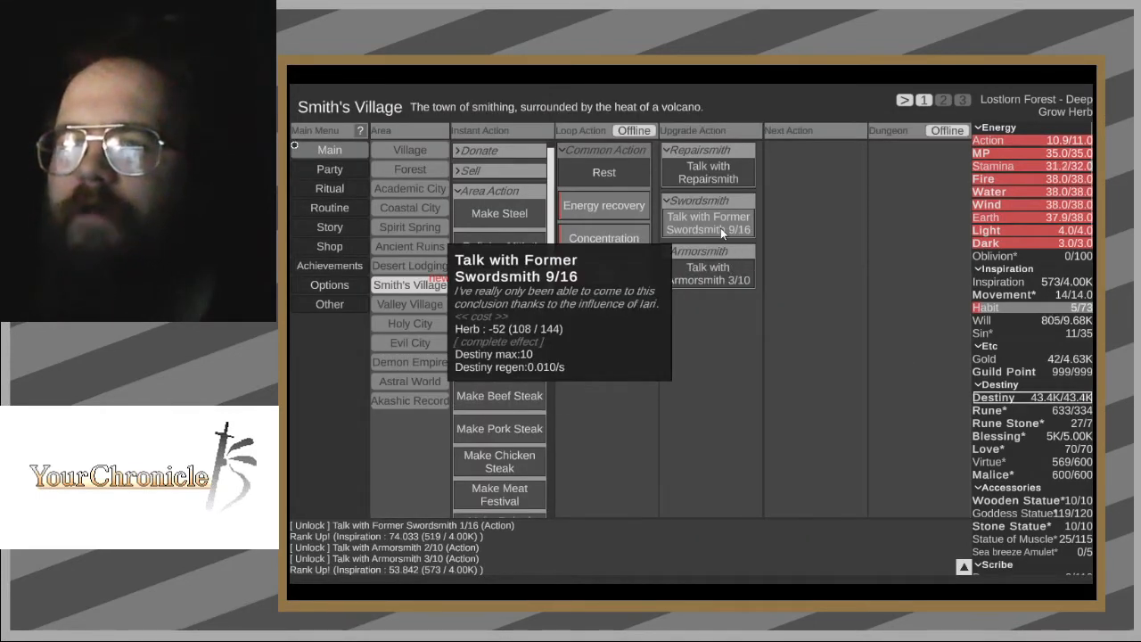
- Continue the Former Swordsmith conversation toward 11/16
{"action": "left_click", "coordinate": [707, 222]}
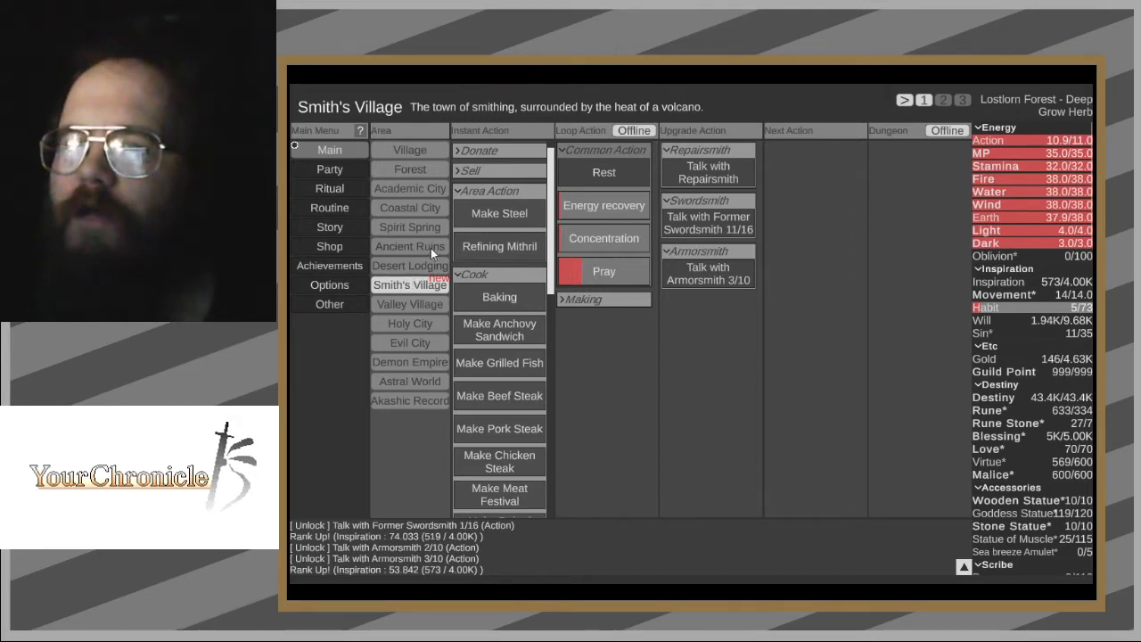
- Send the party into the Ruins dungeon, then expand Smith's Village Making crafts
{"action": "left_click", "coordinate": [409, 247]}
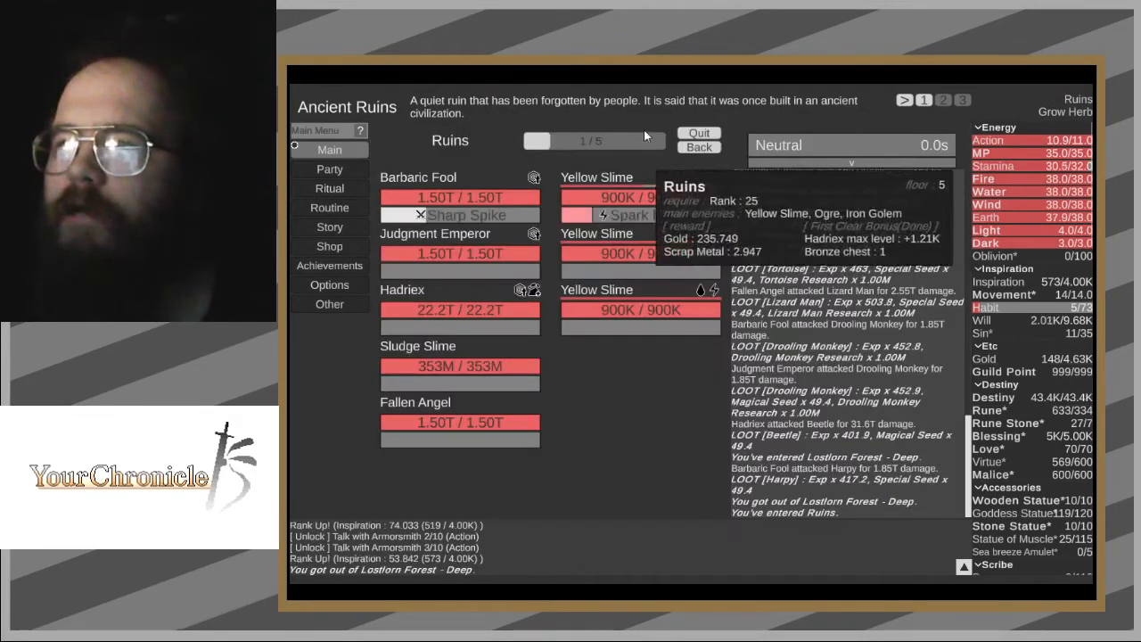
{"action": "left_click", "coordinate": [409, 284]}
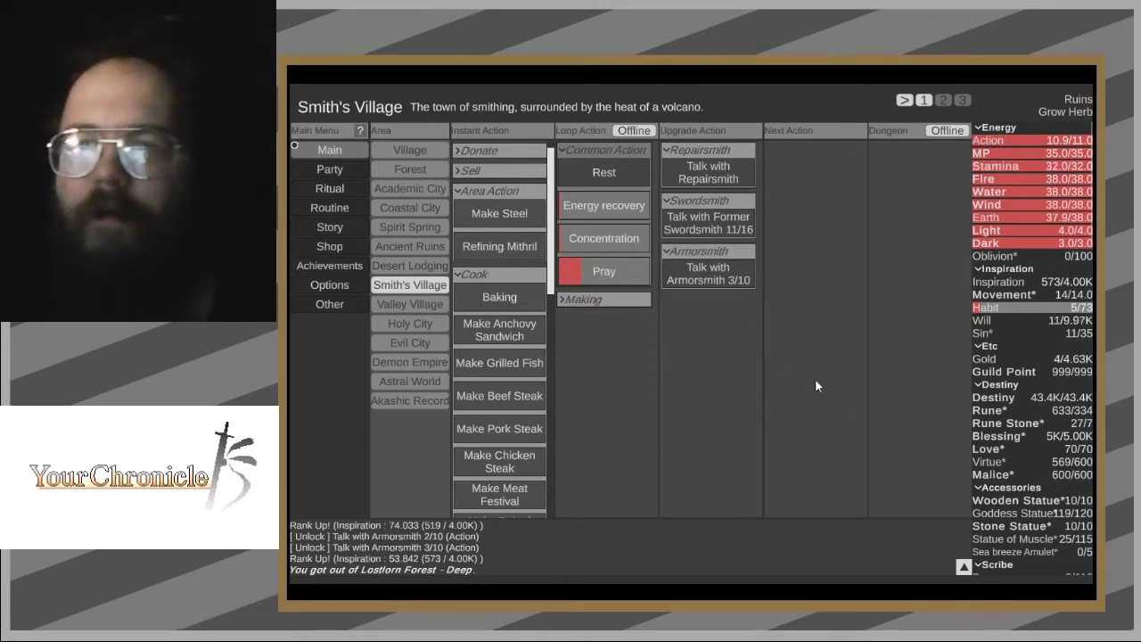
{"action": "left_click", "coordinate": [580, 299]}
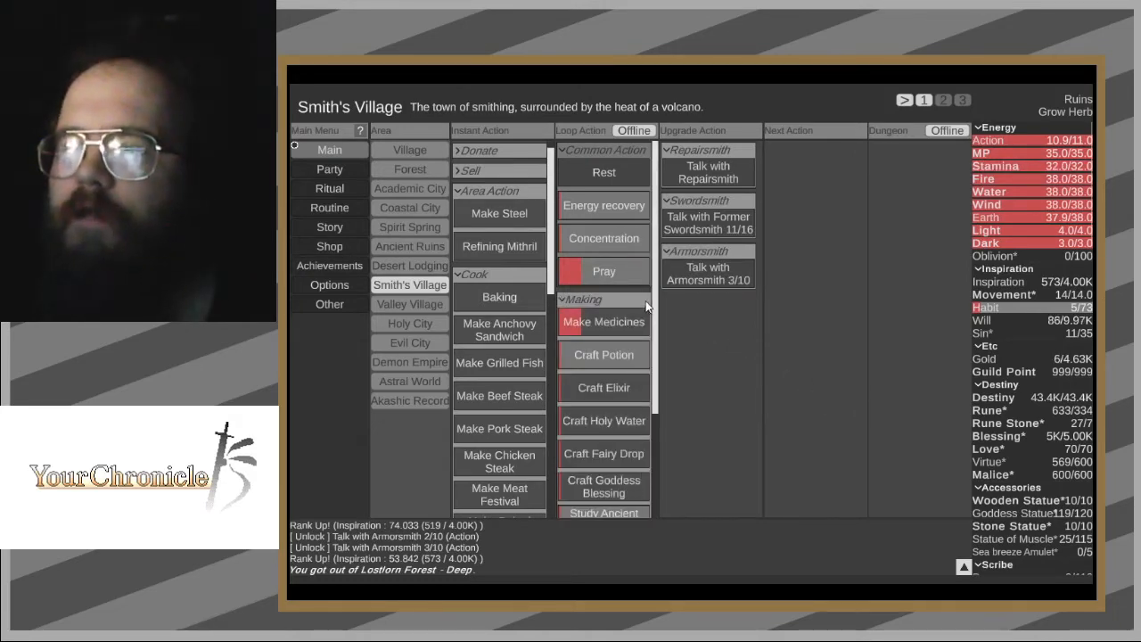
{"action": "mouse_move", "coordinate": [707, 223]}
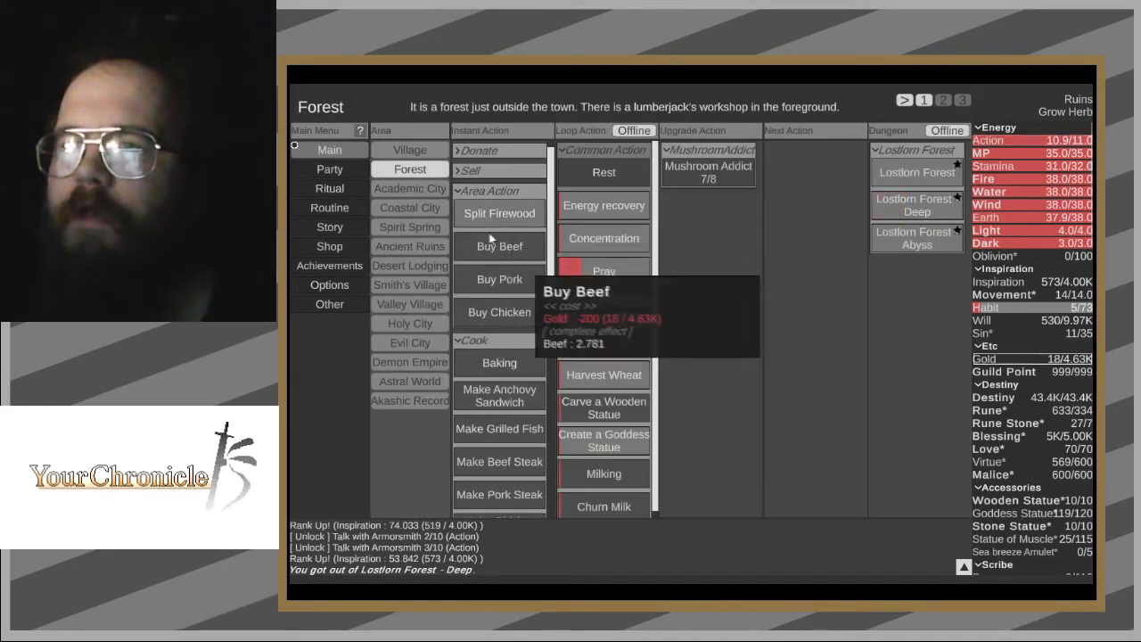
- Load the Seed Gathering party preset, with You and Tree Golem
{"action": "left_click", "coordinate": [329, 207]}
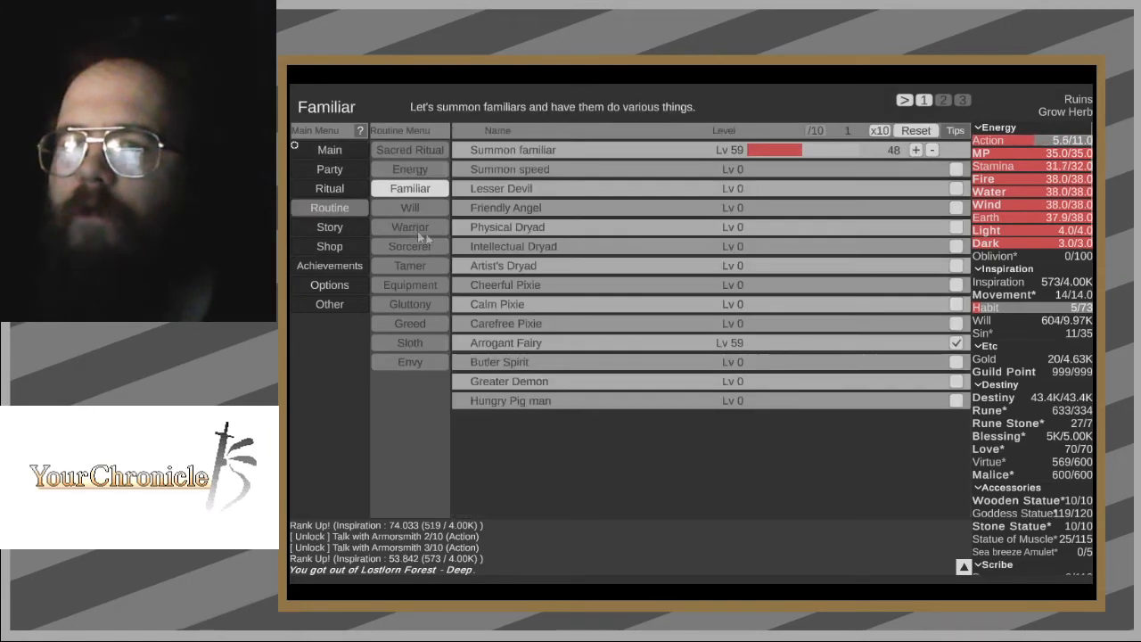
{"action": "left_click", "coordinate": [329, 169]}
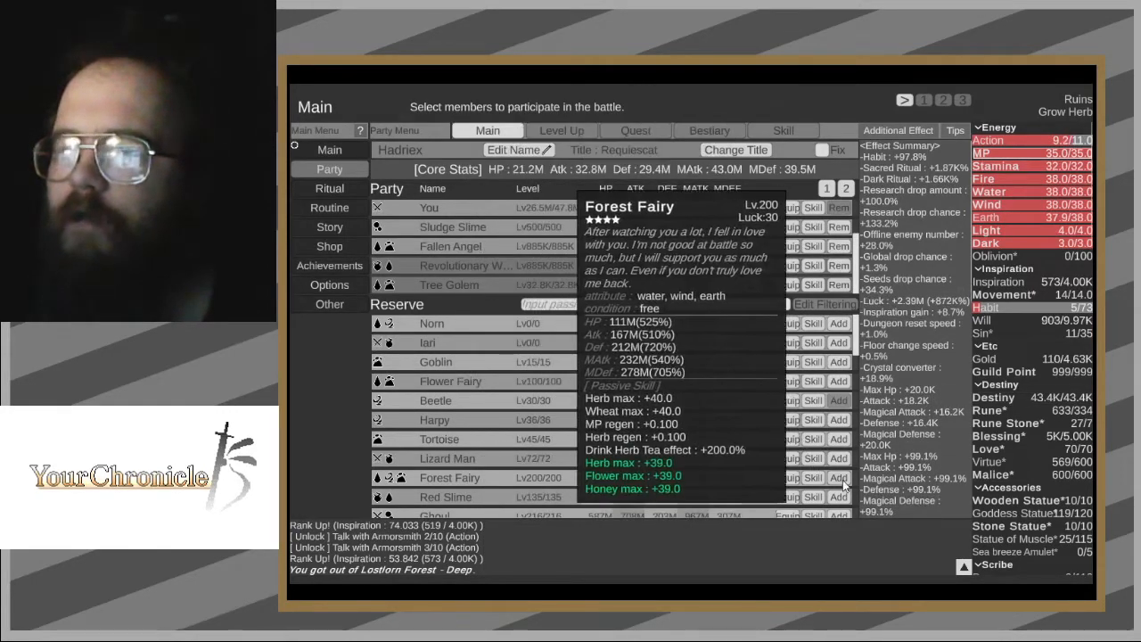
{"action": "left_click", "coordinate": [835, 479]}
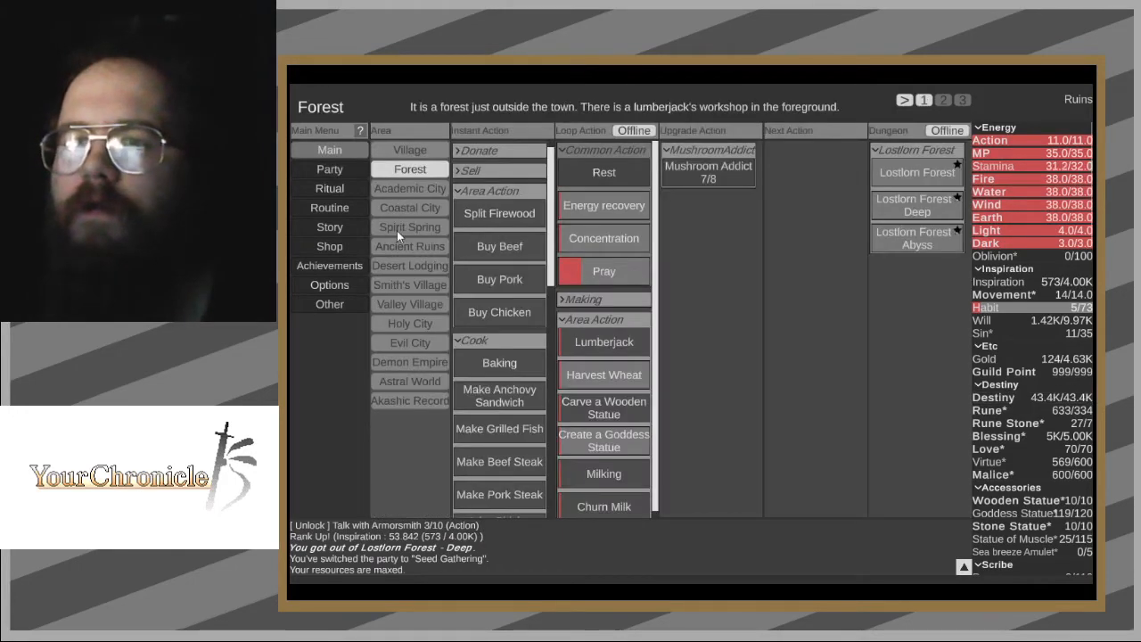
- Travel to Academic City, resume Grow Herb, and head back to Smith's Village
{"action": "left_click", "coordinate": [409, 188]}
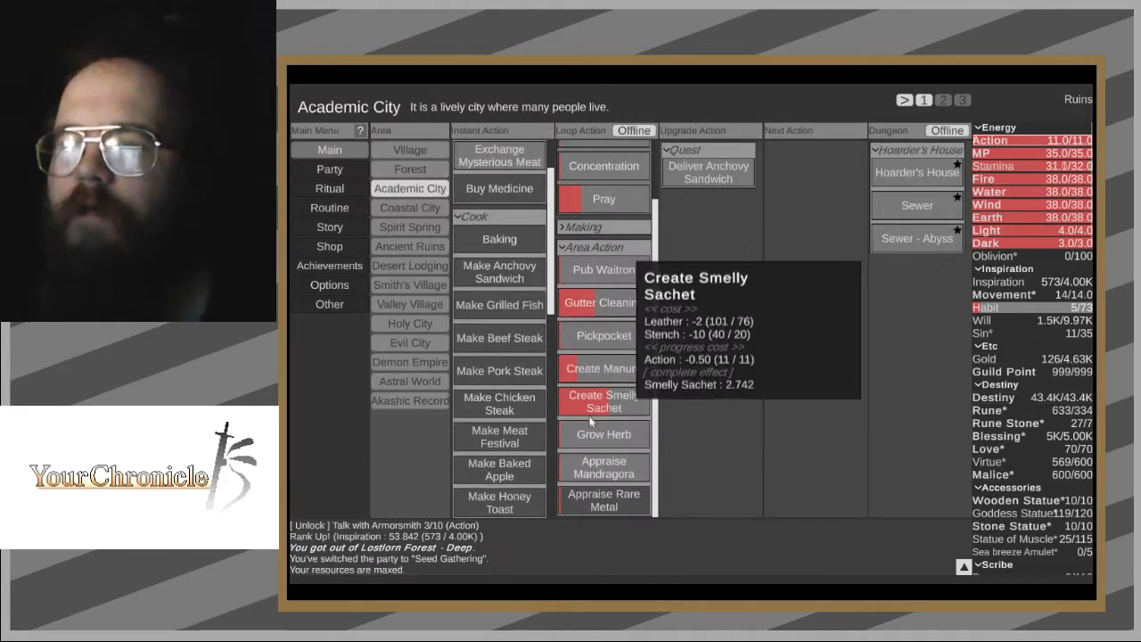
{"action": "left_click", "coordinate": [603, 433]}
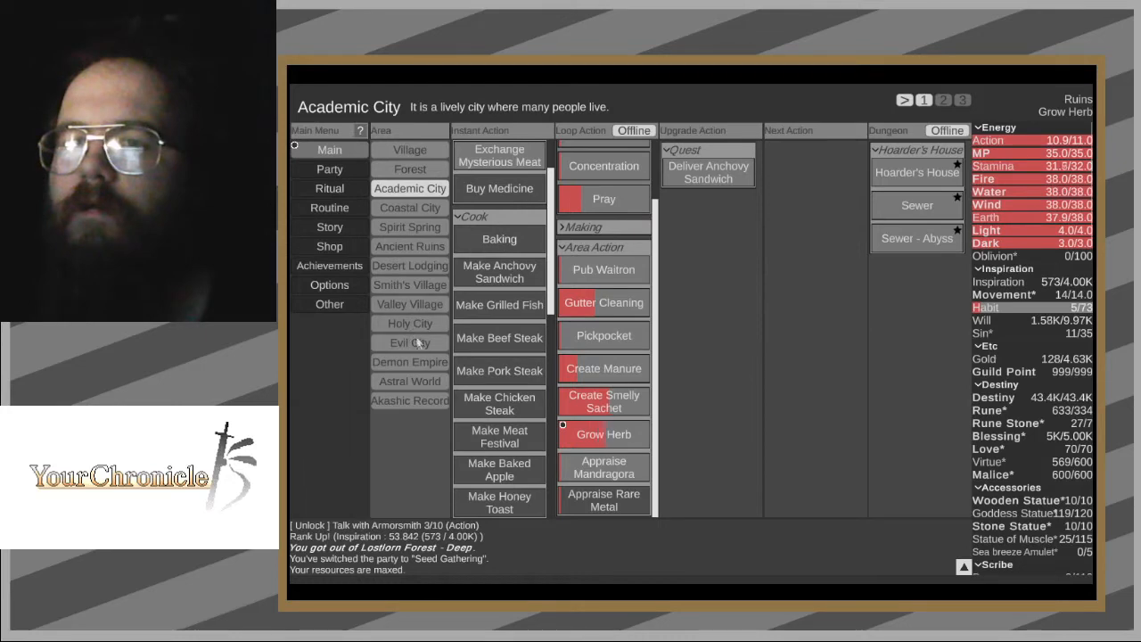
{"action": "left_click", "coordinate": [410, 285]}
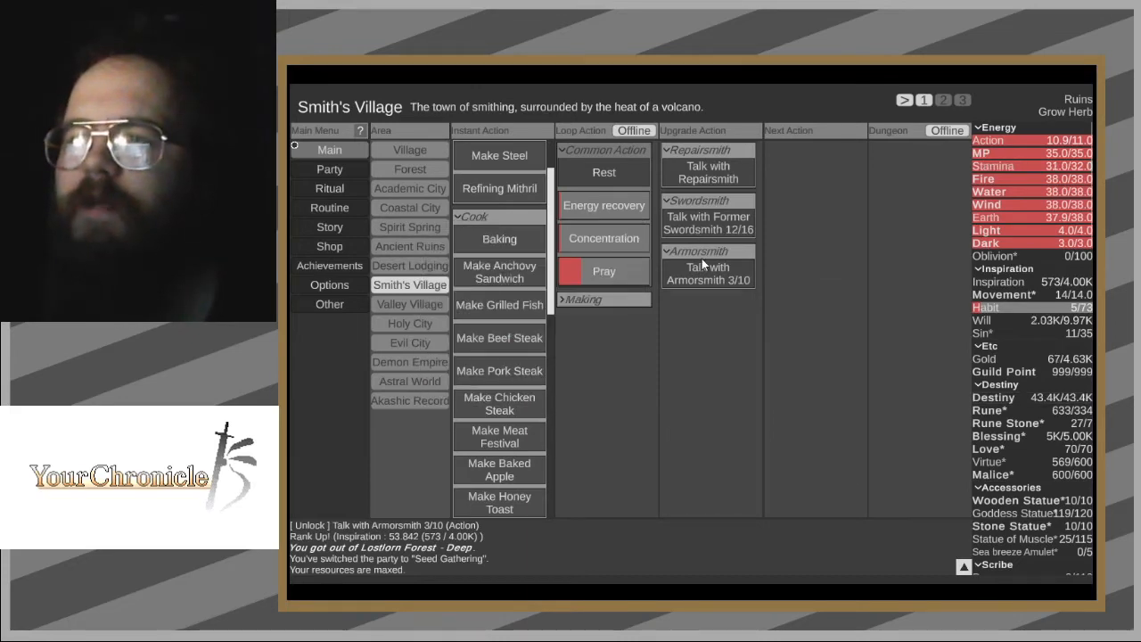
{"action": "mouse_move", "coordinate": [500, 239]}
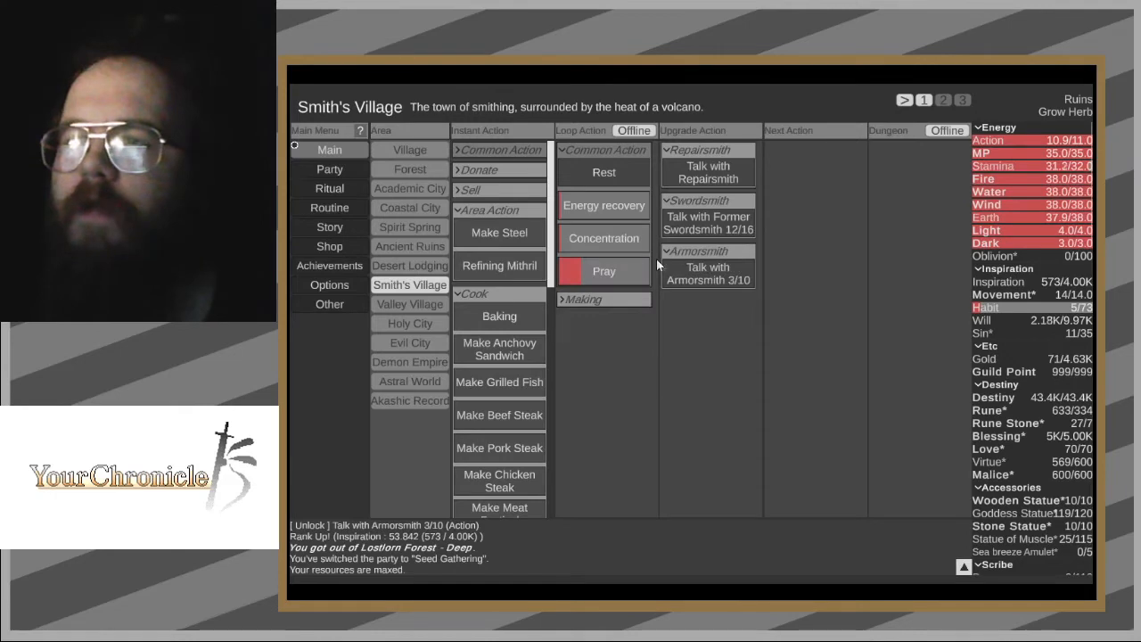
{"action": "mouse_move", "coordinate": [499, 232]}
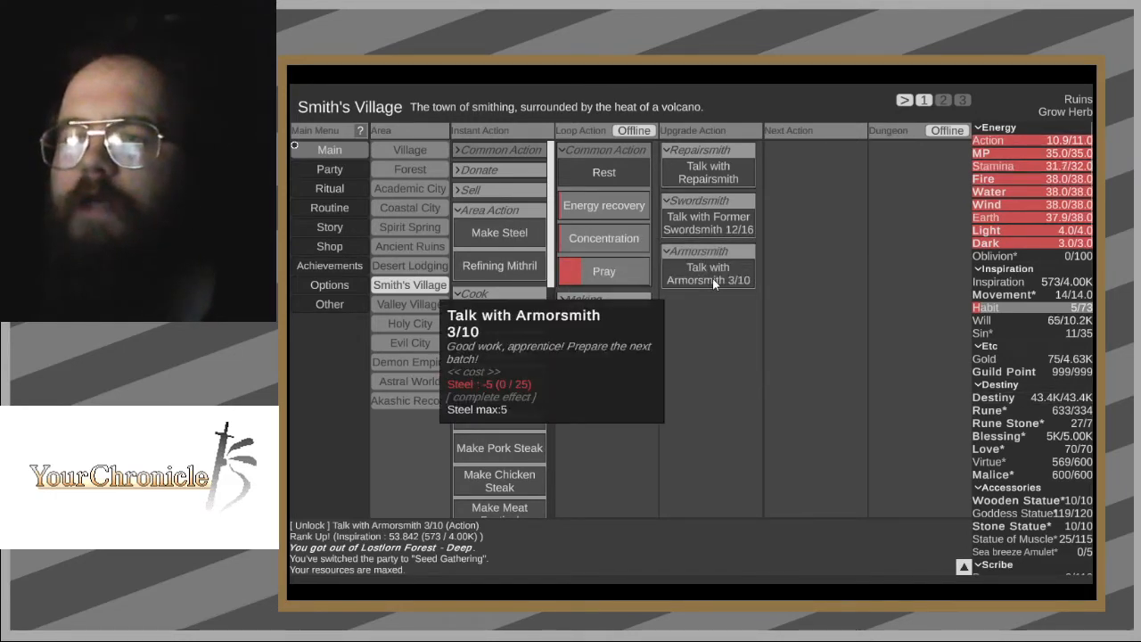
{"action": "mouse_move", "coordinate": [721, 235]}
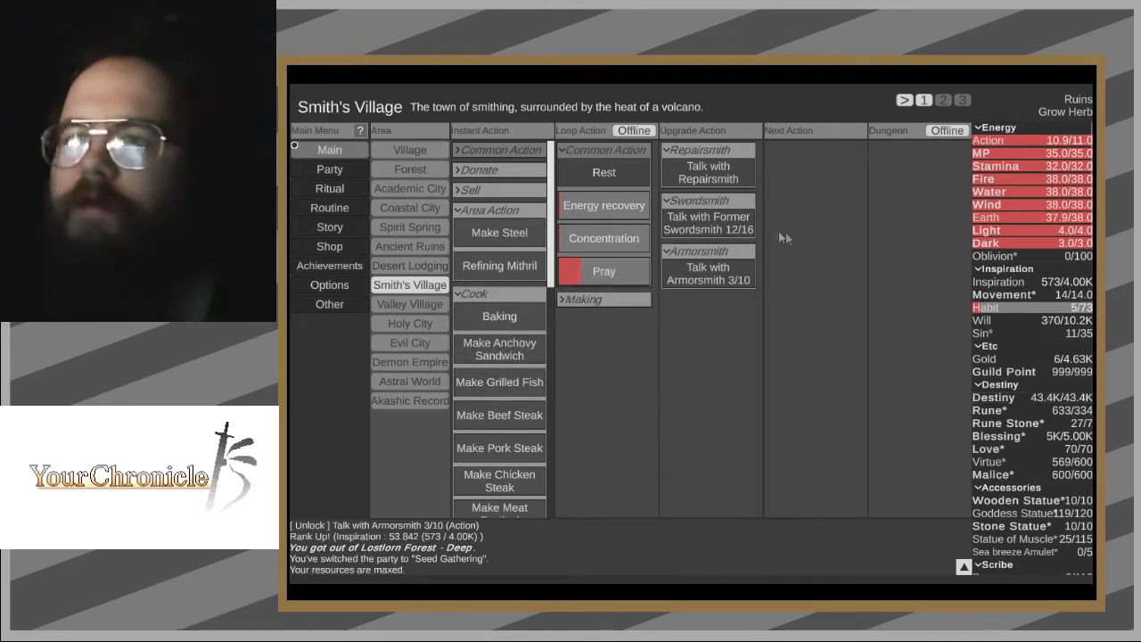
{"action": "mouse_move", "coordinate": [728, 230]}
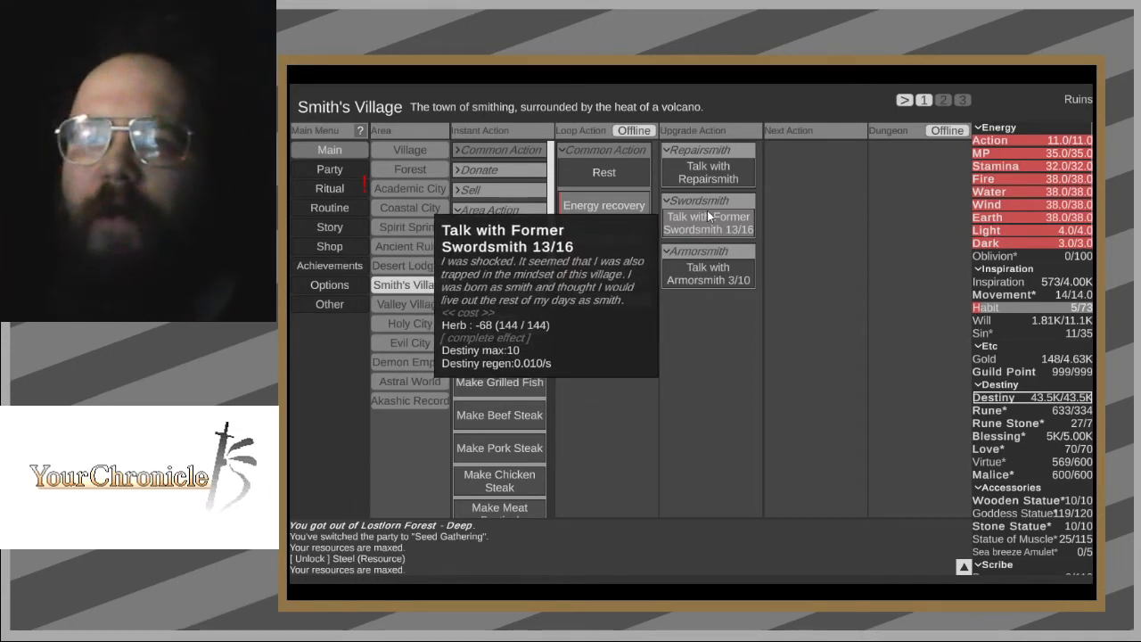
- Finish the last Former Swordsmith talk, reaching 16/16 and unlocking Talk with Iari
{"action": "left_click", "coordinate": [708, 223]}
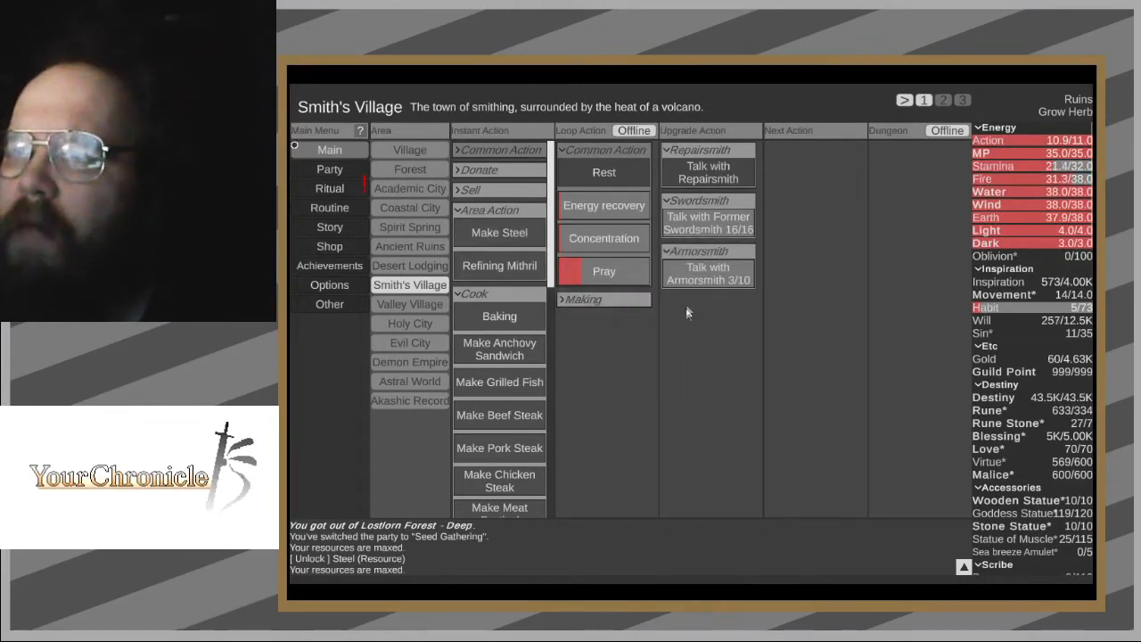
{"action": "mouse_move", "coordinate": [712, 230]}
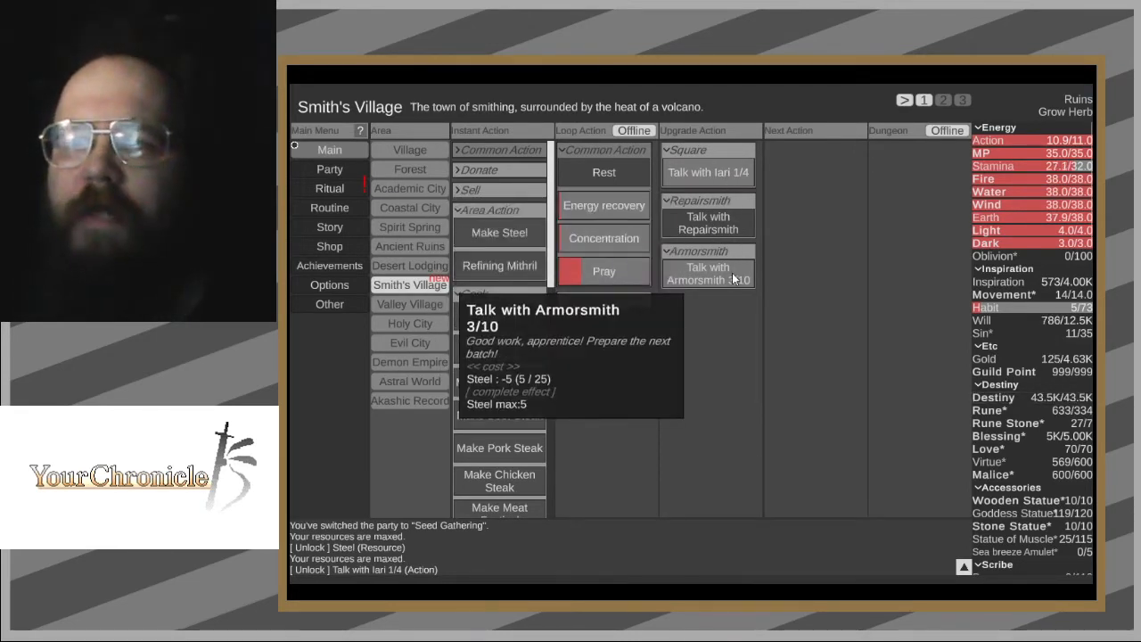
- Spend Steel on the Armorsmith talk, raising it from 3/10 to 4/10
{"action": "left_click", "coordinate": [707, 273]}
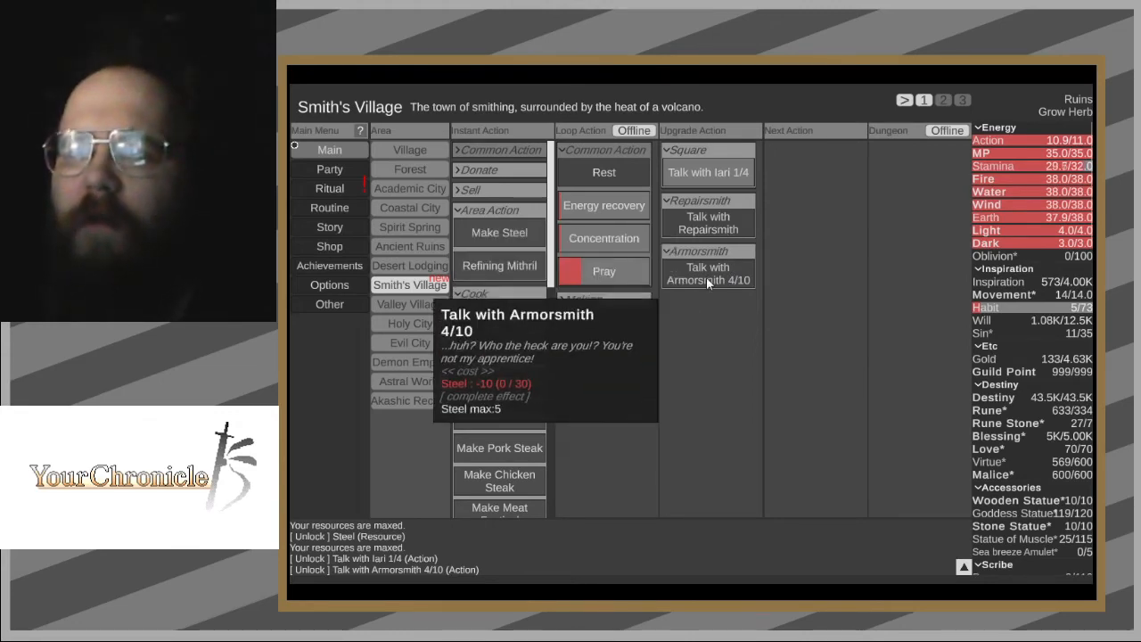
{"action": "mouse_move", "coordinate": [708, 223]}
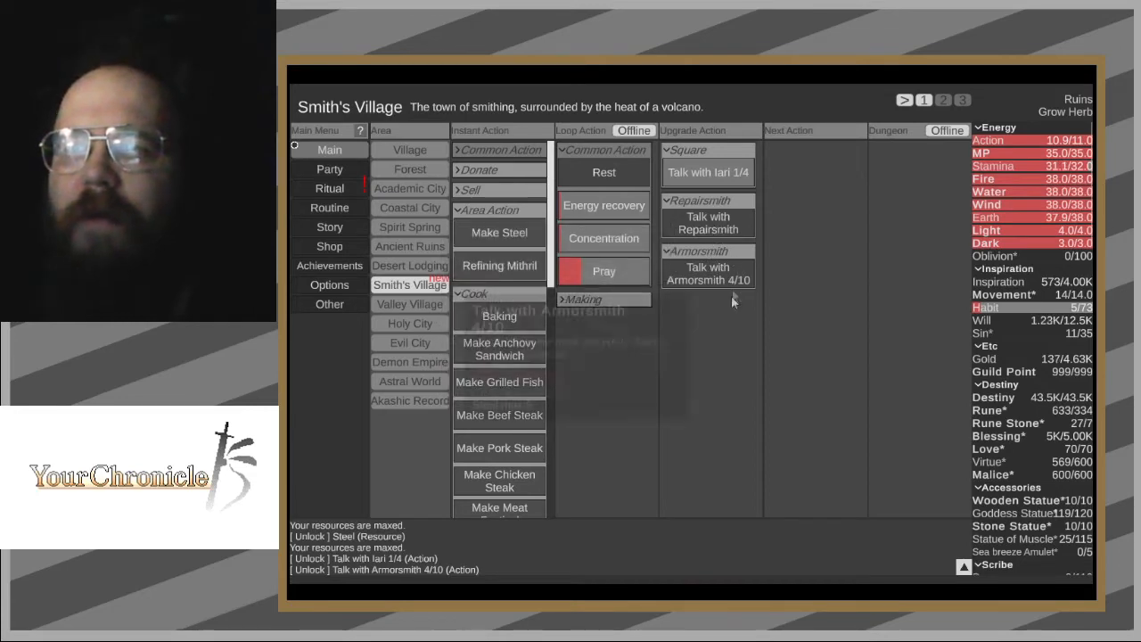
{"action": "mouse_move", "coordinate": [707, 223]}
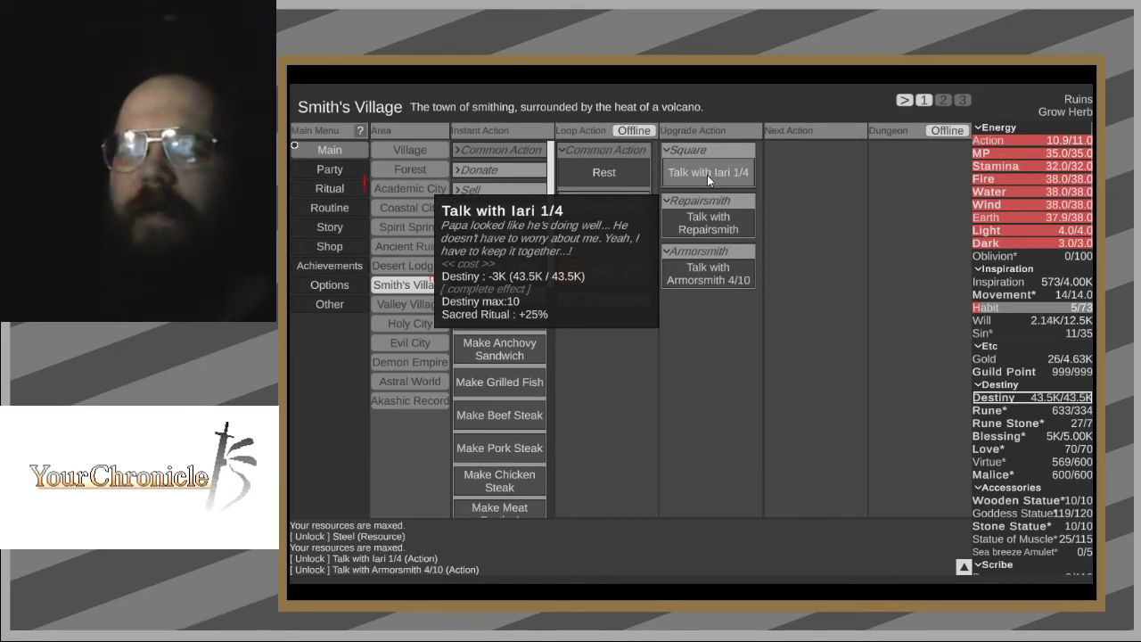
- Talk with Iari until all four talks finish, leaving Destiny at 30.5K
{"action": "left_click", "coordinate": [708, 172]}
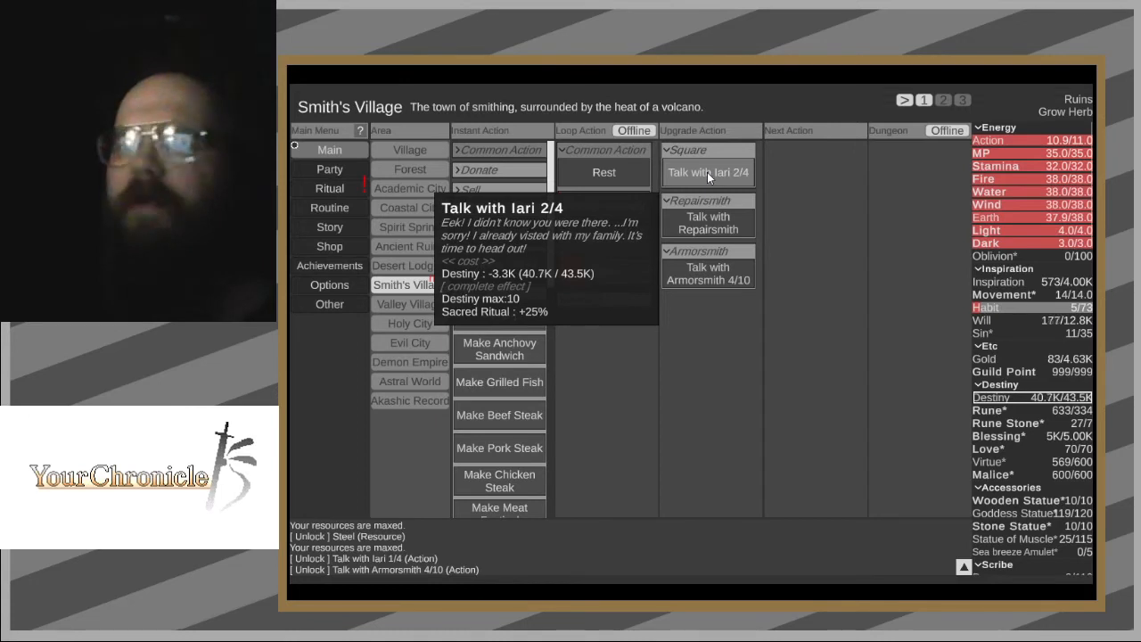
{"action": "left_click", "coordinate": [708, 173]}
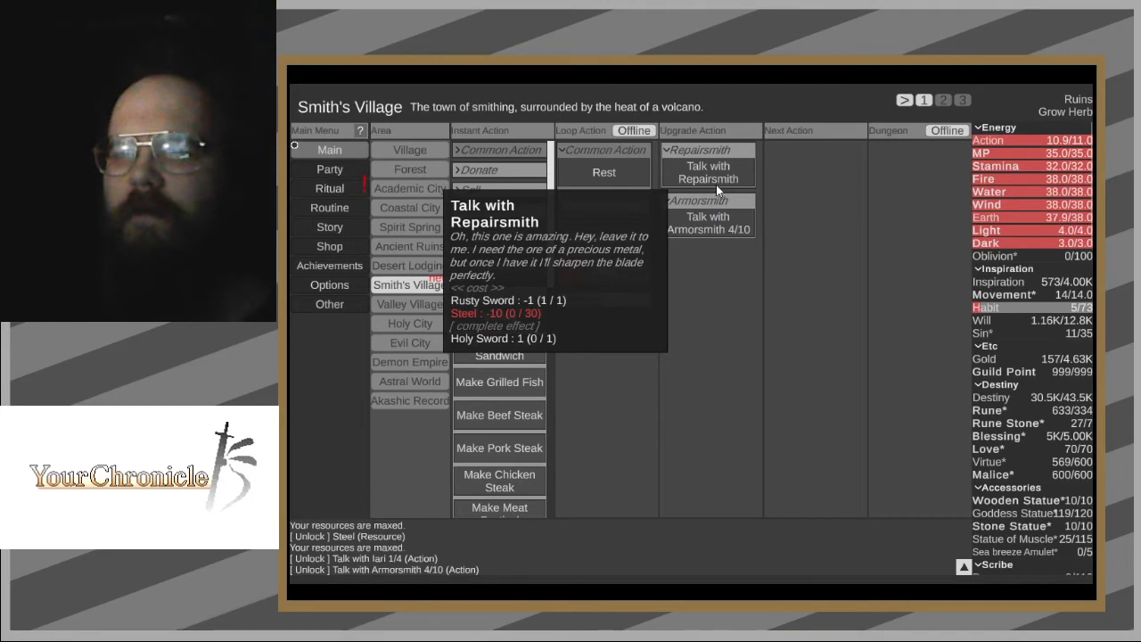
{"action": "left_click", "coordinate": [329, 169]}
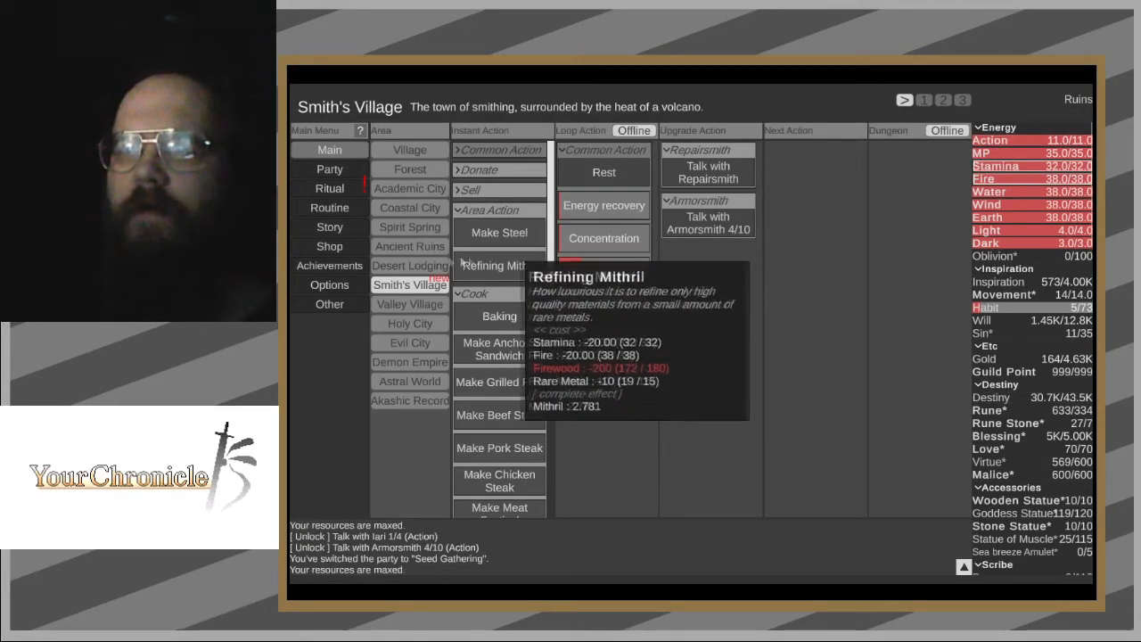
{"action": "left_click", "coordinate": [410, 246]}
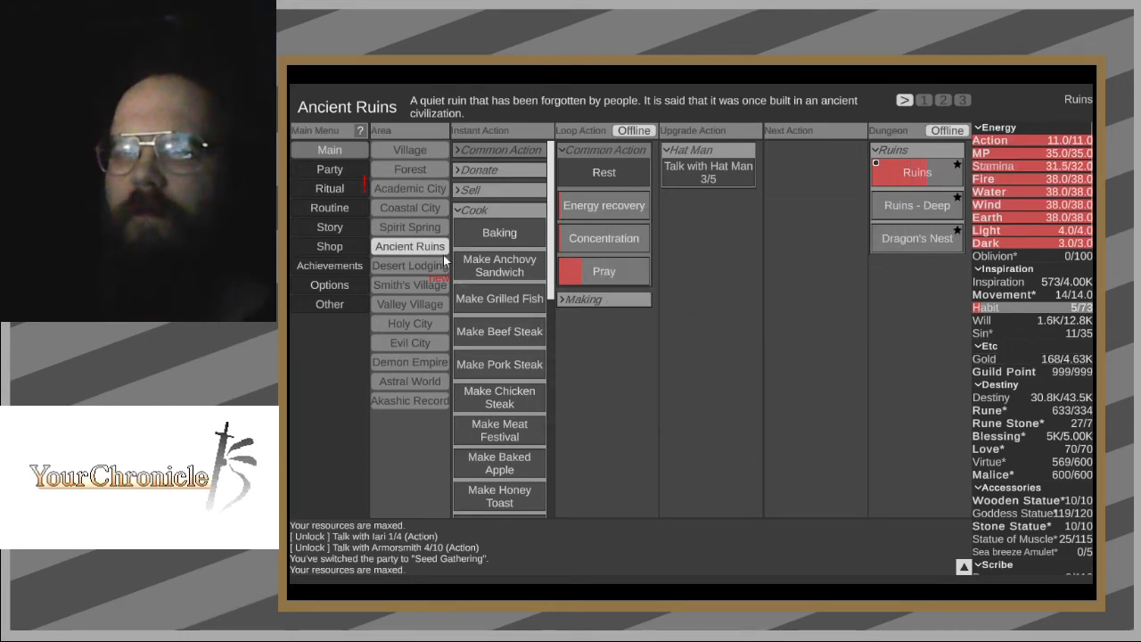
{"action": "left_click", "coordinate": [410, 284]}
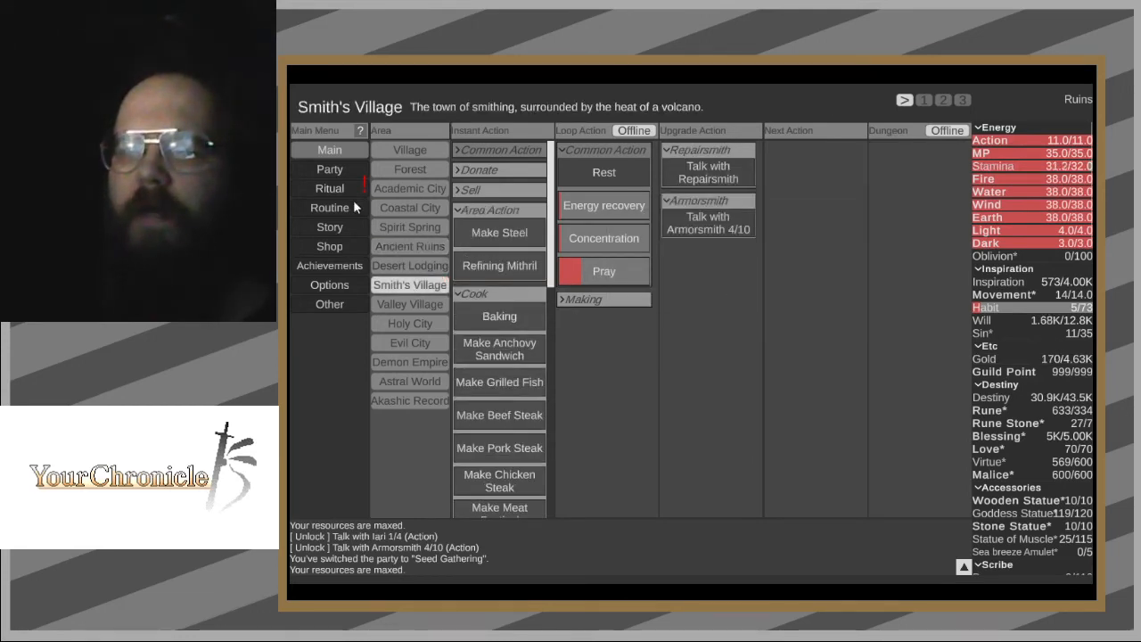
- Do a Sacred Ritual rank-up (Inspiration 627) and set Pray looping in Smith's Village
{"action": "left_click", "coordinate": [329, 188]}
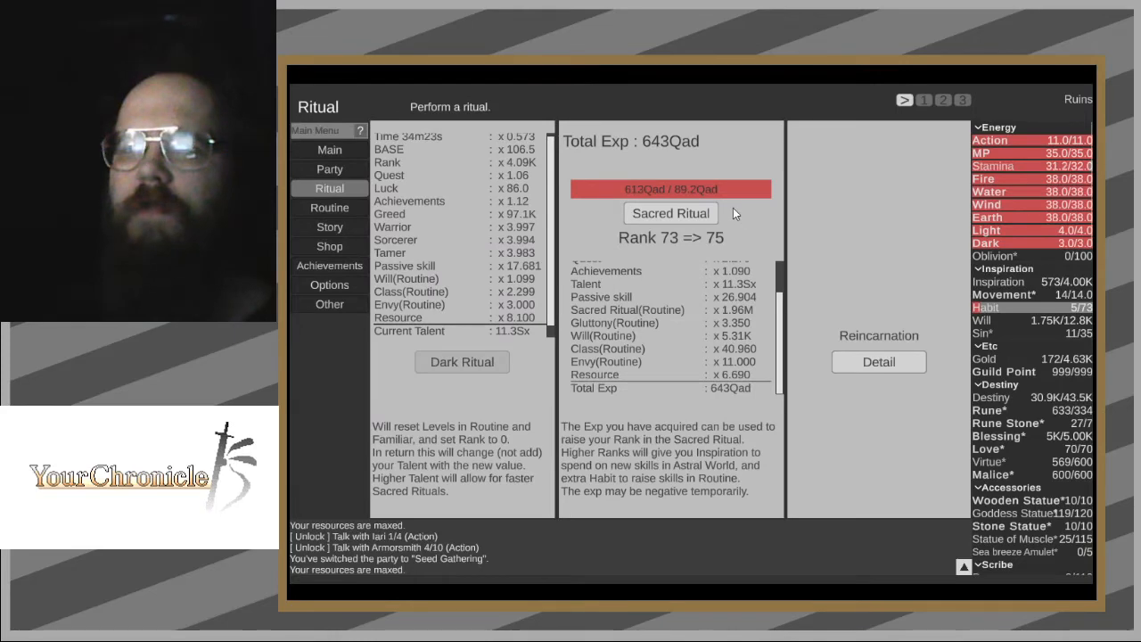
{"action": "left_click", "coordinate": [329, 207]}
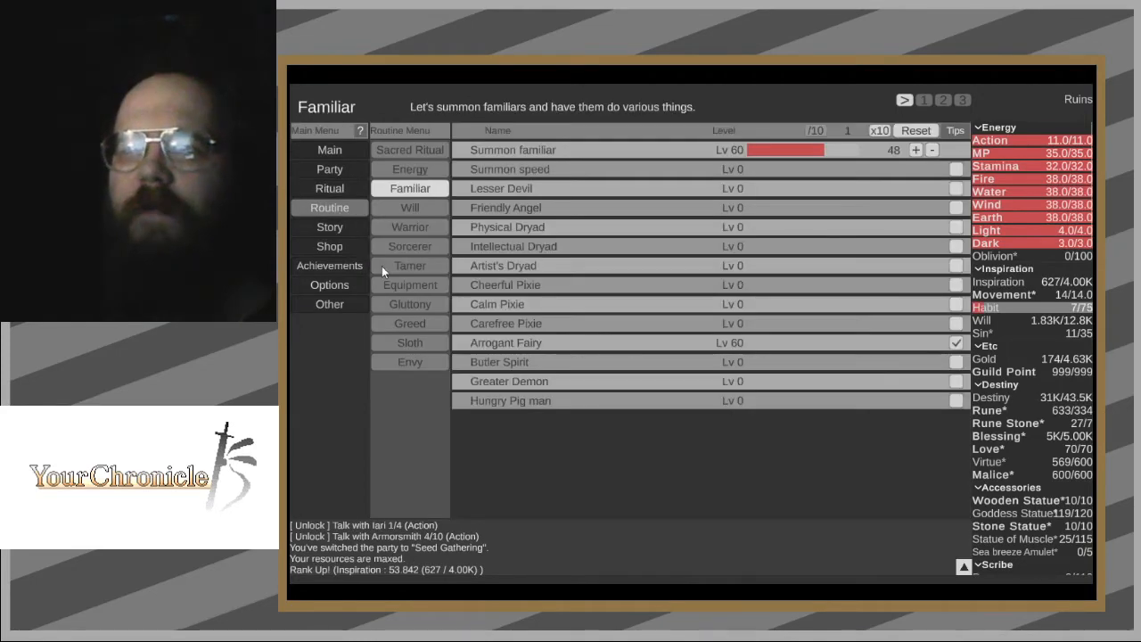
{"action": "mouse_move", "coordinate": [359, 188]}
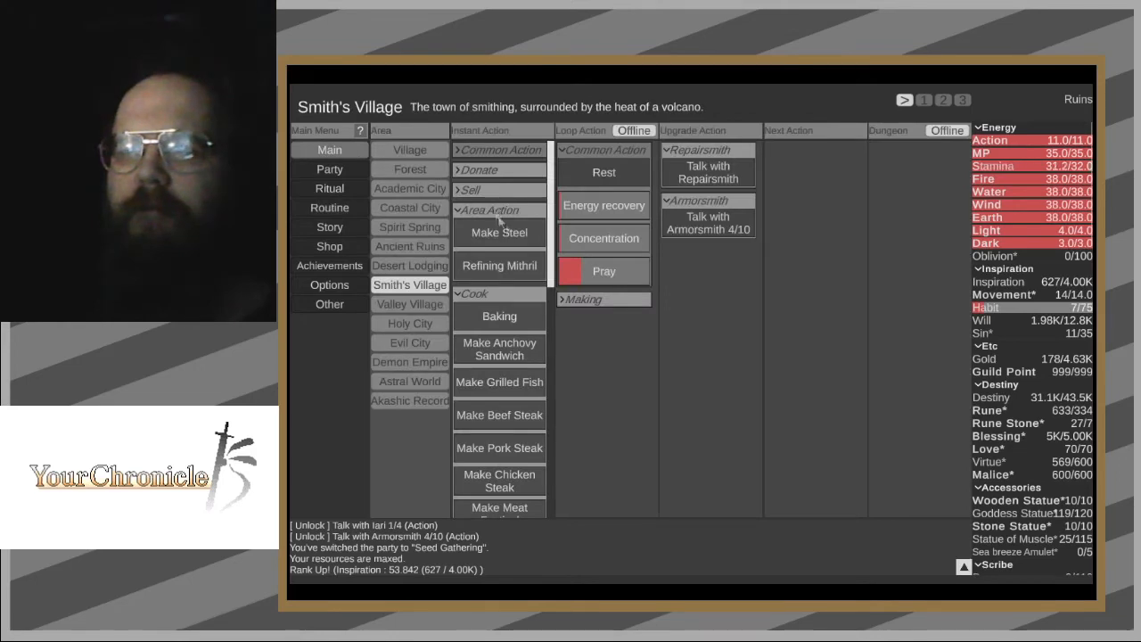
{"action": "left_click", "coordinate": [603, 271]}
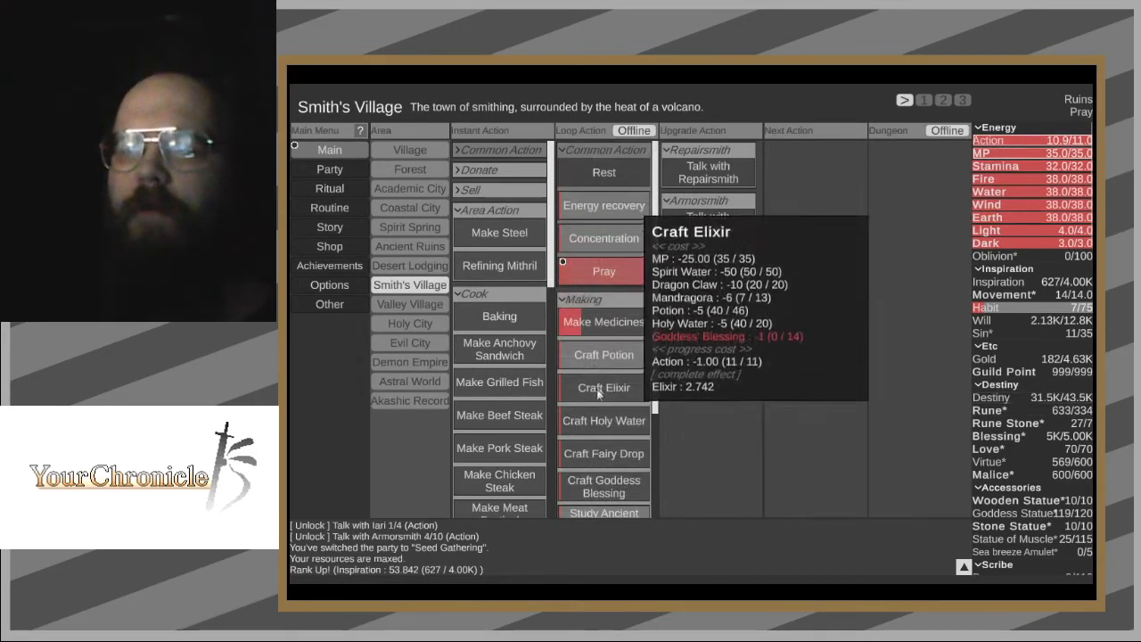
{"action": "left_click", "coordinate": [329, 168]}
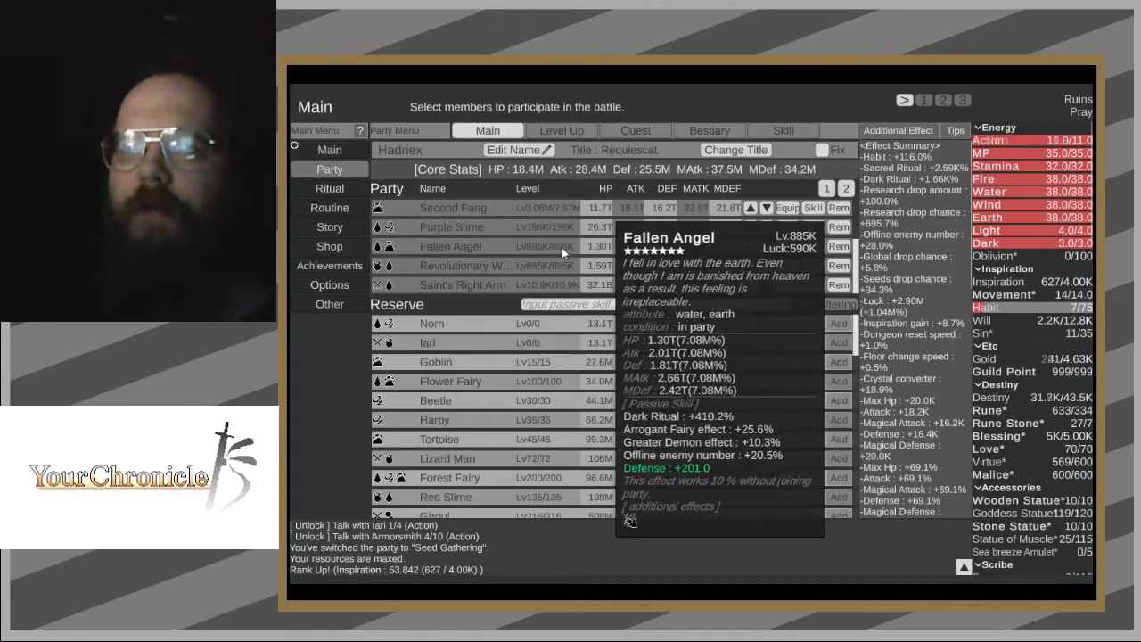
{"action": "left_click", "coordinate": [329, 207]}
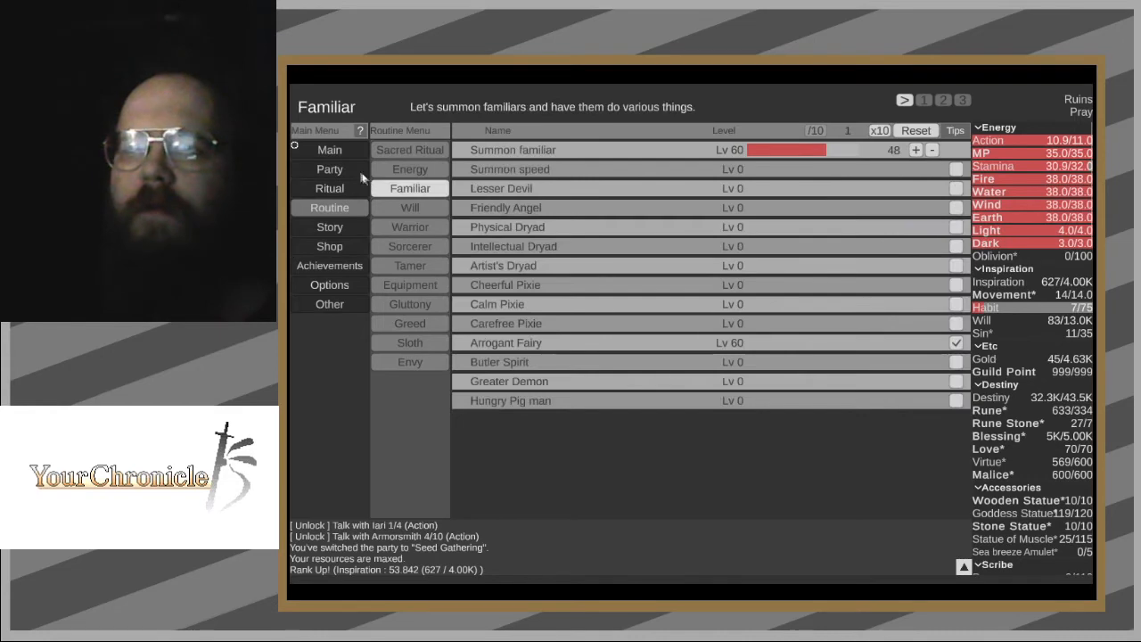
{"action": "left_click", "coordinate": [329, 149]}
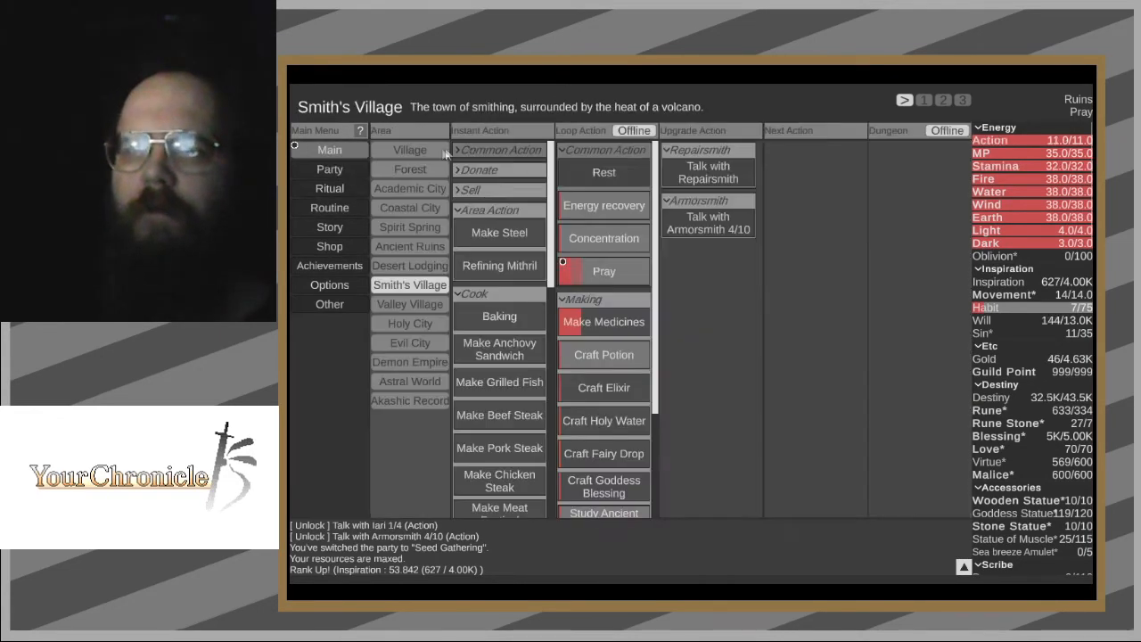
- Summon the You ally twice on the party Level Up page, dropping Destiny to 15
{"action": "left_click", "coordinate": [329, 169]}
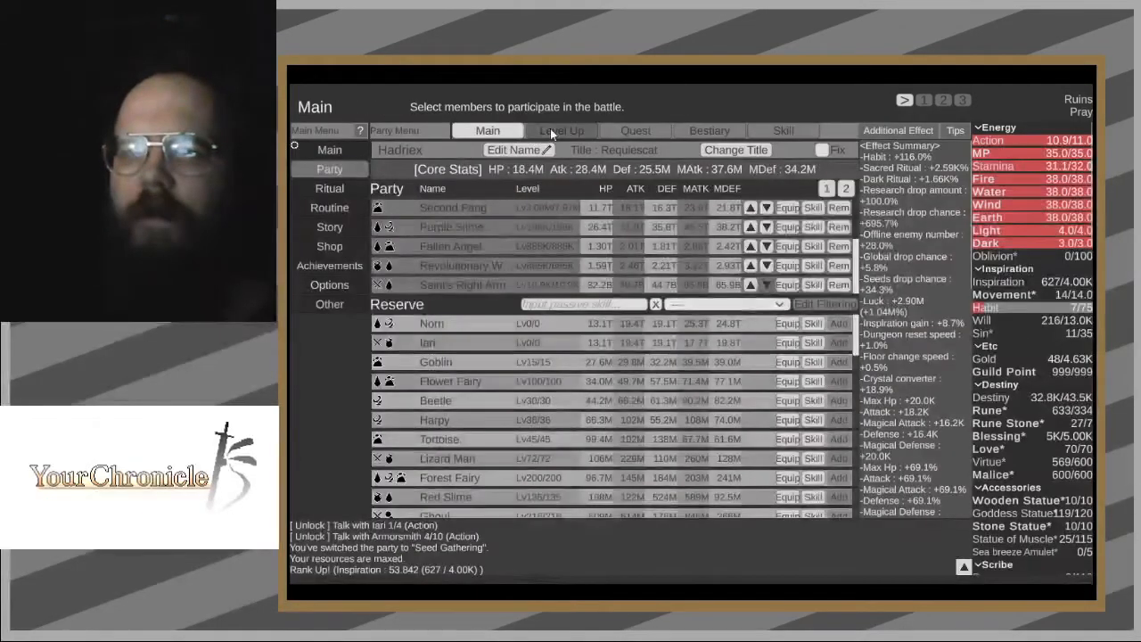
{"action": "left_click", "coordinate": [562, 130]}
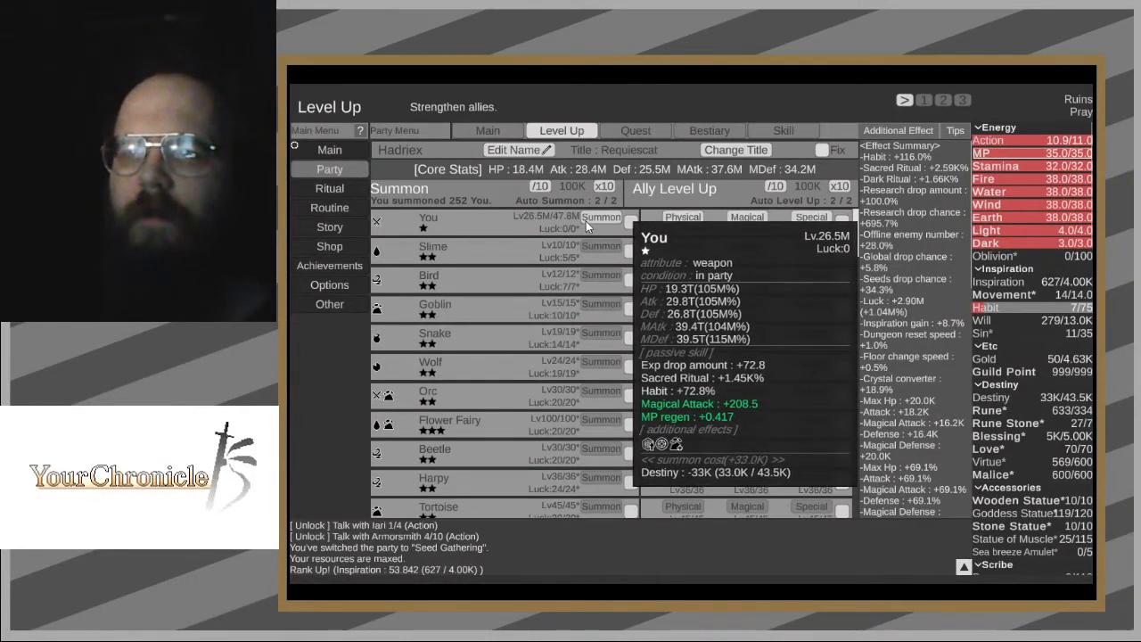
{"action": "left_click", "coordinate": [598, 220]}
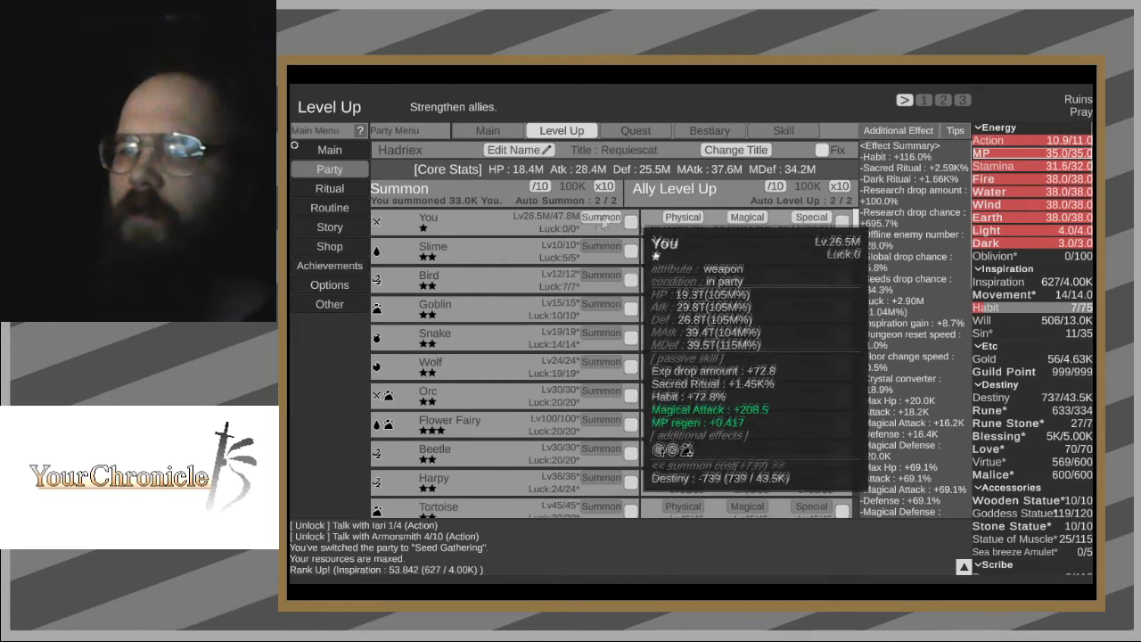
{"action": "left_click", "coordinate": [597, 220]}
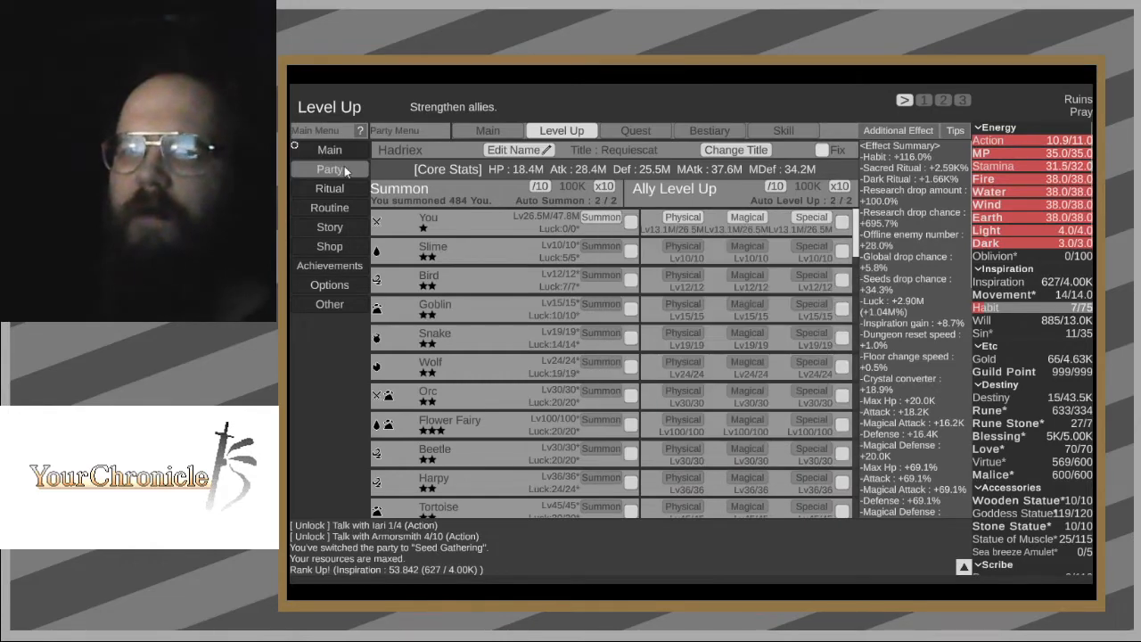
- Visit Smith's Village and the Astral World area, then return to party Level Up
{"action": "left_click", "coordinate": [329, 149]}
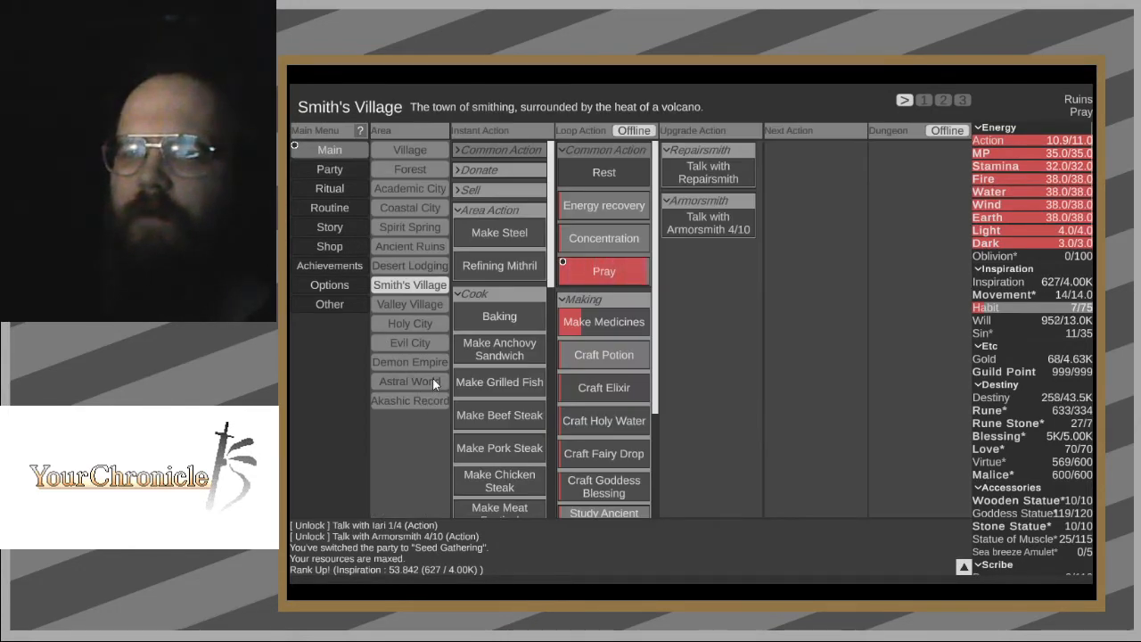
{"action": "left_click", "coordinate": [409, 380]}
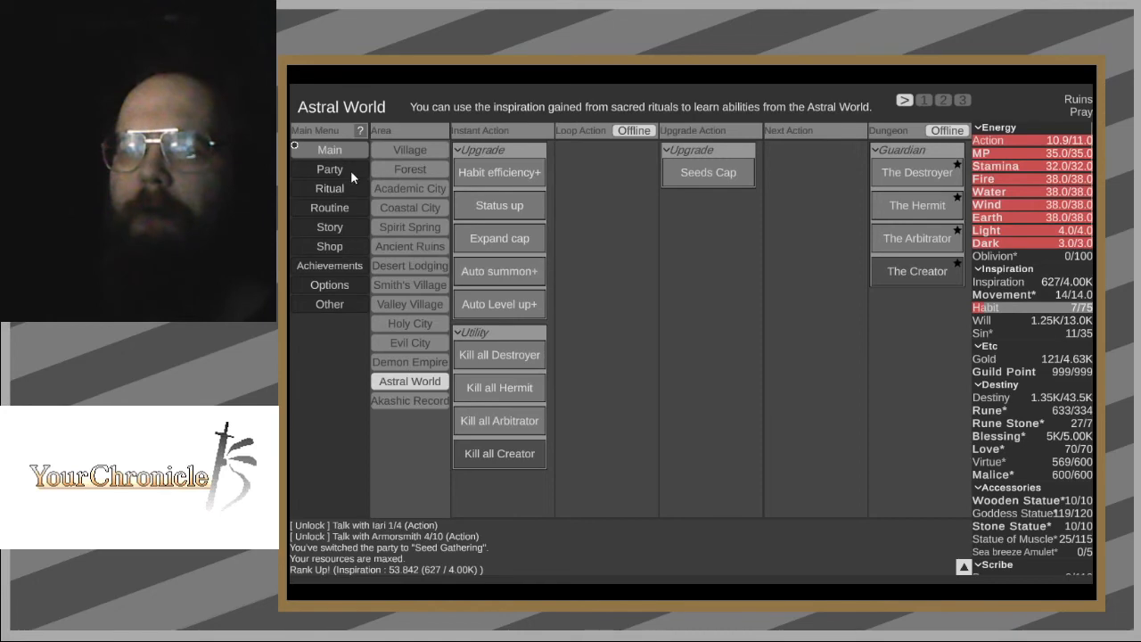
{"action": "left_click", "coordinate": [329, 168]}
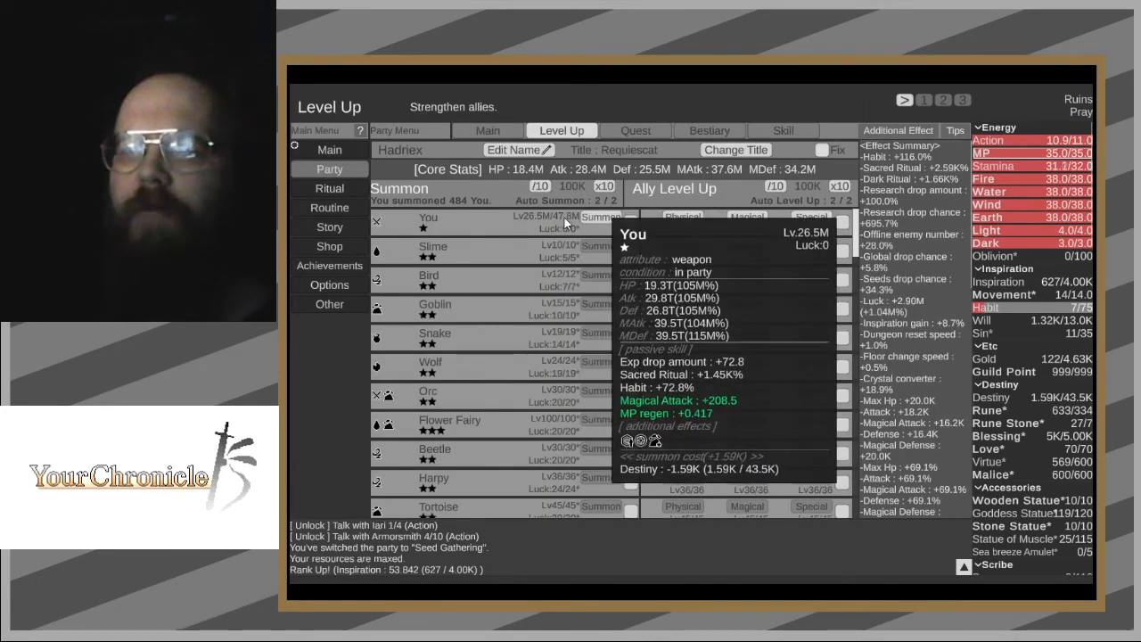
{"action": "mouse_move", "coordinate": [622, 259]}
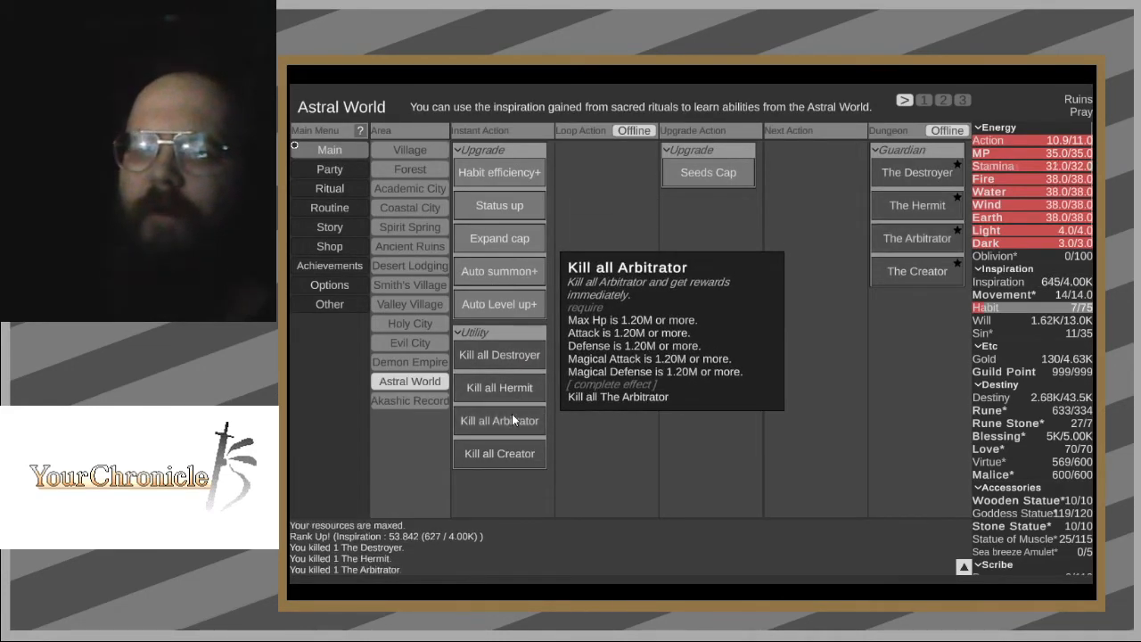
{"action": "mouse_move", "coordinate": [399, 326]}
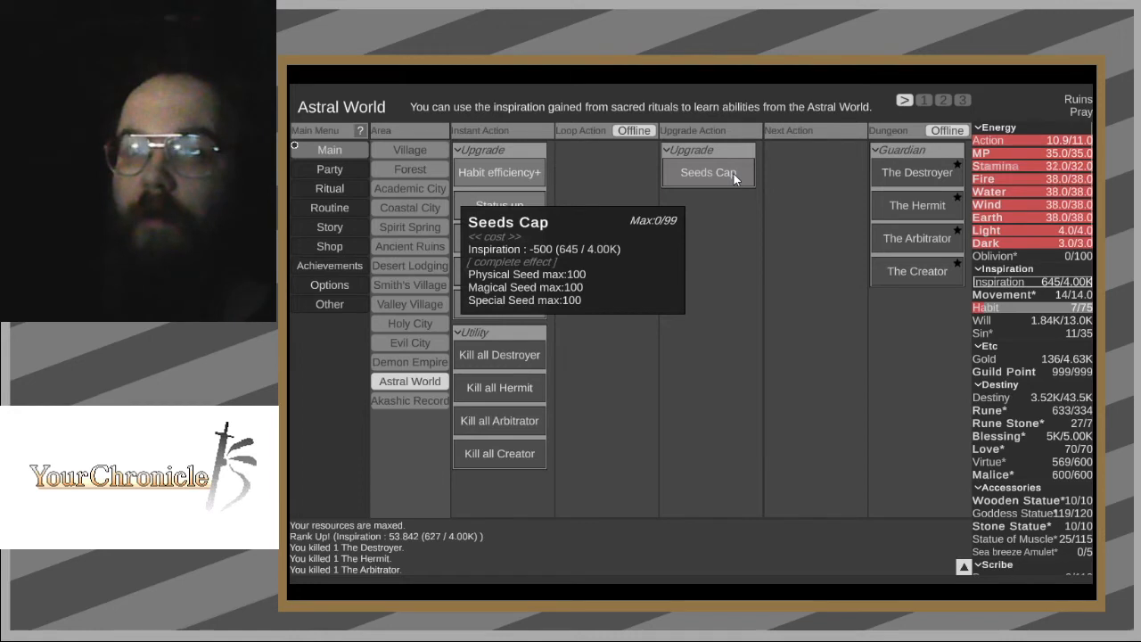
{"action": "mouse_move", "coordinate": [633, 287]}
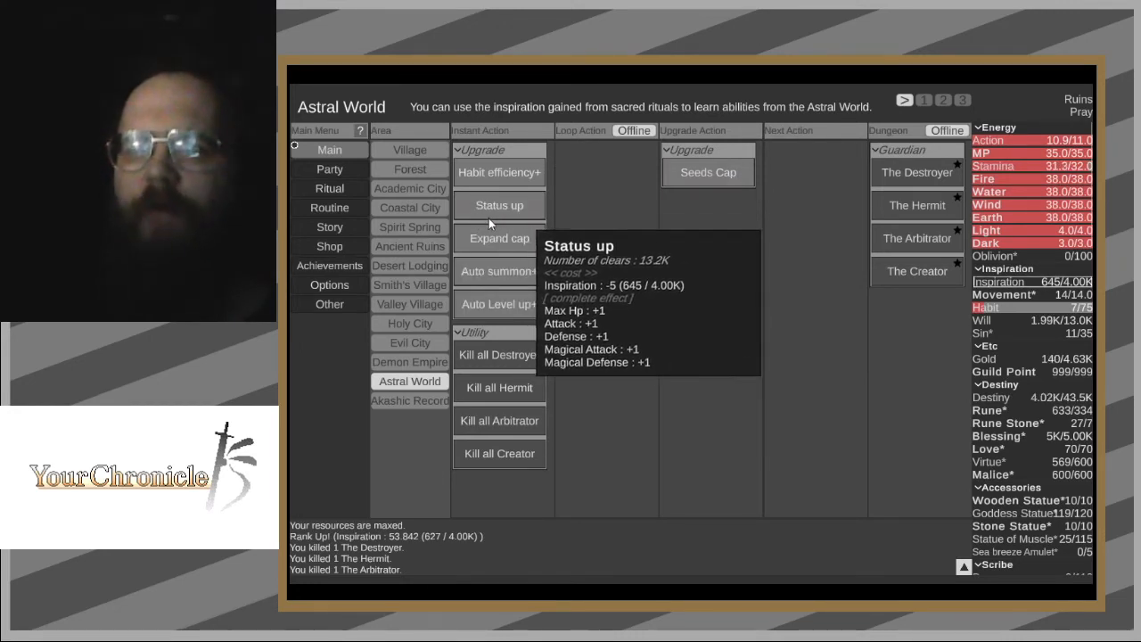
{"action": "mouse_move", "coordinate": [424, 180]}
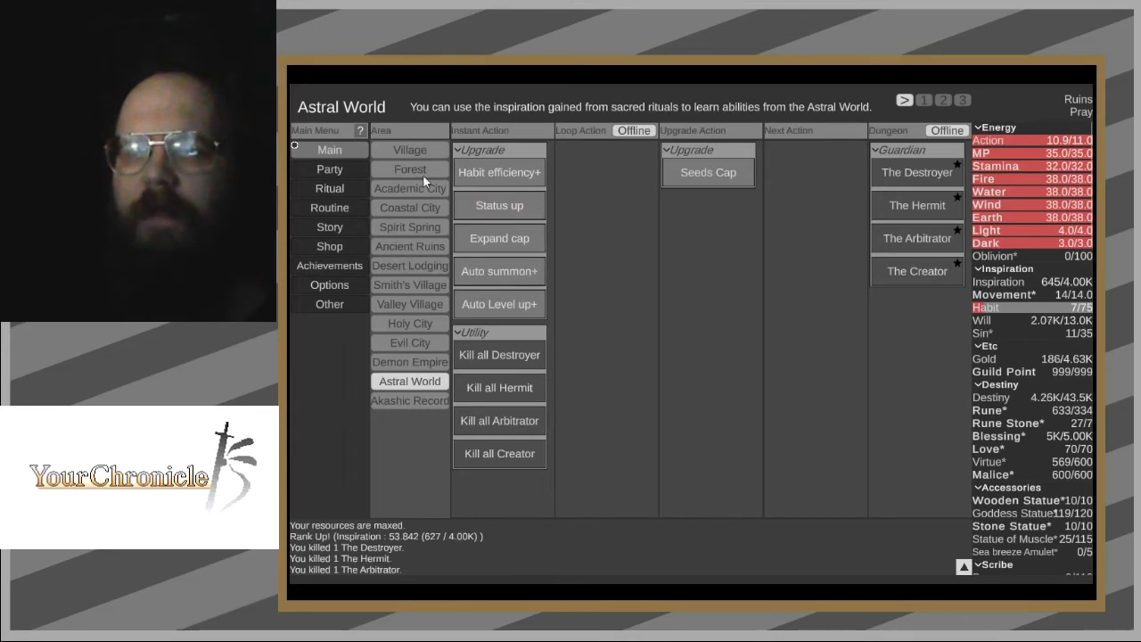
{"action": "mouse_move", "coordinate": [684, 187]}
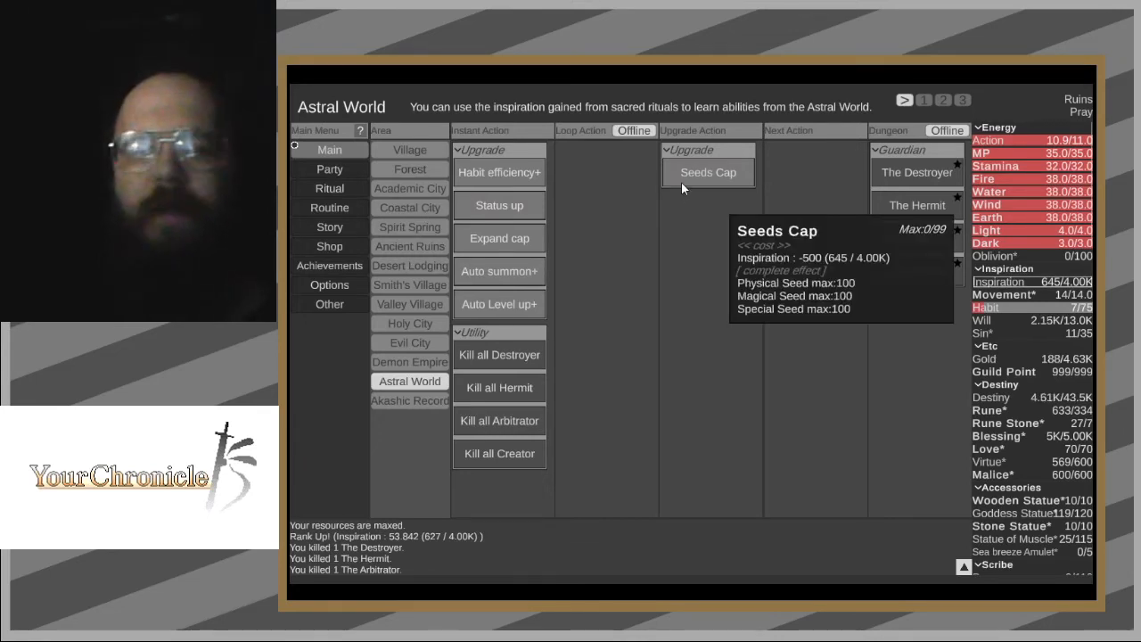
- Buy the Seeds Cap upgrade and advance Armorsmith talks to 7/10
{"action": "left_click", "coordinate": [409, 149]}
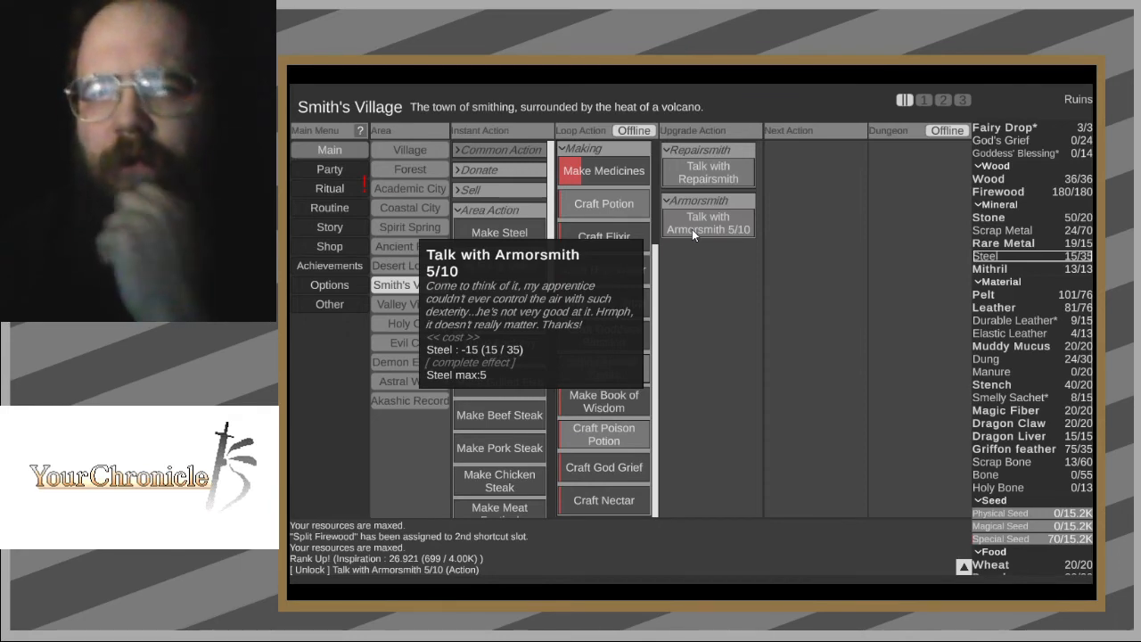
{"action": "left_click", "coordinate": [708, 223]}
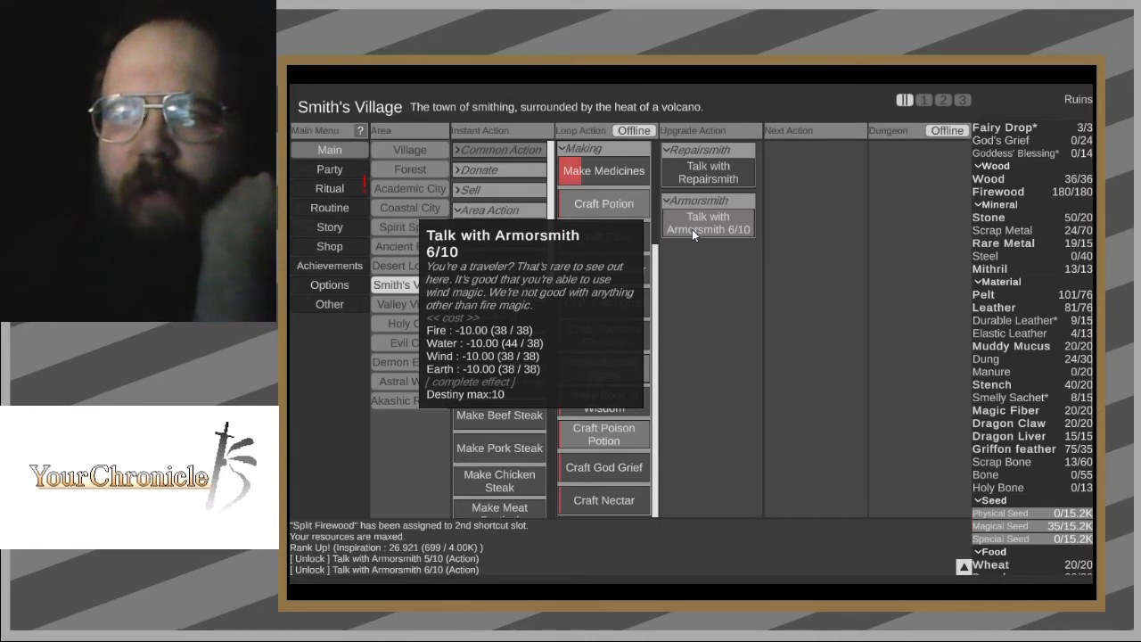
{"action": "left_click", "coordinate": [708, 223]}
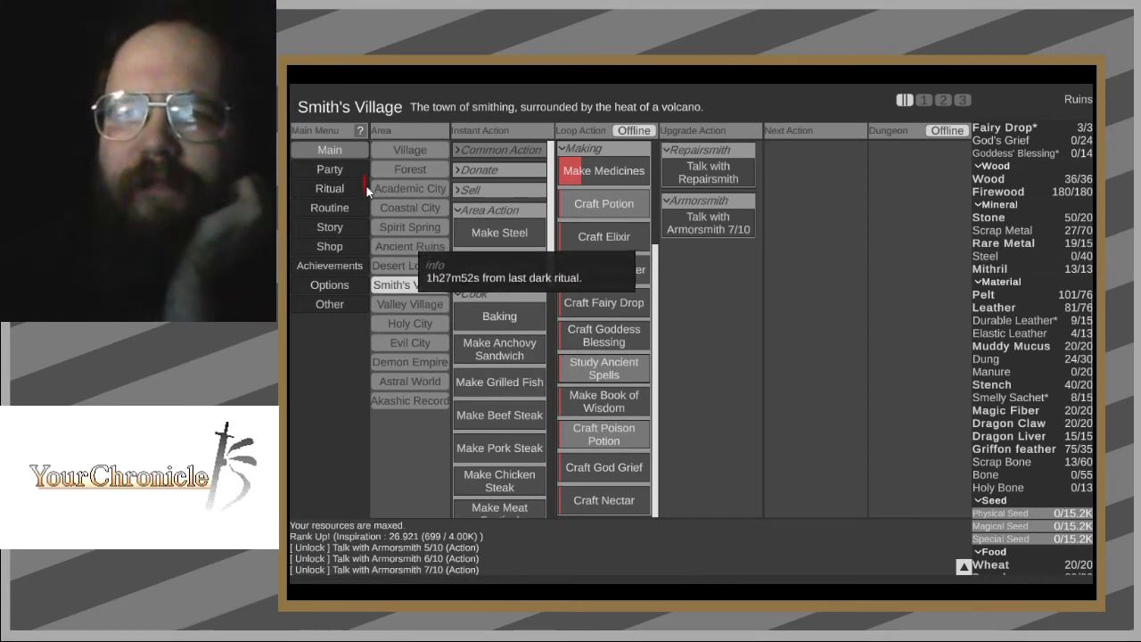
{"action": "left_click", "coordinate": [329, 189]}
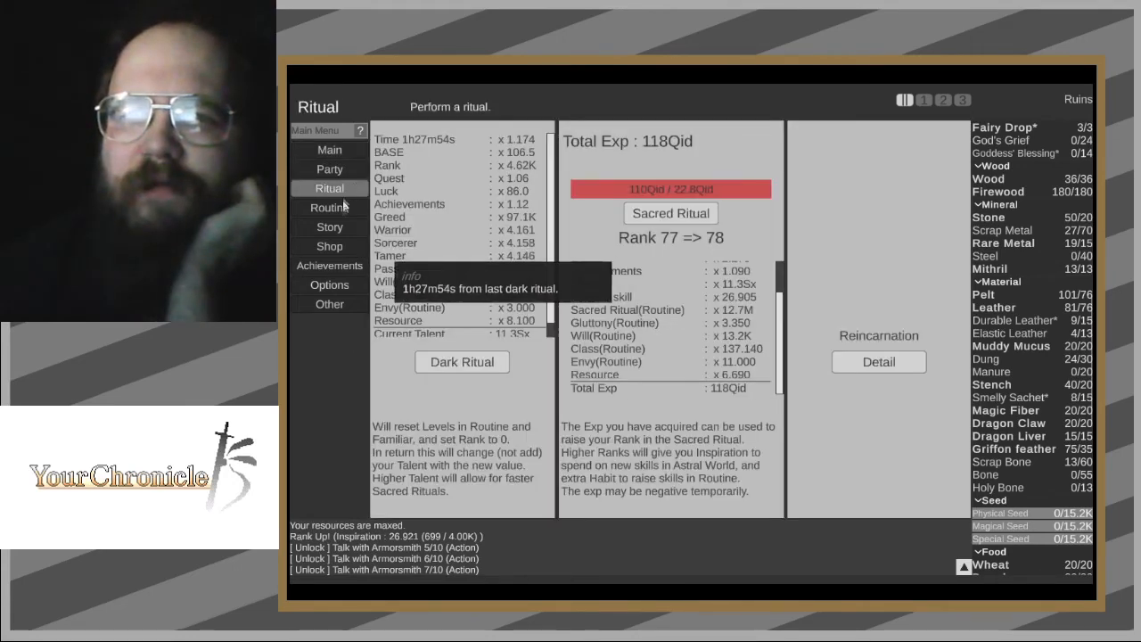
{"action": "left_click", "coordinate": [329, 207]}
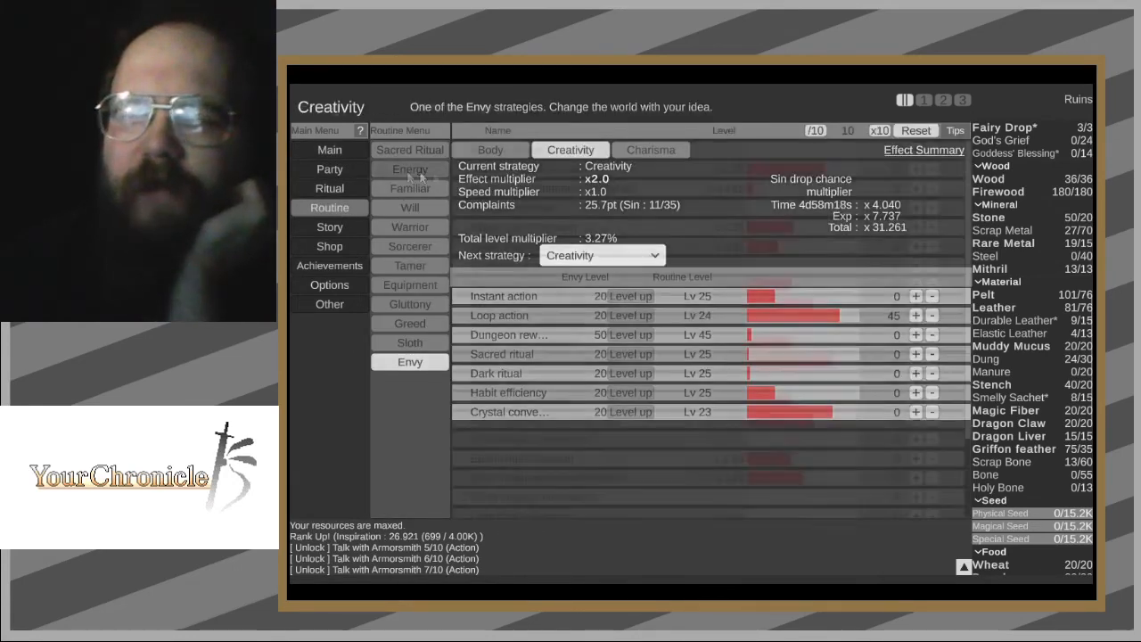
{"action": "left_click", "coordinate": [409, 169]}
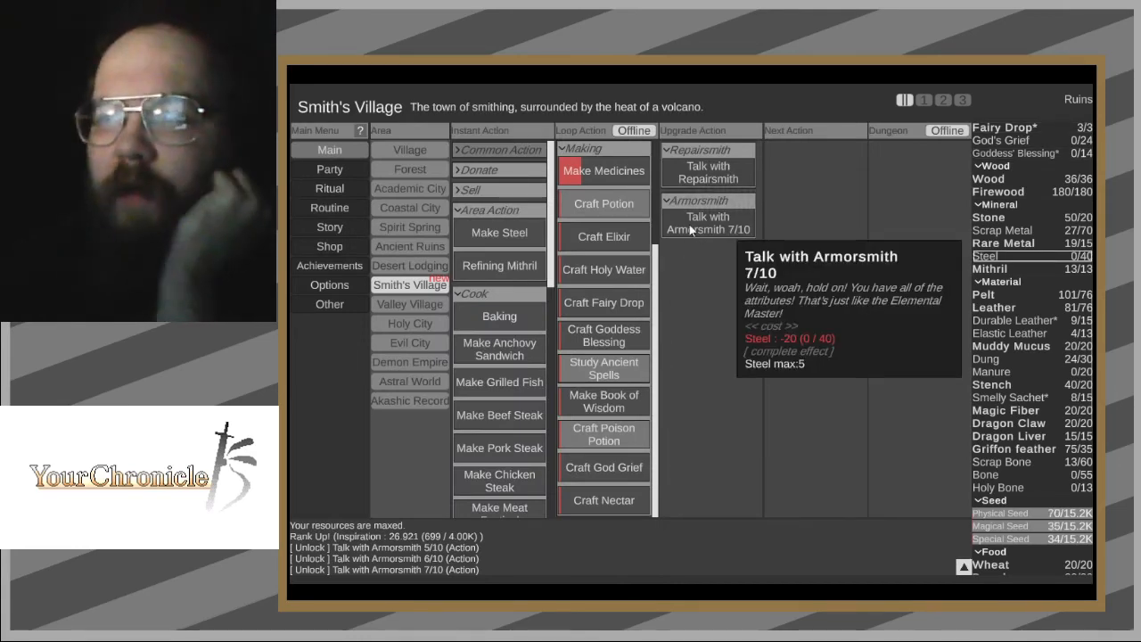
{"action": "mouse_move", "coordinate": [708, 172]}
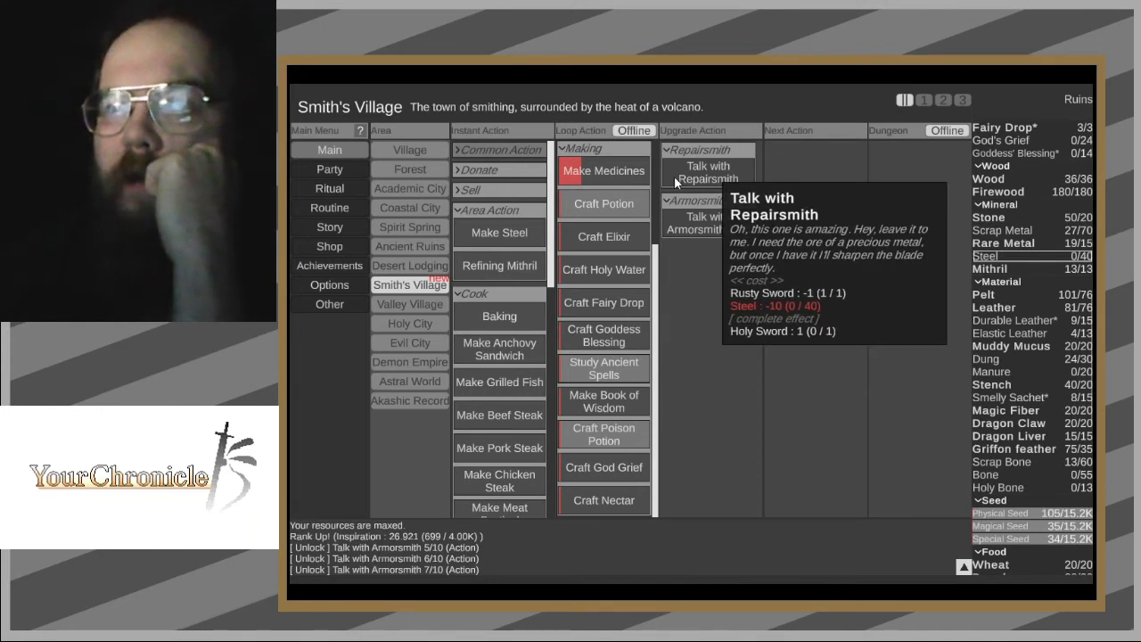
{"action": "mouse_move", "coordinate": [698, 228]}
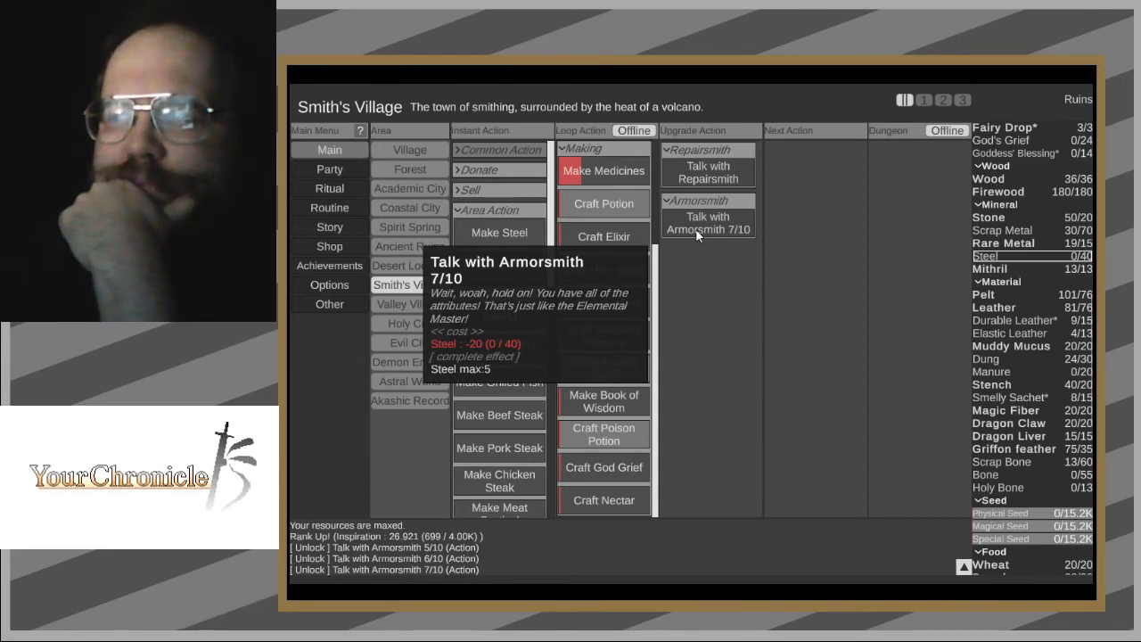
{"action": "mouse_move", "coordinate": [718, 306]}
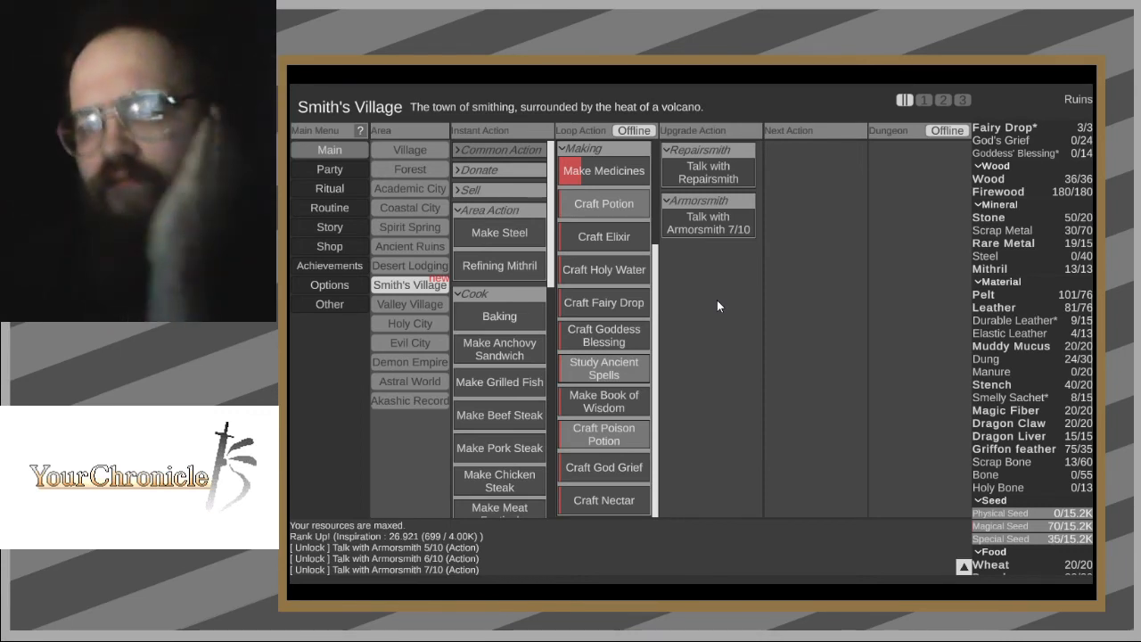
{"action": "mouse_move", "coordinate": [714, 228]}
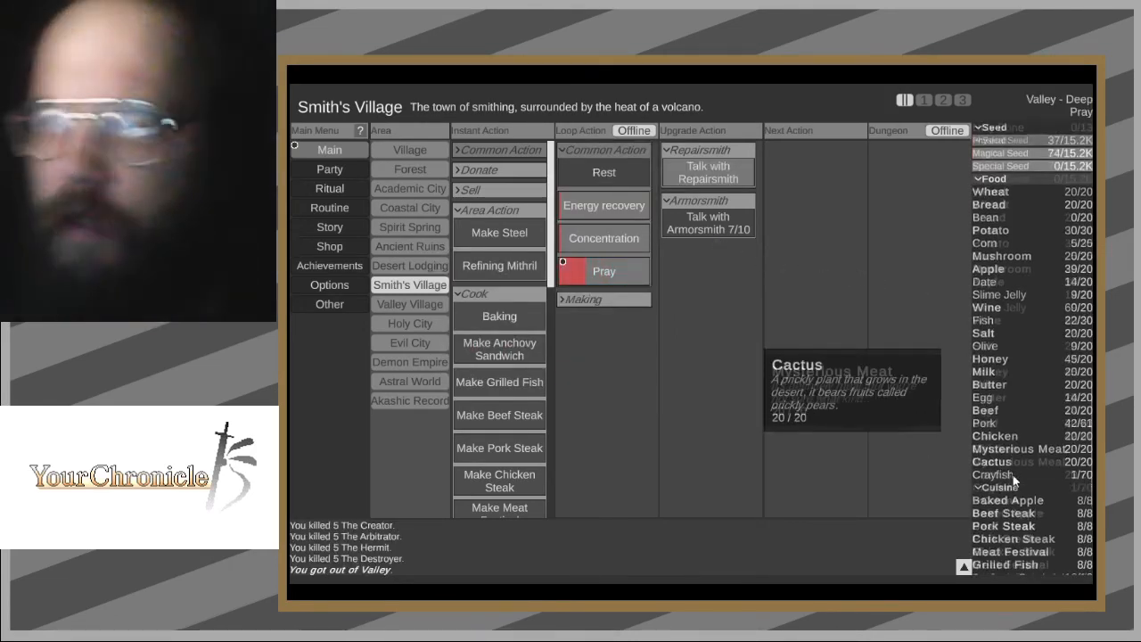
- Finish the Repairsmith talks and craft the Artificial Arm from Mithril, returning Father
{"action": "scroll", "scroll_direction": "down", "scroll_amount": 3}
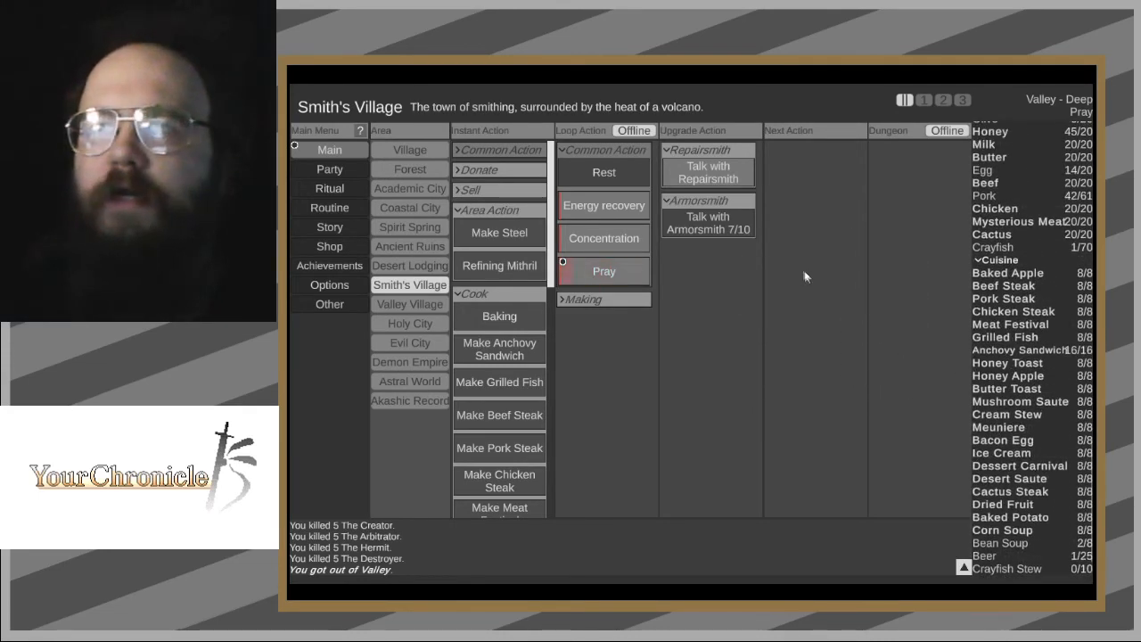
{"action": "mouse_move", "coordinate": [731, 178]}
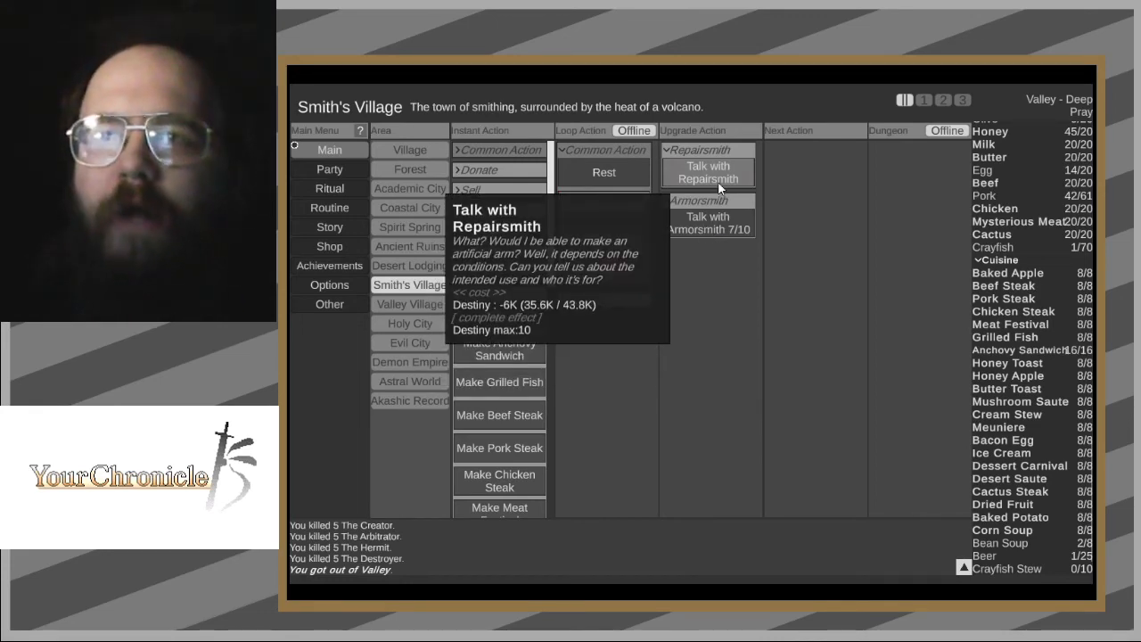
{"action": "left_click", "coordinate": [708, 173]}
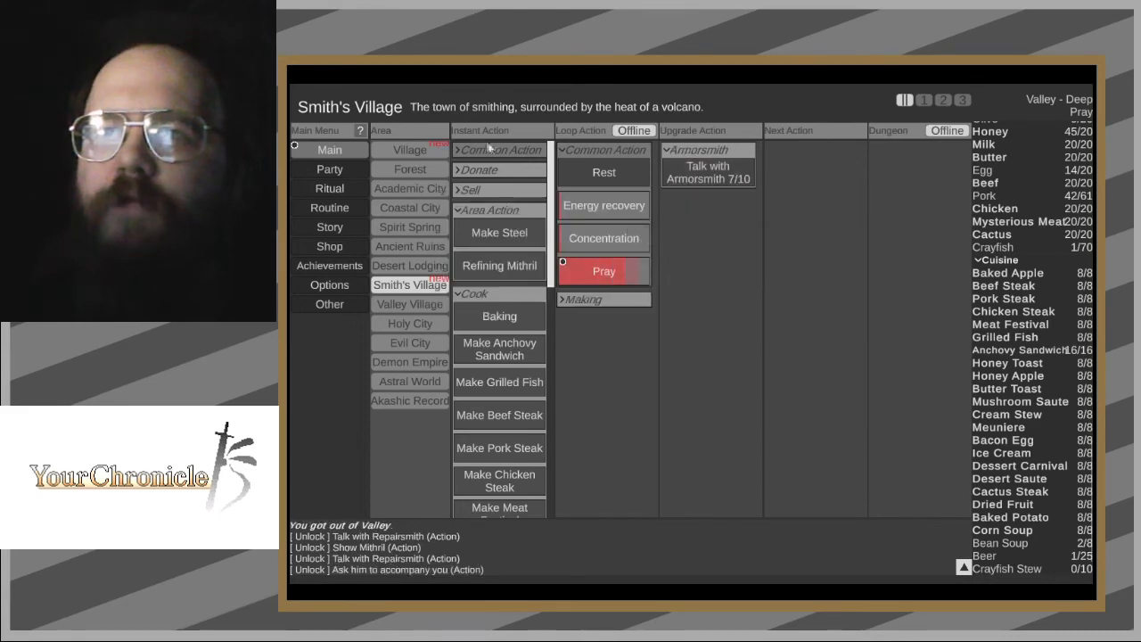
{"action": "left_click", "coordinate": [410, 150]}
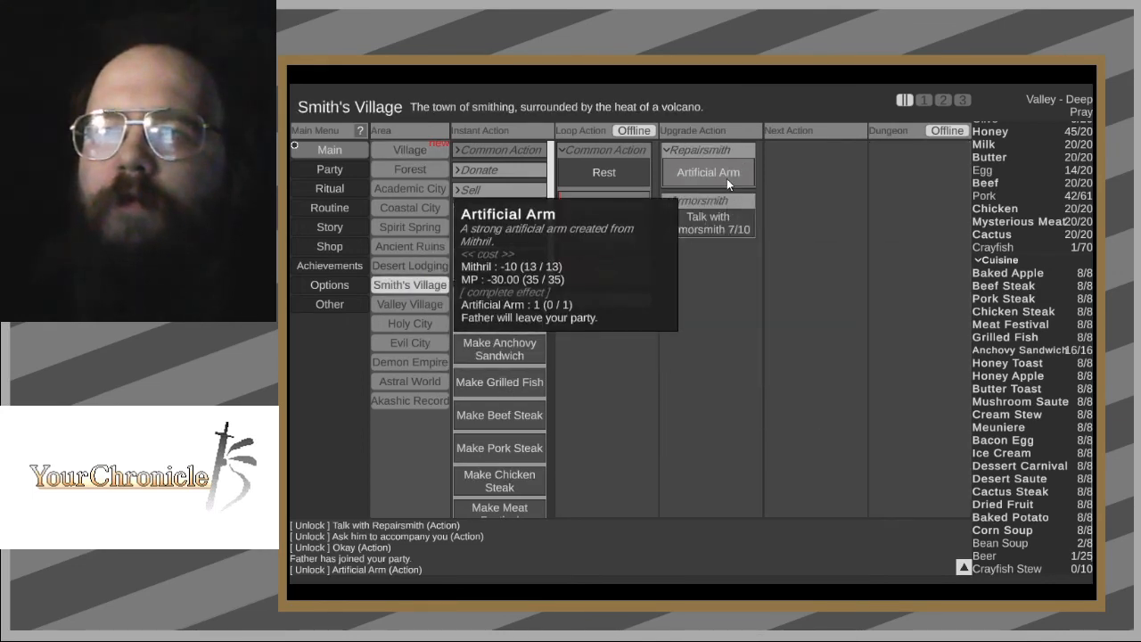
{"action": "left_click", "coordinate": [709, 172]}
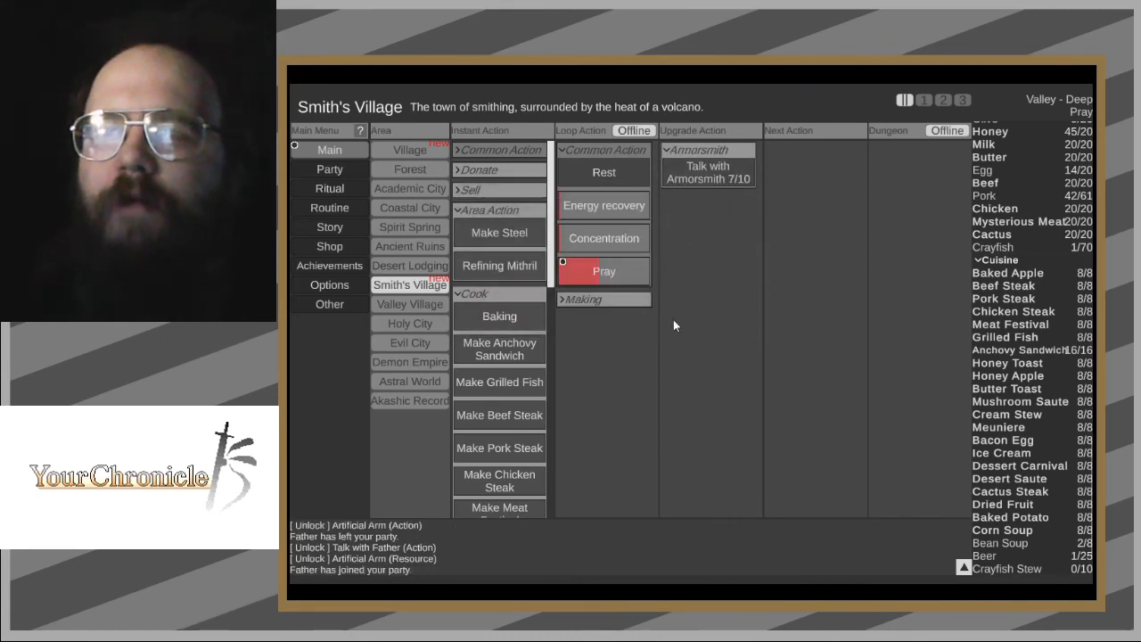
{"action": "left_click", "coordinate": [584, 298]}
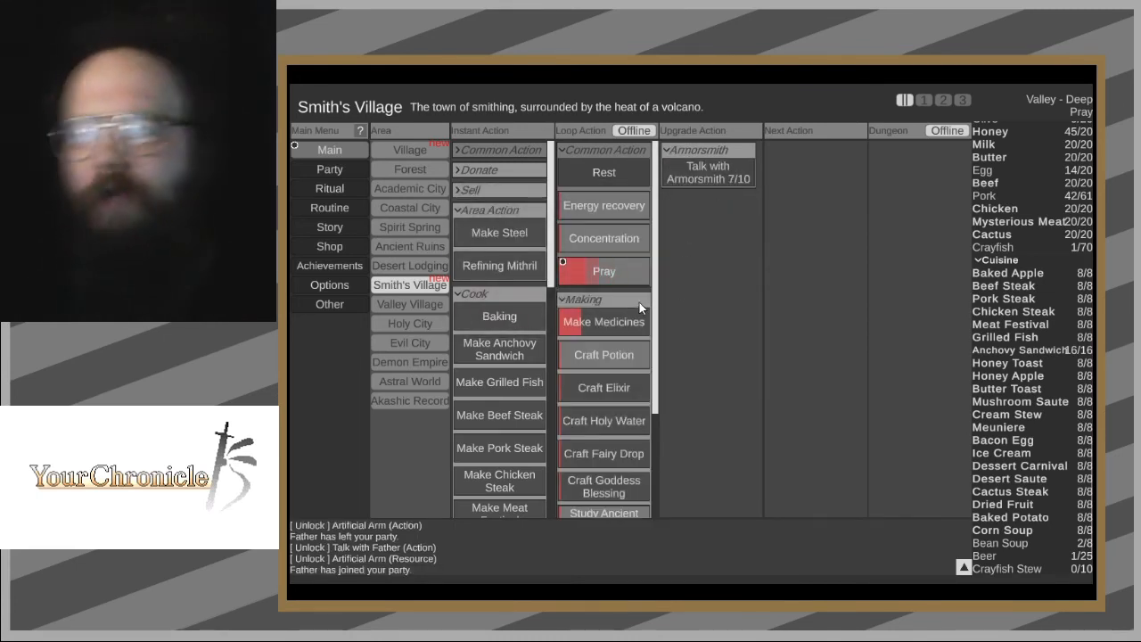
{"action": "left_click", "coordinate": [582, 298]}
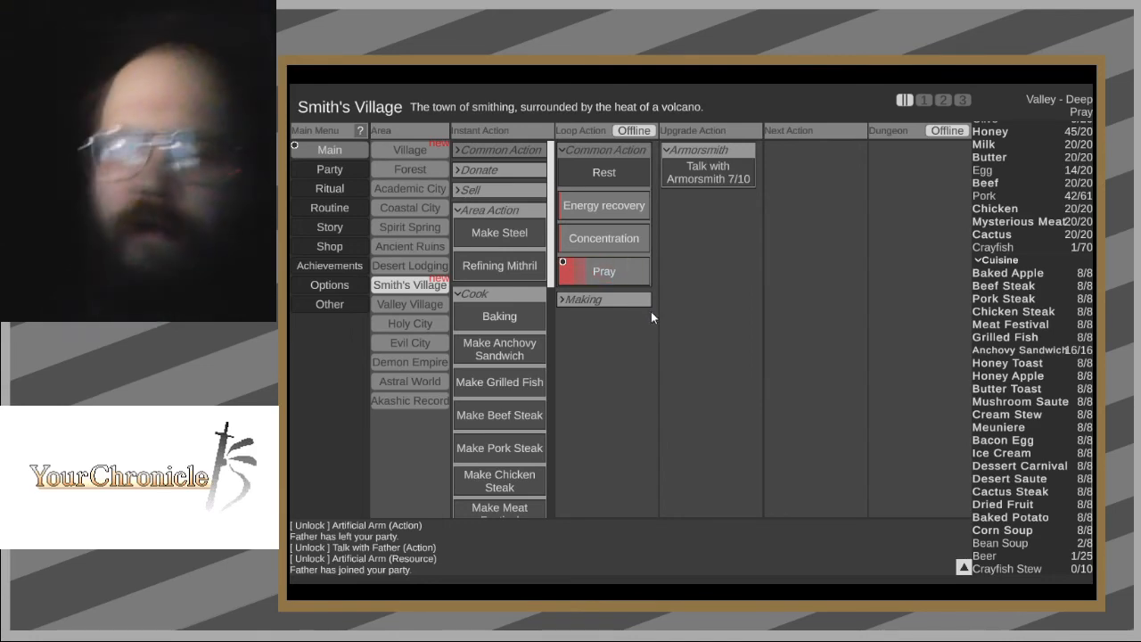
{"action": "mouse_move", "coordinate": [699, 178]}
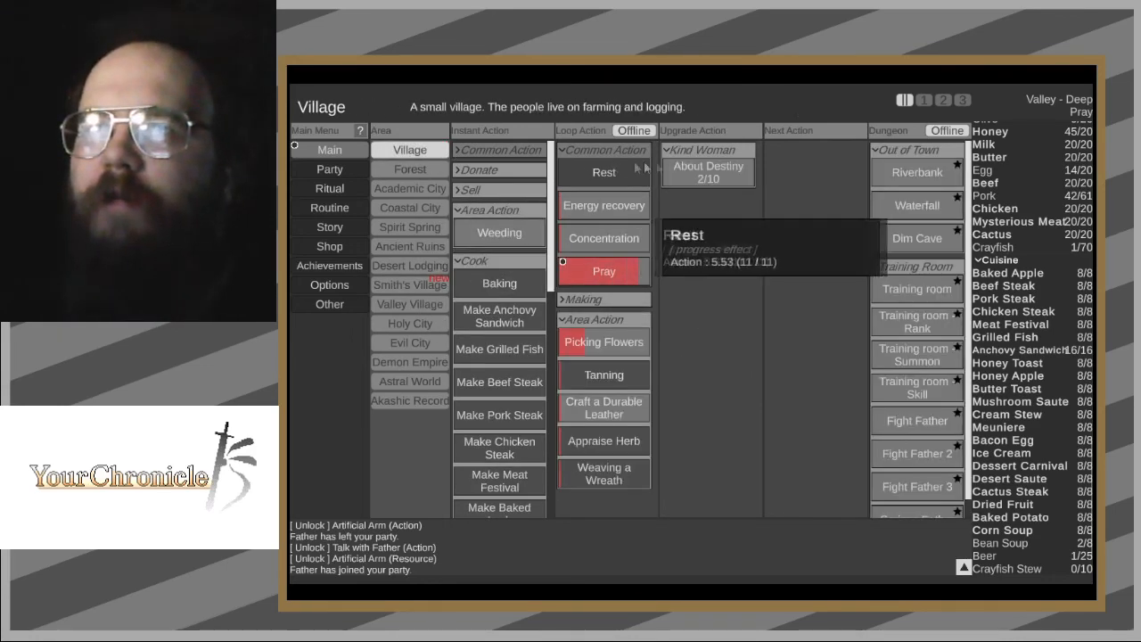
{"action": "left_click", "coordinate": [409, 285]}
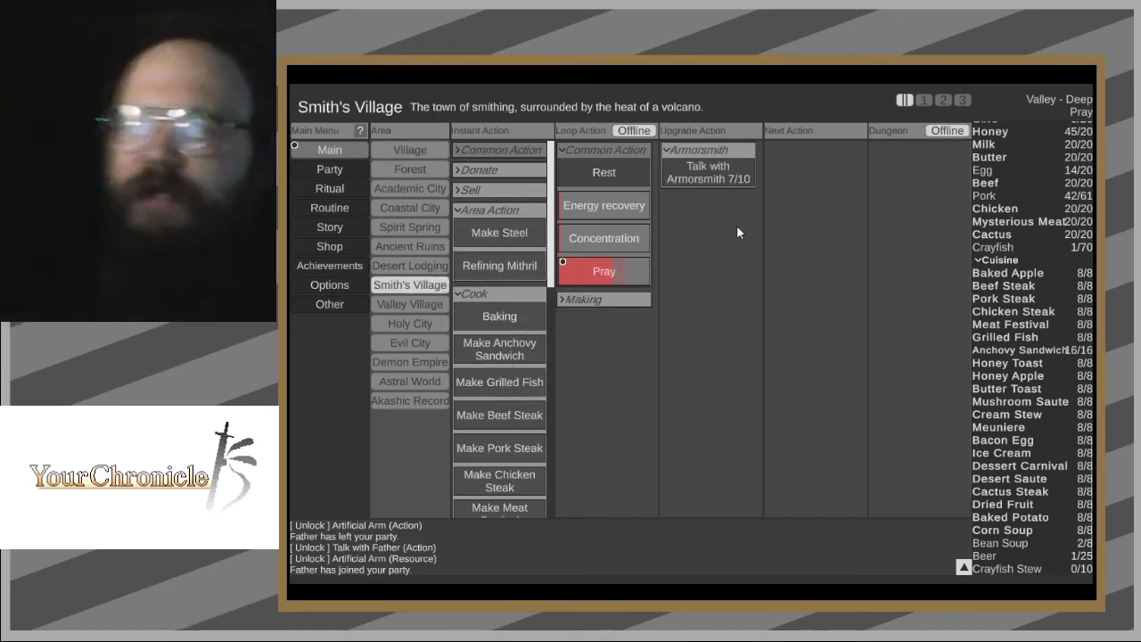
{"action": "mouse_move", "coordinate": [707, 172]}
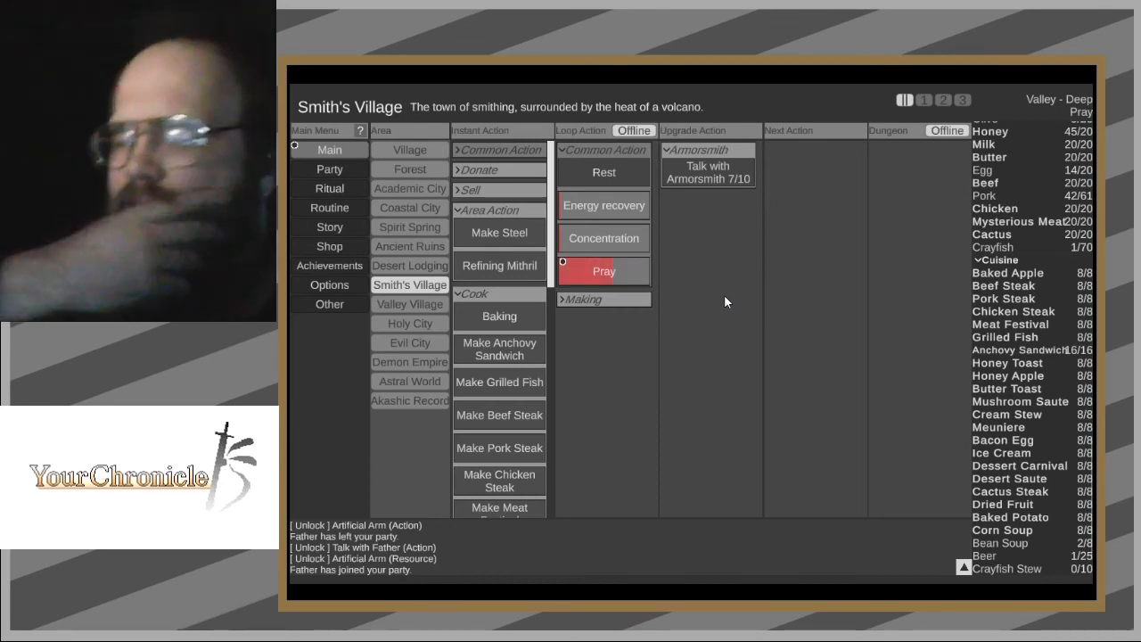
{"action": "mouse_move", "coordinate": [709, 306]}
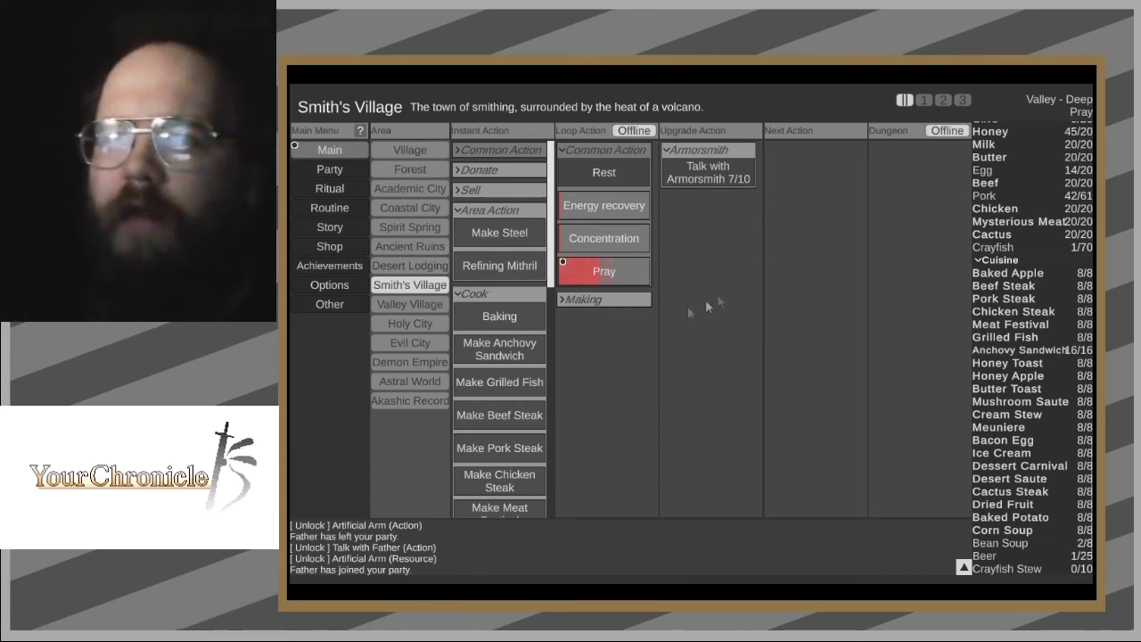
{"action": "mouse_move", "coordinate": [499, 233]}
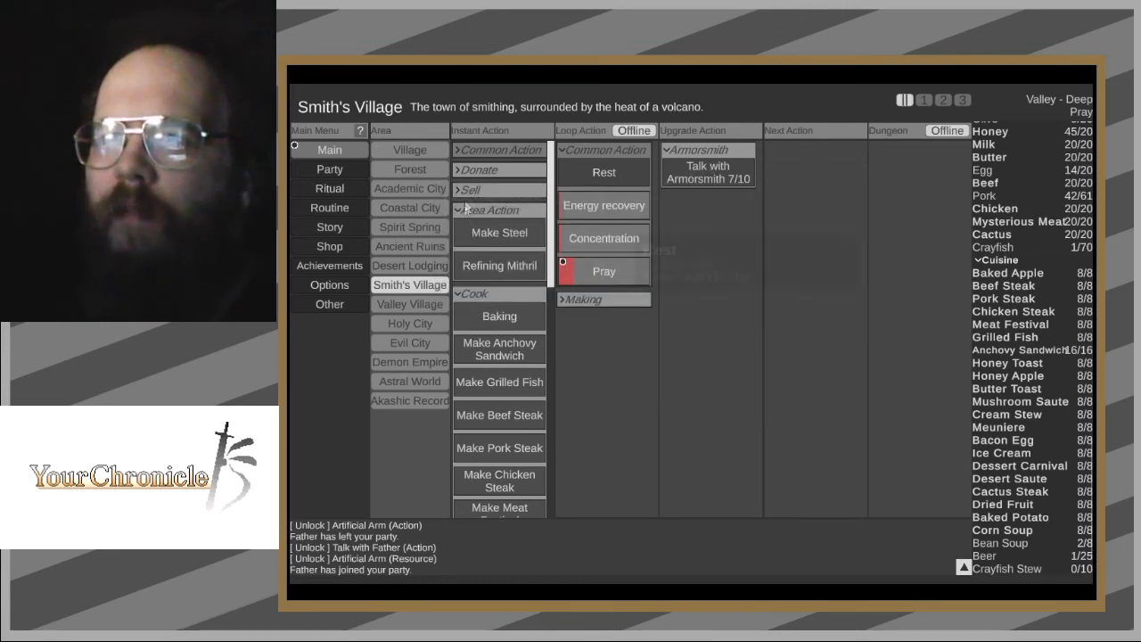
{"action": "mouse_move", "coordinate": [499, 233]}
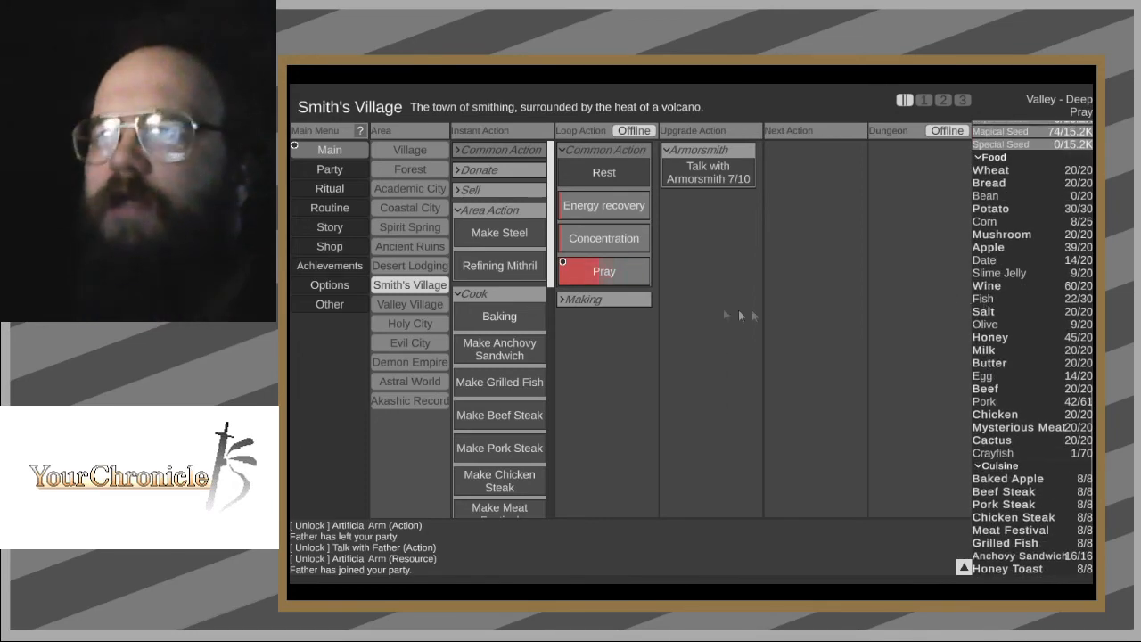
- Stop by Valley Village, then raise Armorsmith talks in Smith's Village to 8/10
{"action": "left_click", "coordinate": [409, 304]}
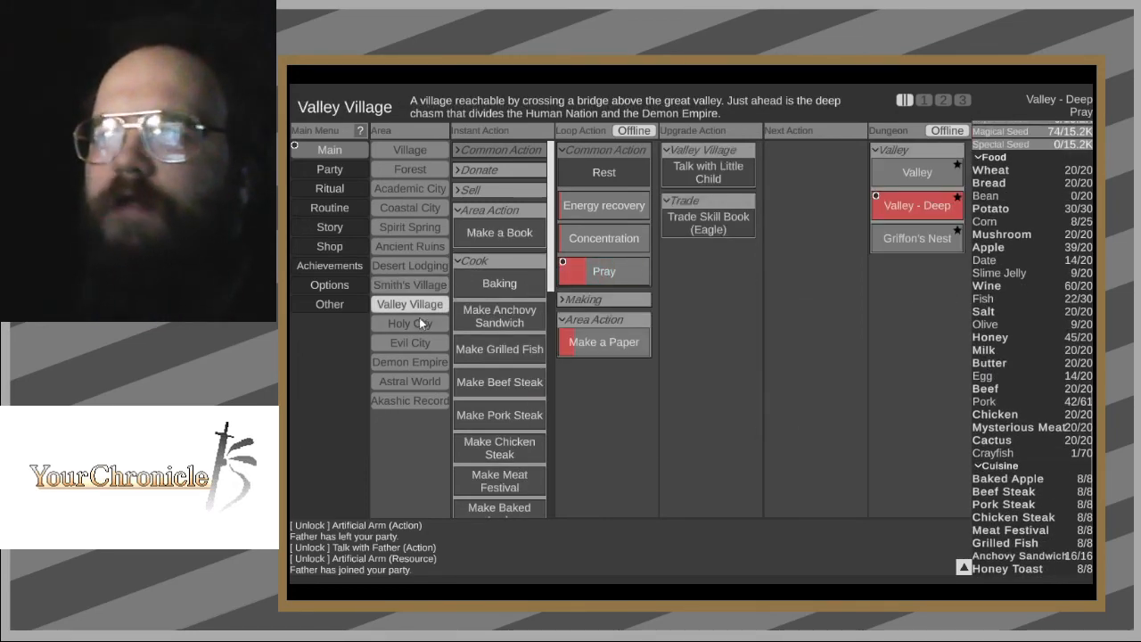
{"action": "mouse_move", "coordinate": [937, 210]}
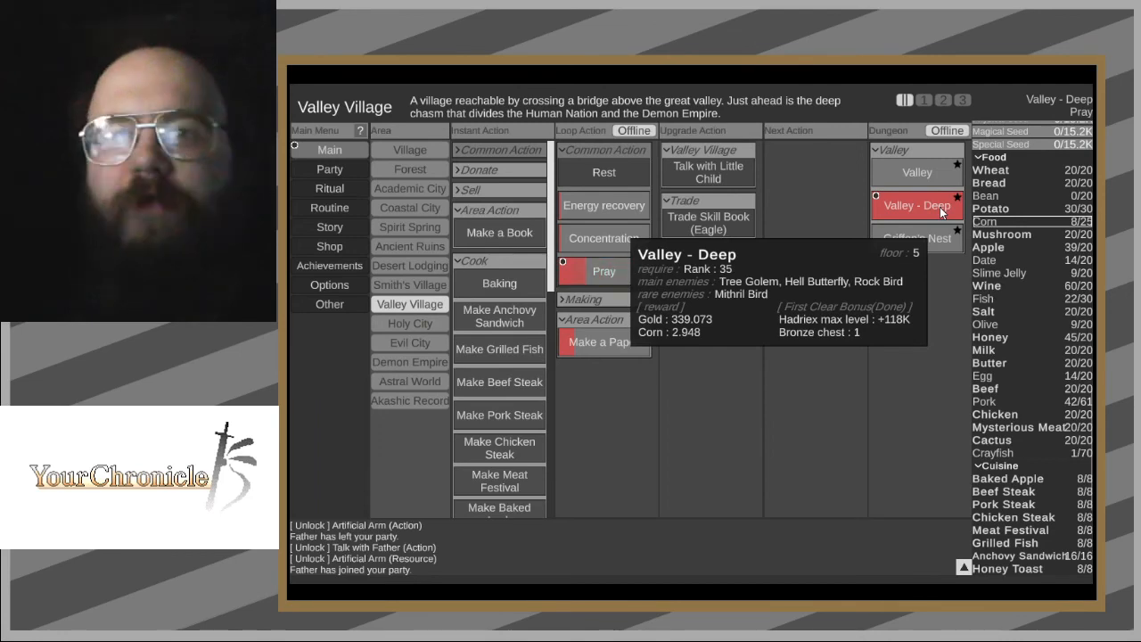
{"action": "mouse_move", "coordinate": [568, 271]}
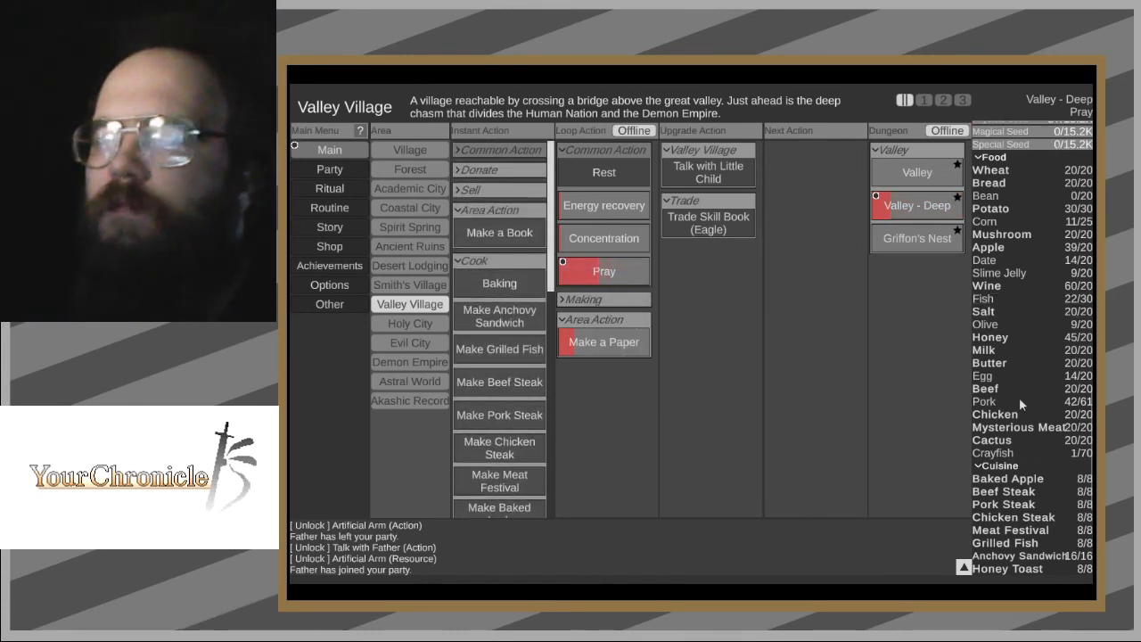
{"action": "left_click", "coordinate": [409, 284]}
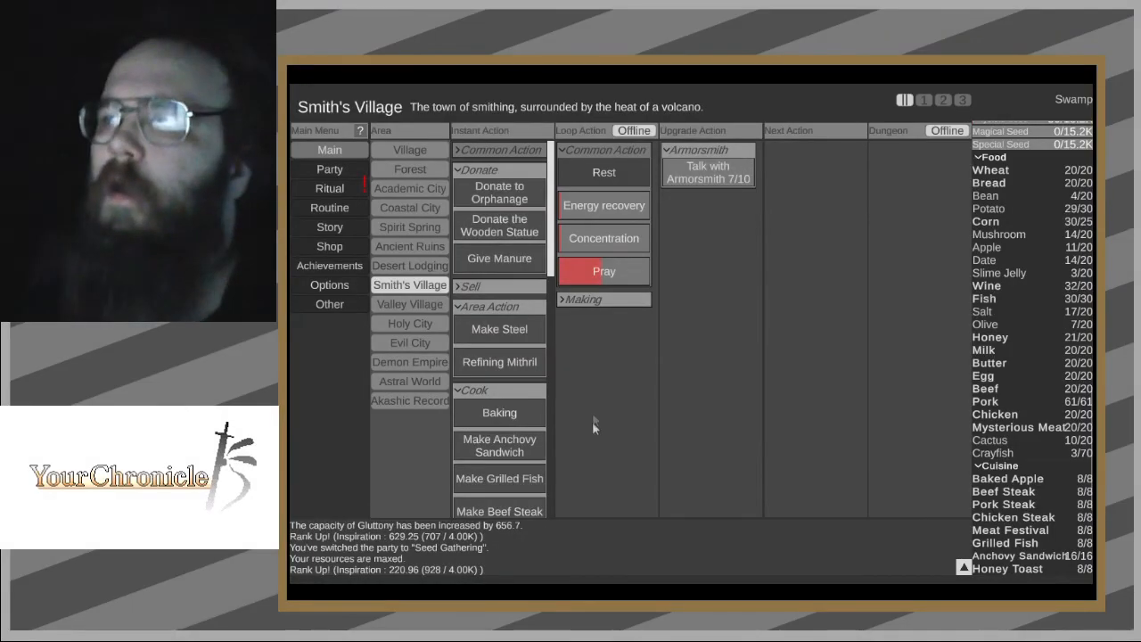
{"action": "mouse_move", "coordinate": [708, 171]}
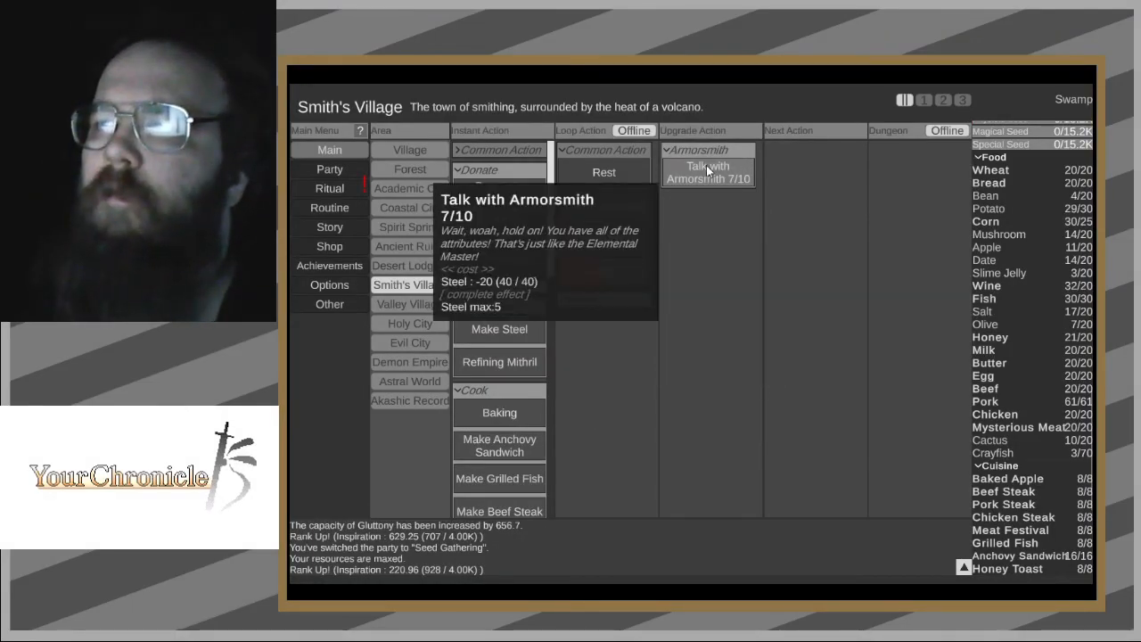
{"action": "left_click", "coordinate": [708, 172]}
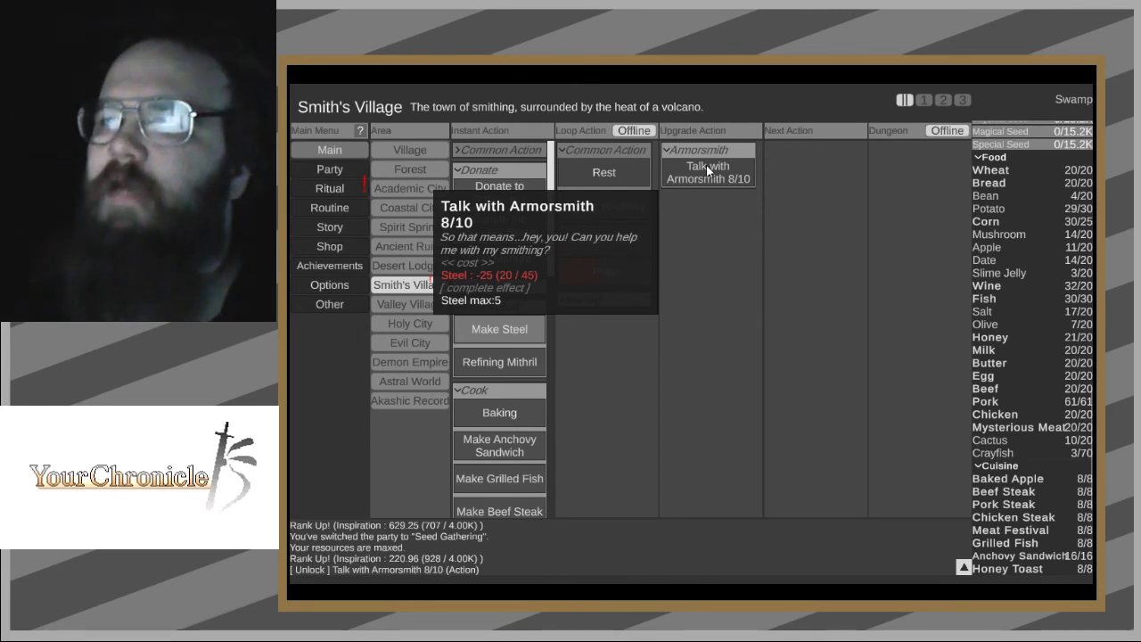
{"action": "mouse_move", "coordinate": [499, 329]}
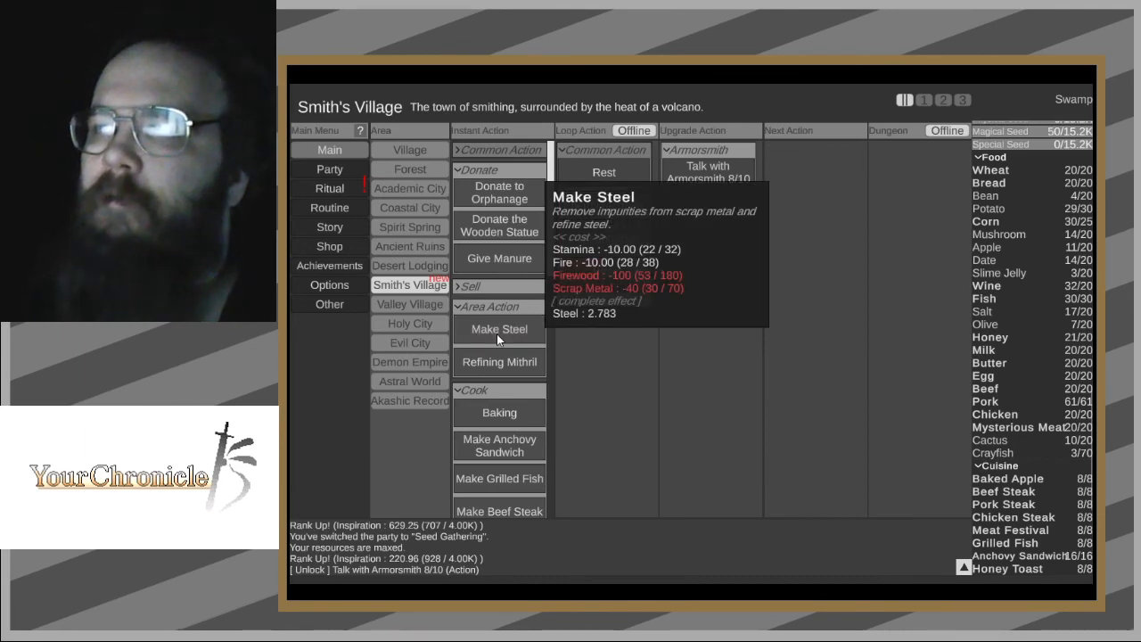